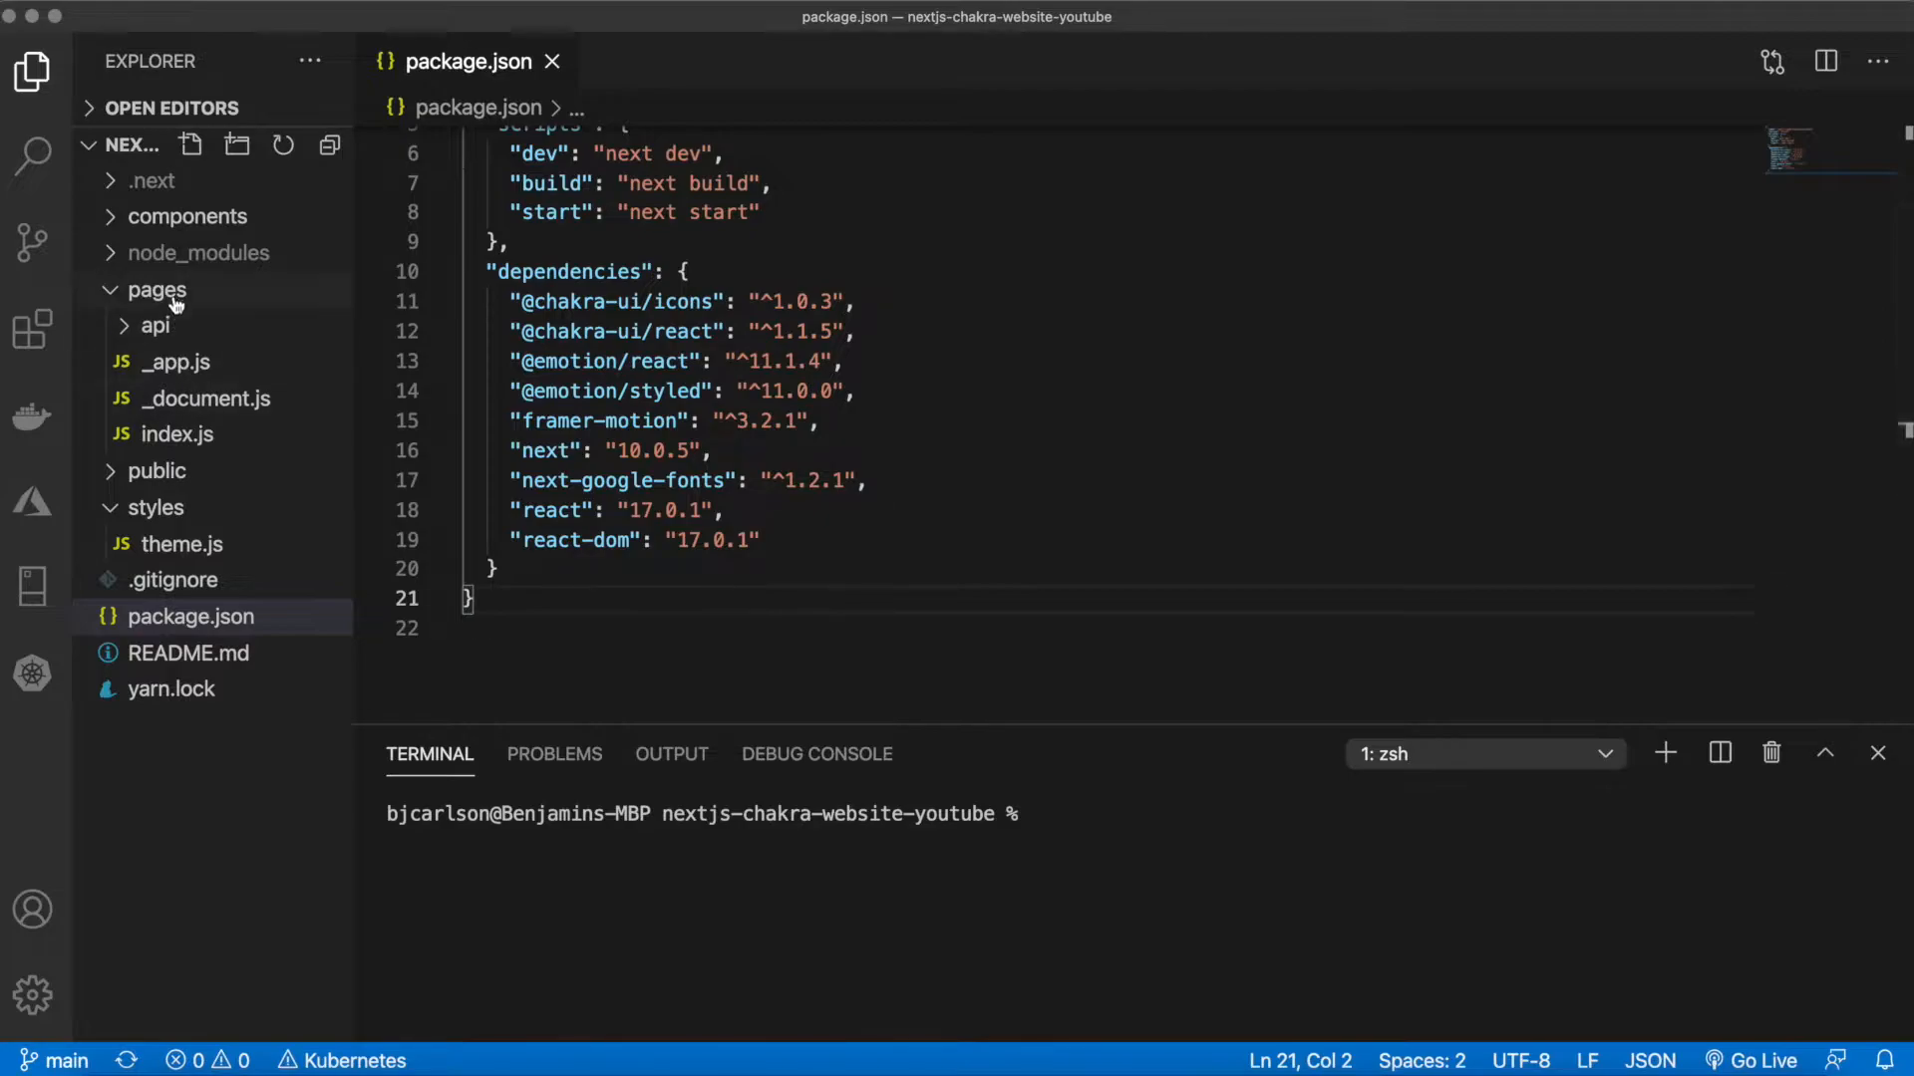
Create an empty blog.js page inside the pages folder
right_click(157, 289)
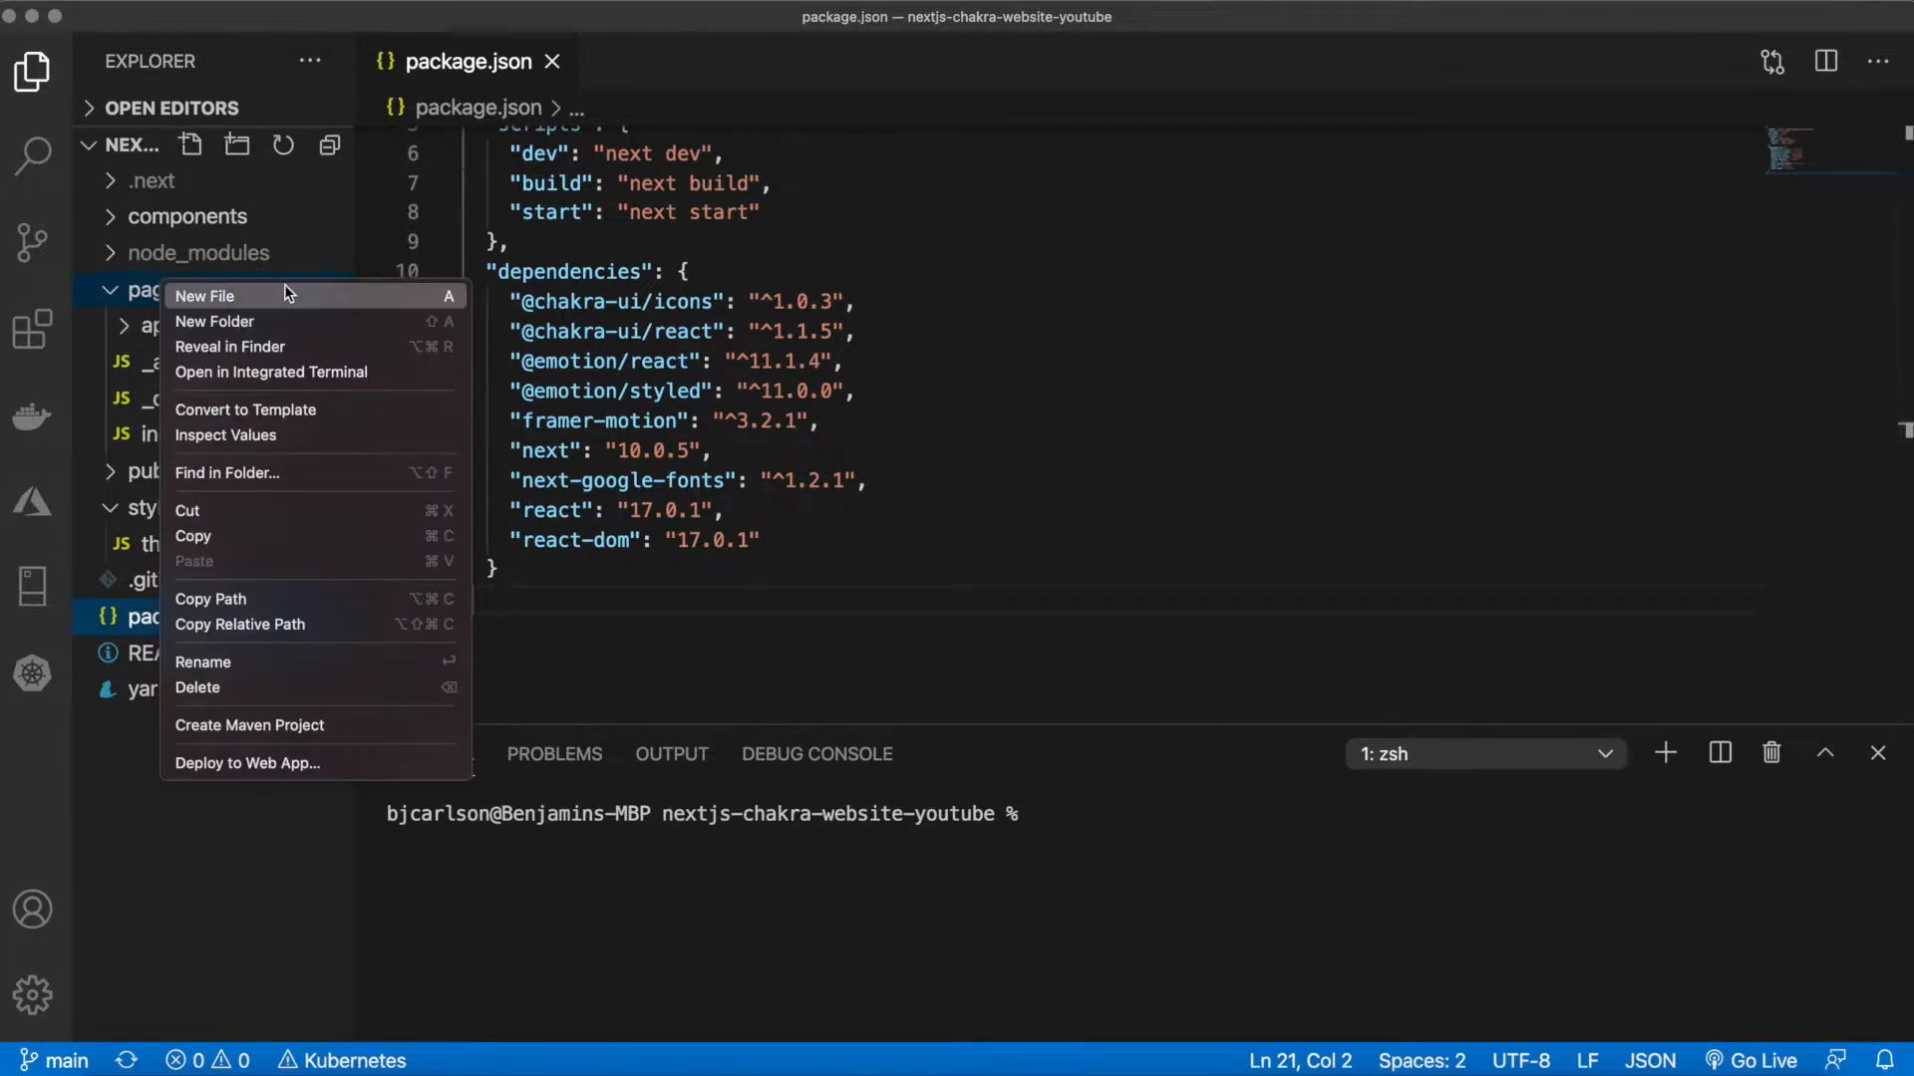
left_click(203, 295)
type("blog.js")
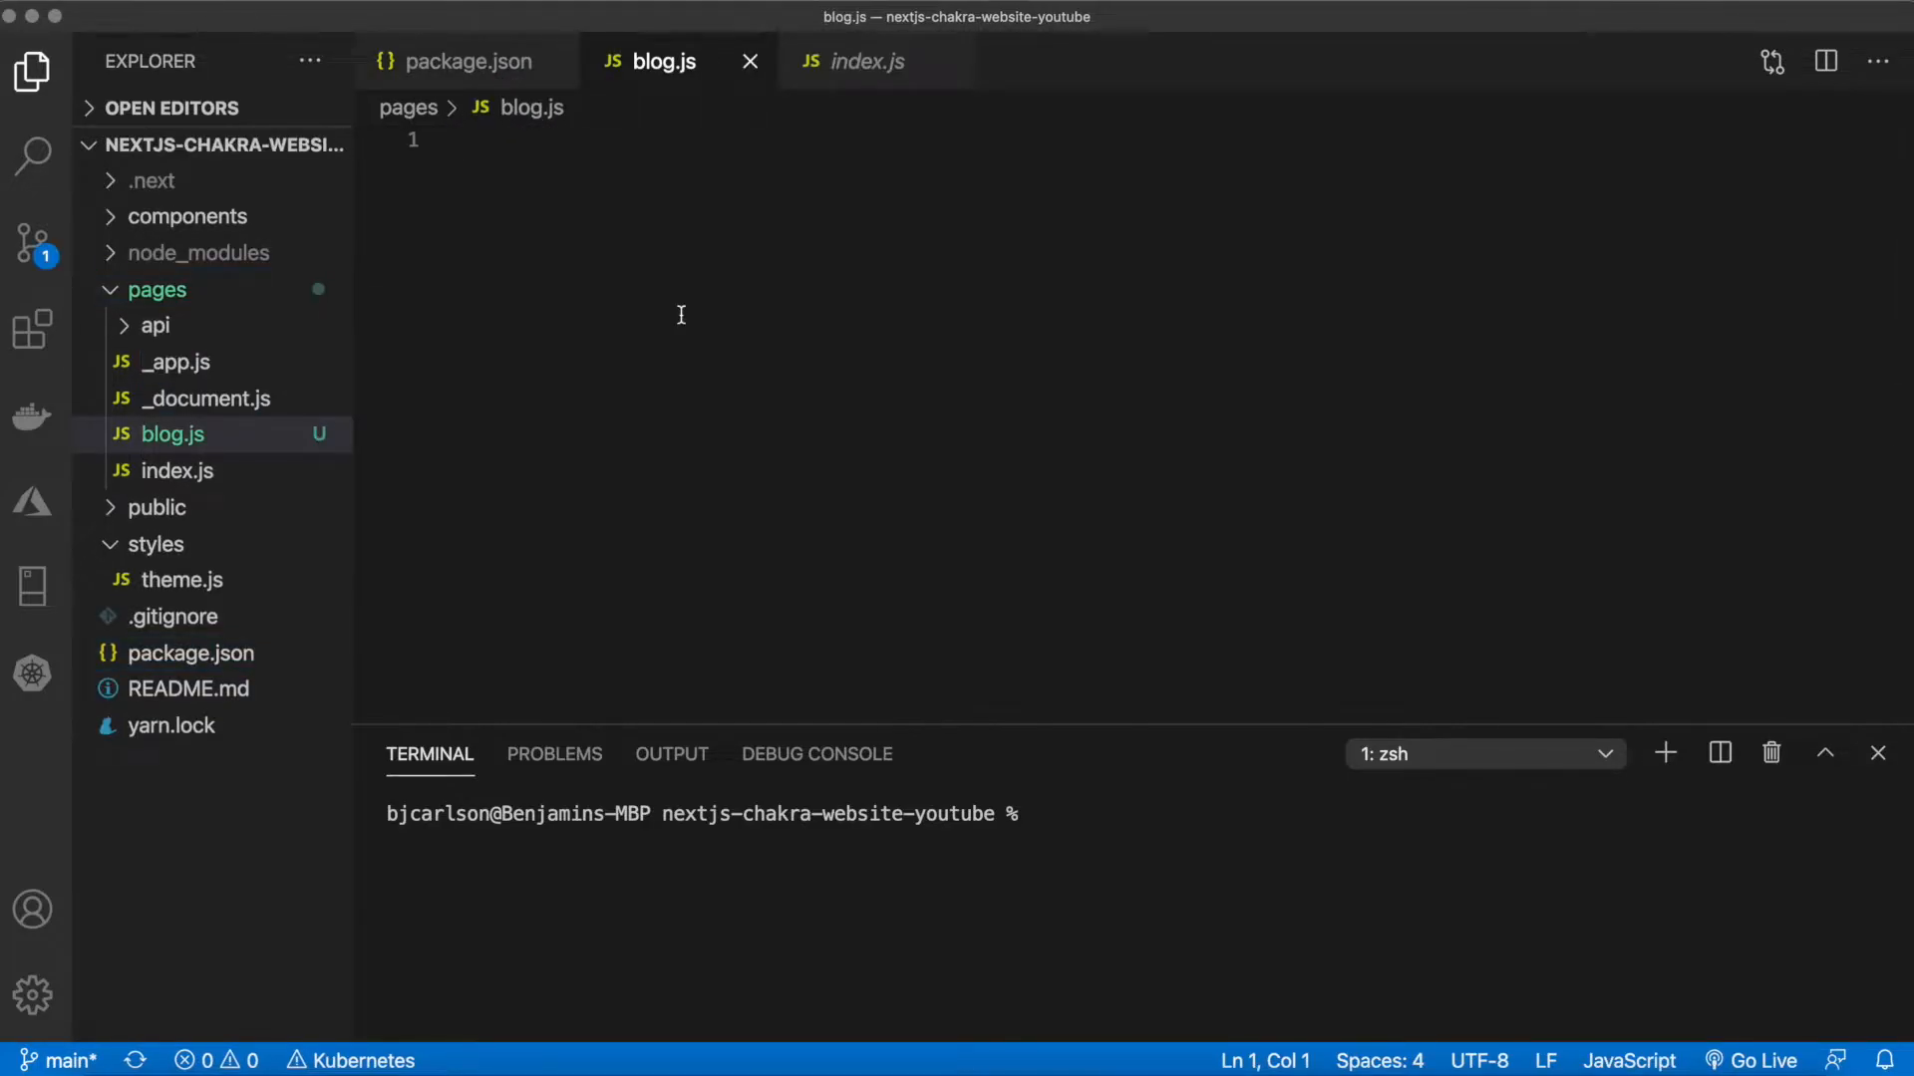
left_click(464, 139)
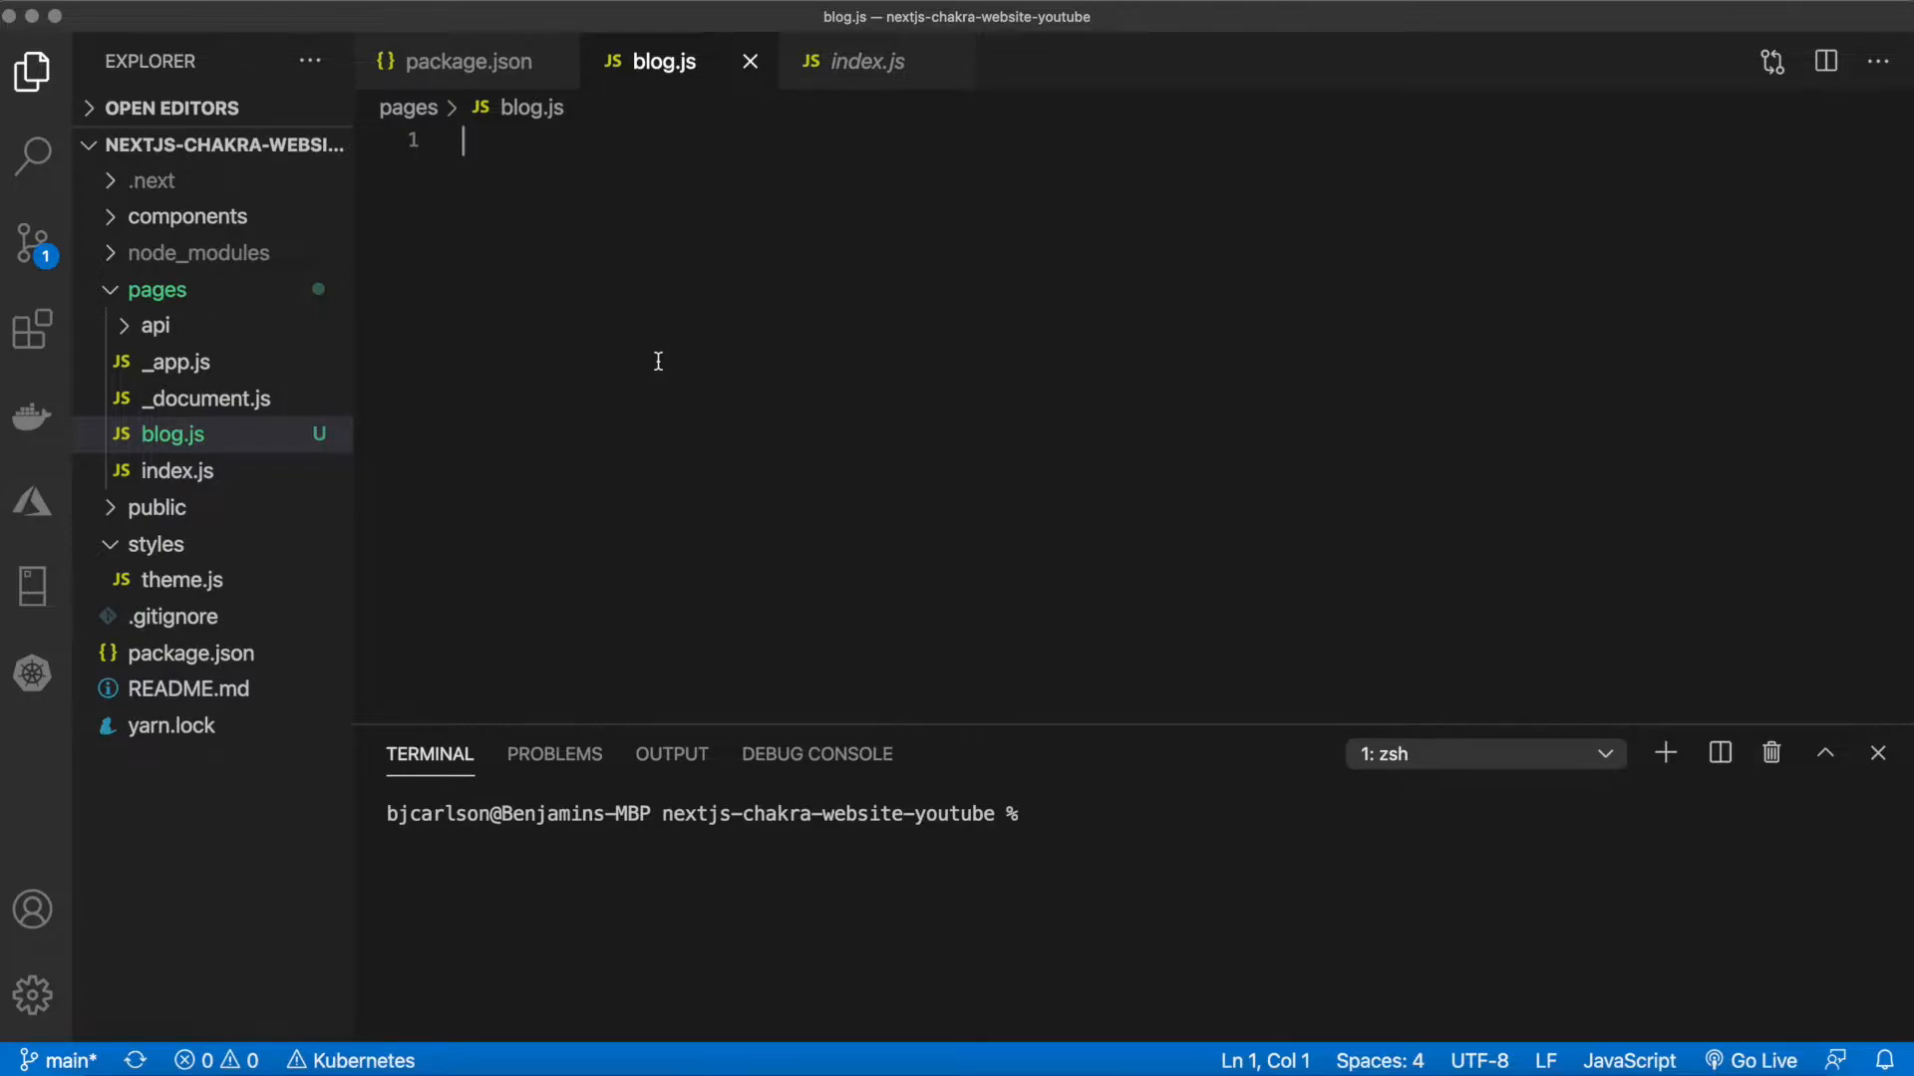
mouse_move(171, 309)
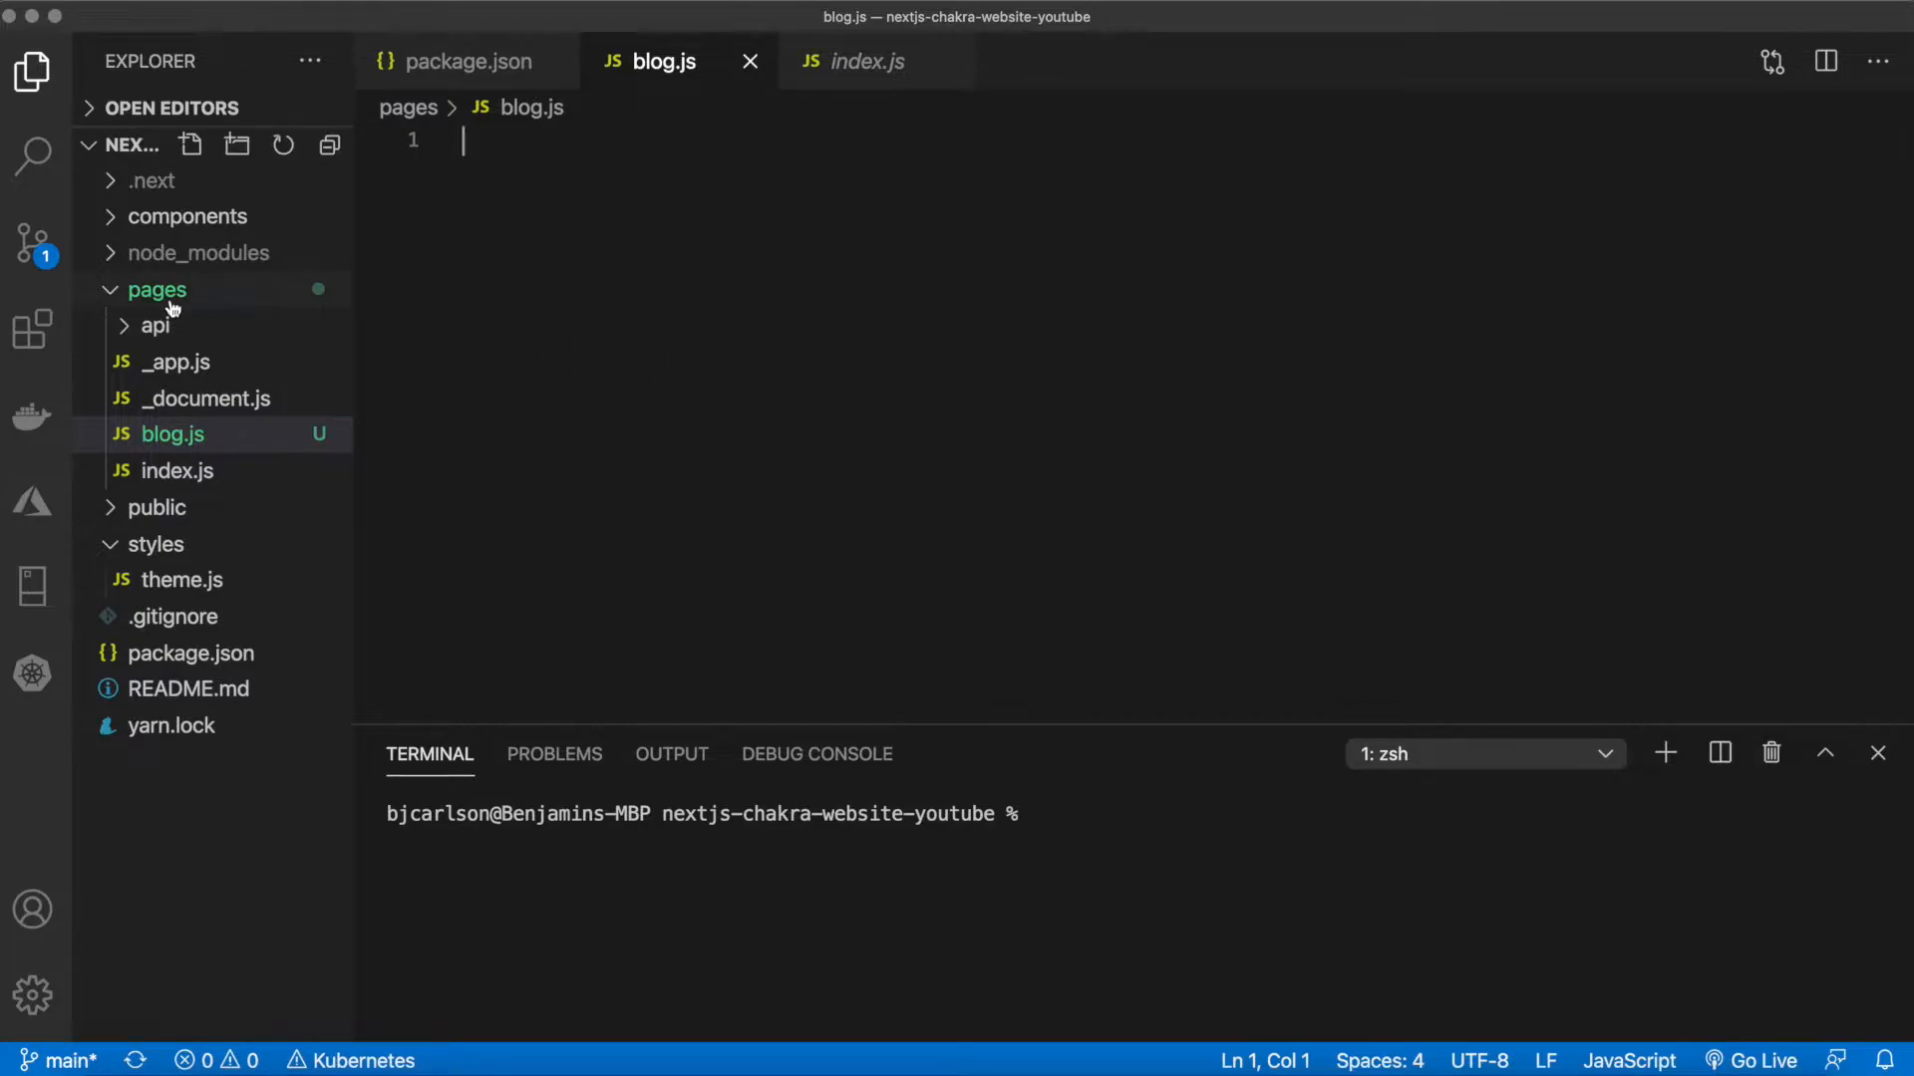
Create a blog folder in pages containing a new [slug].js file
left_click(235, 146)
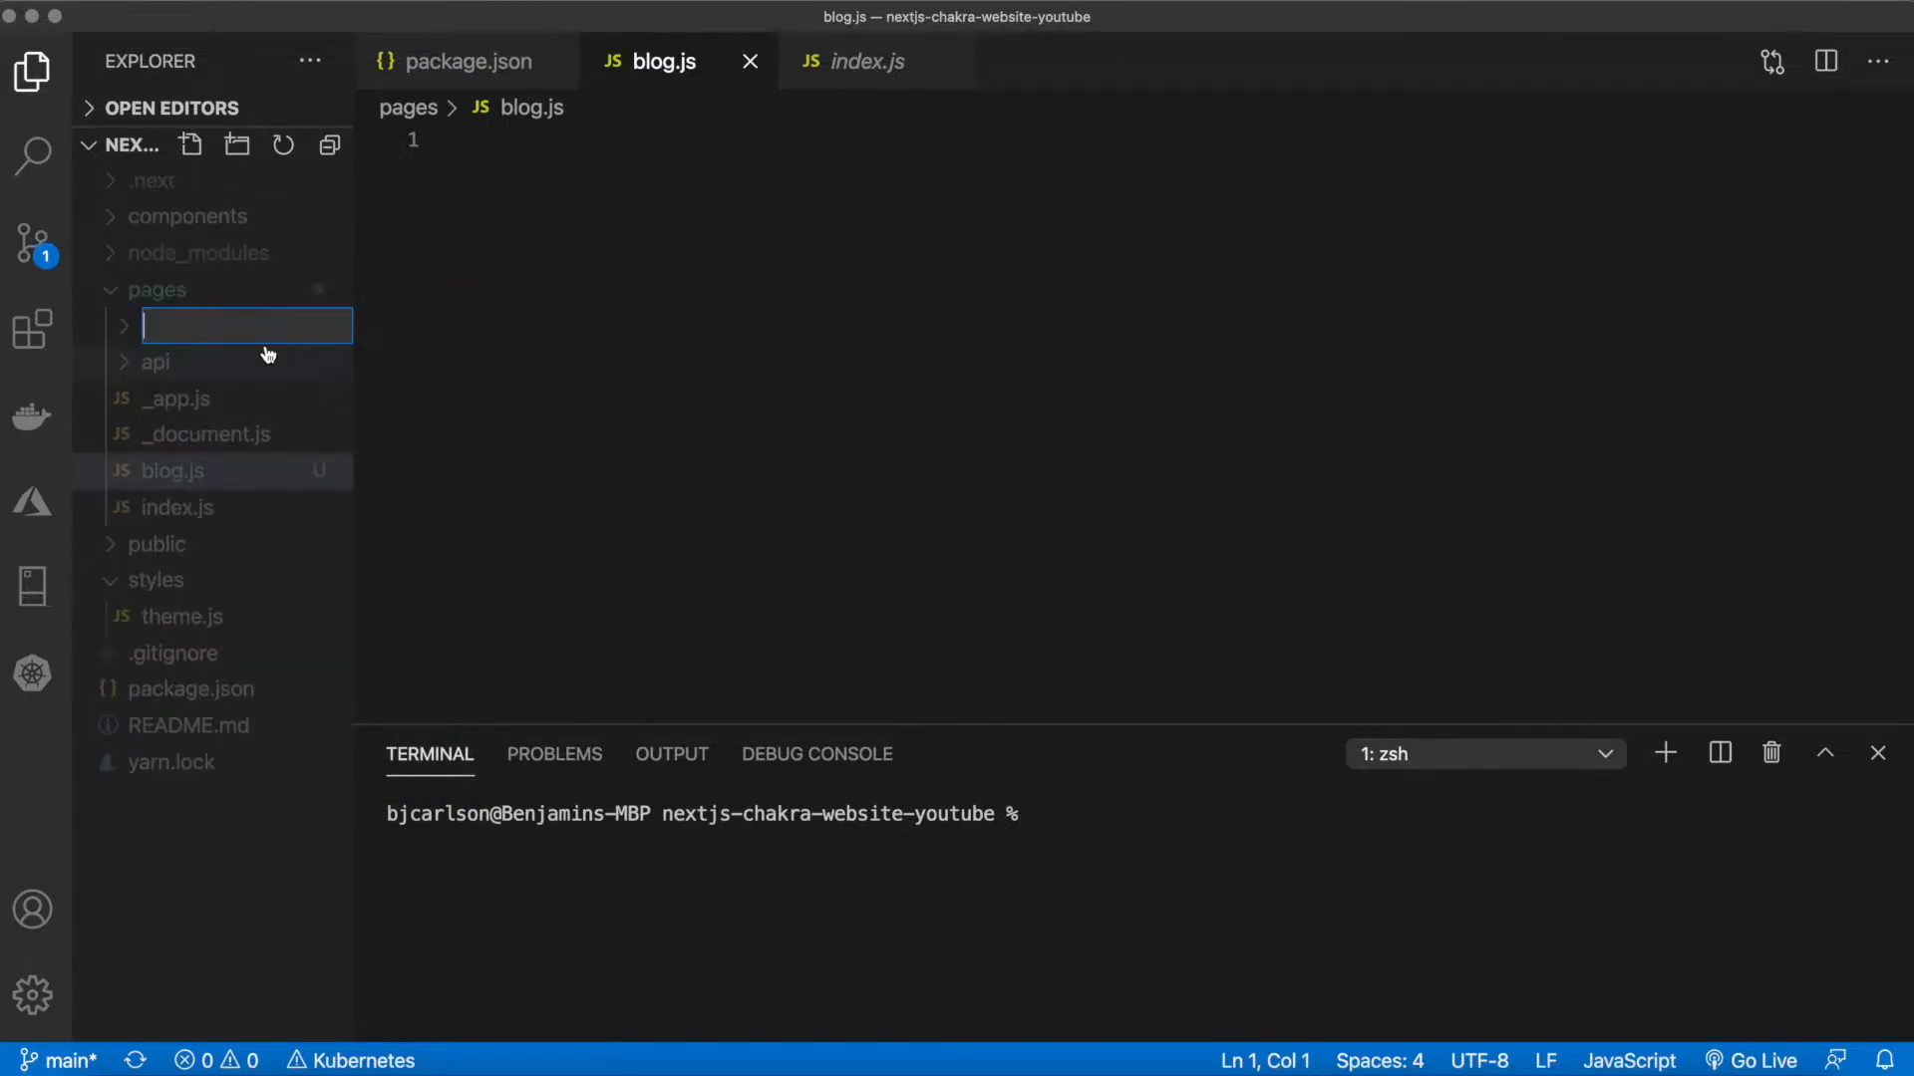
right_click(159, 363)
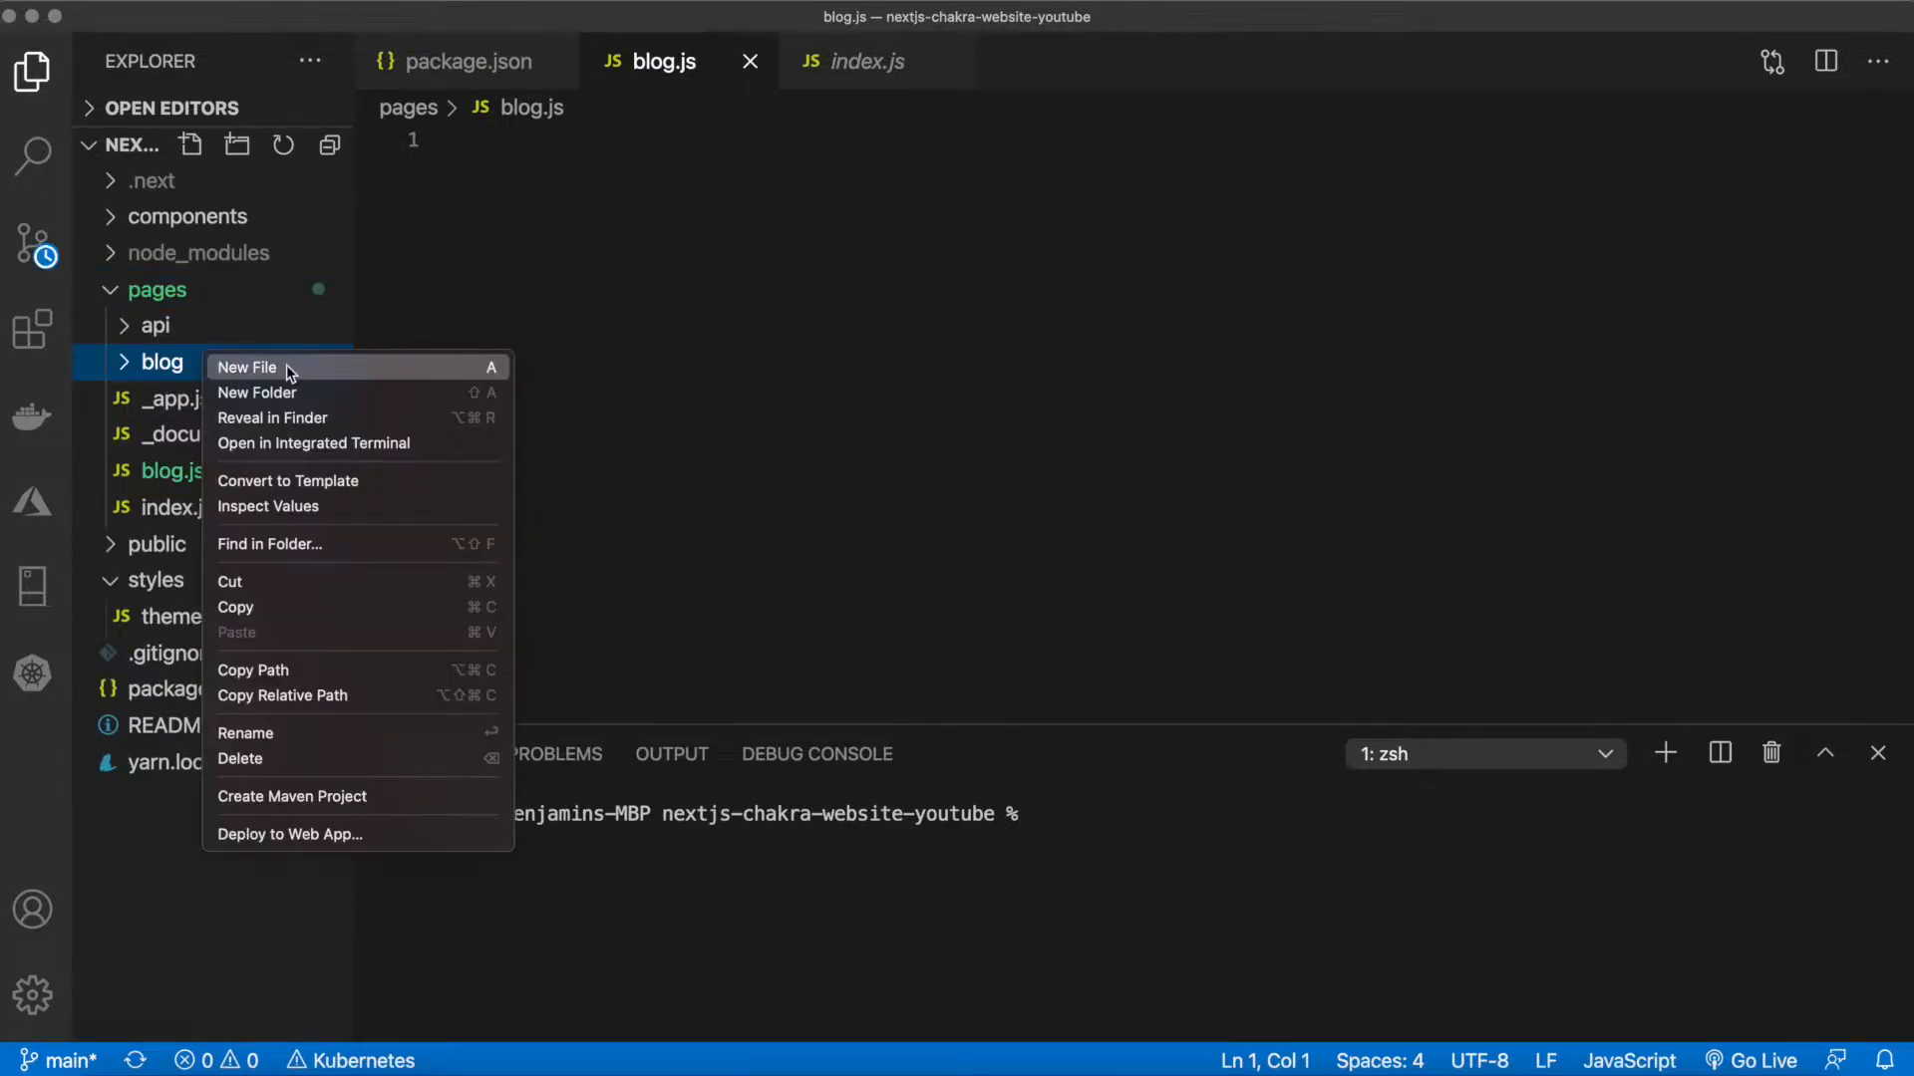
left_click(248, 367)
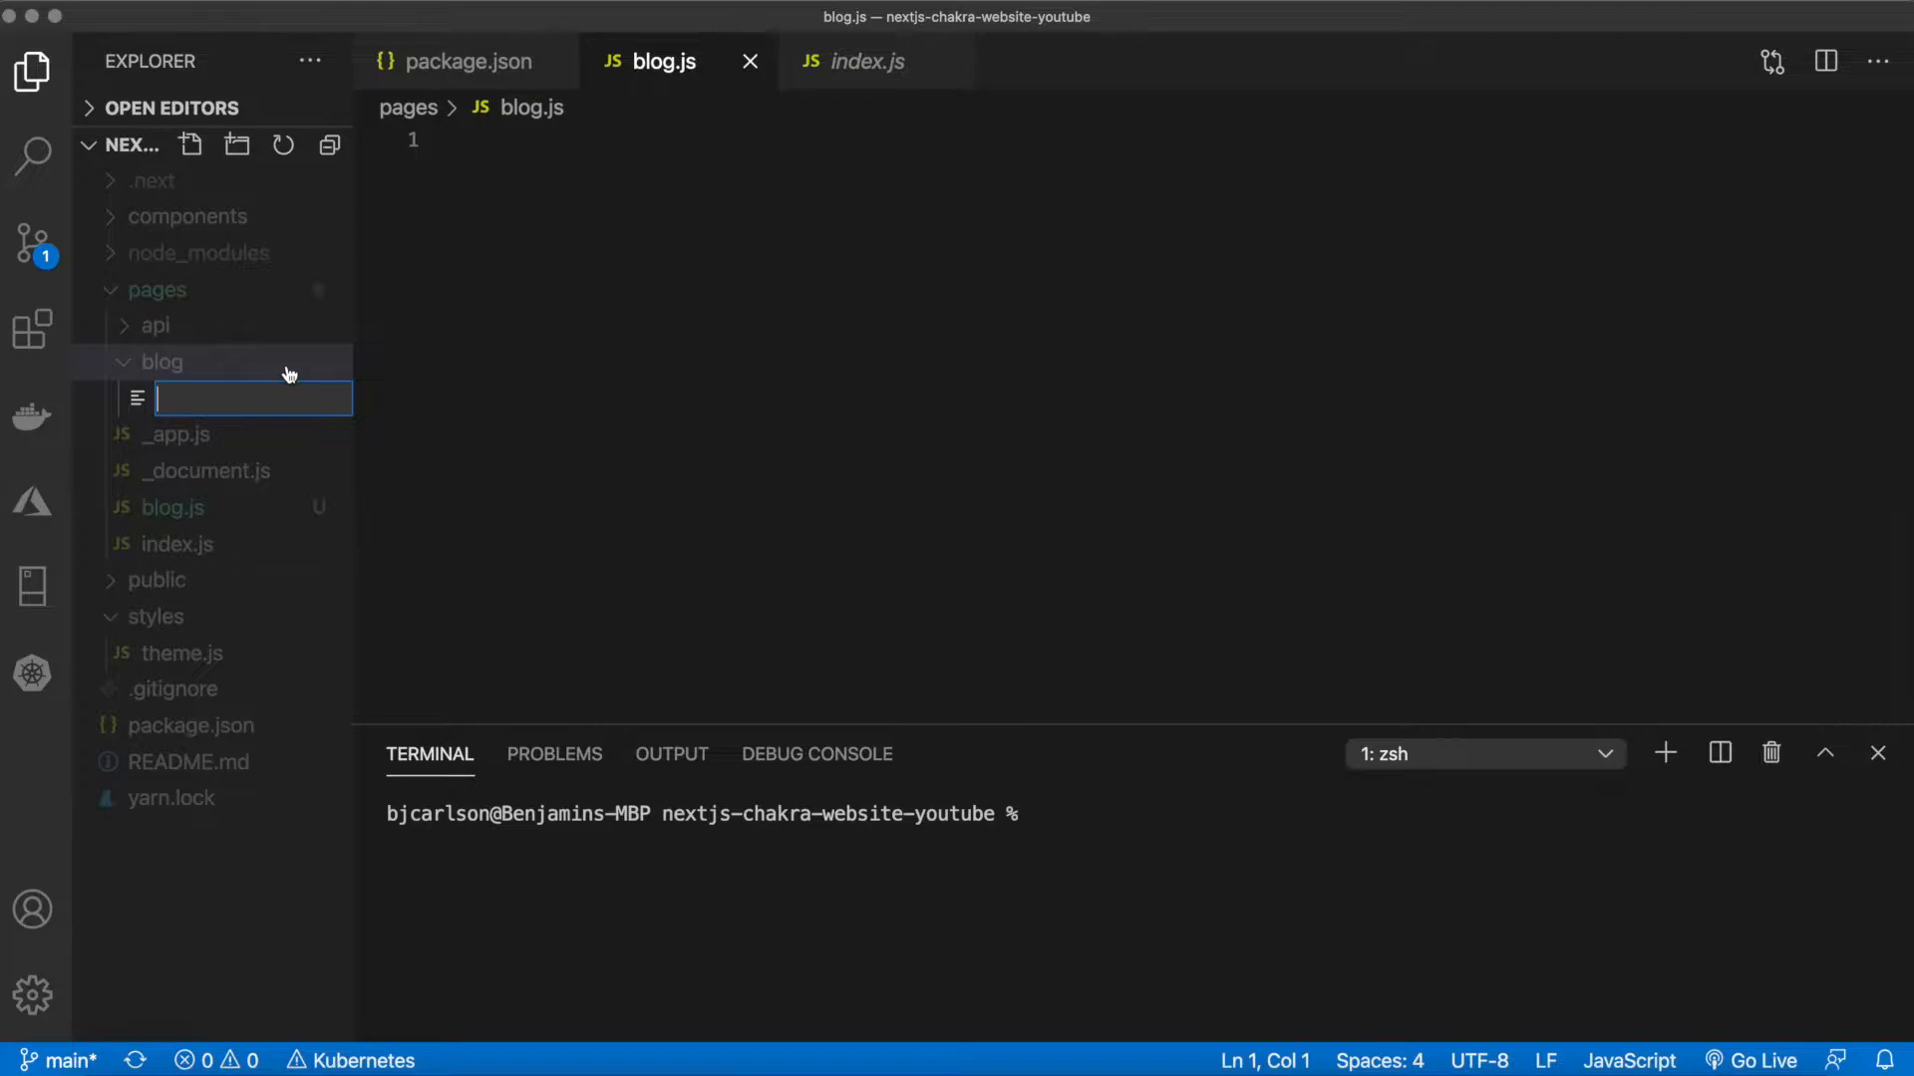
type("[slug].js")
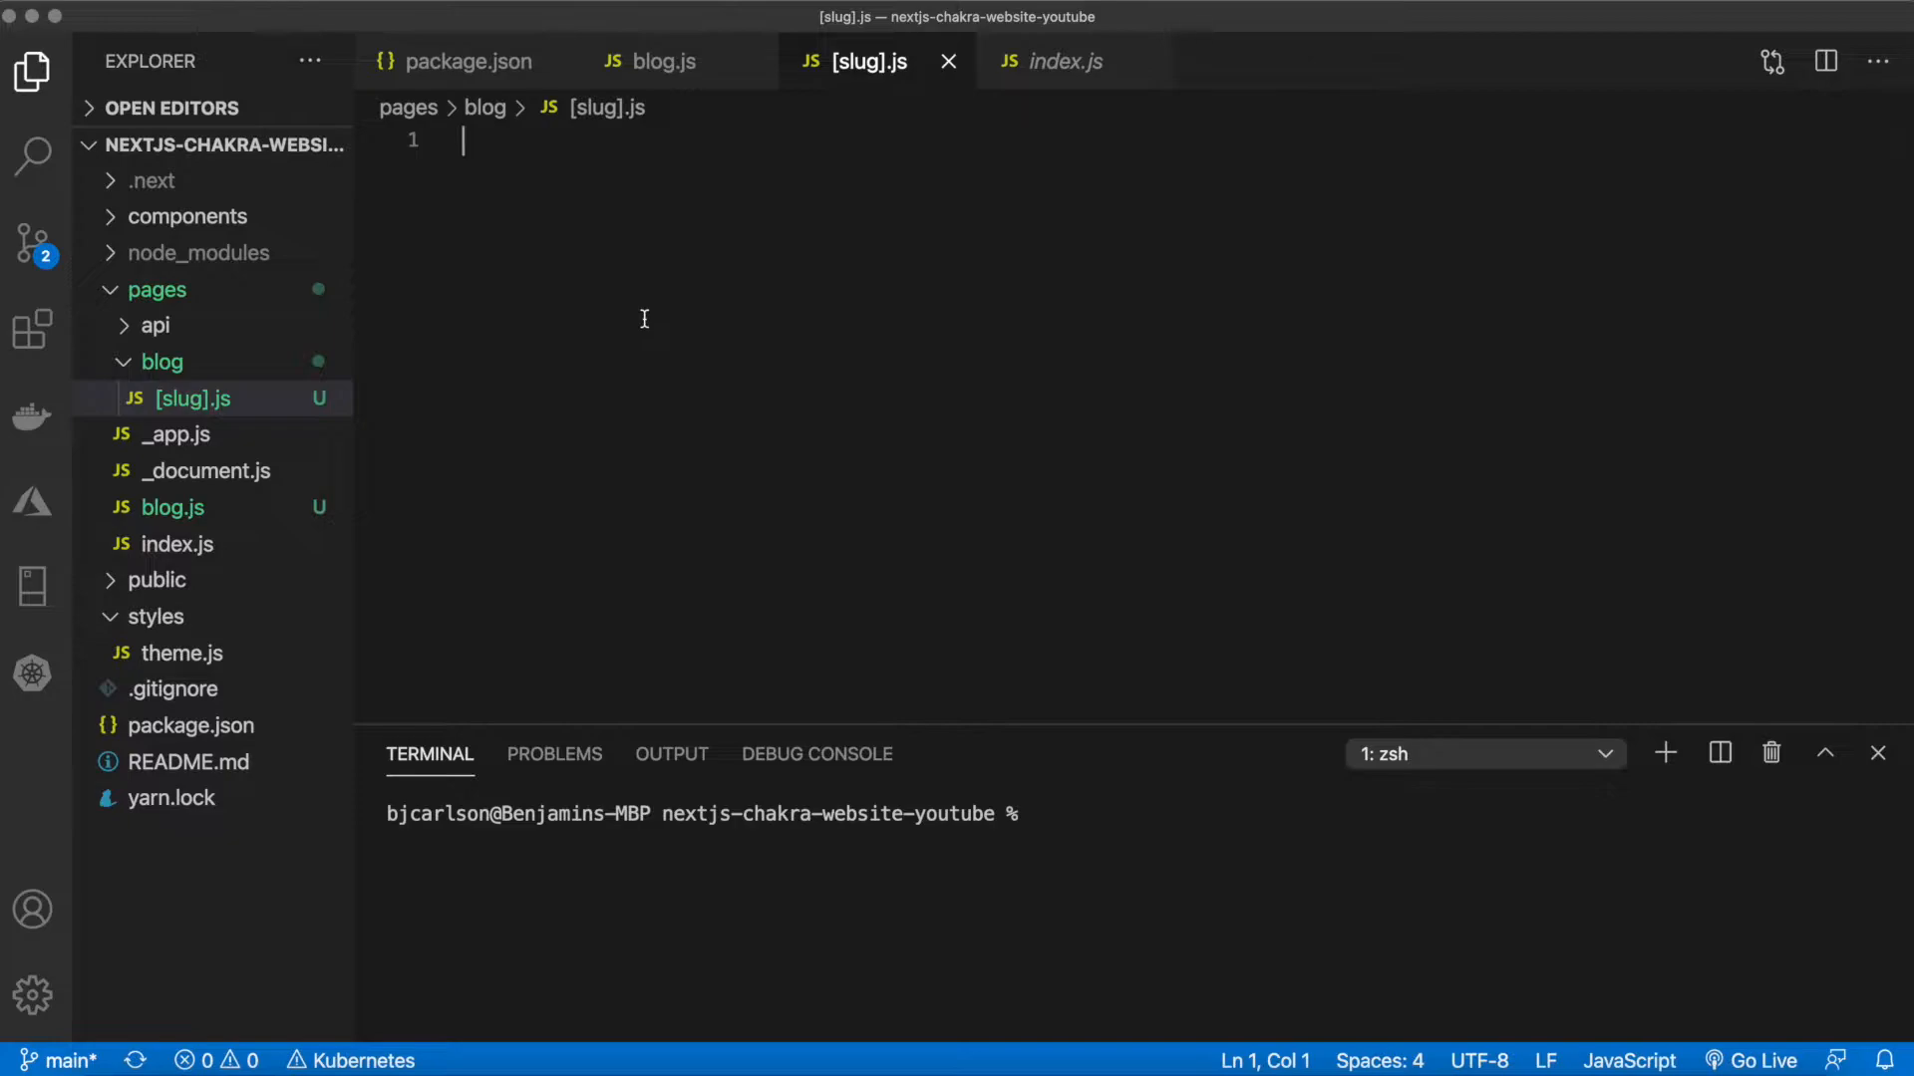
mouse_move(504, 362)
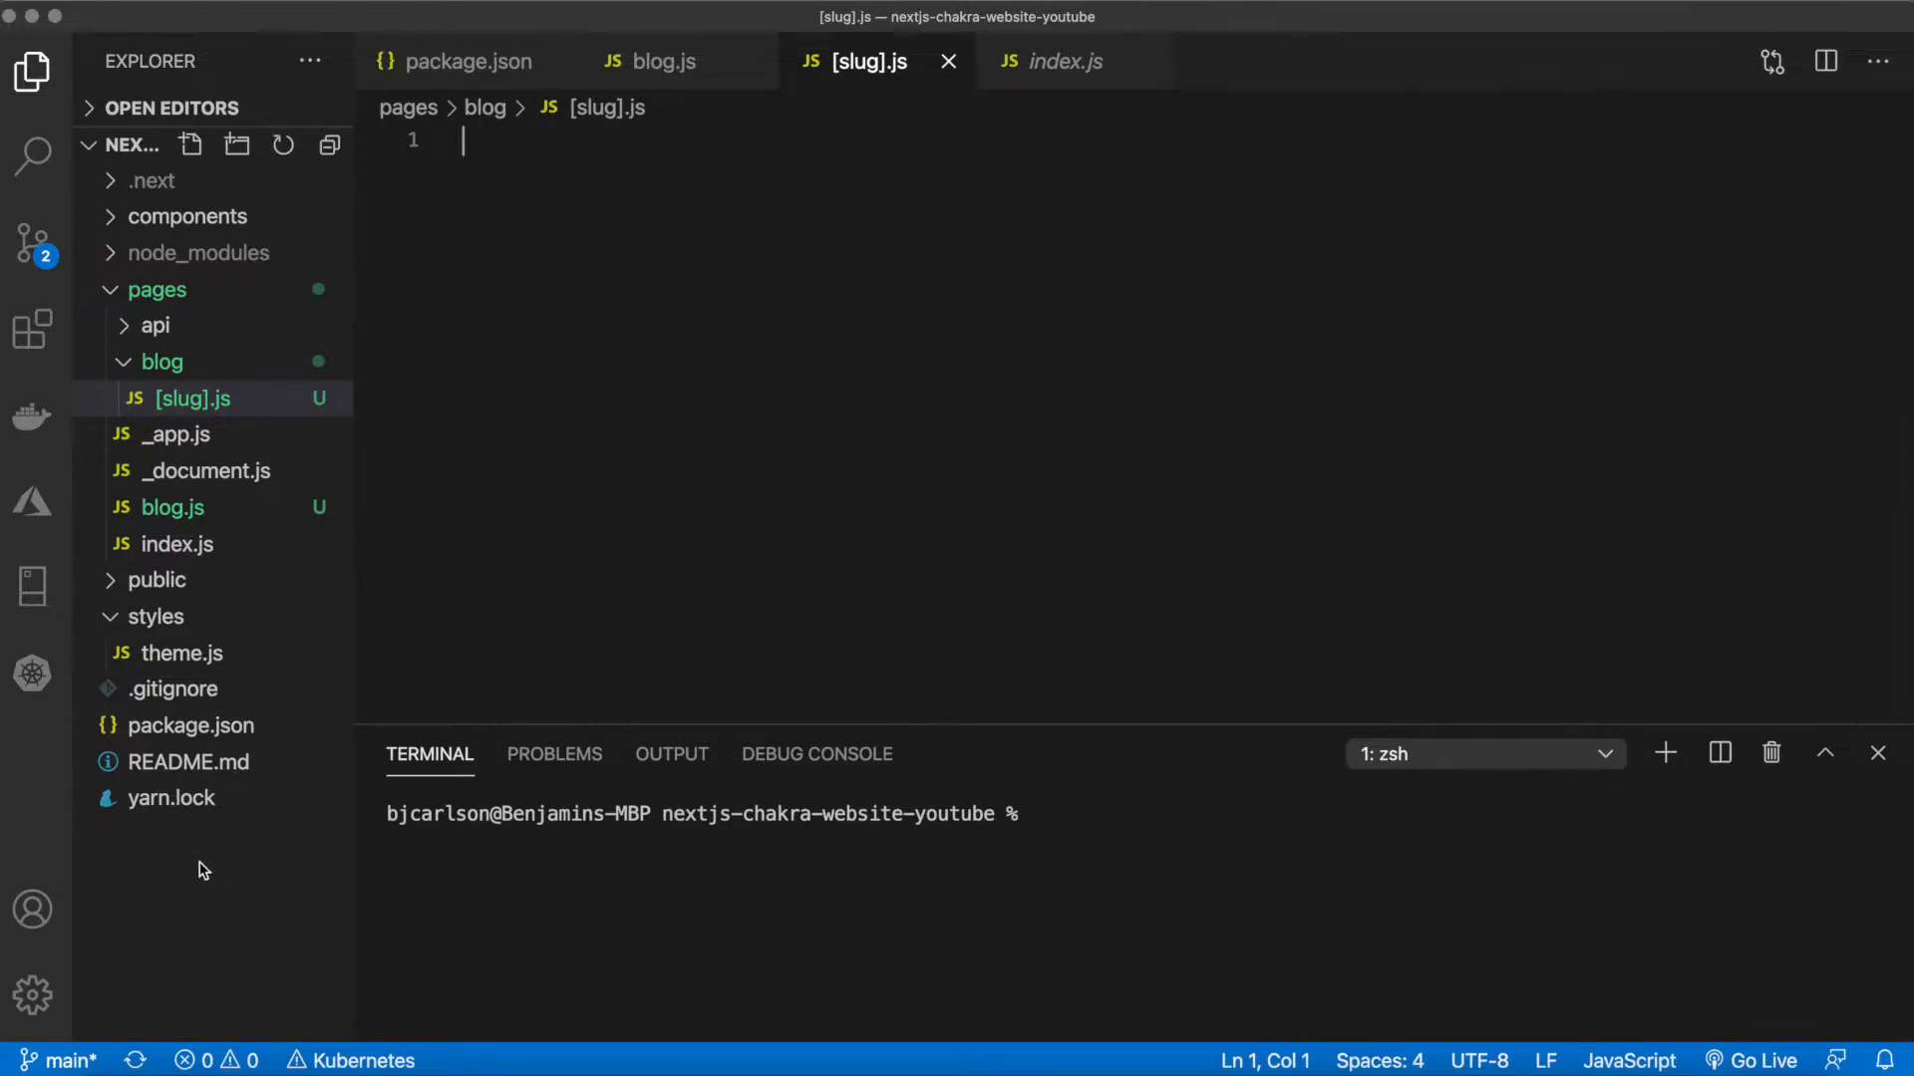
Create an empty mdx.js file inside the lib folder
right_click(139, 253)
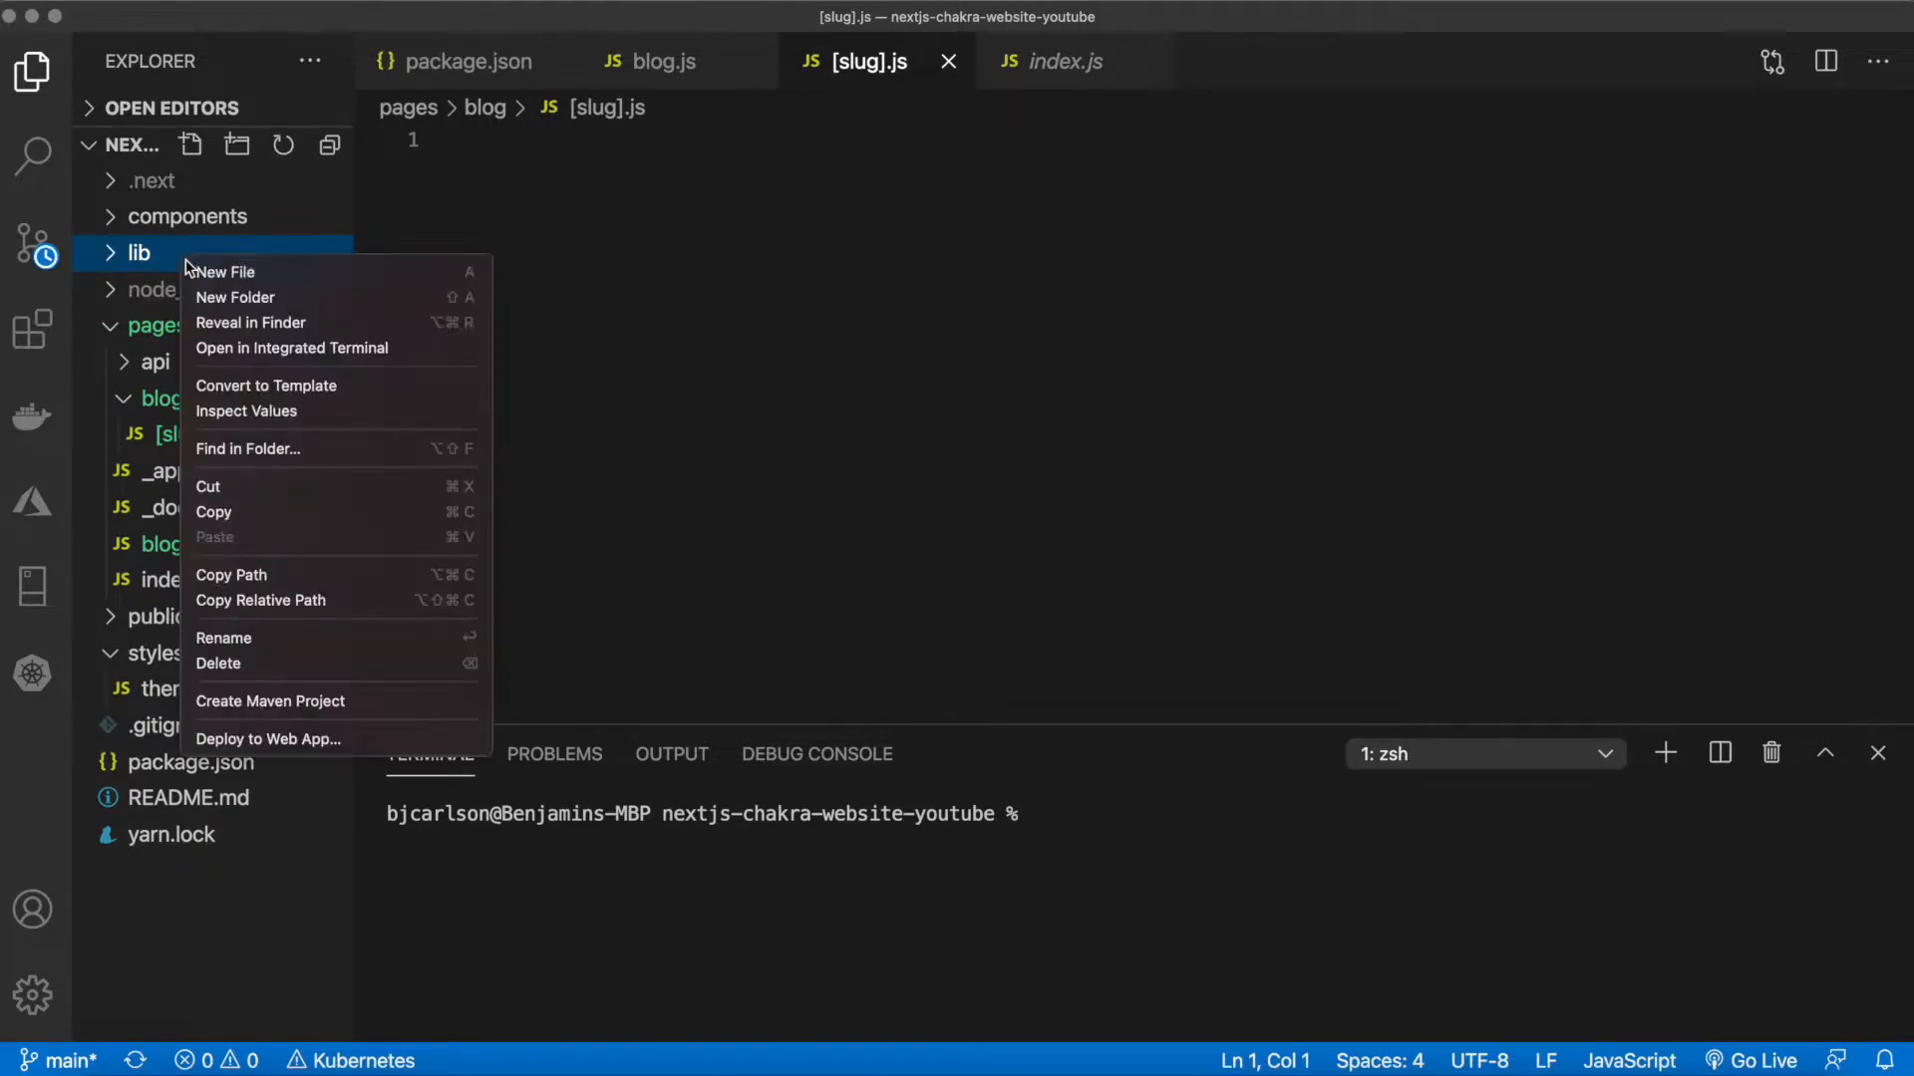
left_click(225, 271)
type("mdx.js")
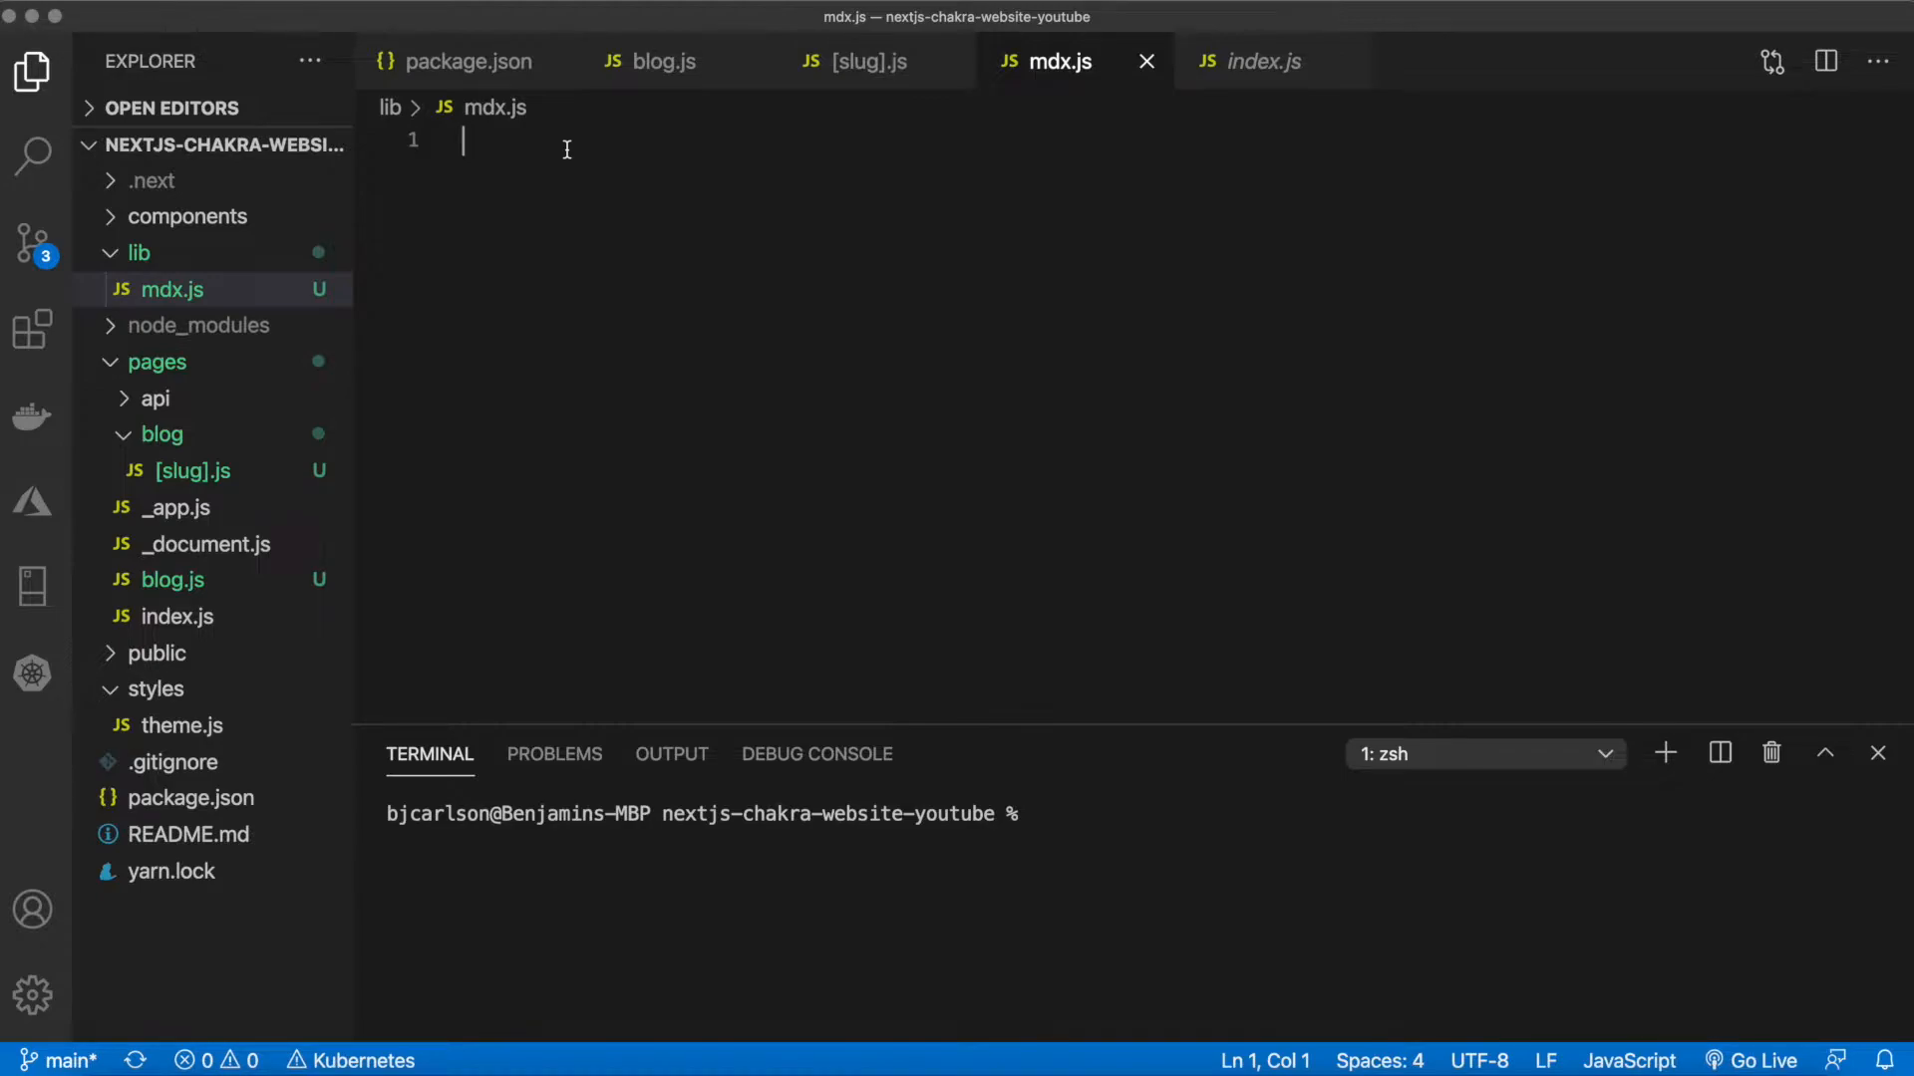
mouse_move(520, 225)
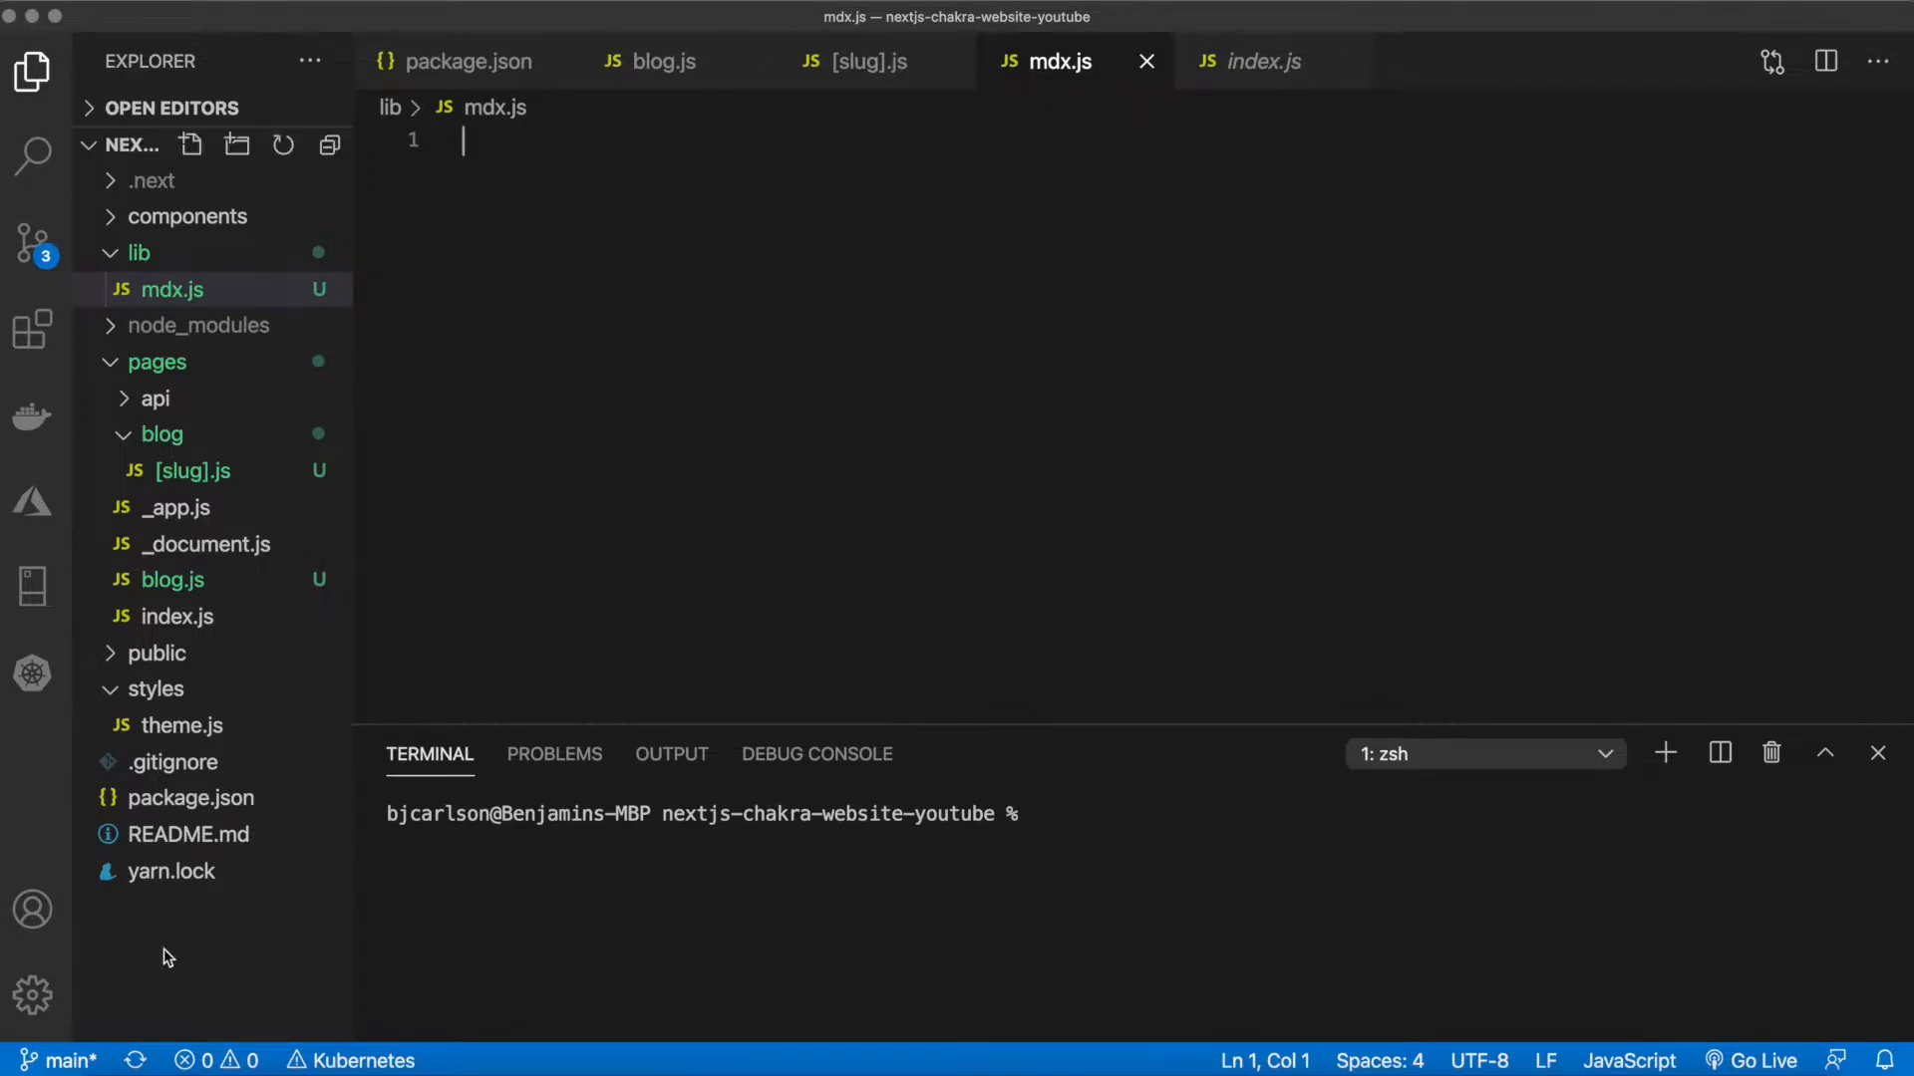
Create a layouts folder at the project root containing a new blog.js file
right_click(167, 955)
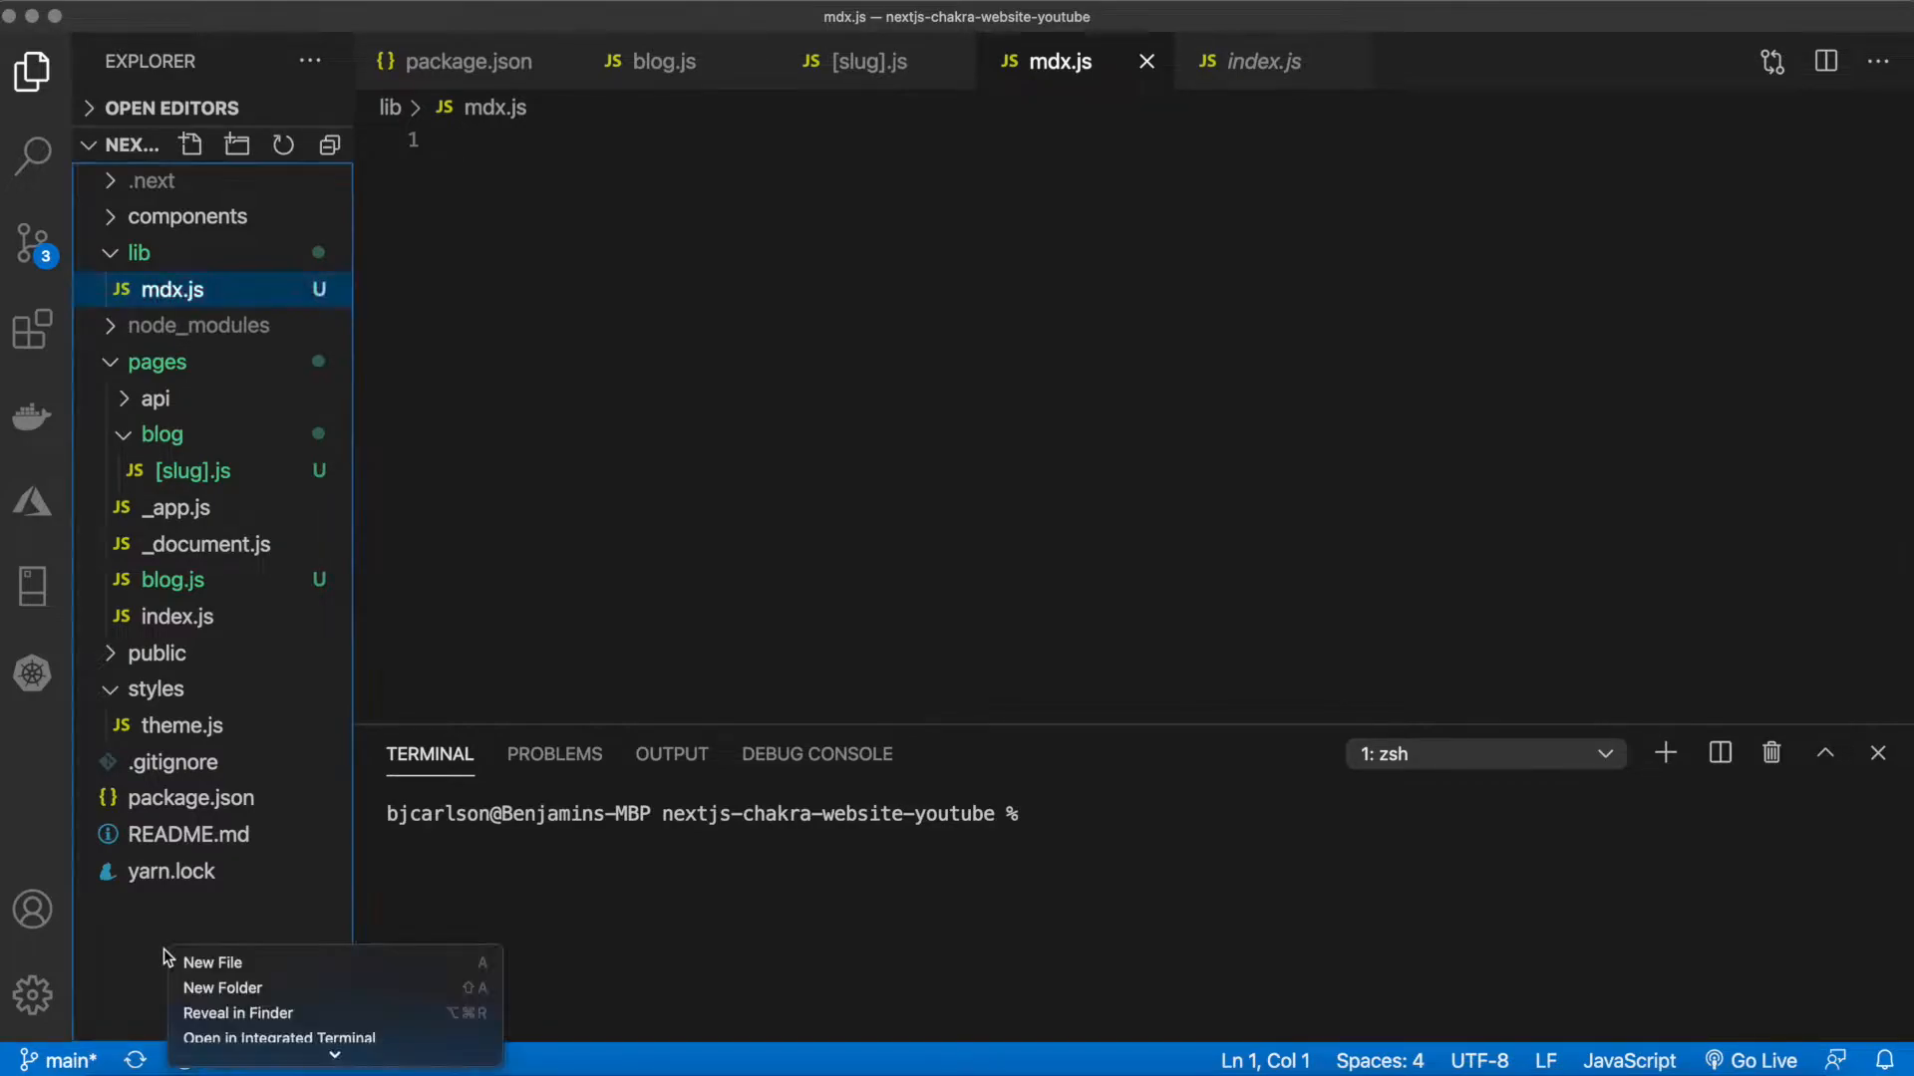
left_click(224, 986)
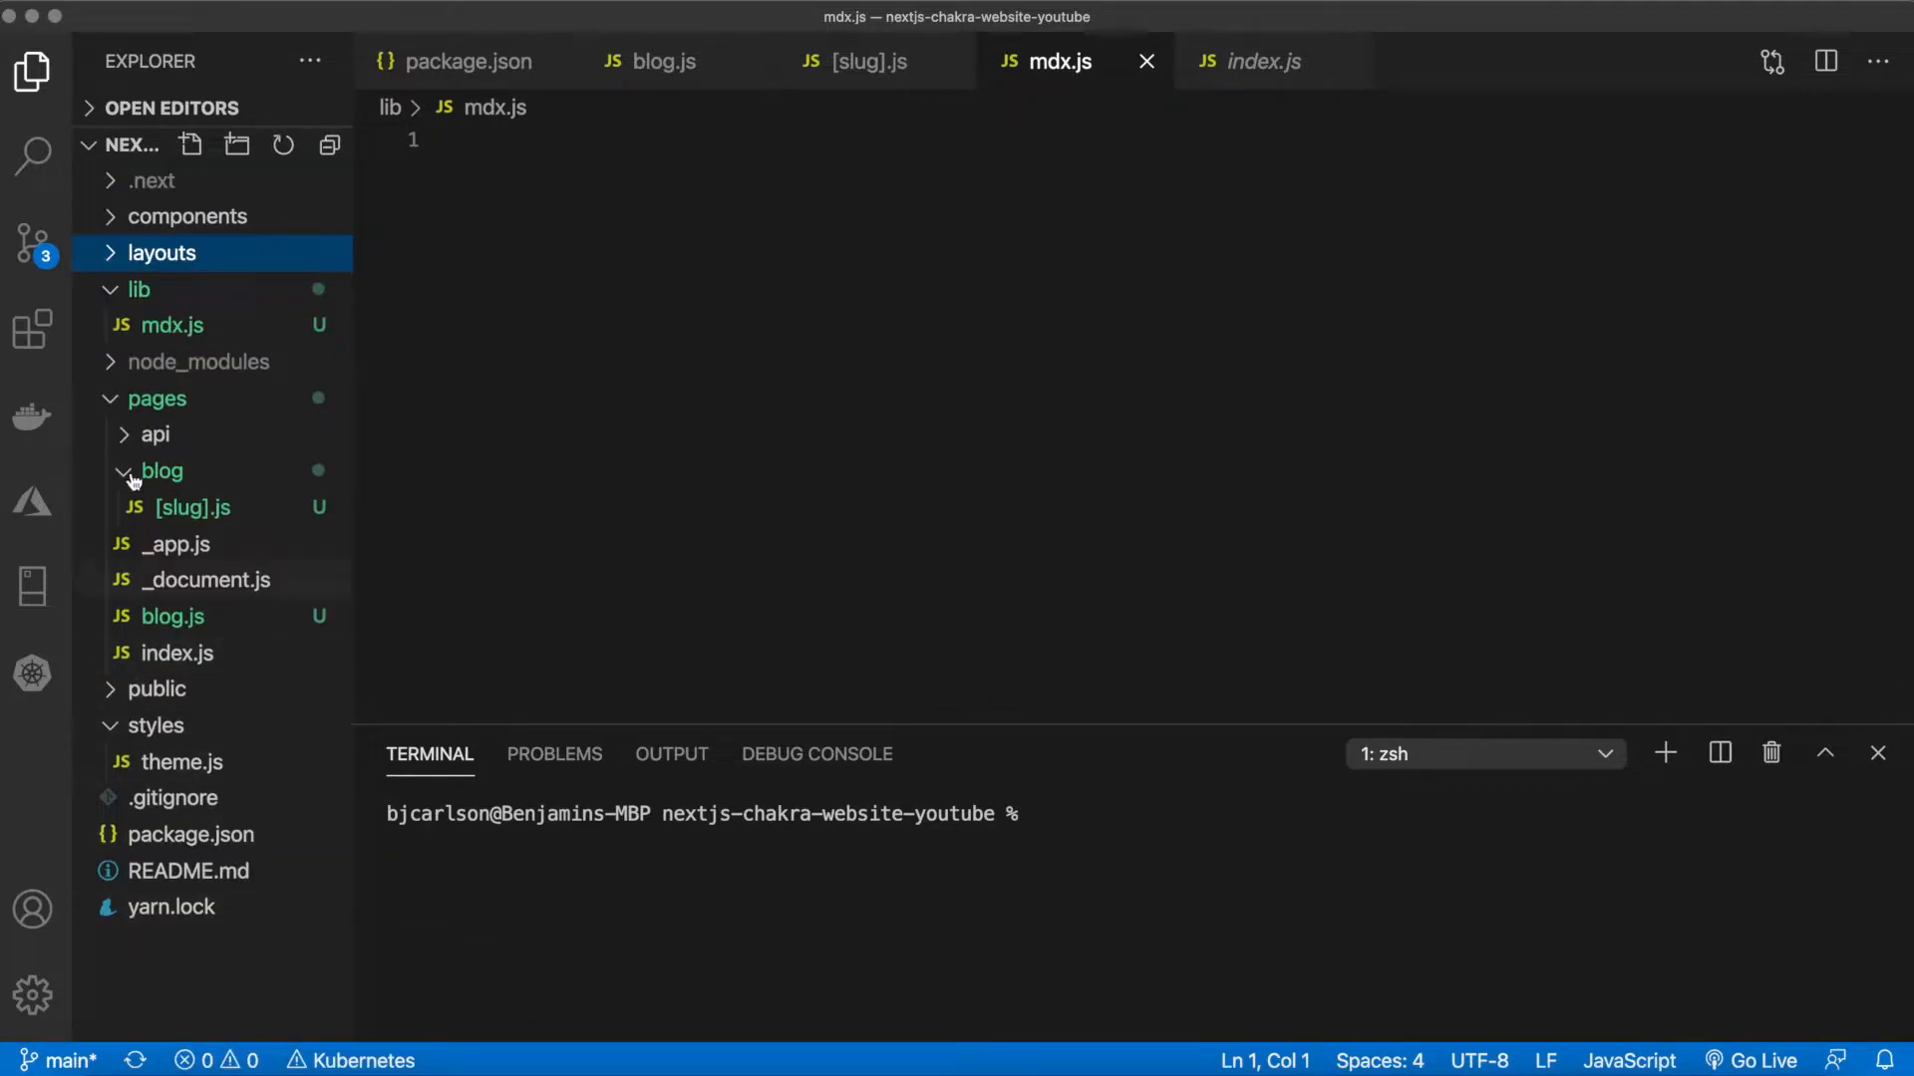
right_click(159, 253)
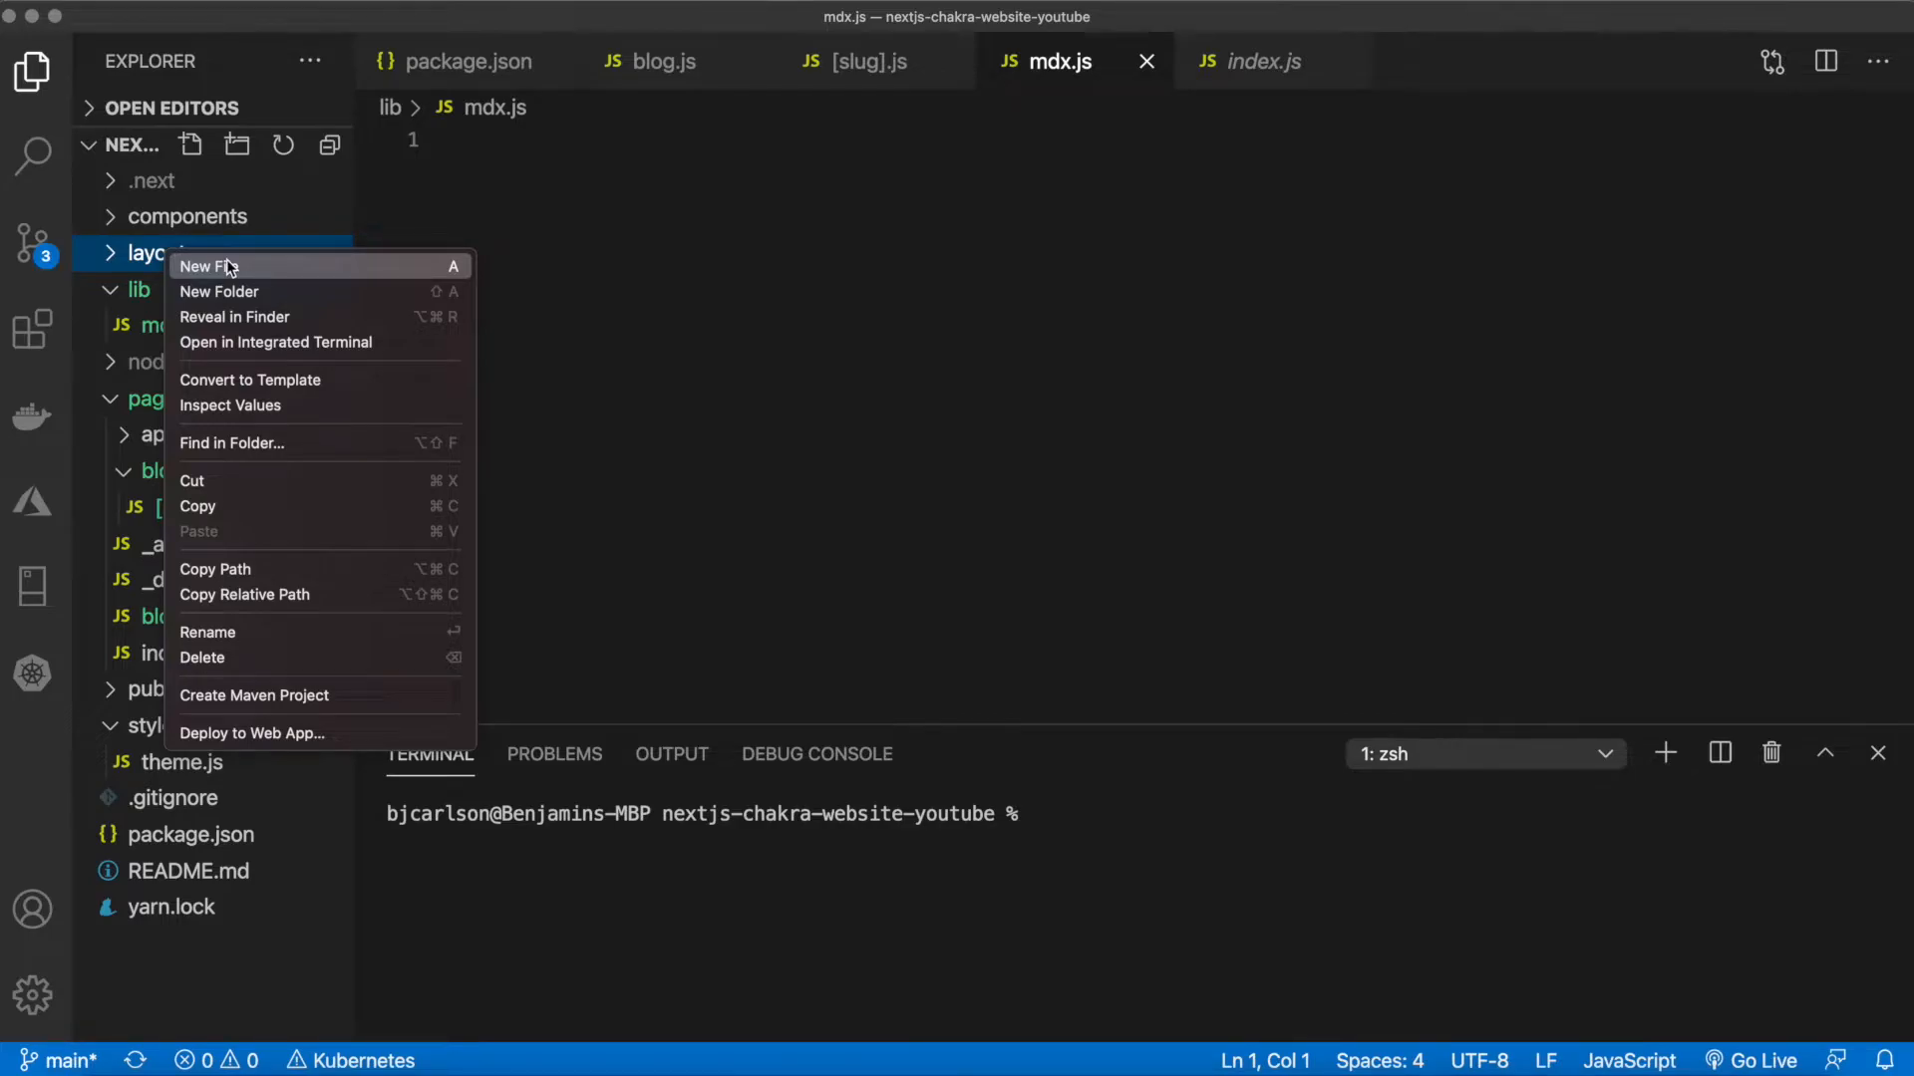
left_click(207, 265)
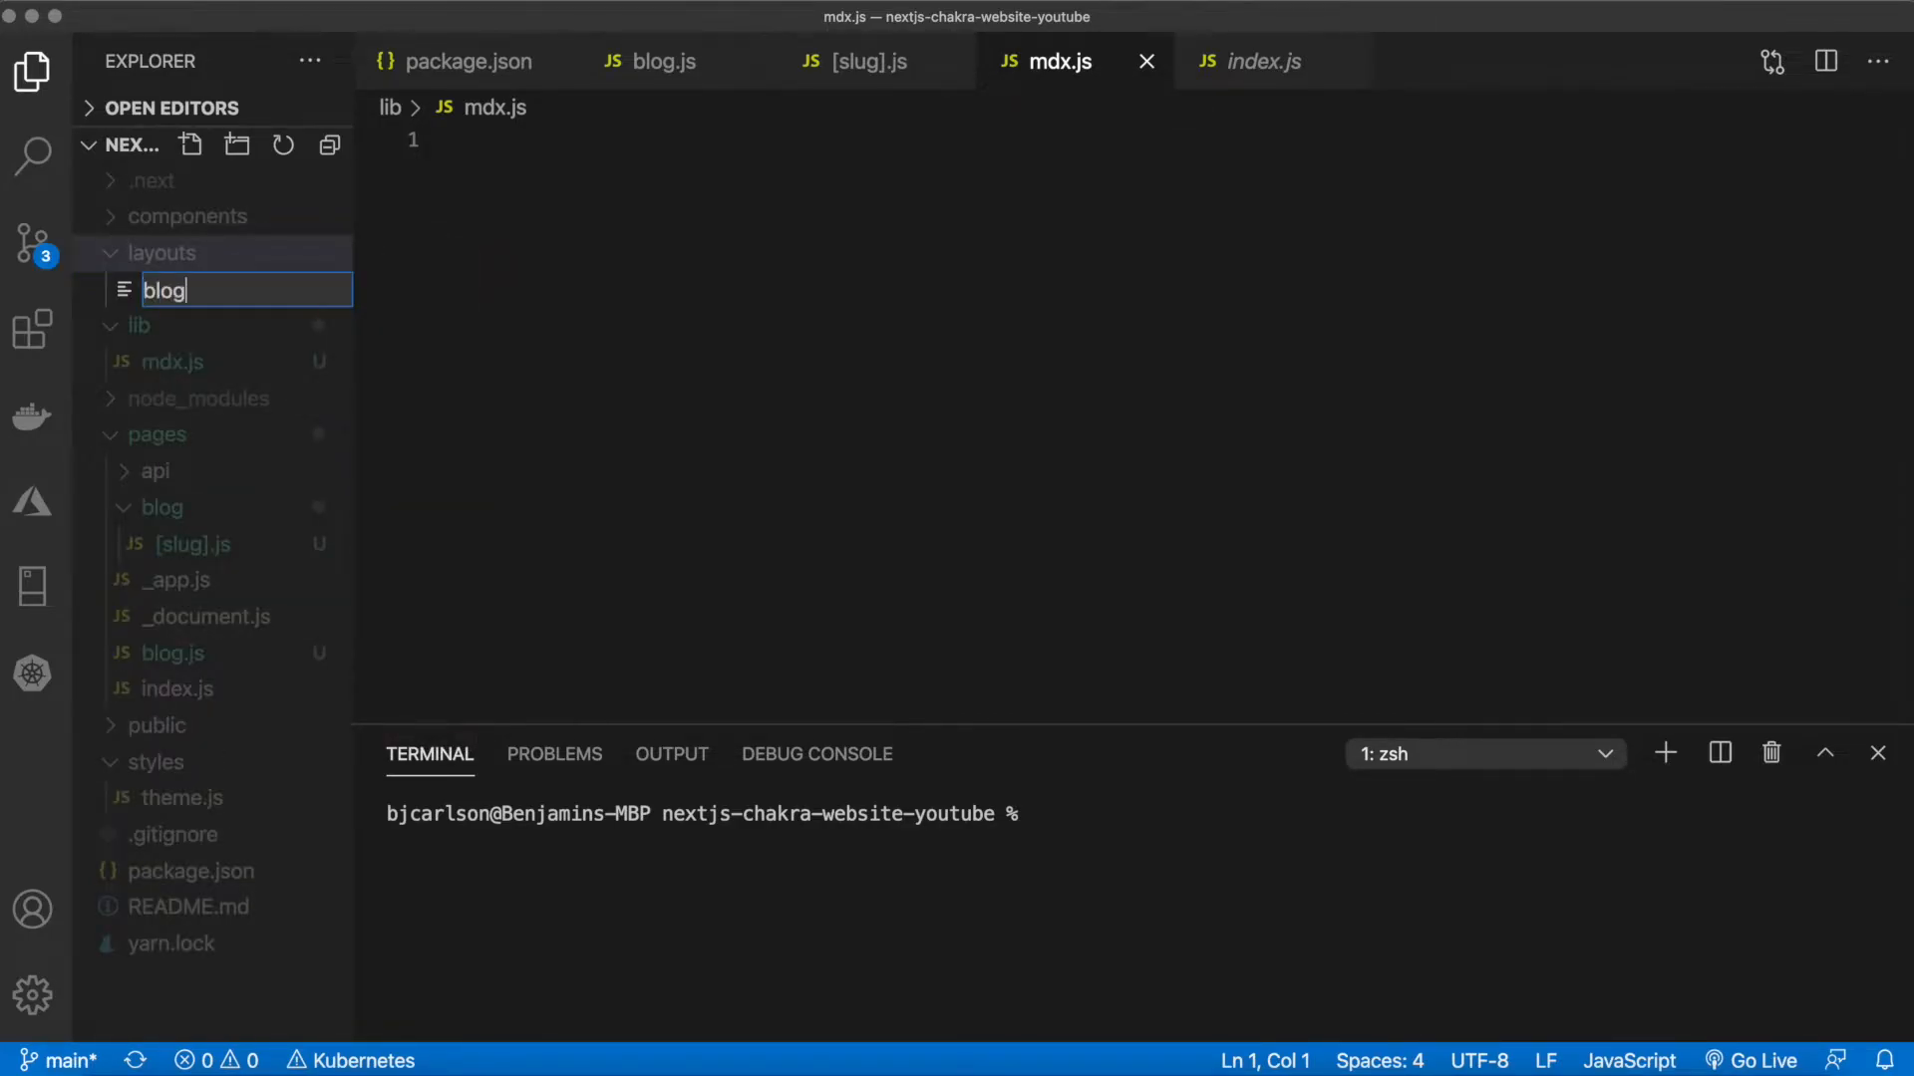
key("Return")
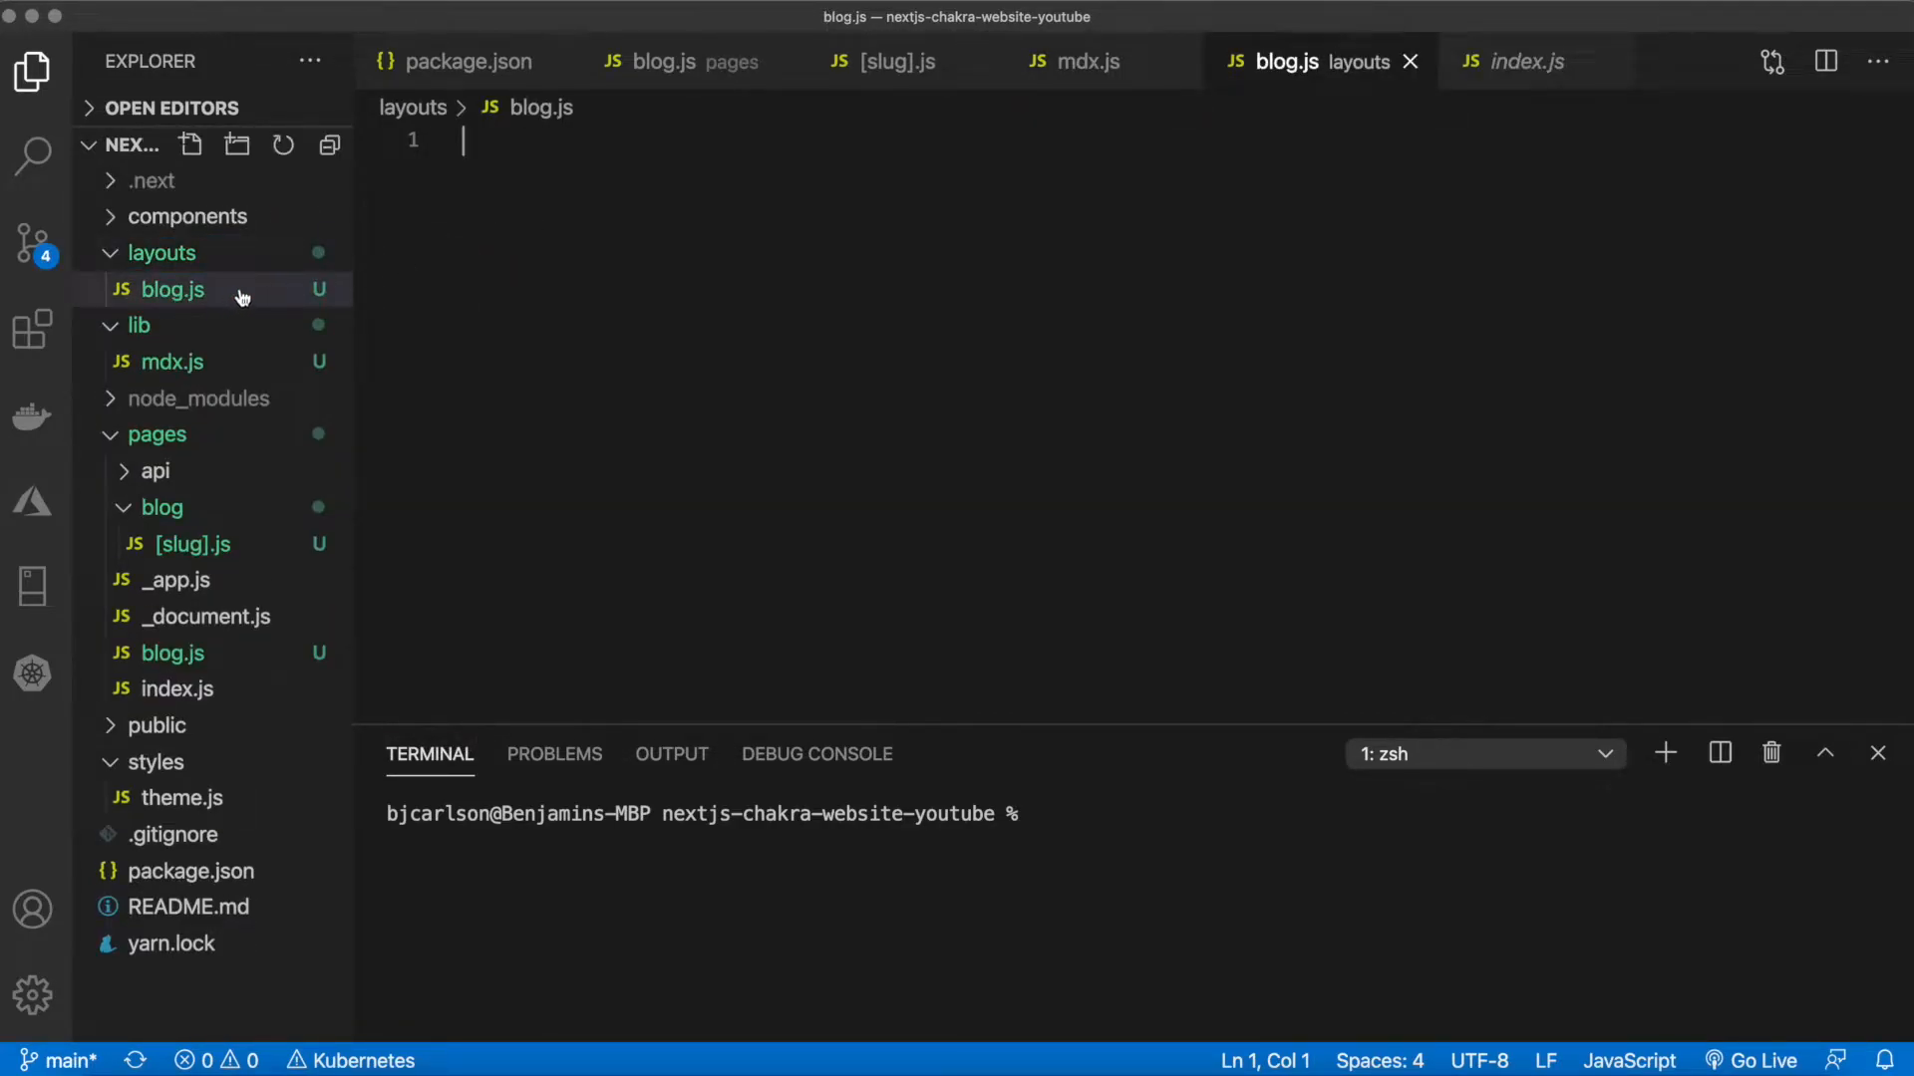
mouse_move(572, 227)
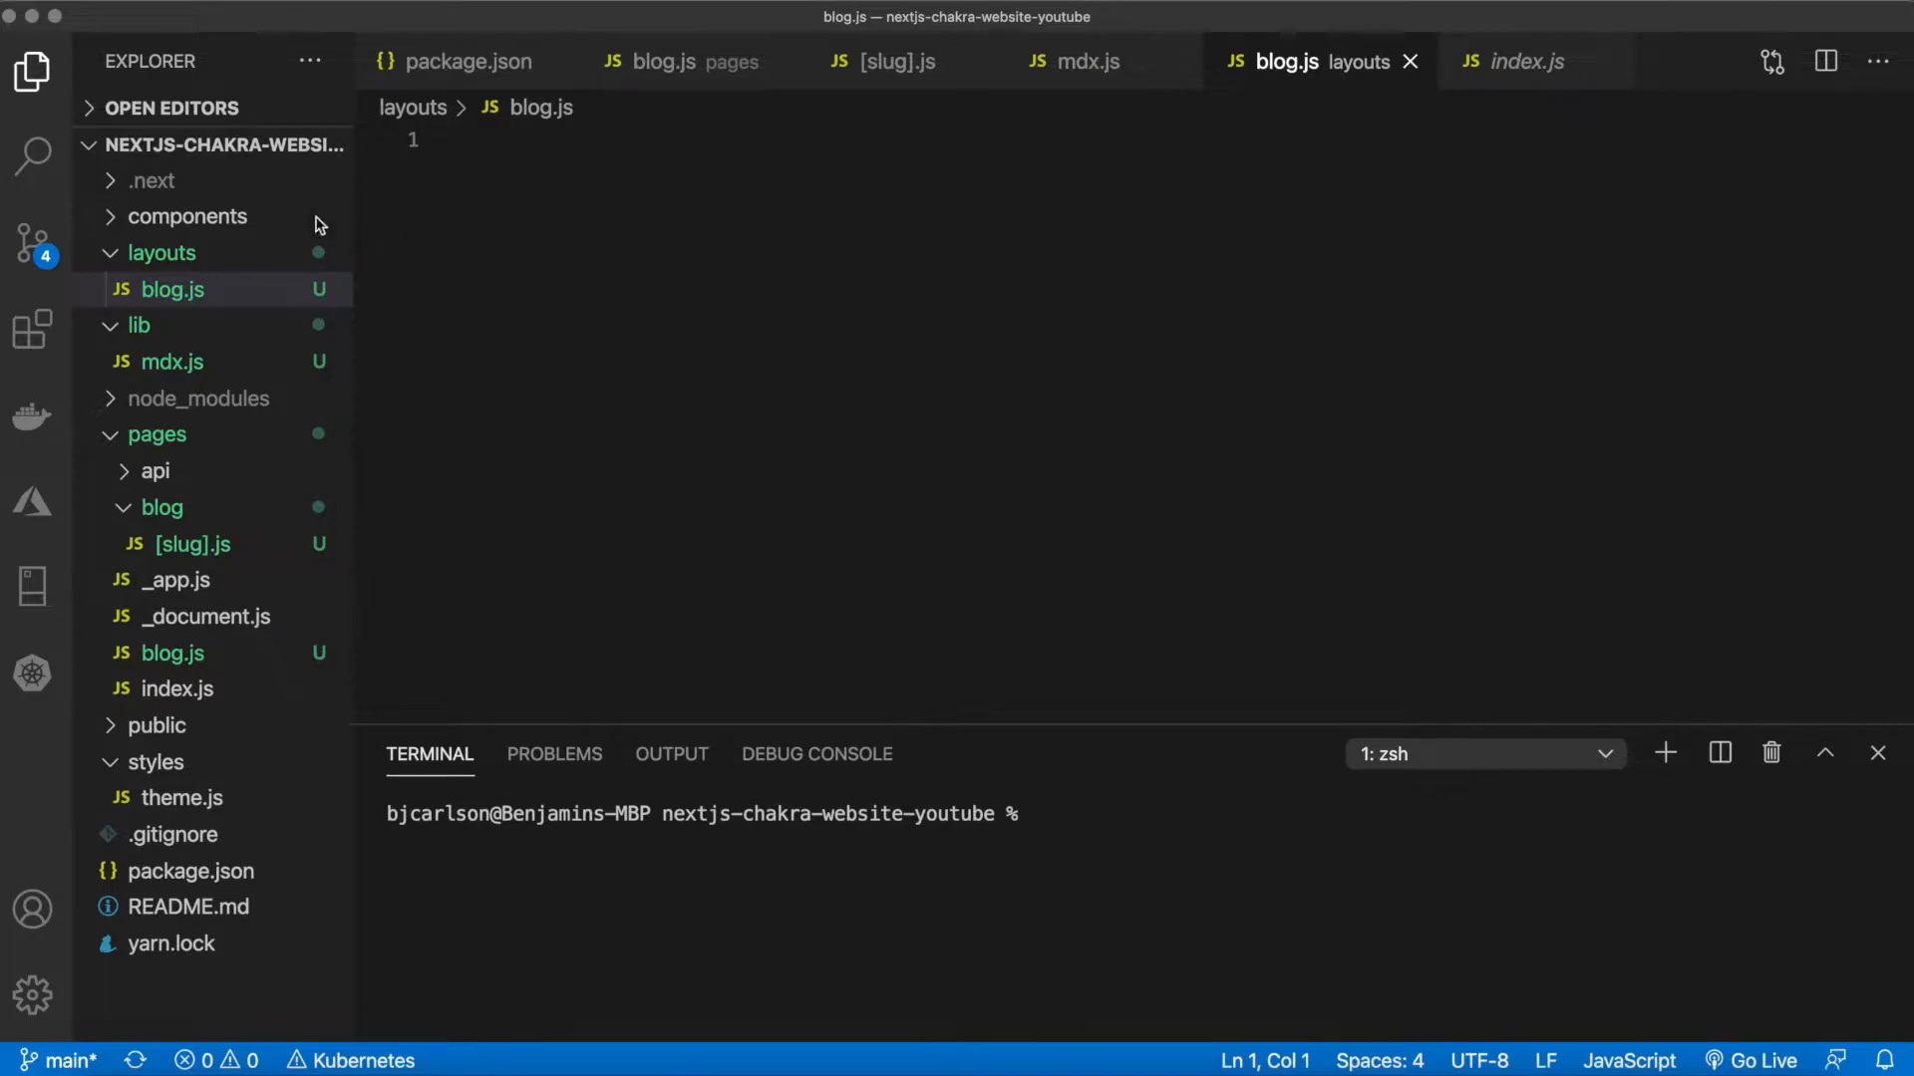
Create BlogPost.js and MDXComponents.js inside the components folder
right_click(189, 215)
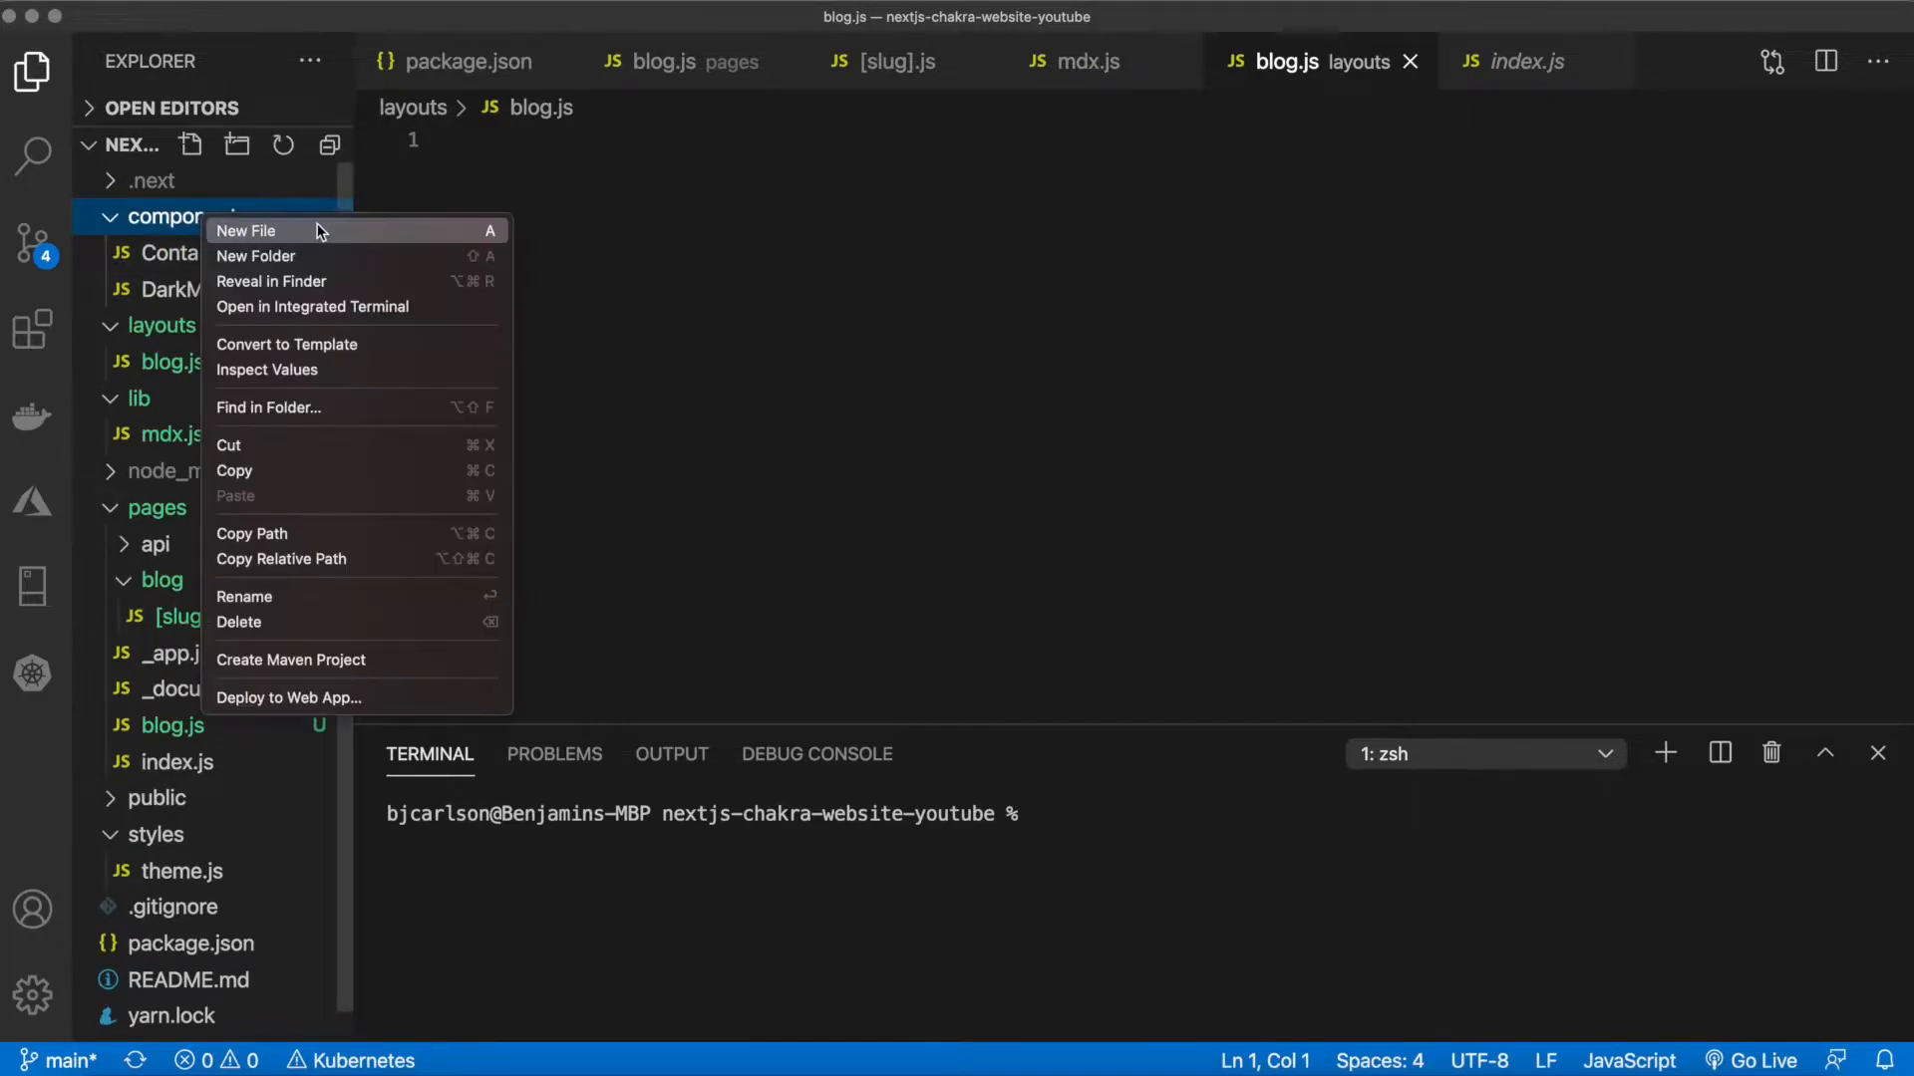
left_click(245, 231)
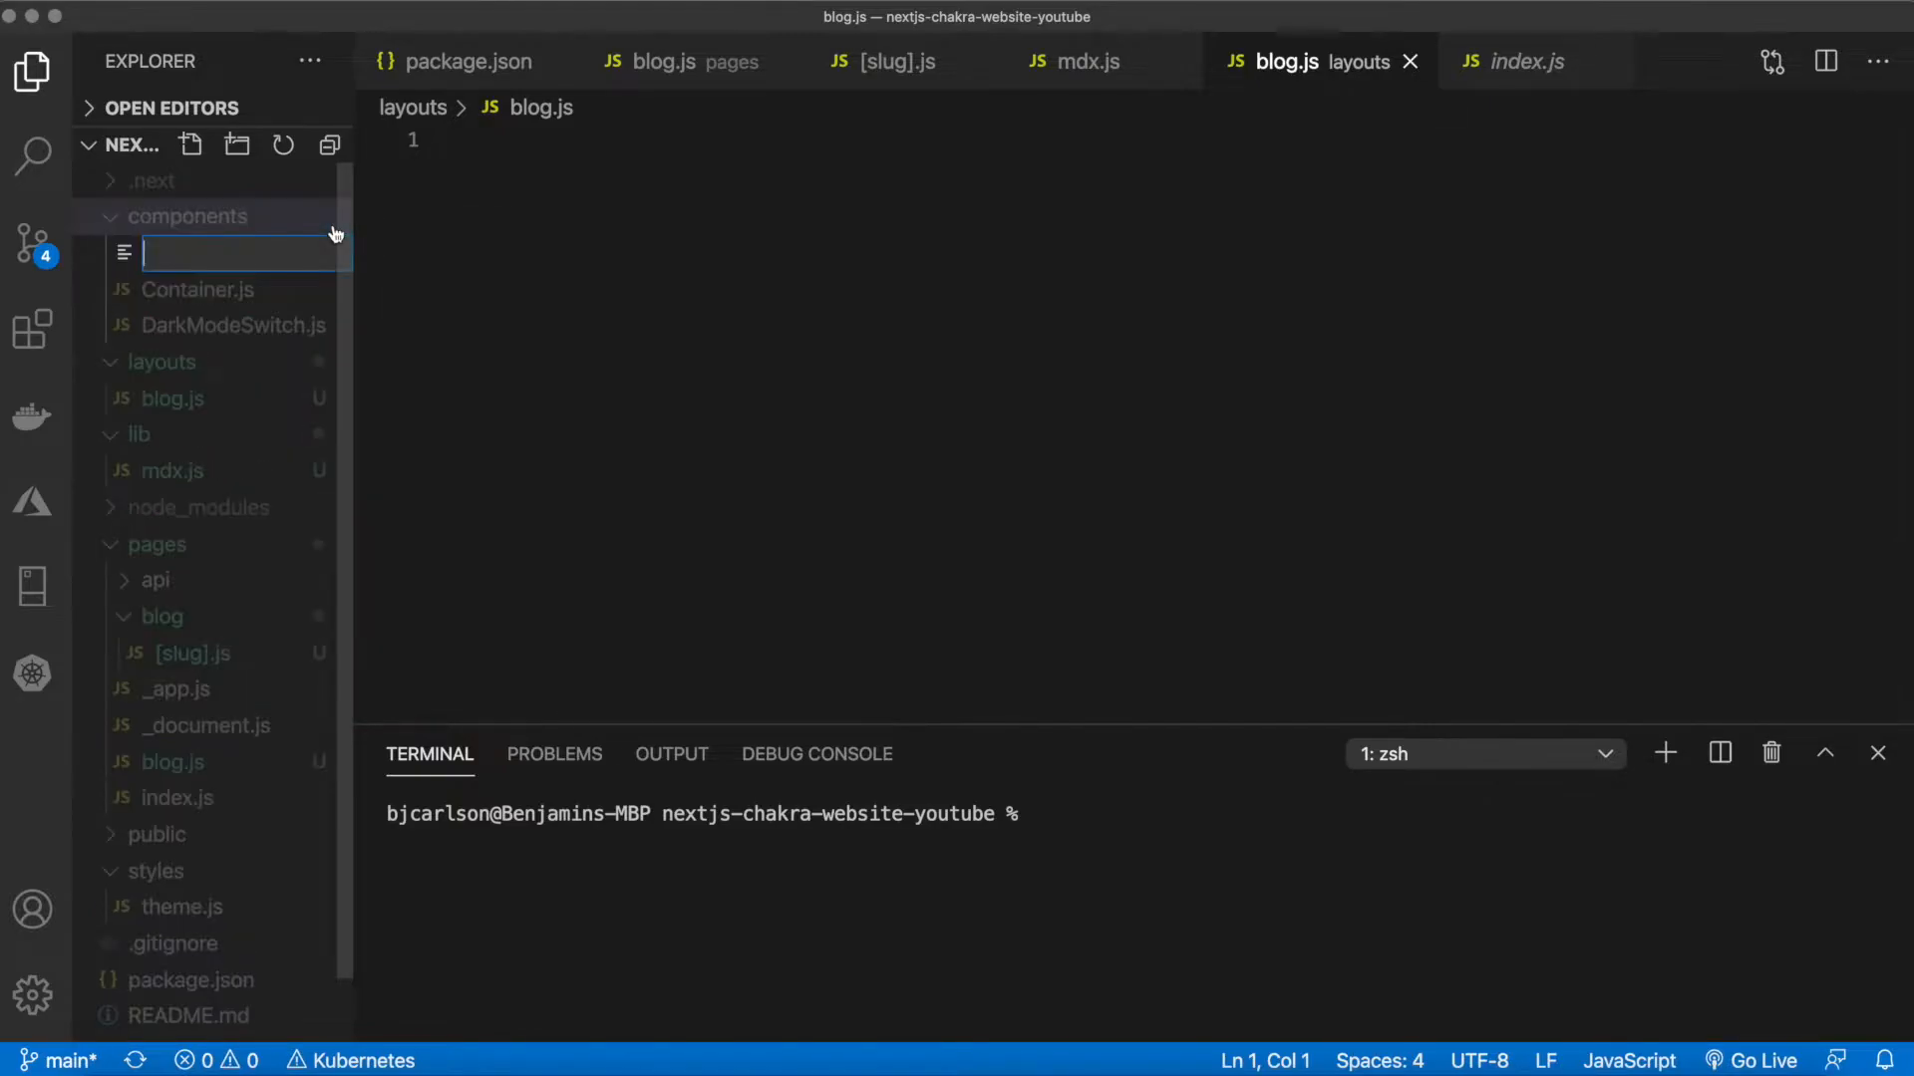
type("BlogPos")
type("MDX")
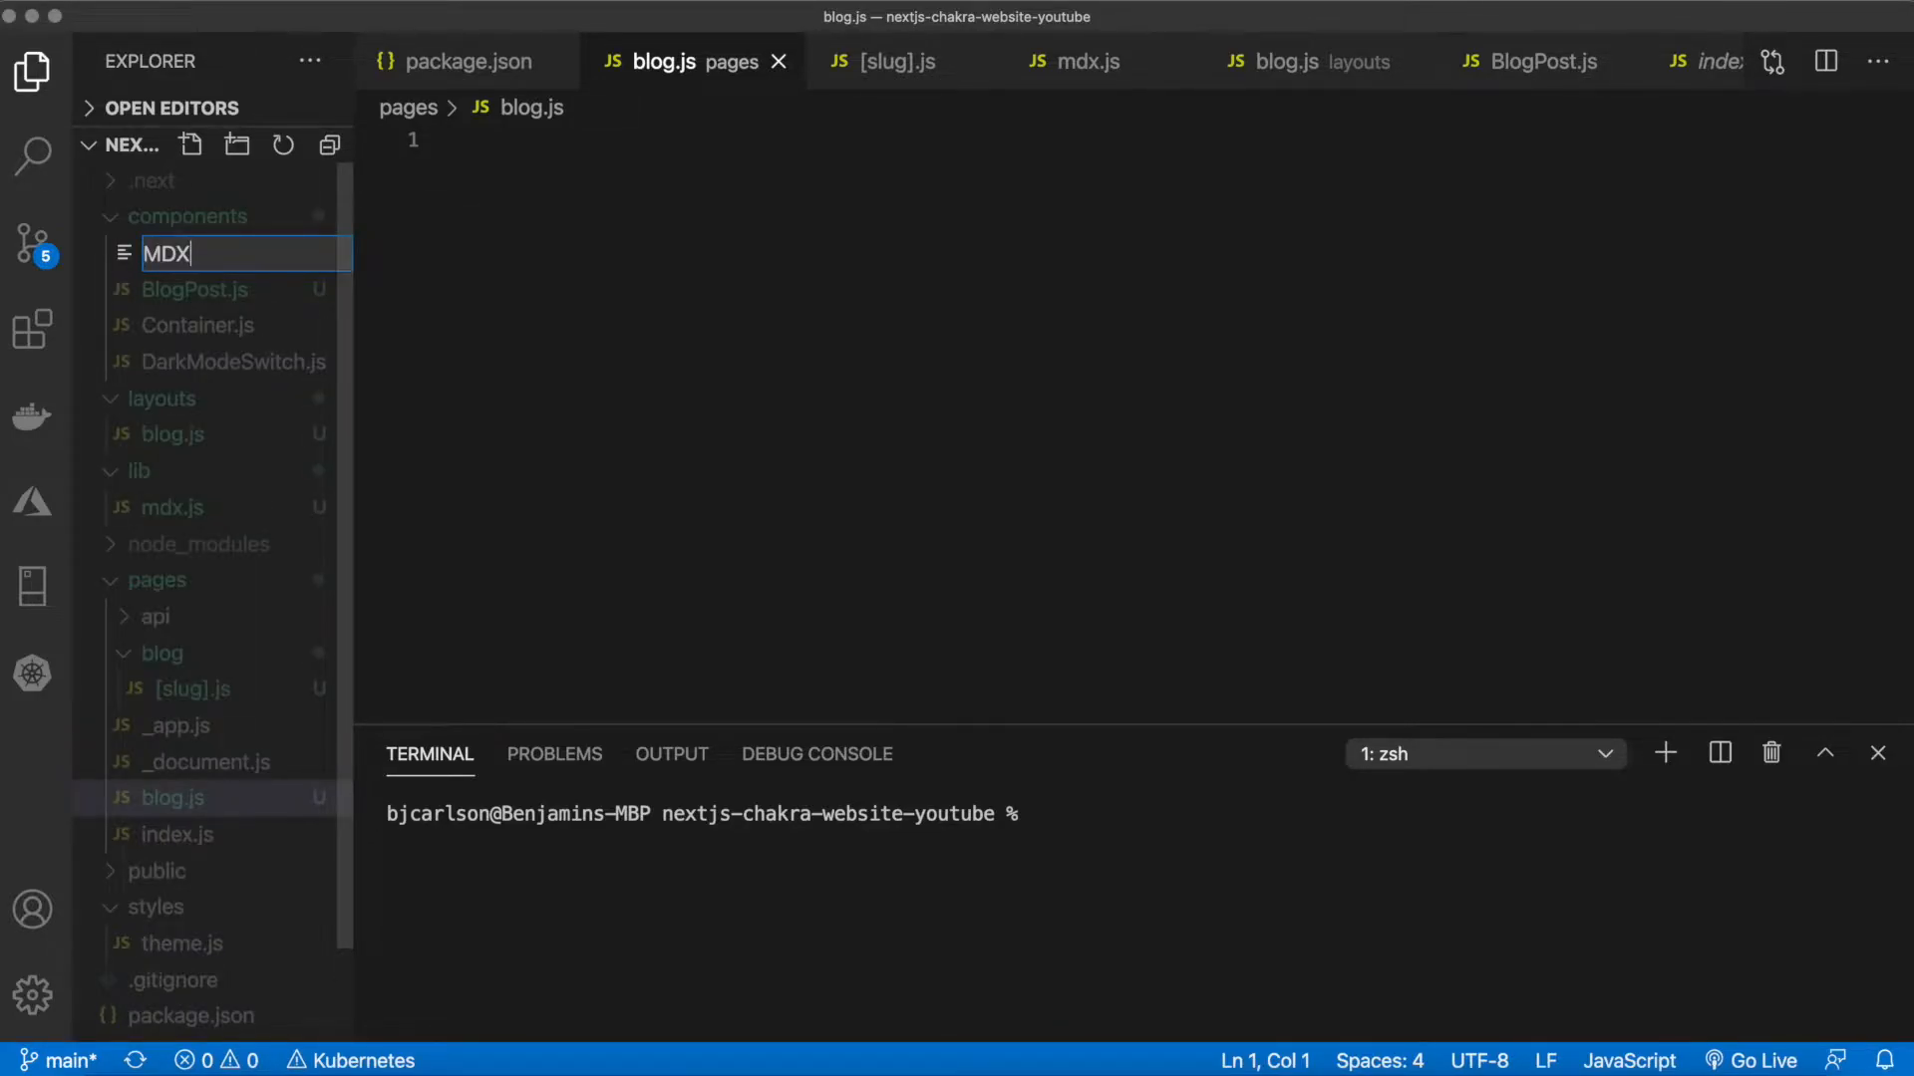
type("Components")
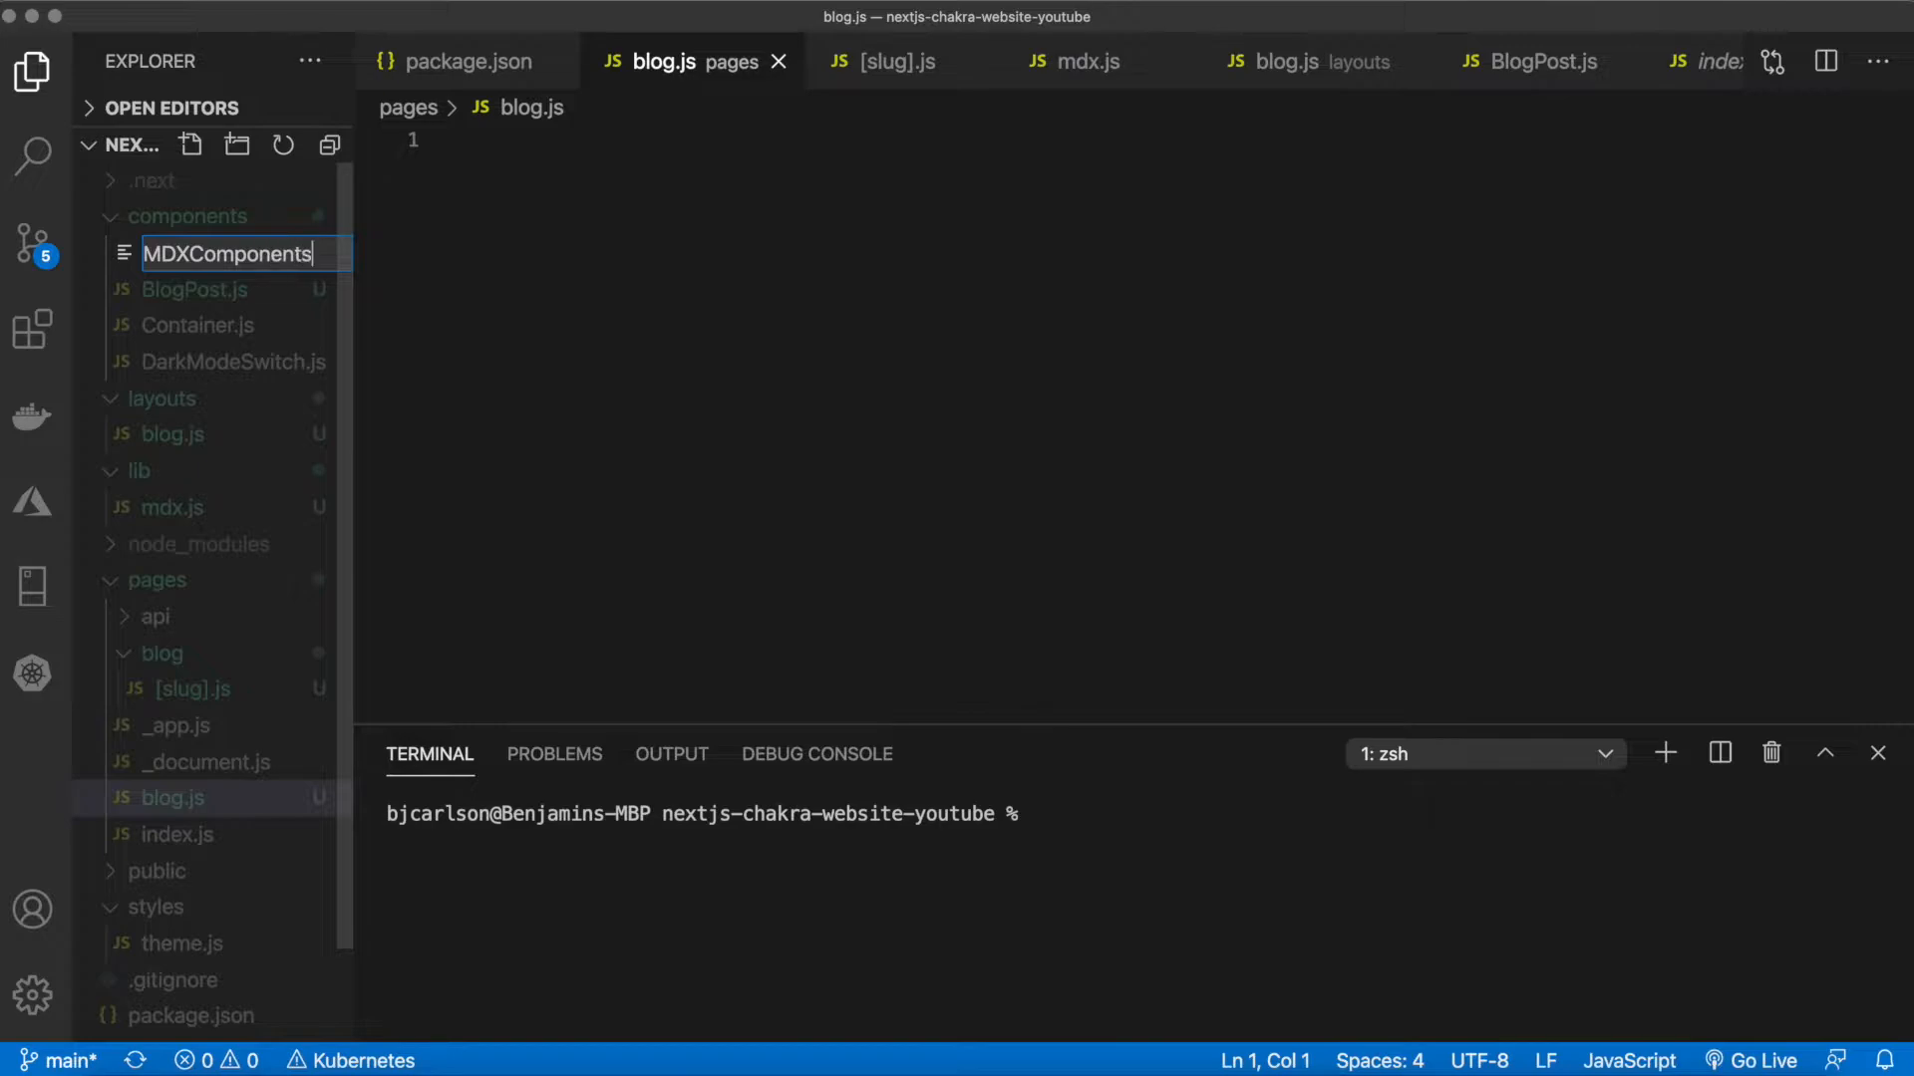
type(".js")
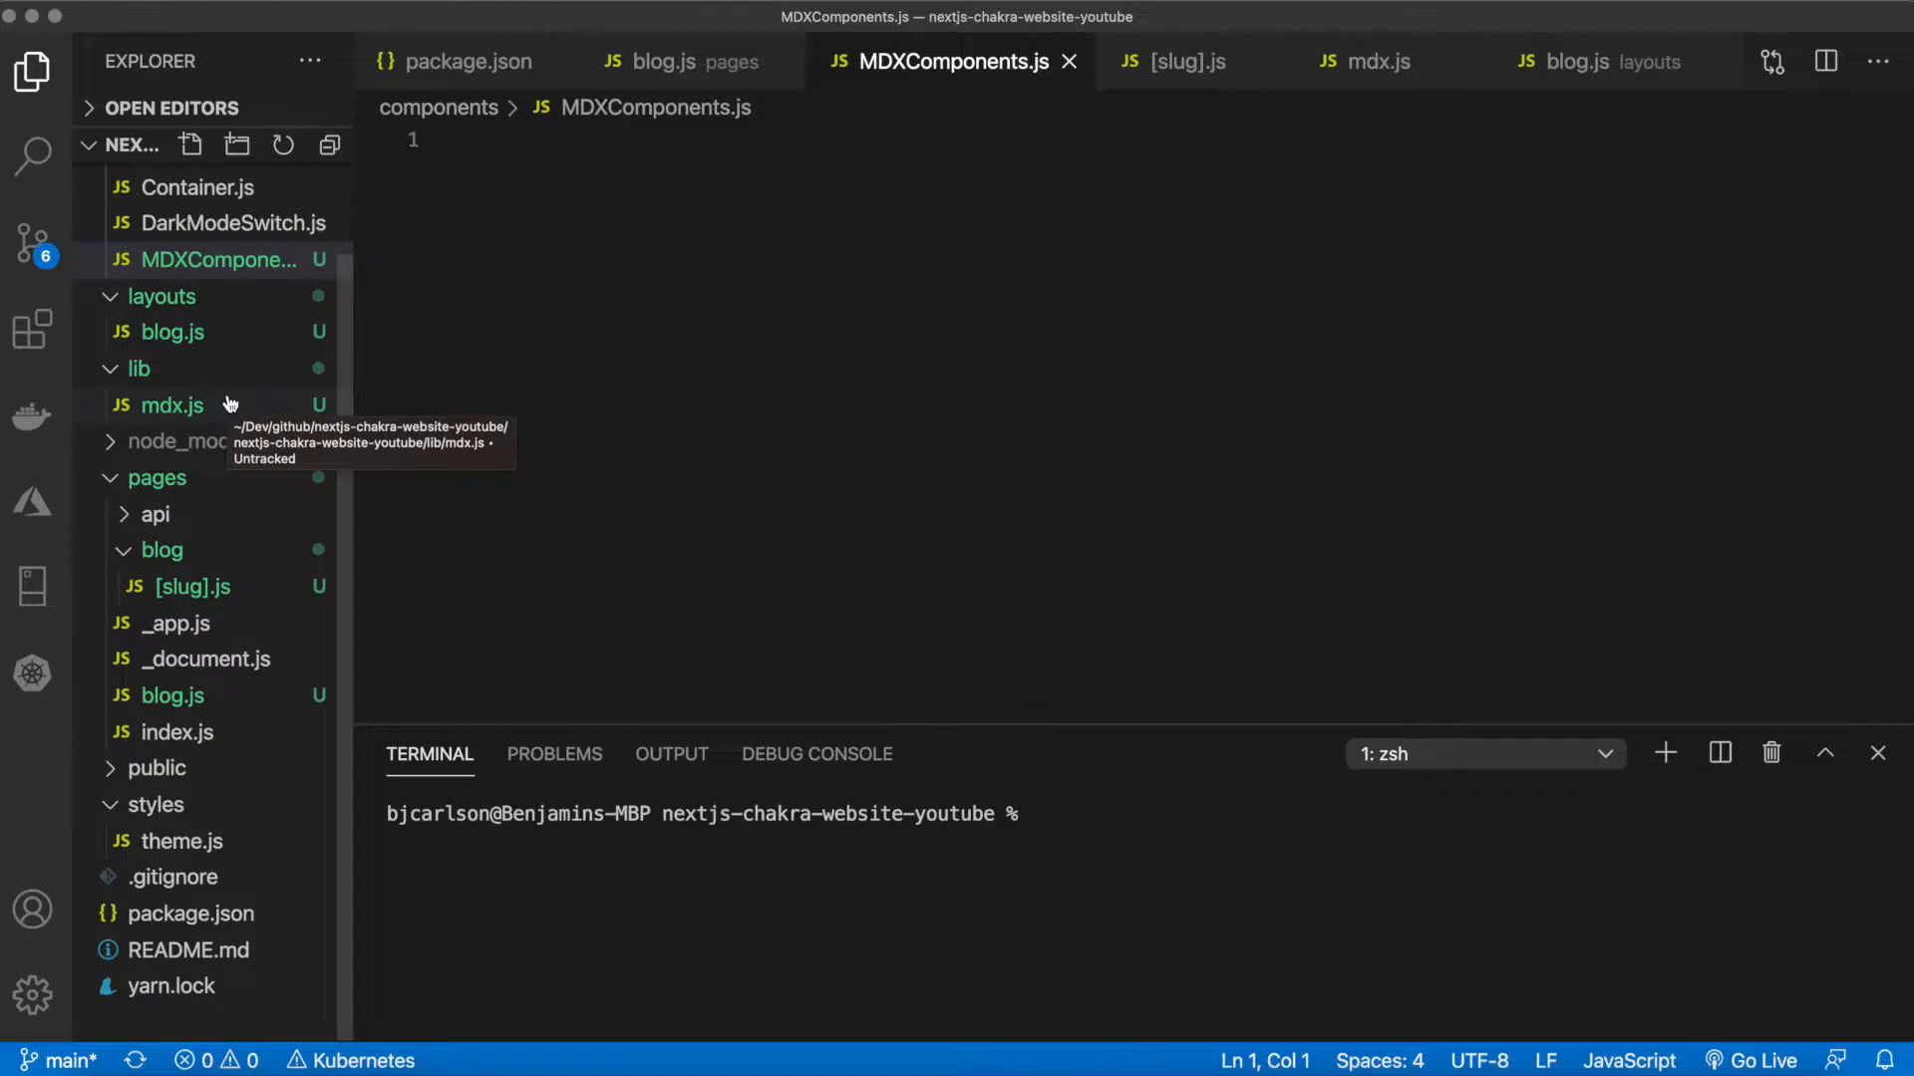
Create a data folder at the project root with a blog folder inside it
right_click(159, 550)
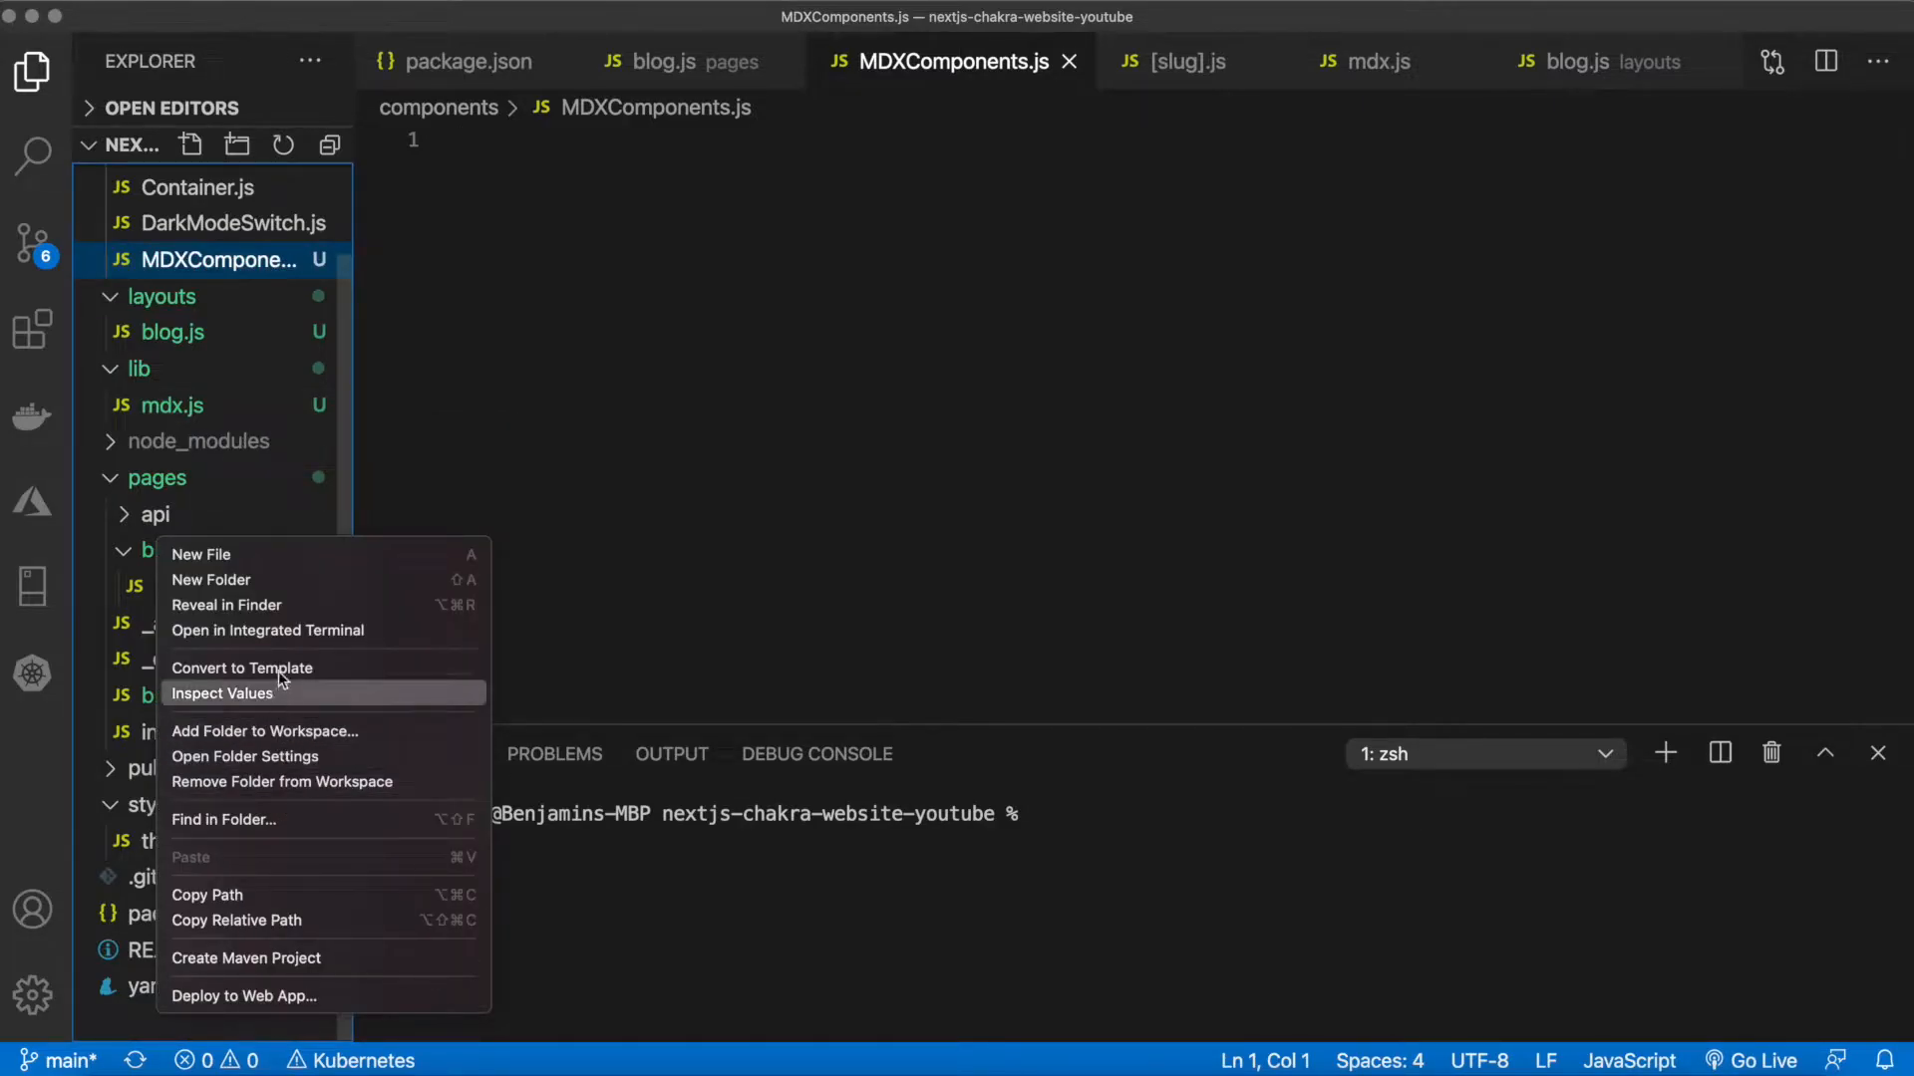
left_click(199, 554)
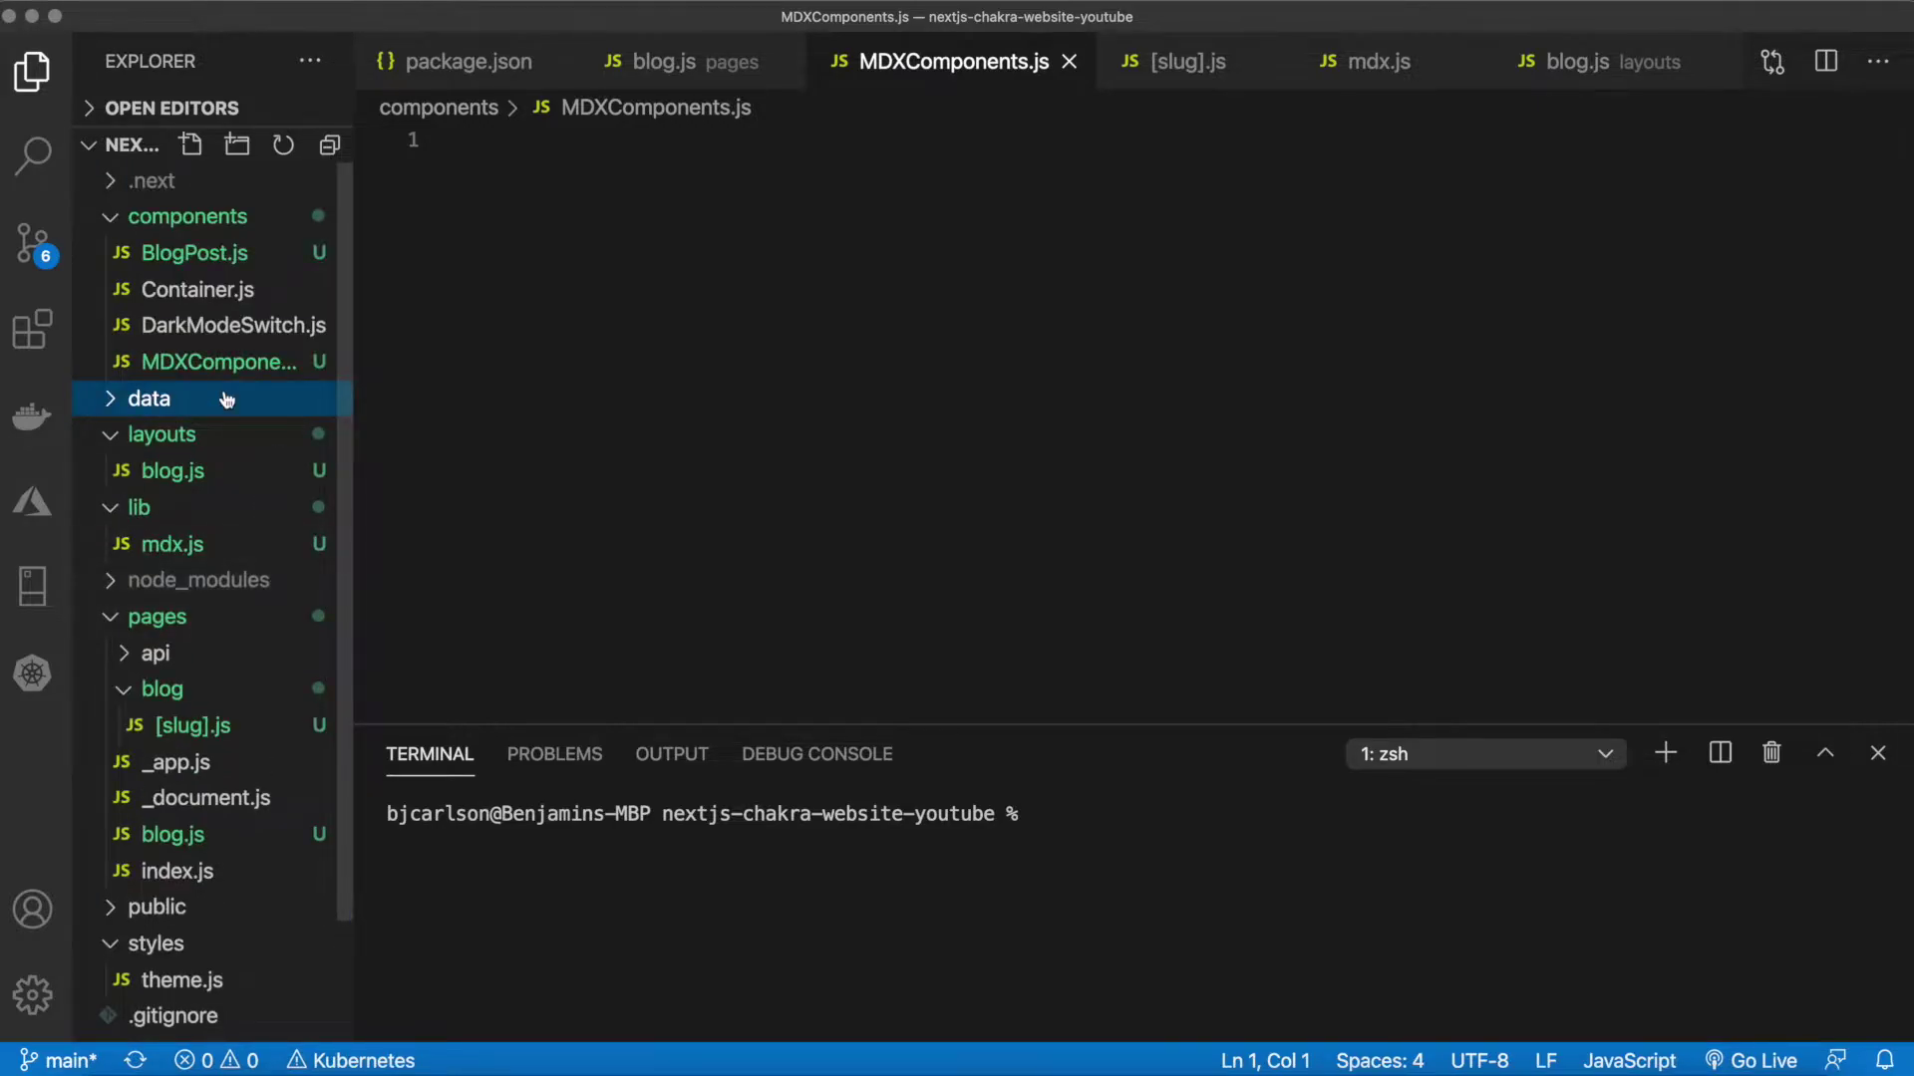
right_click(149, 399)
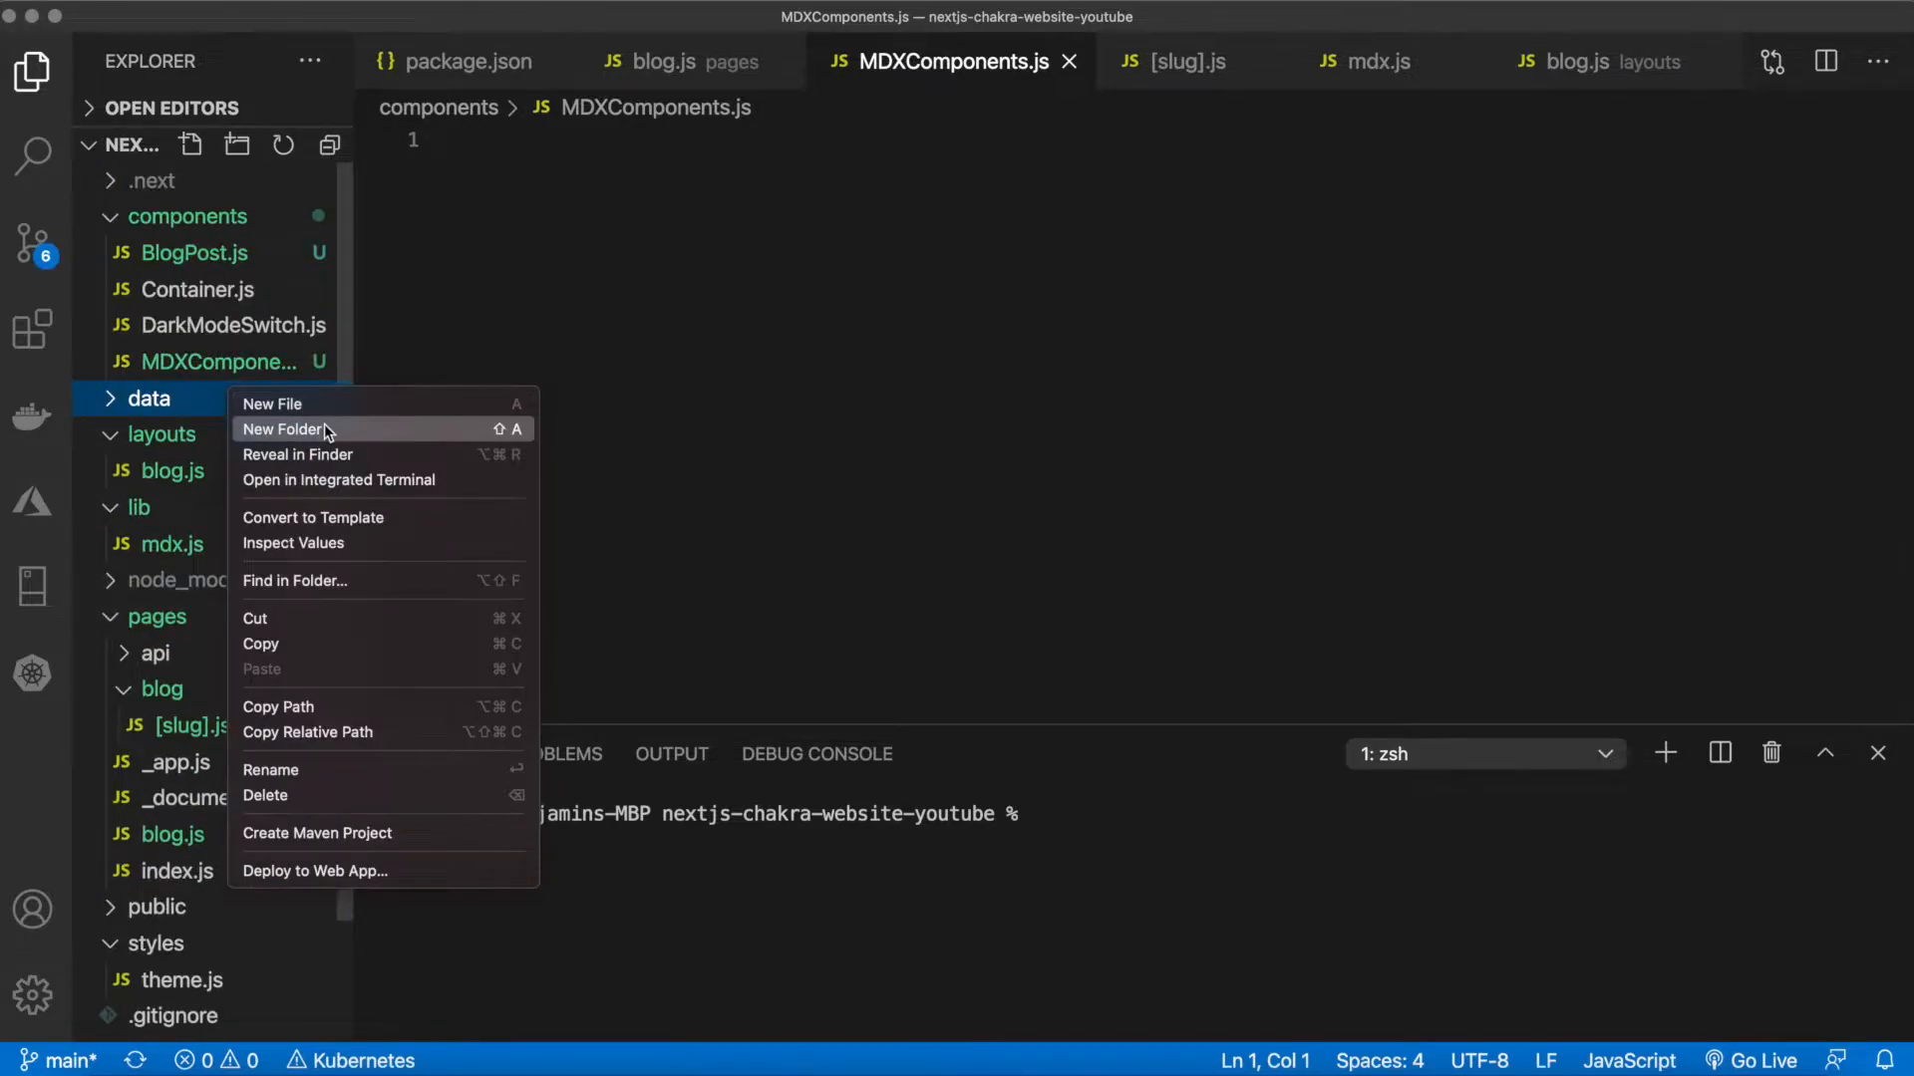
left_click(285, 428)
type("blog")
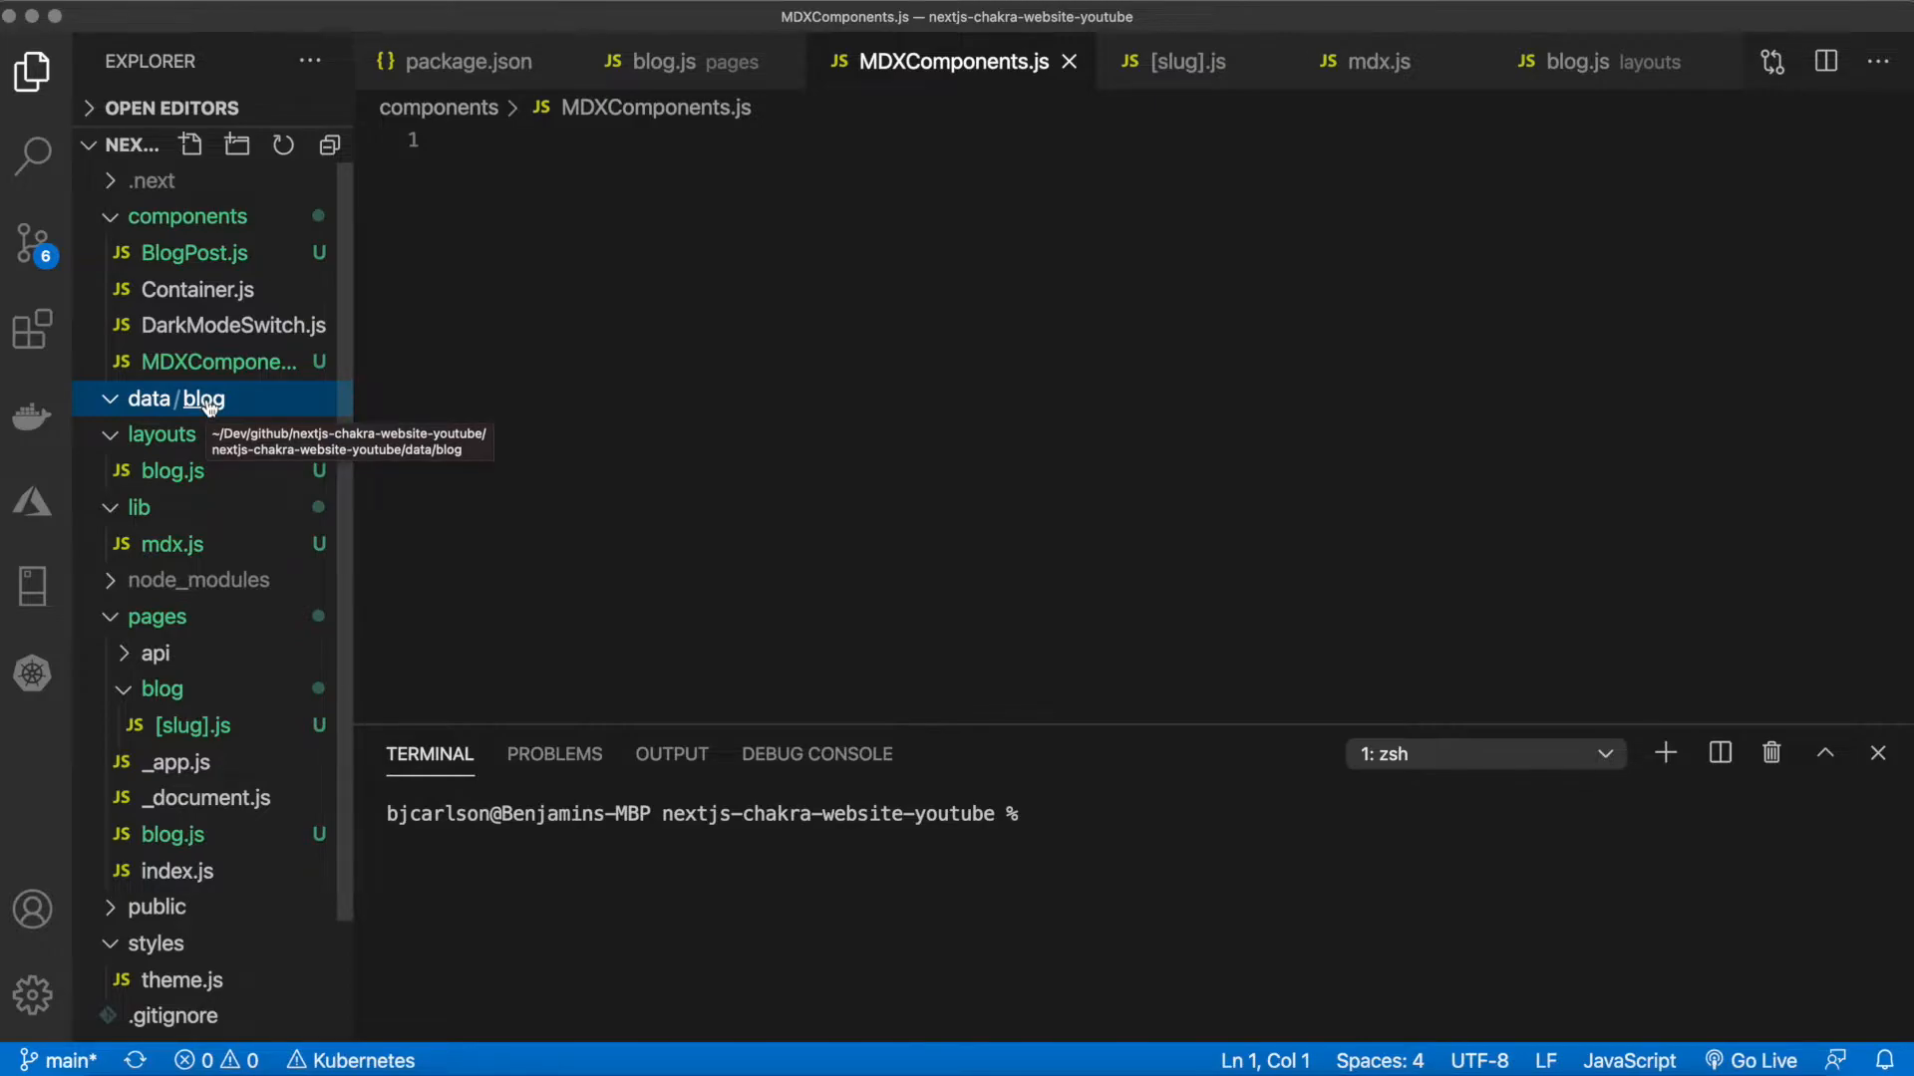
Create test-post.mdx inside data/blog and open it for editing
left_click(189, 146)
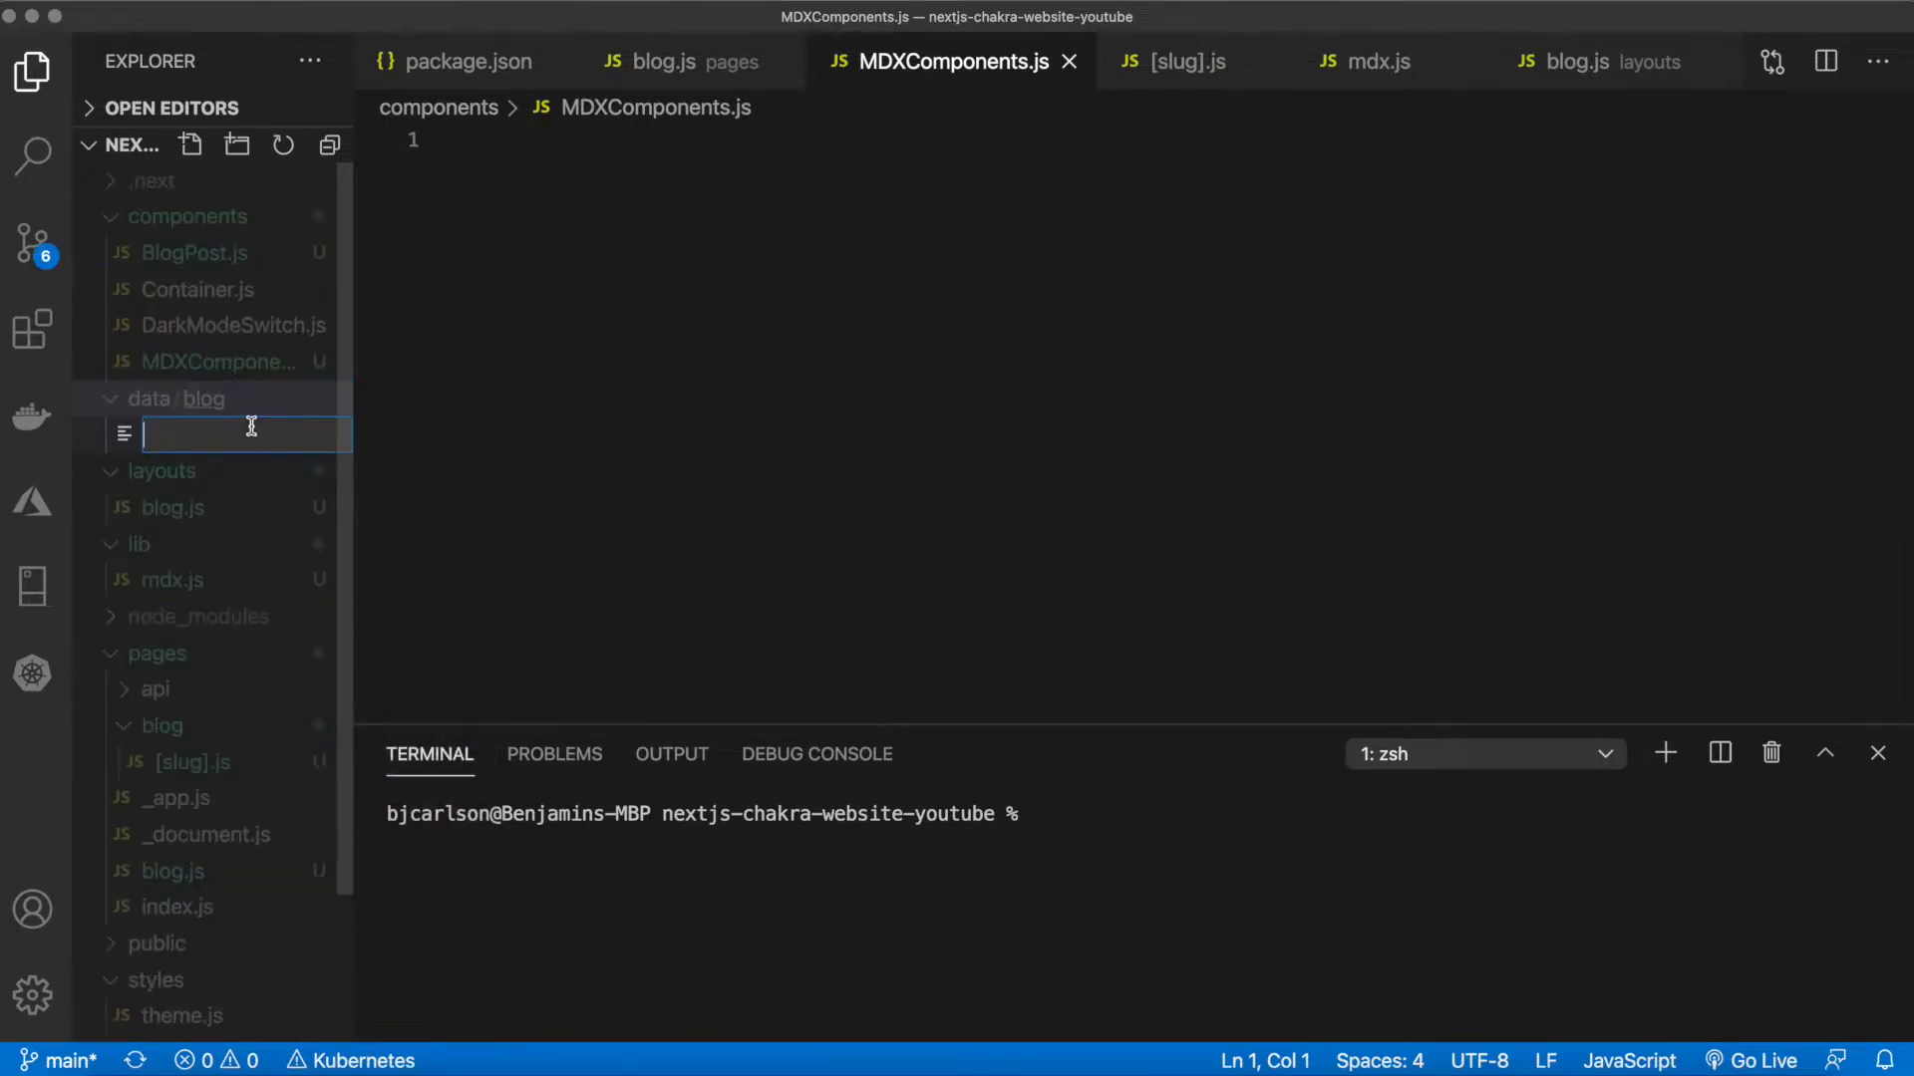
type("test-post")
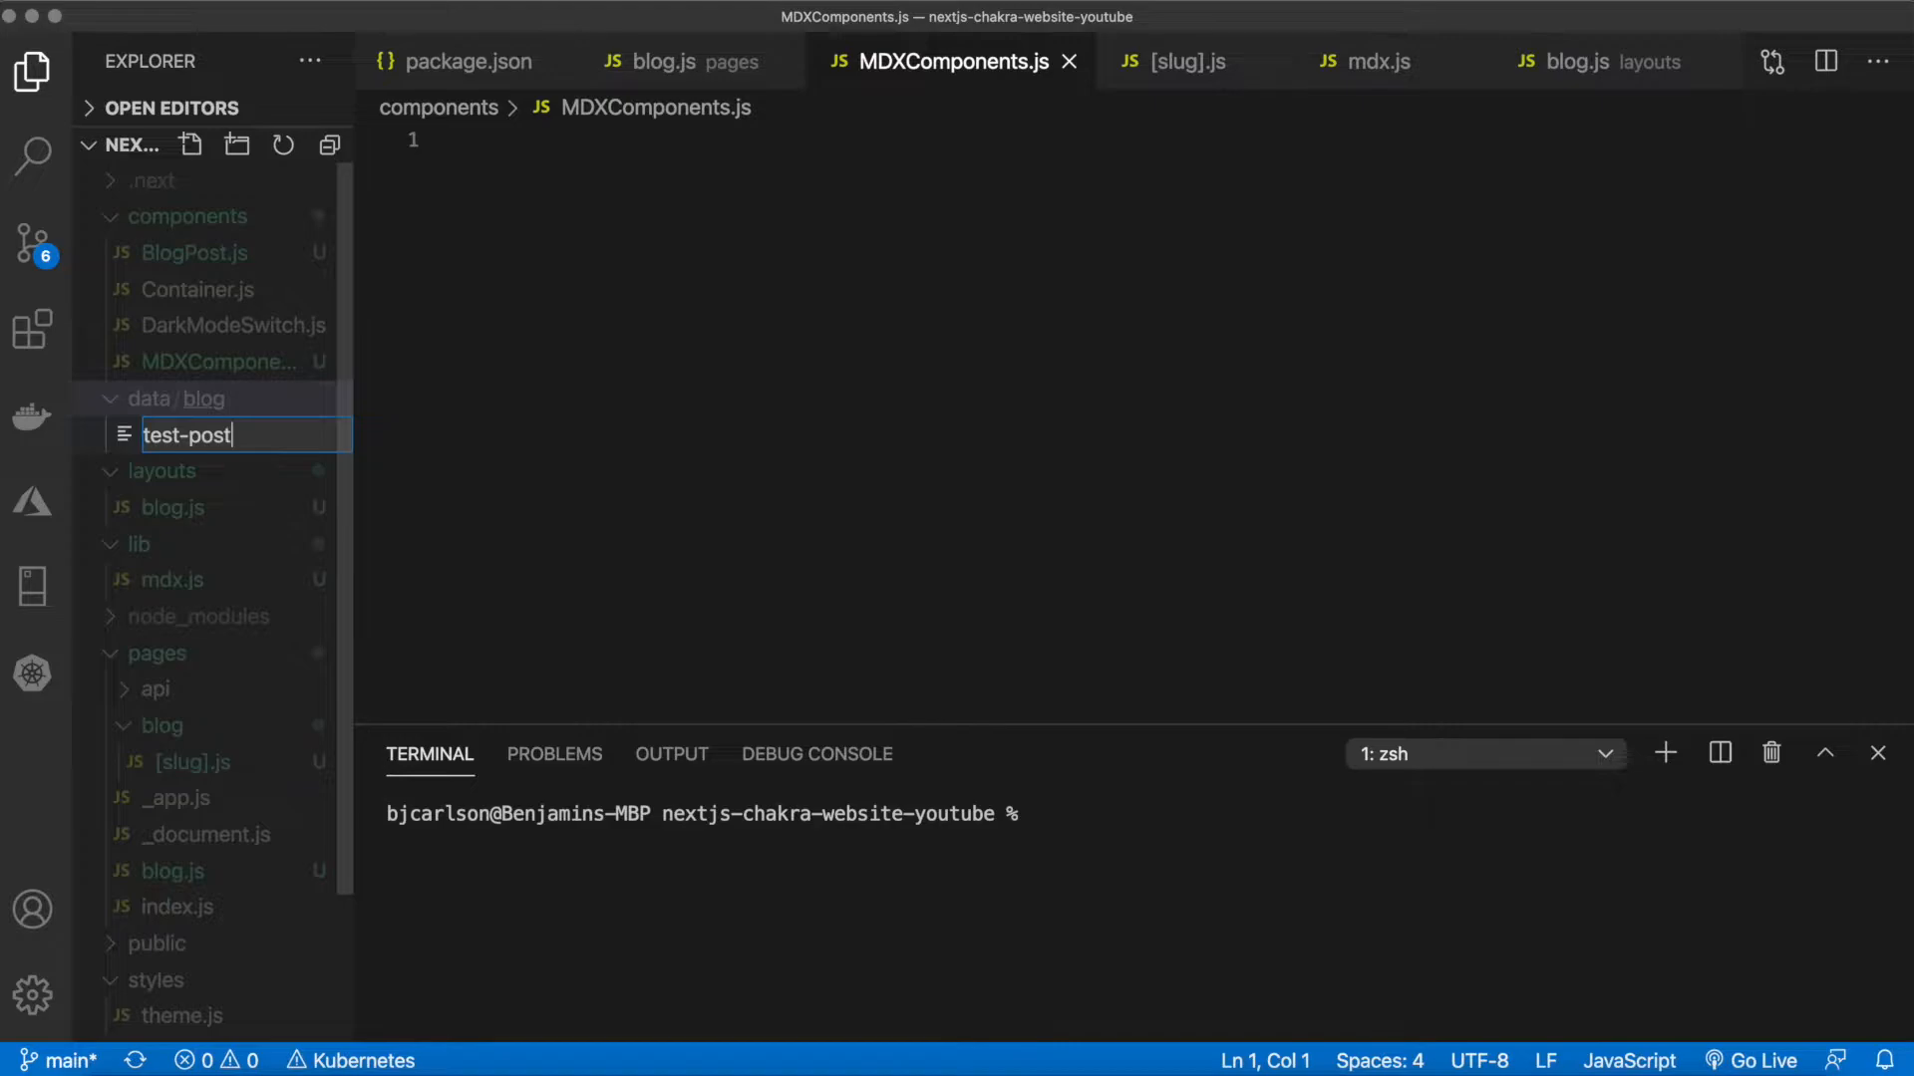
type(".mdx")
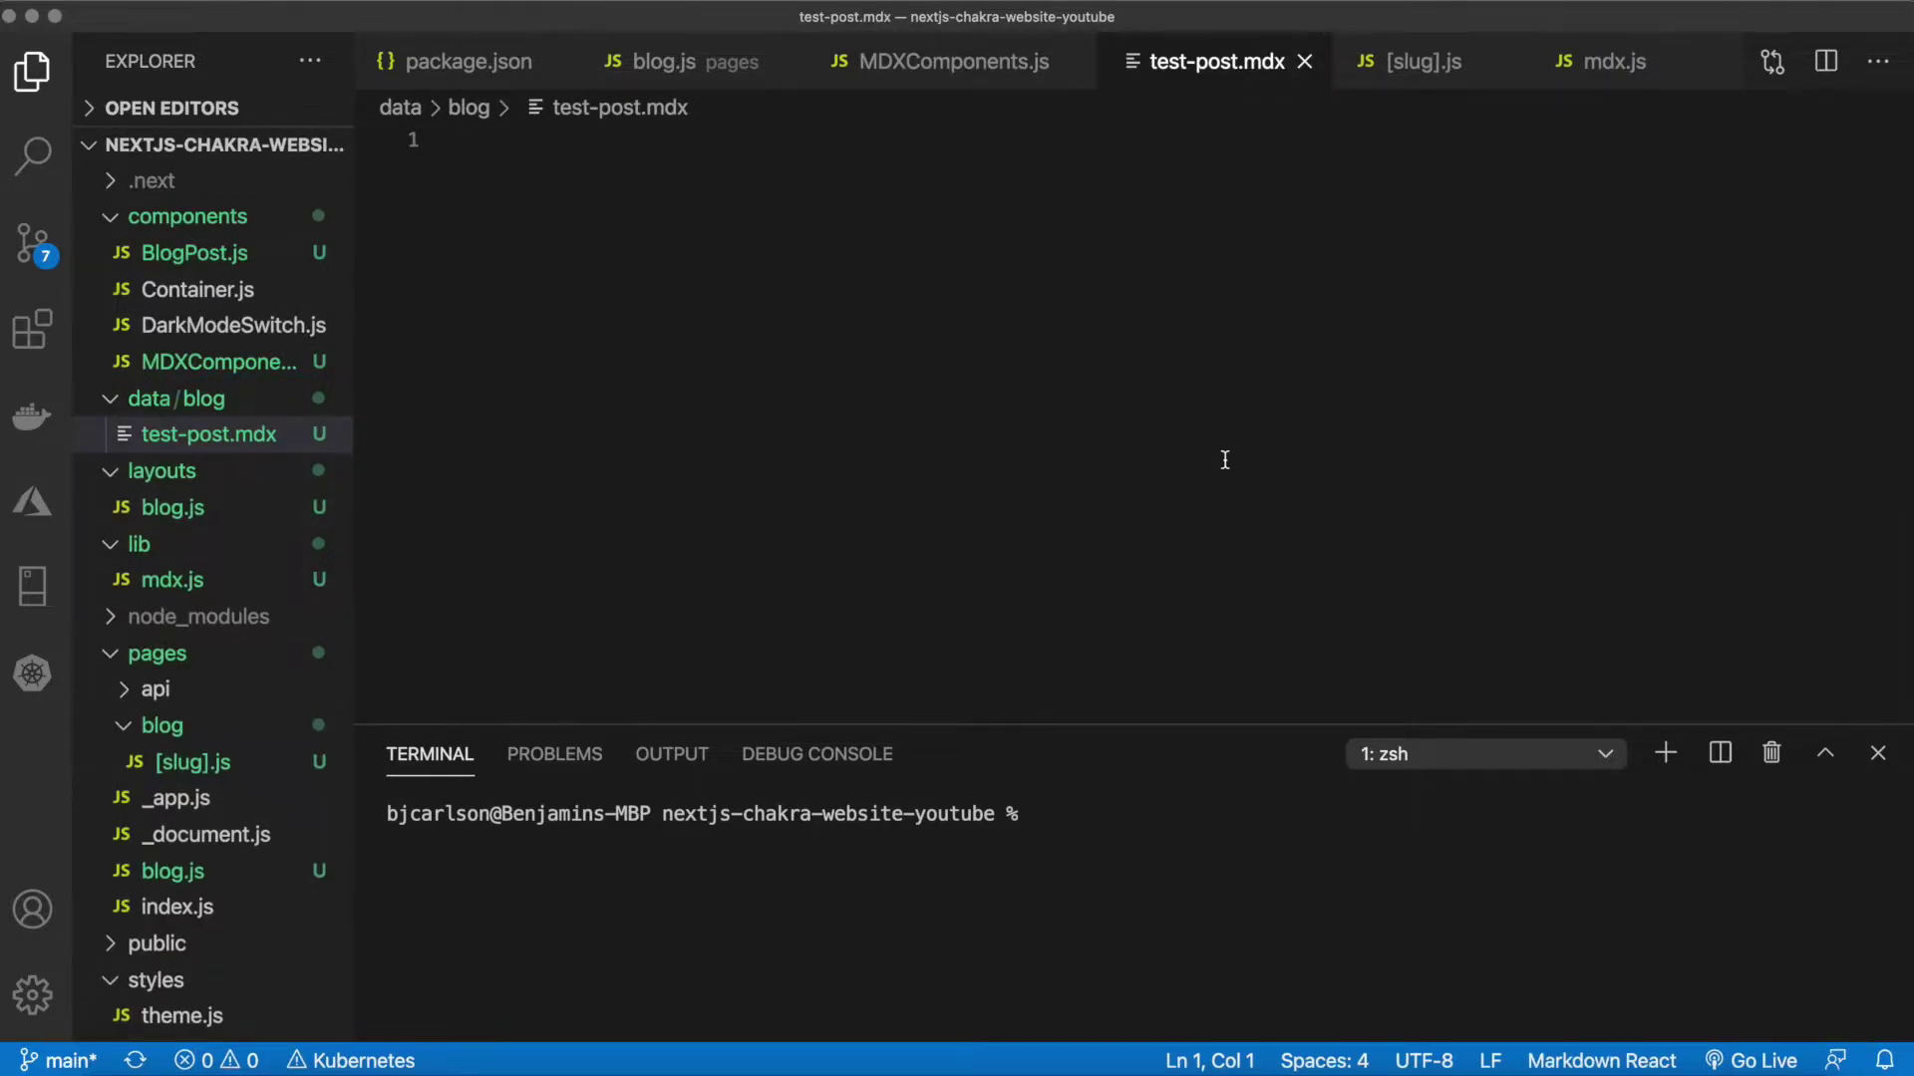
Write an empty --- frontmatter block, a '# Title Here!' heading and the line 'Another post!'
type("---")
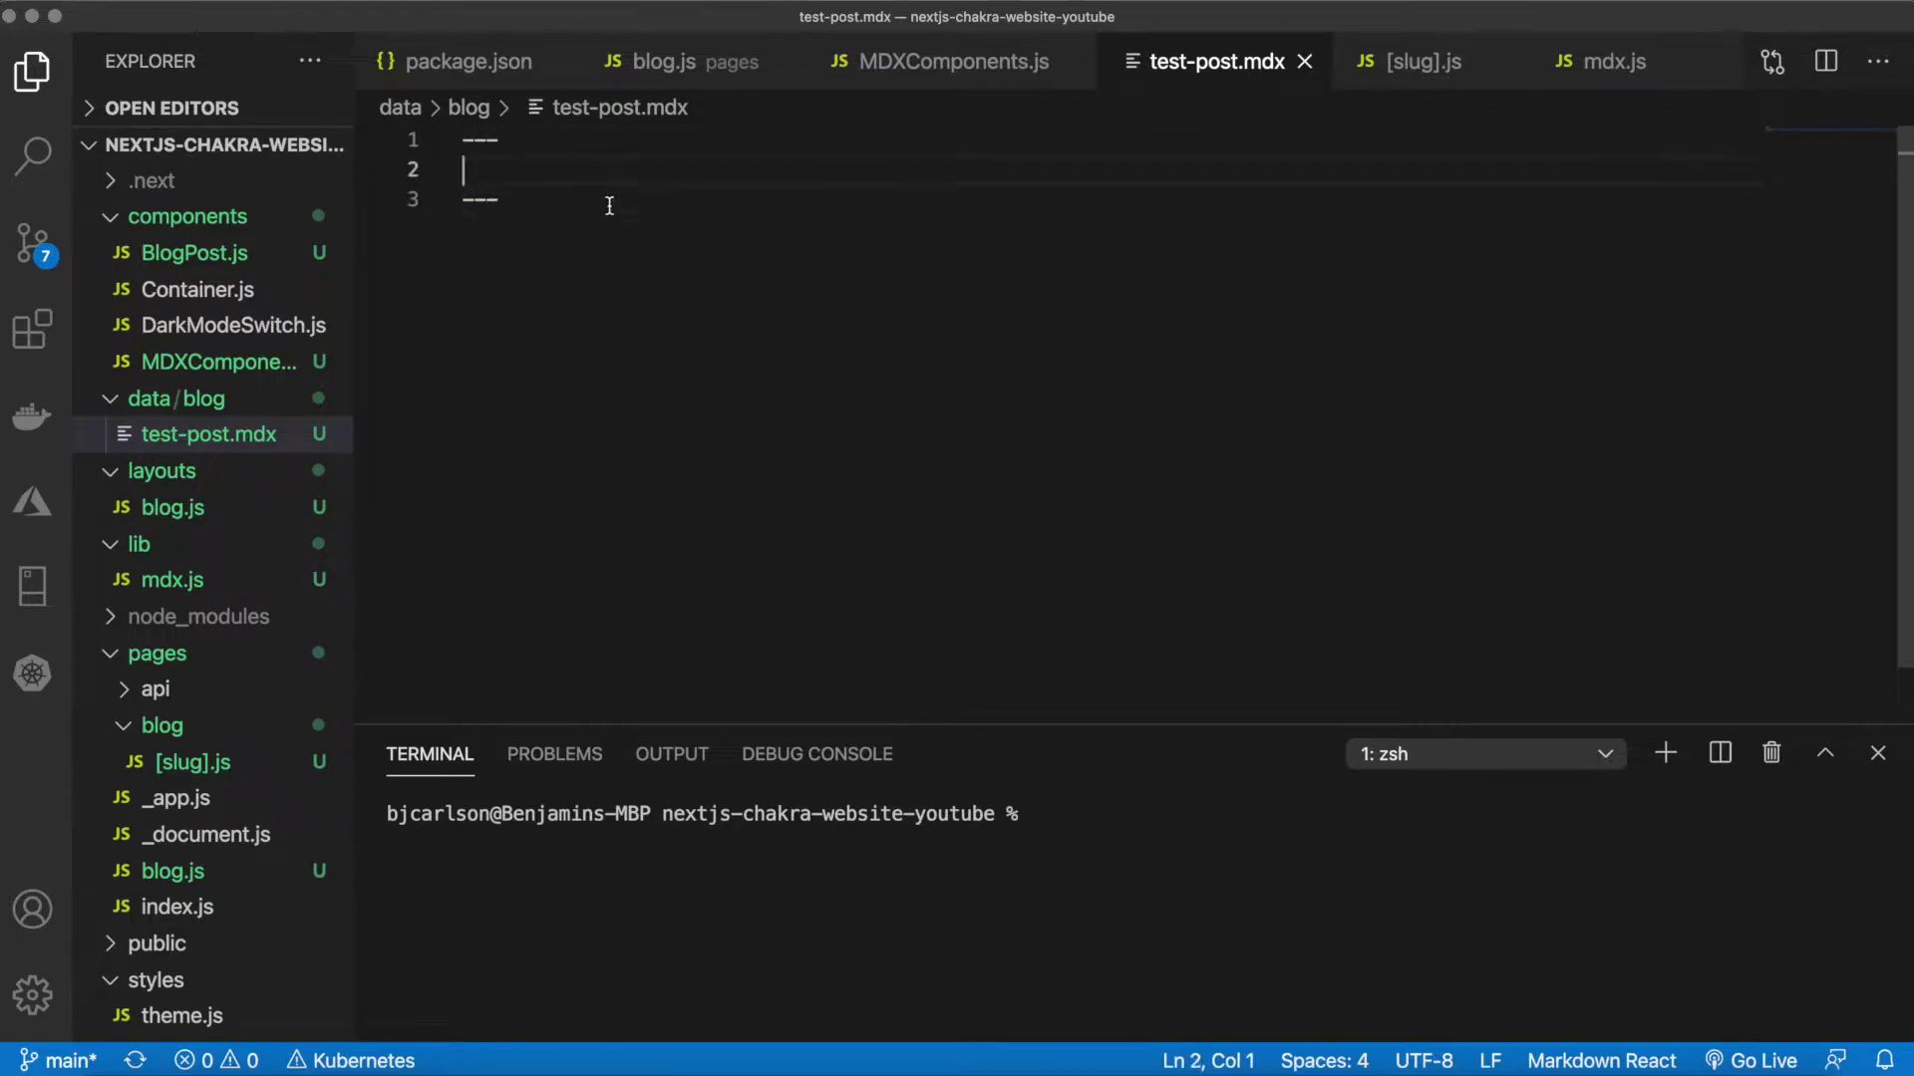
key("enter")
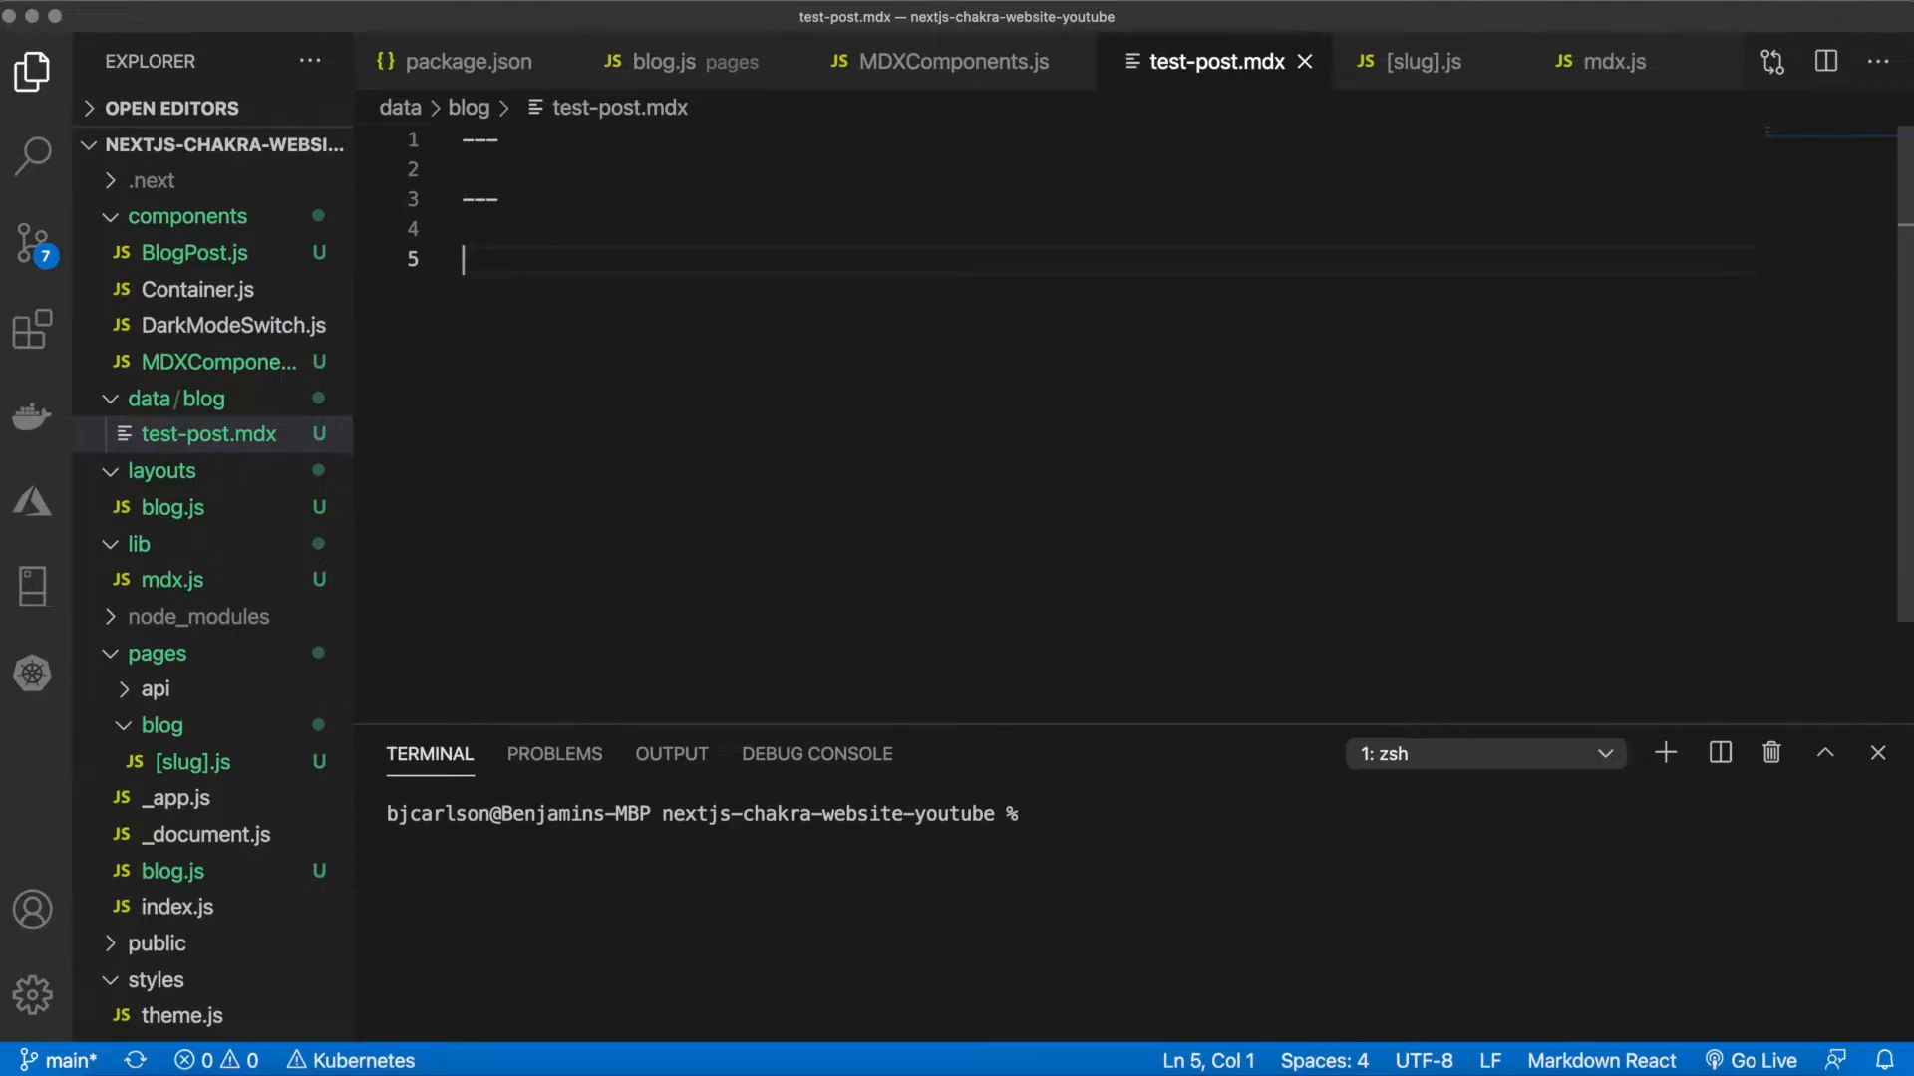
type("#")
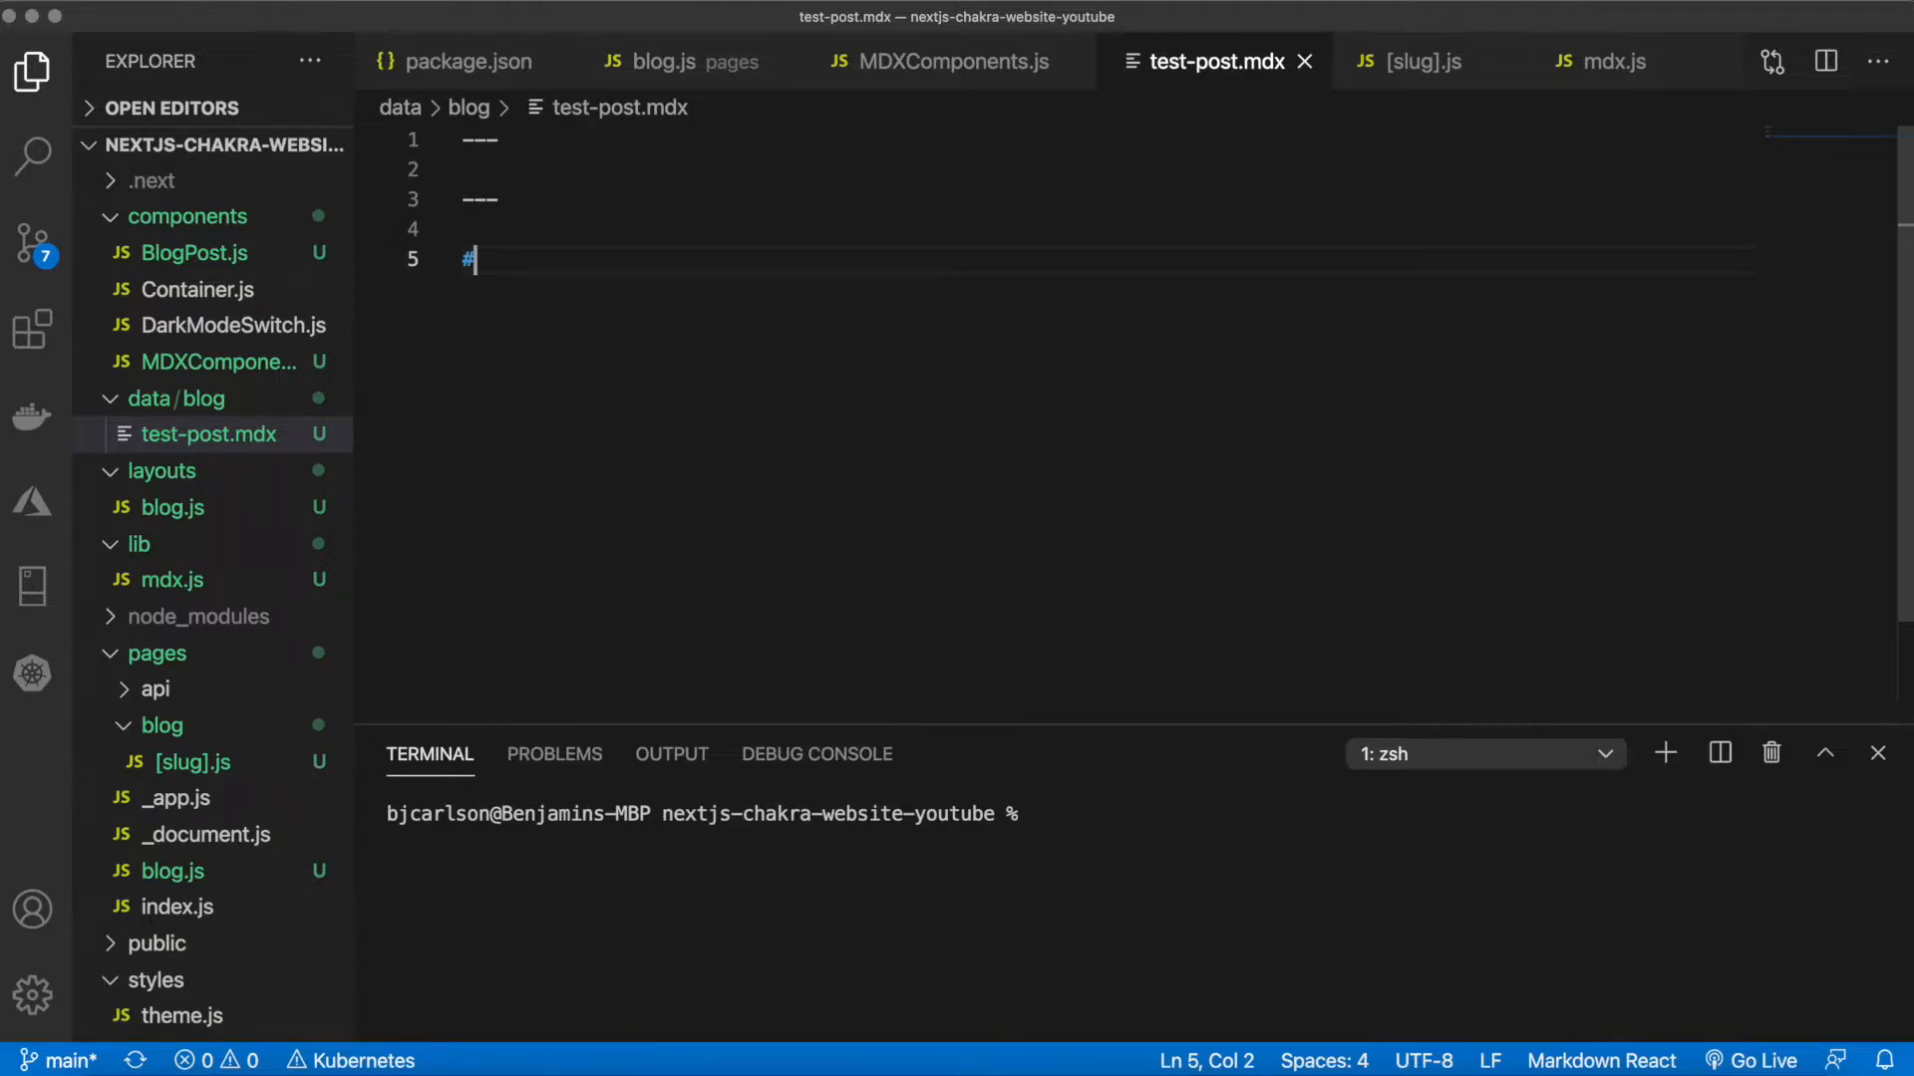
type("Ti")
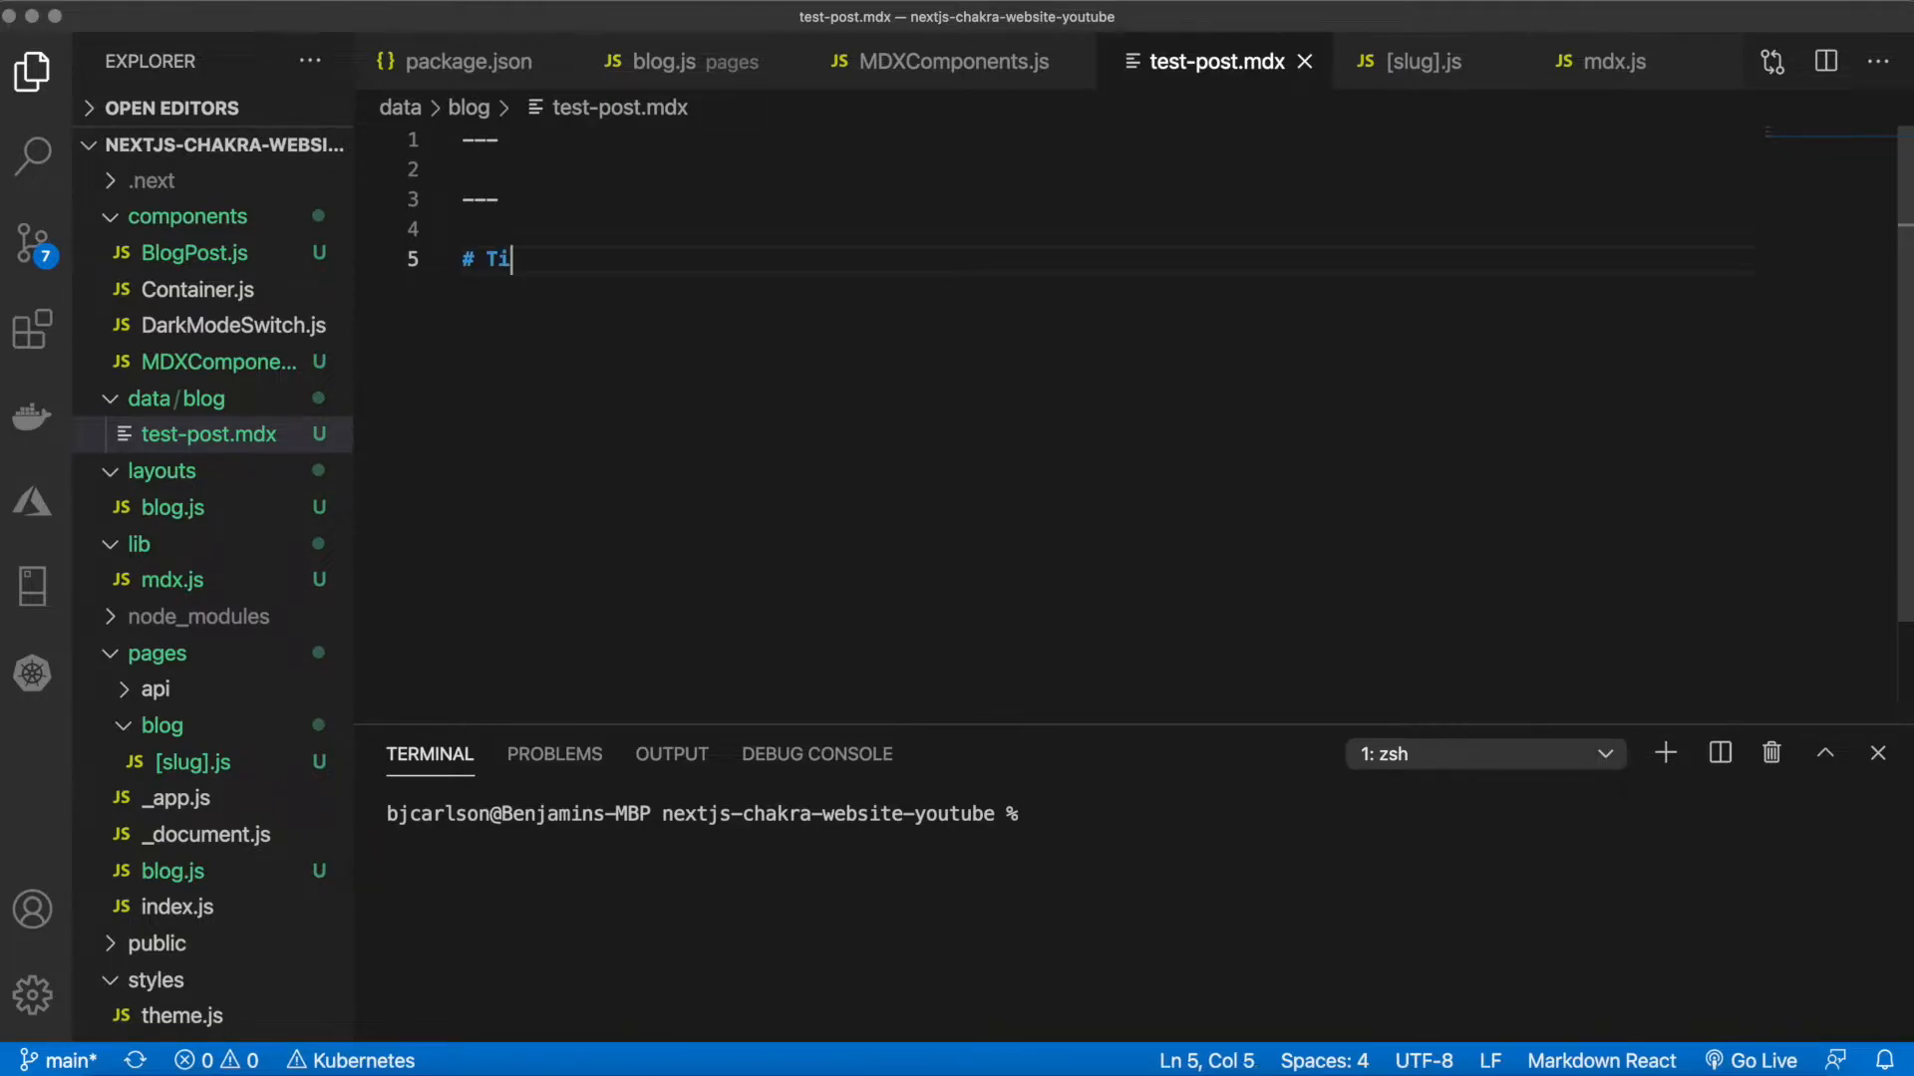
type("tle Here")
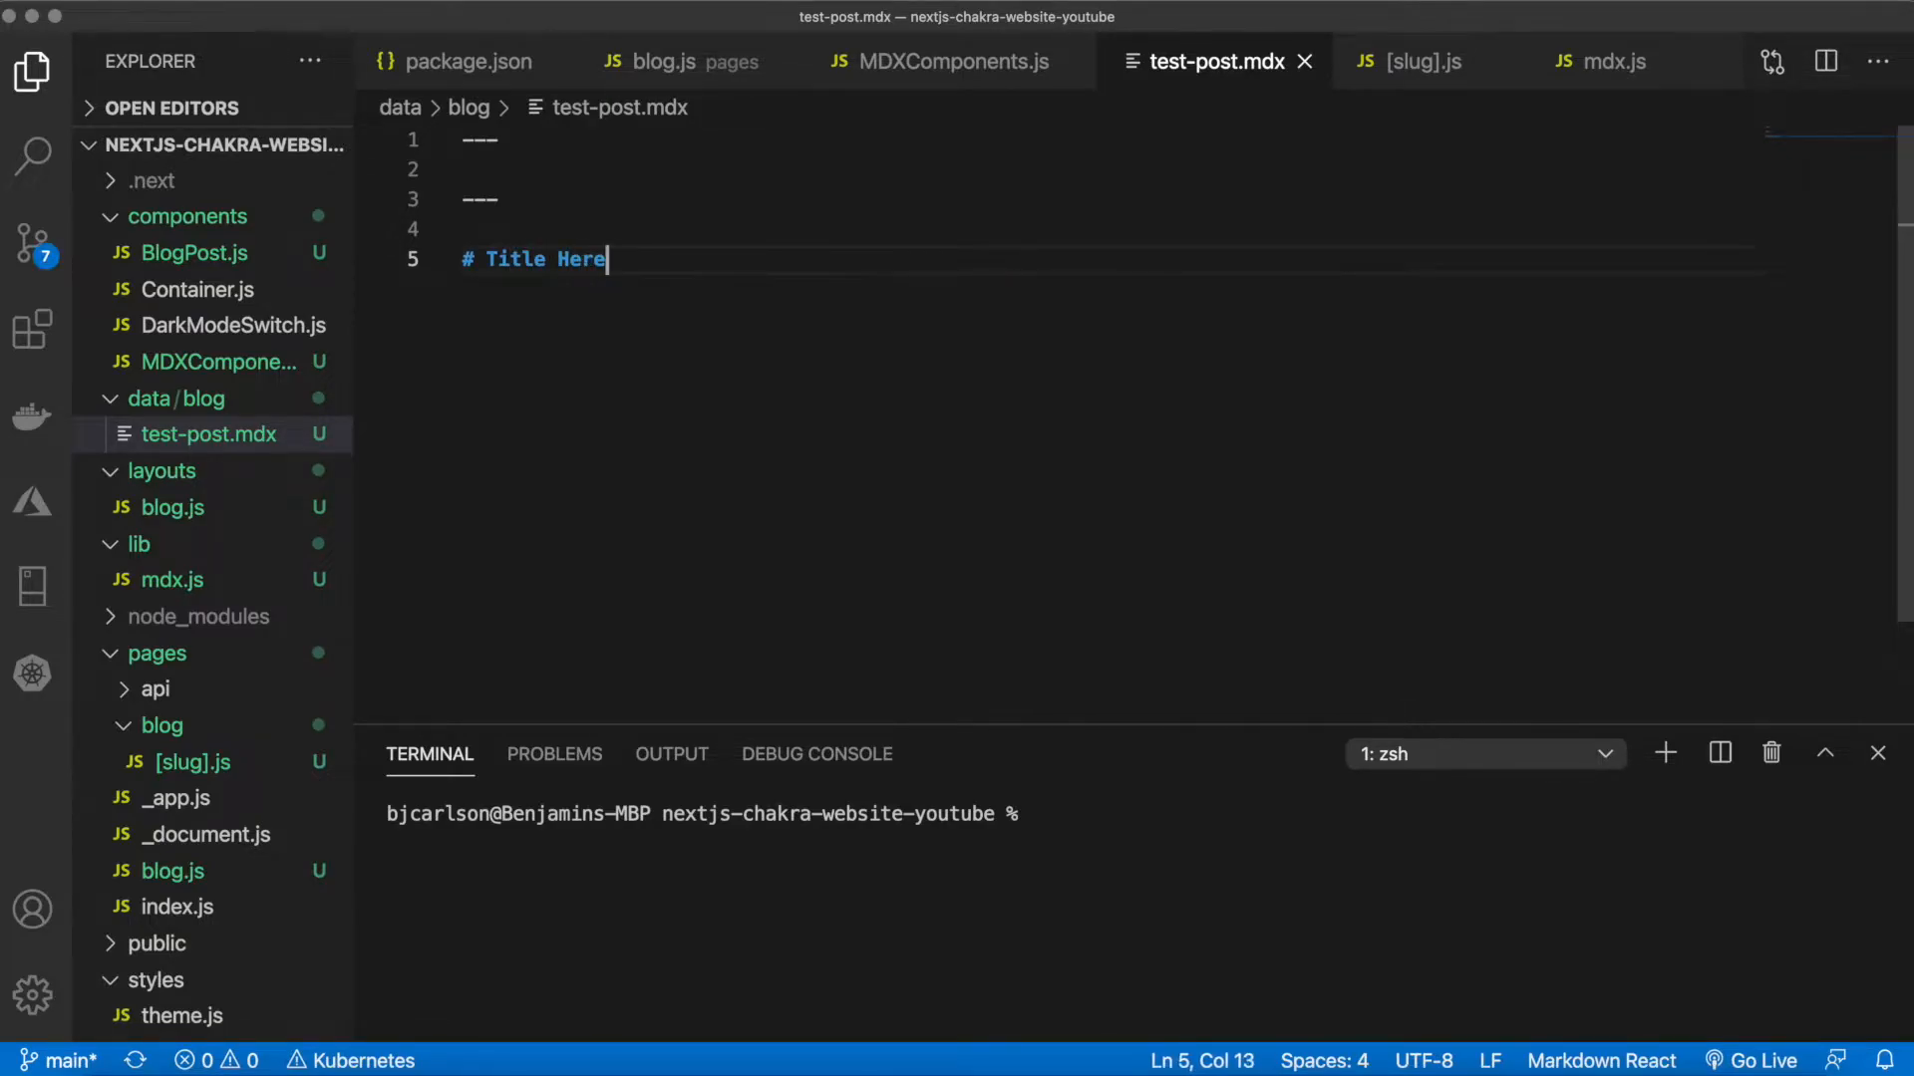
type("!")
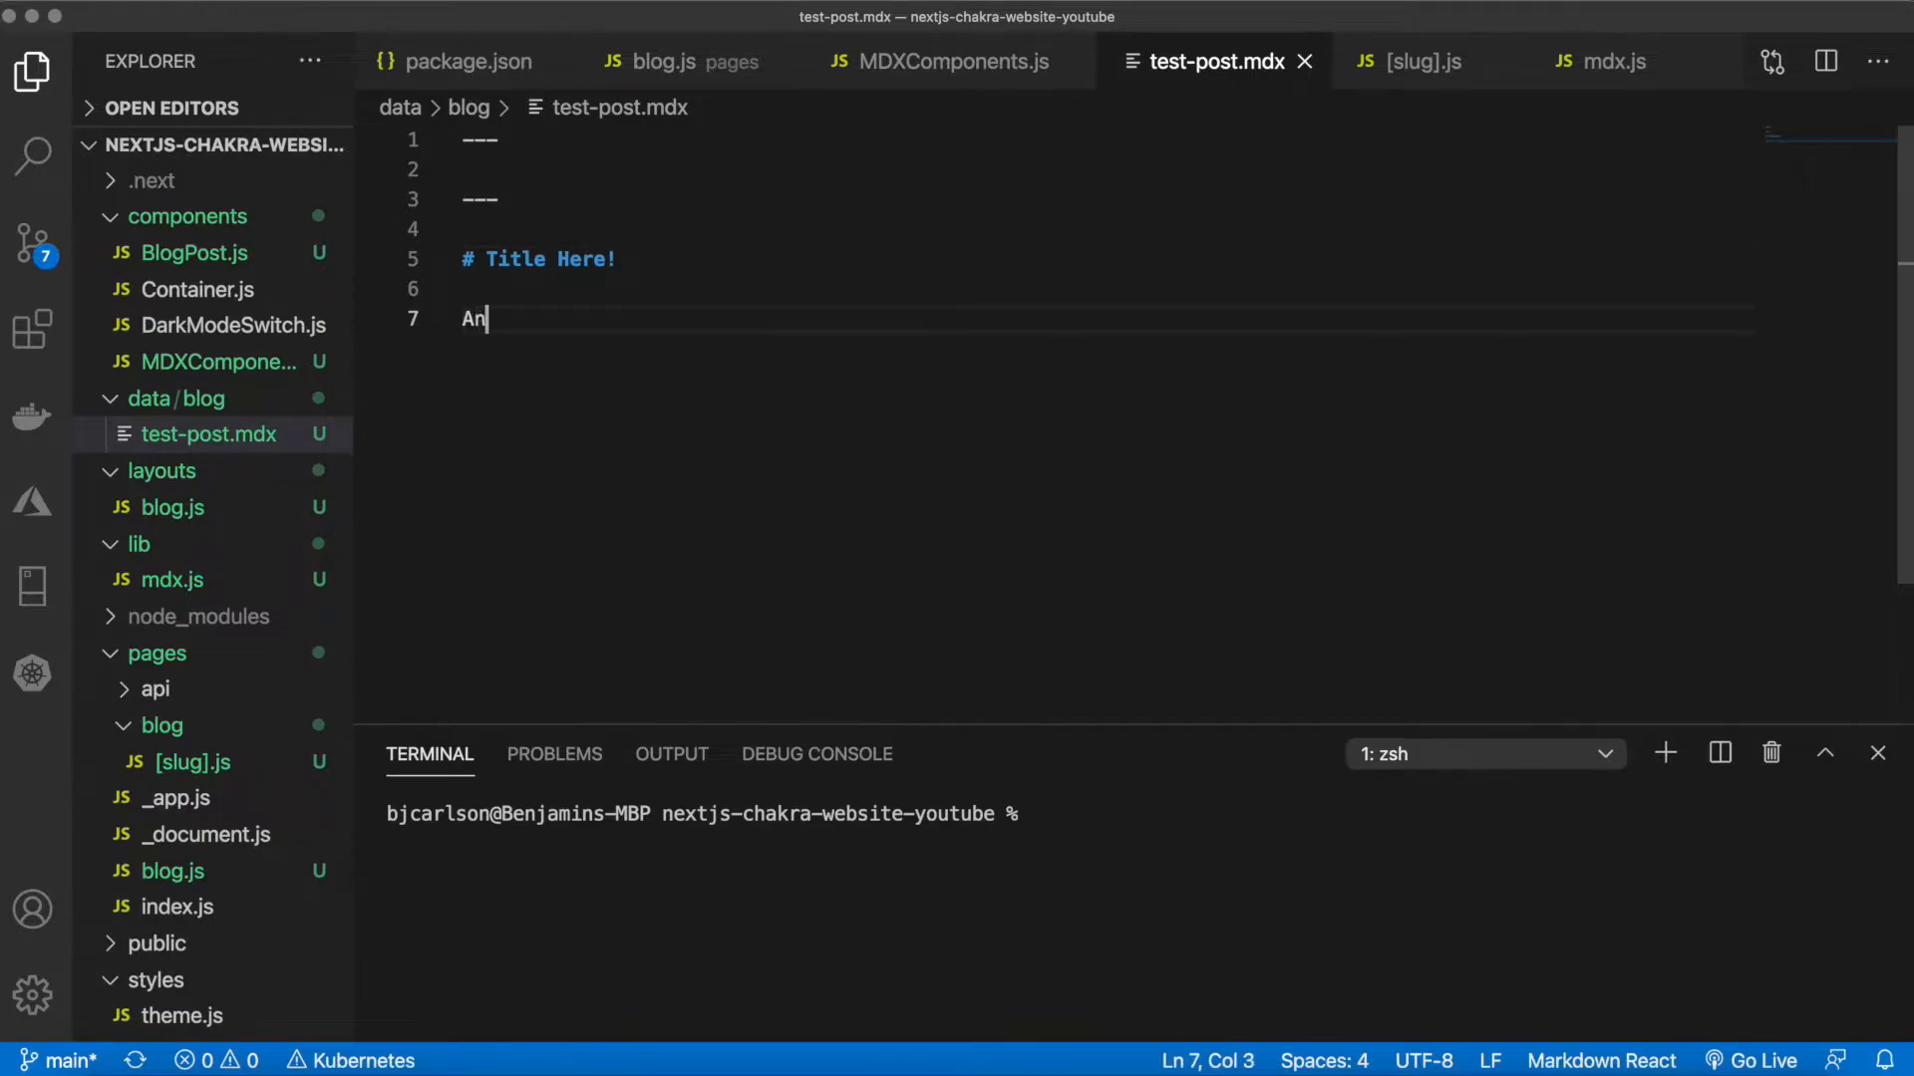
type("other post!")
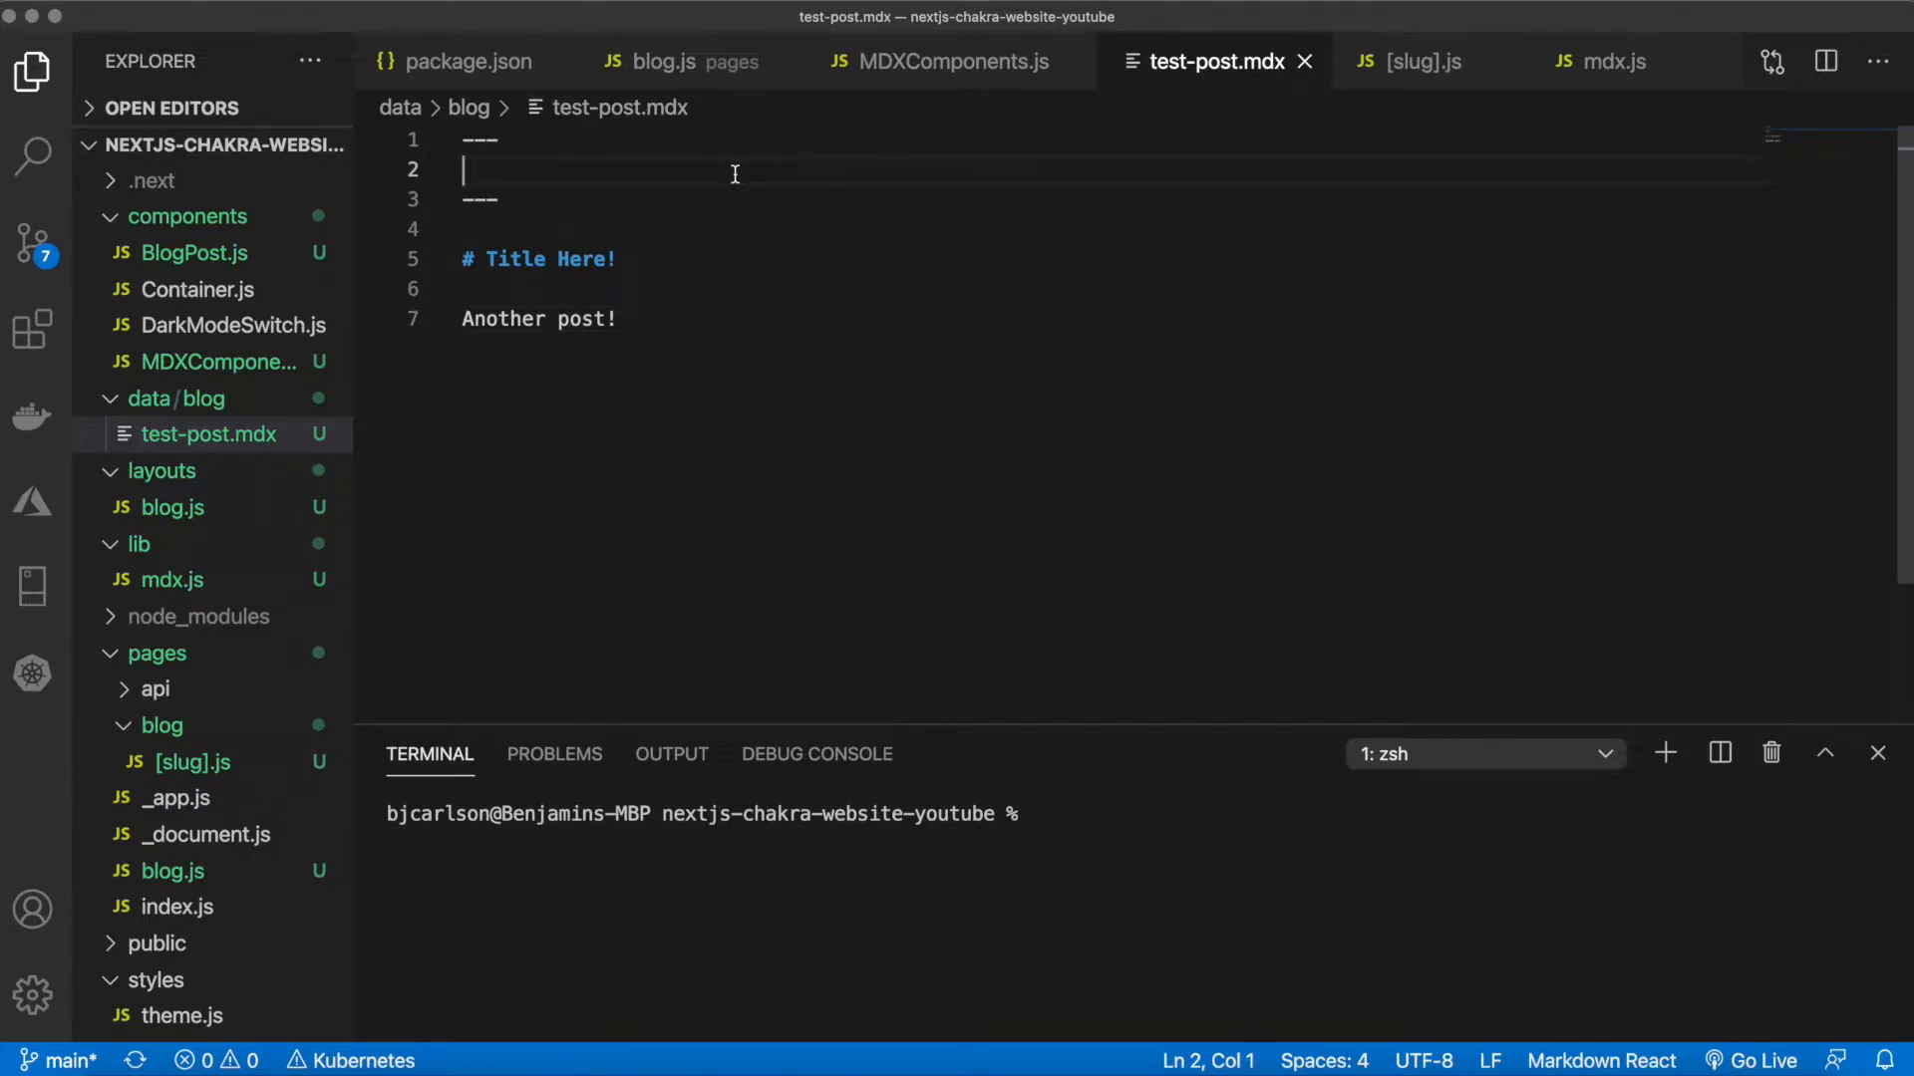
Fill the frontmatter with title 'Test Post', publishedAt '2021-30-22', a summary and author 'Ben'
type("title: 'Test Post")
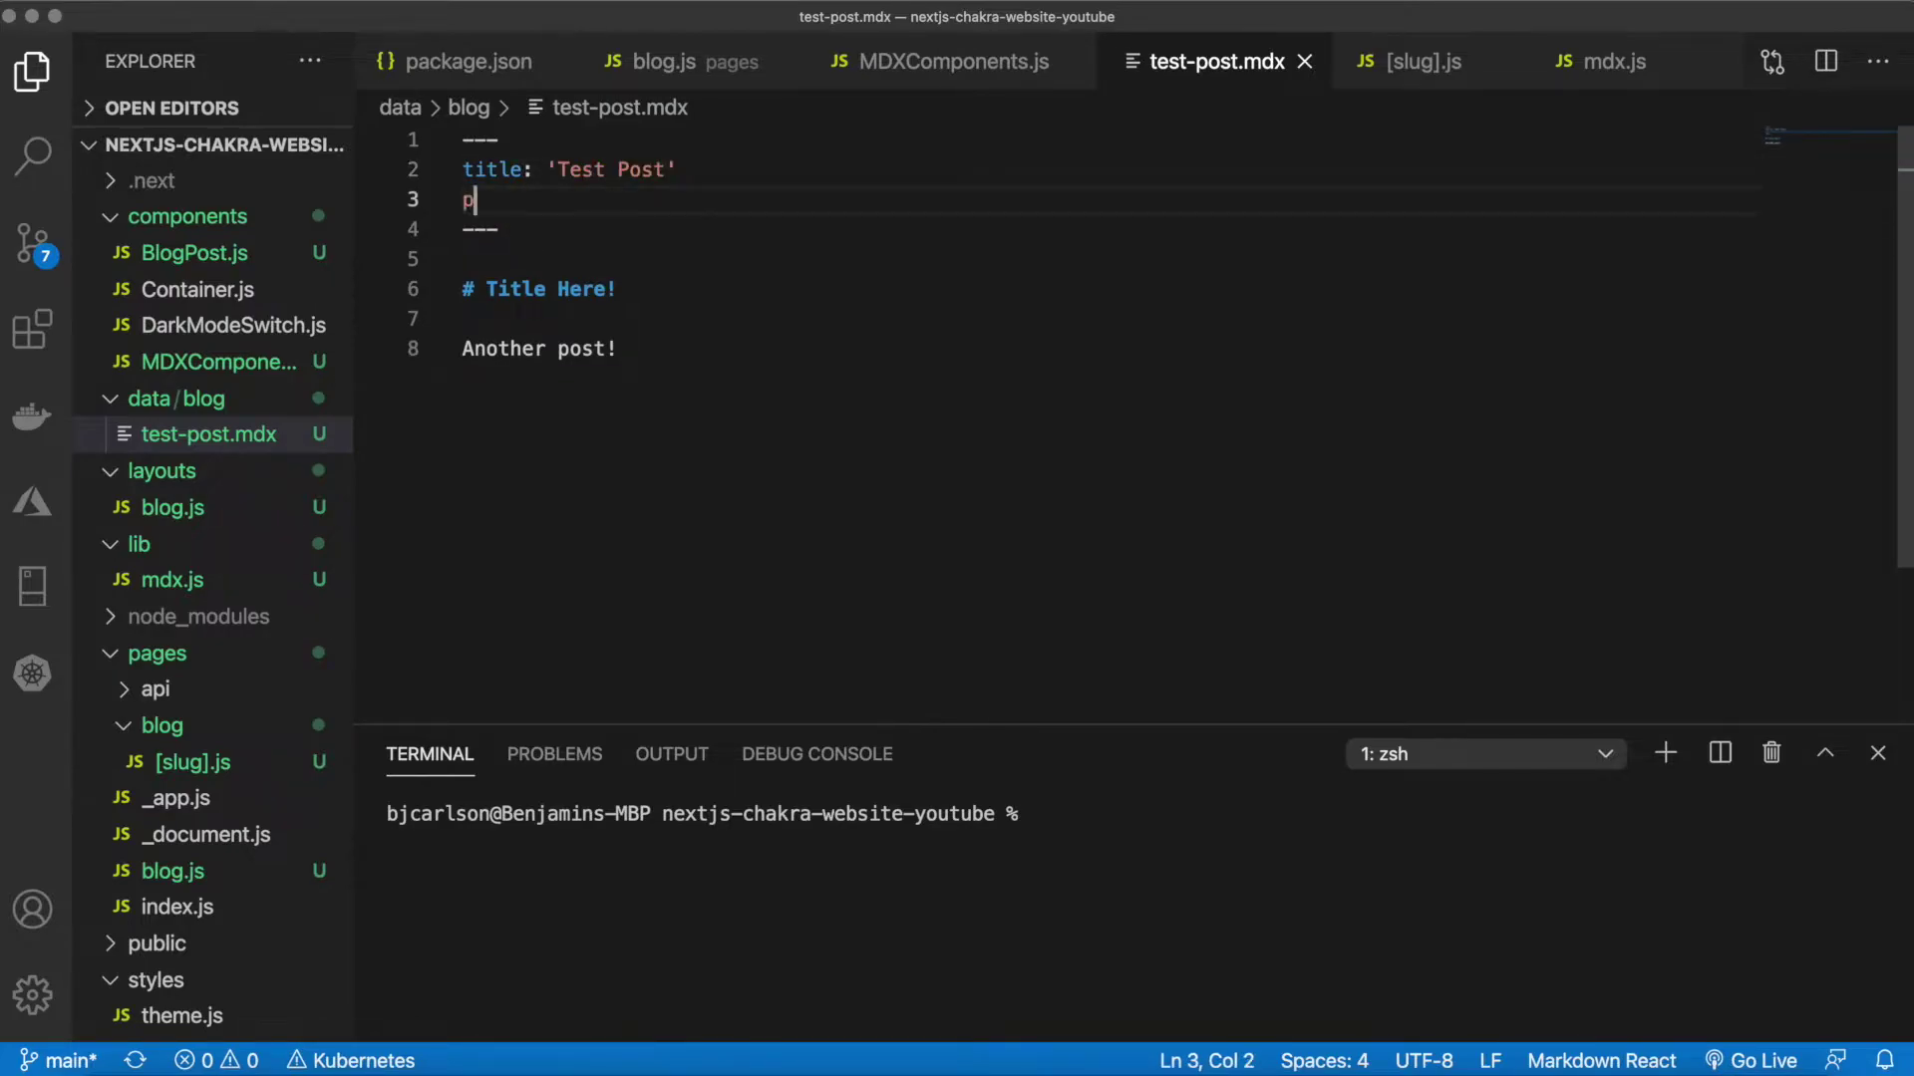
type("ublishedAt")
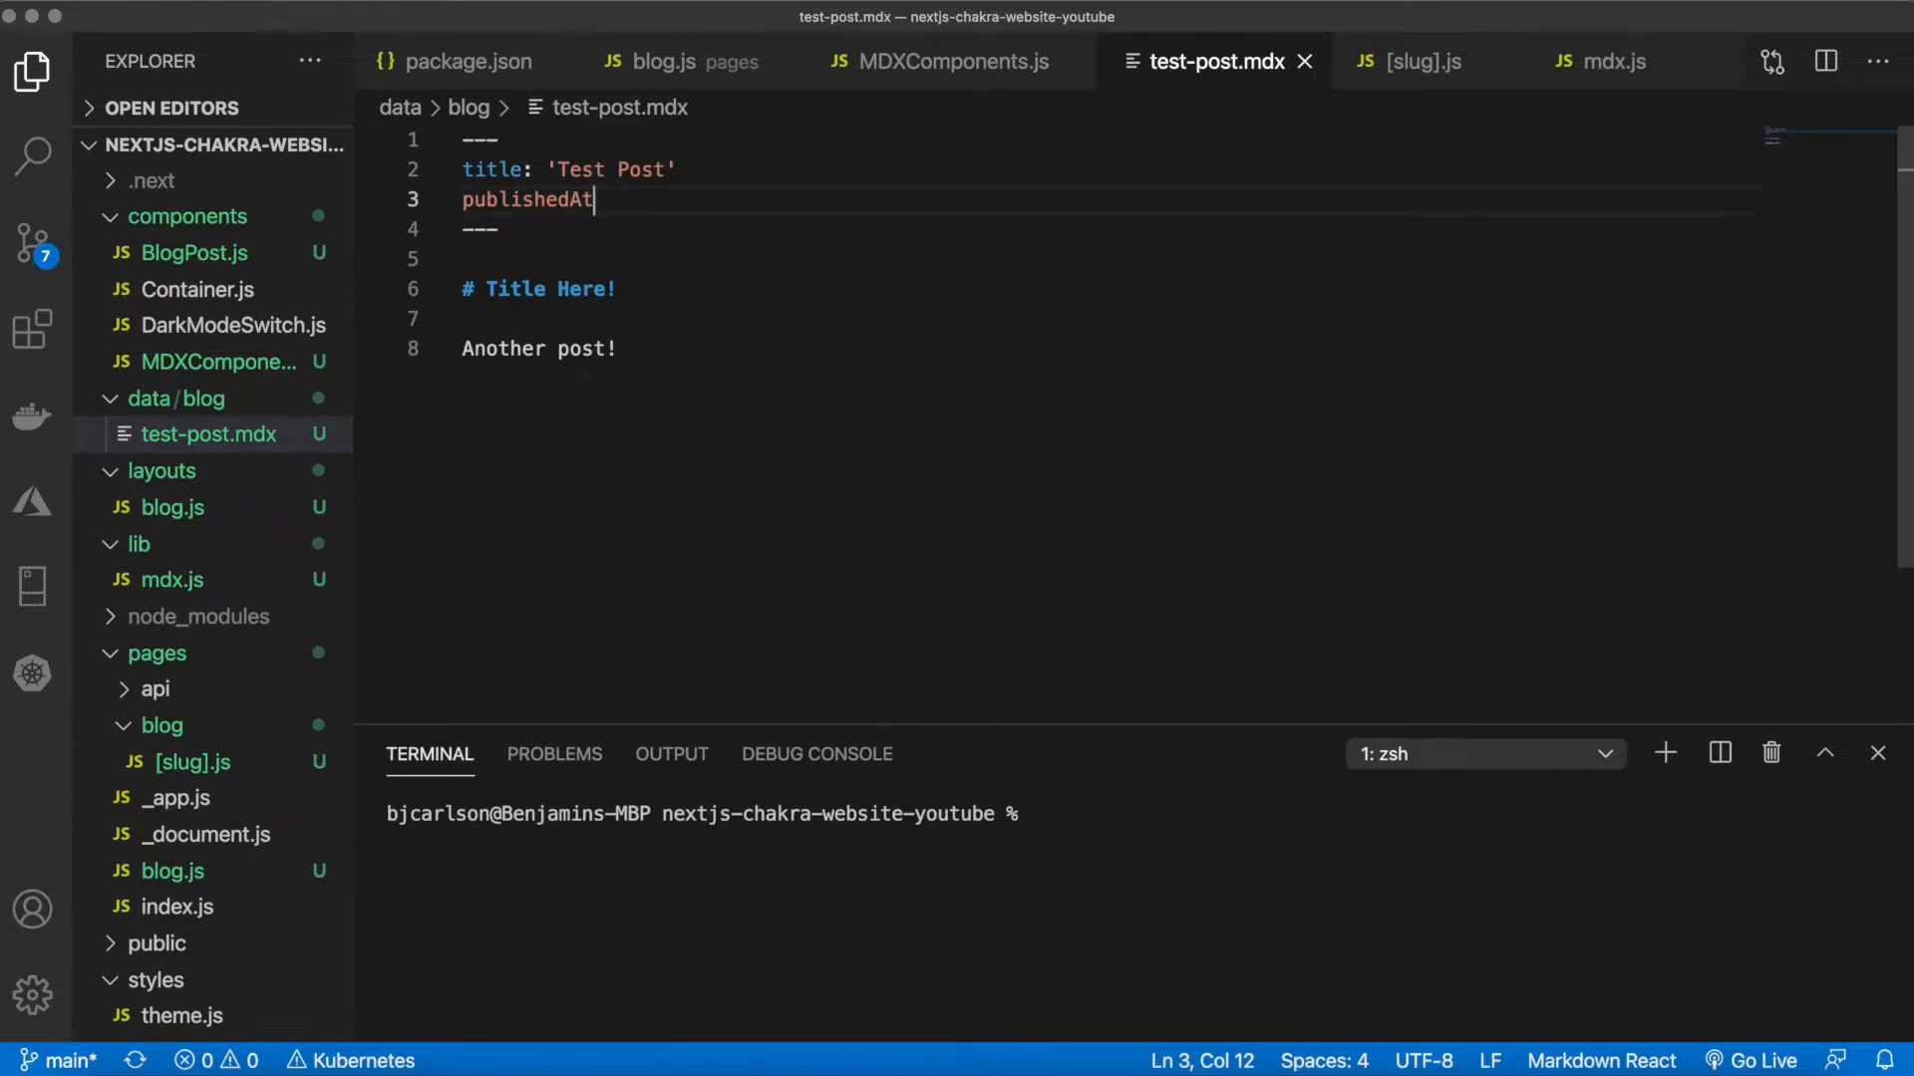
type(": '2021-30-22'")
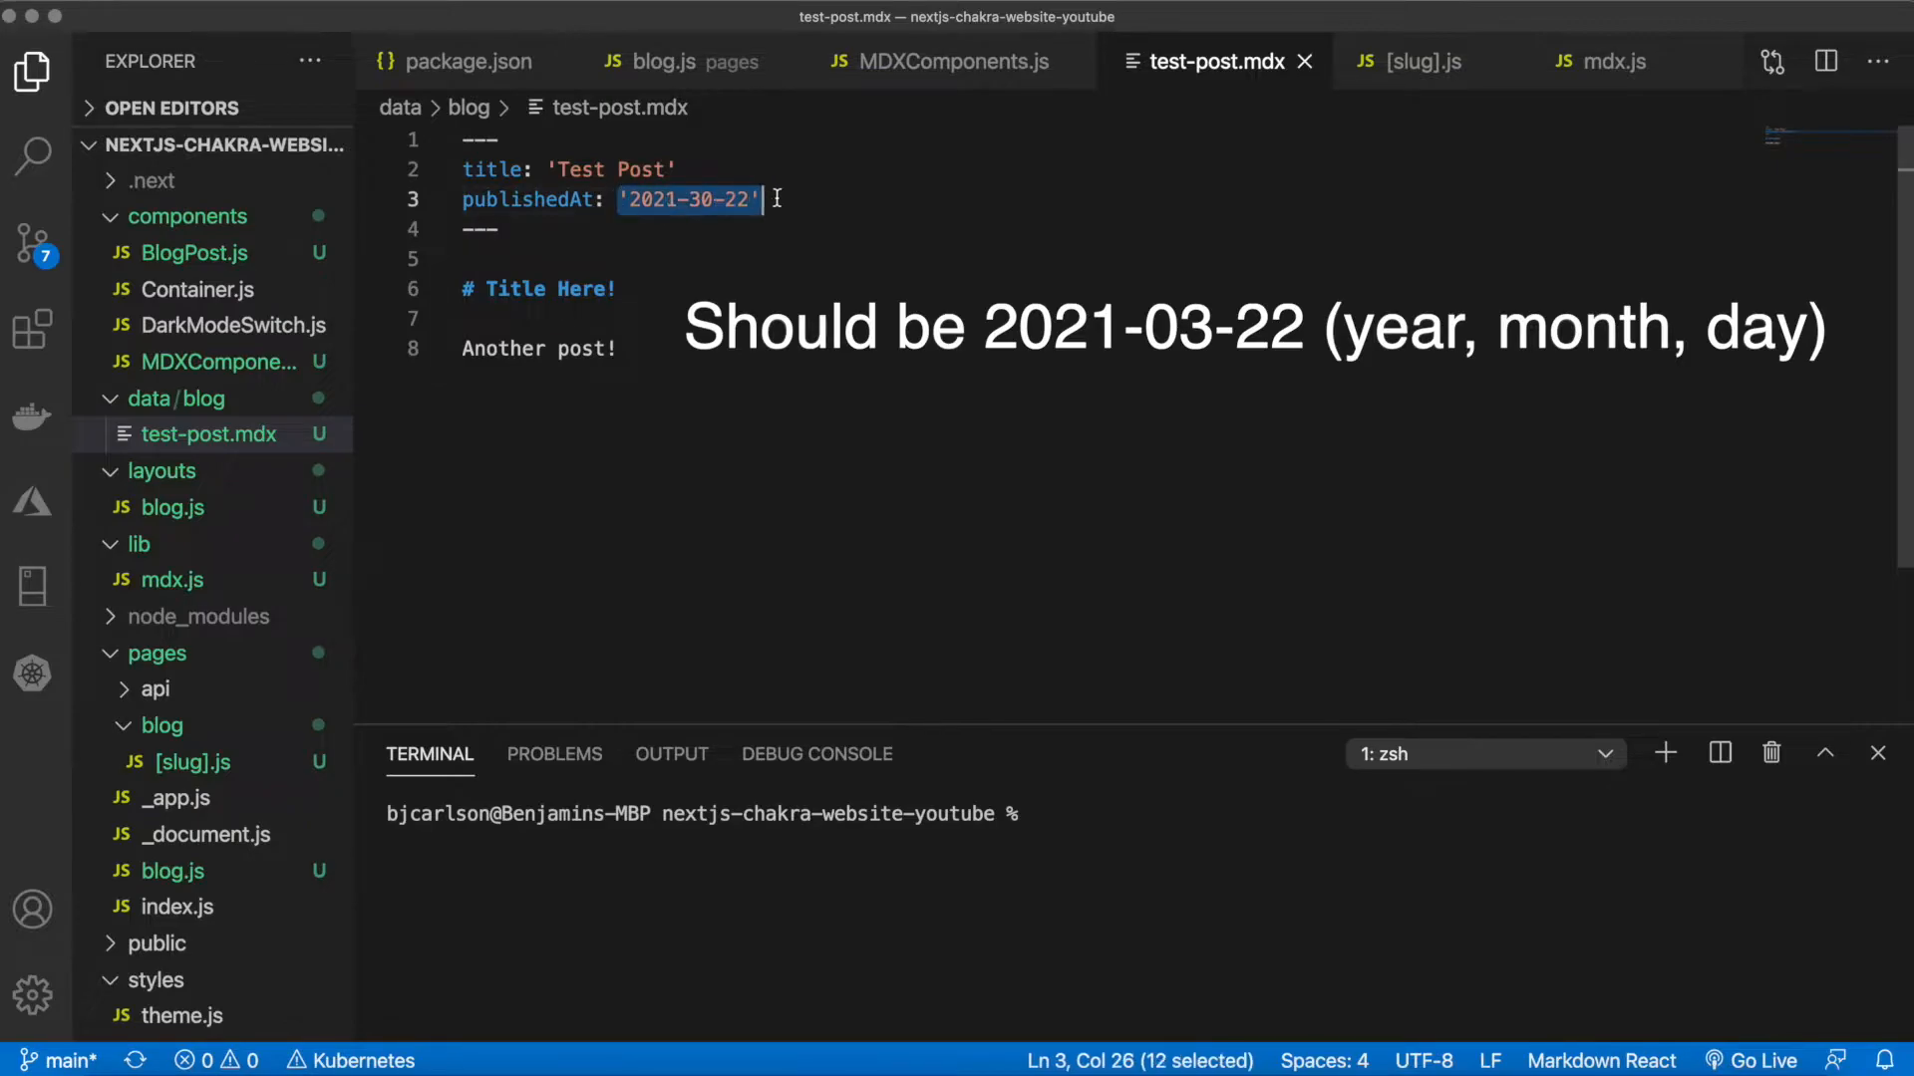
type("su")
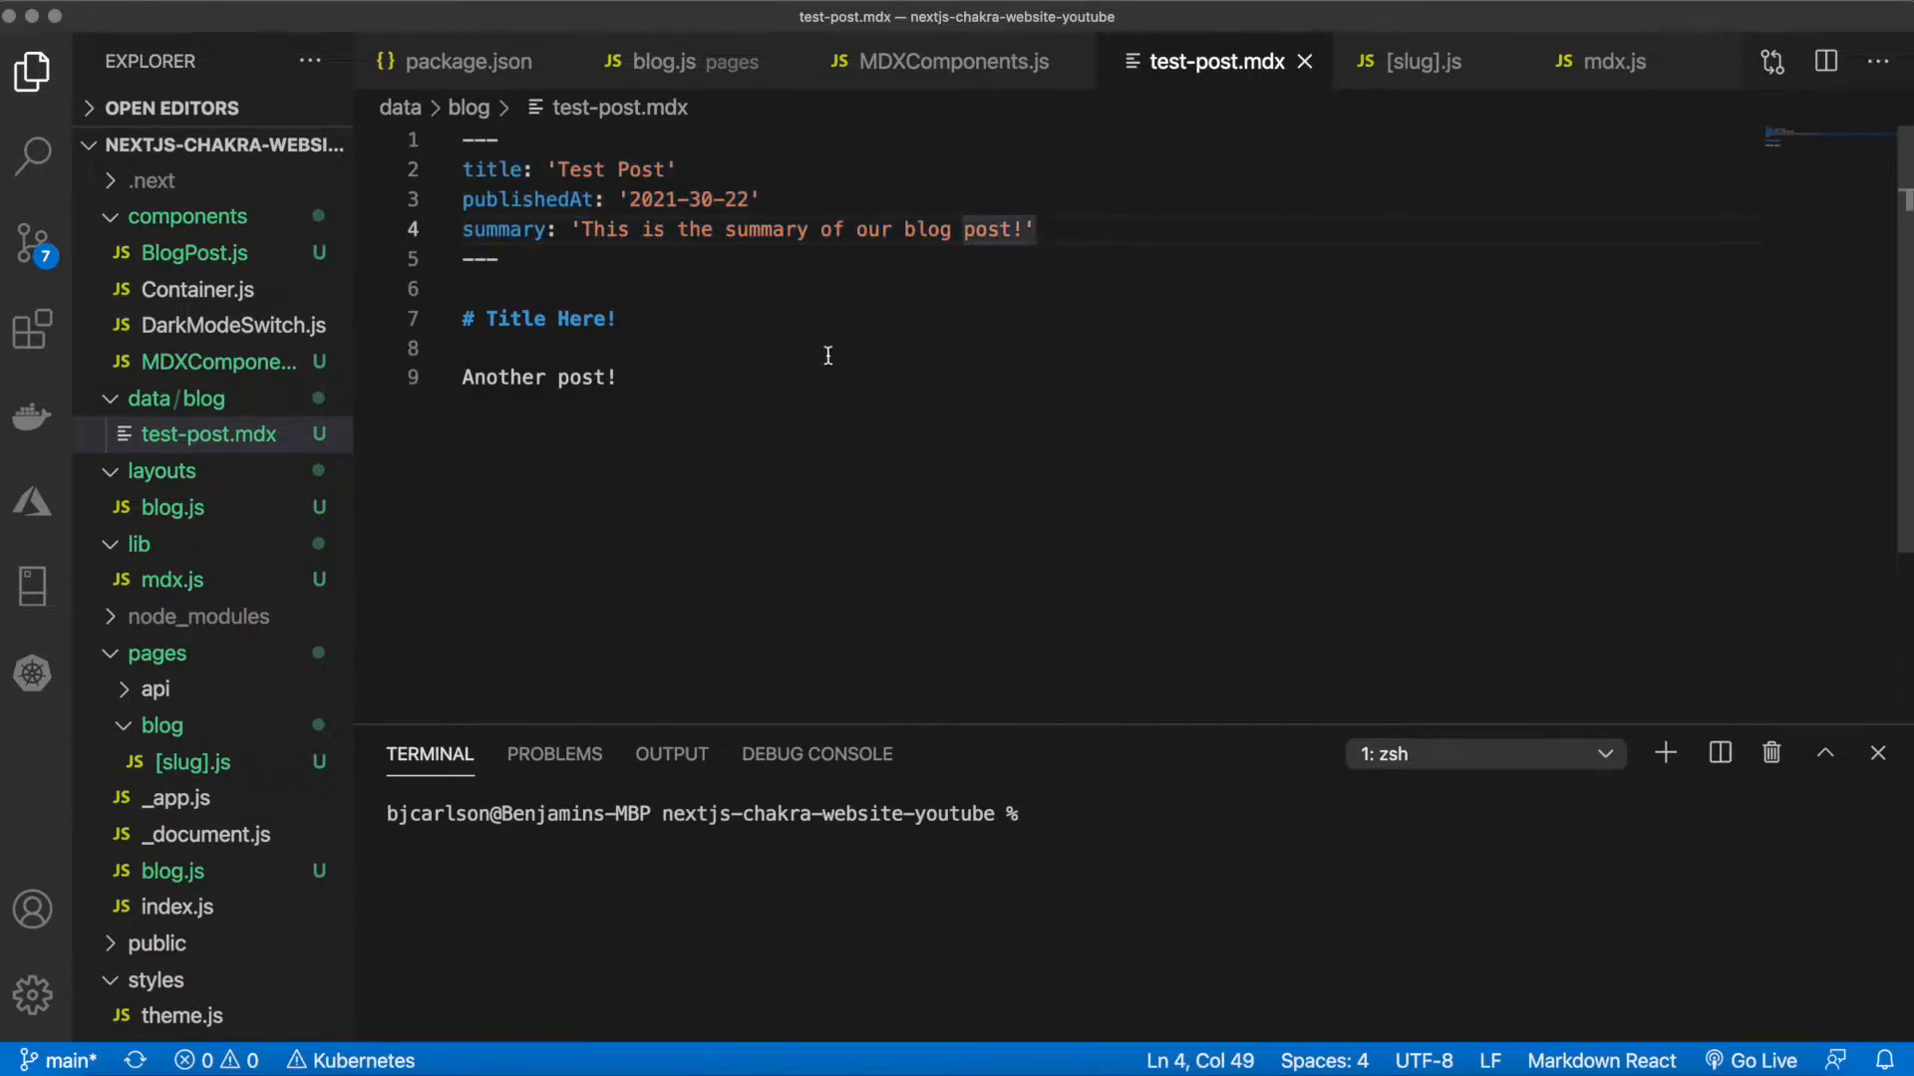
left_click(616, 377)
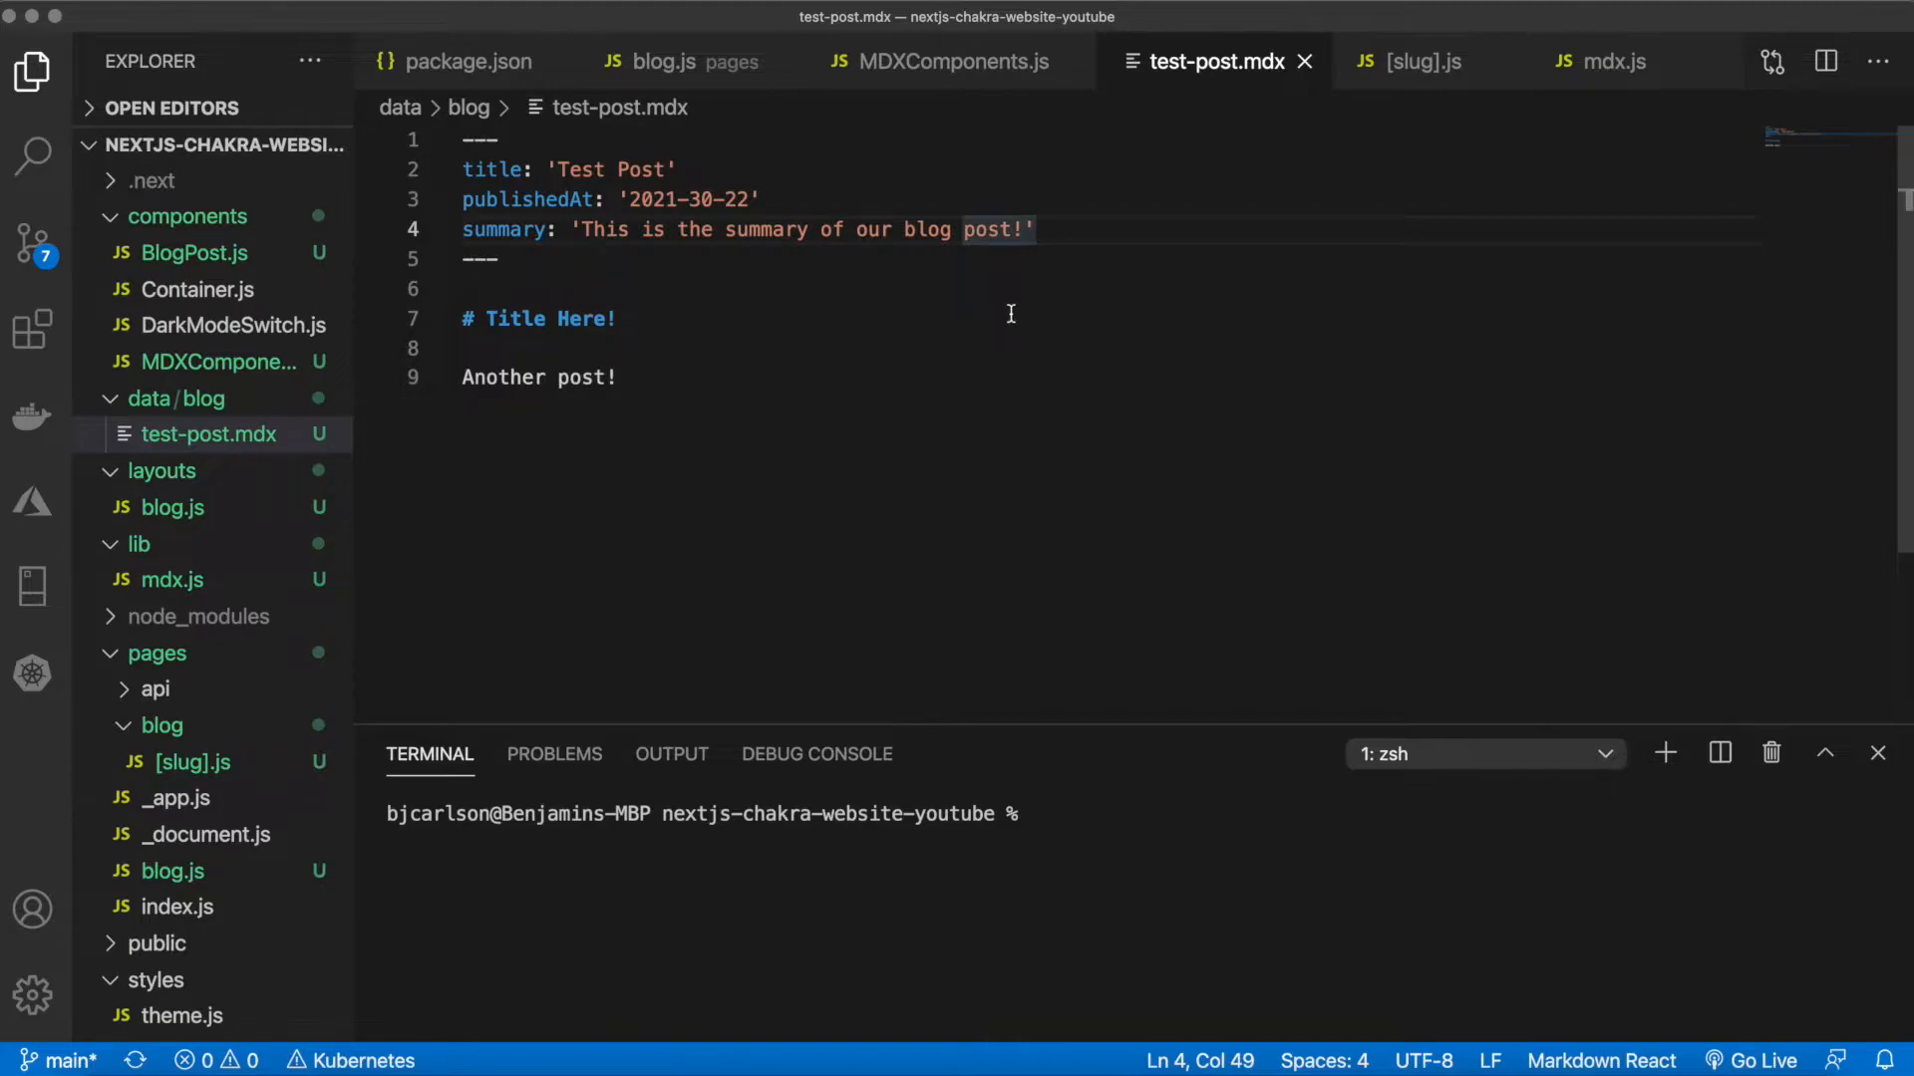
type("author")
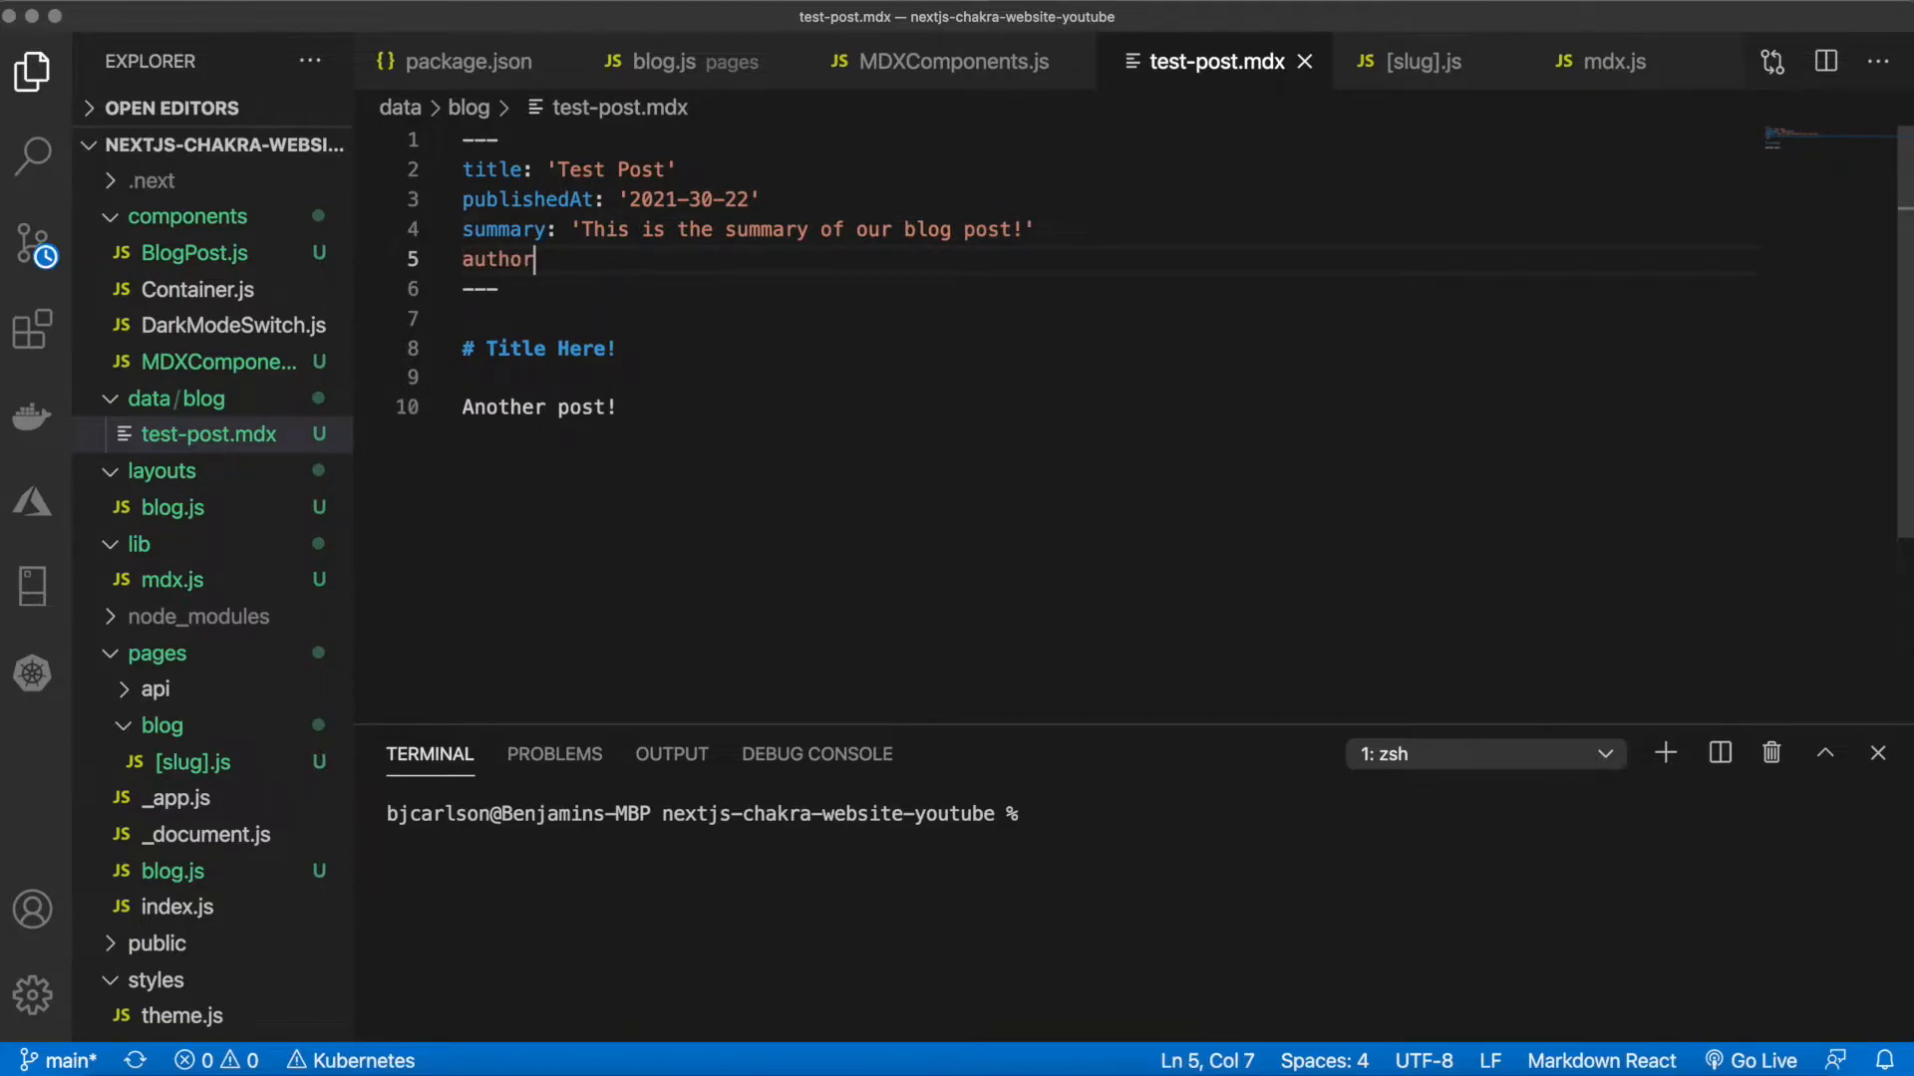
type(": 'Ben'")
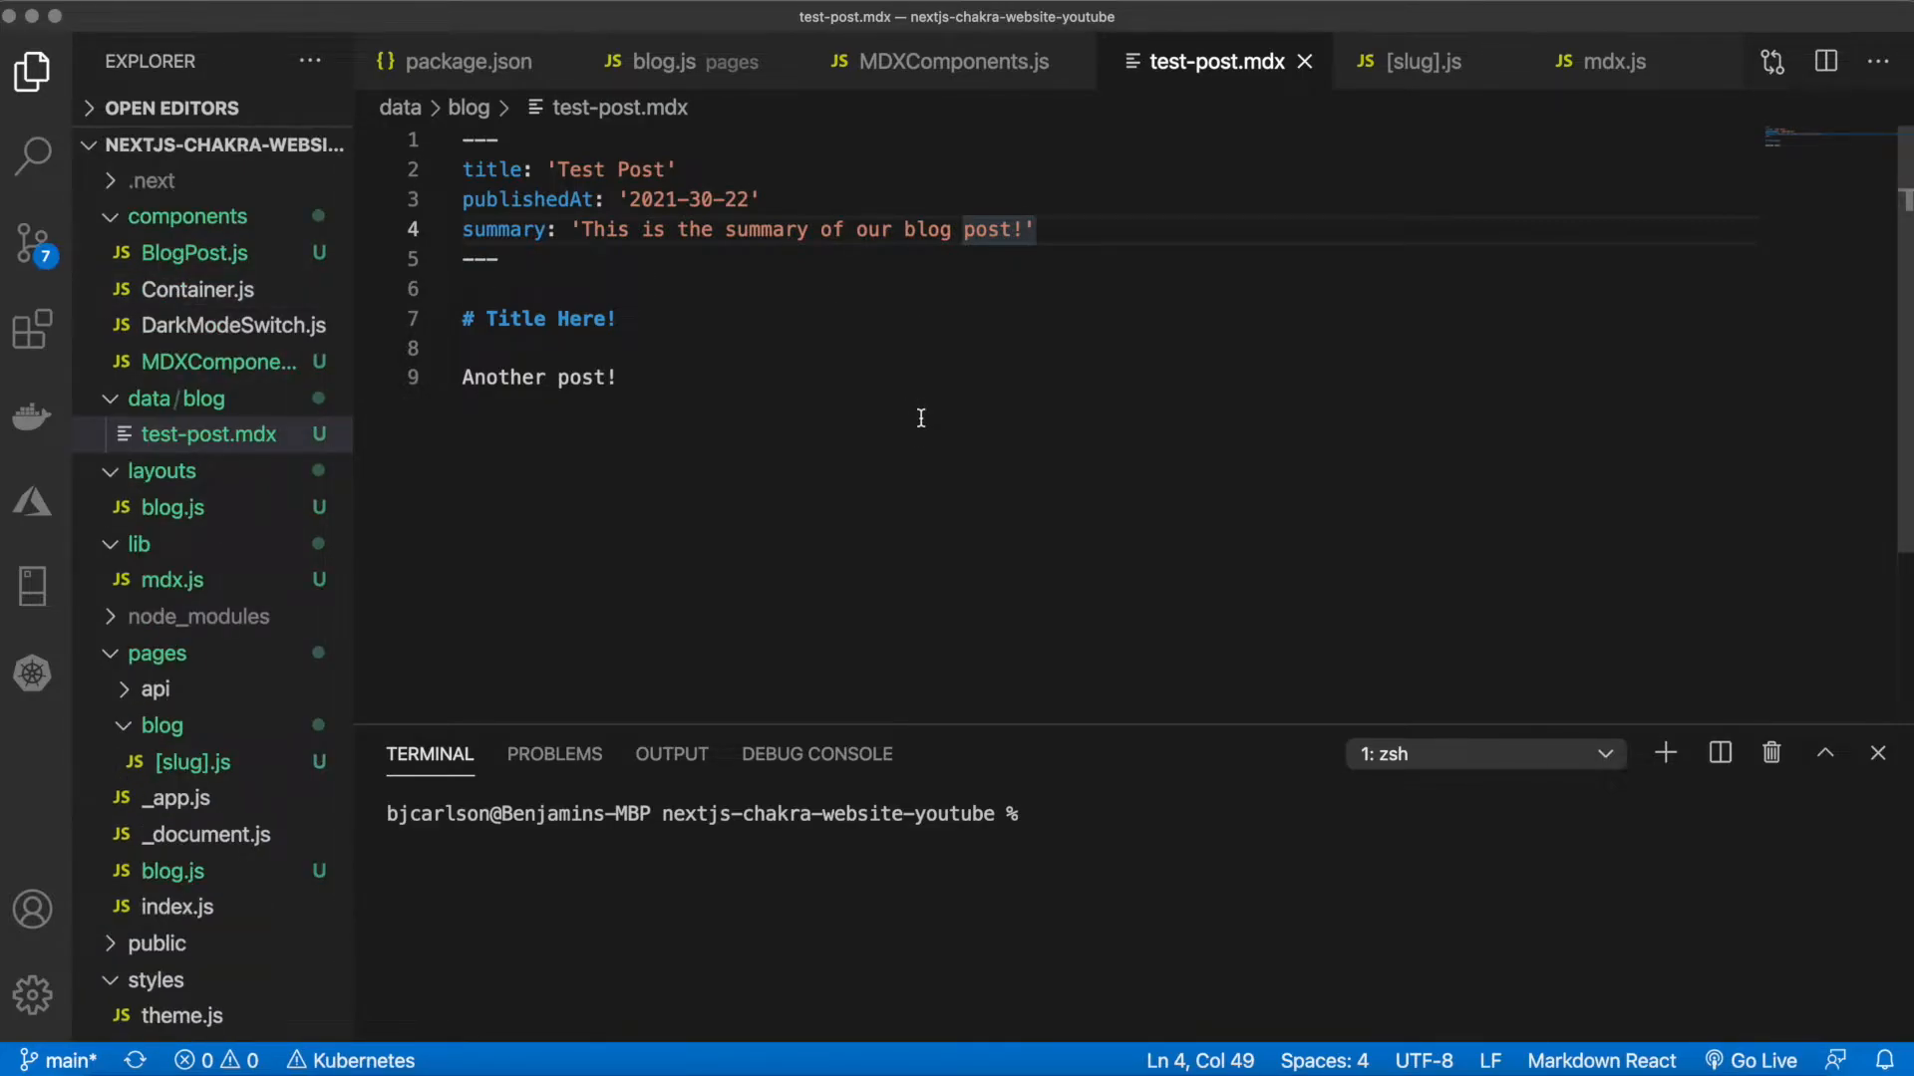
mouse_move(953, 62)
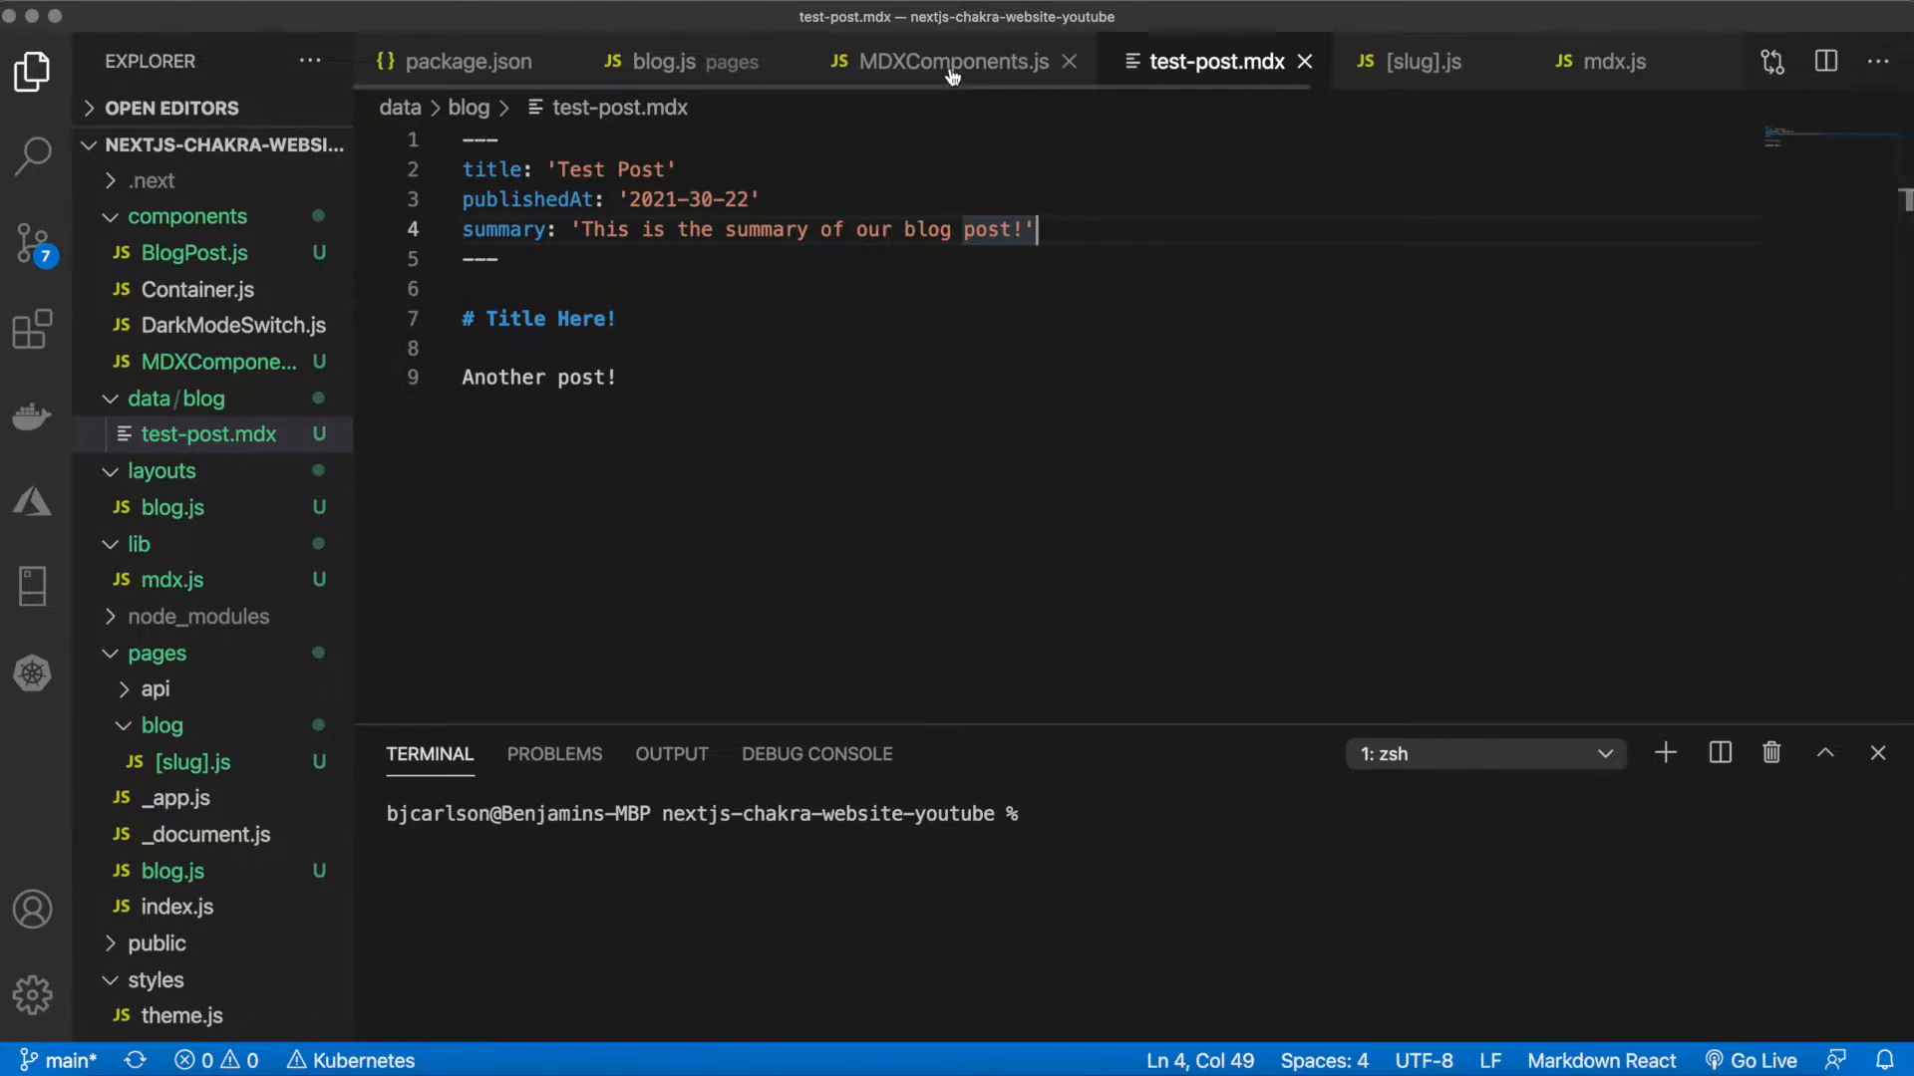
Switch to the pages blog.js file after removing the author line
left_click(666, 62)
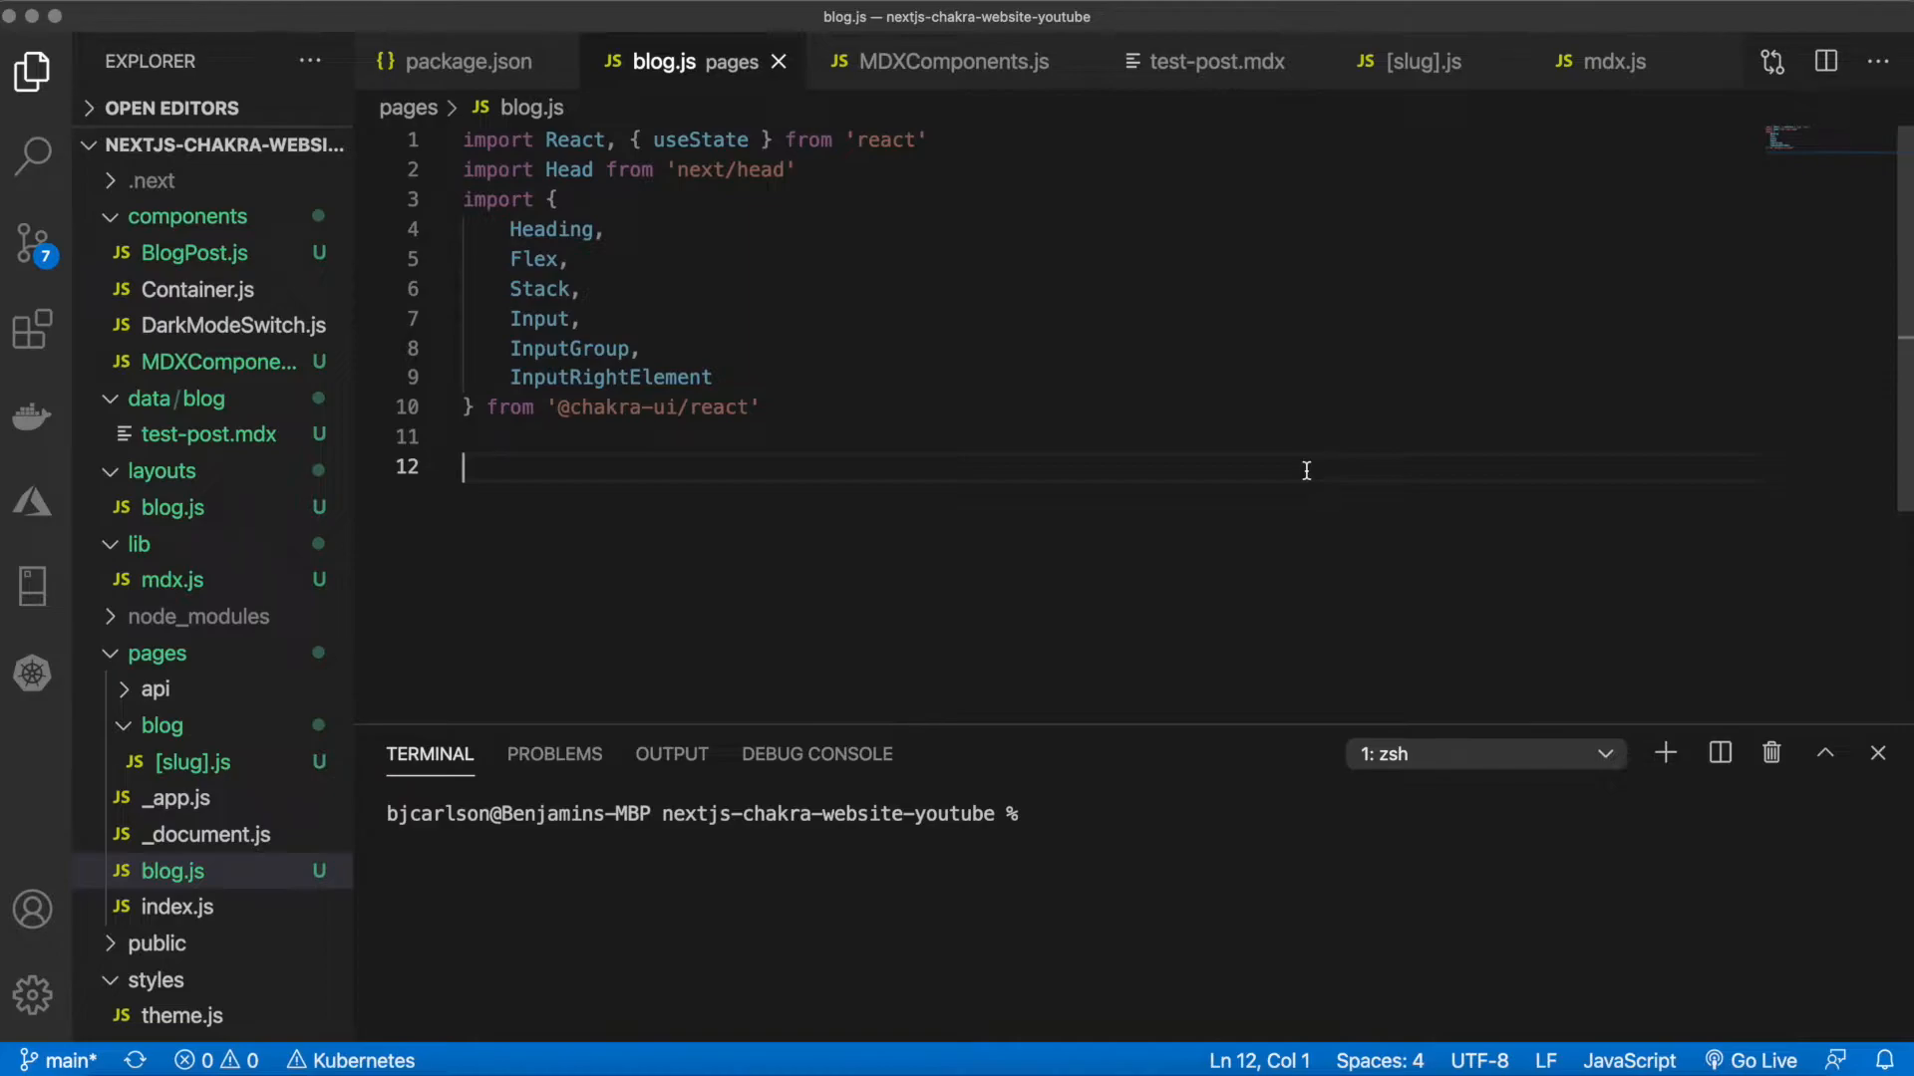
Import Container and export a default Blog component taking { posts }
type("import Container from '../components/Container'")
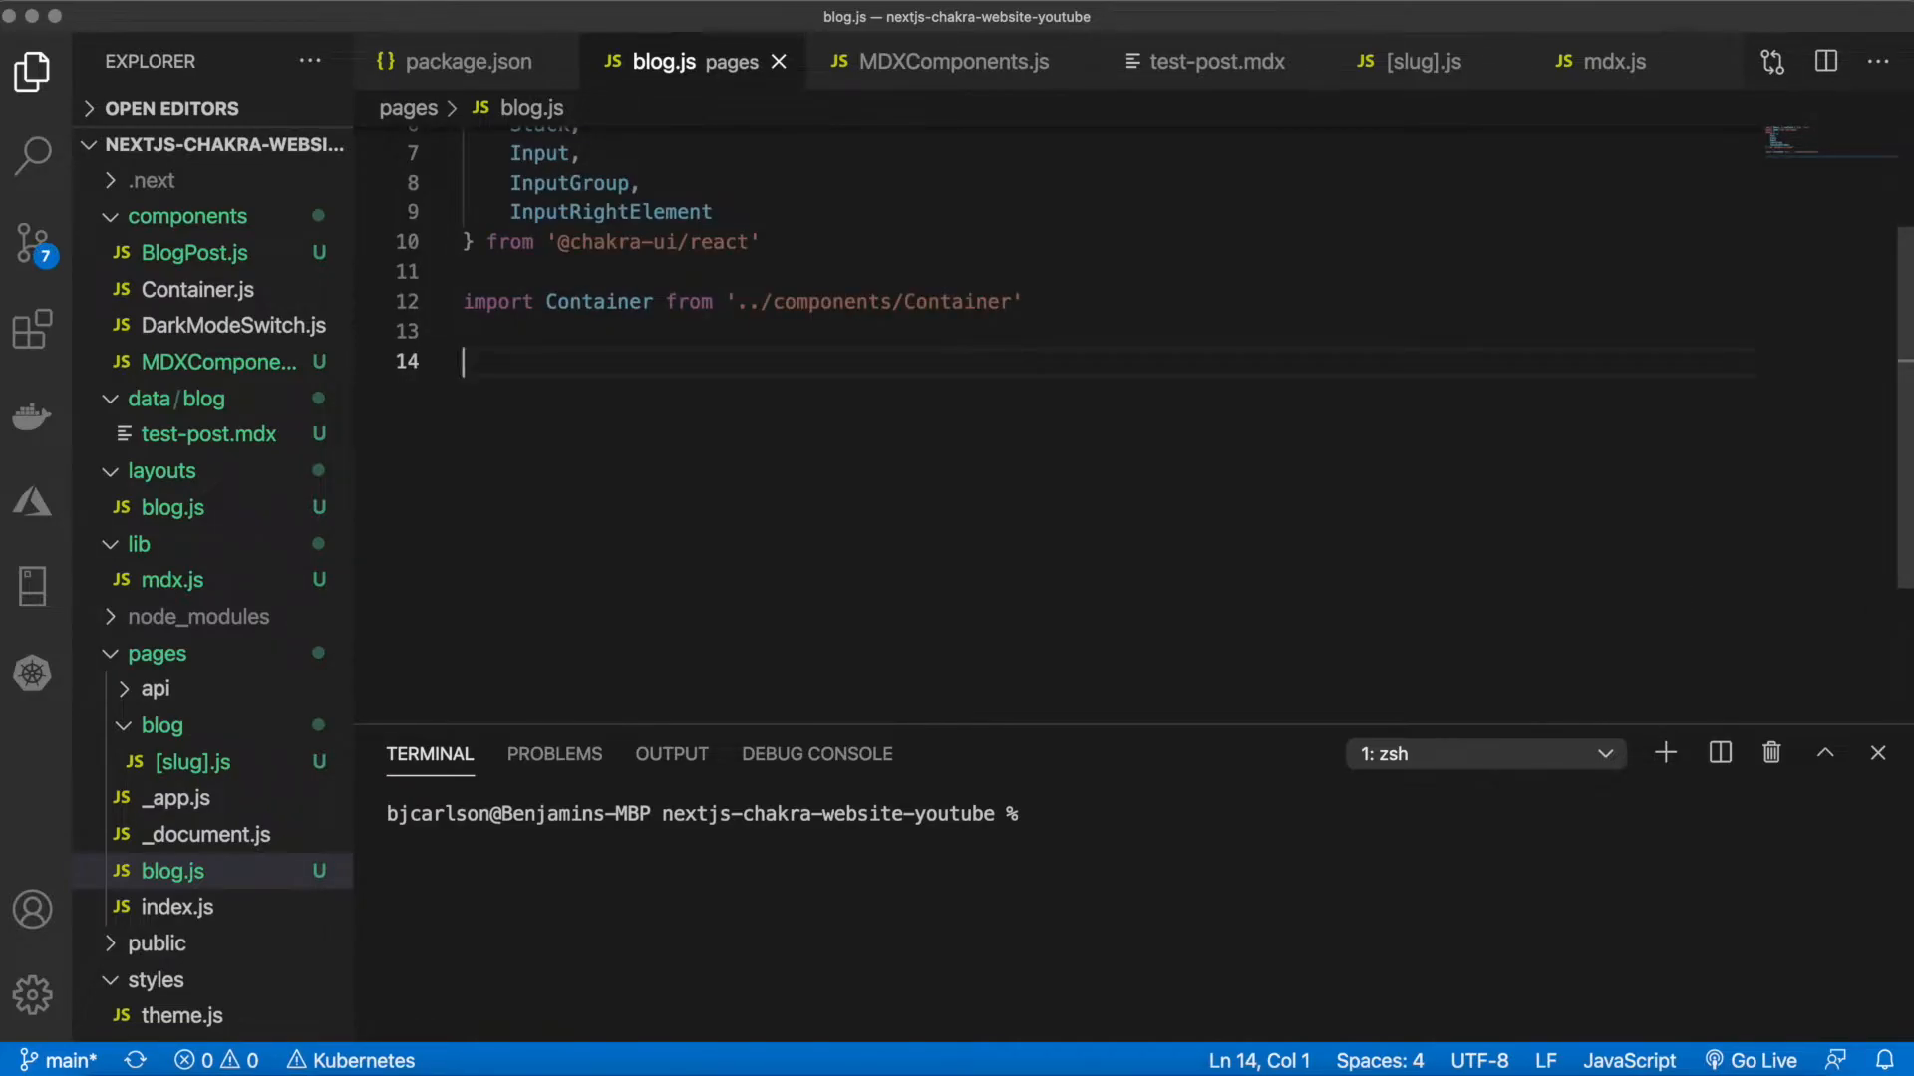
type("export default function")
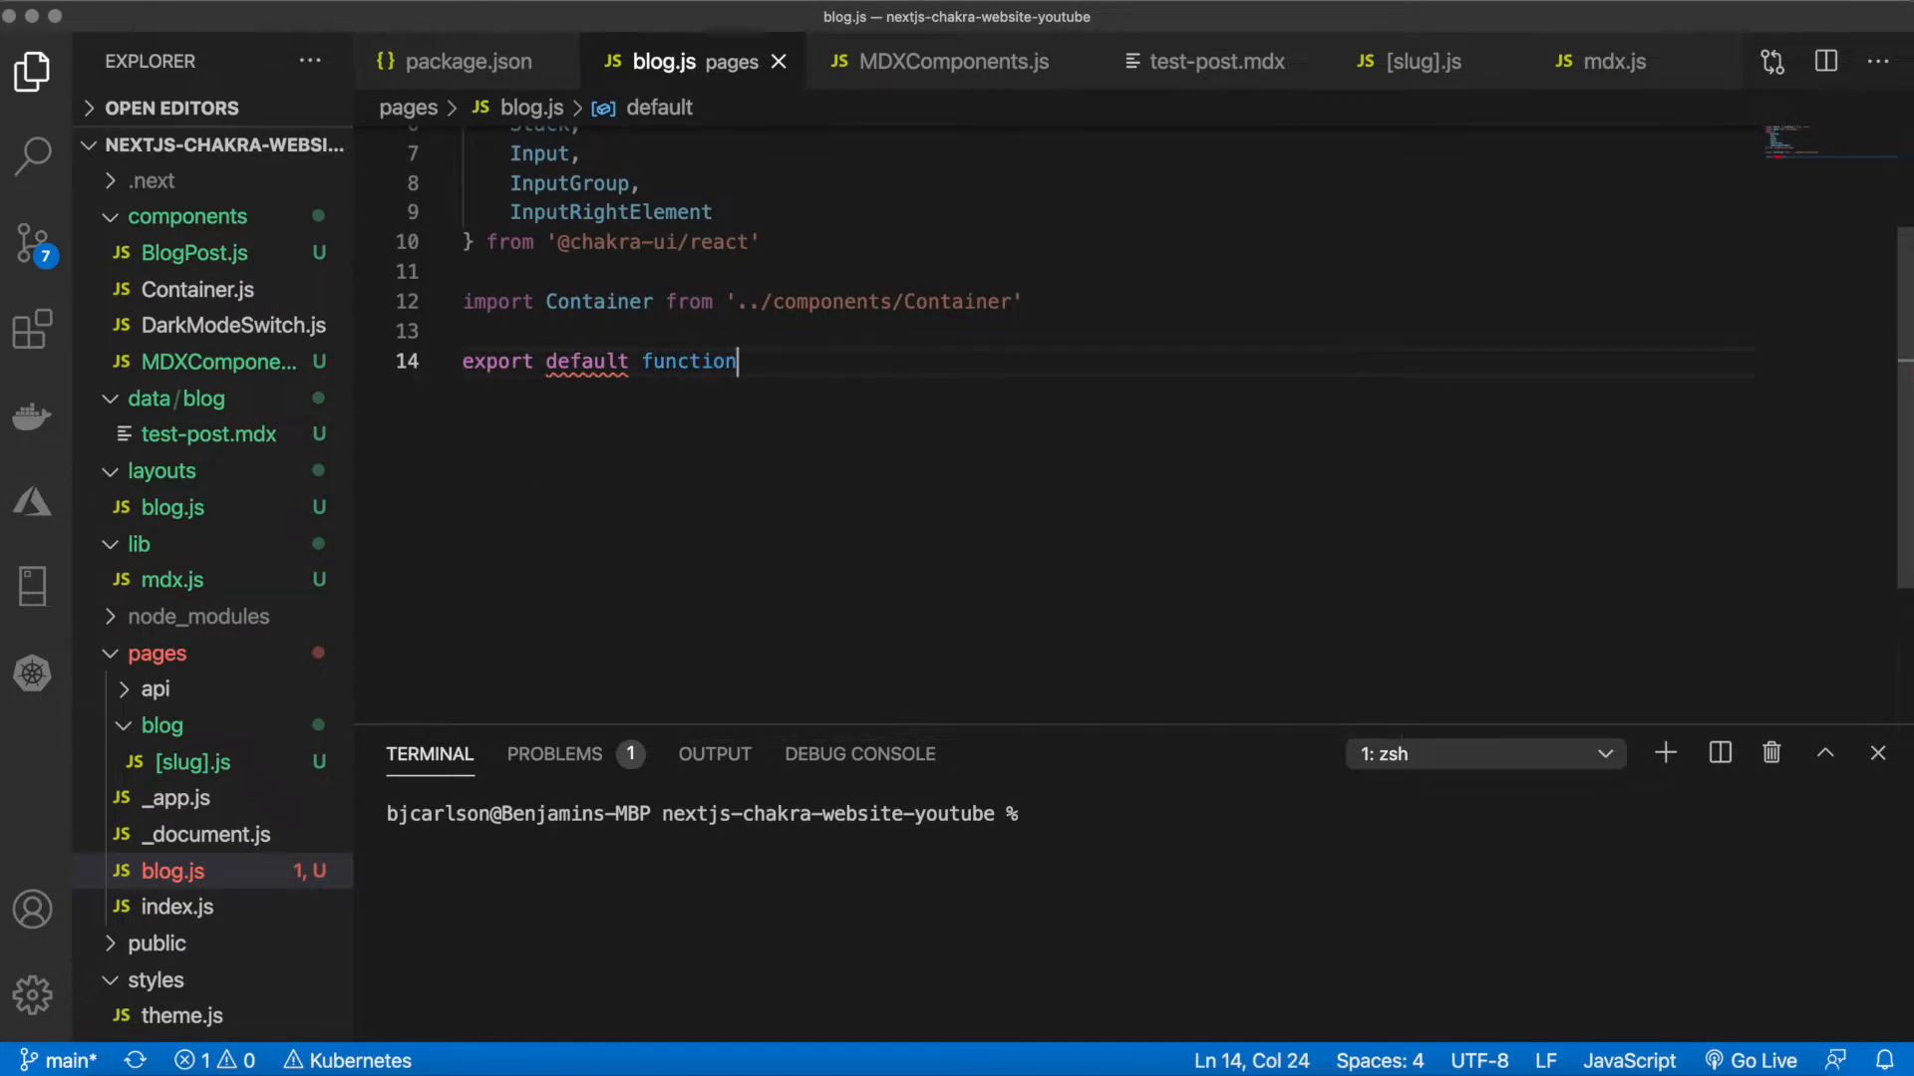
type("Blog")
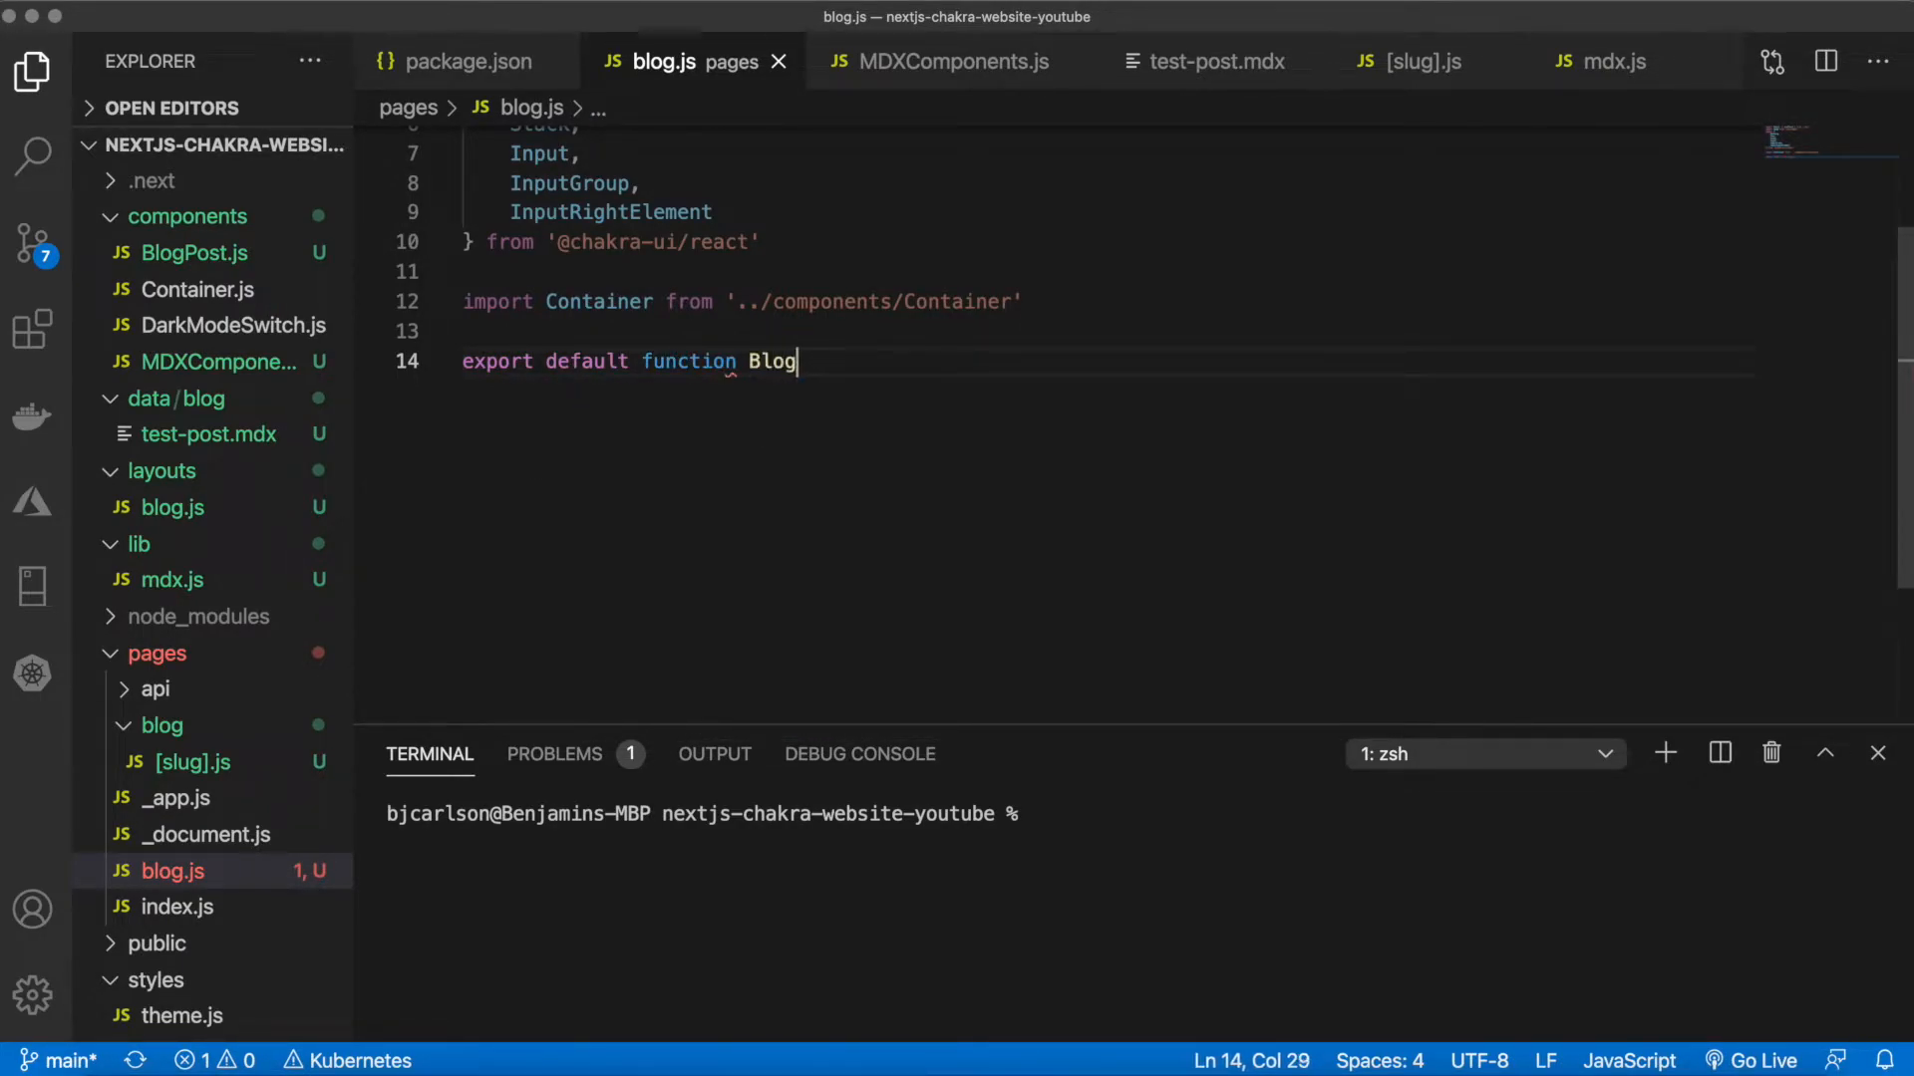
type("({posts})")
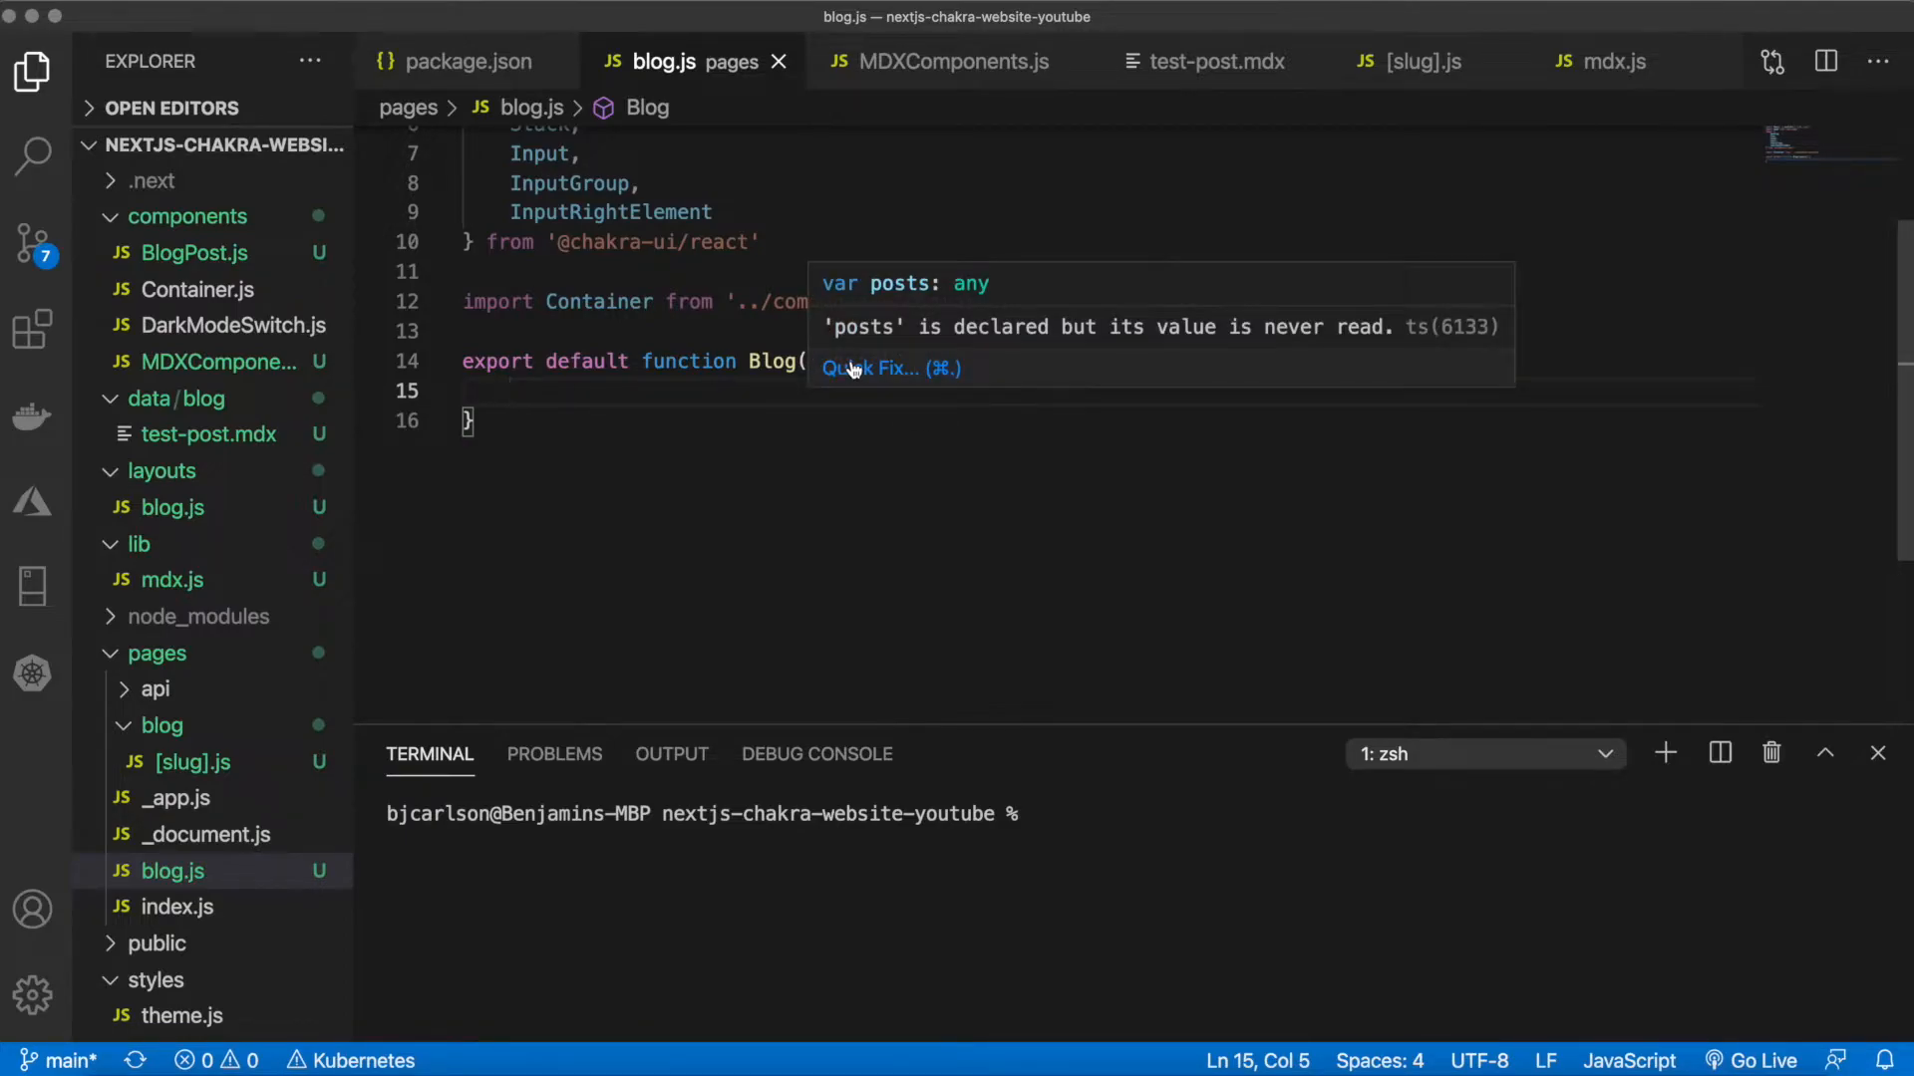
Add an async getStaticProps with a '// TODO fetch blog posts' comment returning { props: { posts } }
type("export async function")
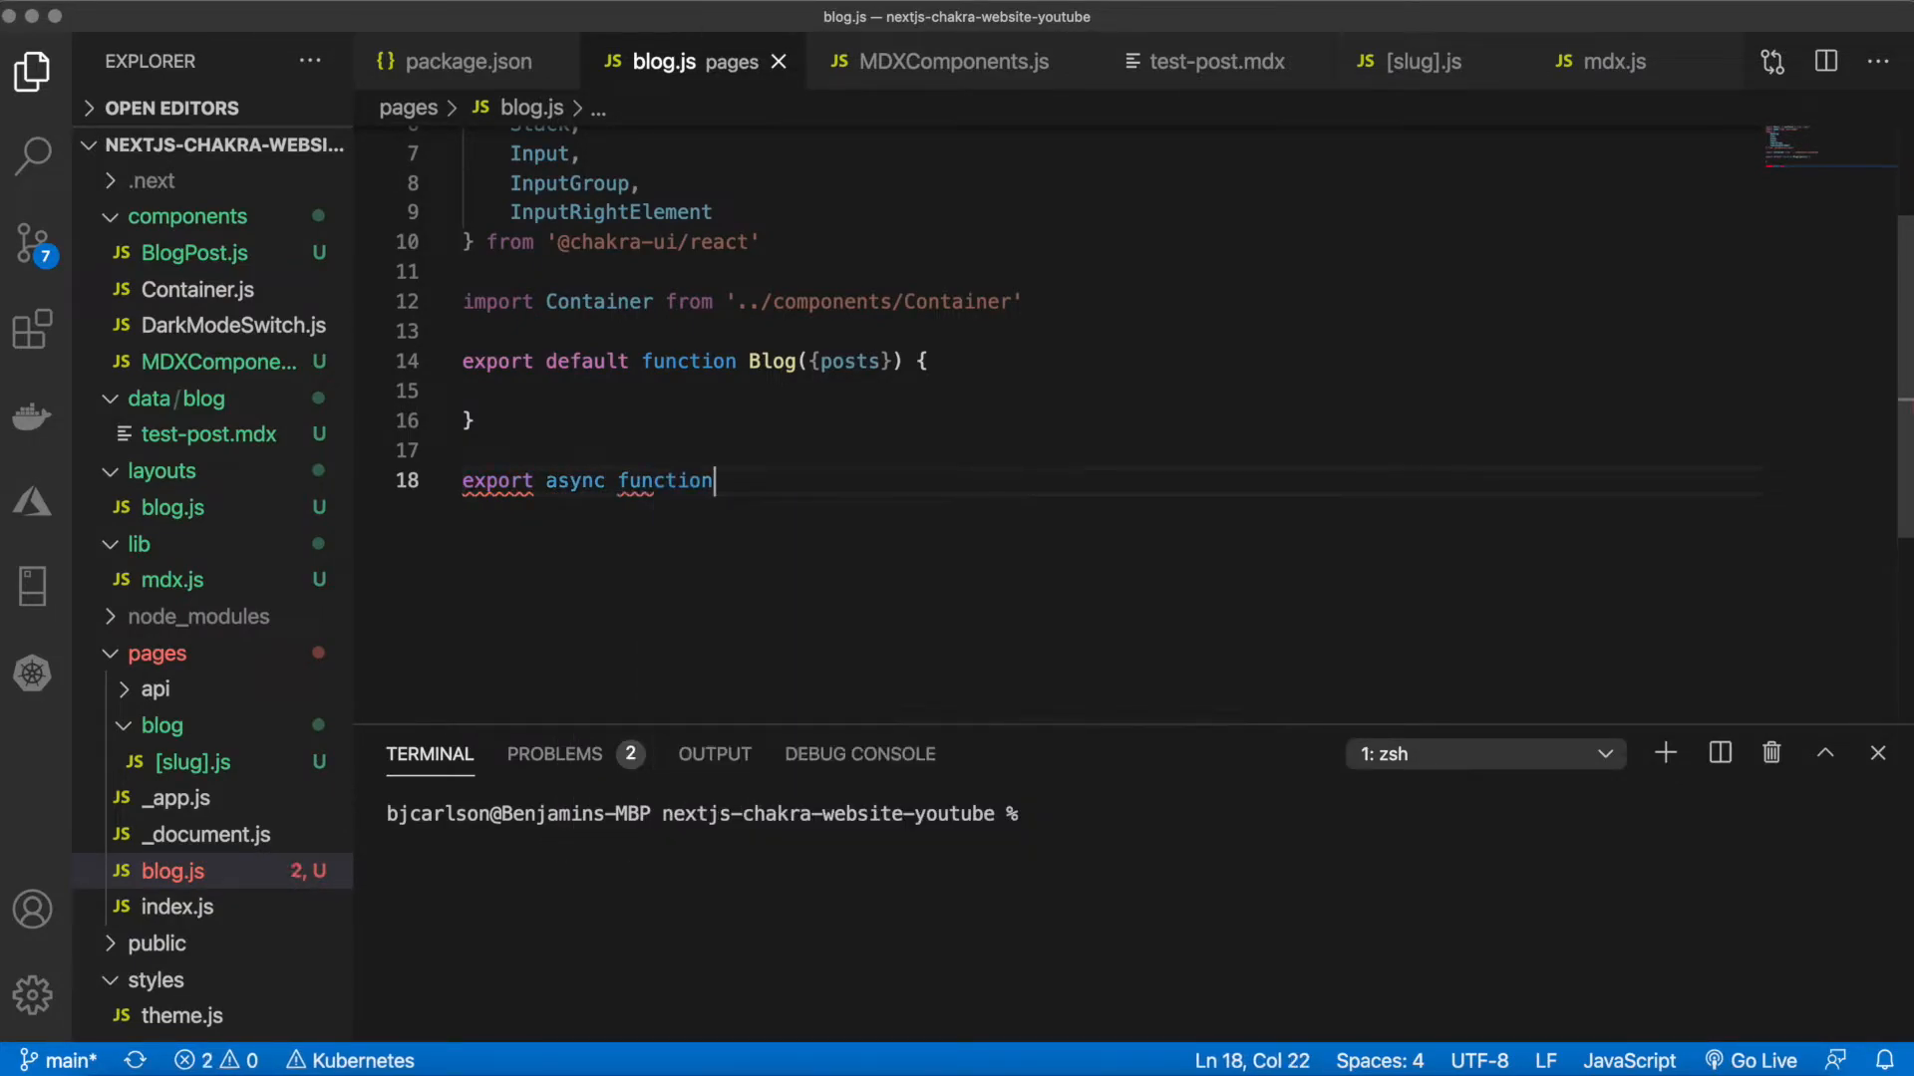
type("getSt")
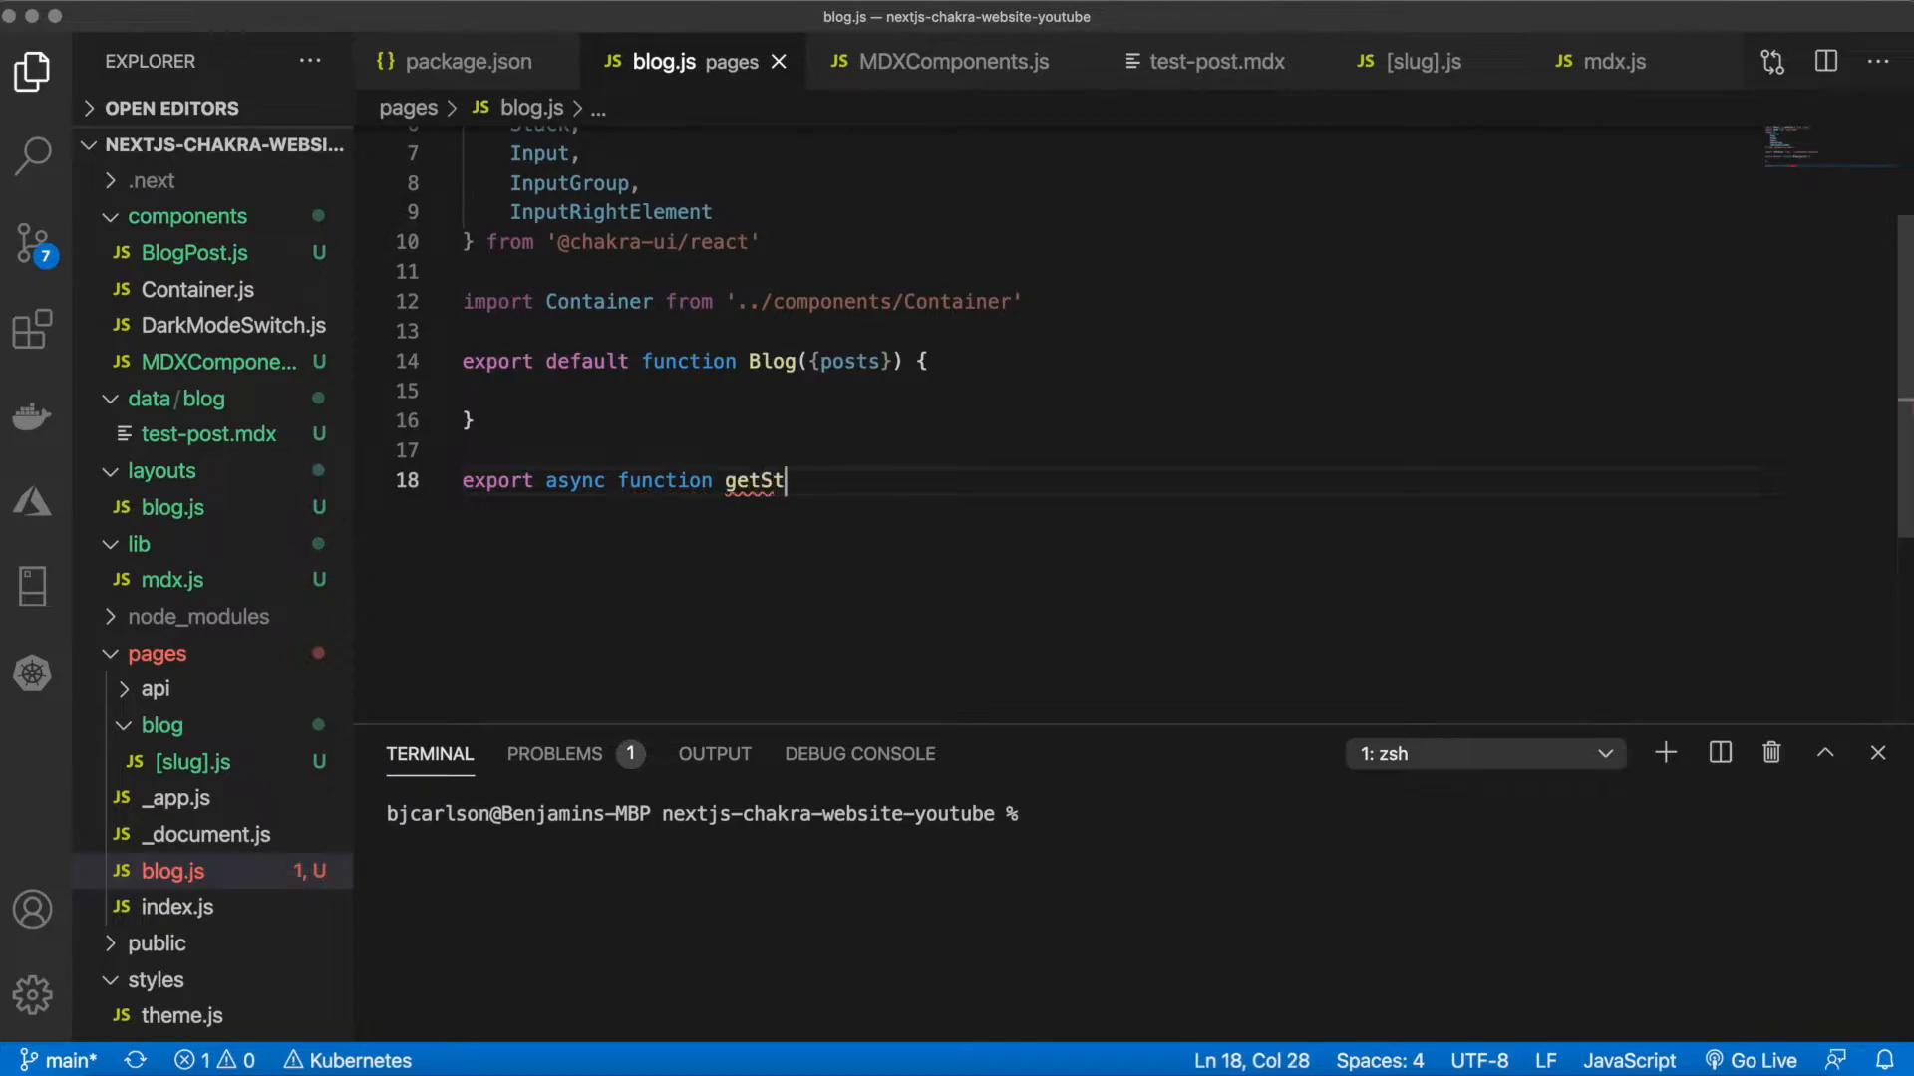
type("aticProps() {")
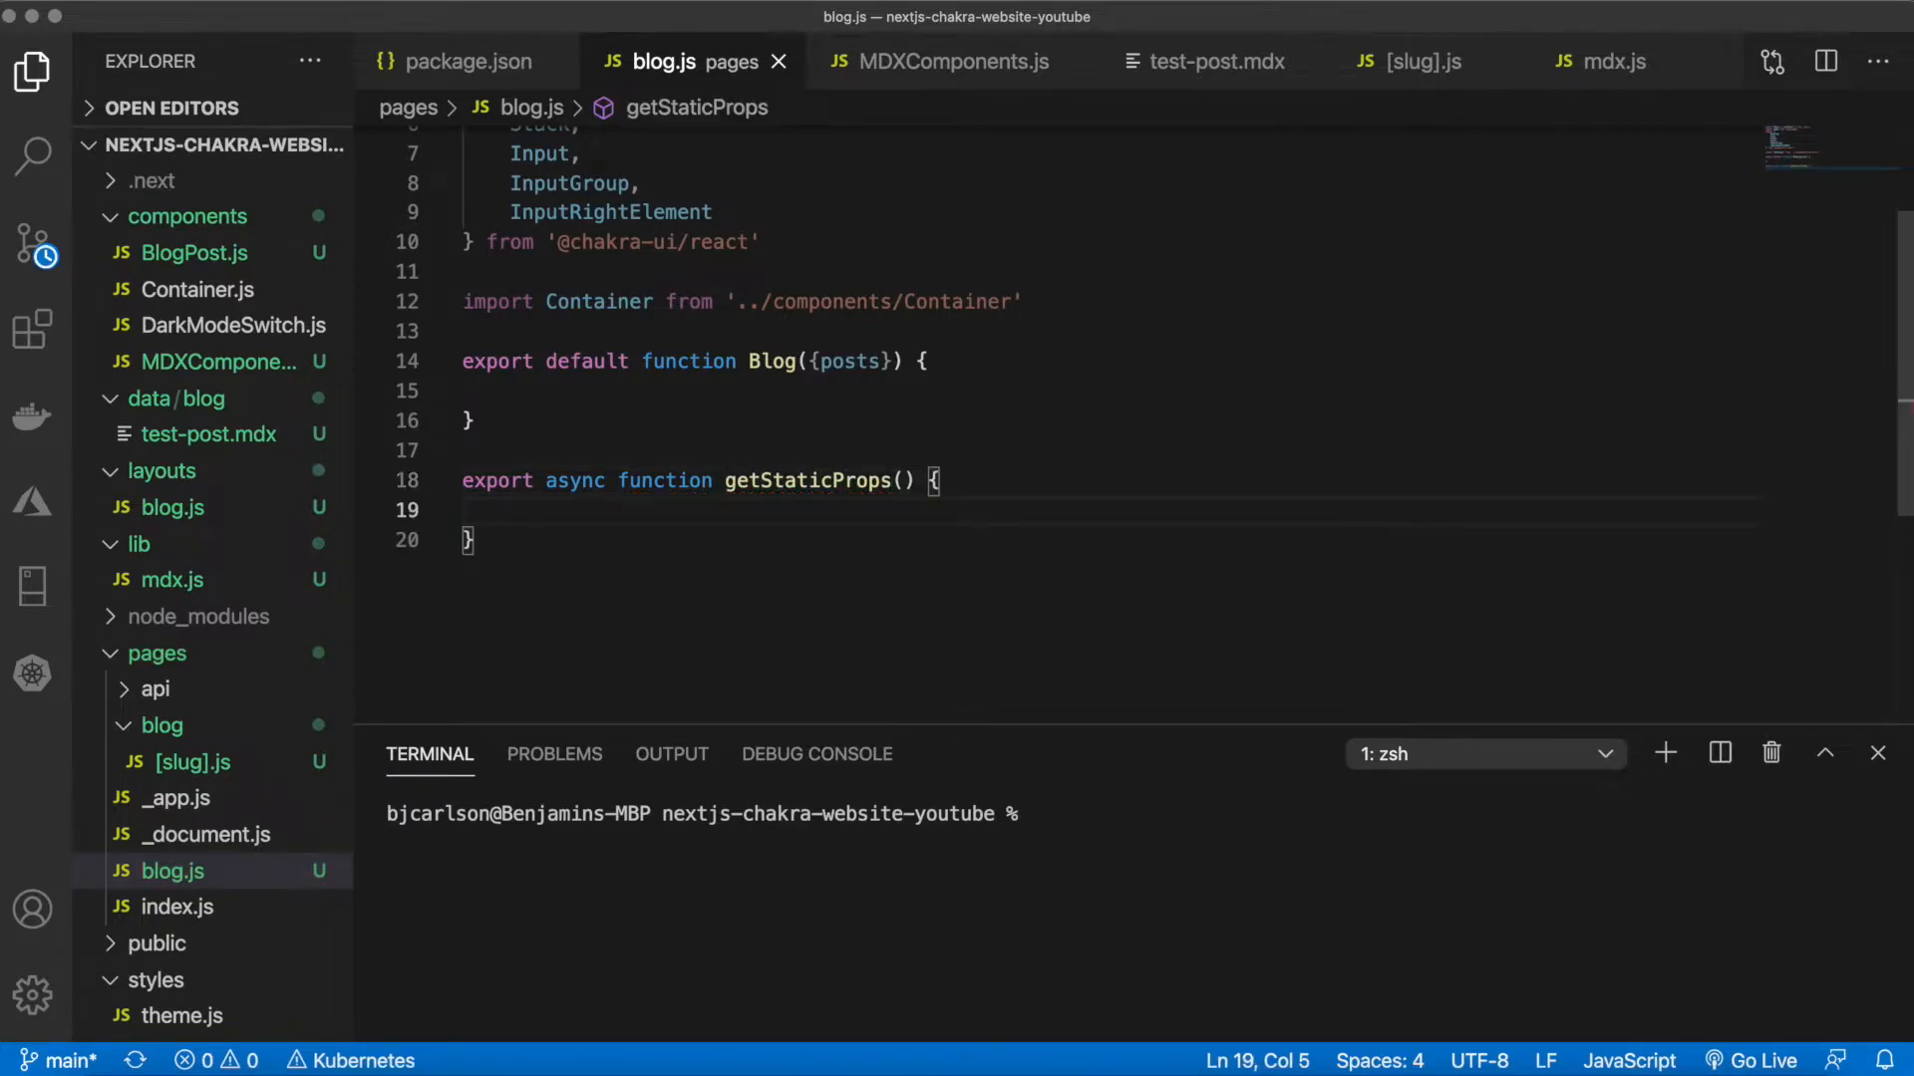
type("// TODO")
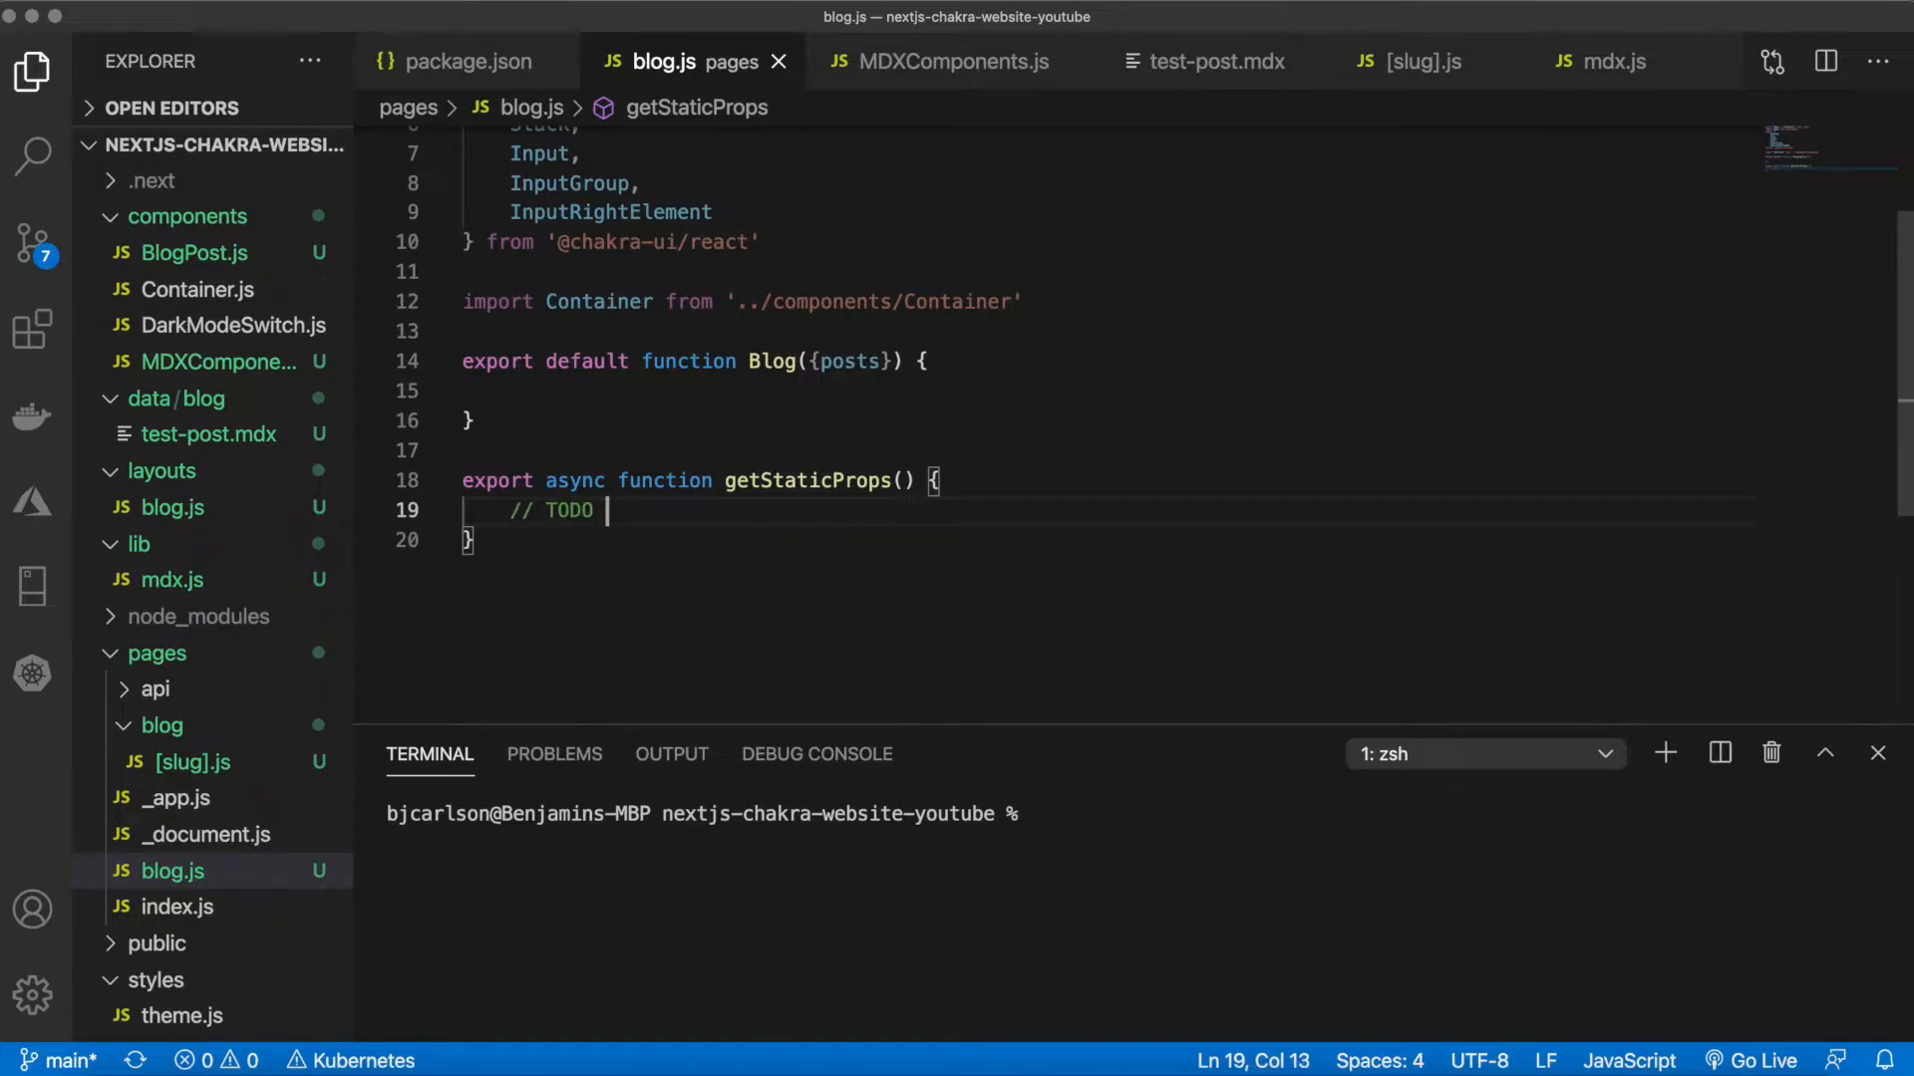
type("fetch blog p")
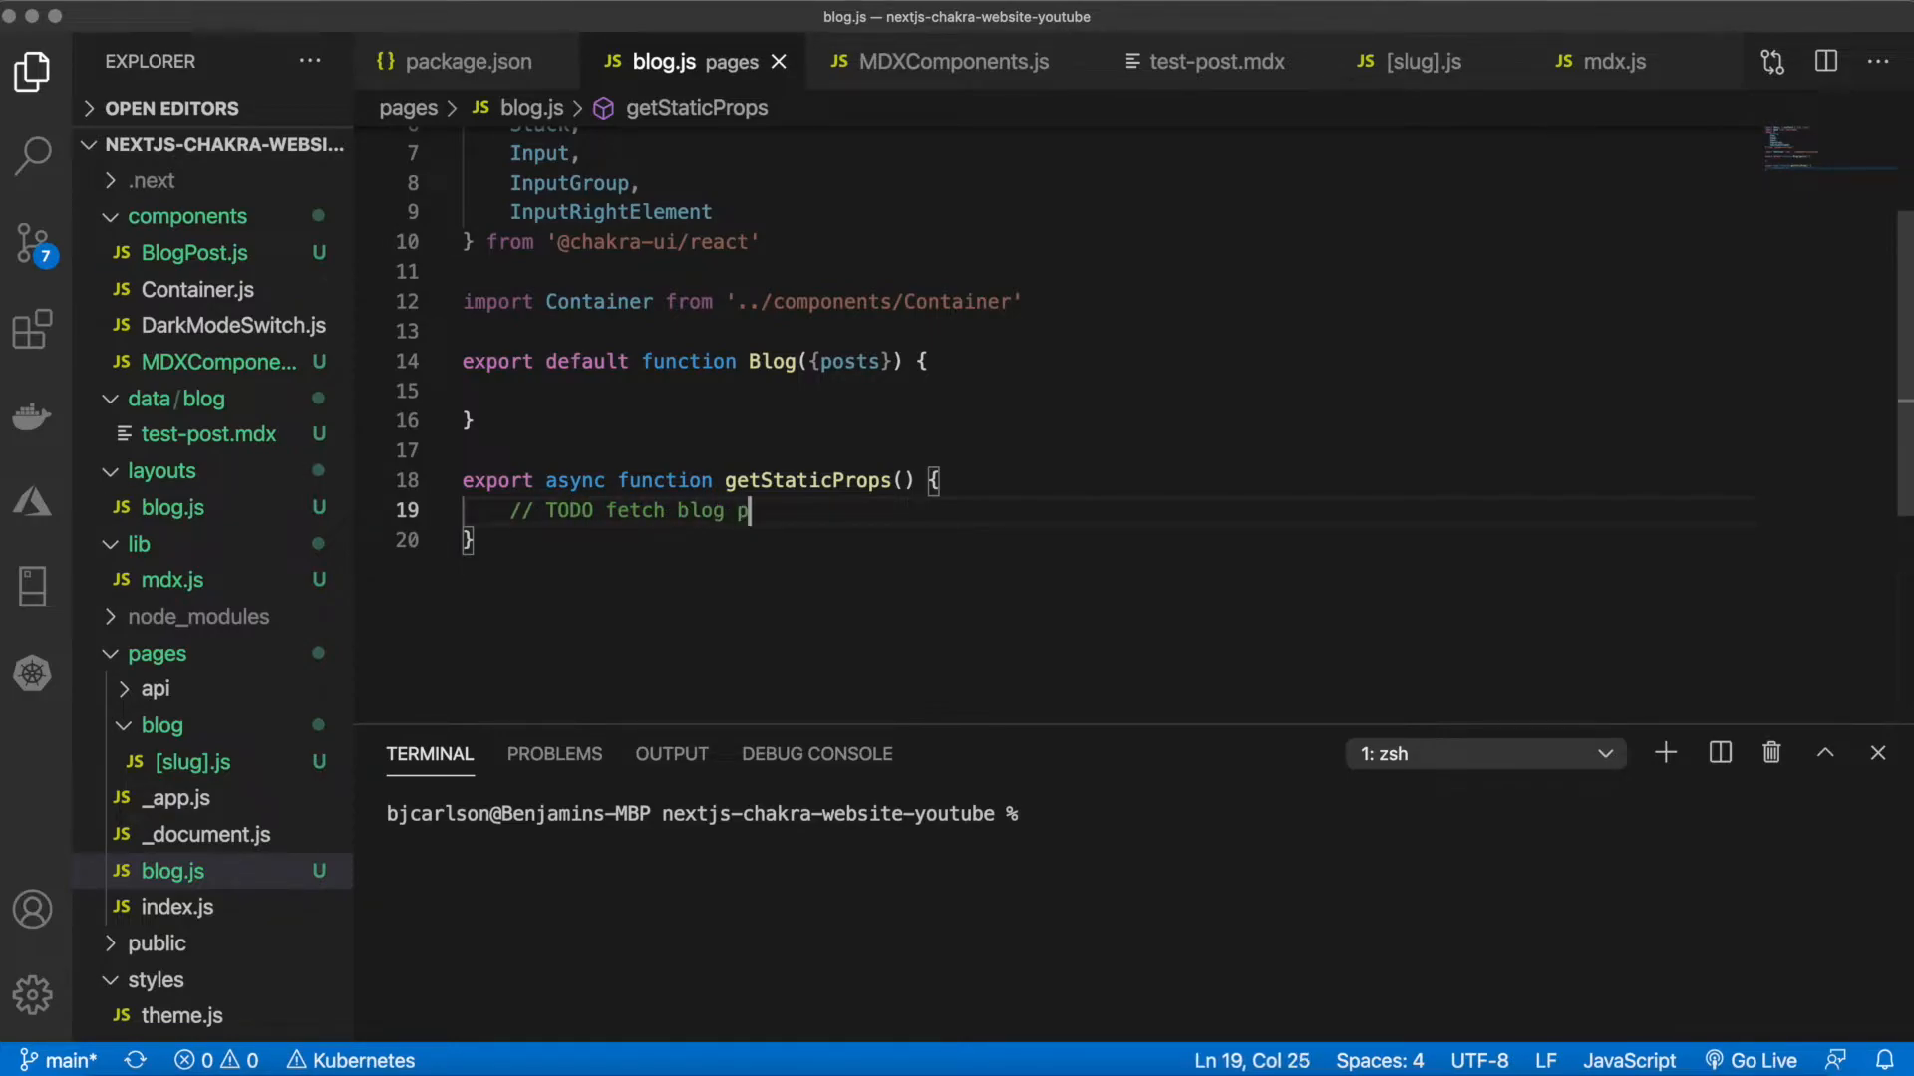
type("osts")
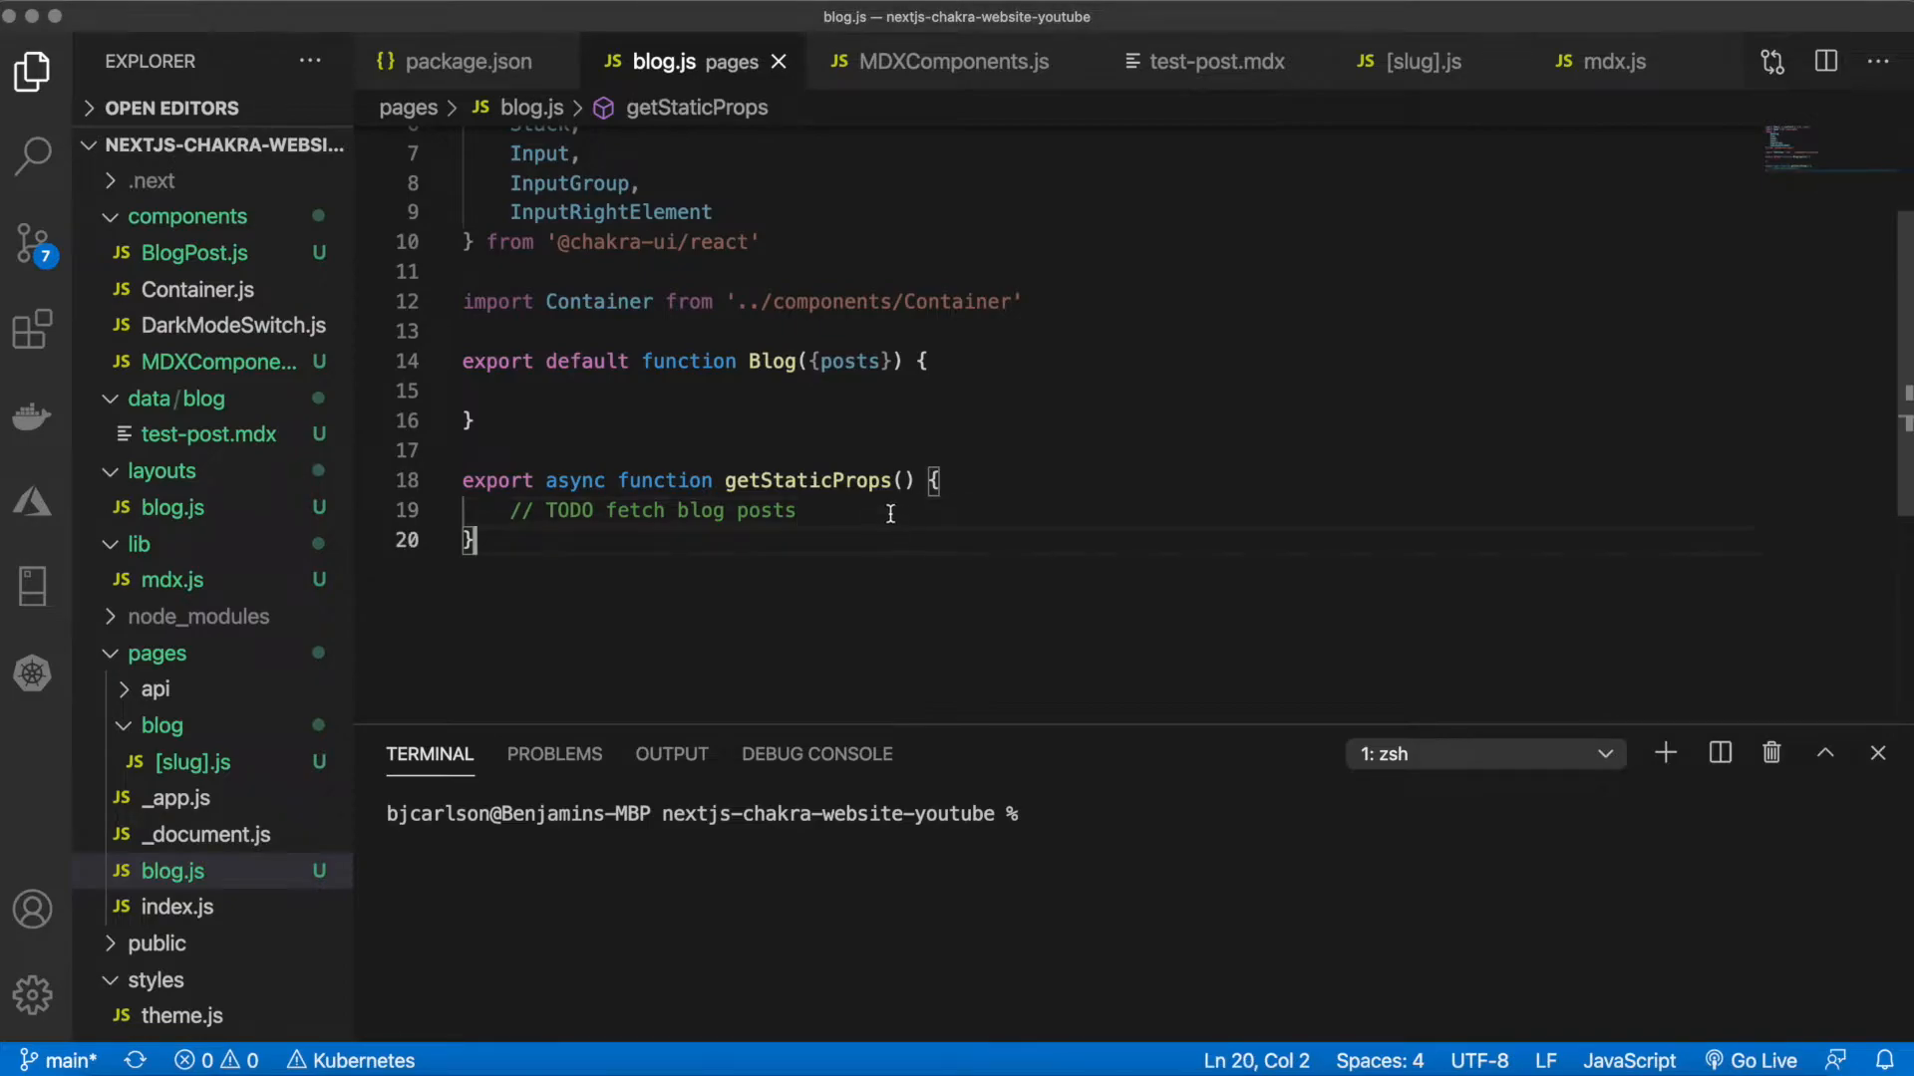
type("return { props: { posts } }")
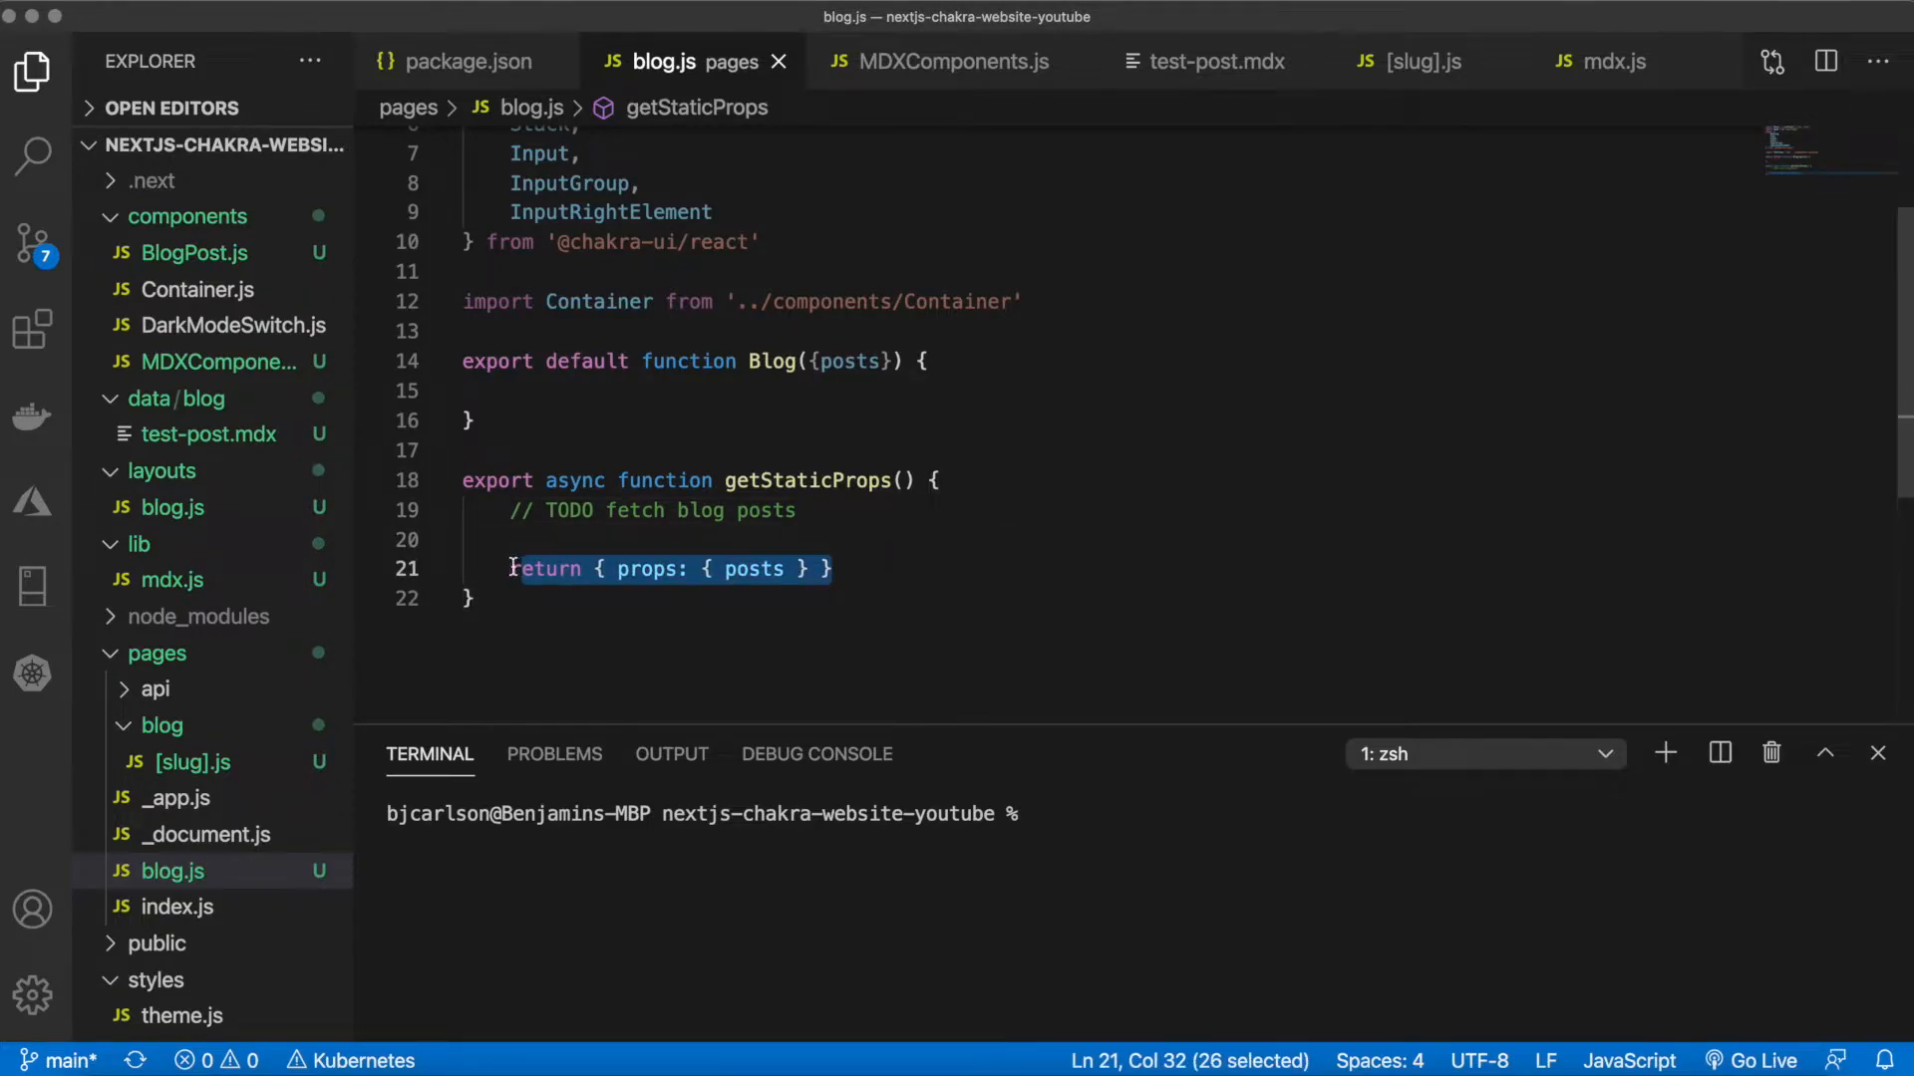
mouse_move(646, 569)
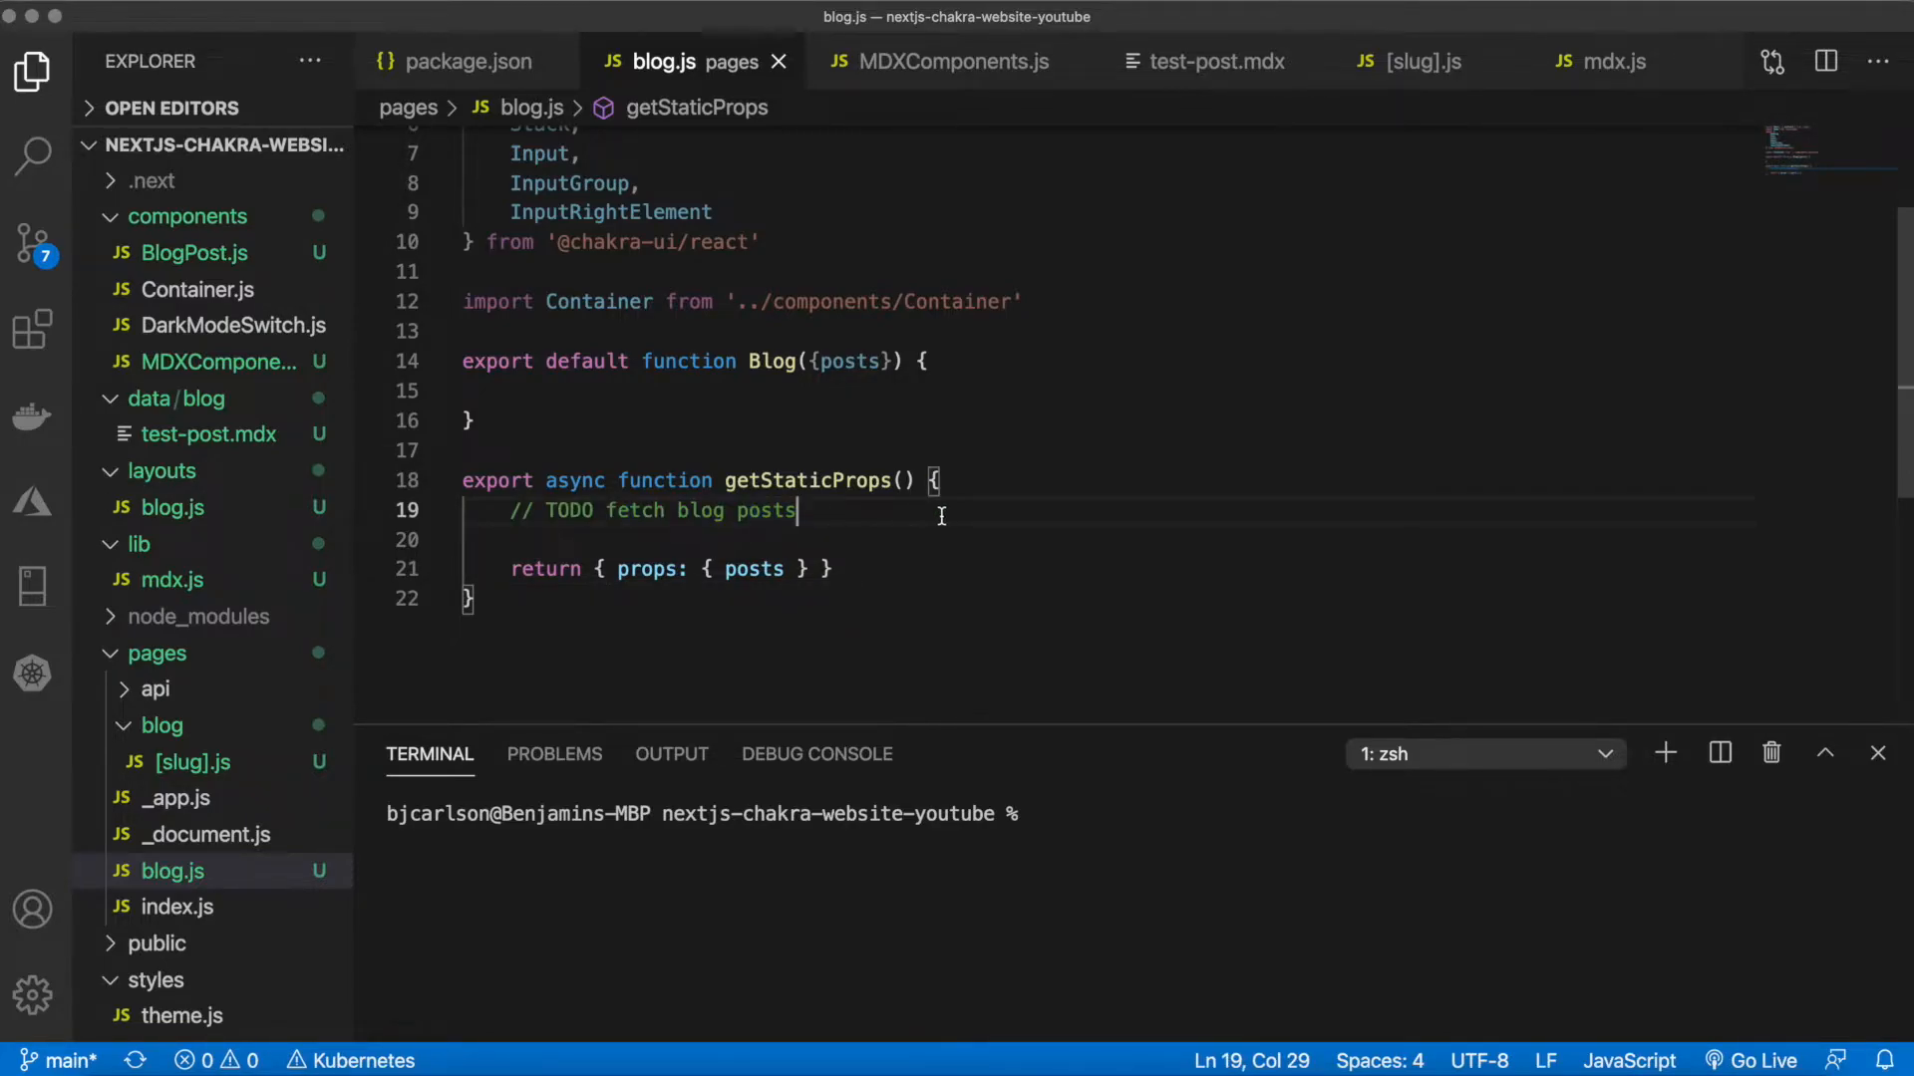
mouse_move(662, 608)
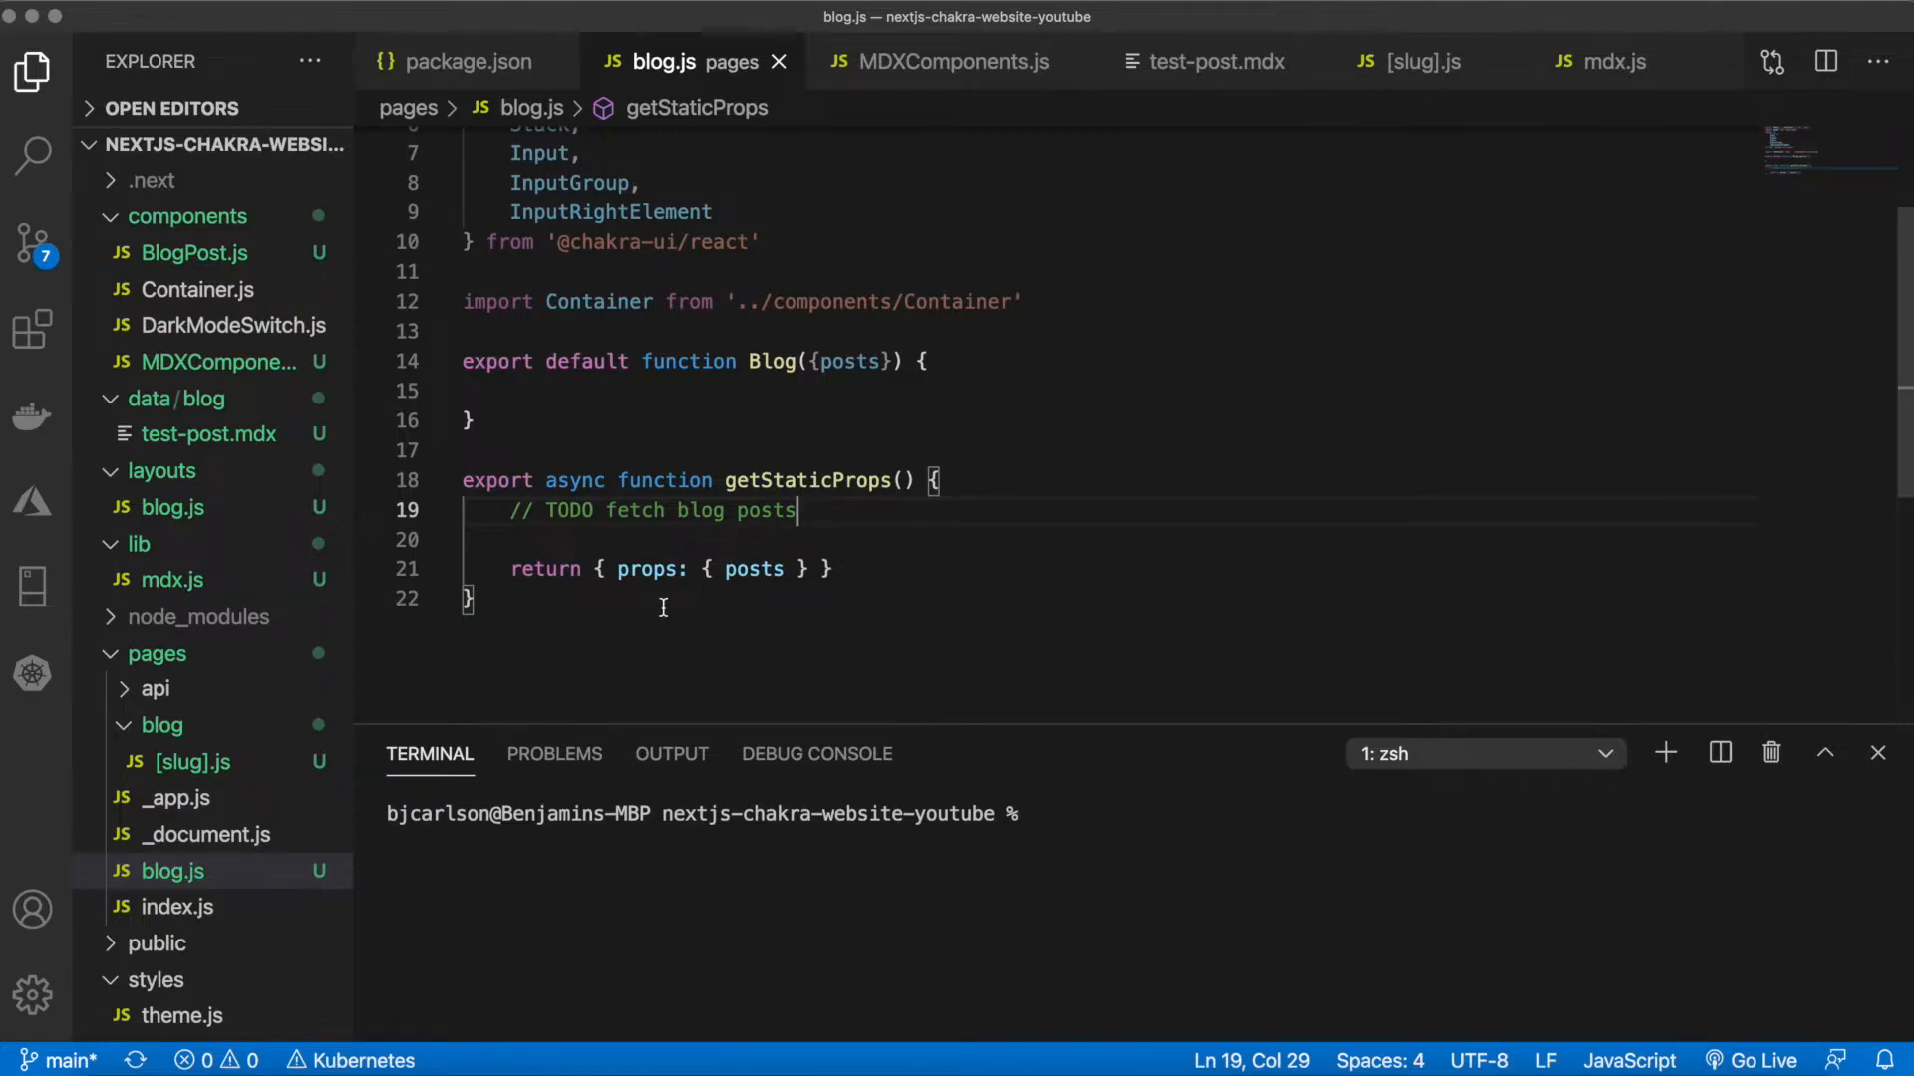
Return a fragment with Head title 'Blog - Benjamin Carlson' plus Container, Stack and Flex layout
left_click(512, 390)
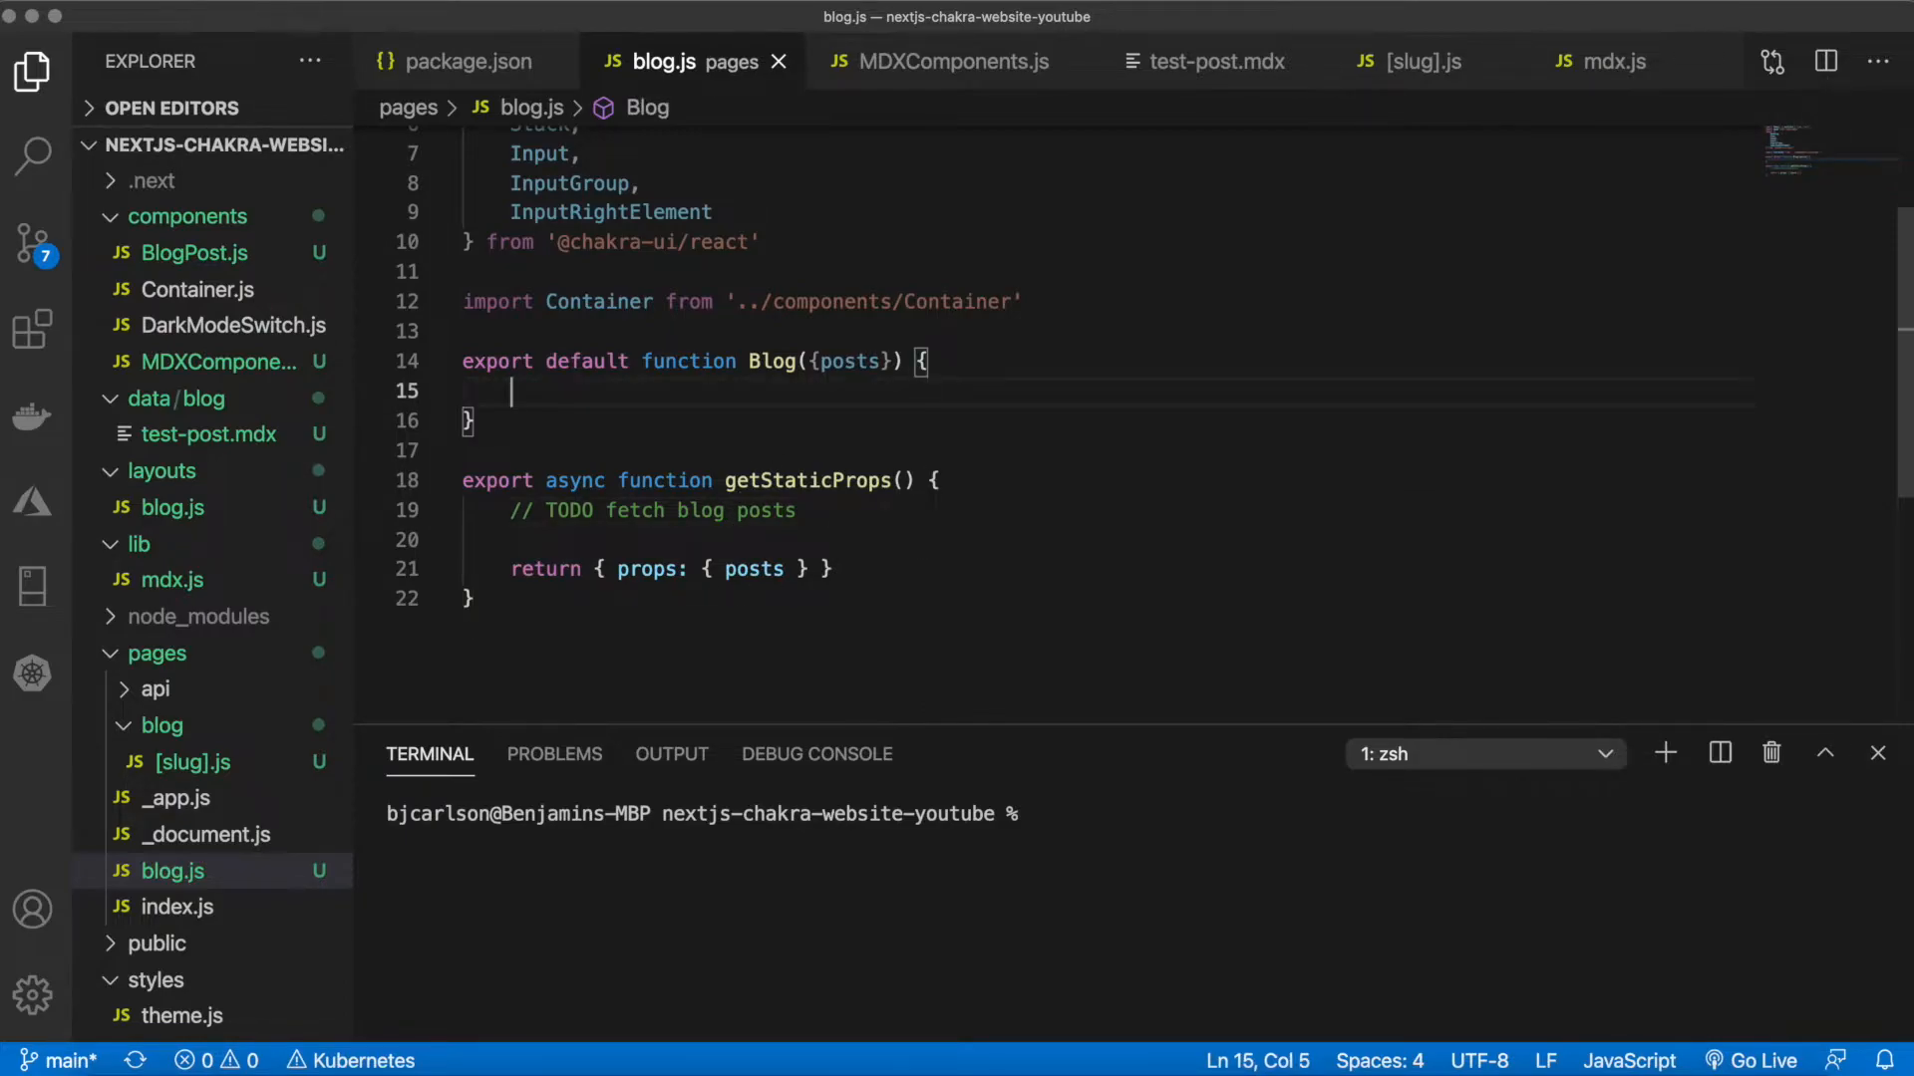
type("return (")
type("<")
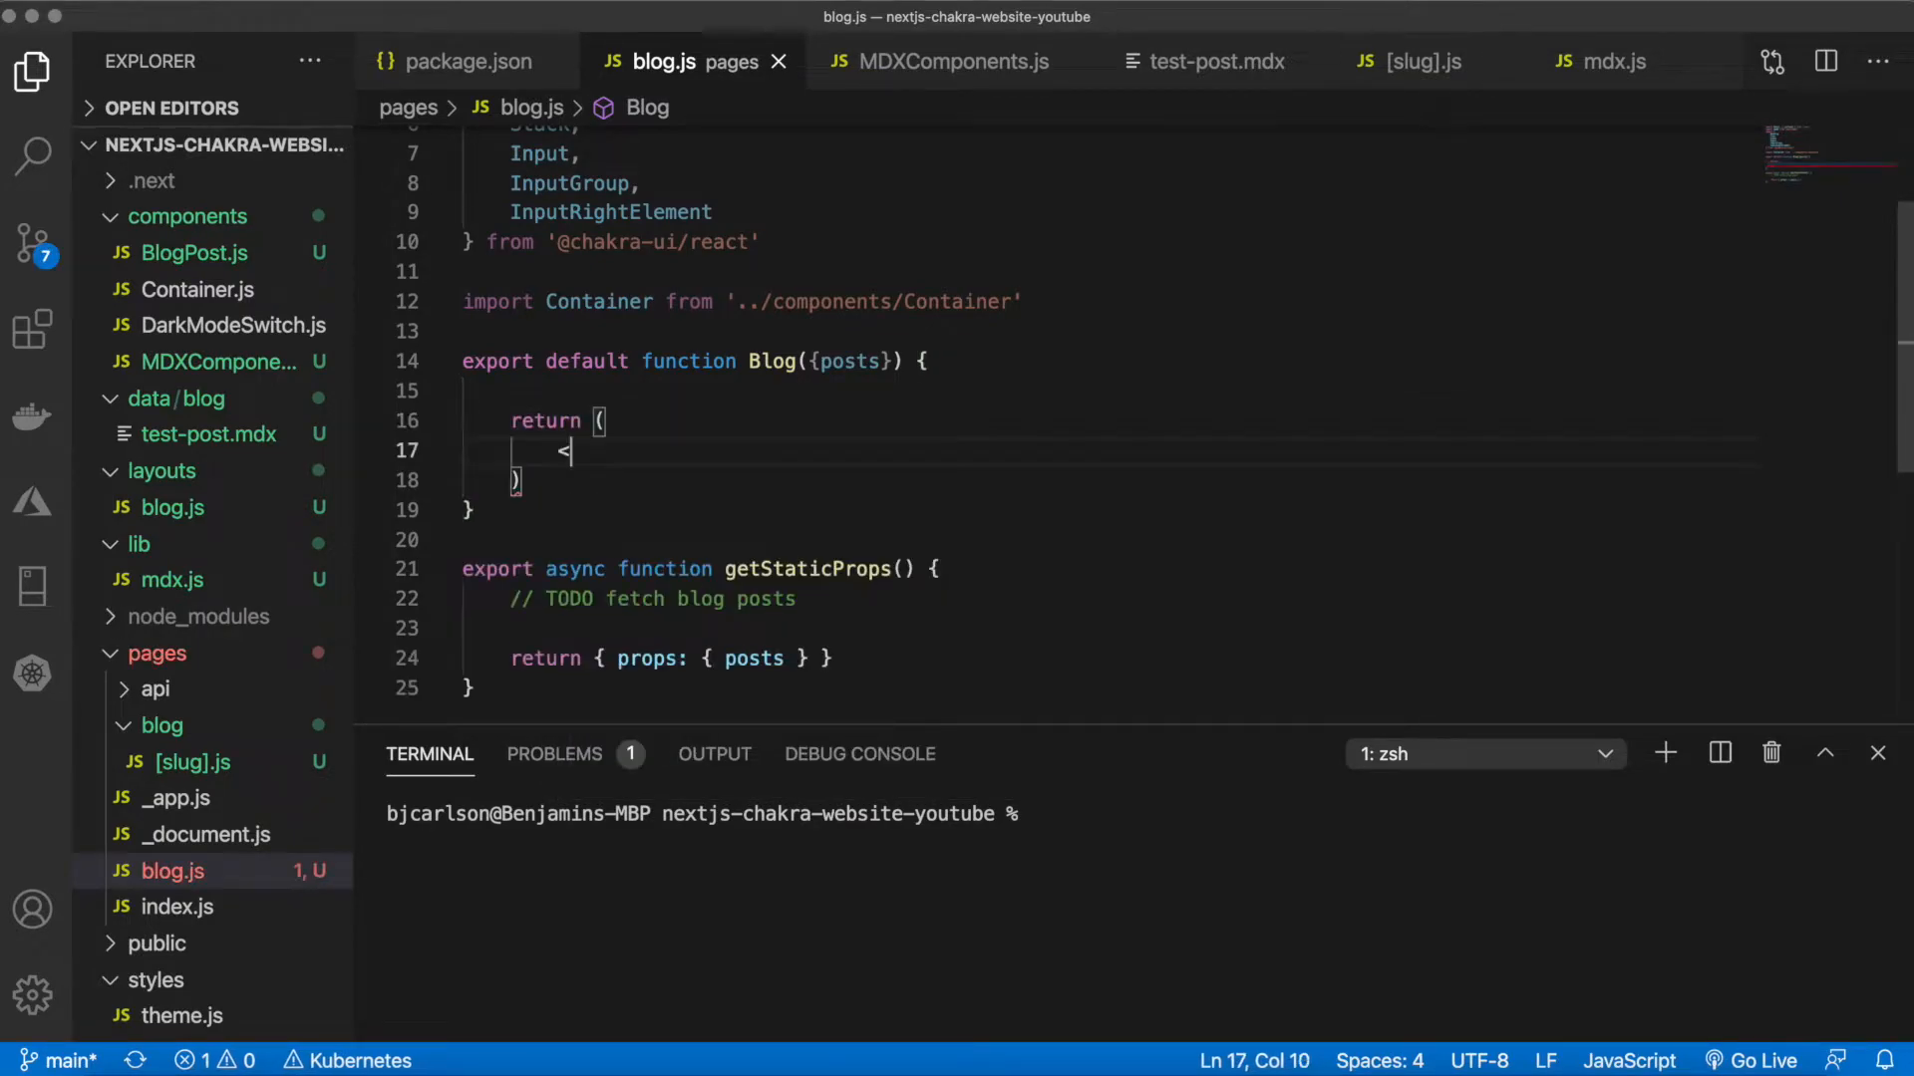
type(">")
type("<Head>")
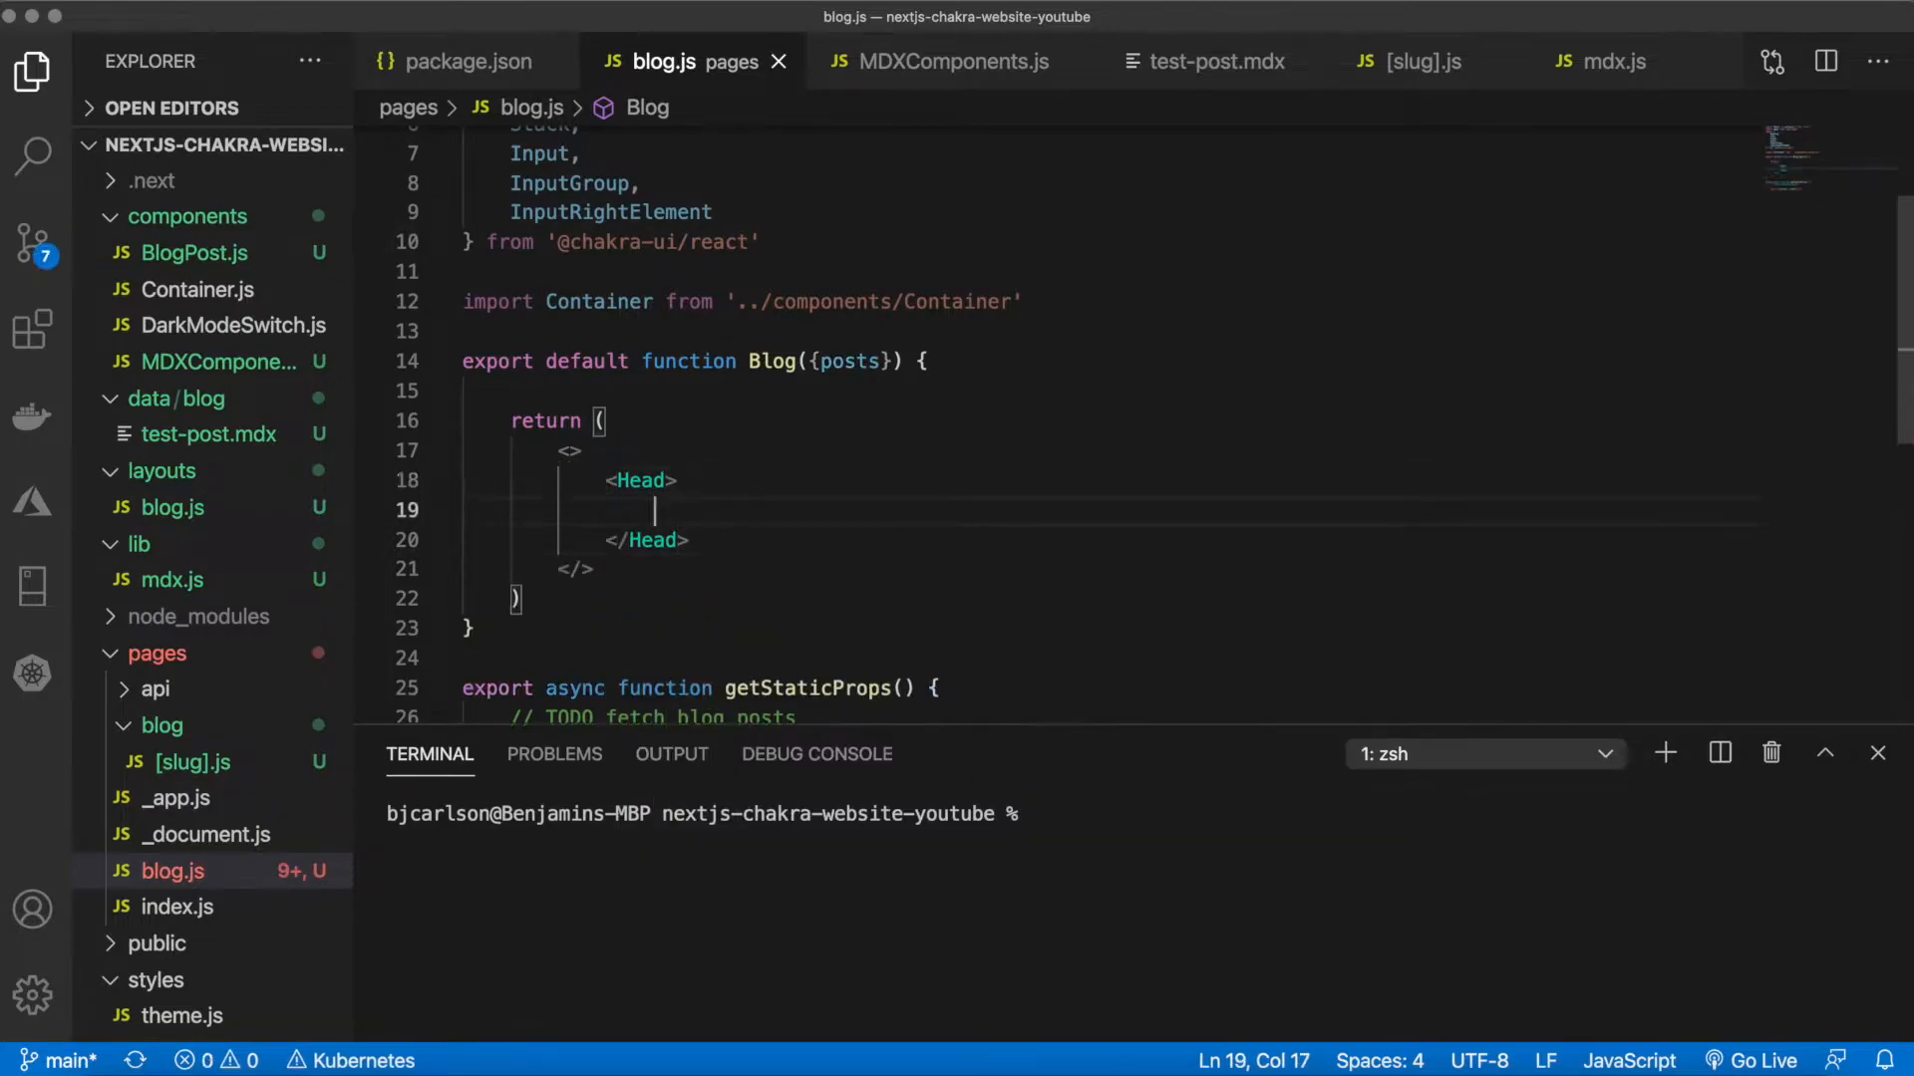
type("<title>Blog </title>")
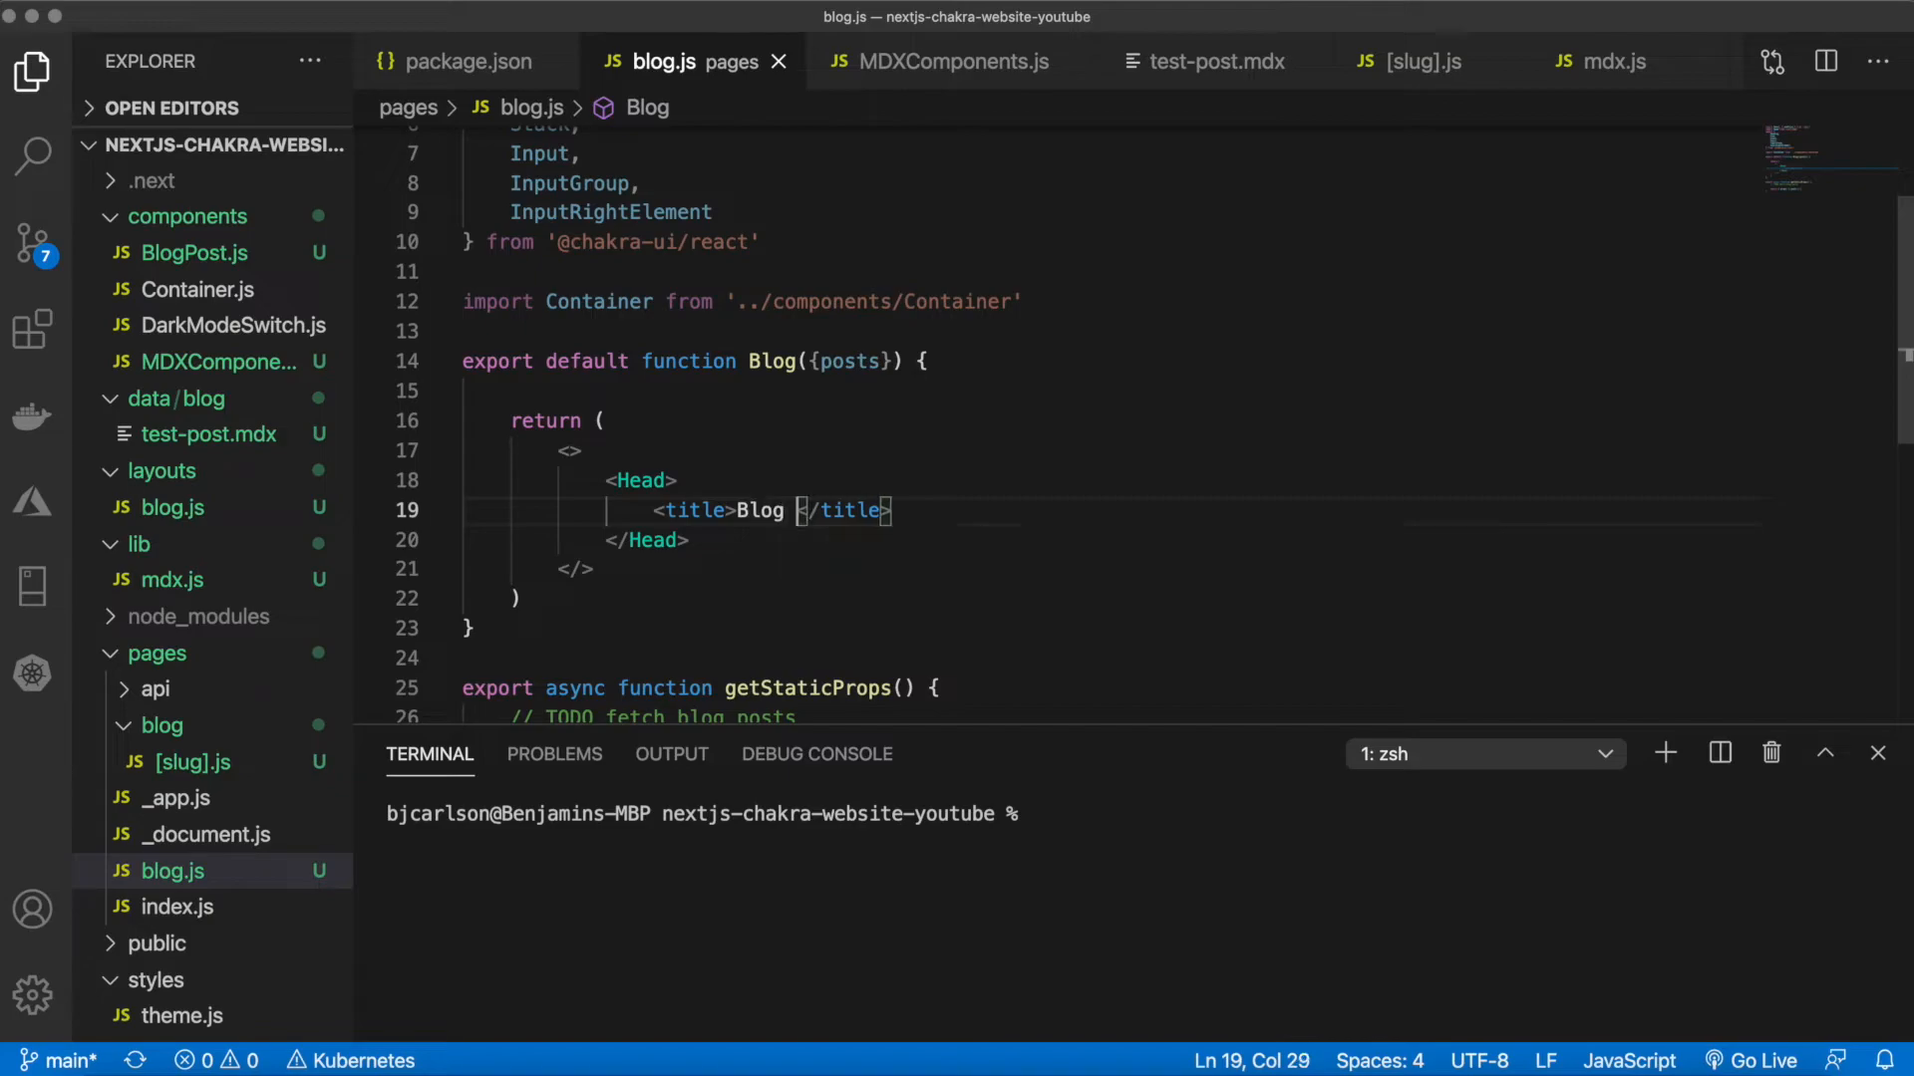
type("- Benjamin Carlson")
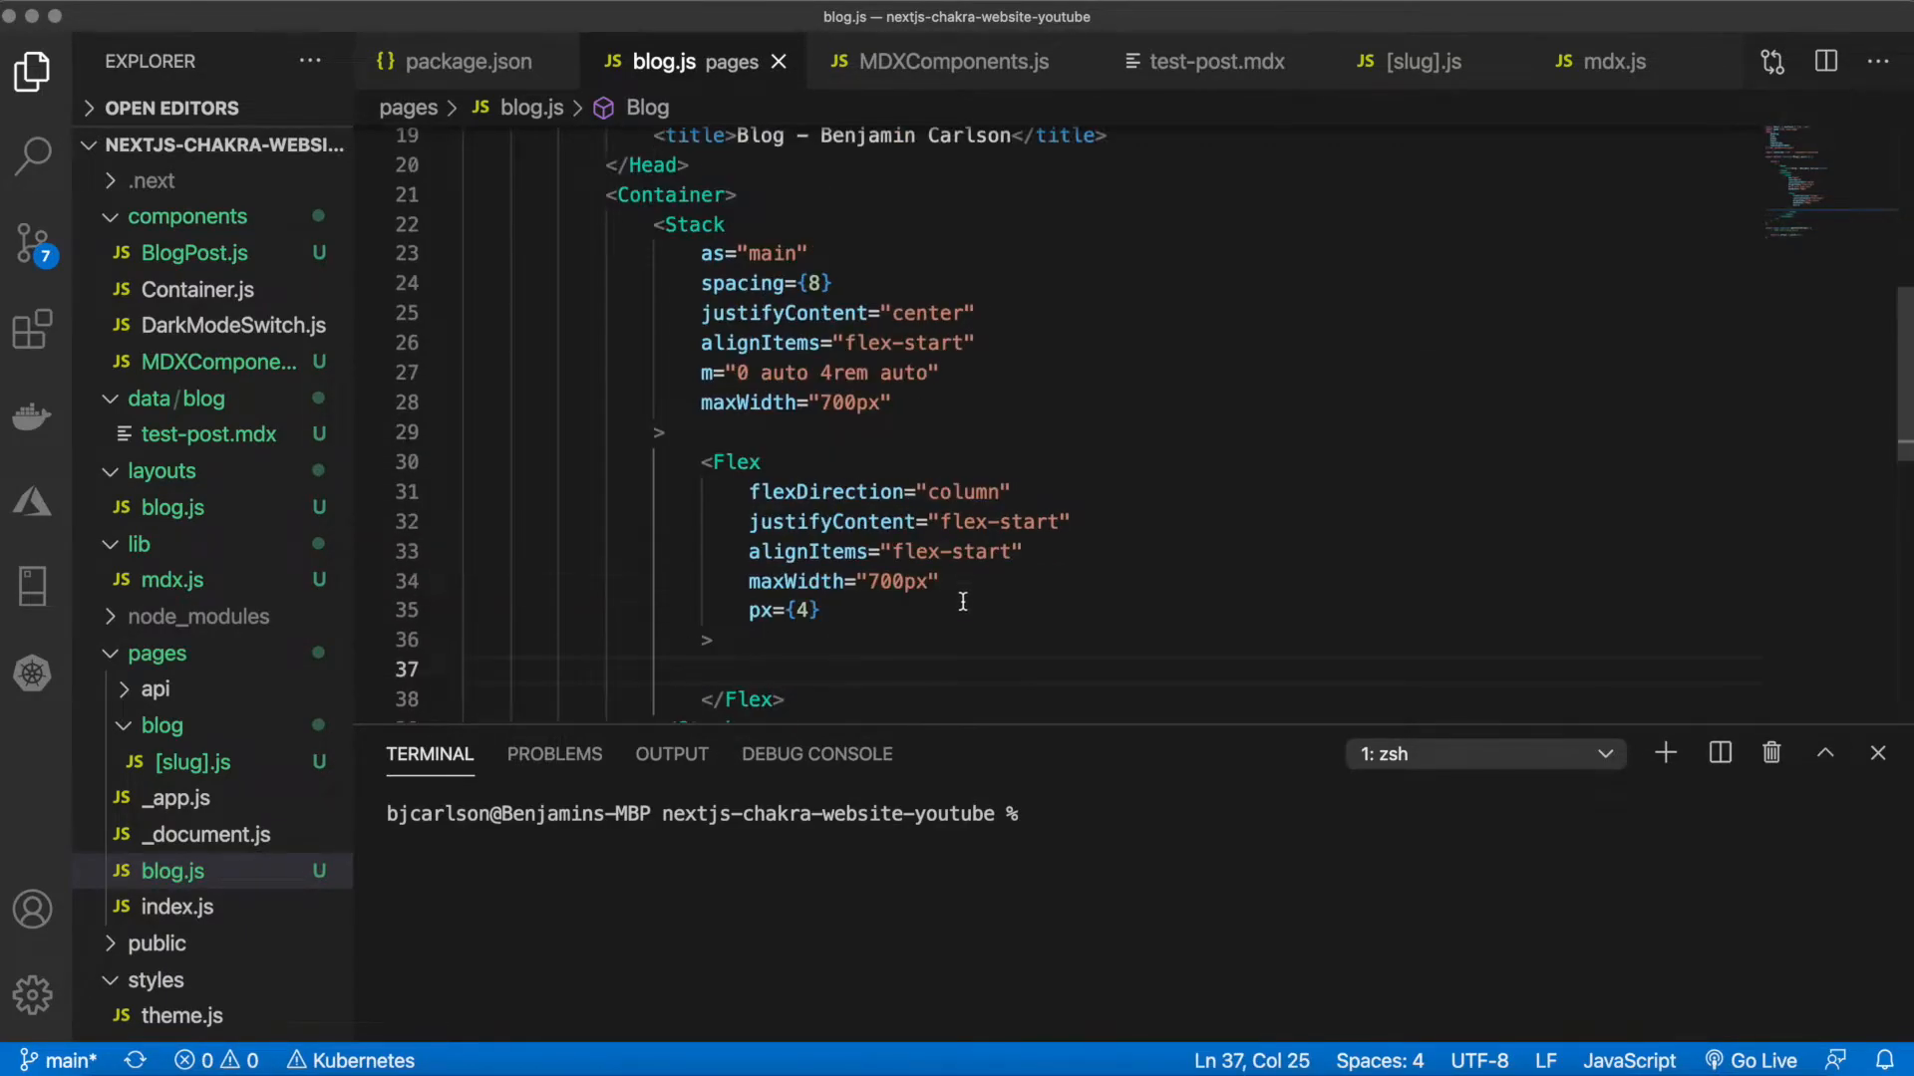
Add a 'Blog' Heading with letterSpacing tight, mb 2, as h1 and size 2xl inside the Flex
scroll("down", 3)
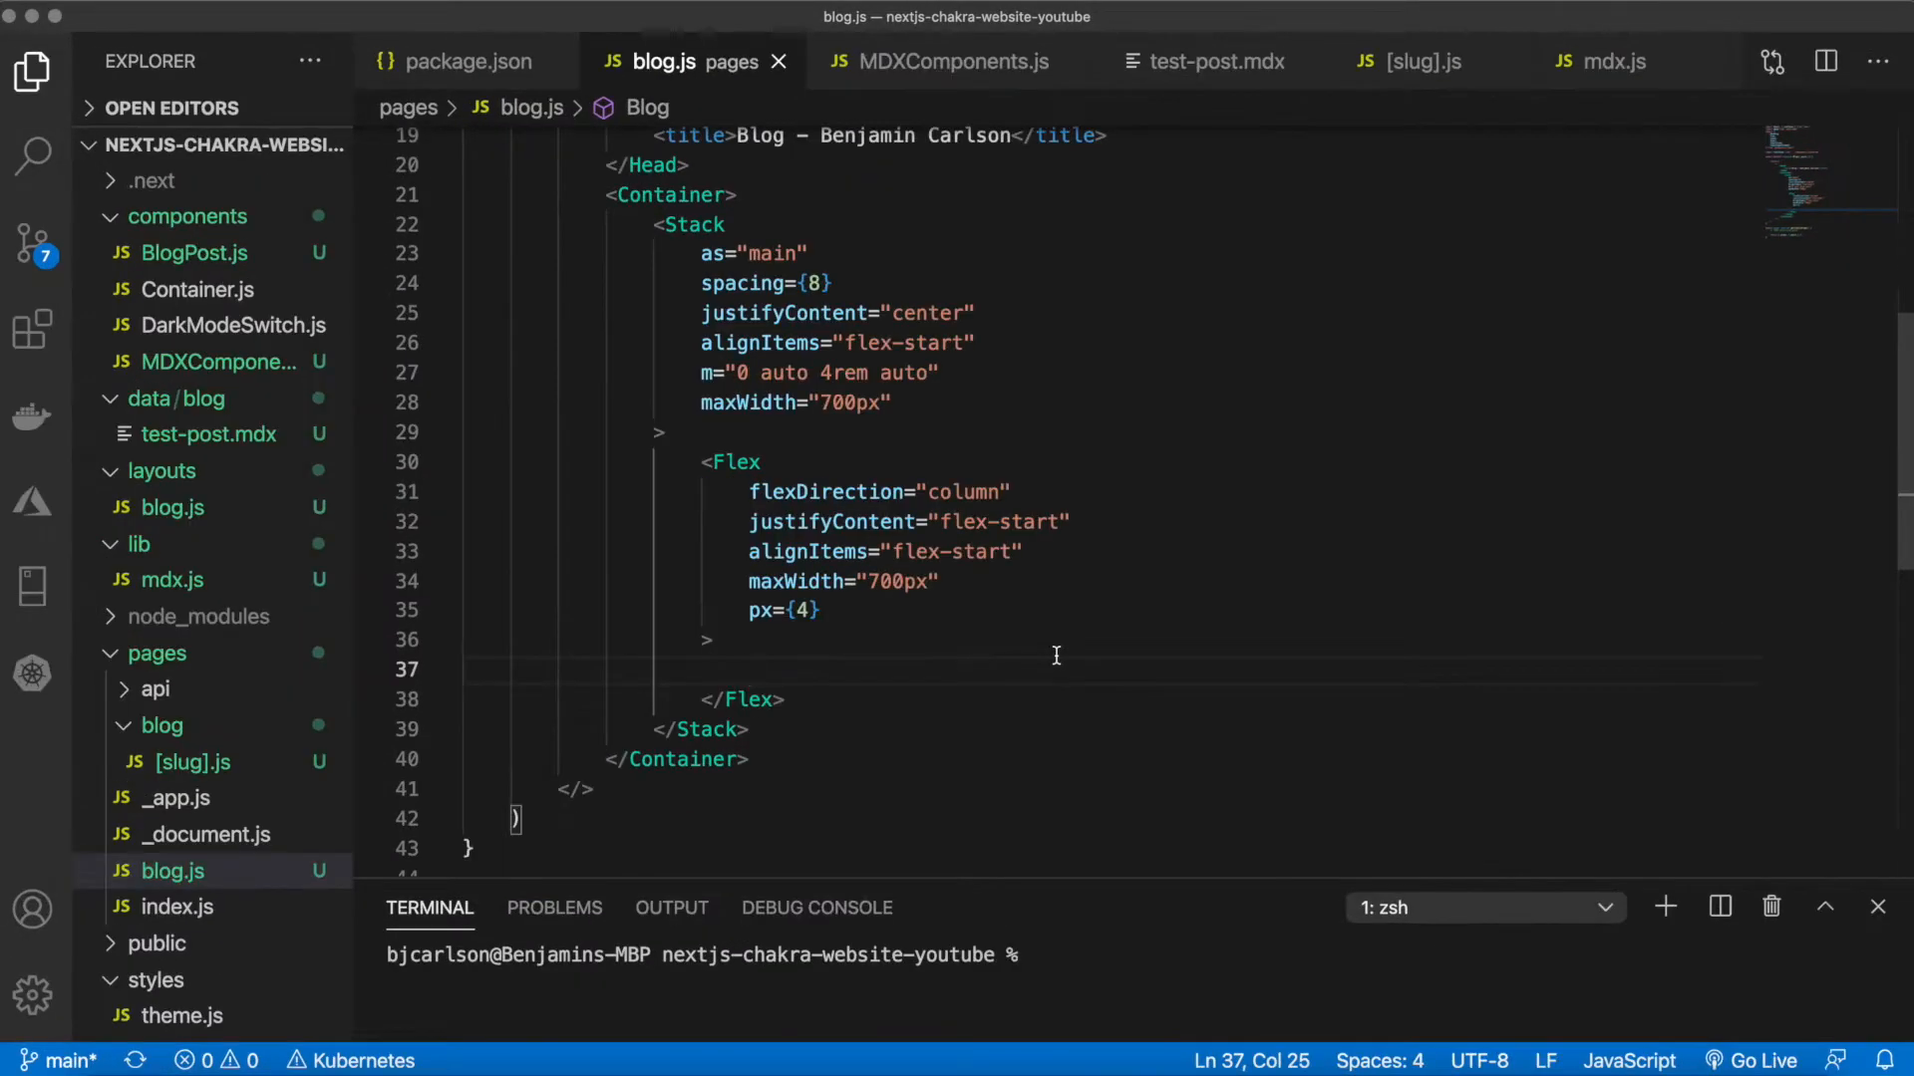
type("<Heading>")
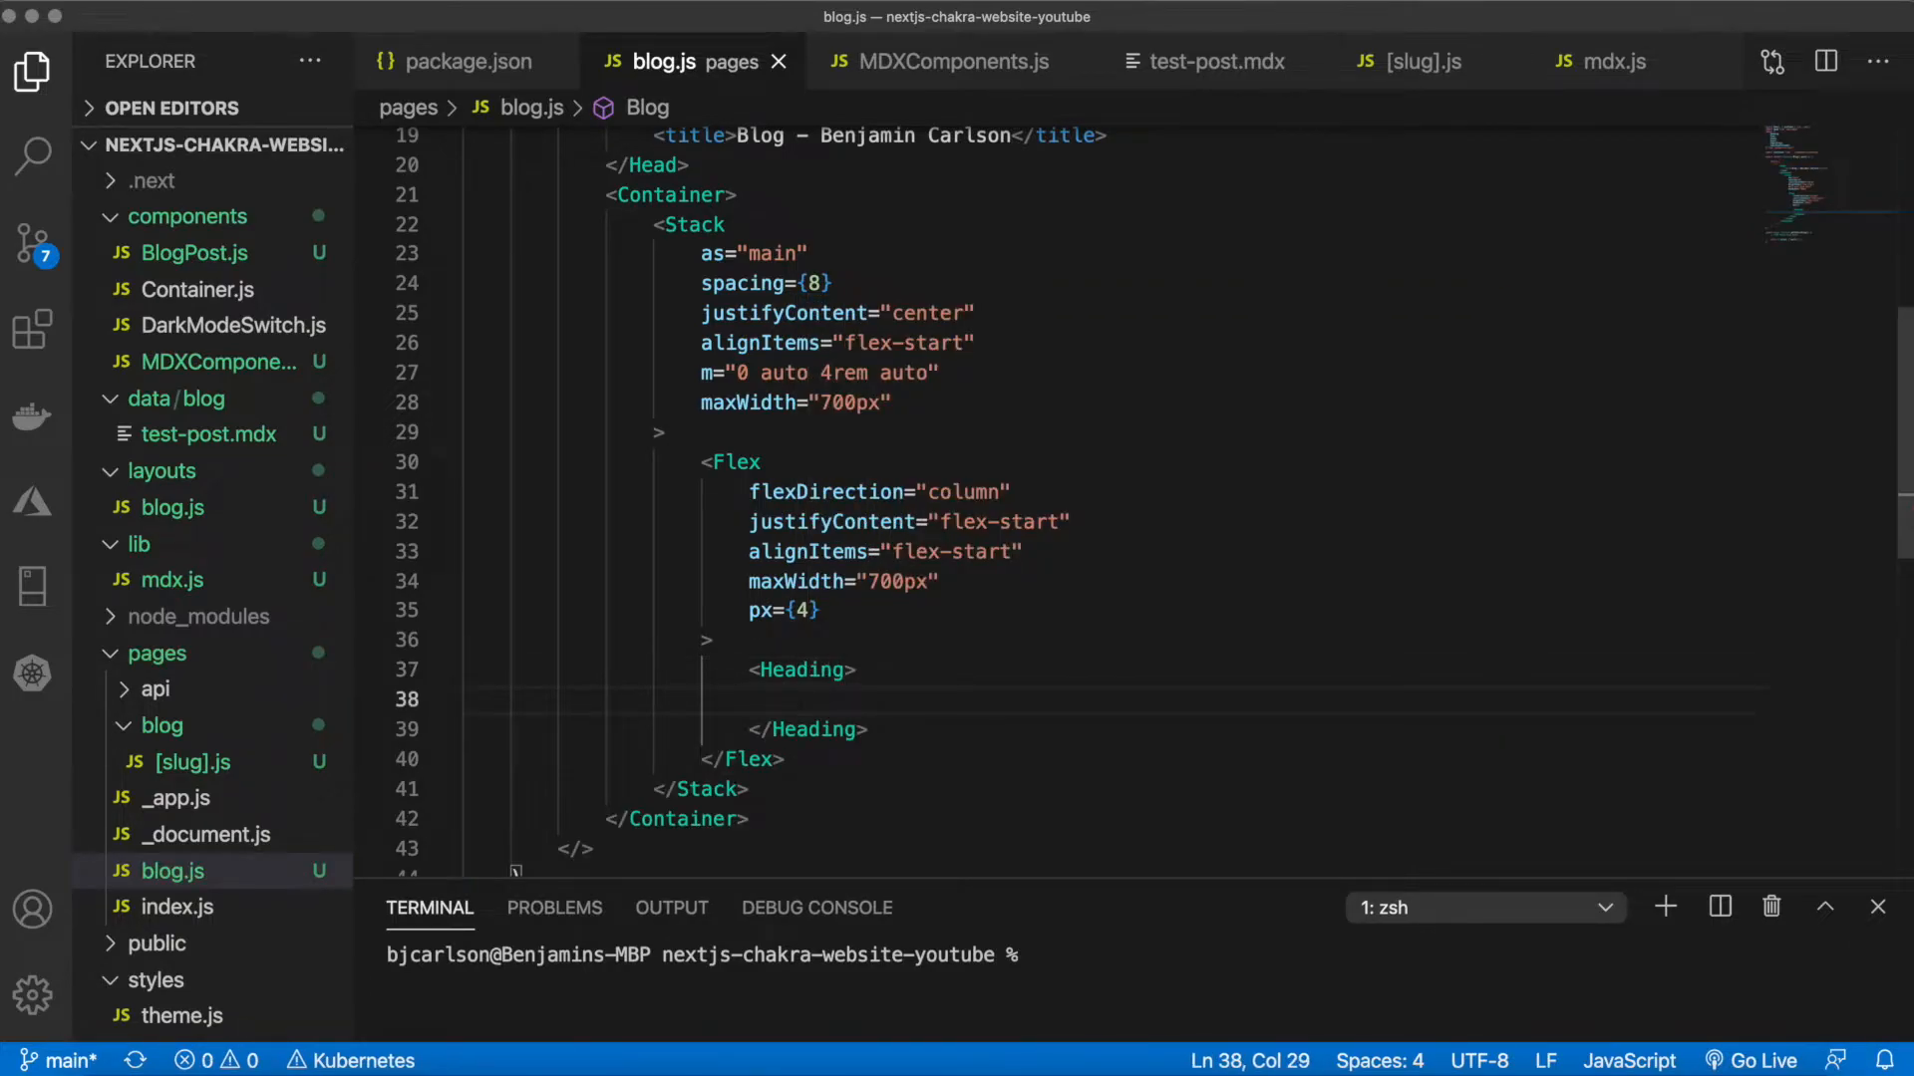
type("Blog")
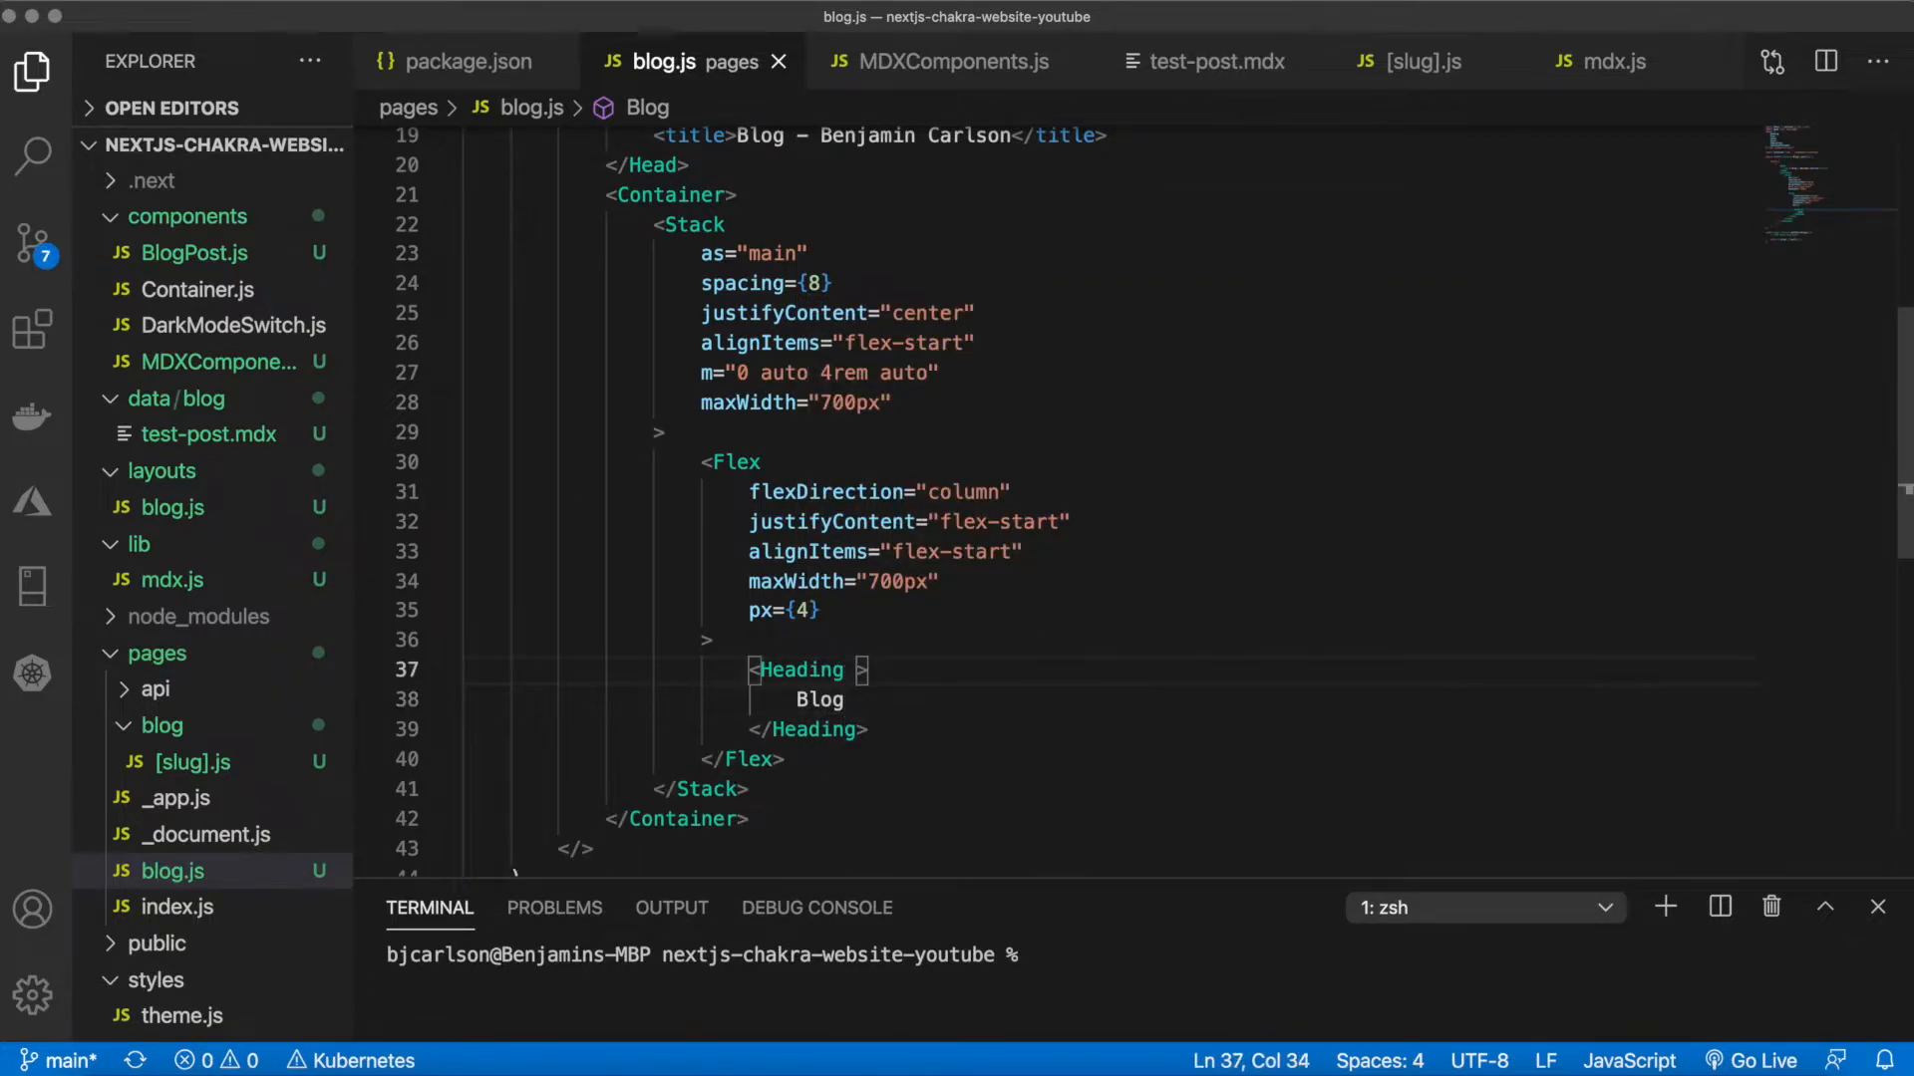
type("letterSpacing=\"tight\" mb={2")
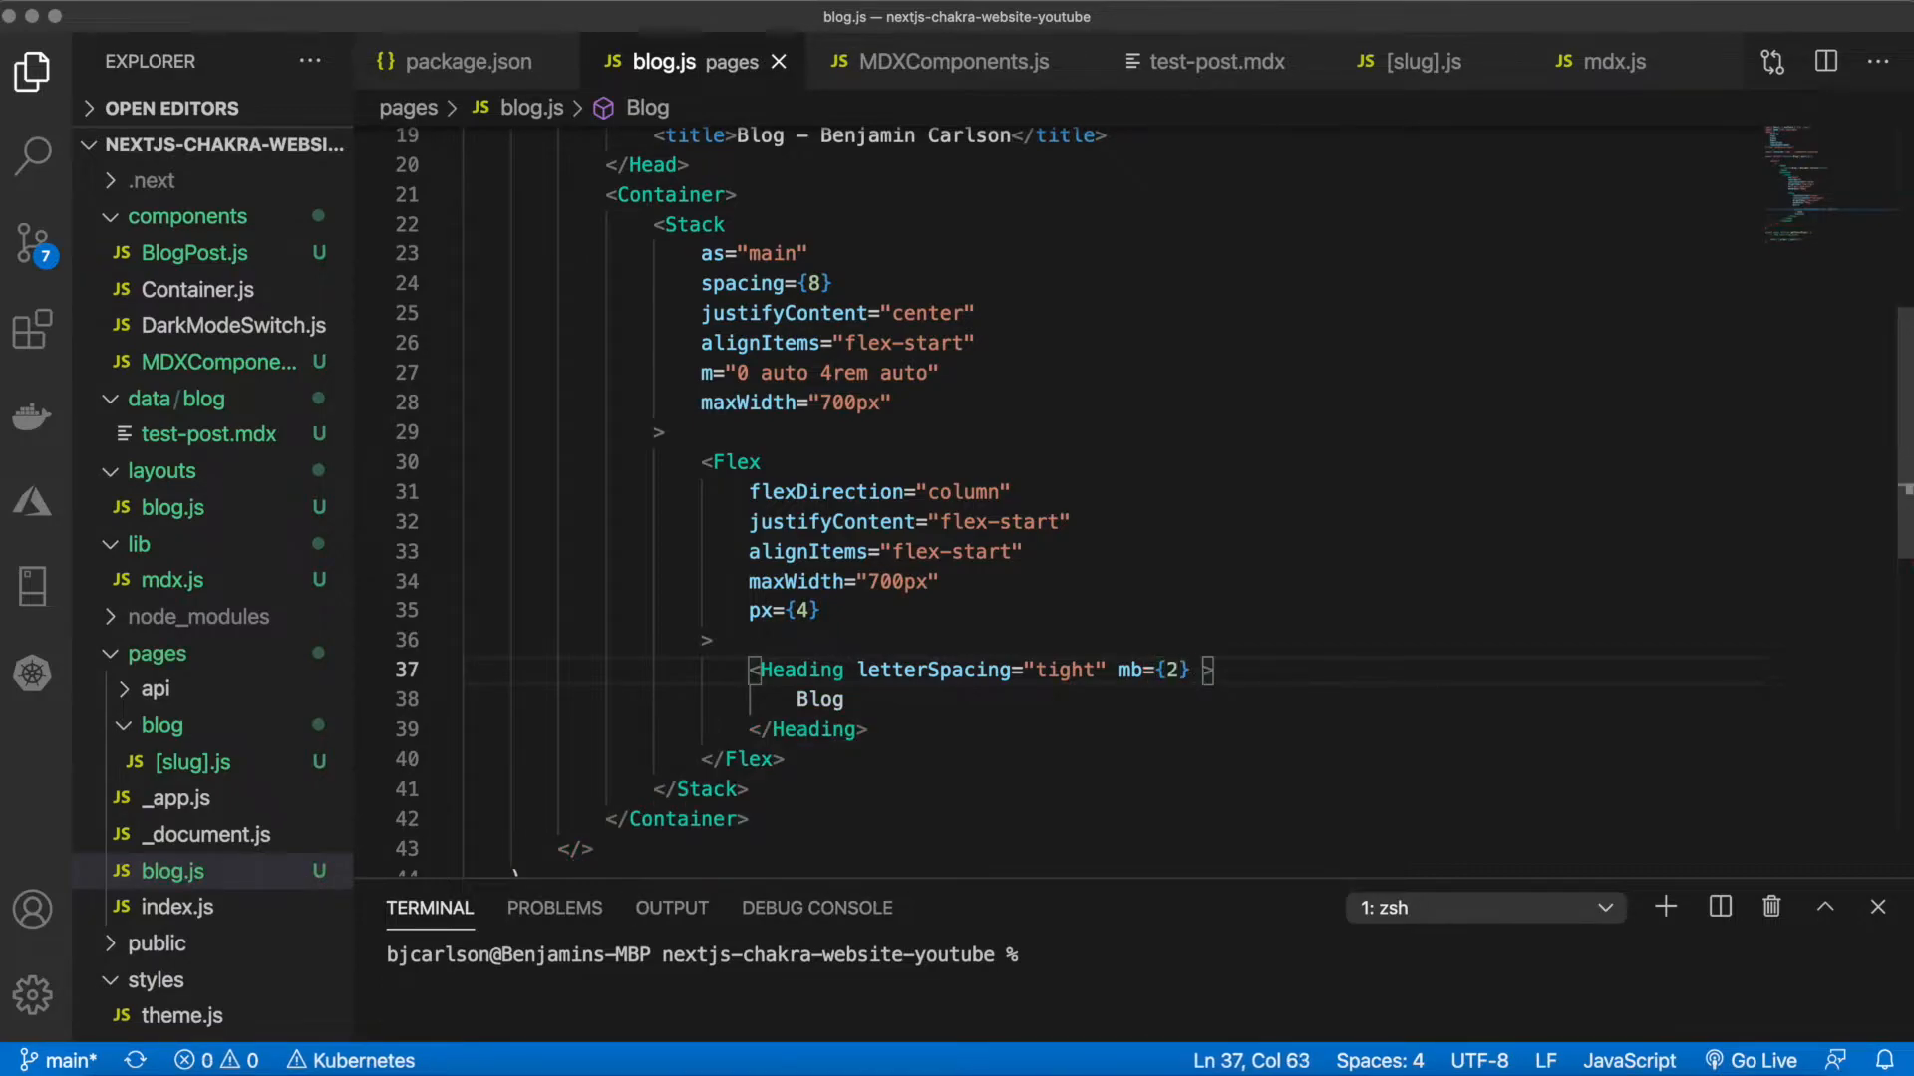
type("as=\"h1\"")
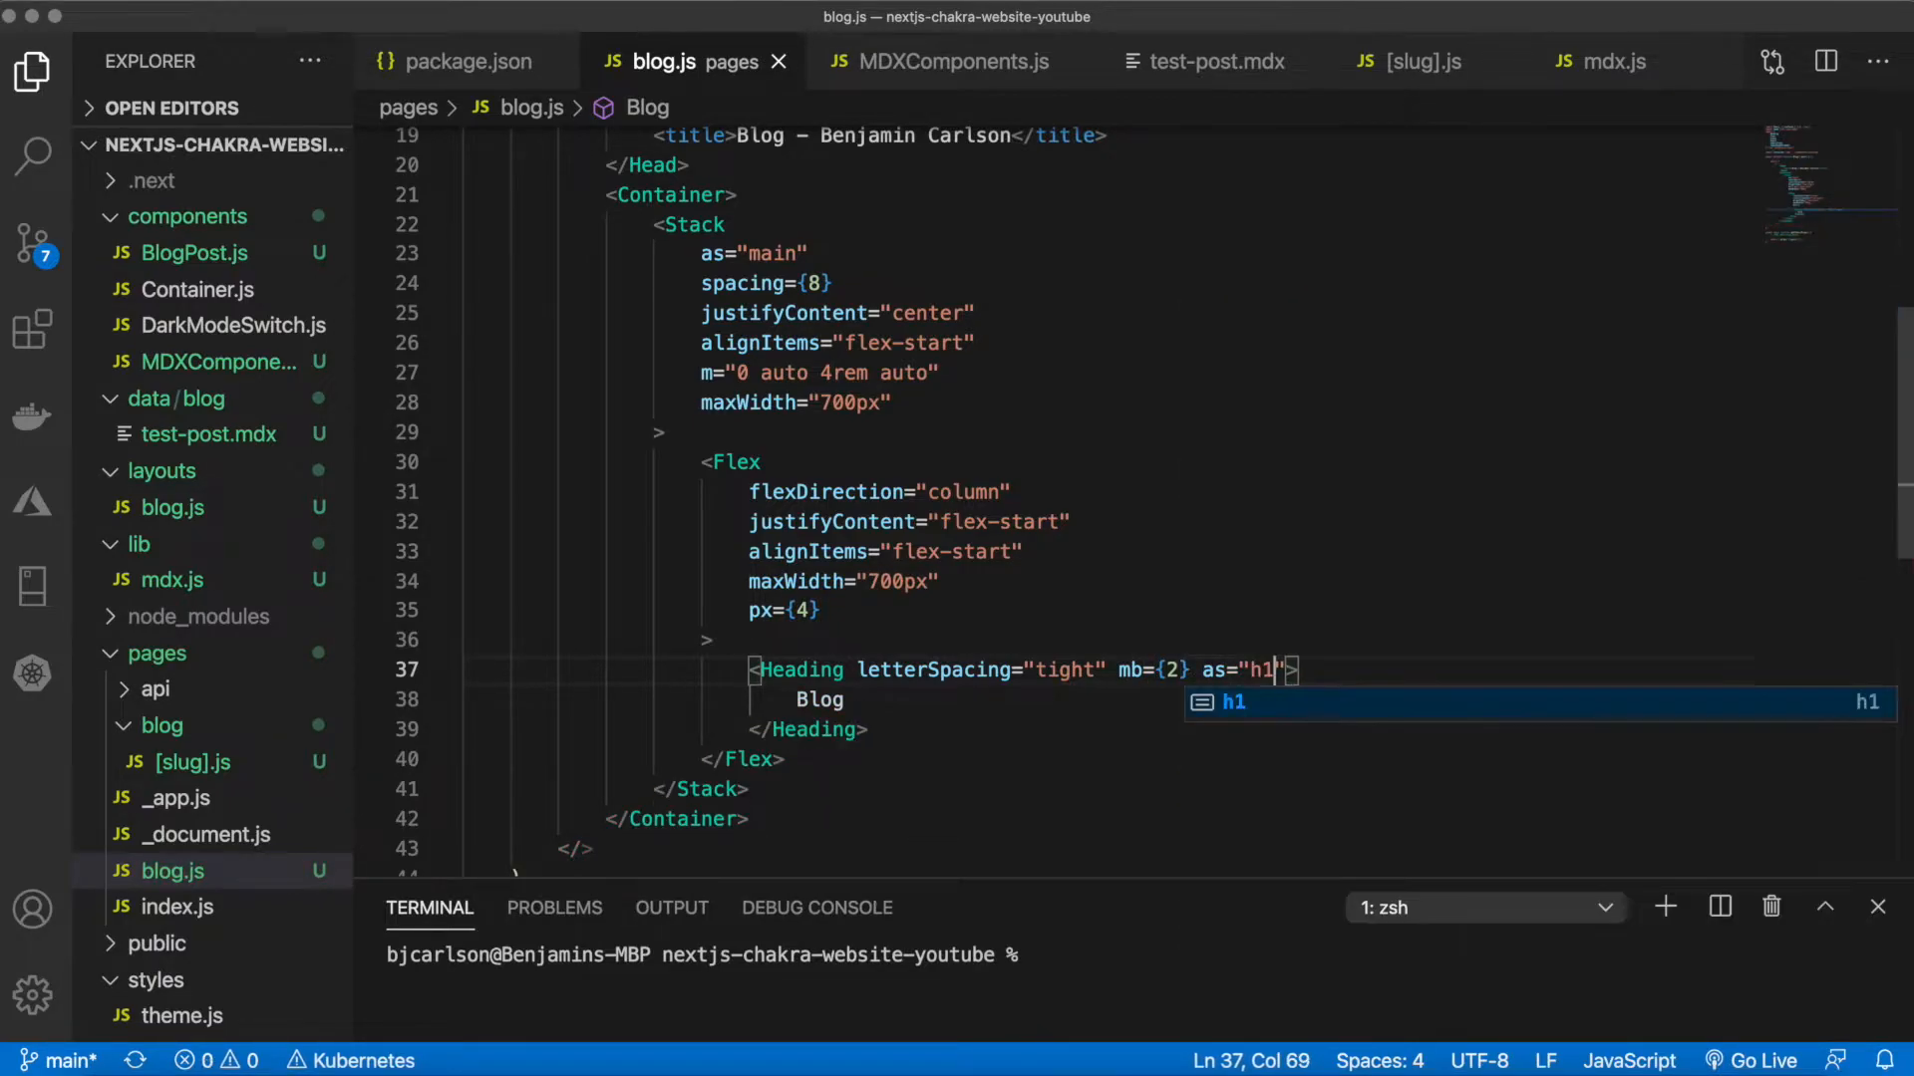
type("size=\"2xl")
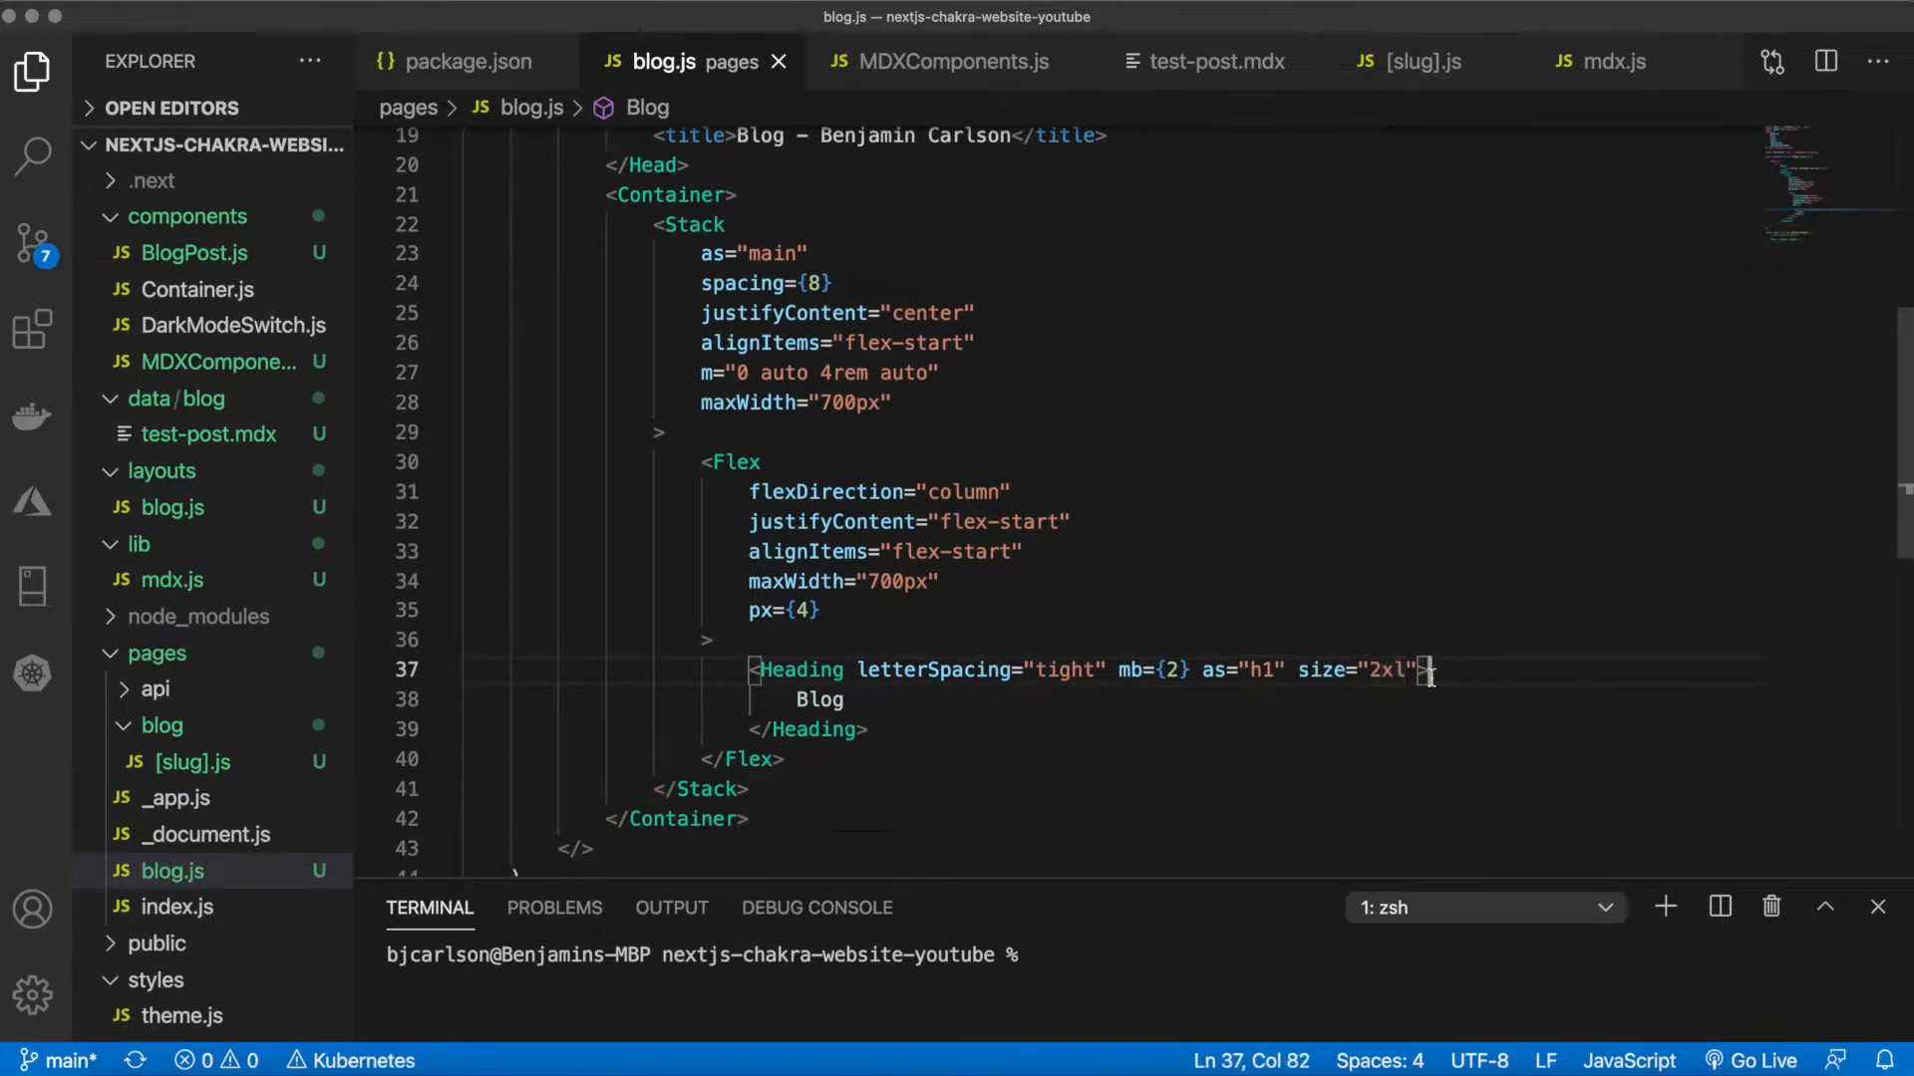
double_click(1387, 670)
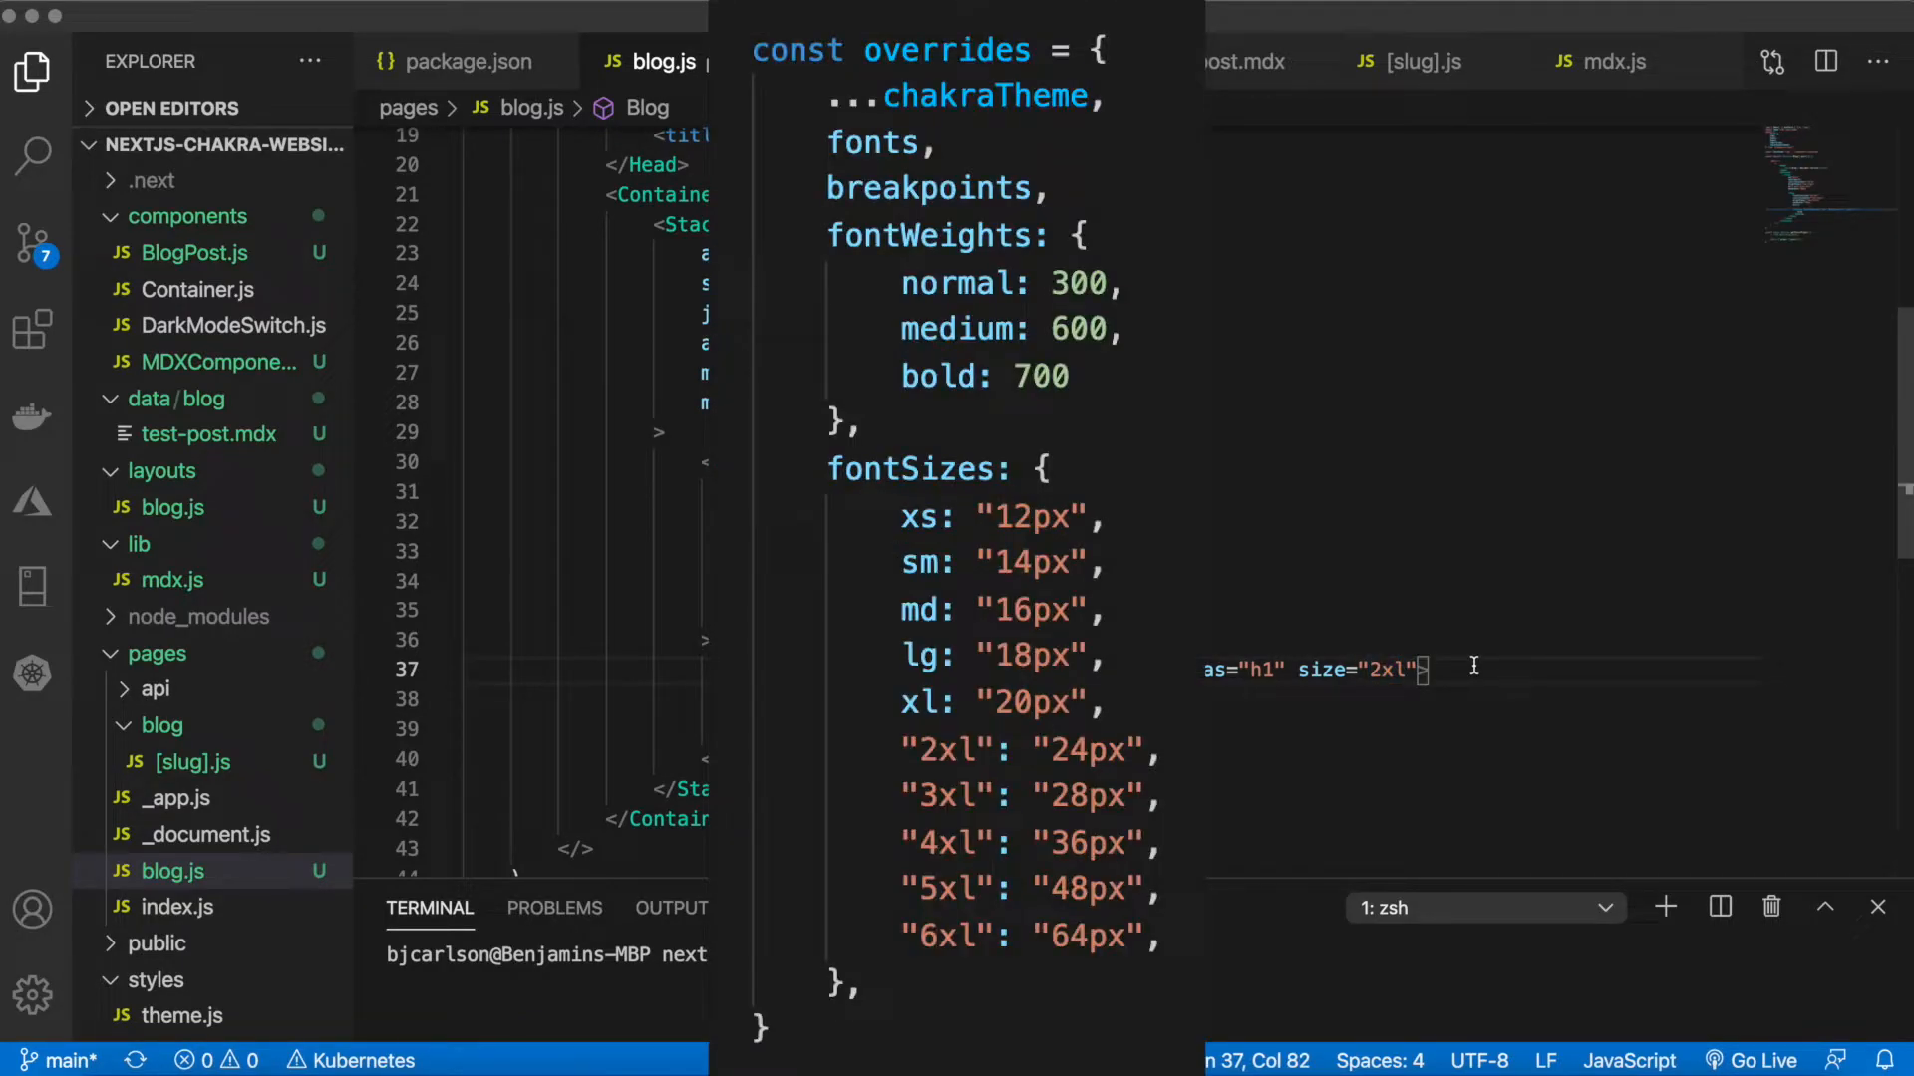
double_click(1385, 670)
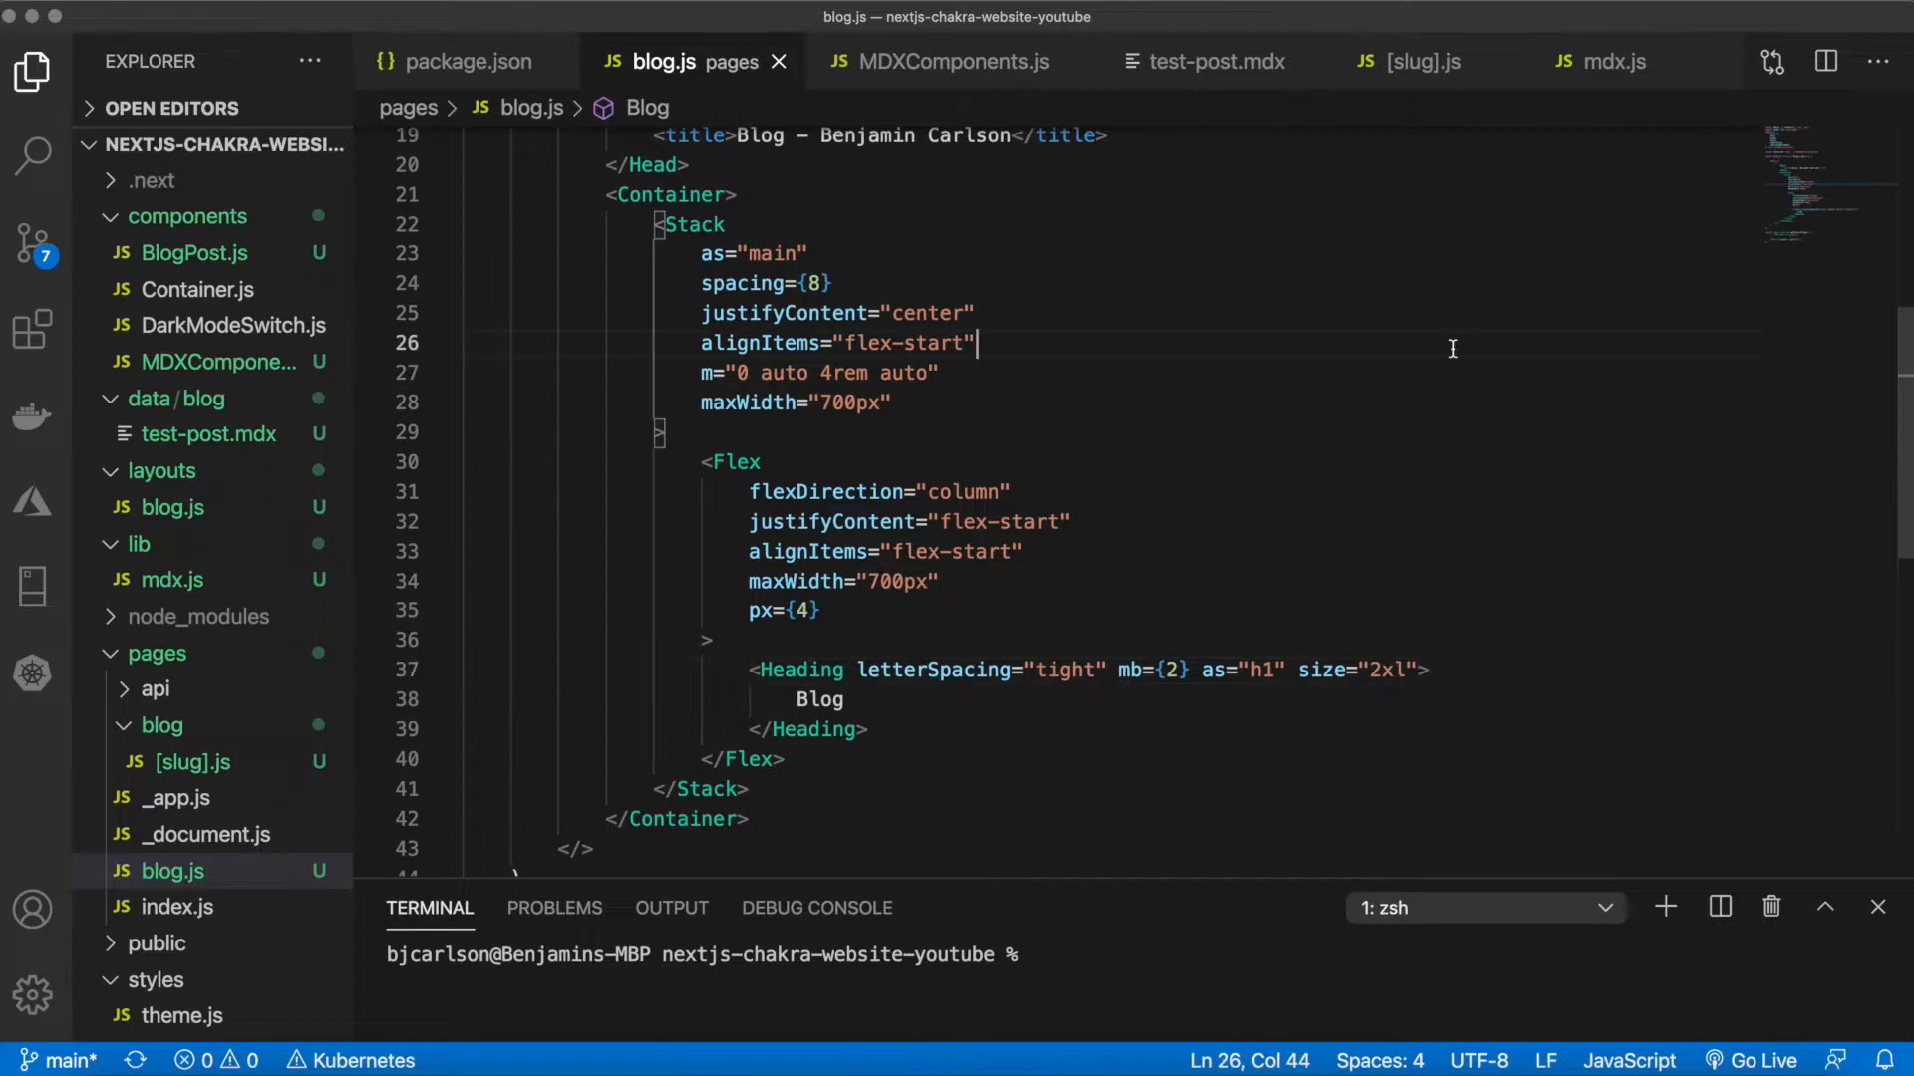
Bring lib/mdx.js into the editor with imports for fs, gray-matter, path, reading-time, renderToString and MDXComponents
left_click(1609, 61)
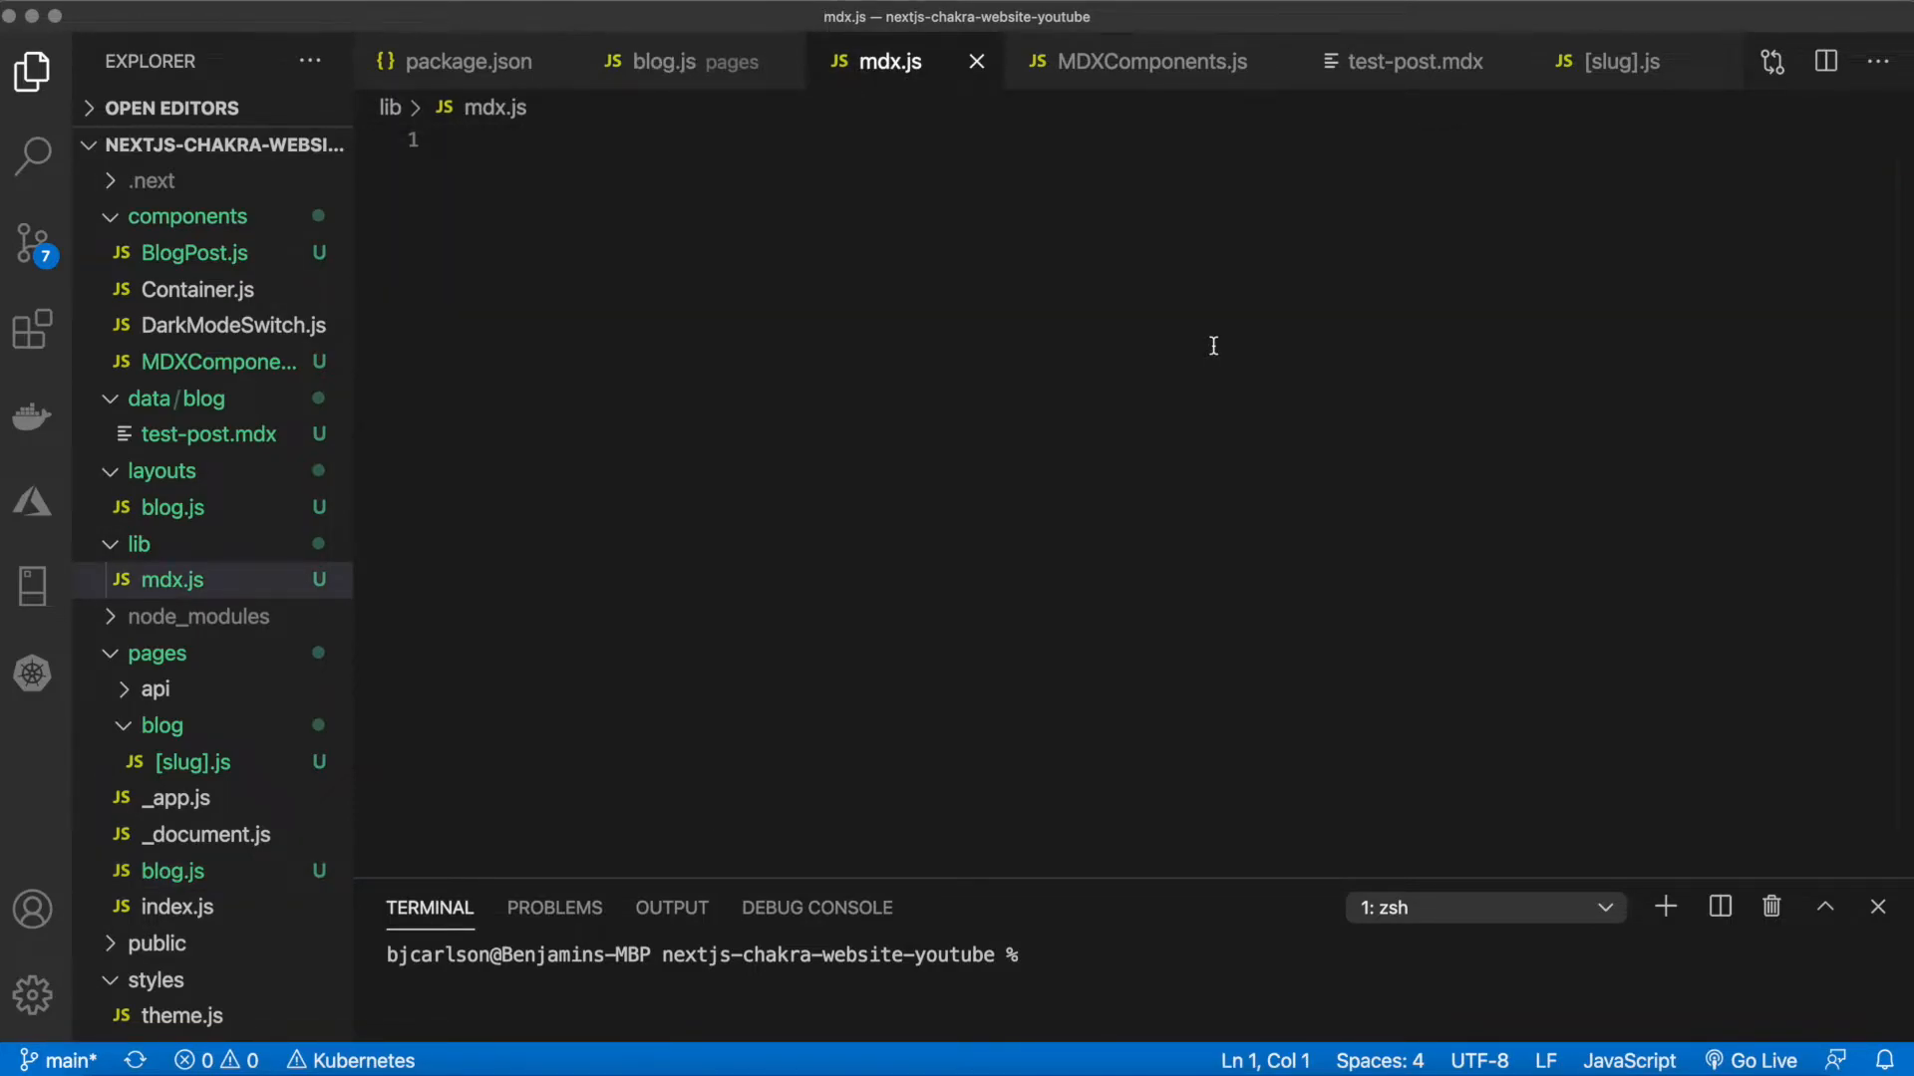
mouse_move(1264, 252)
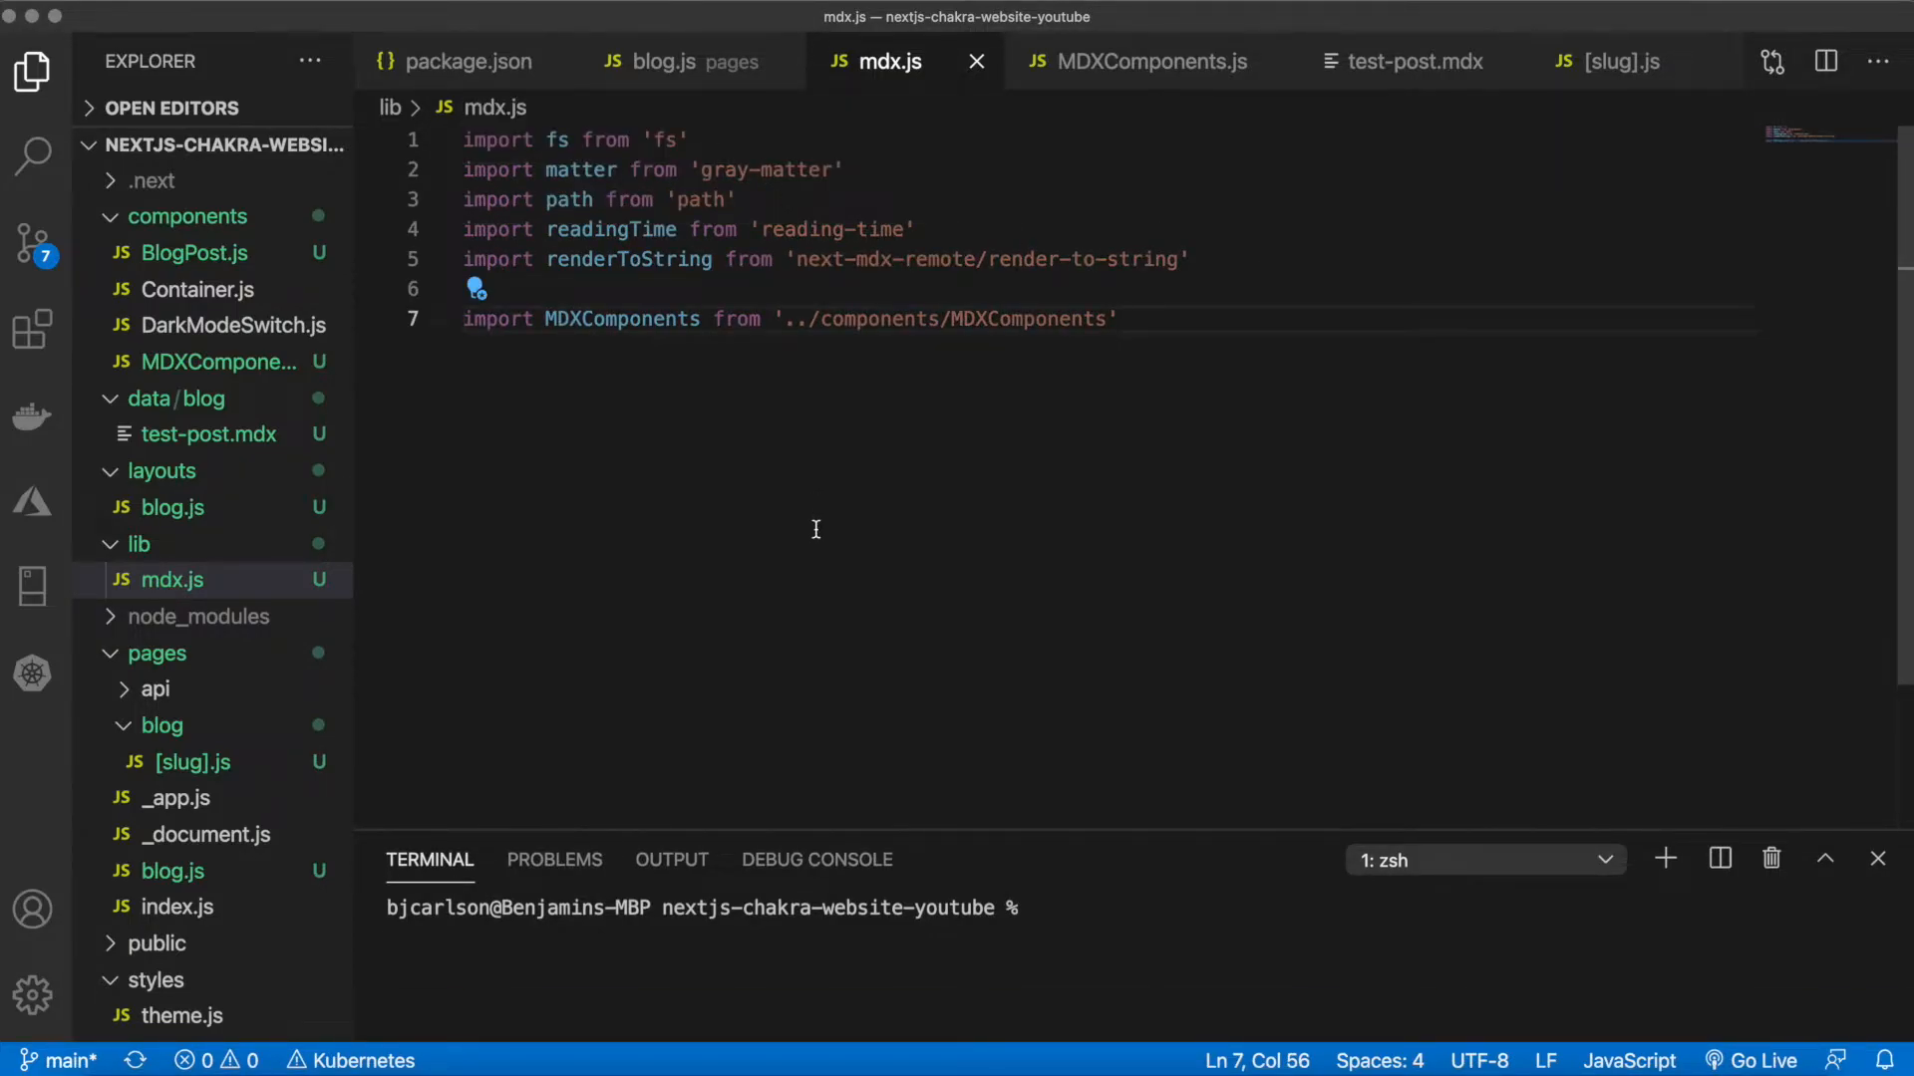
mouse_move(694, 258)
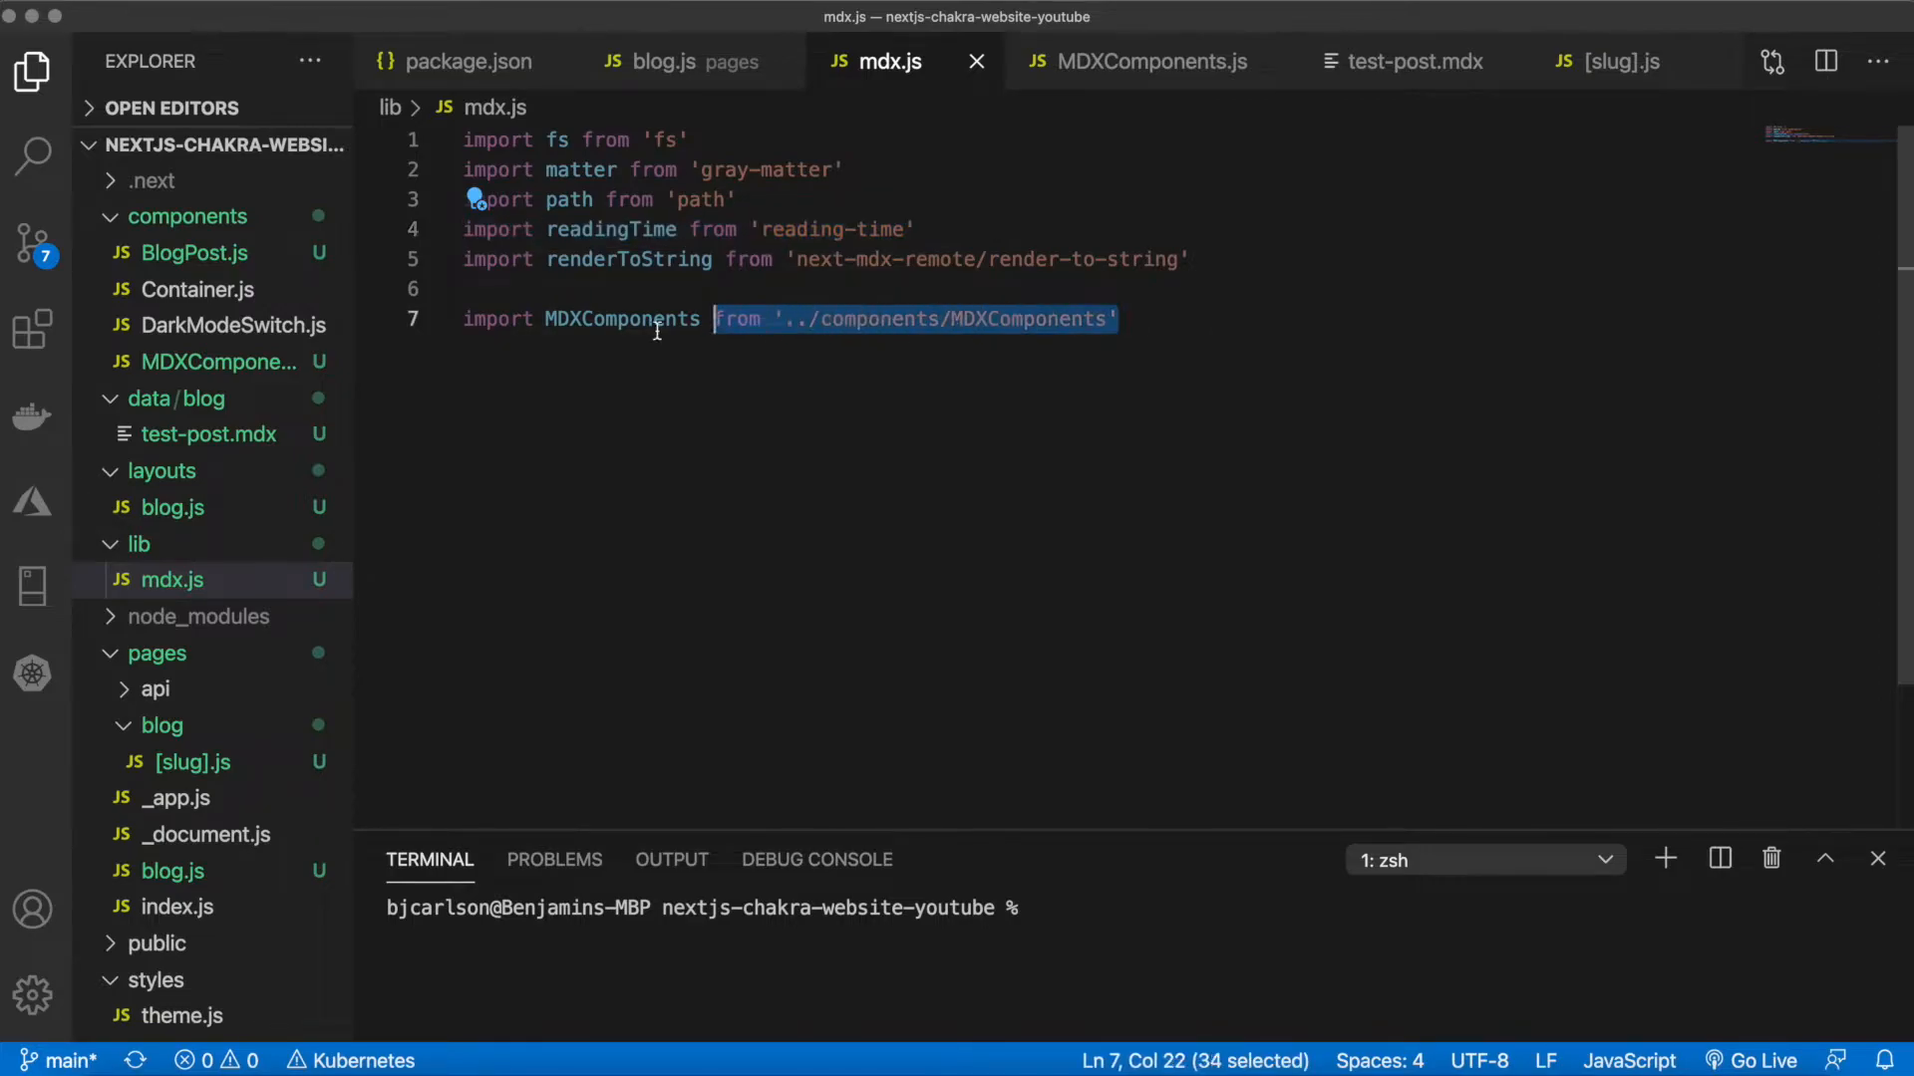
left_click(1210, 318)
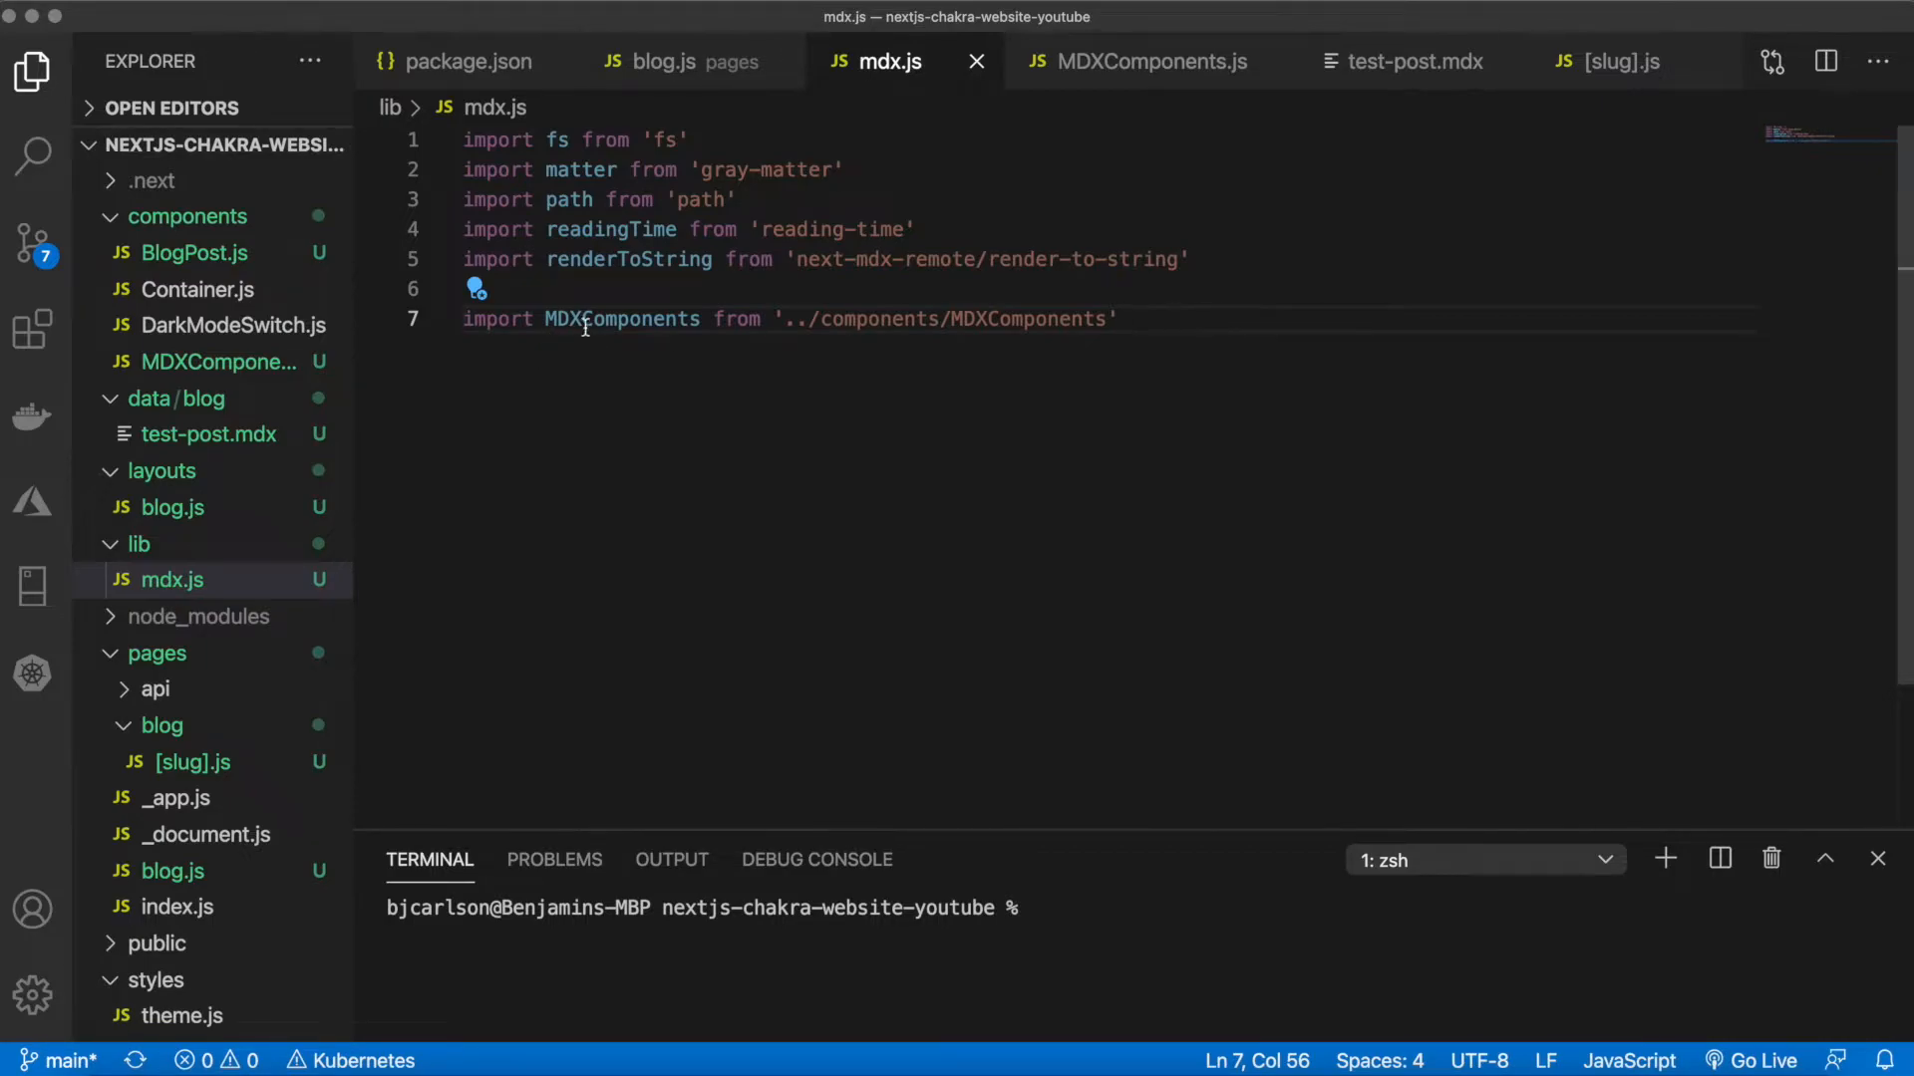
mouse_move(1184, 307)
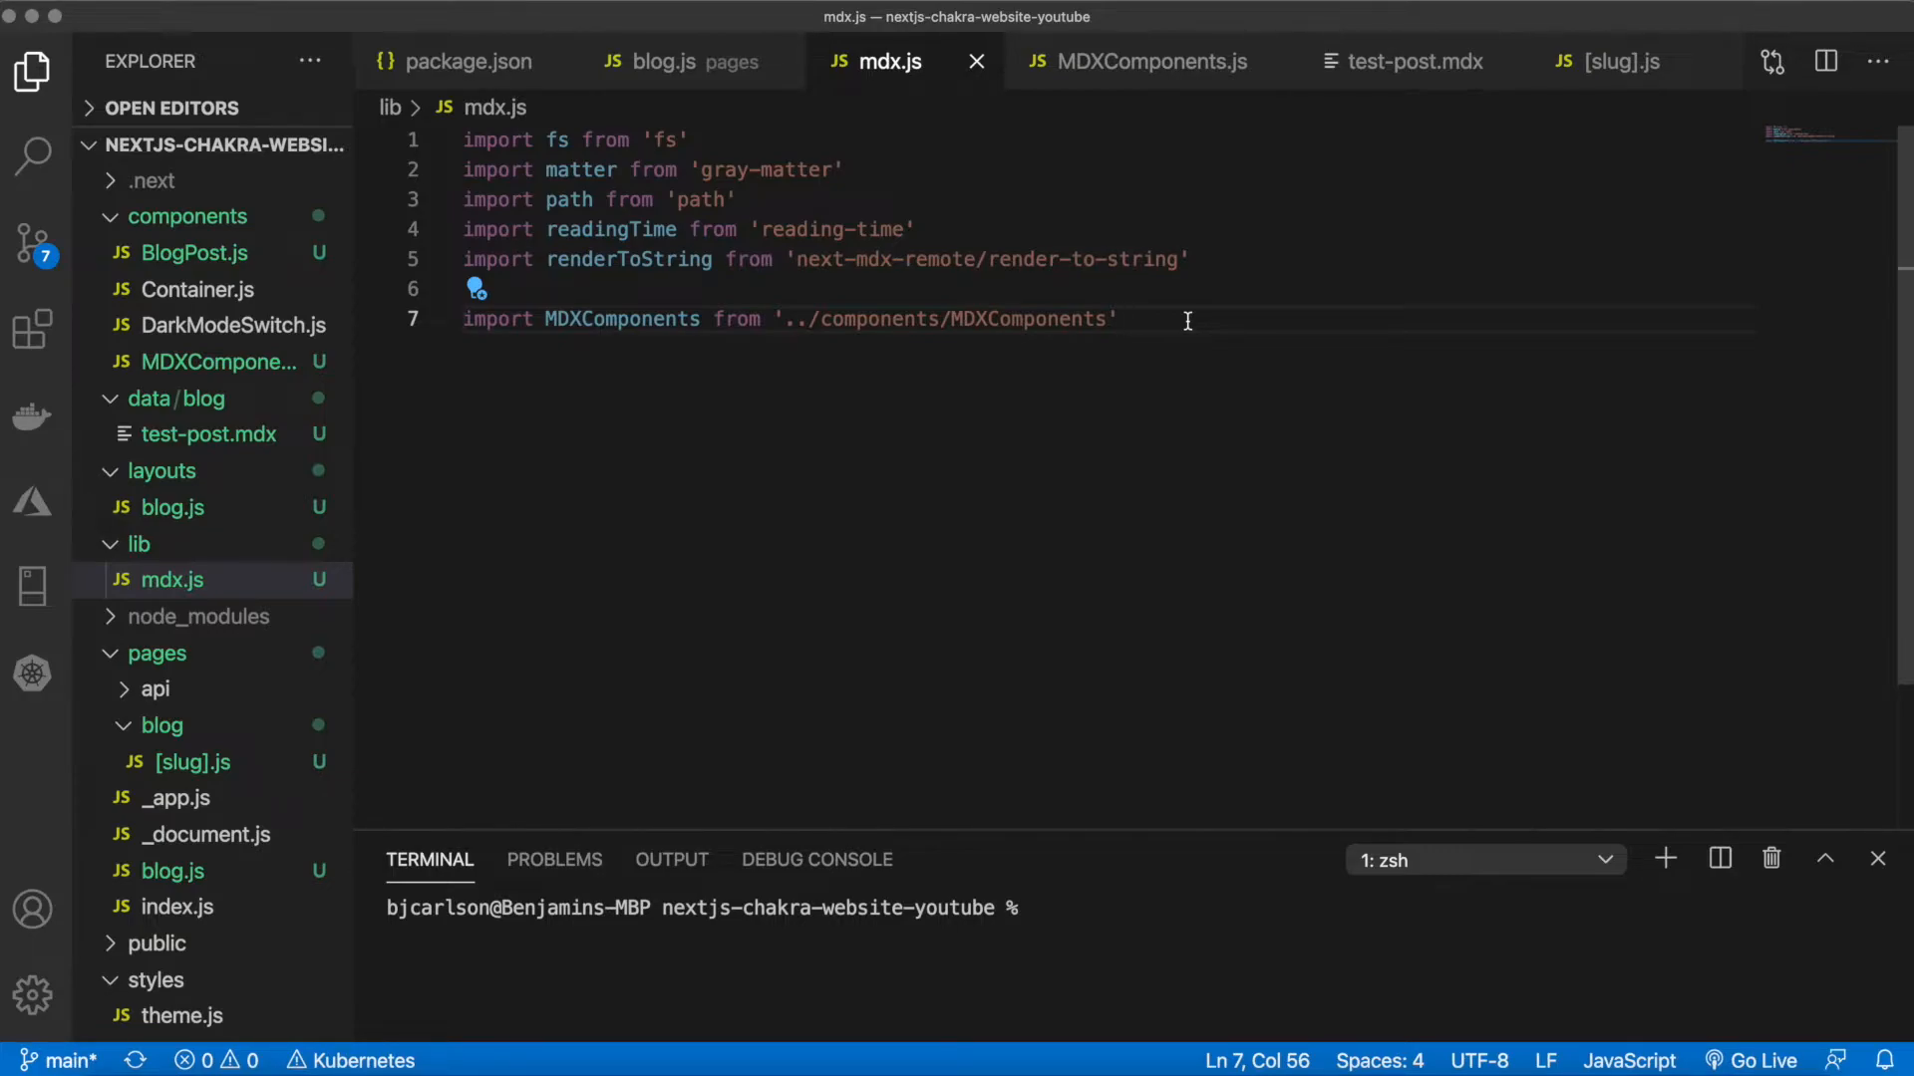
key("Enter")
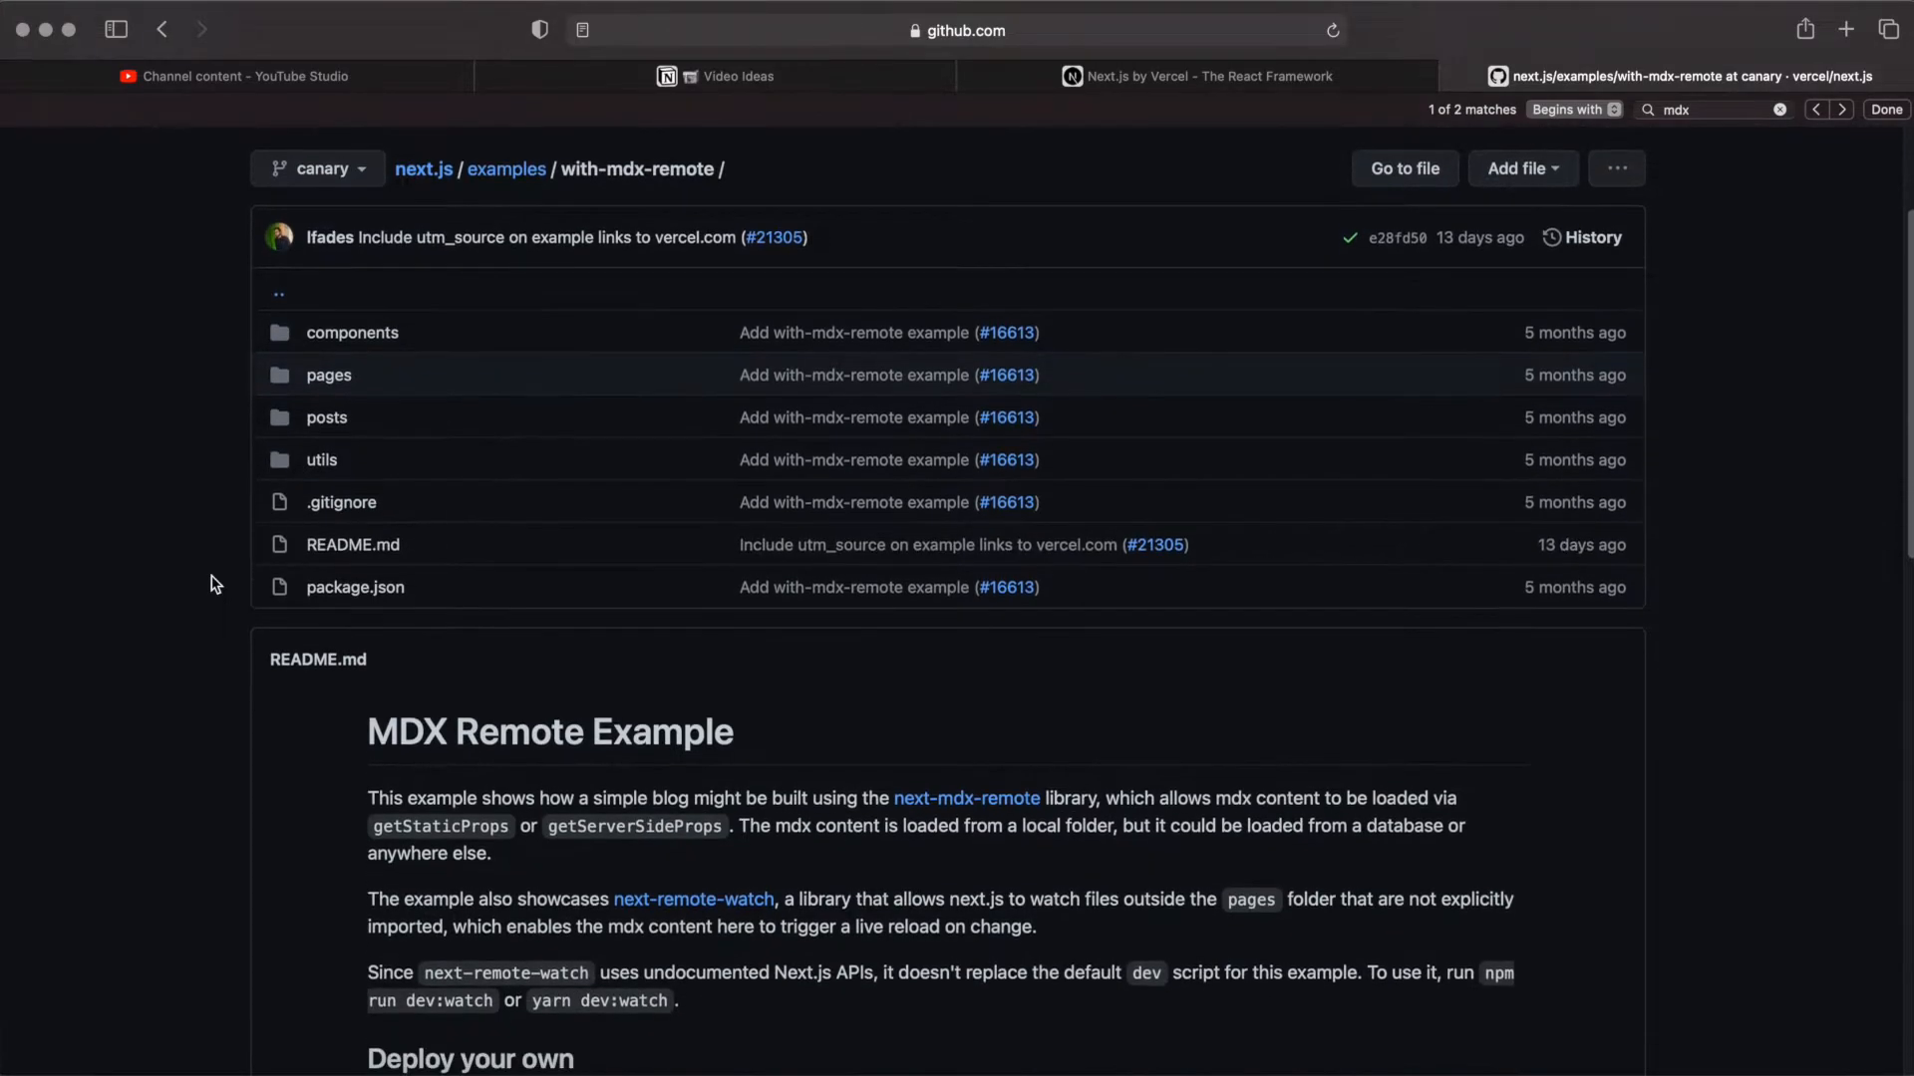
scroll("down", 3)
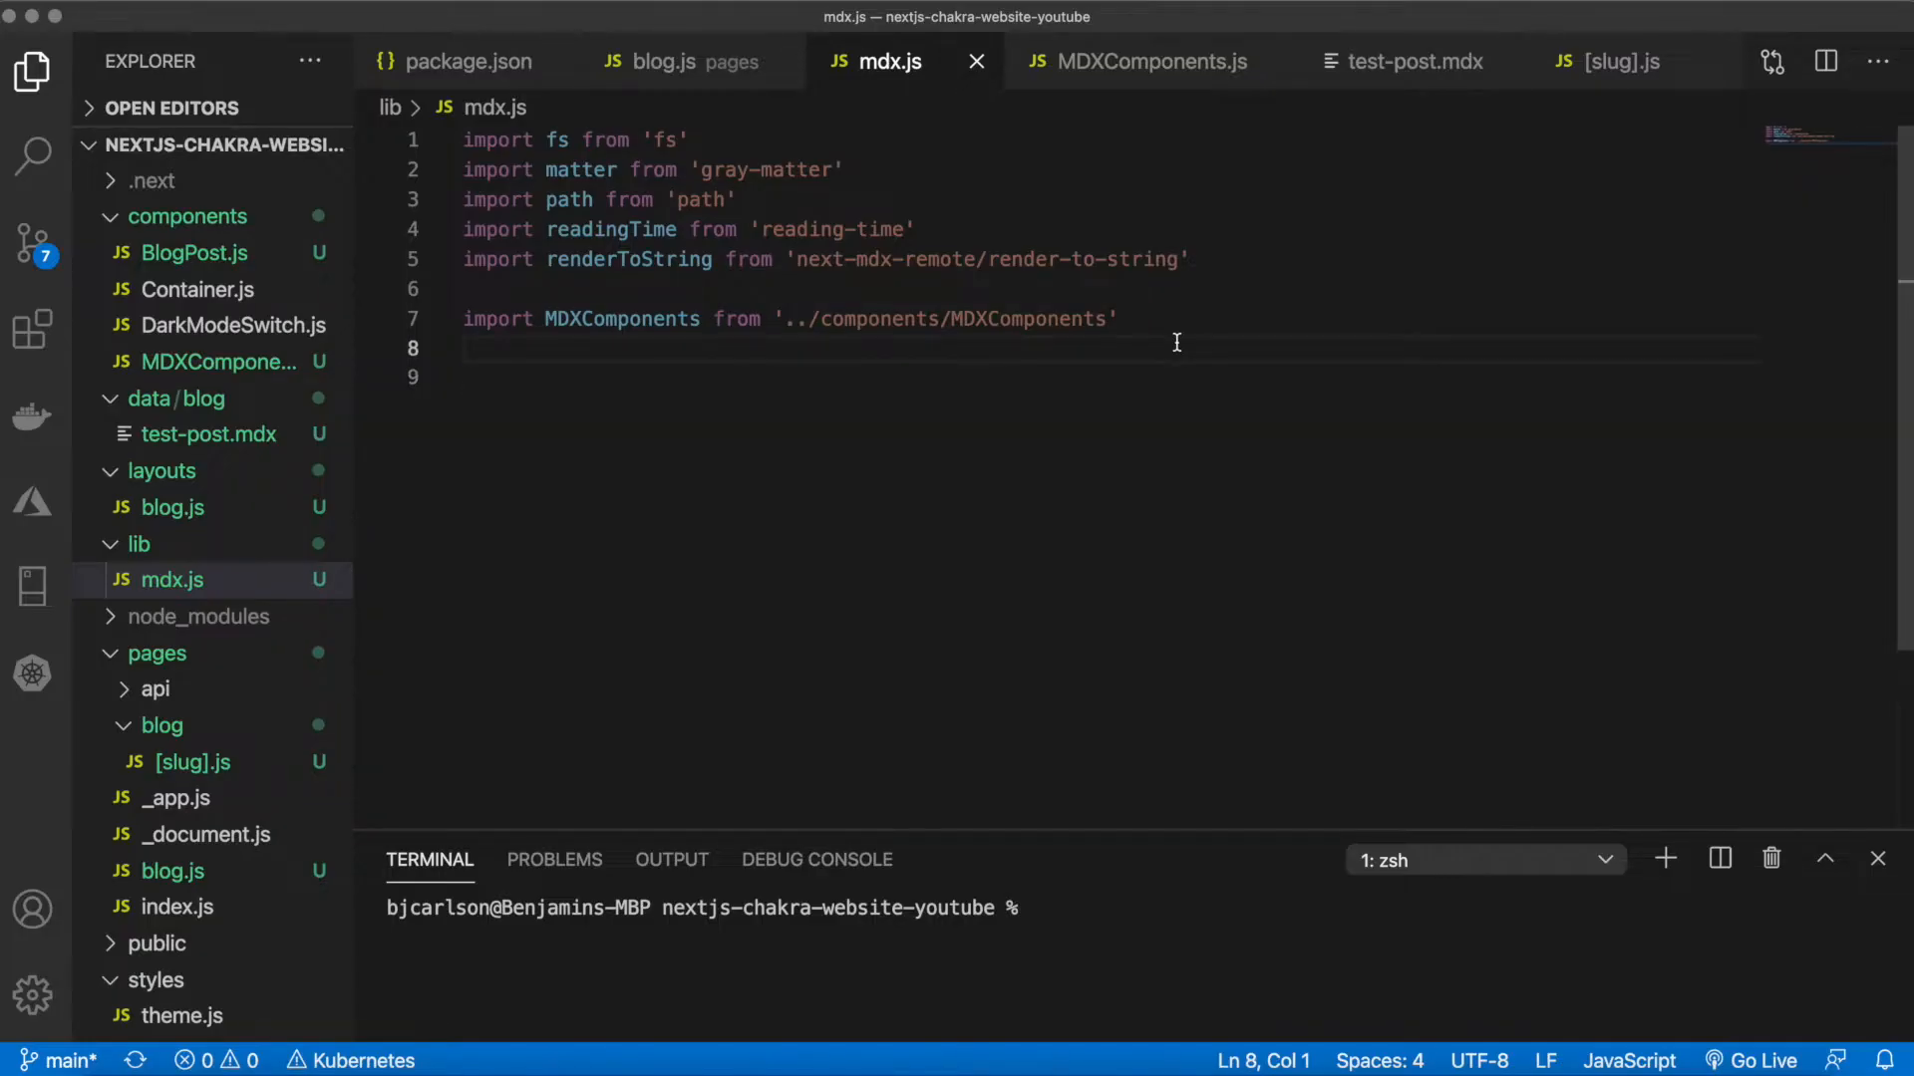
Define const root = process.cwd() at the top of mdx.js
type("const ro")
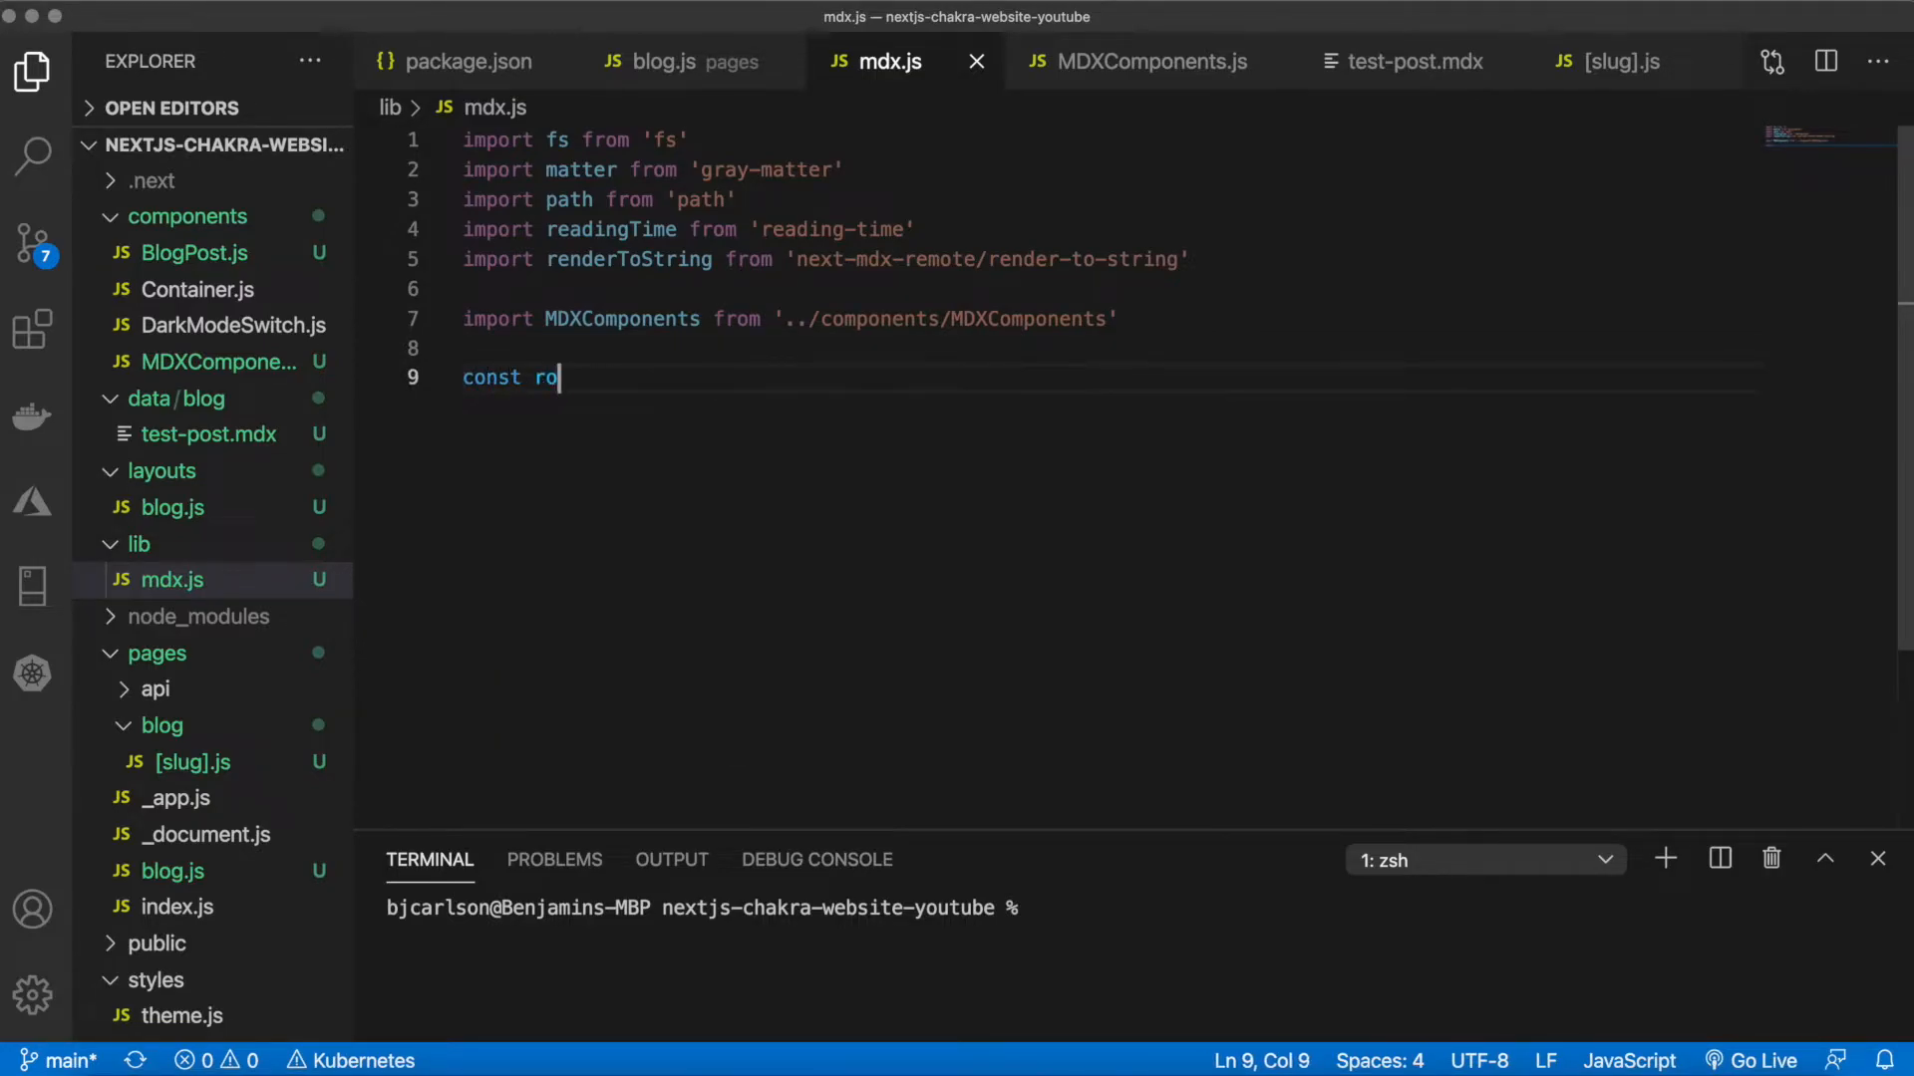
type("ot =")
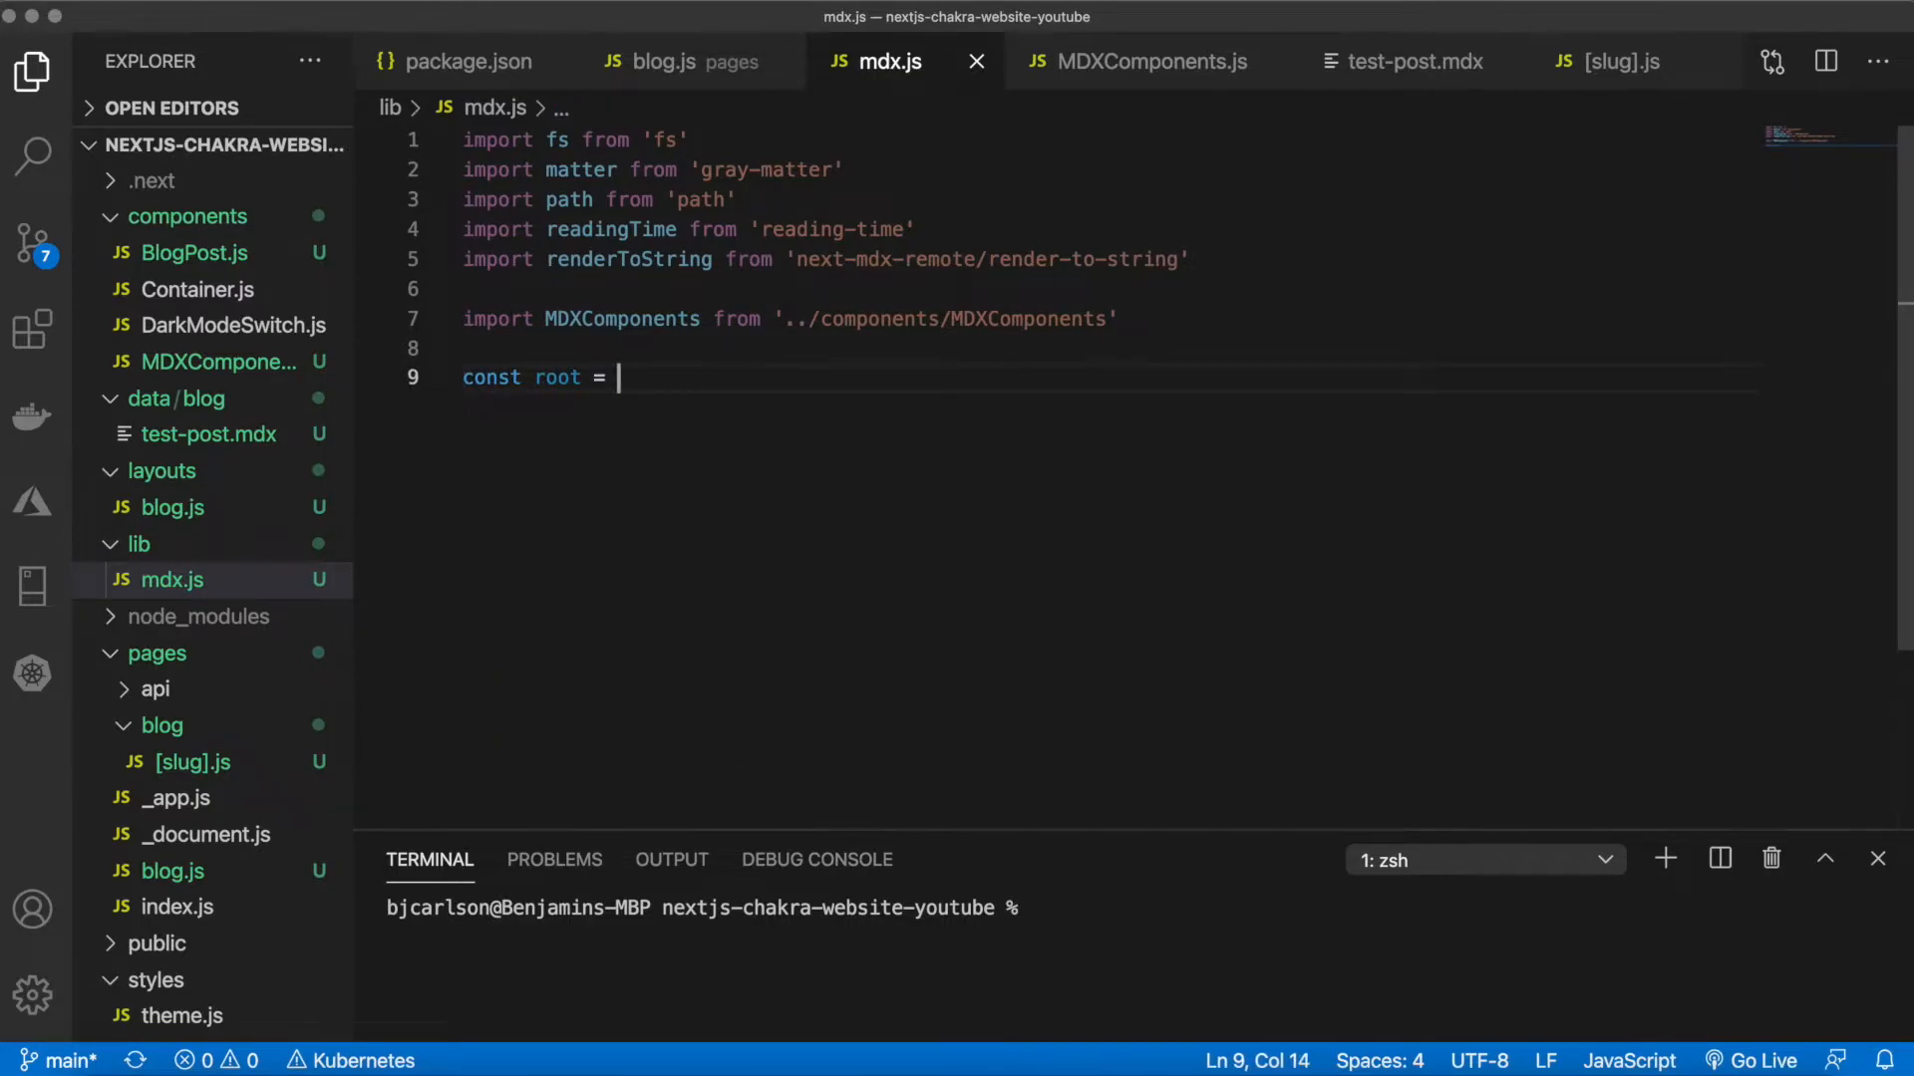
type("process")
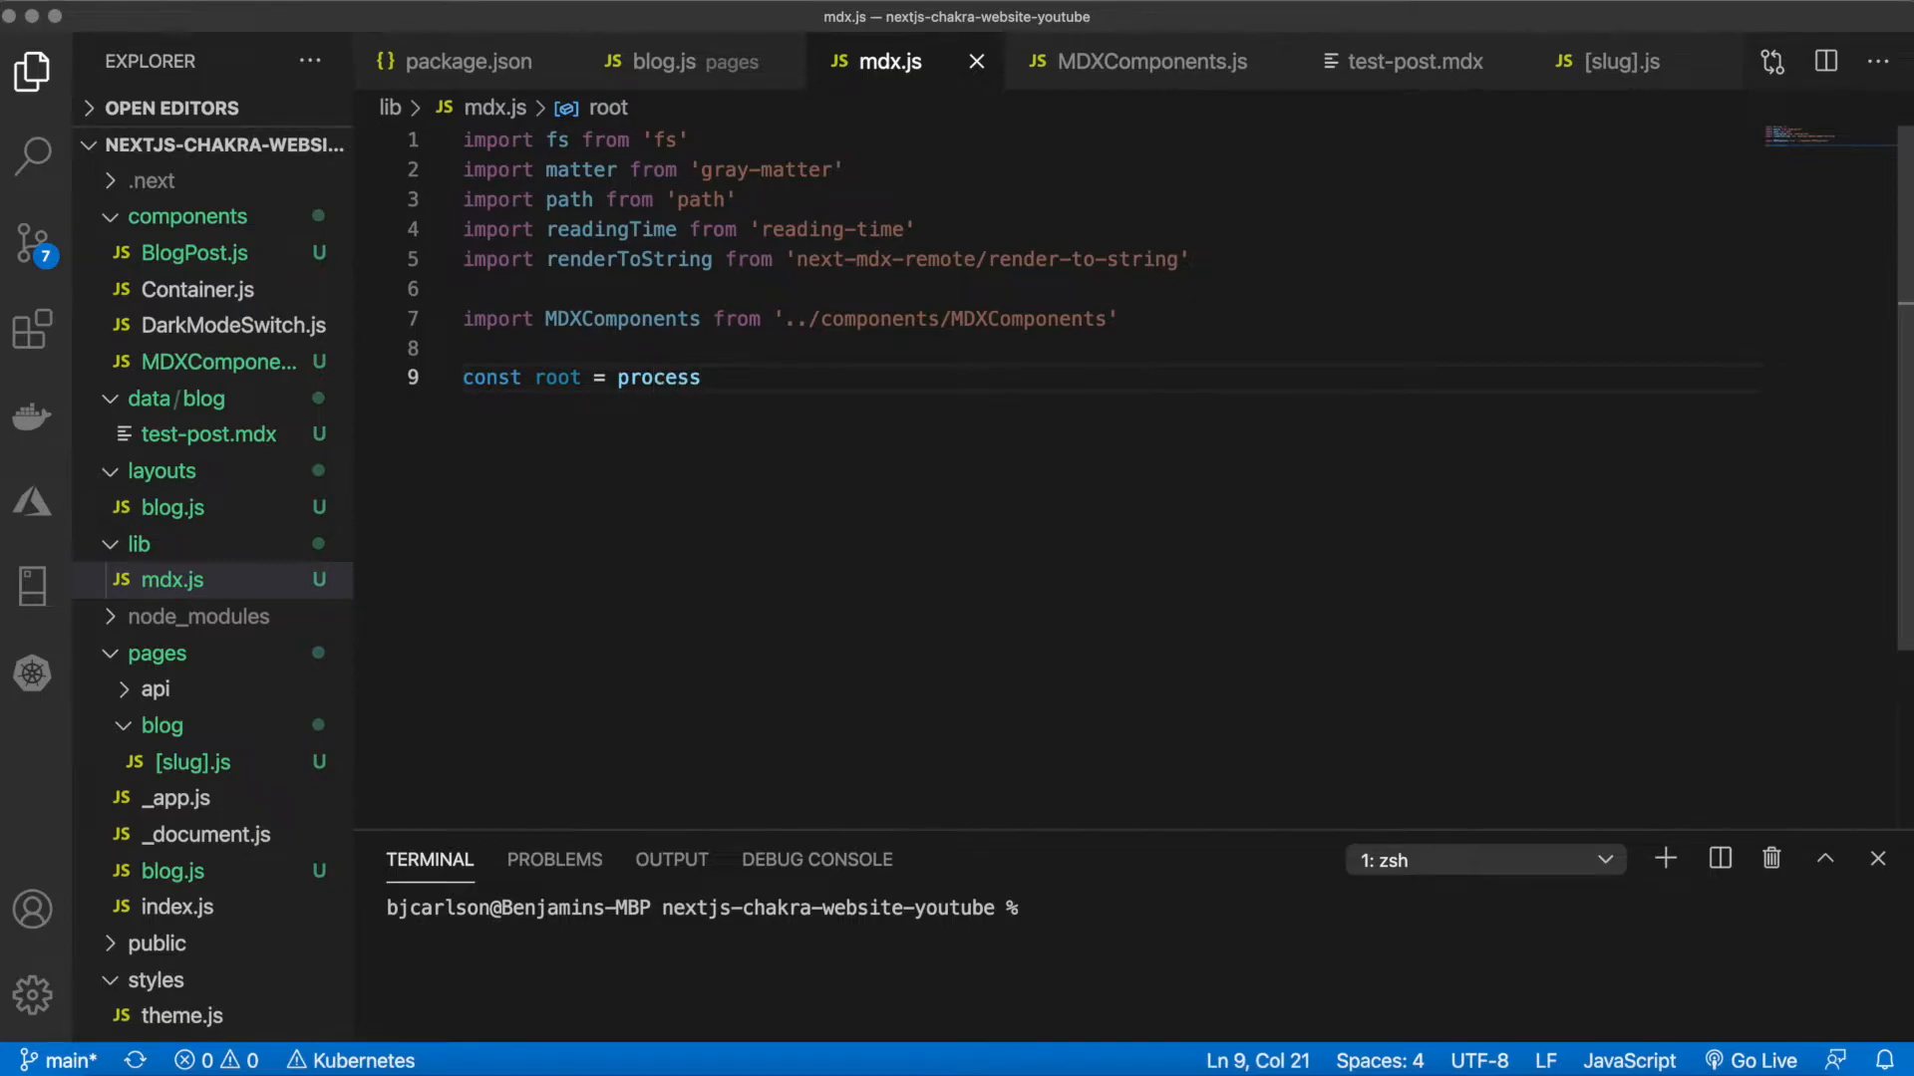
type(".cw")
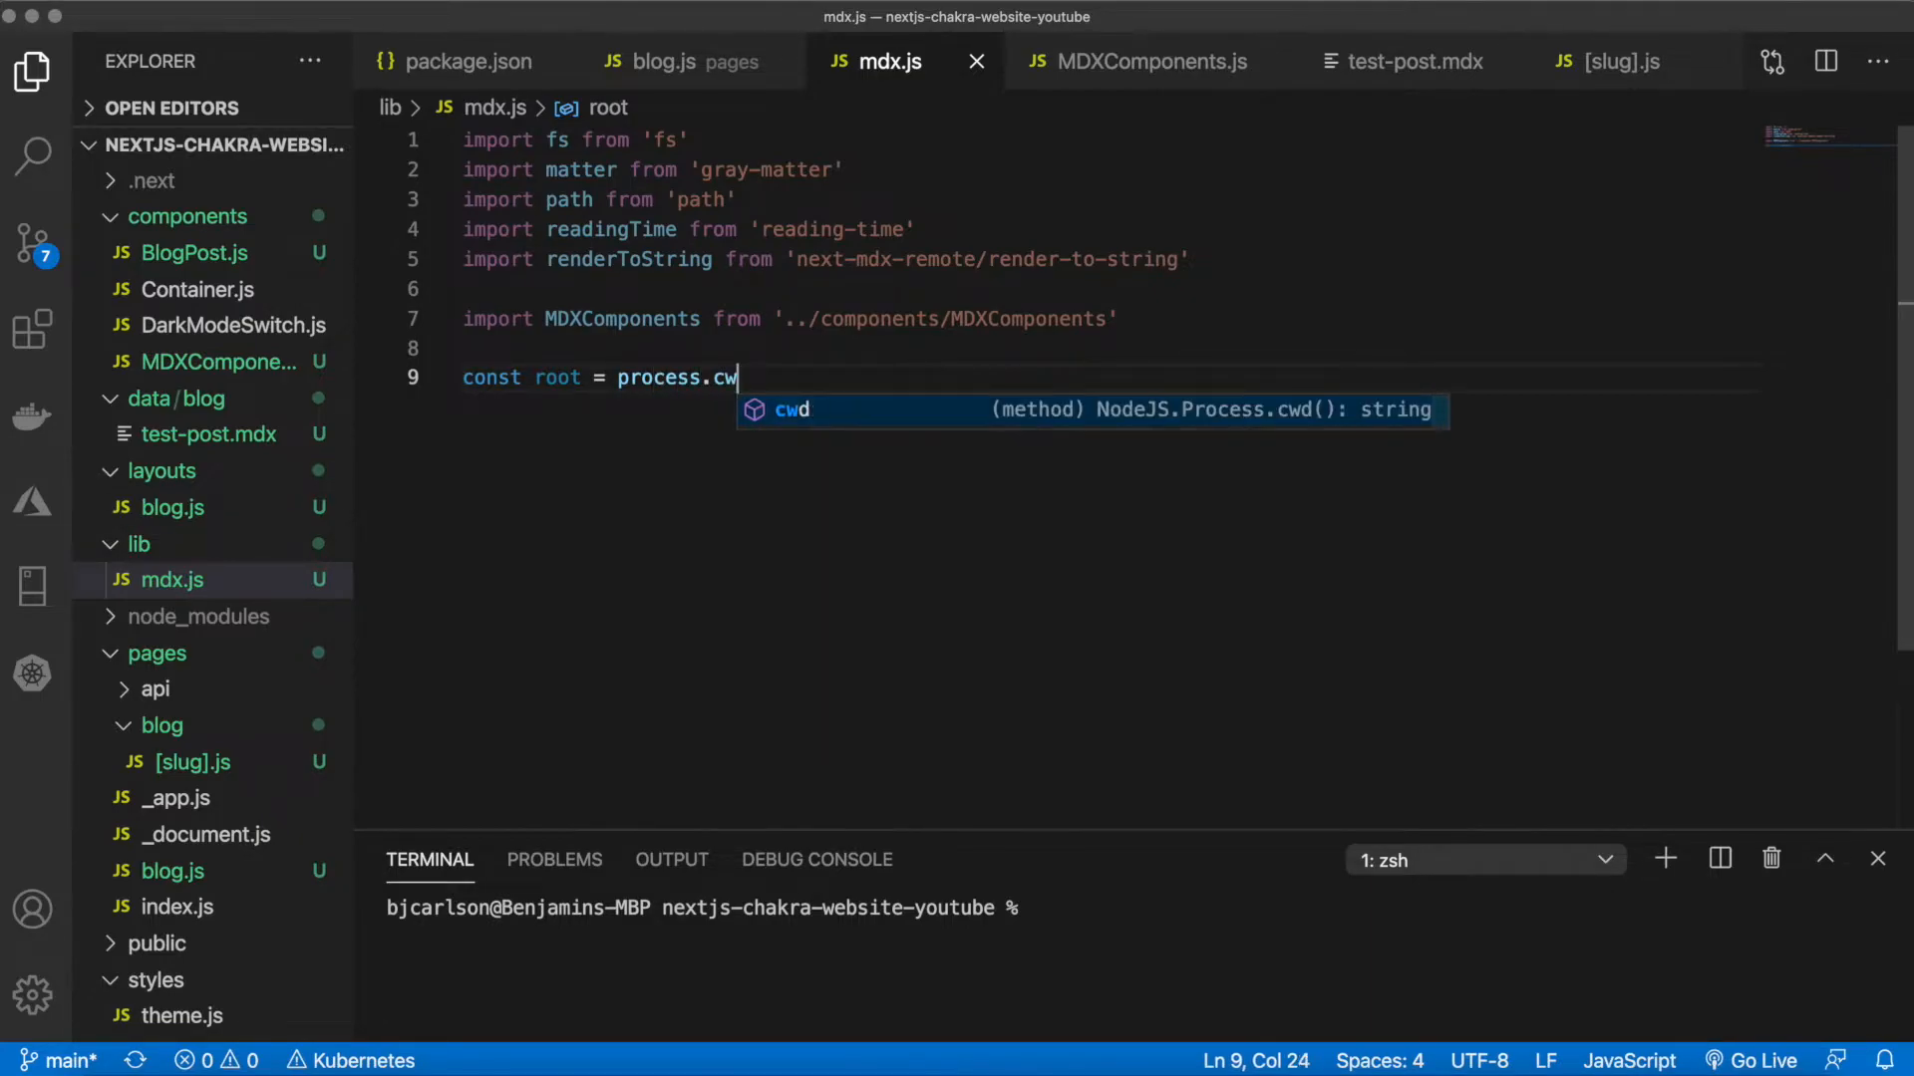
key("Enter")
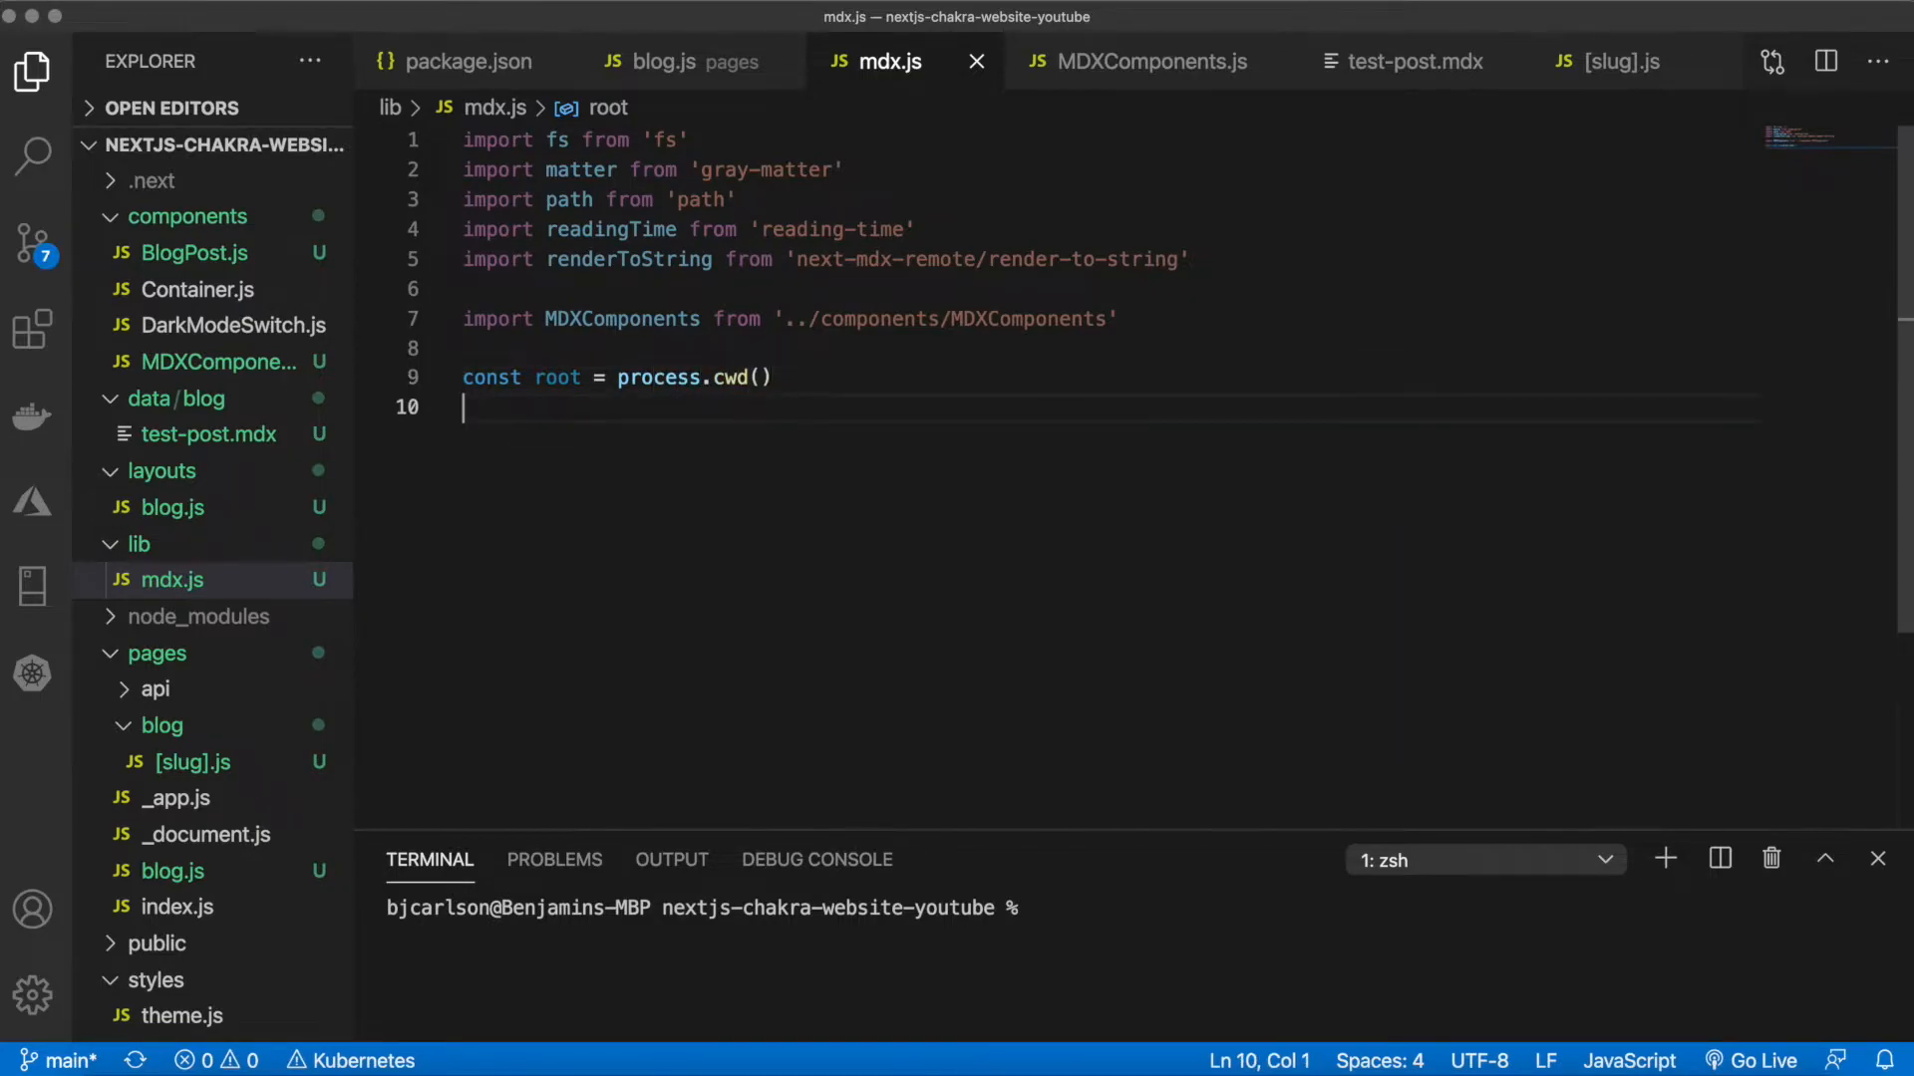
key("Return")
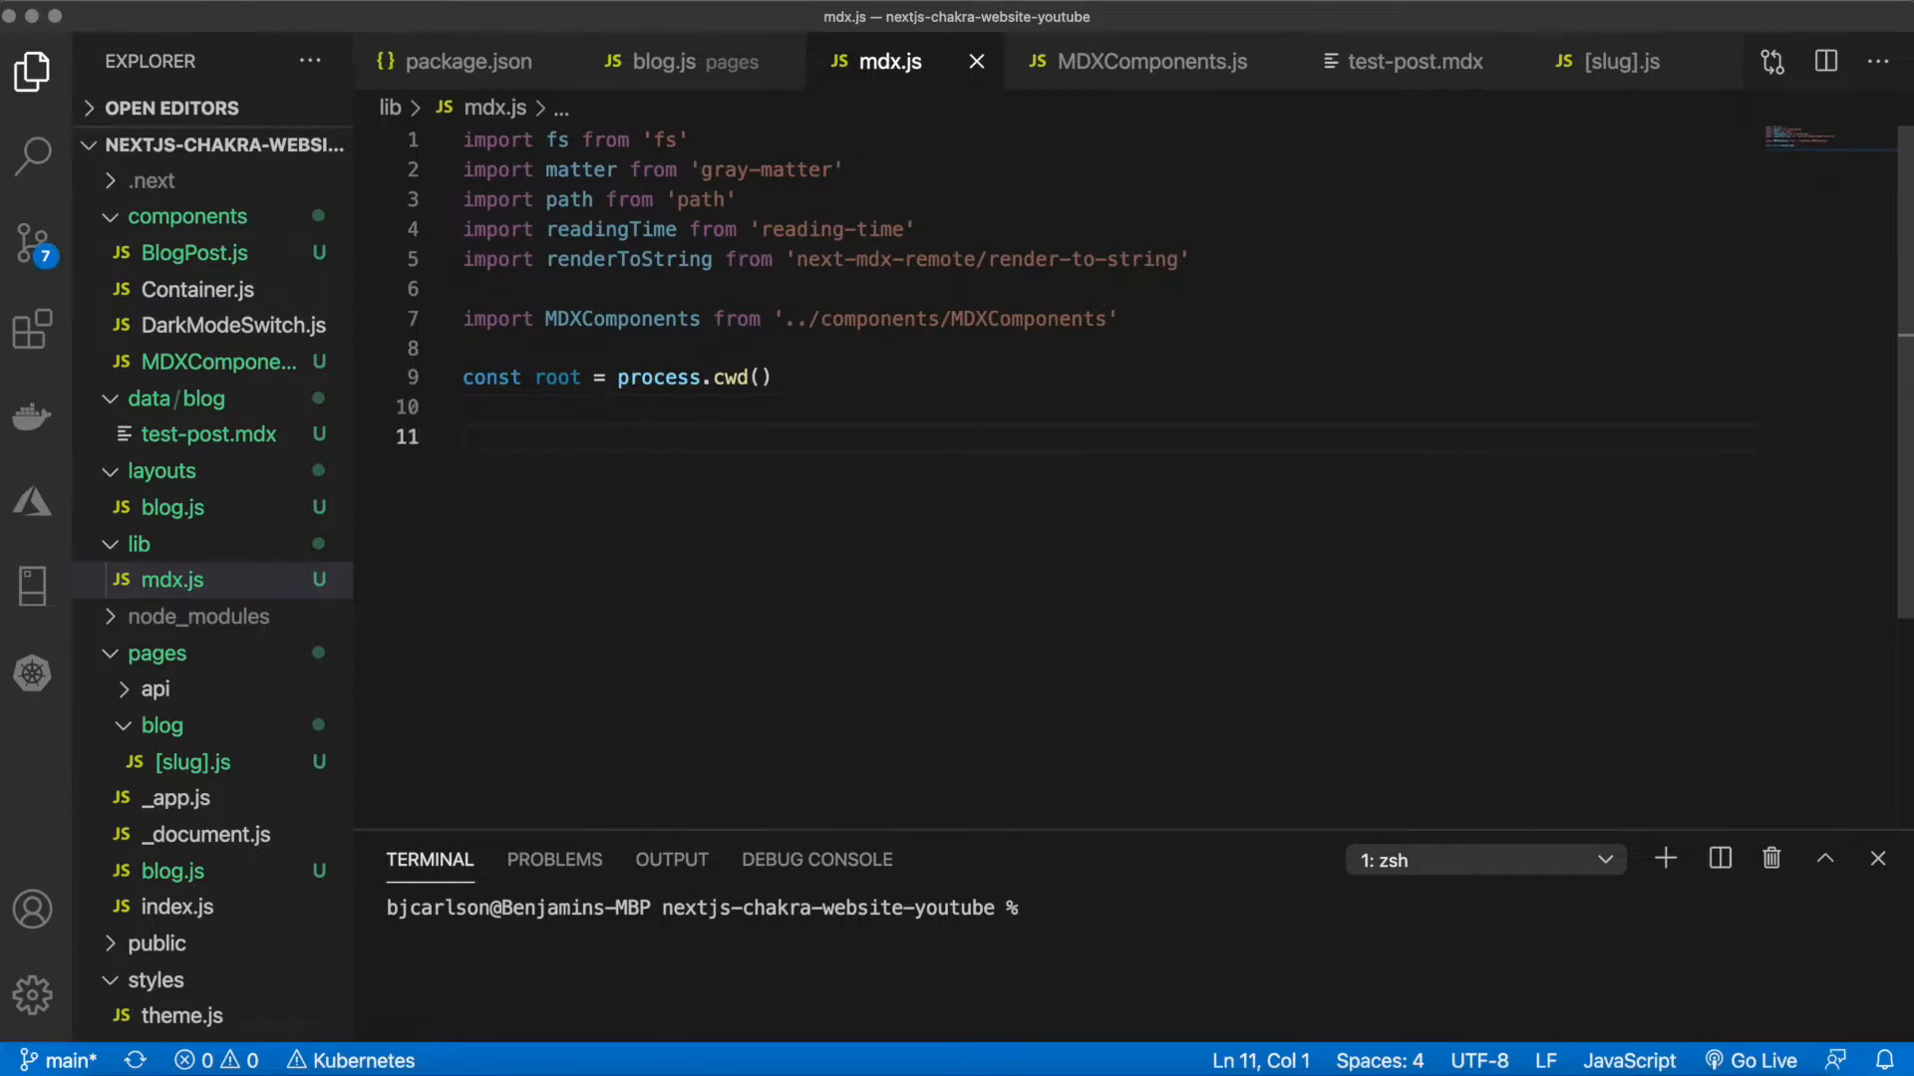
Export async getFiles(type) returning fs.readdirSync(path.join(root, 'data', type))
type("export async function ge")
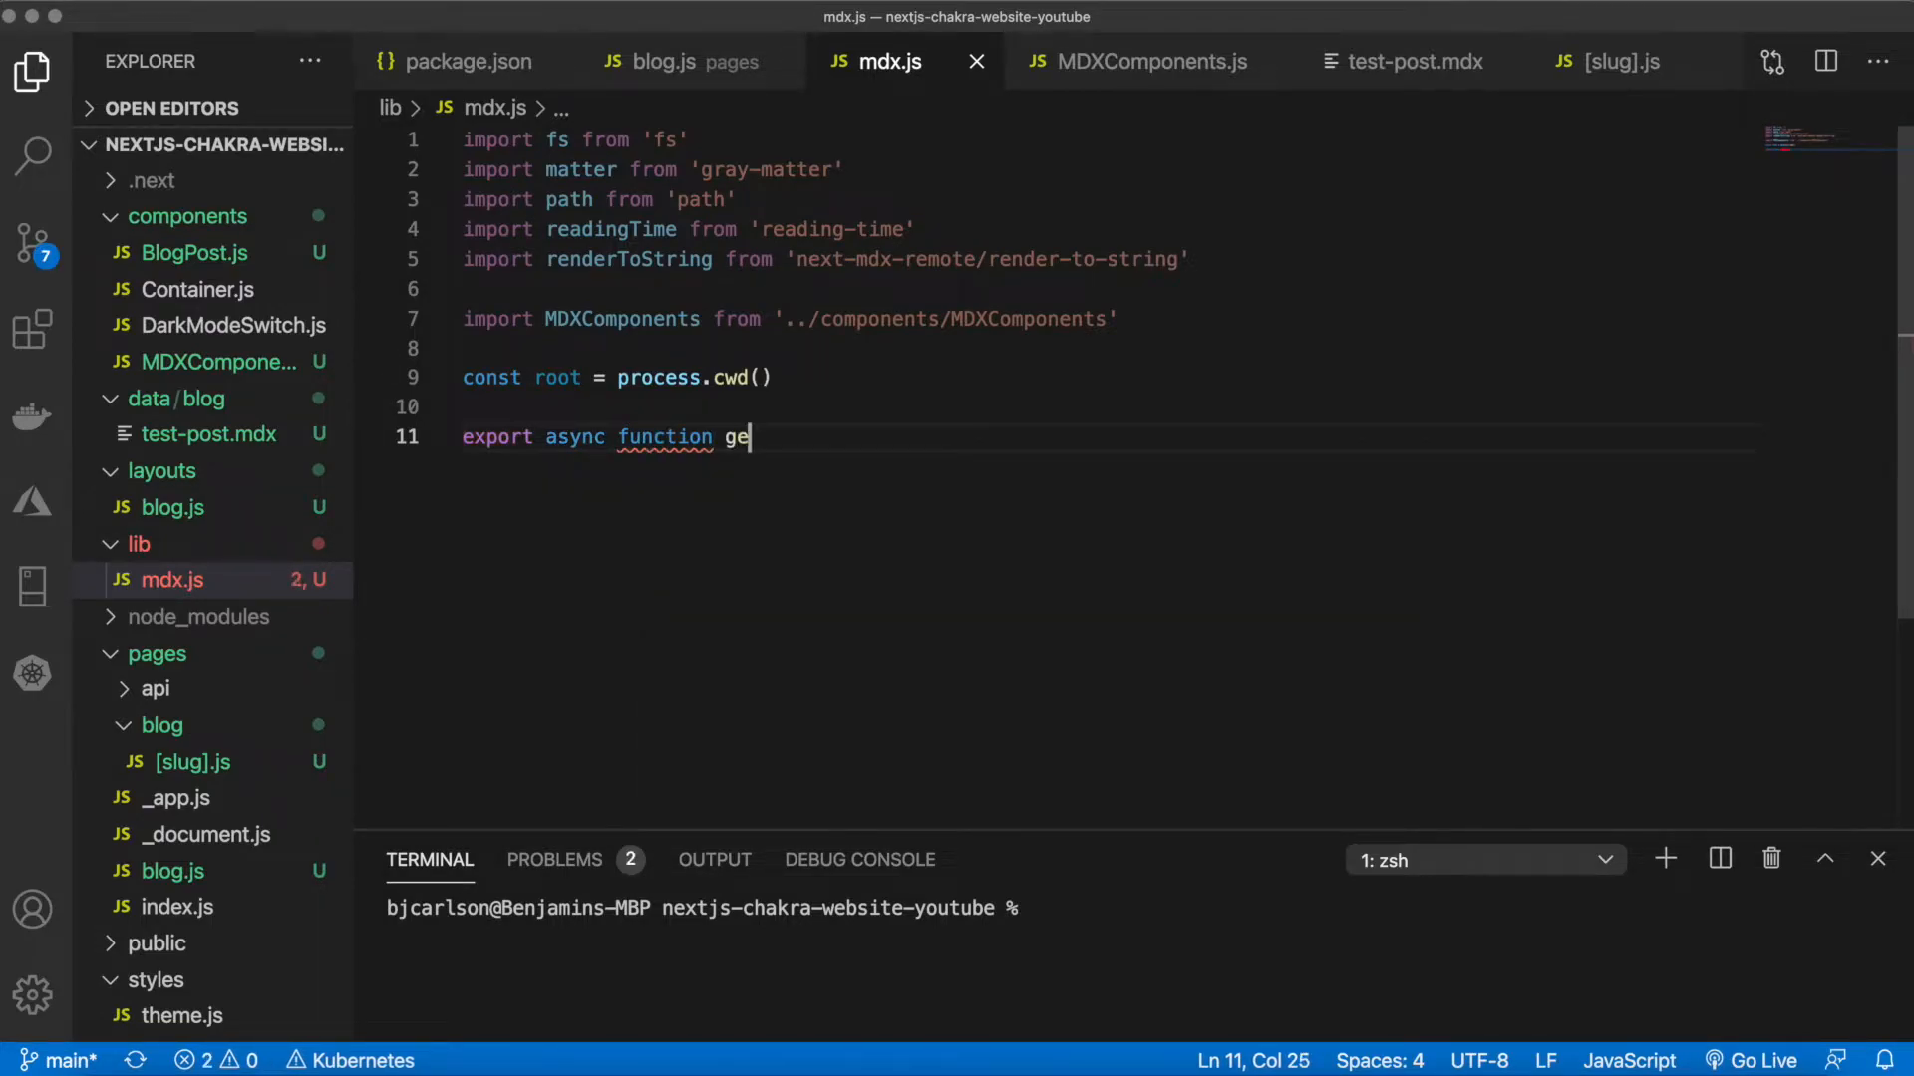
type("tFiles")
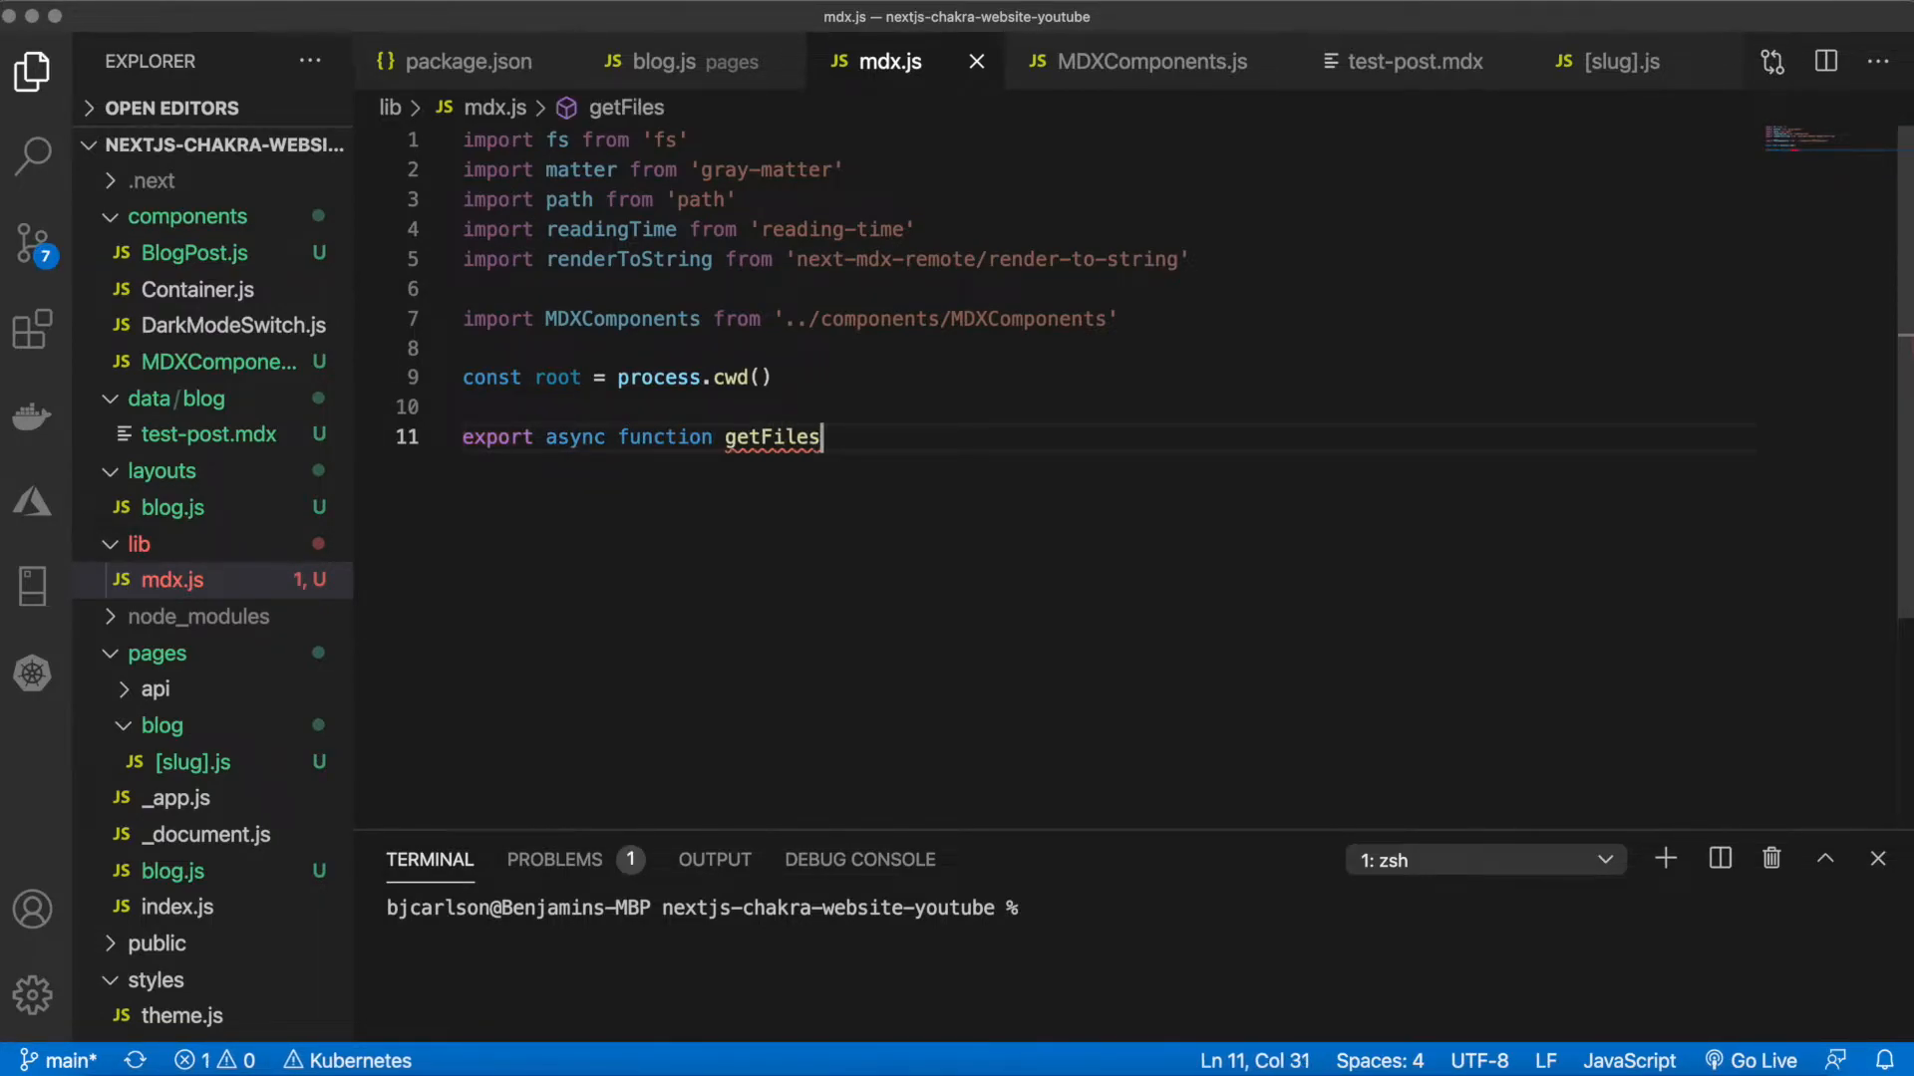
type("(type) {")
type("return")
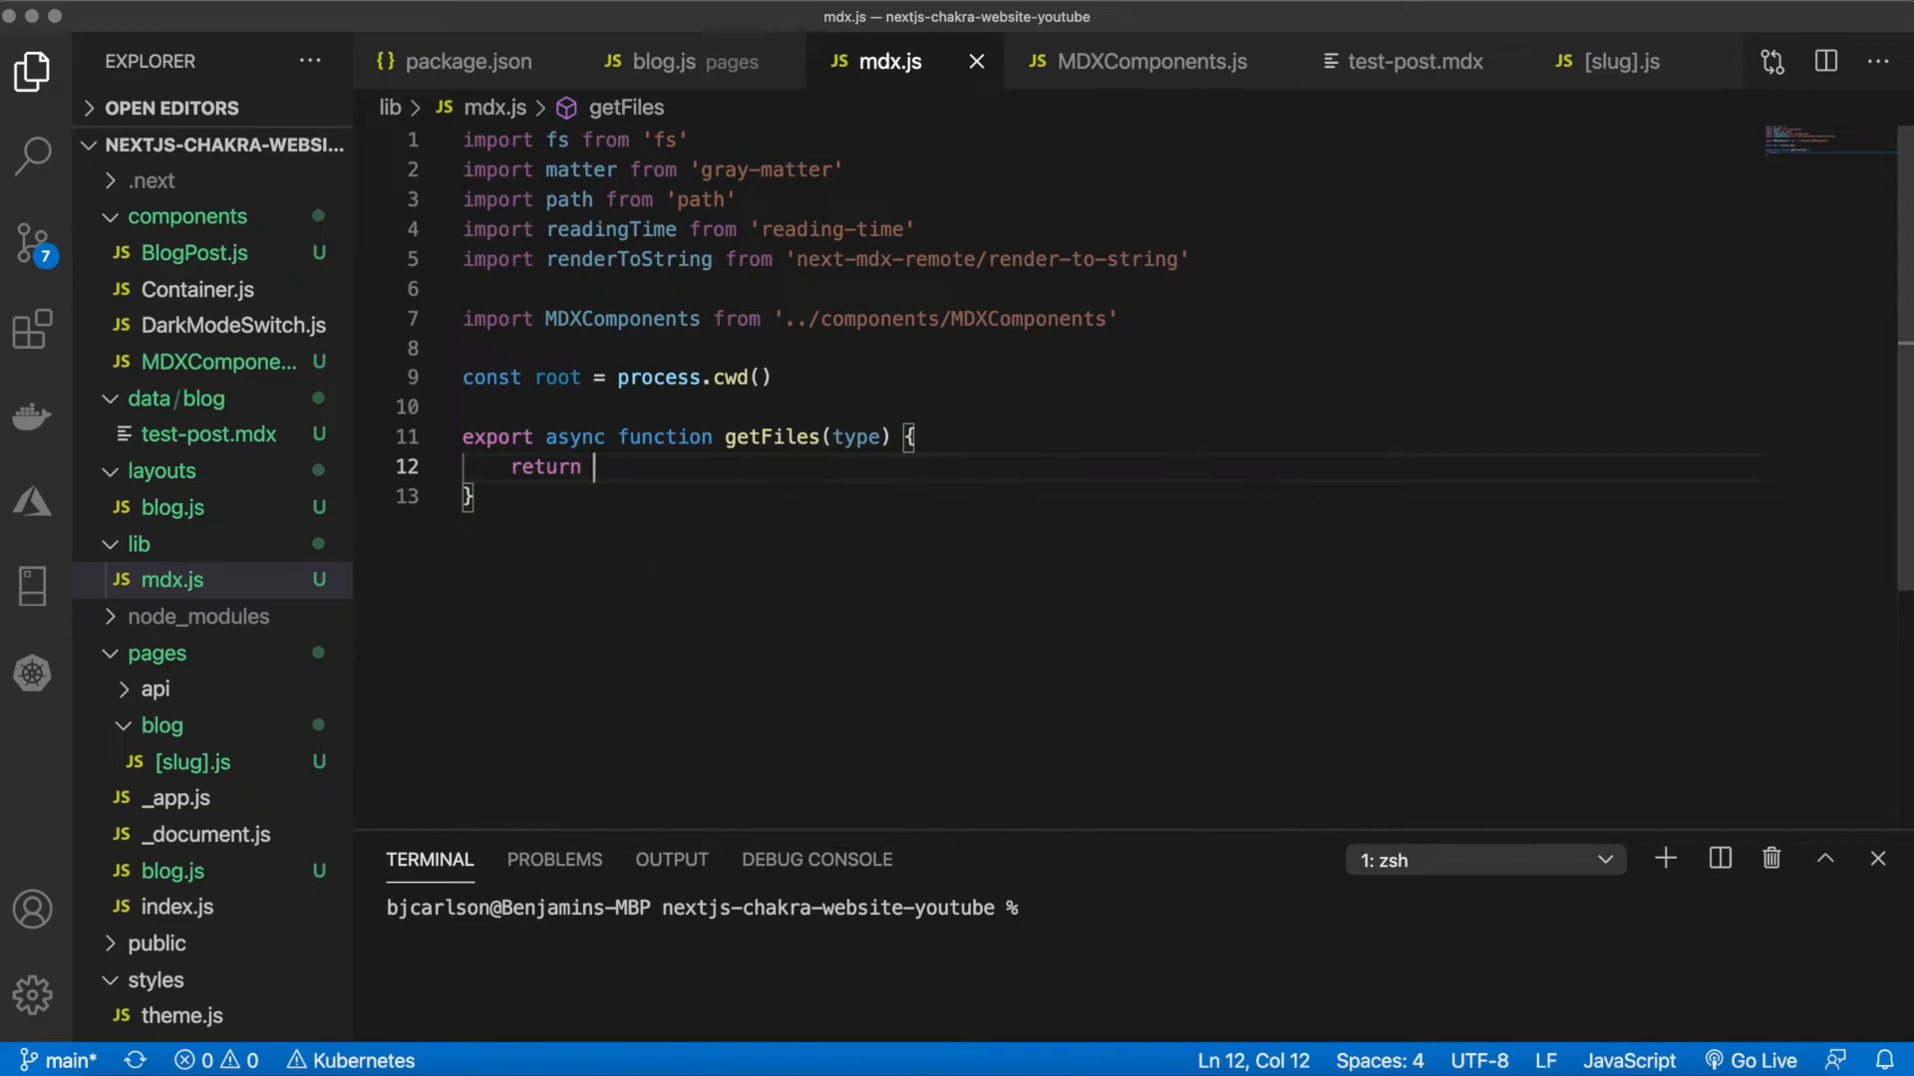
type("fs")
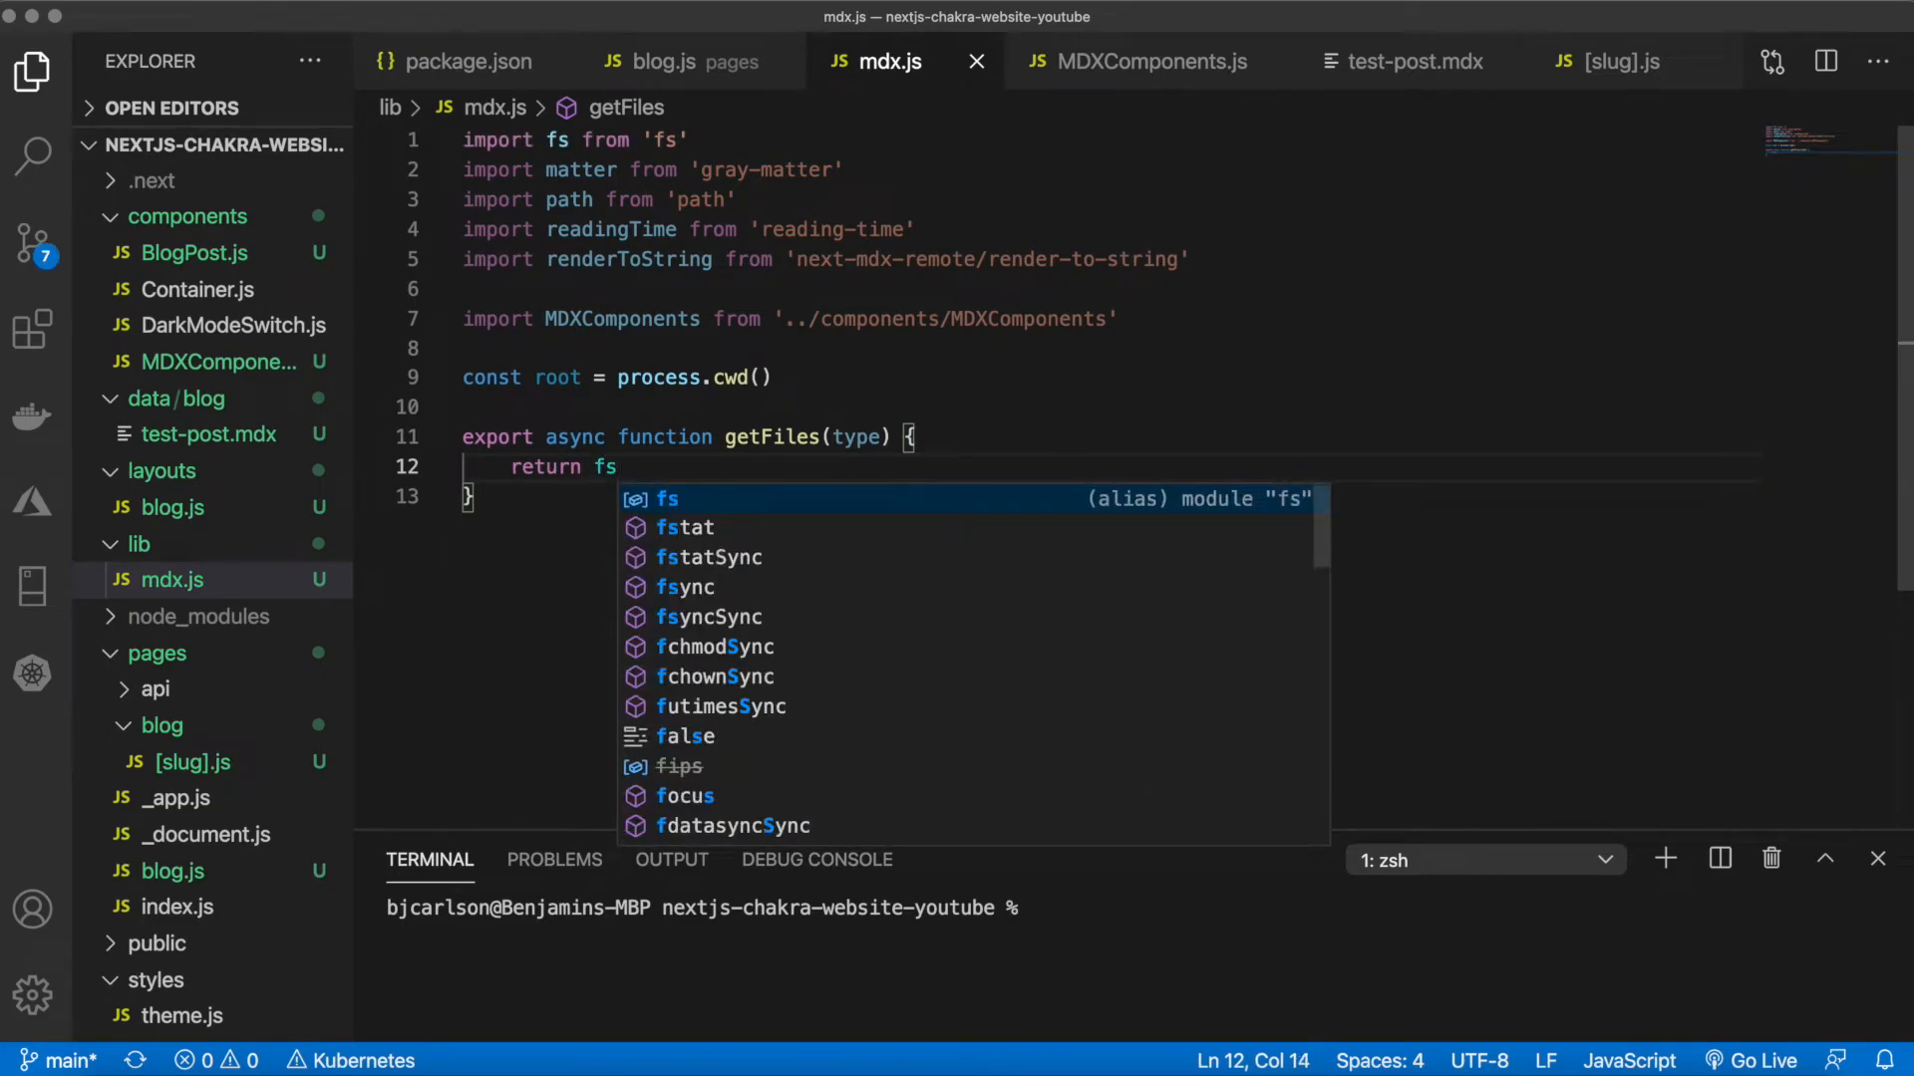
type(".rea")
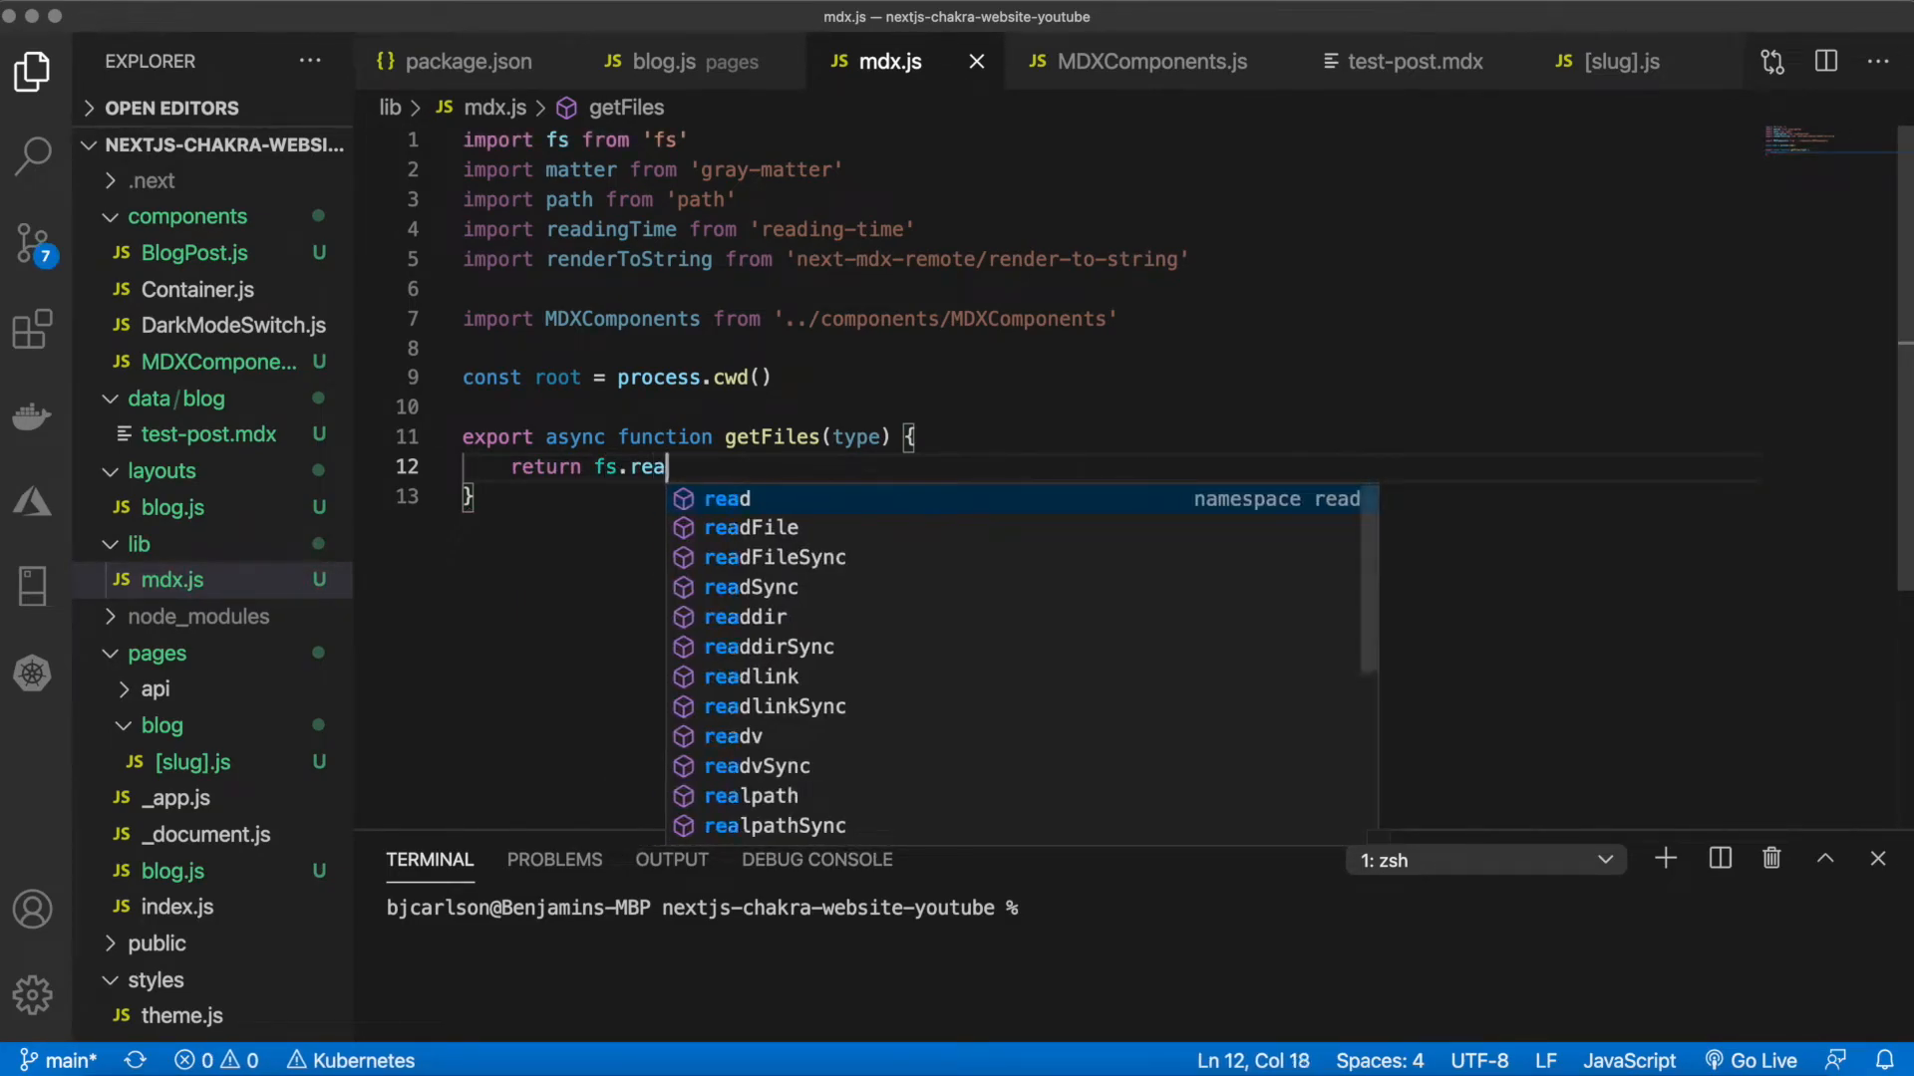
type("ddirSync(path.join")
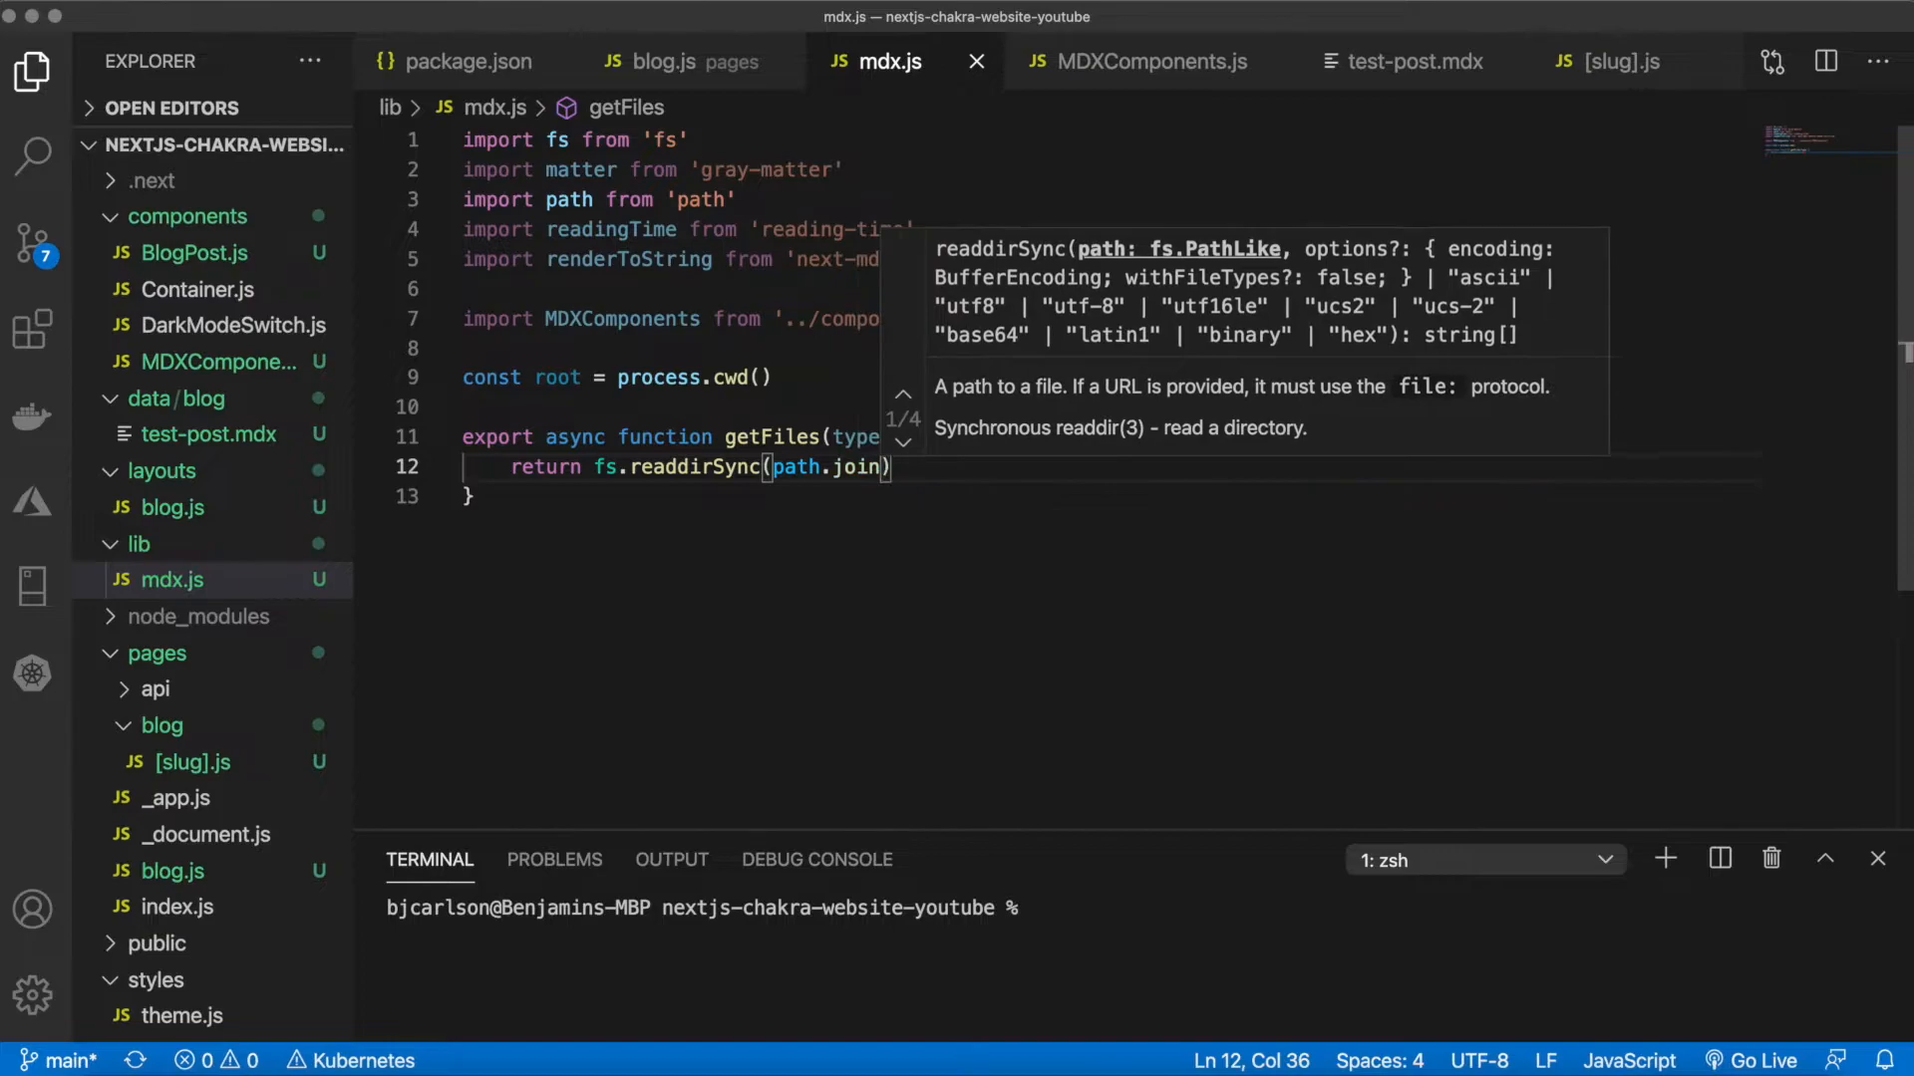
type("root, 'data")
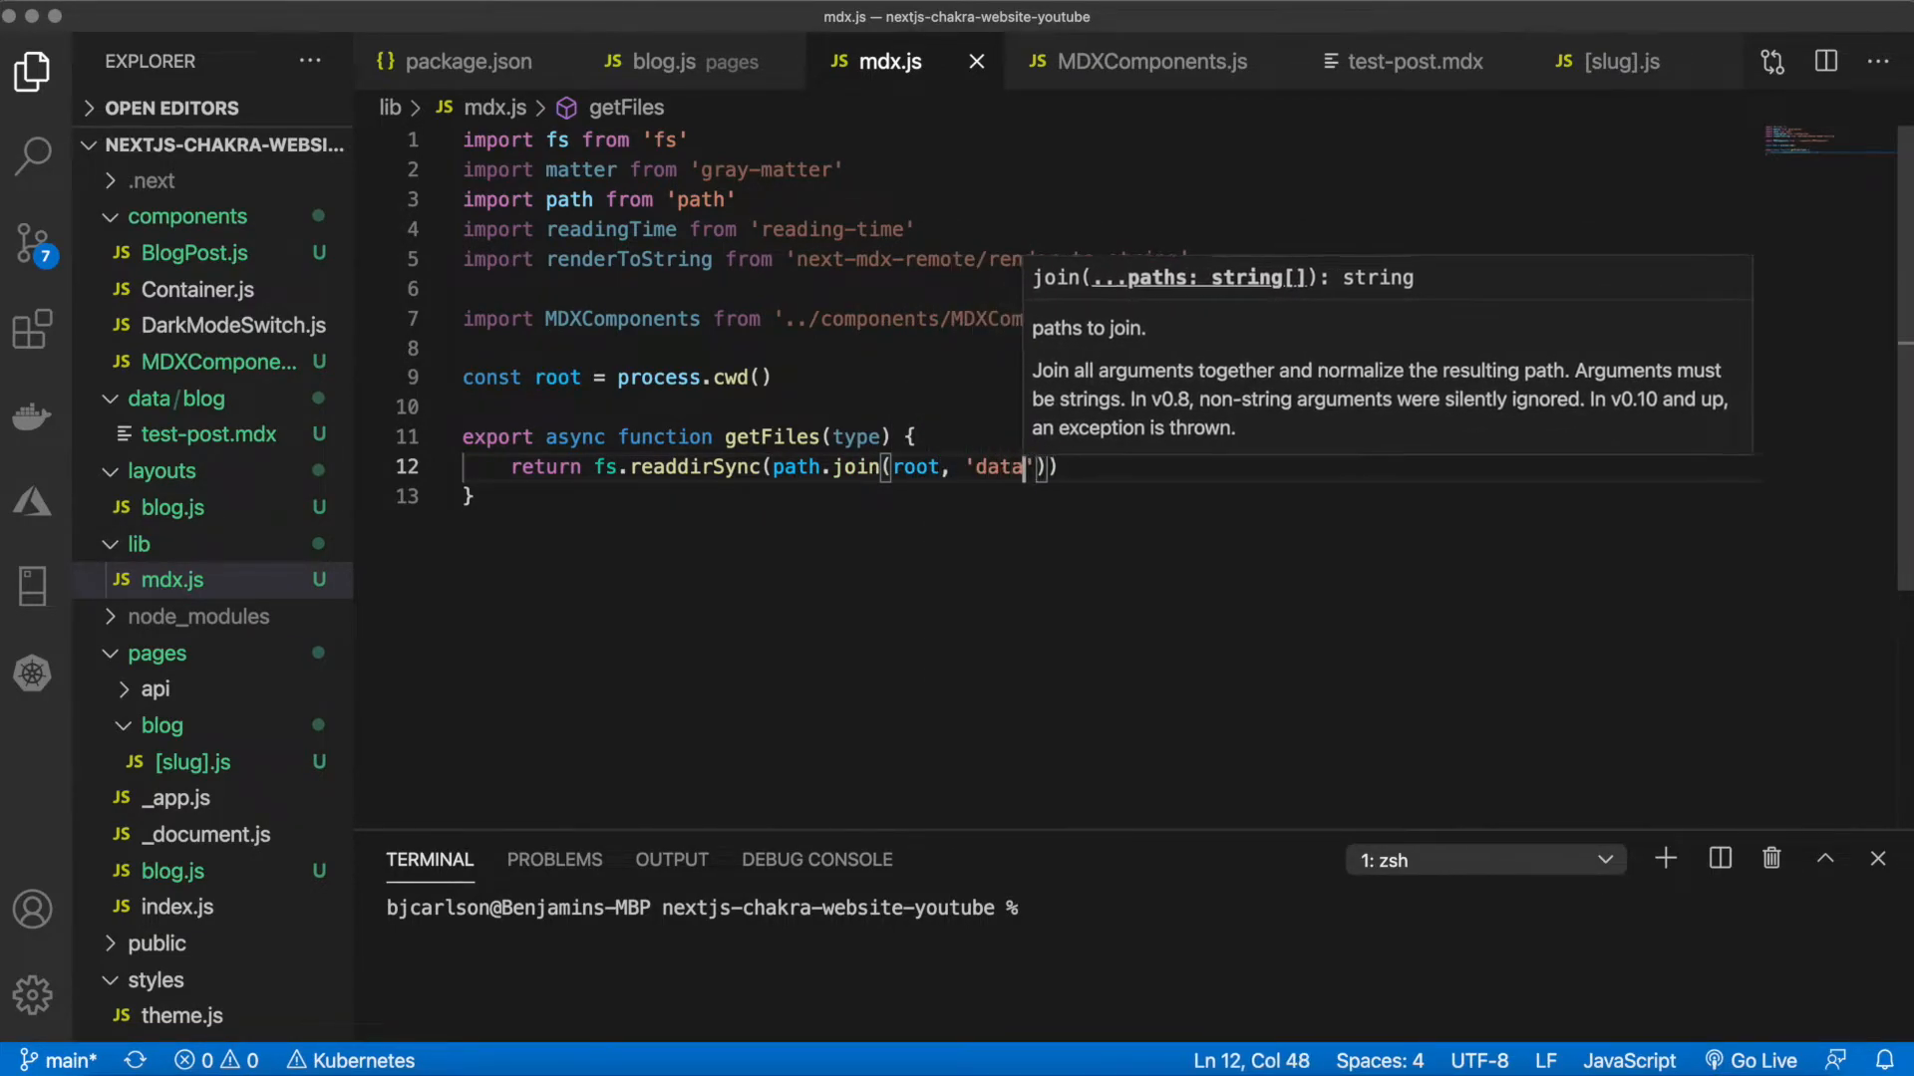
type(", ty")
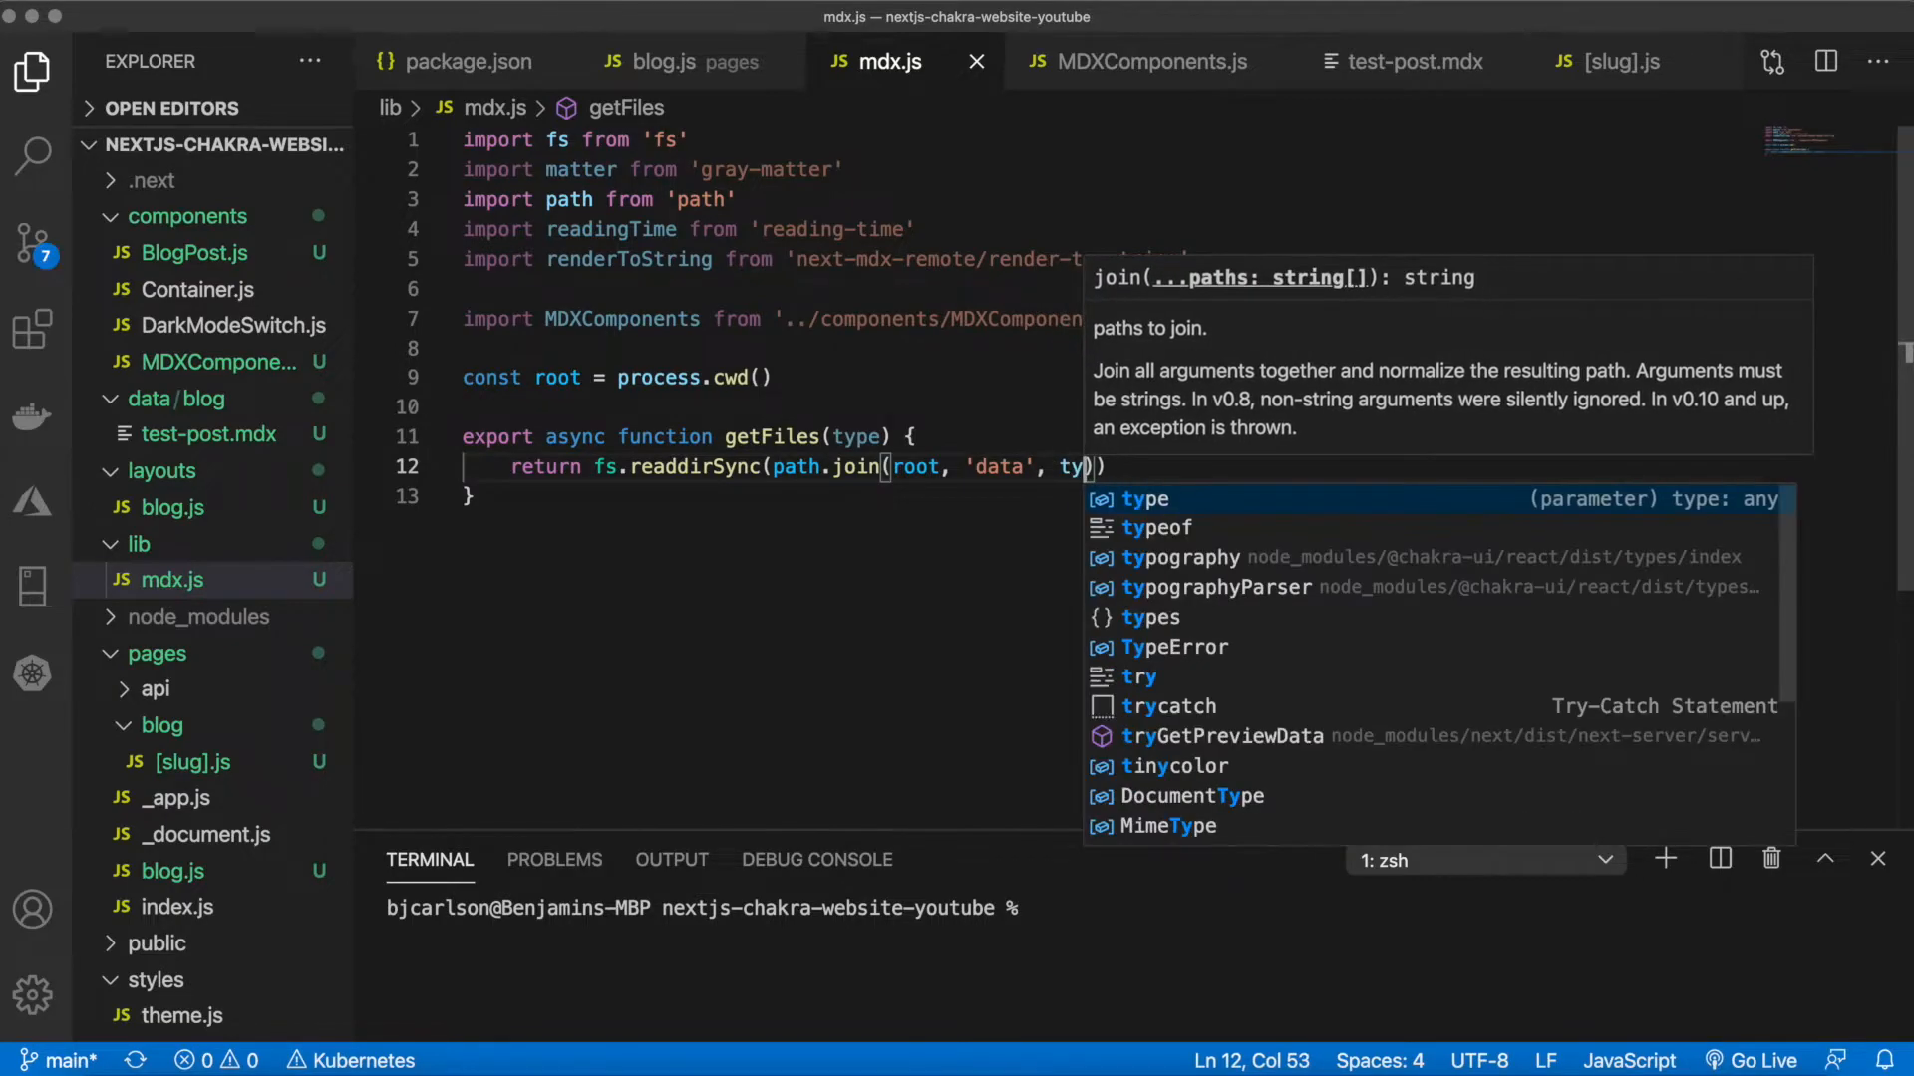
type("pe")
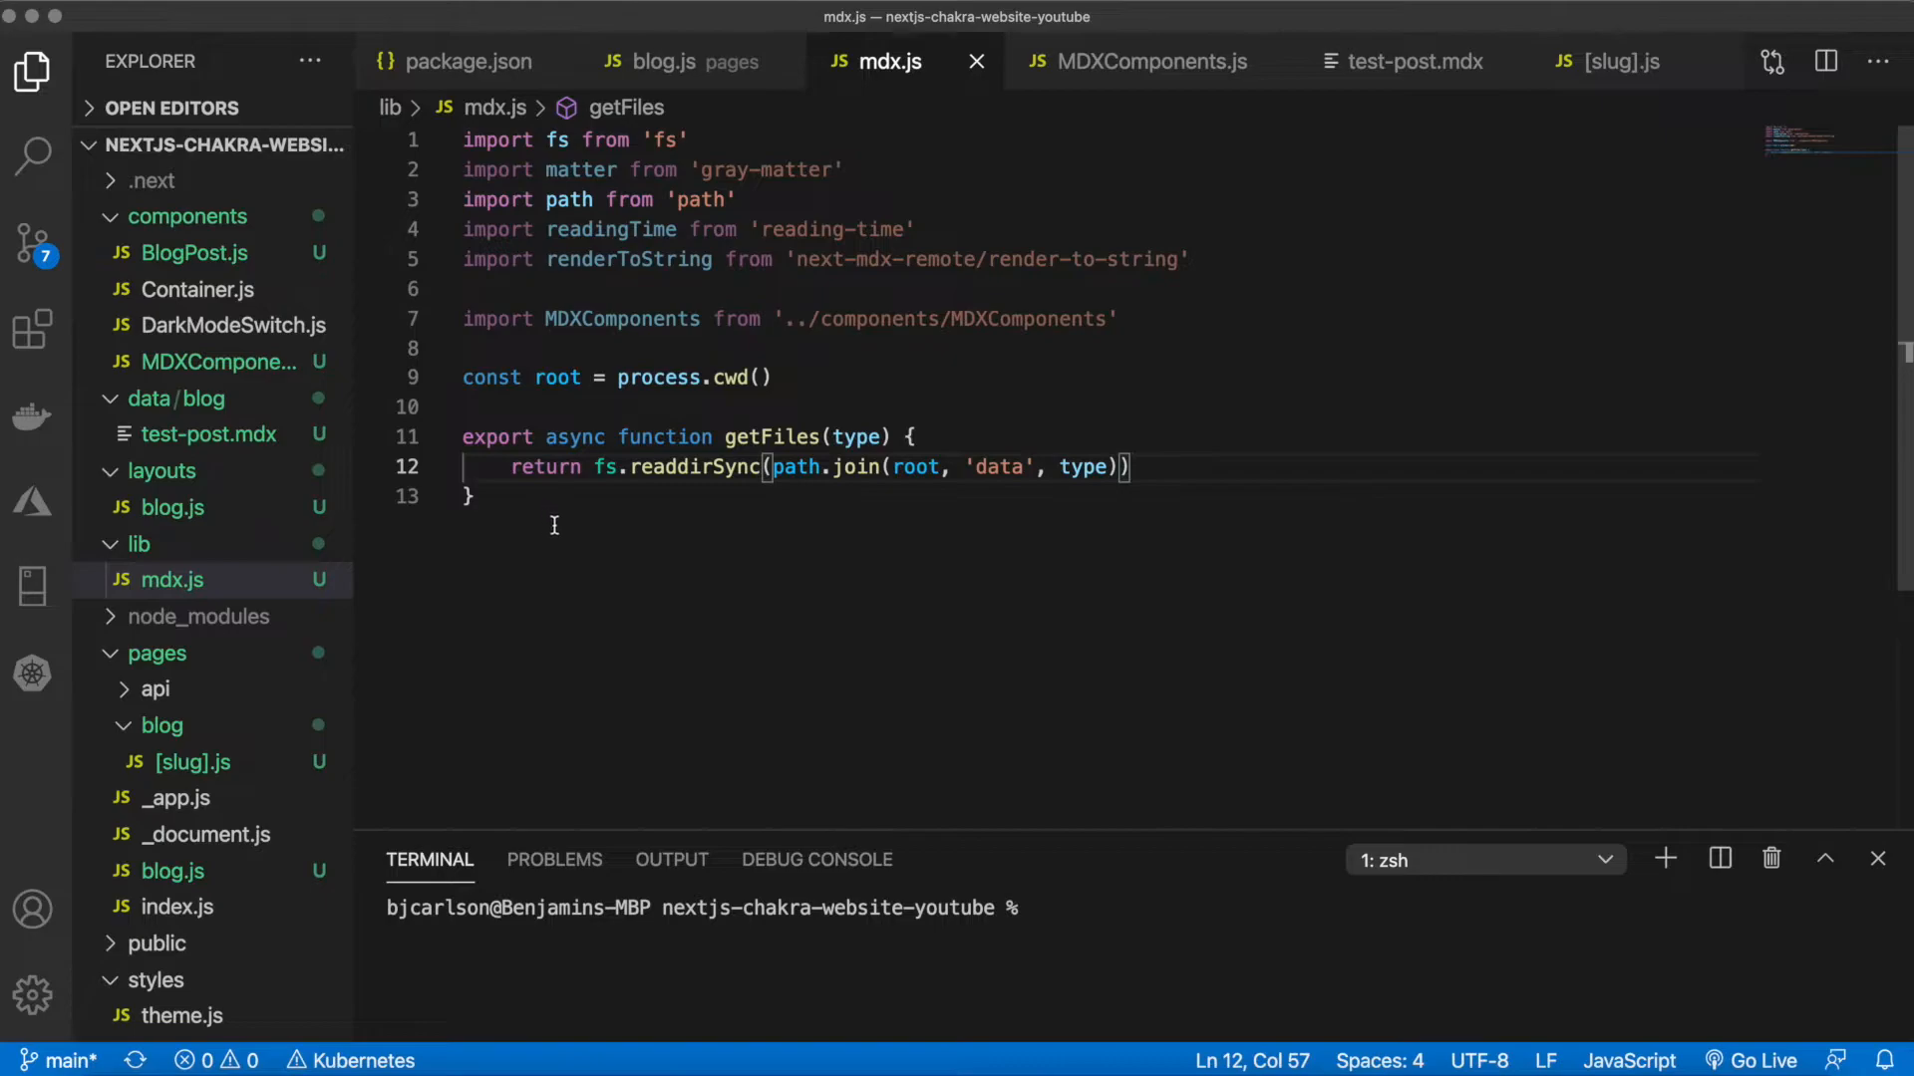
key("enter")
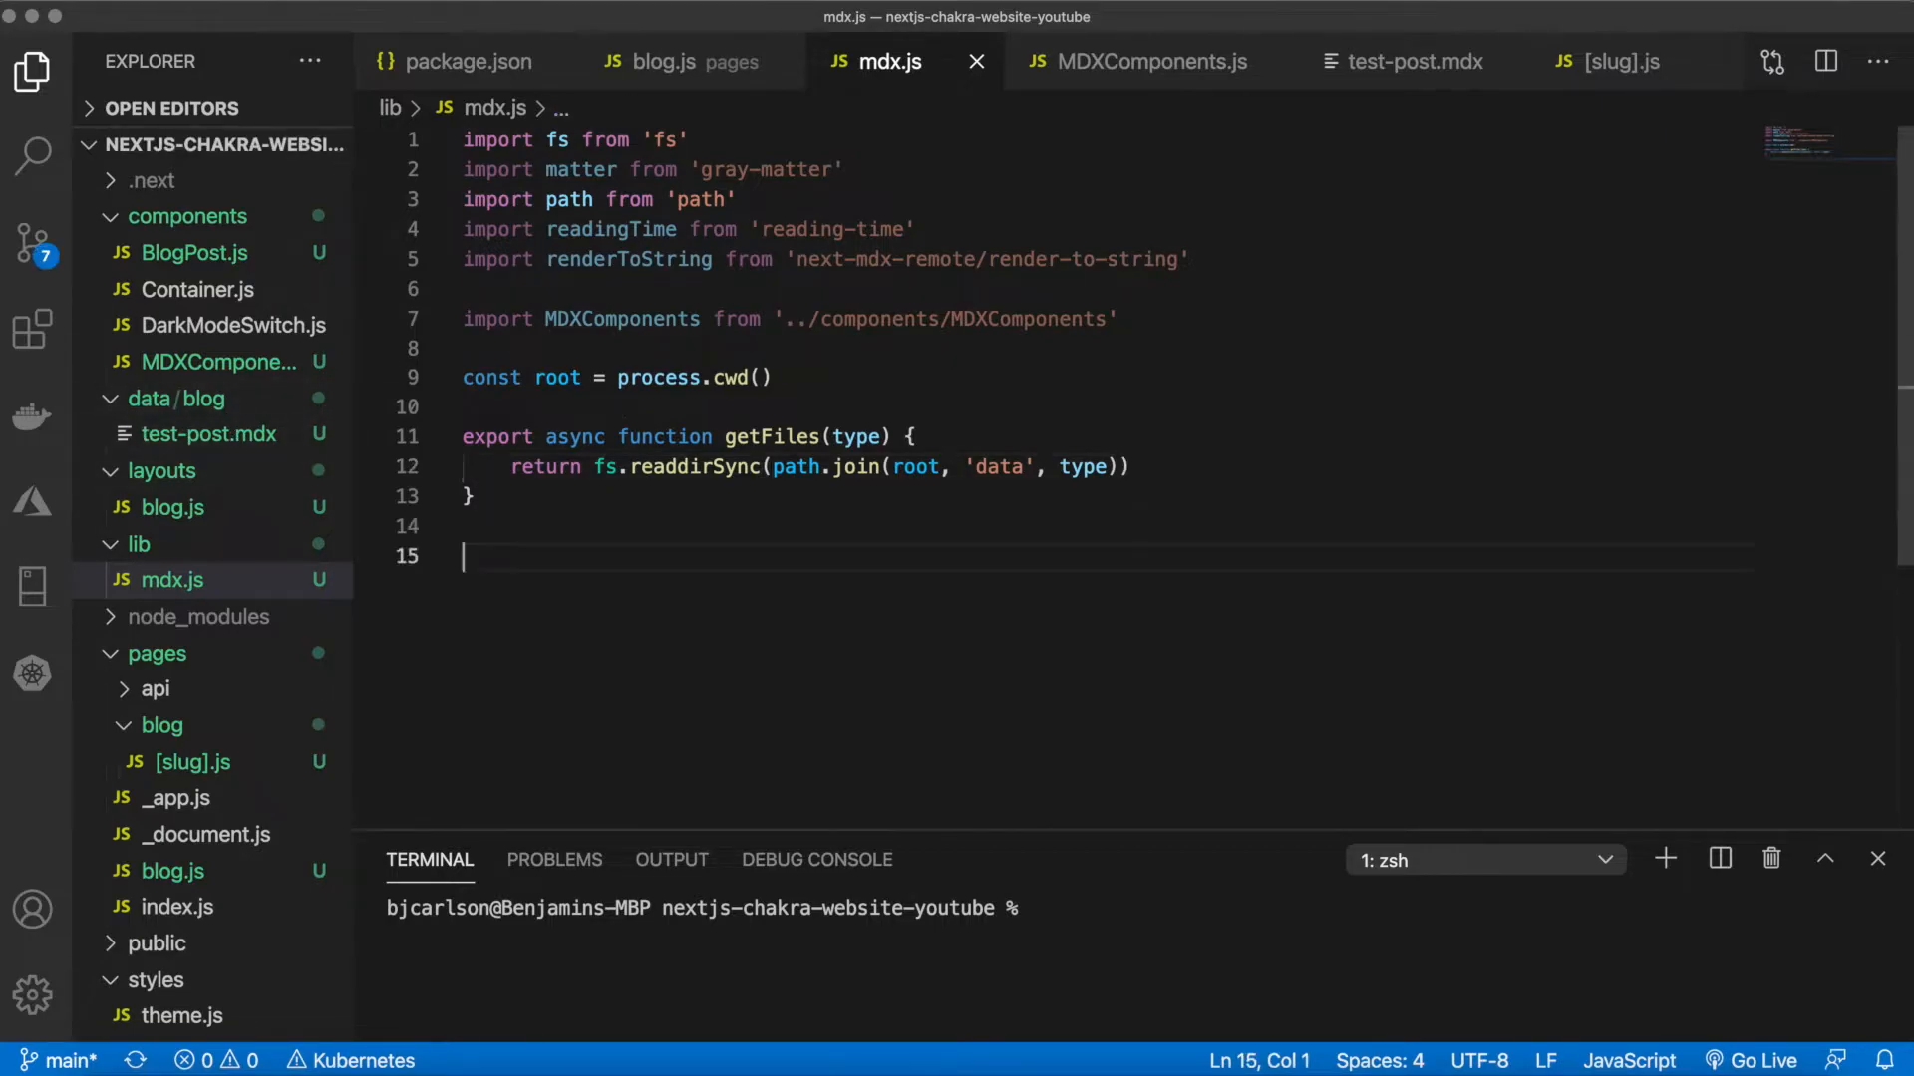
Declare export async function getFileBySlug(type, slug) with an opening brace
type("export async function")
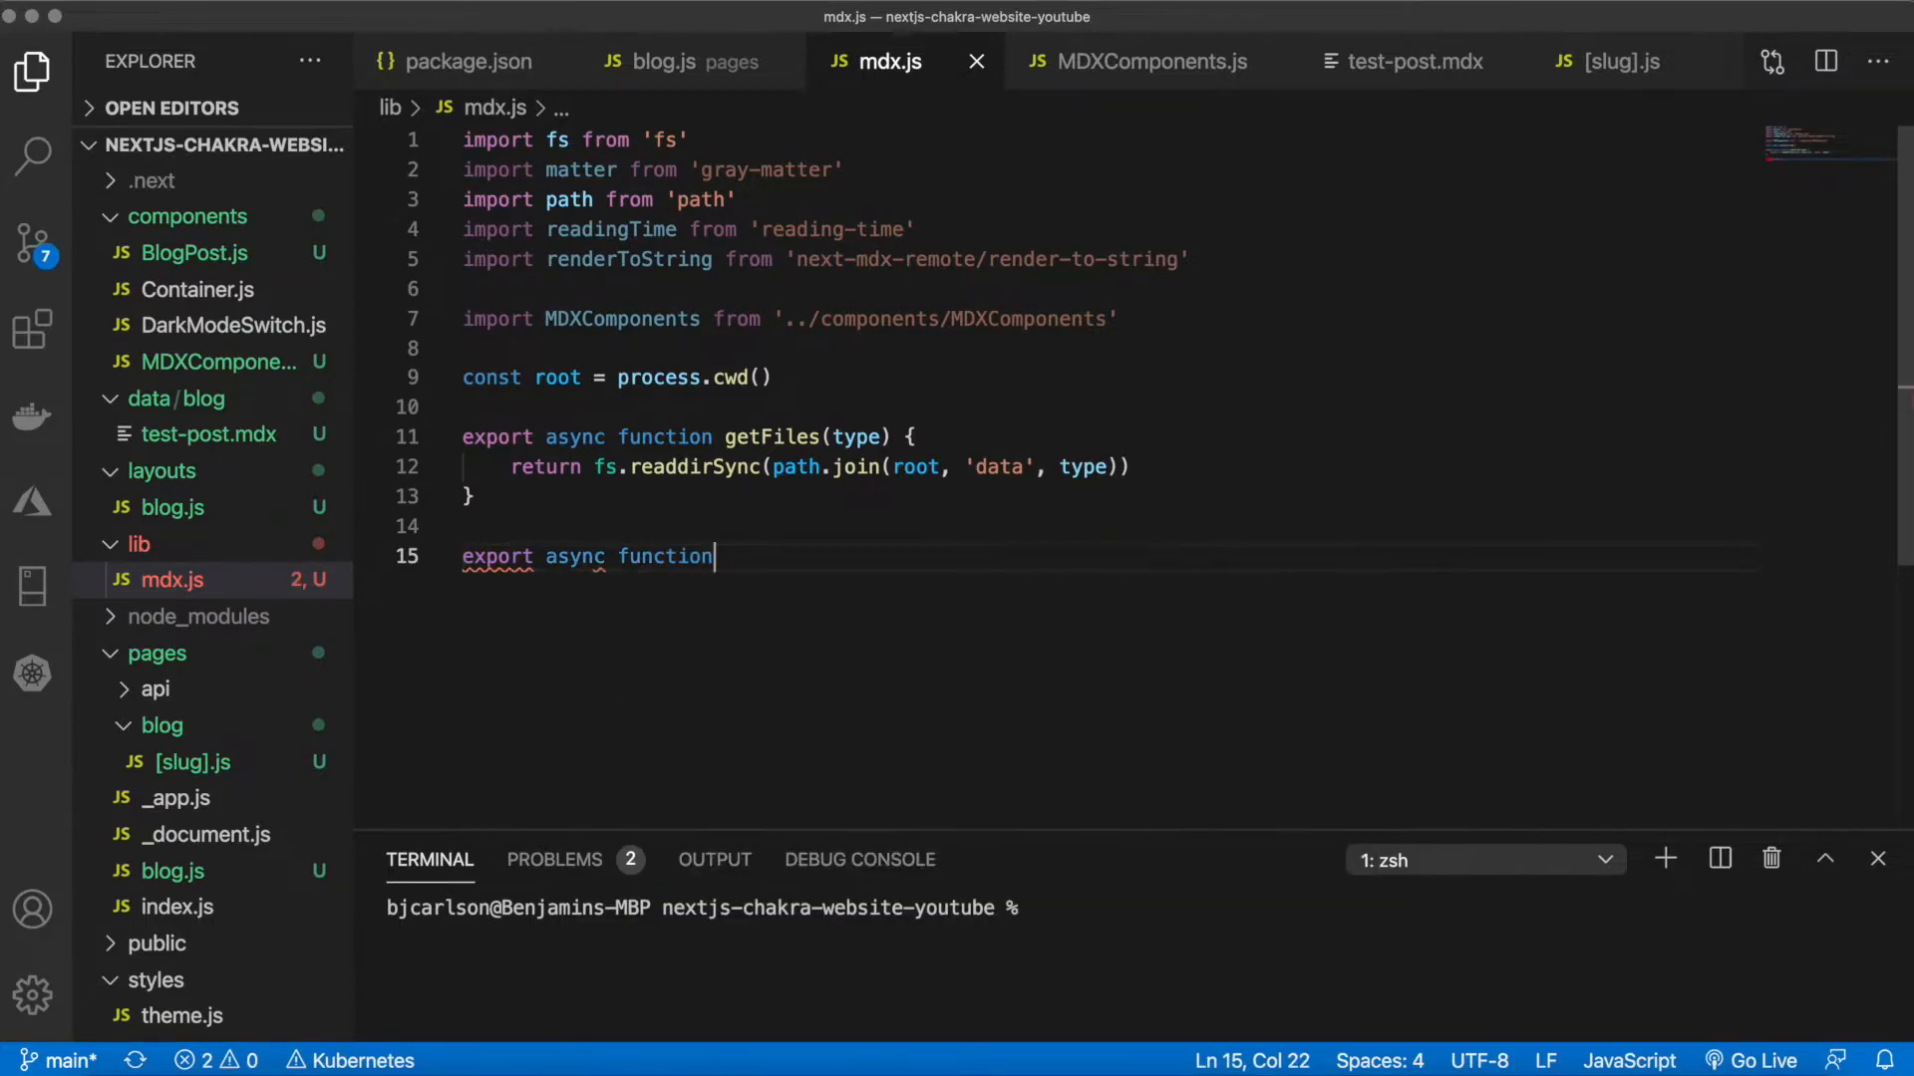
type("getFileBy")
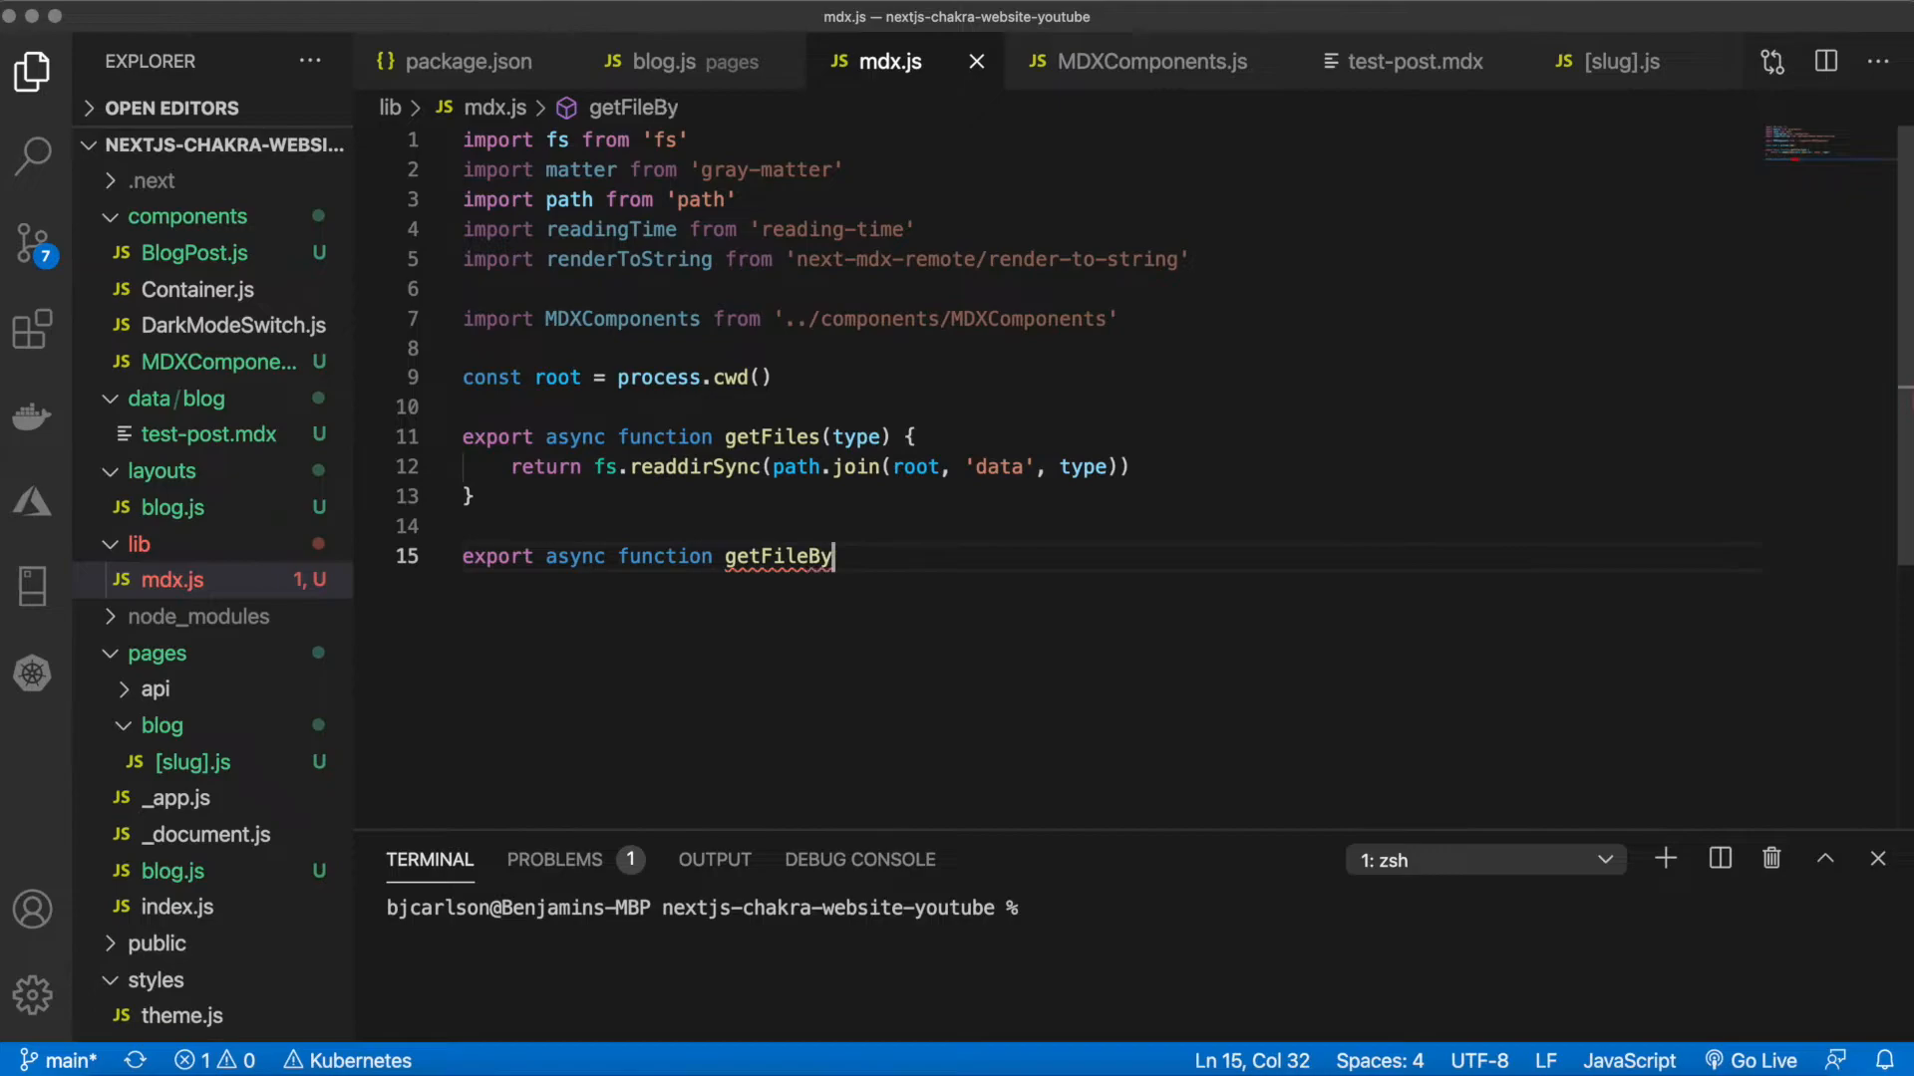
type("Slug()")
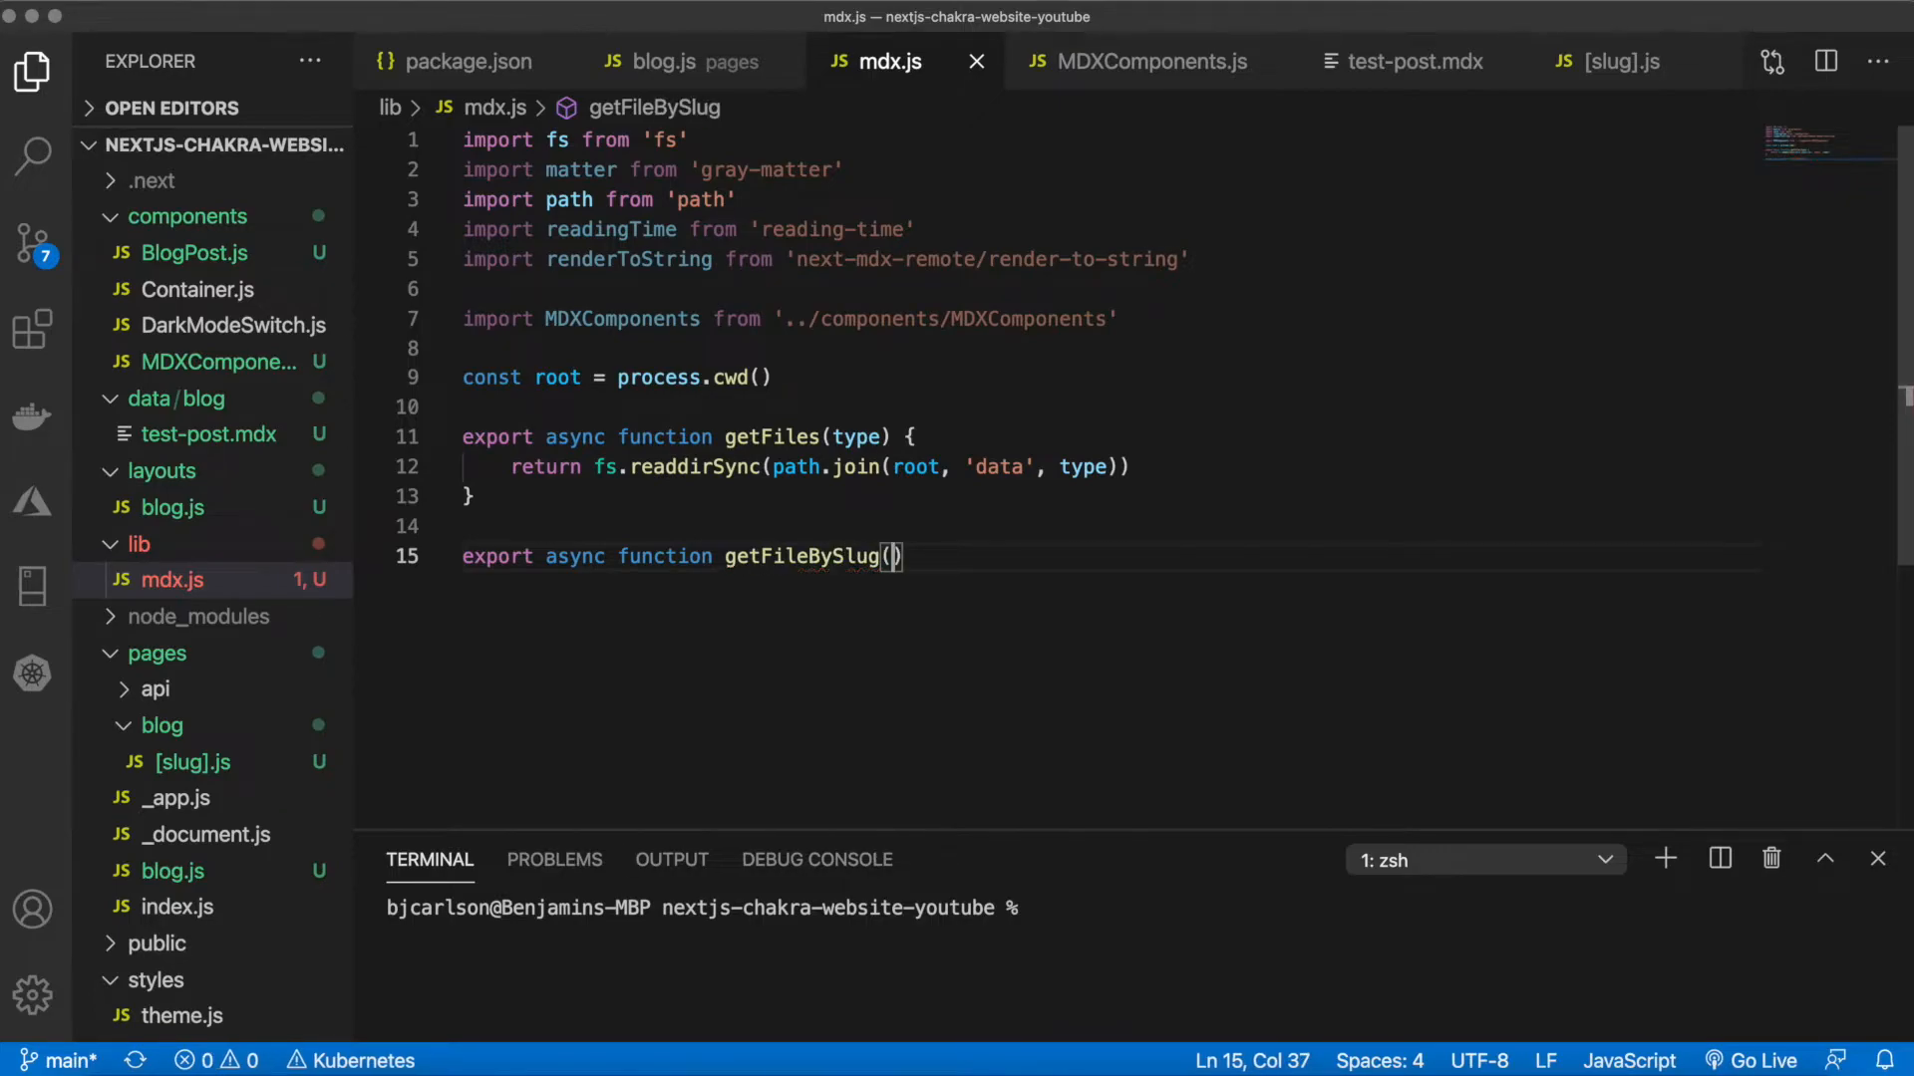
type("type,")
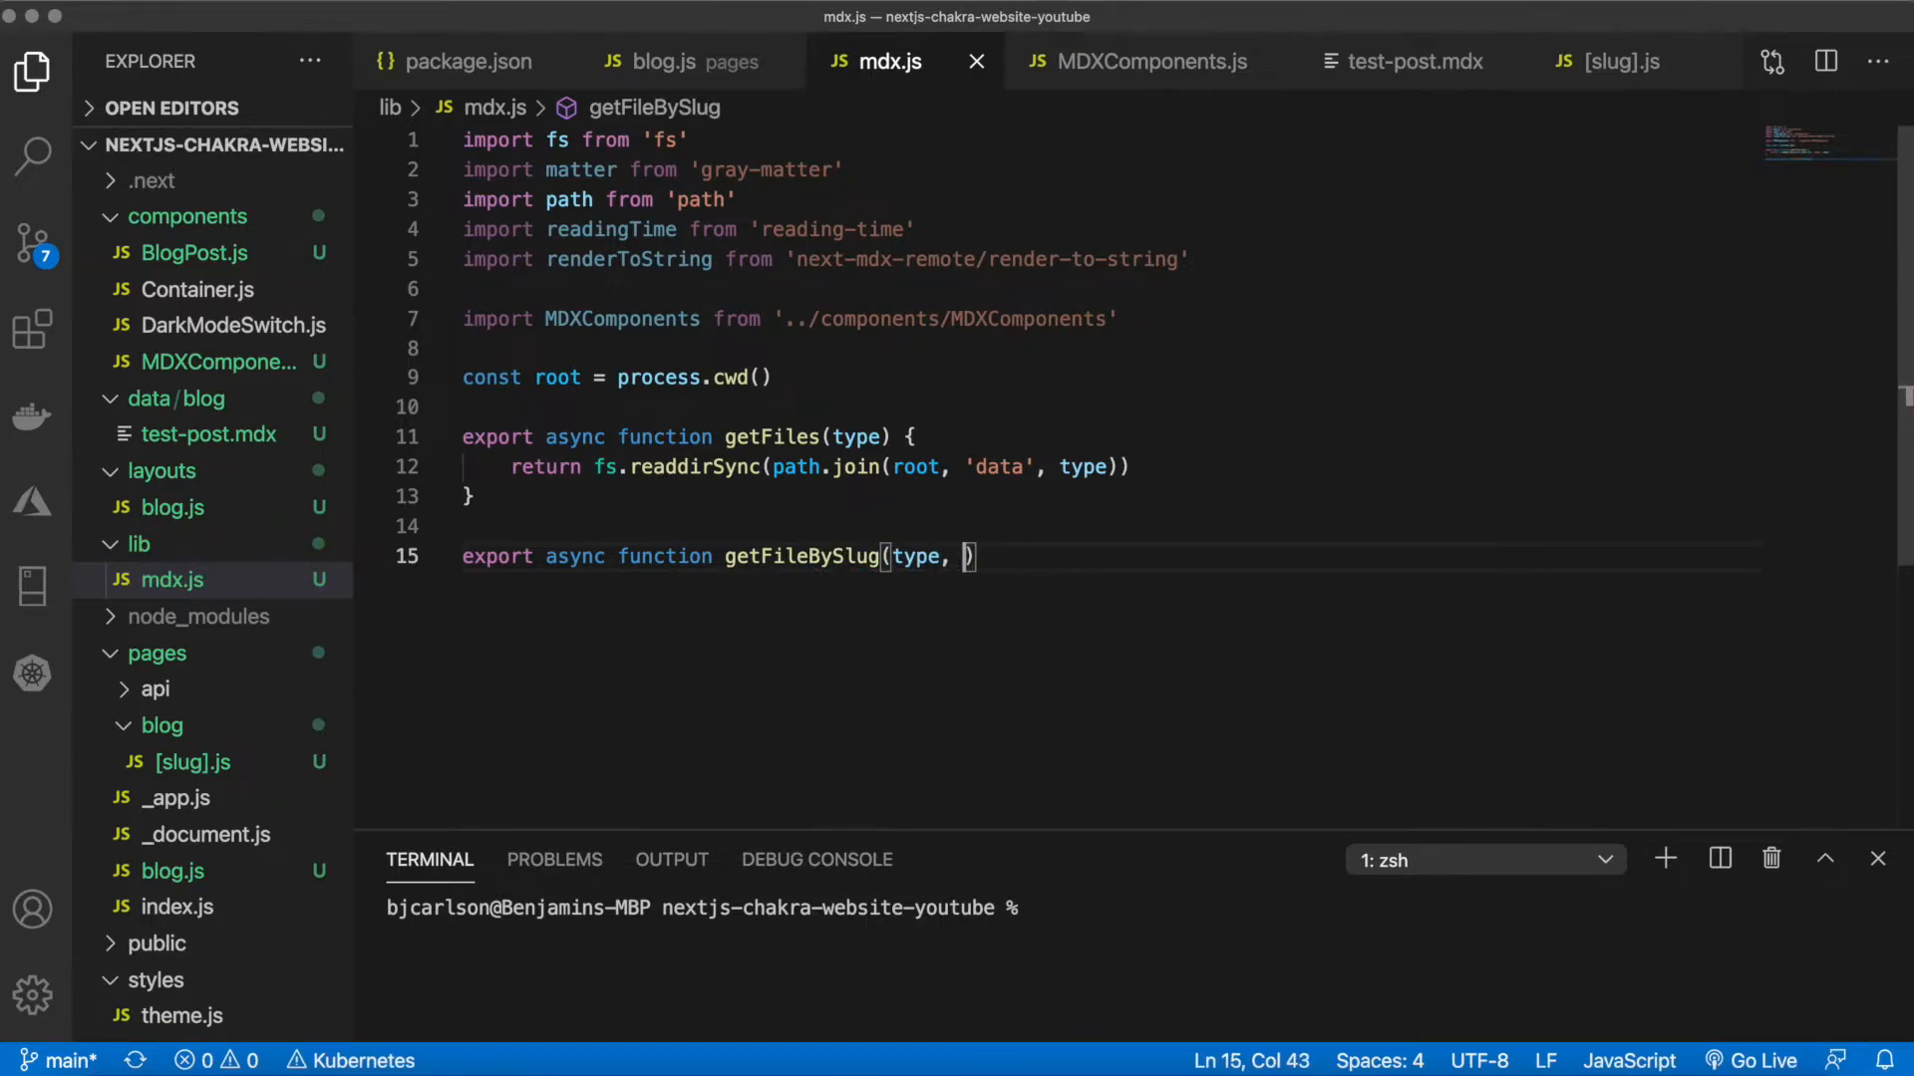
type("slug")
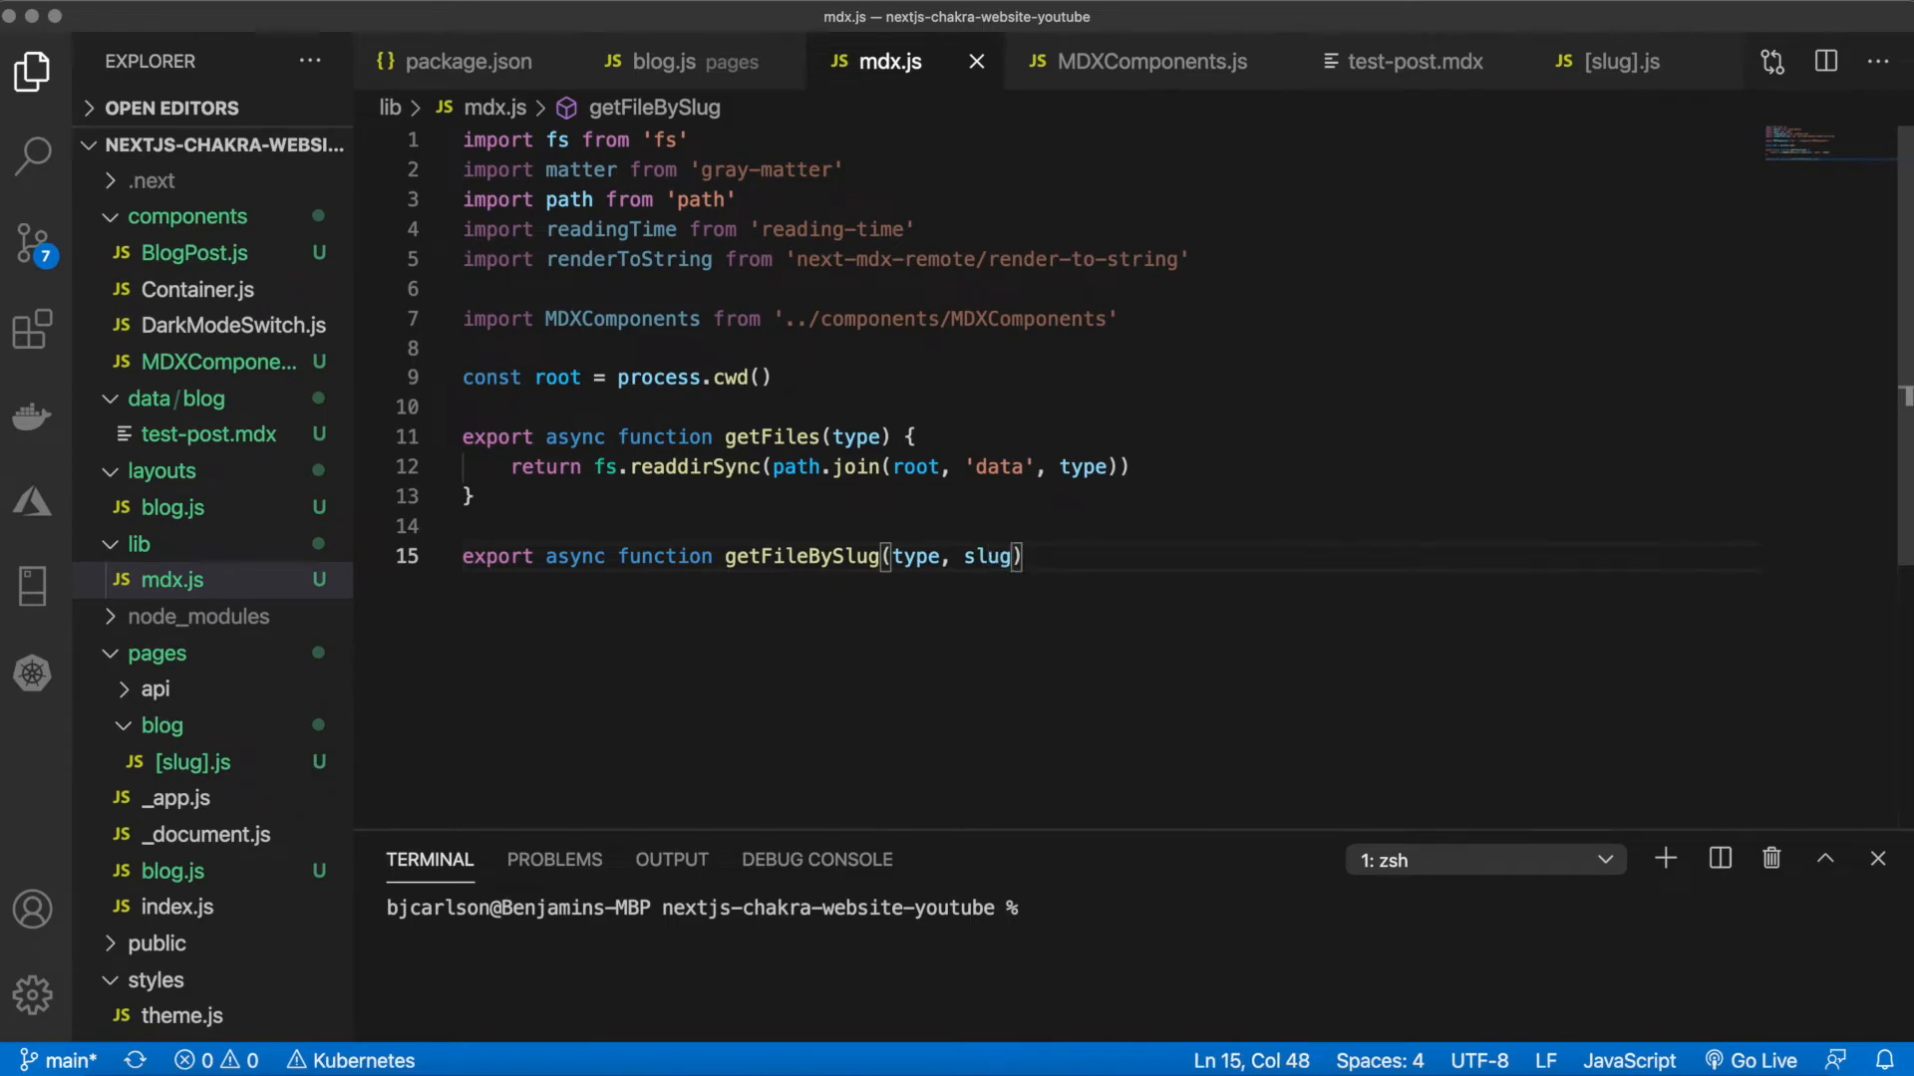
type("{")
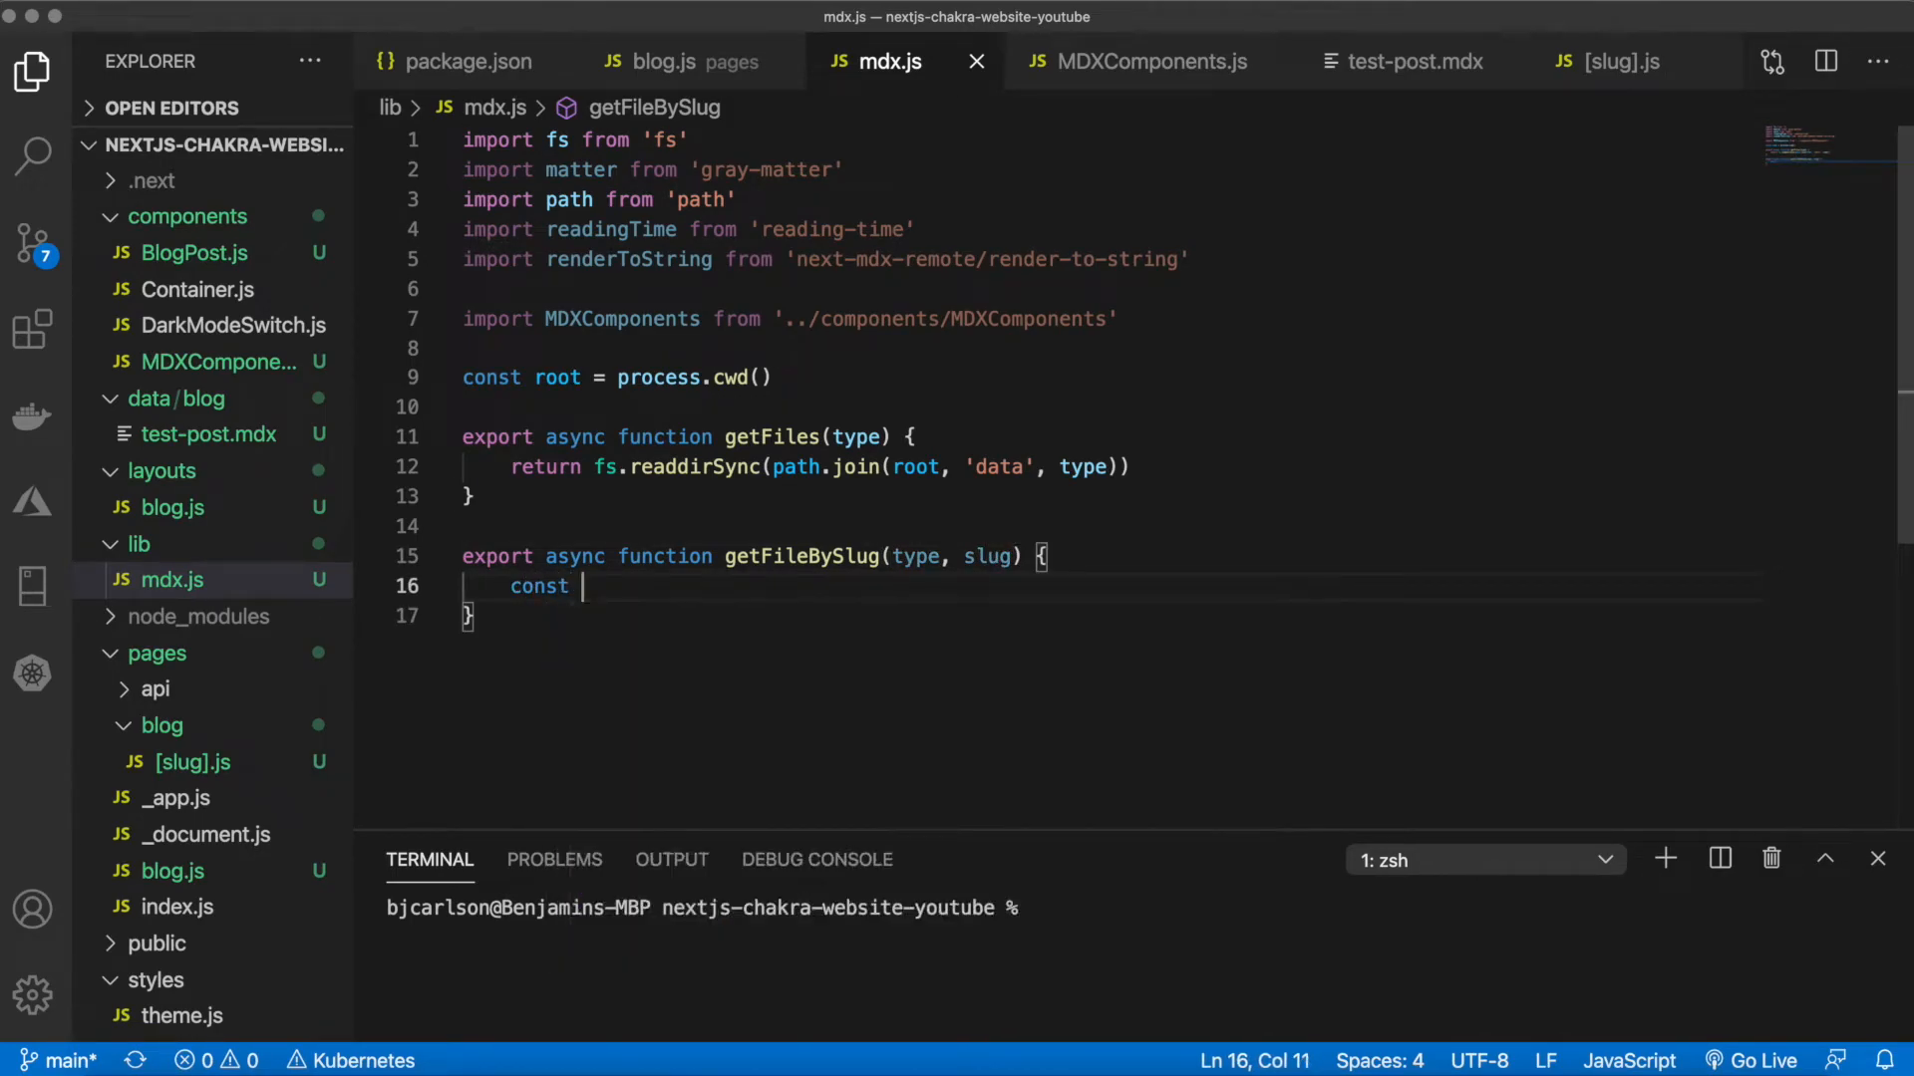
Set source via a slug ternary reading data/type/${slug}.mdx with fs.readFileSync as utf8
type("source =")
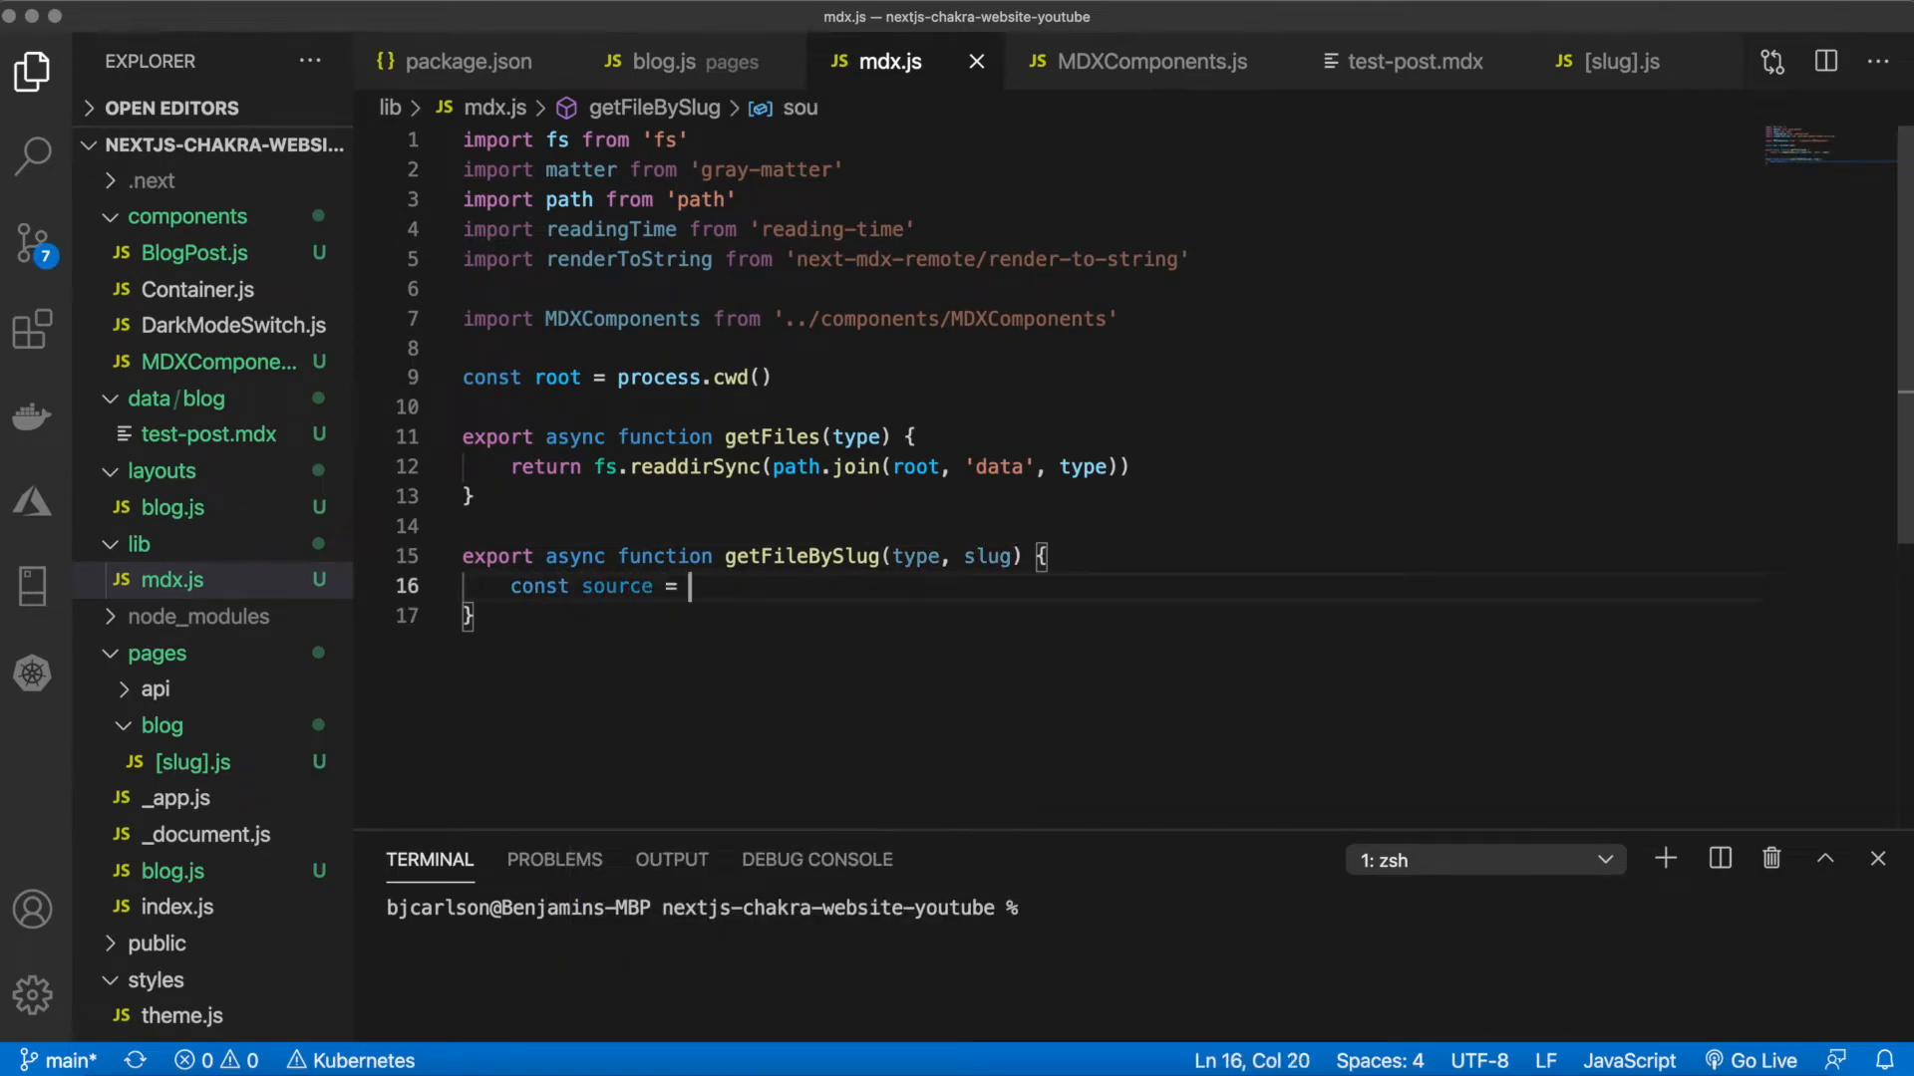
type("slug")
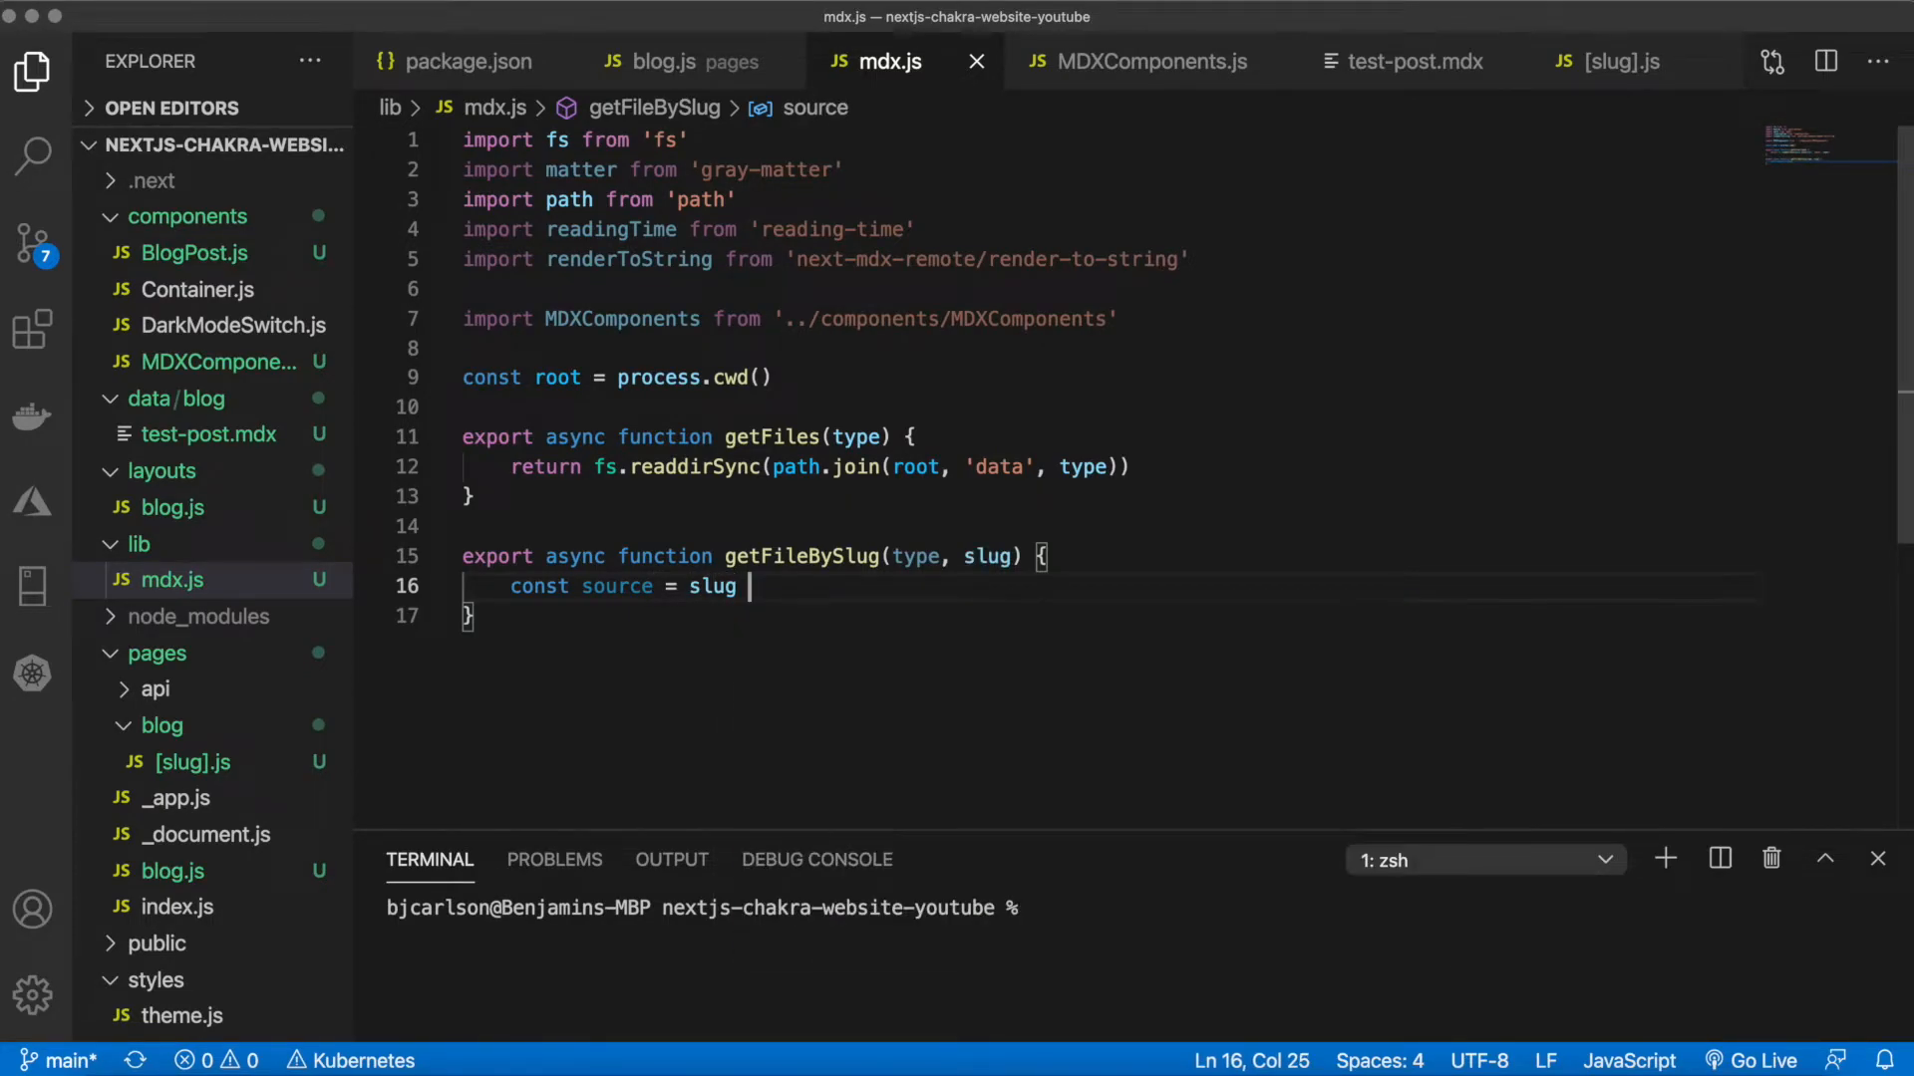
type("?")
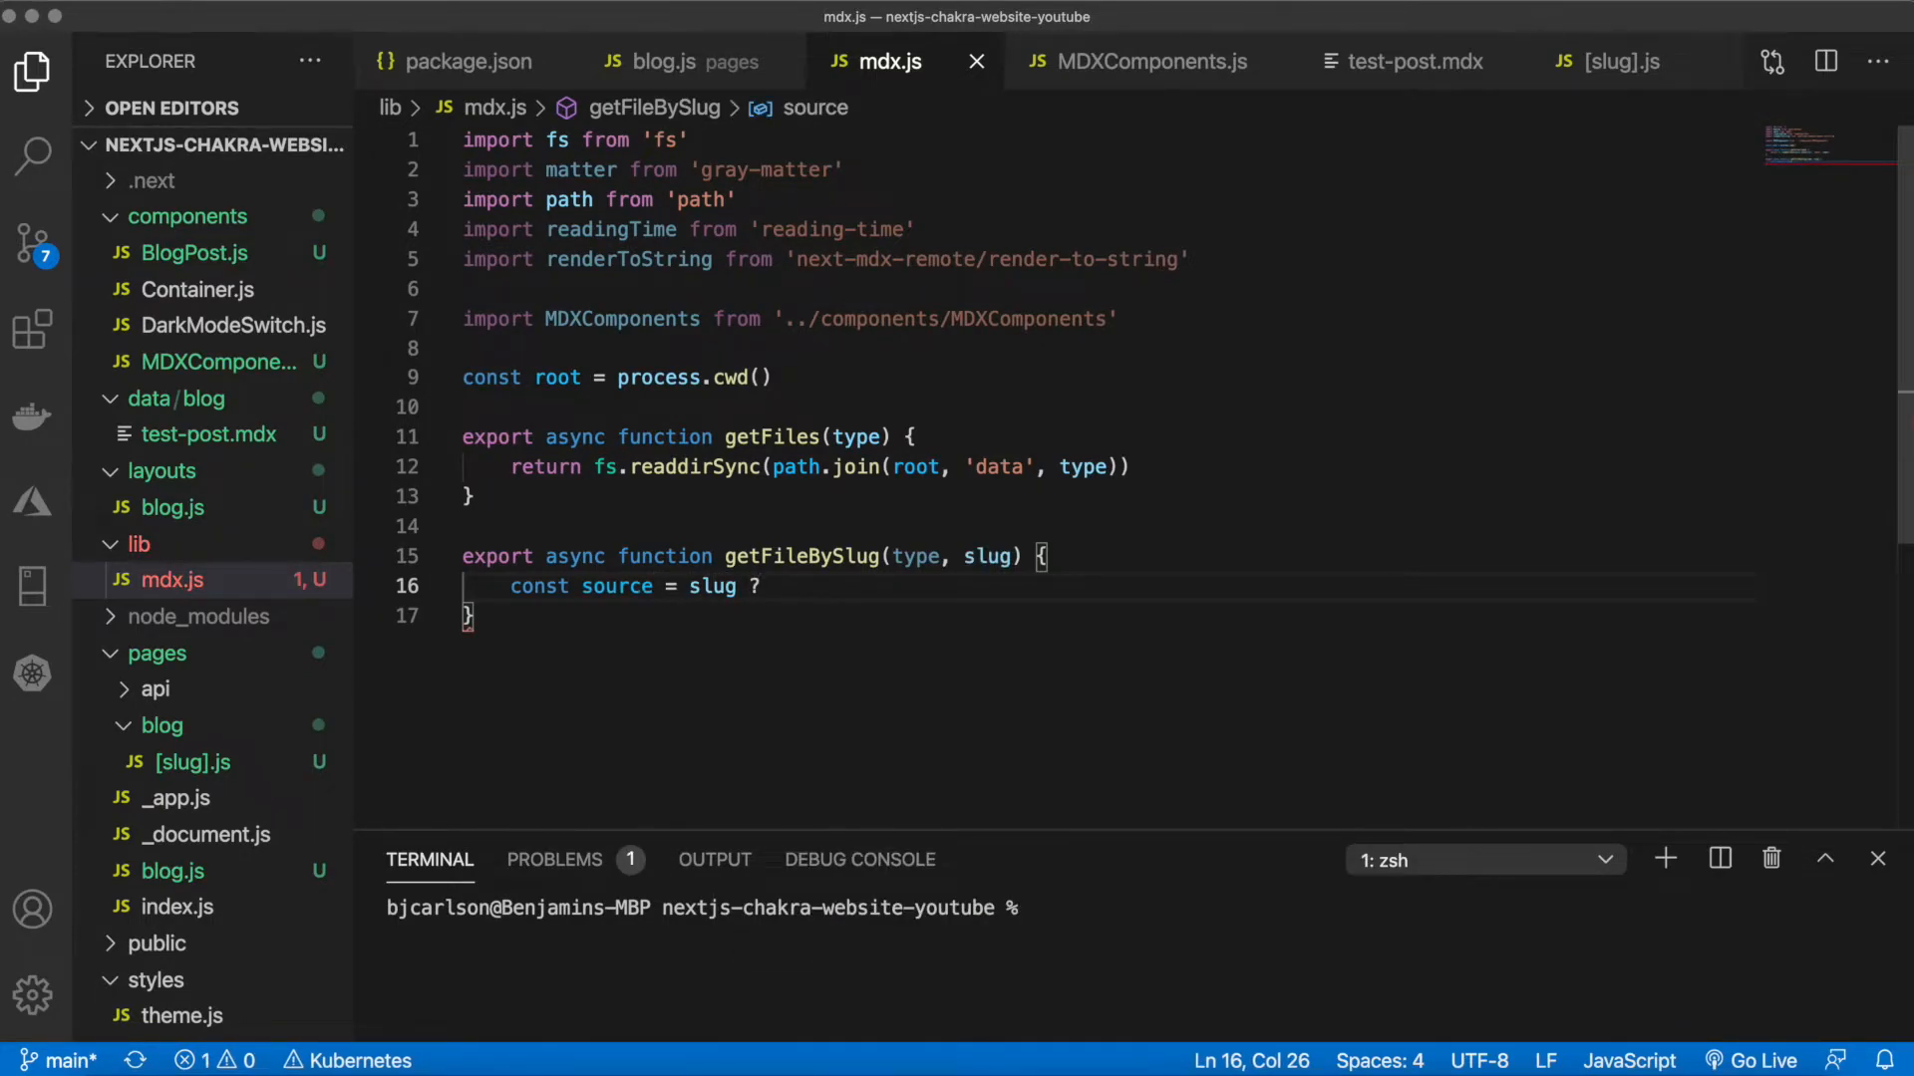
type("fs.")
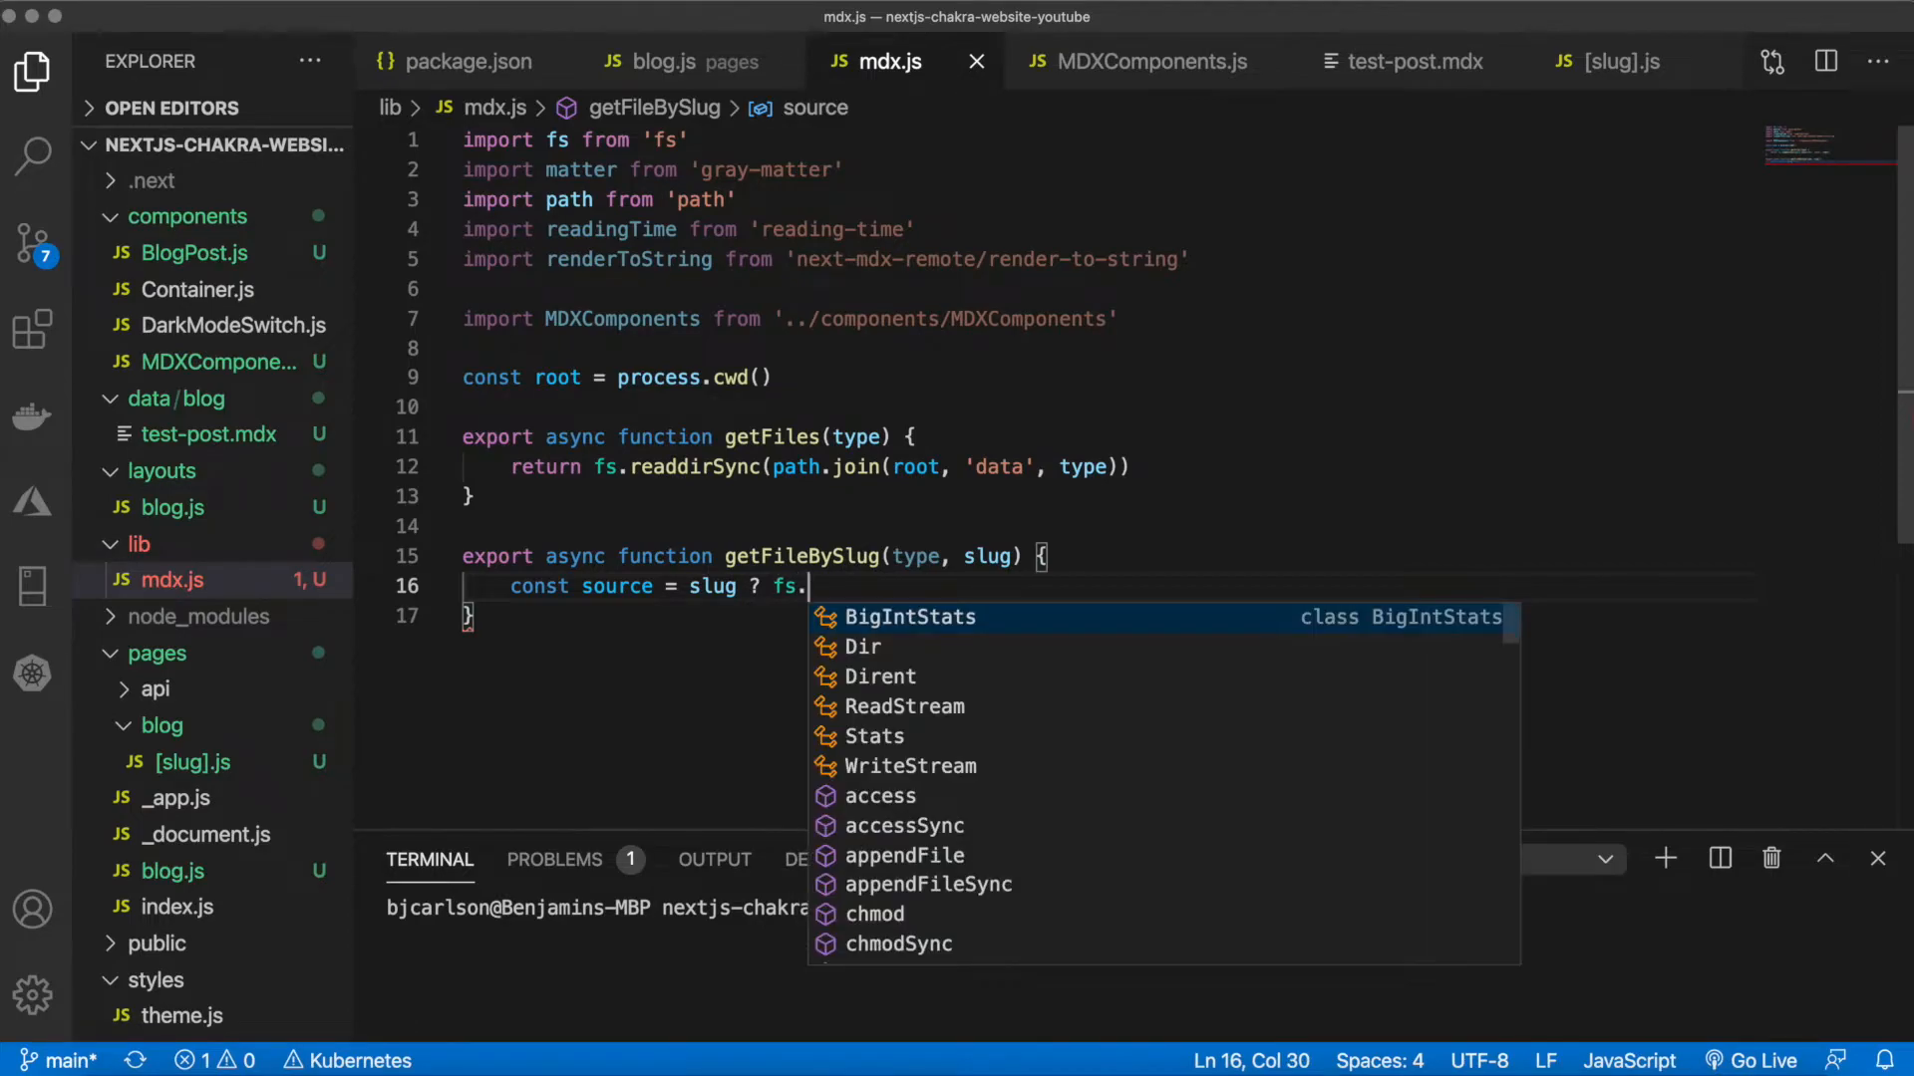
type("readFileSync   (path")
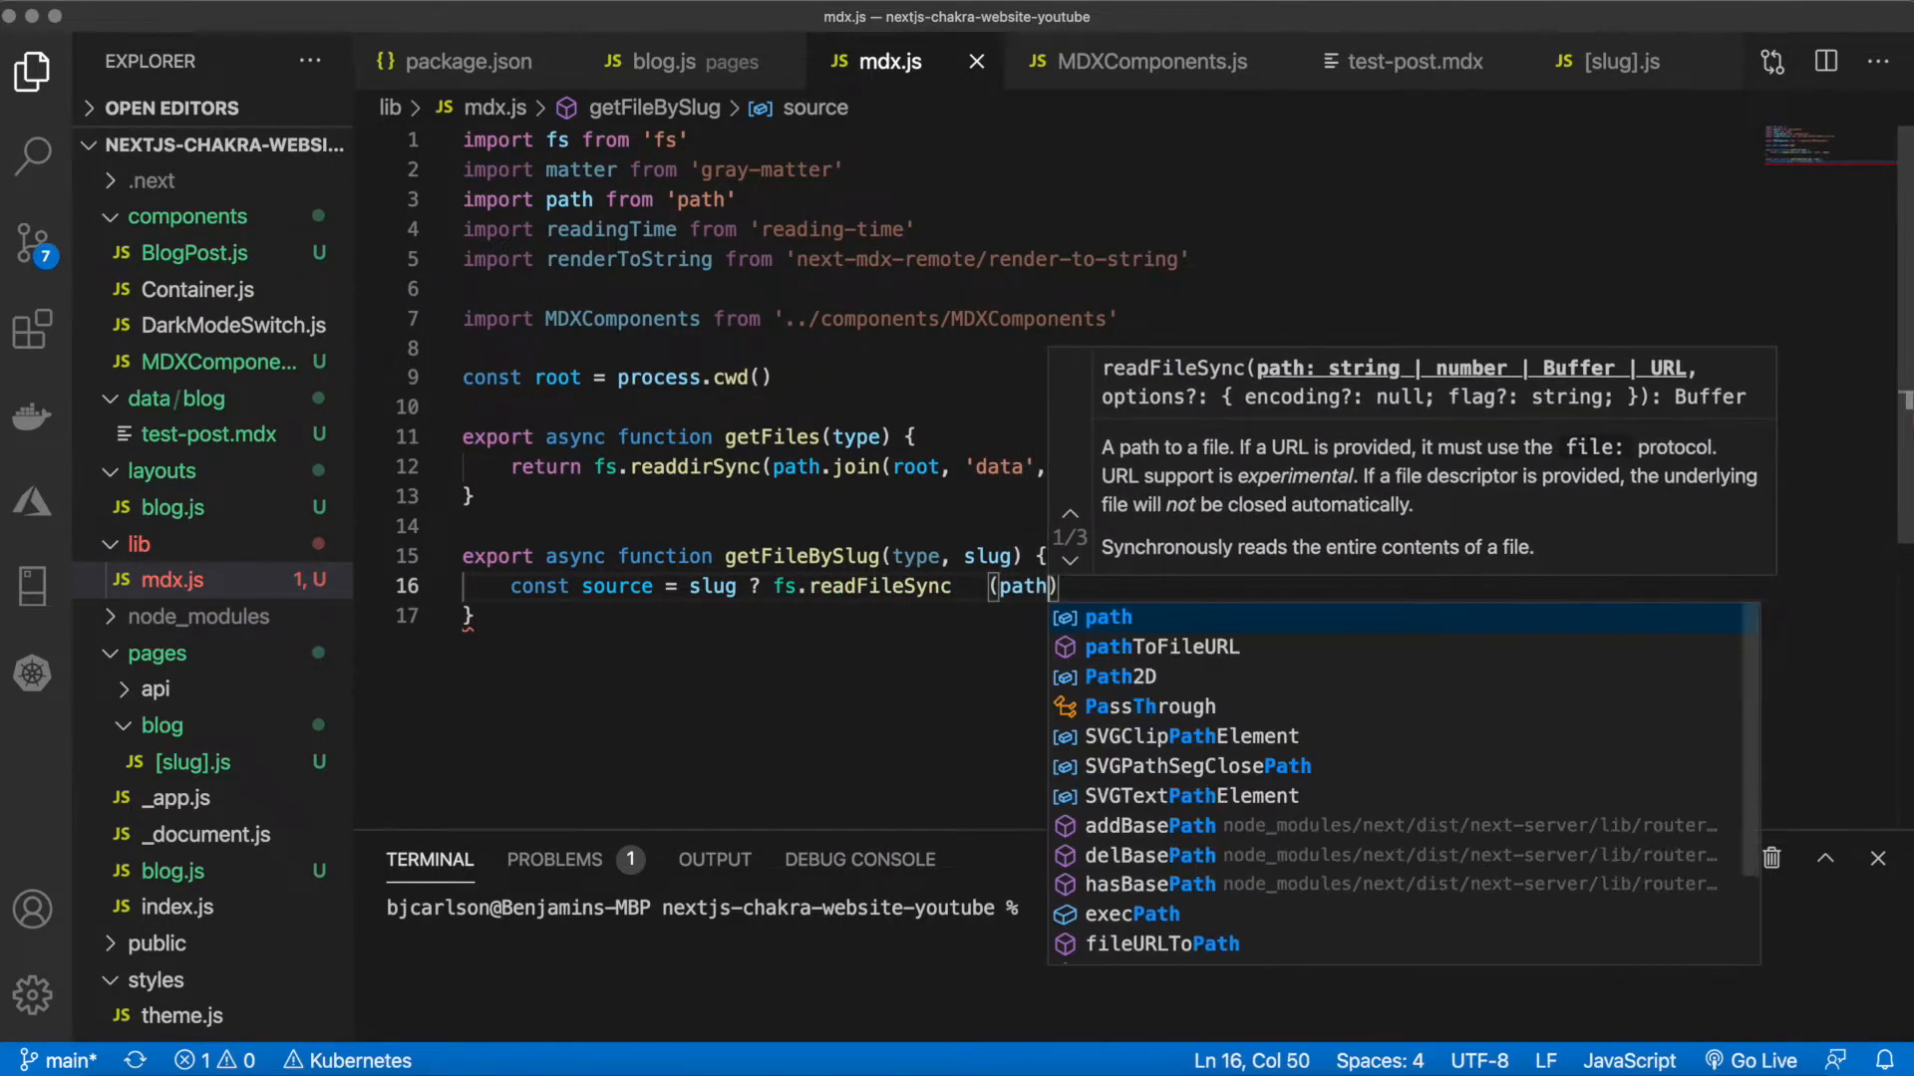
type(".join")
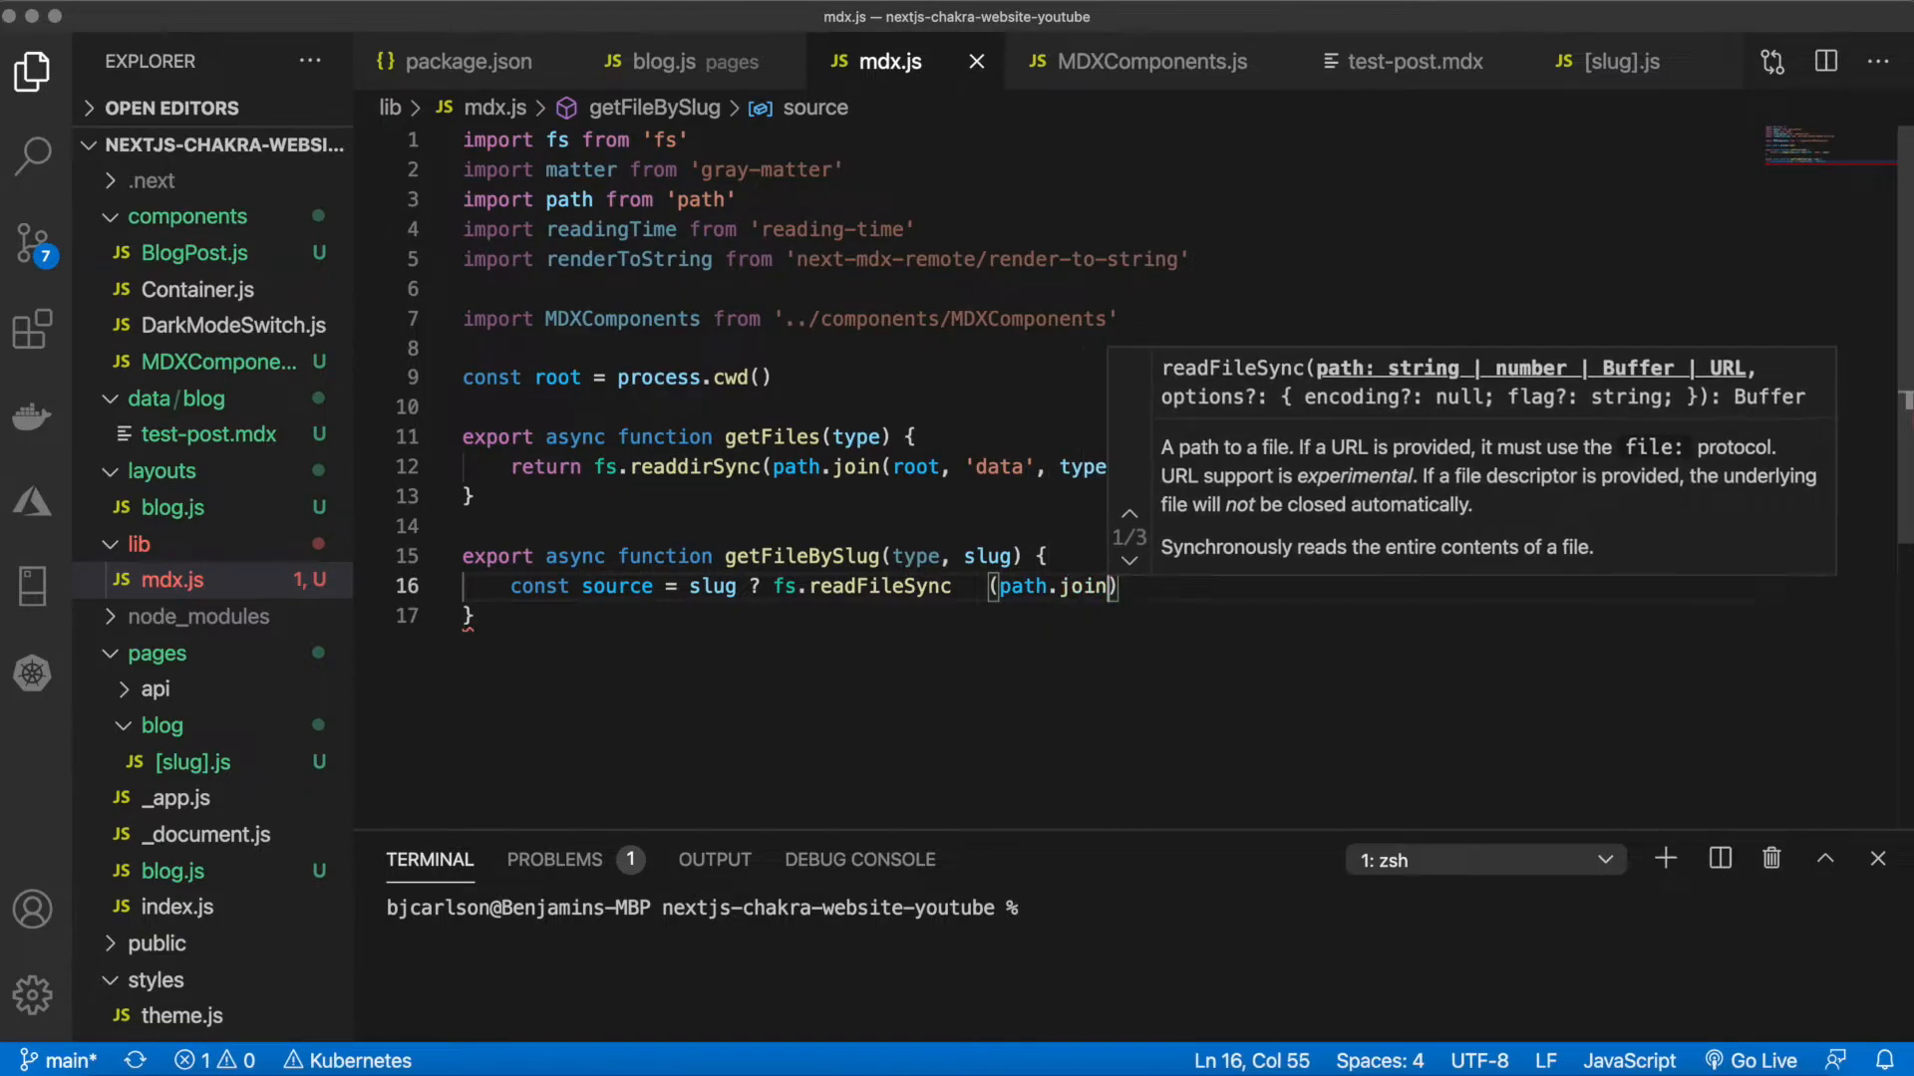
type("(root")
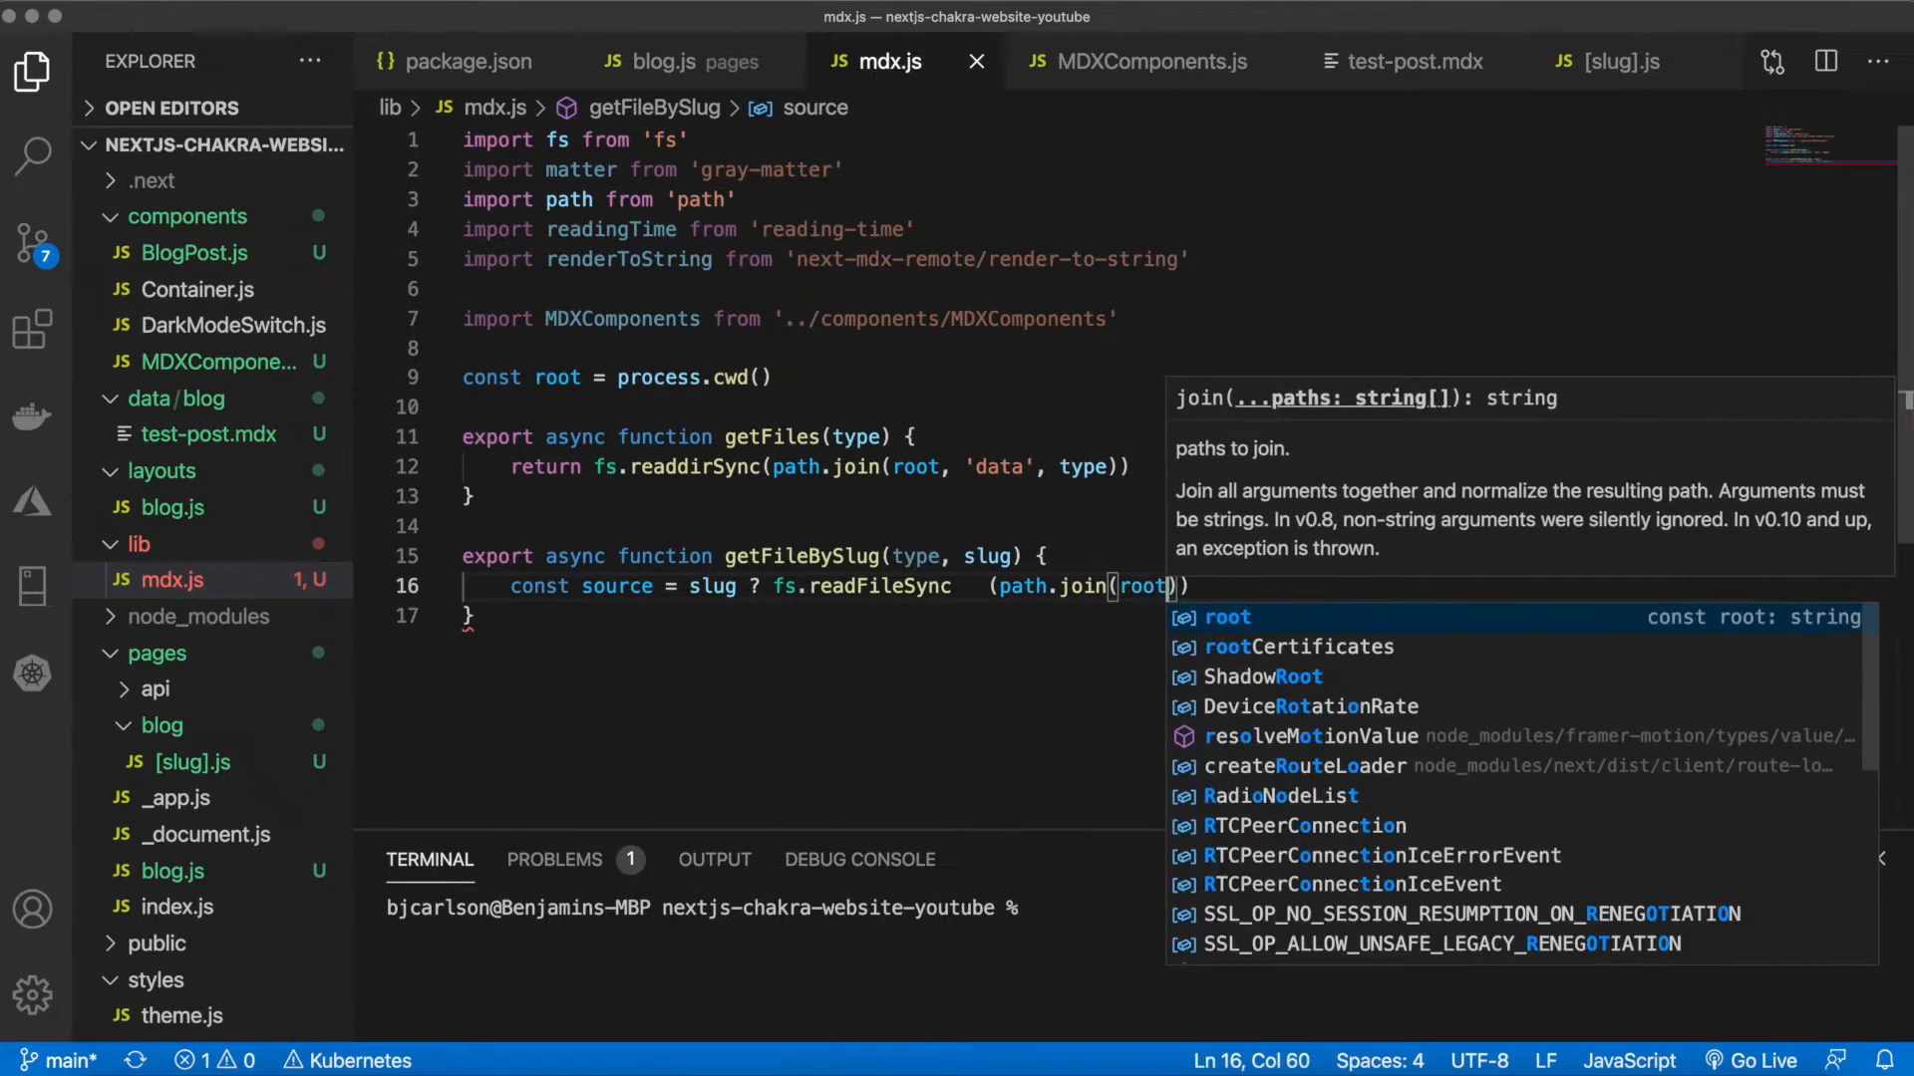
type(", 'data', type, `$")
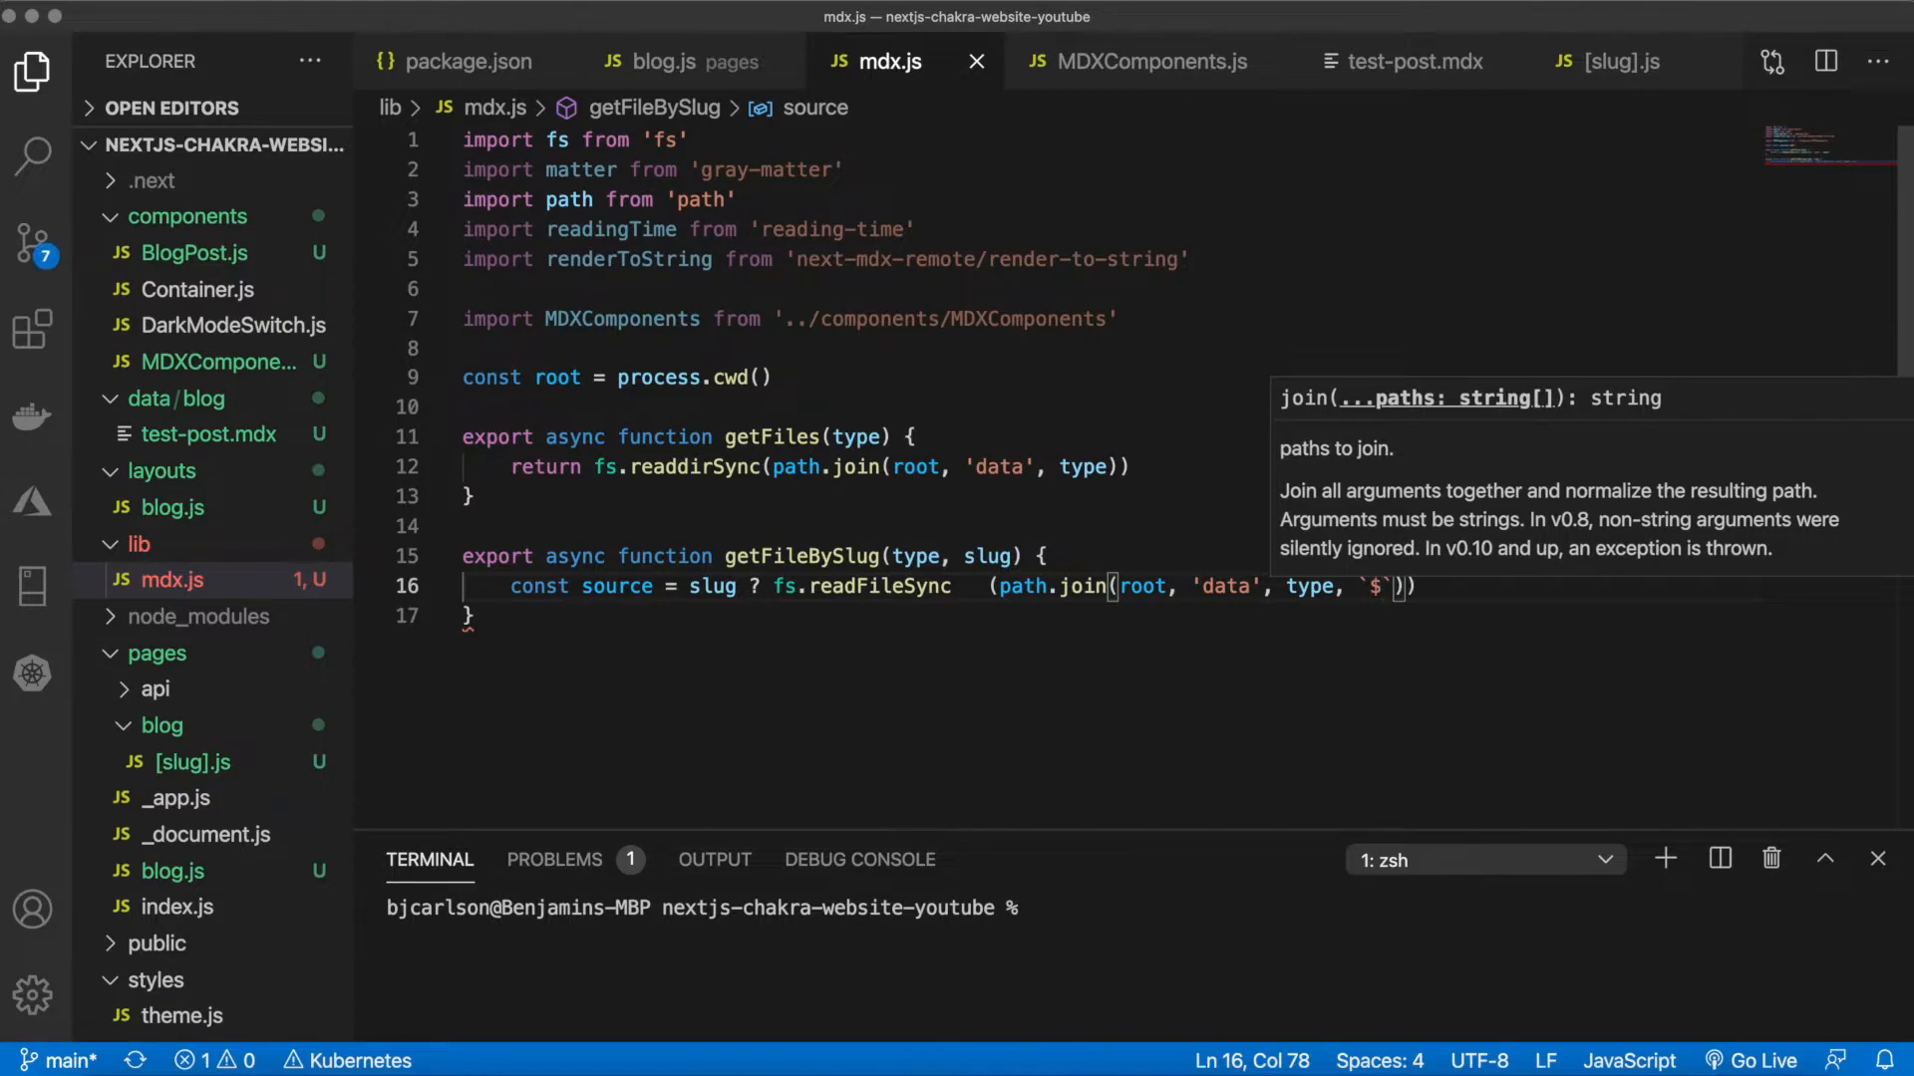
type("{slug}")
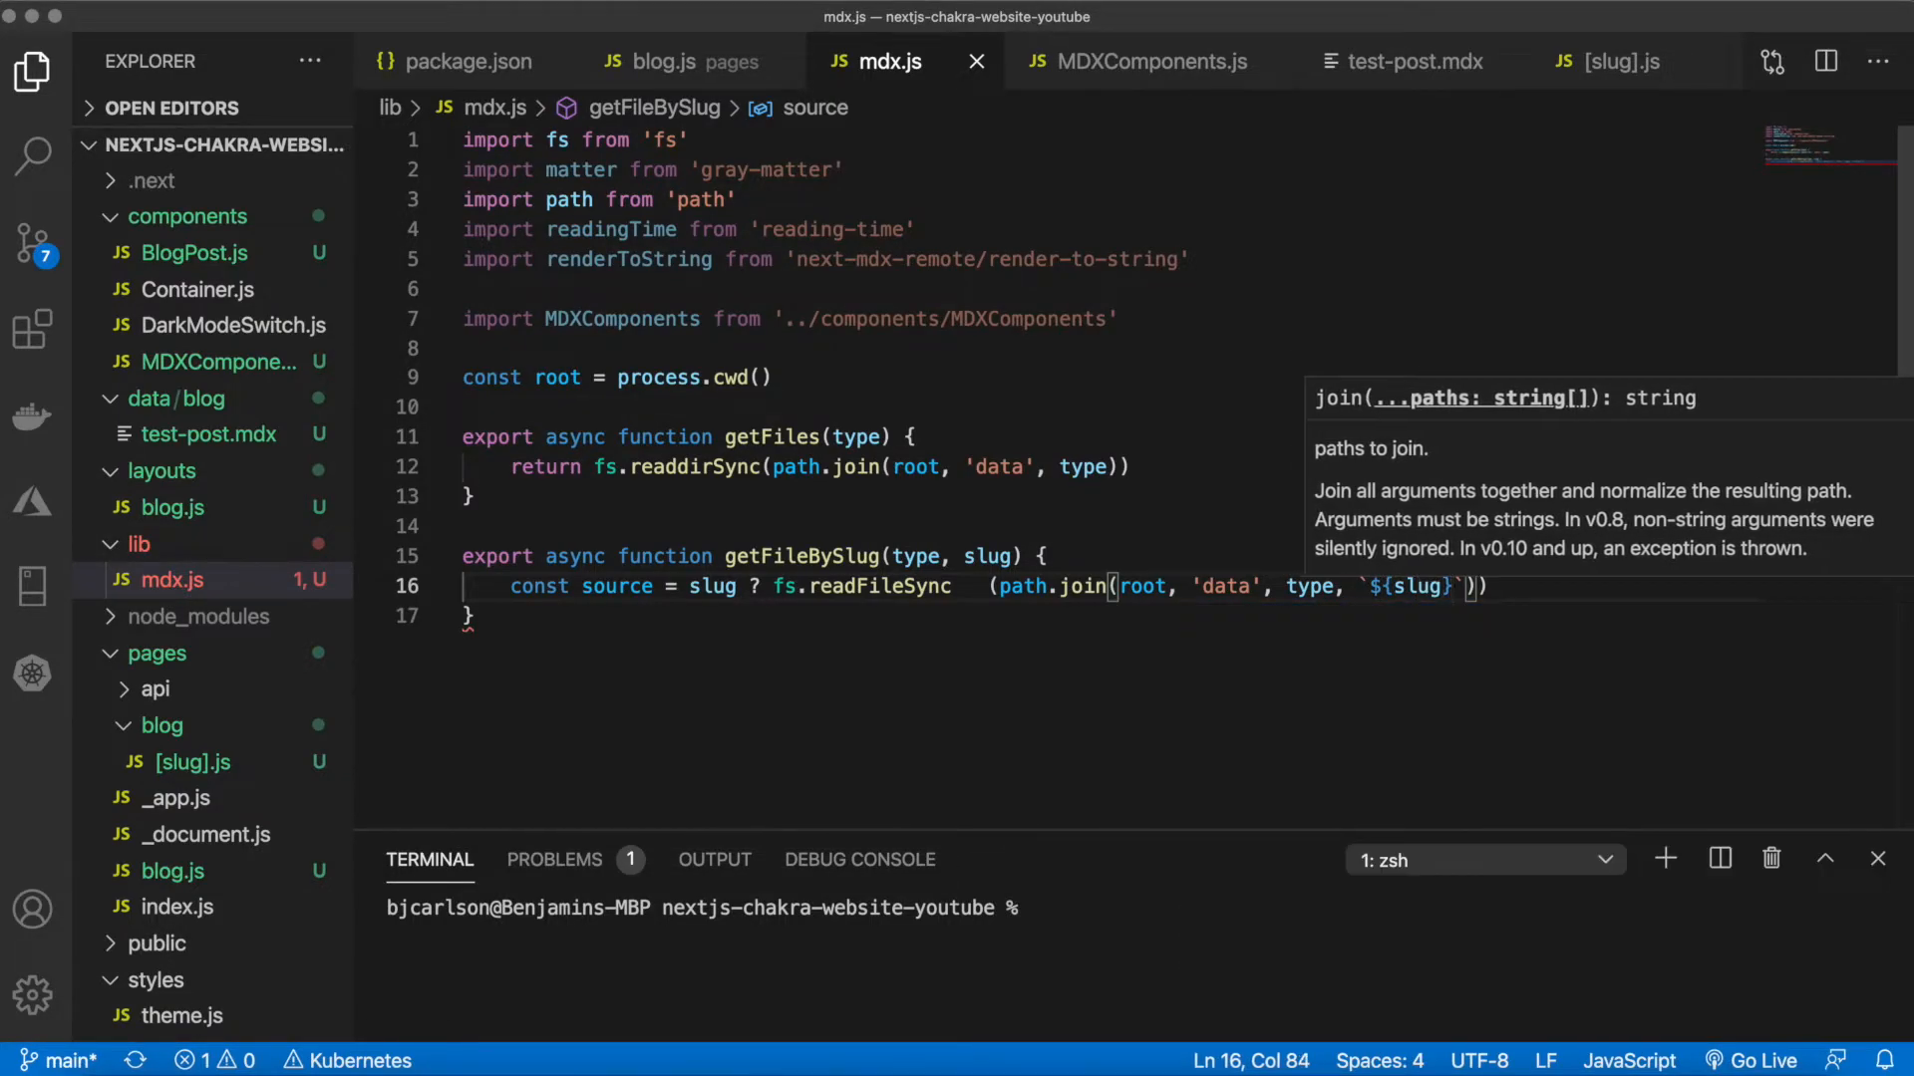
type(".mdx")
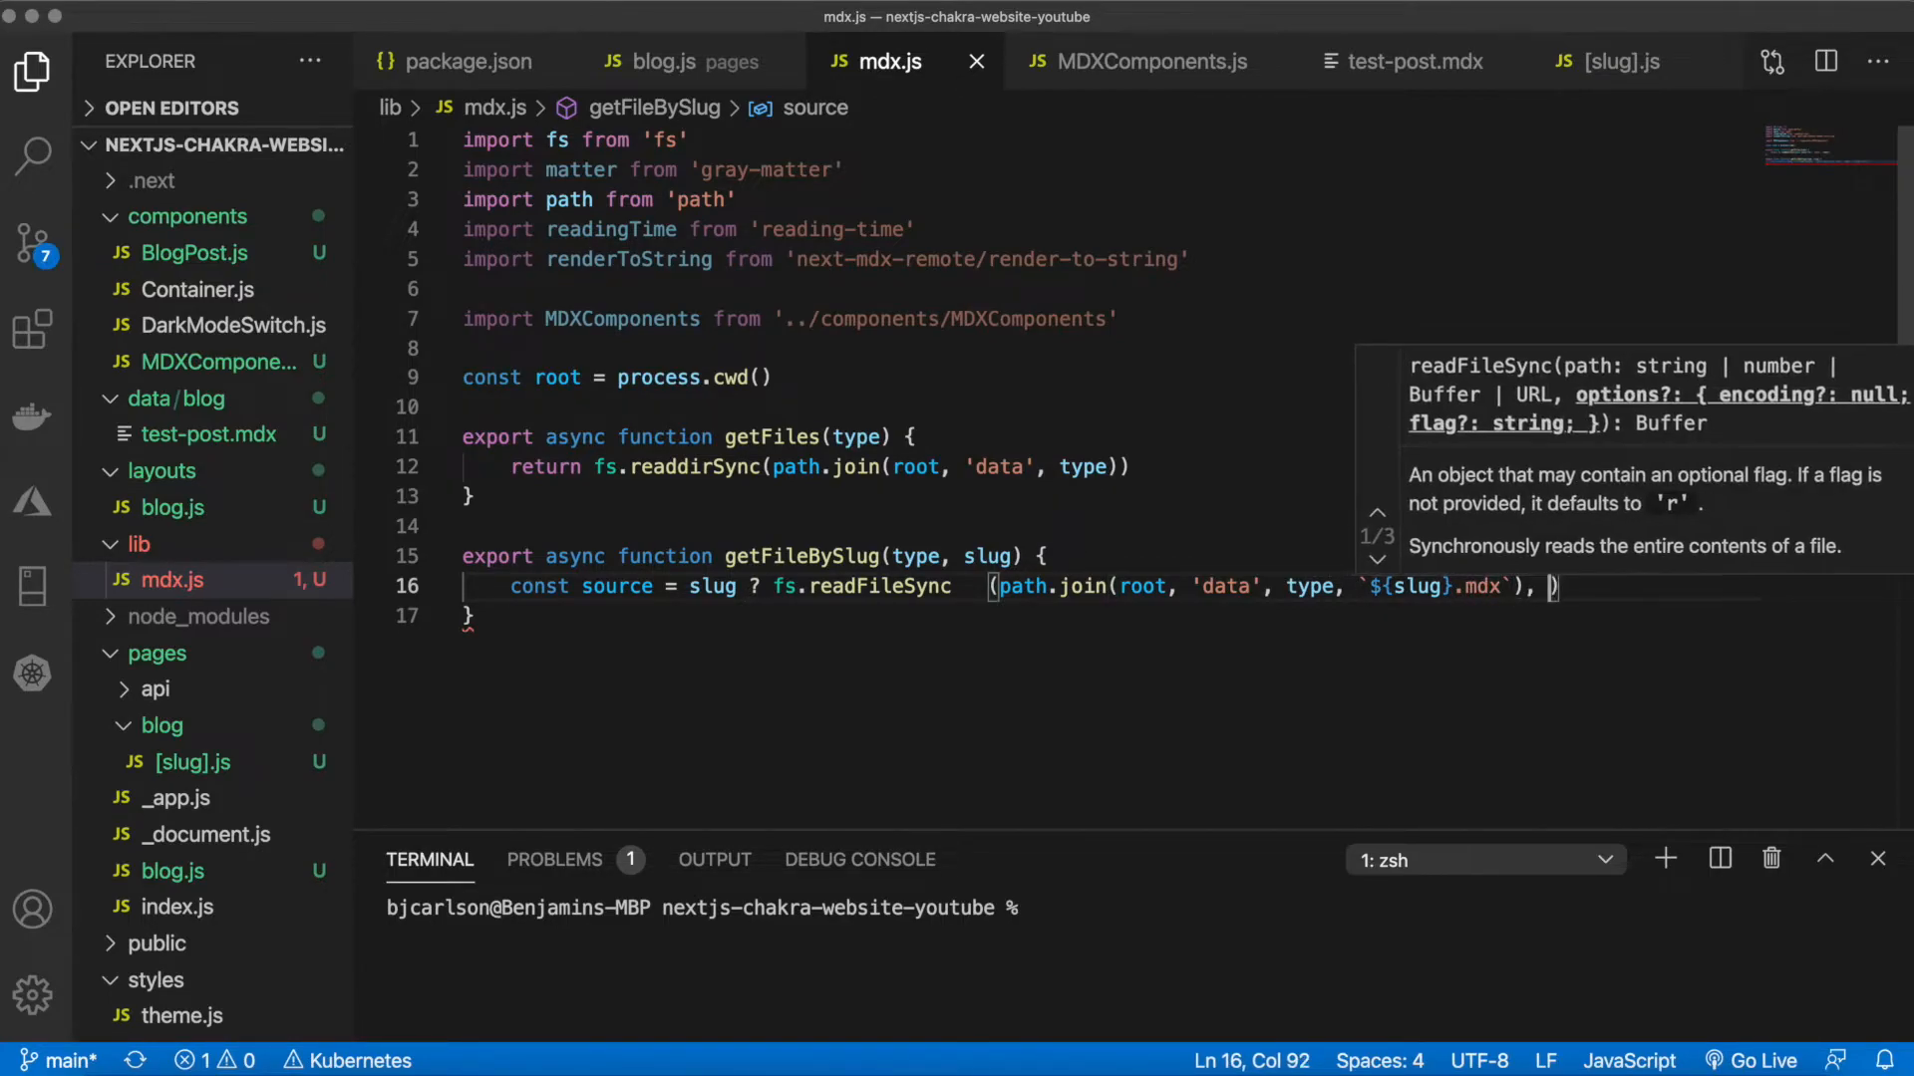
type("'")
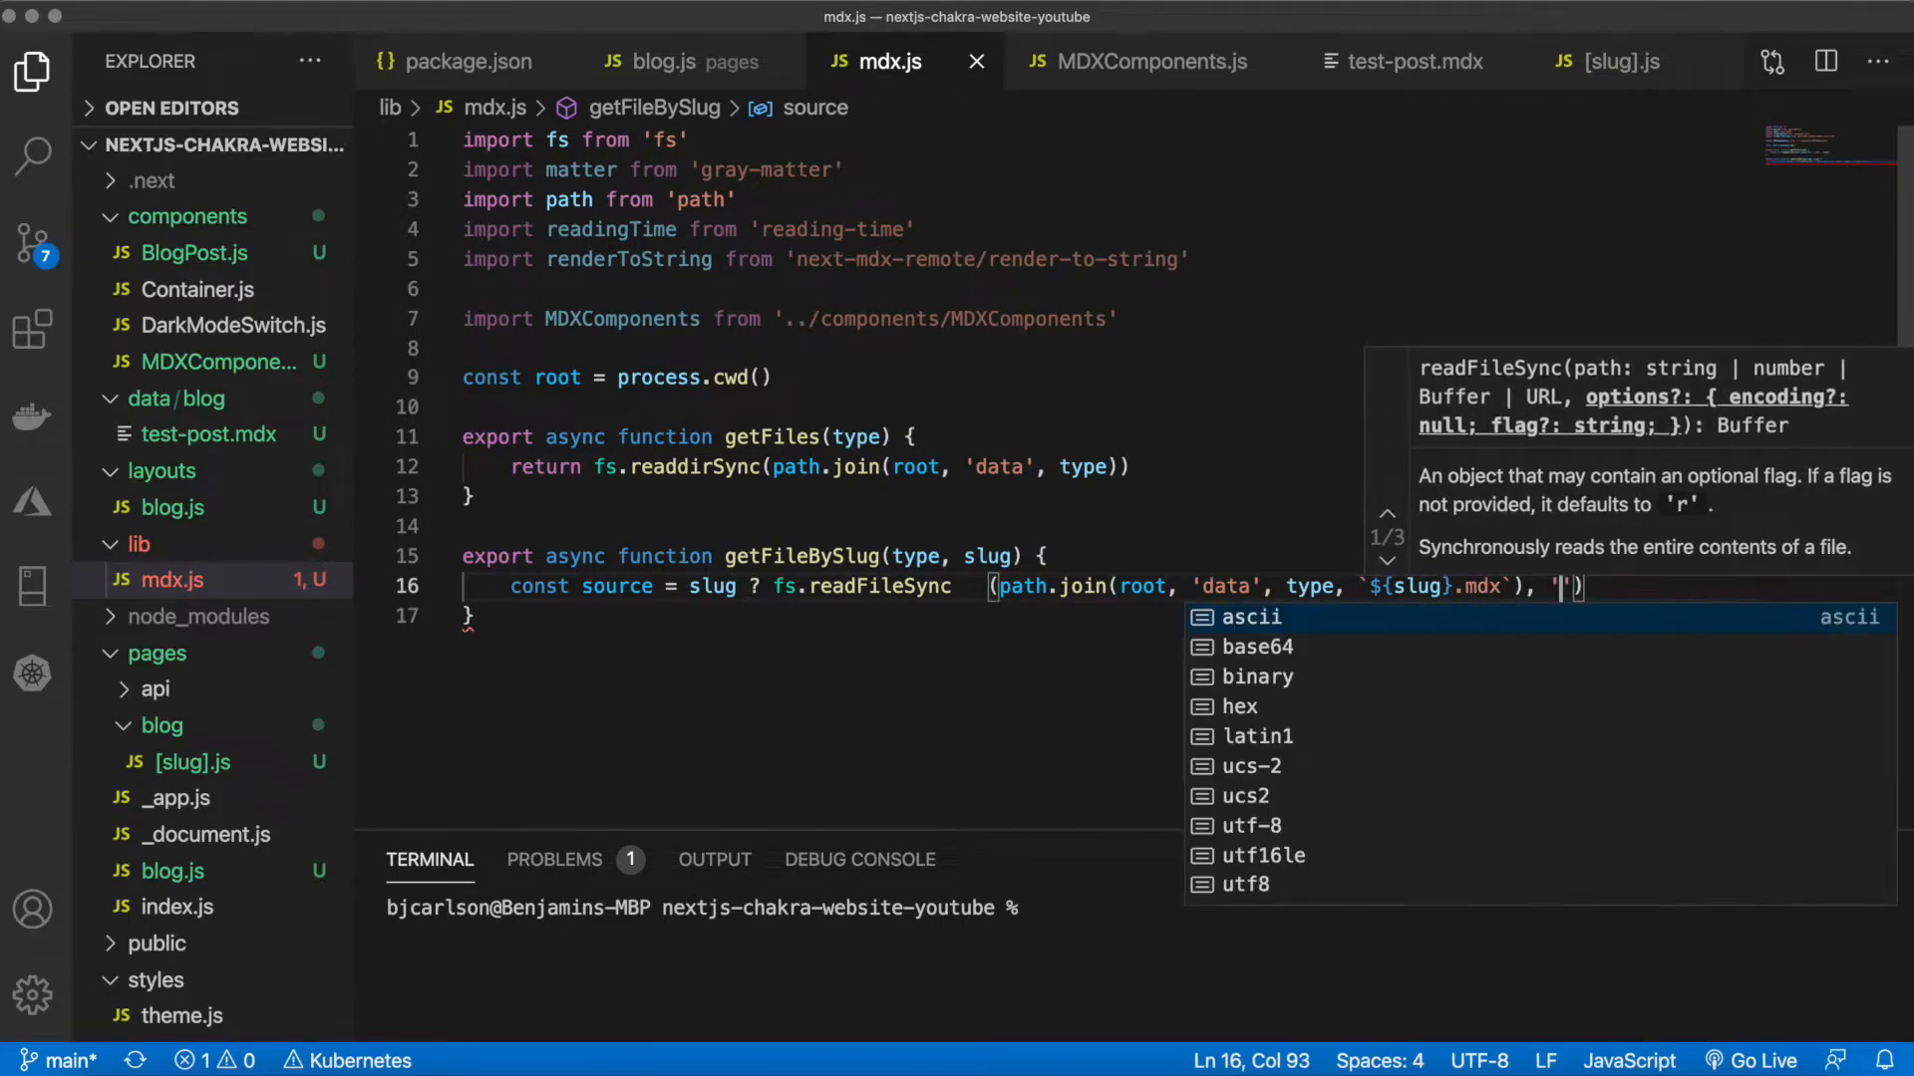
type("utf8")
type(":")
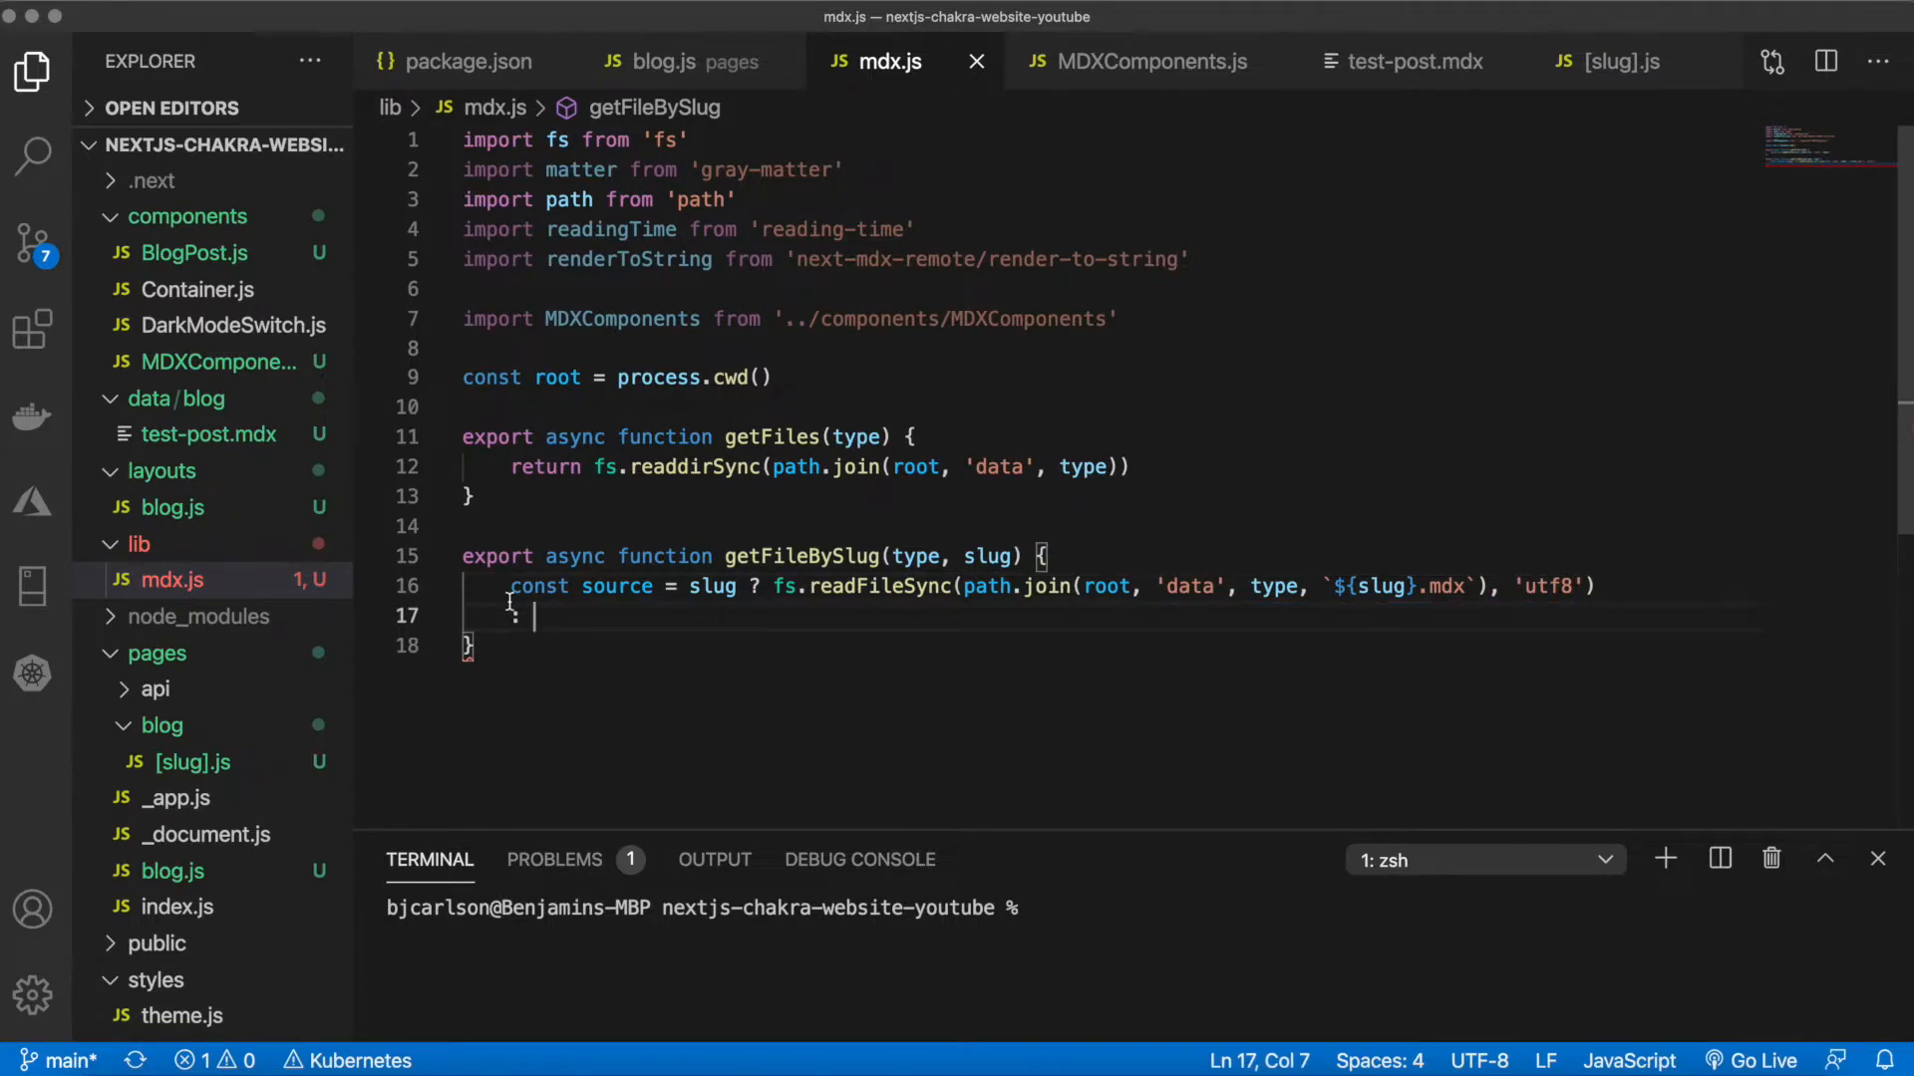
Fix the fallback branch to read data/${type}.mdx when no slug is given
left_click(774, 586)
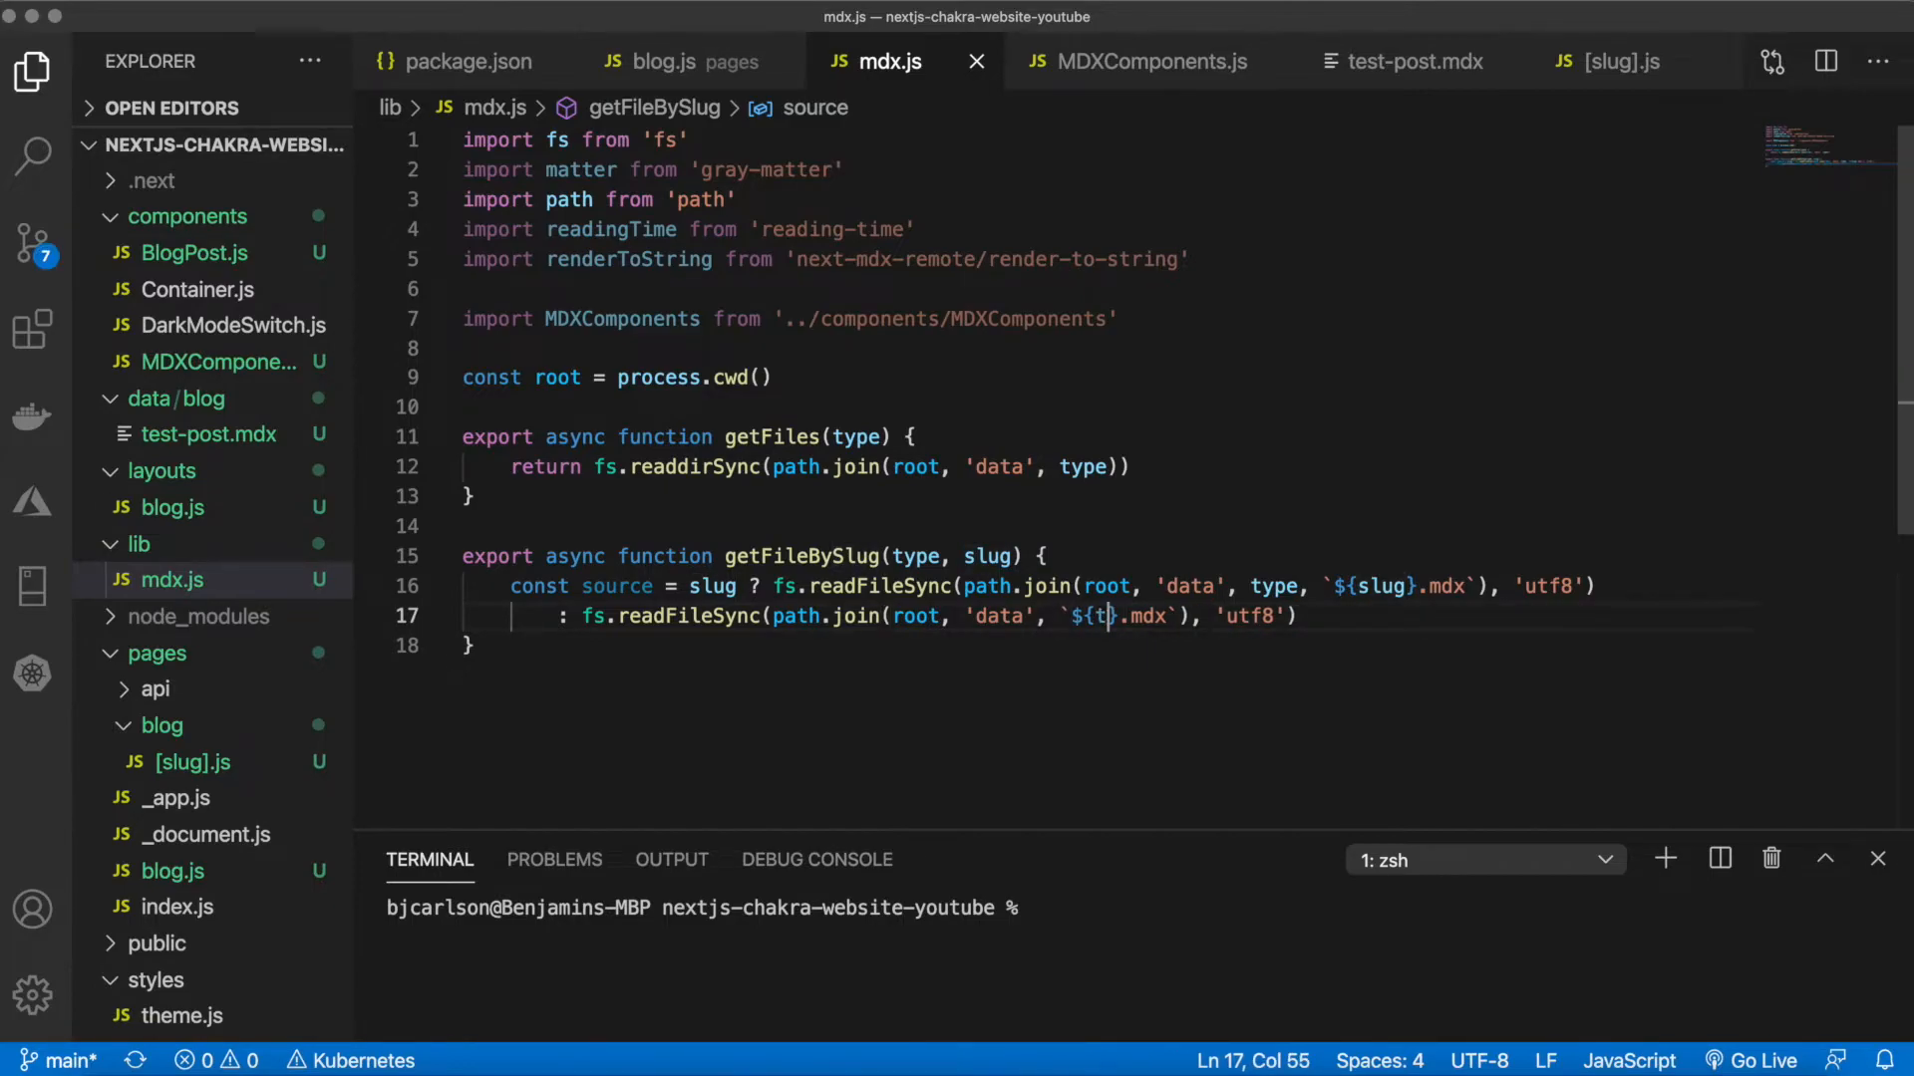
type("ype")
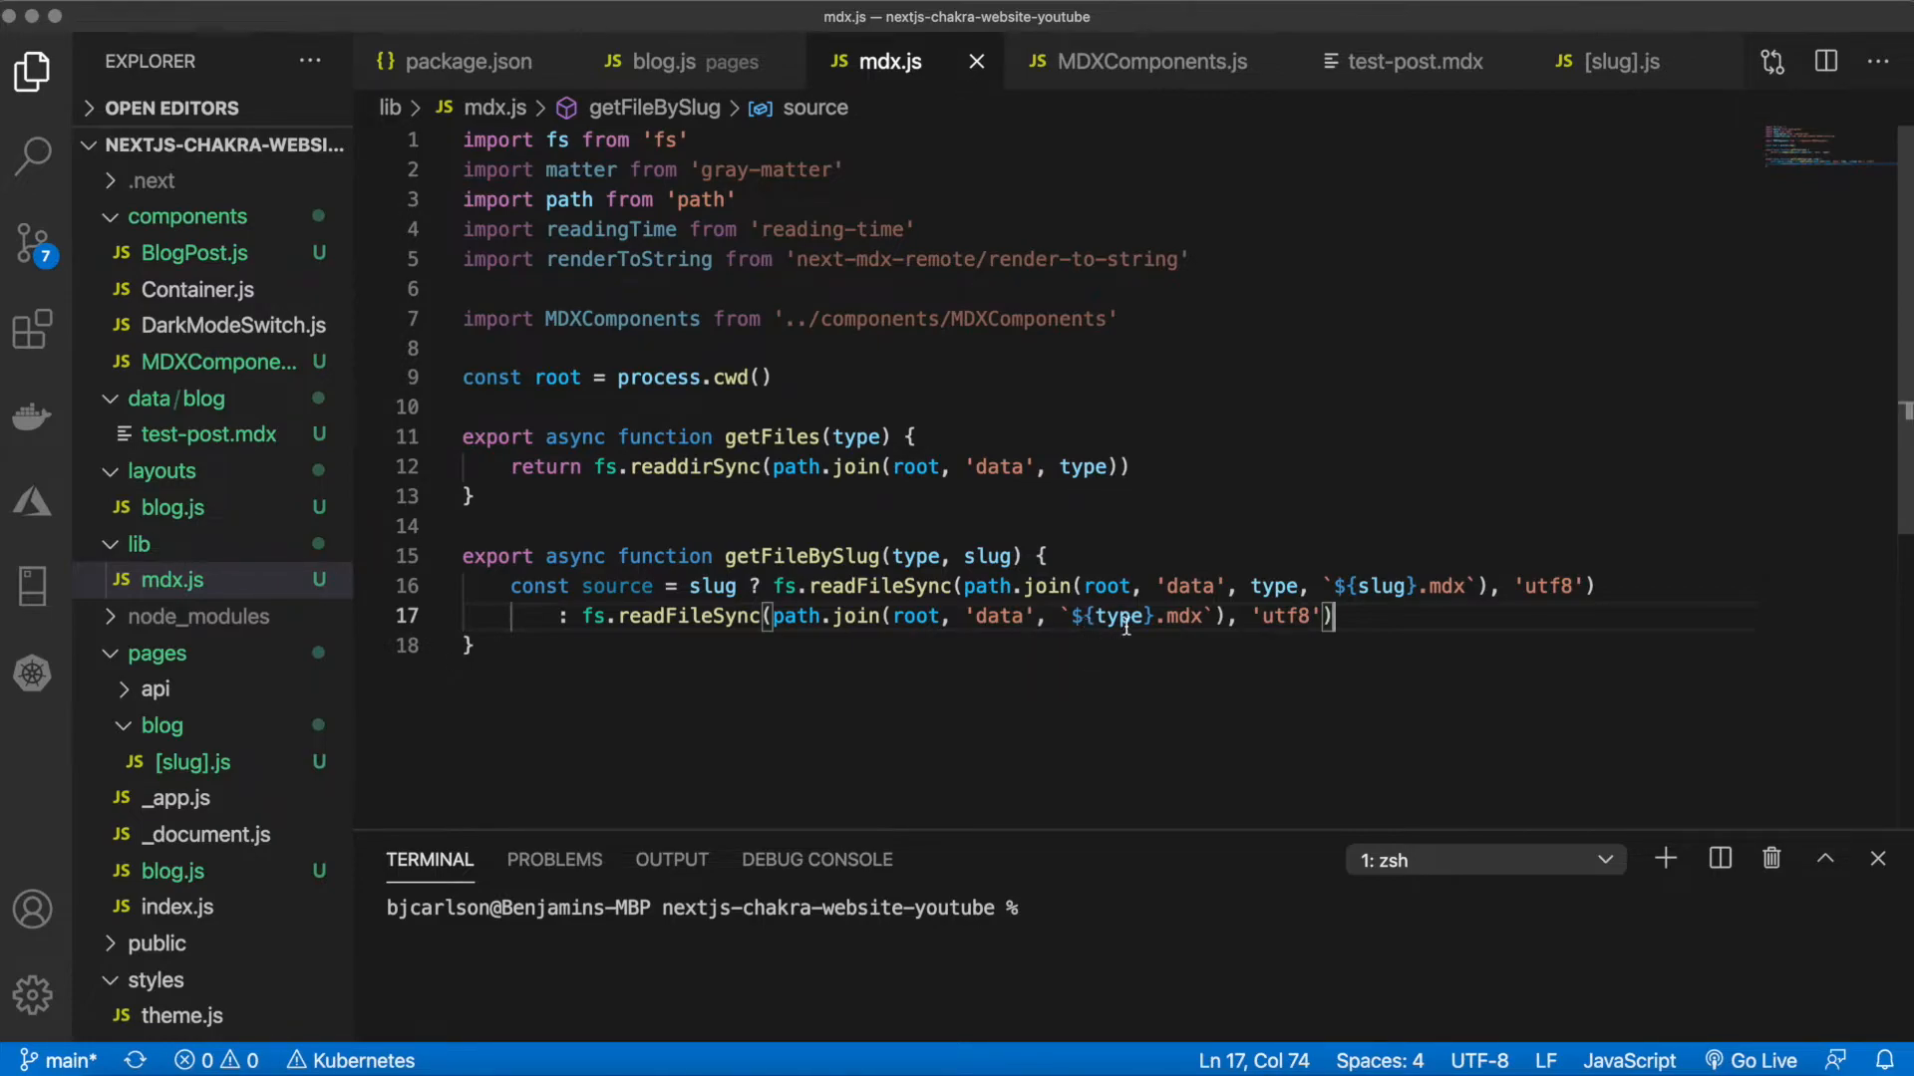
key("Enter")
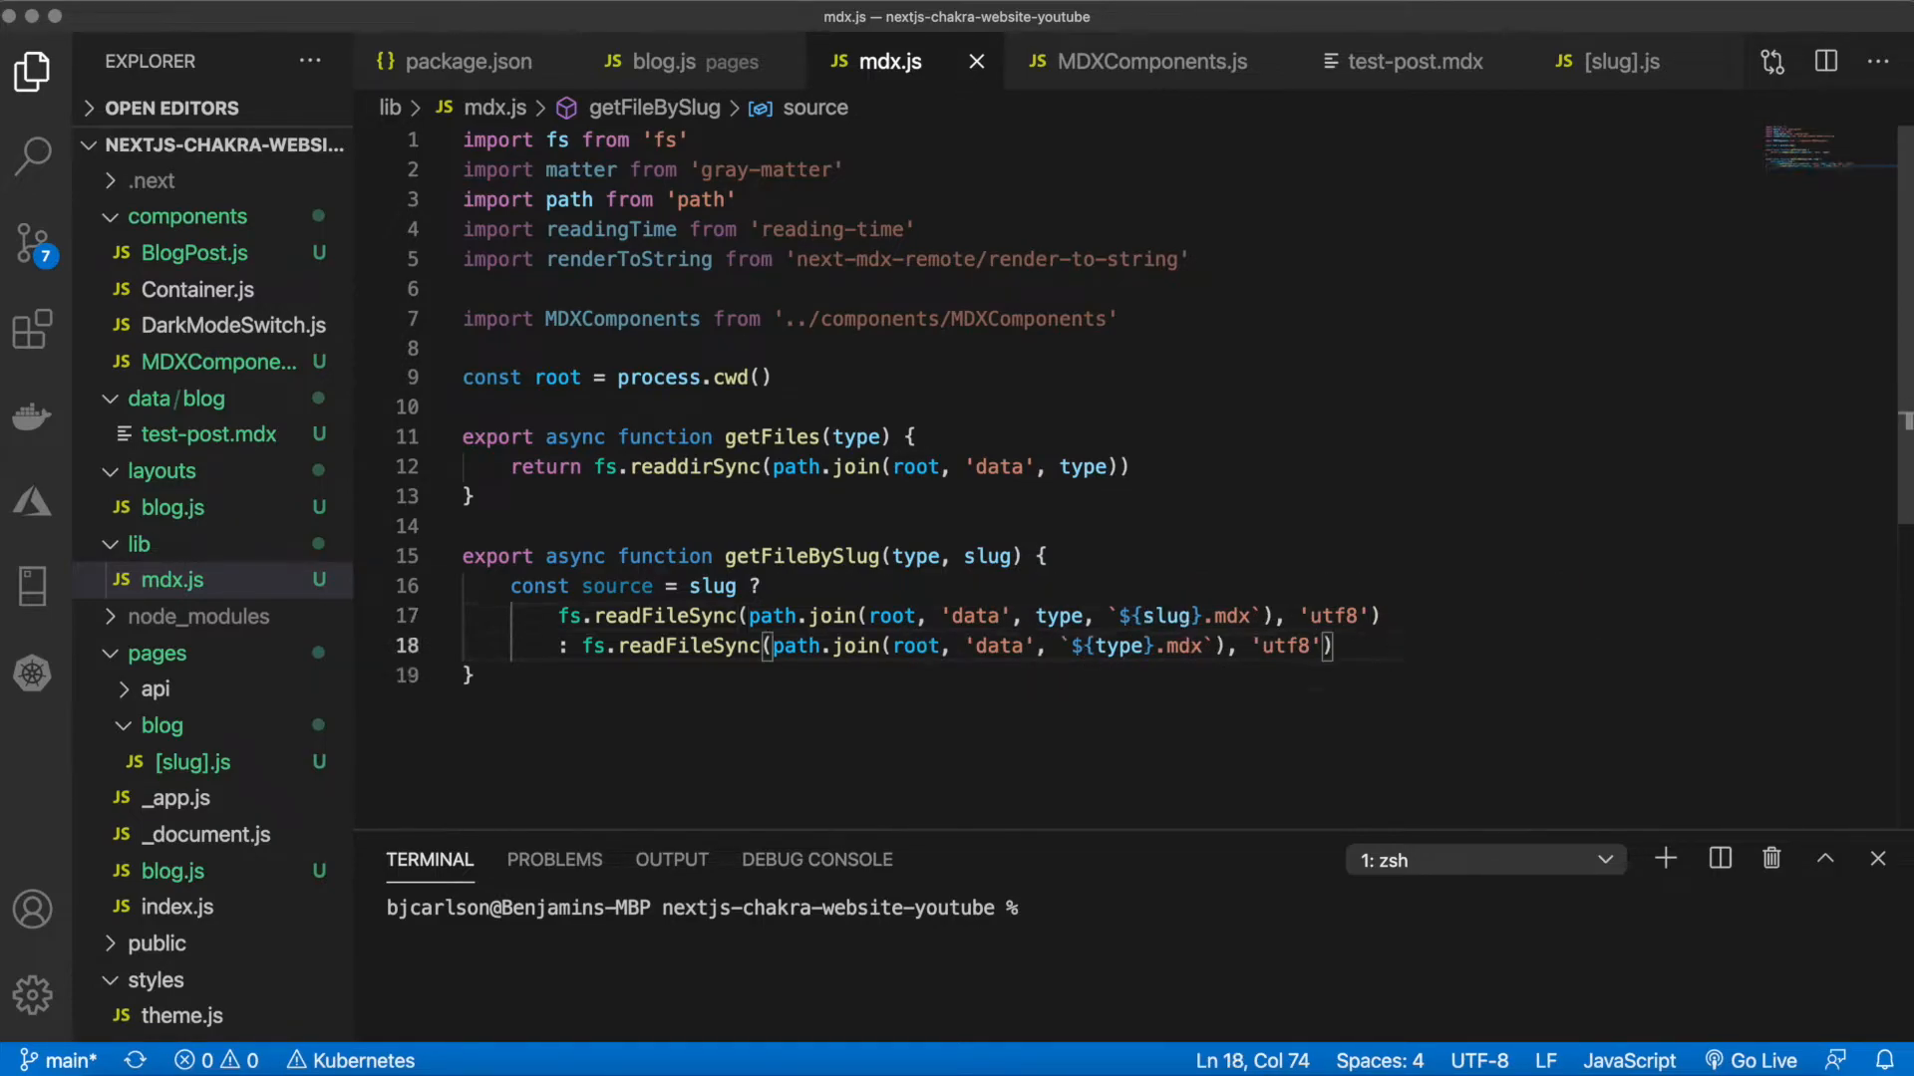
Destructure const { data, context } = matter(source)
type("const {data")
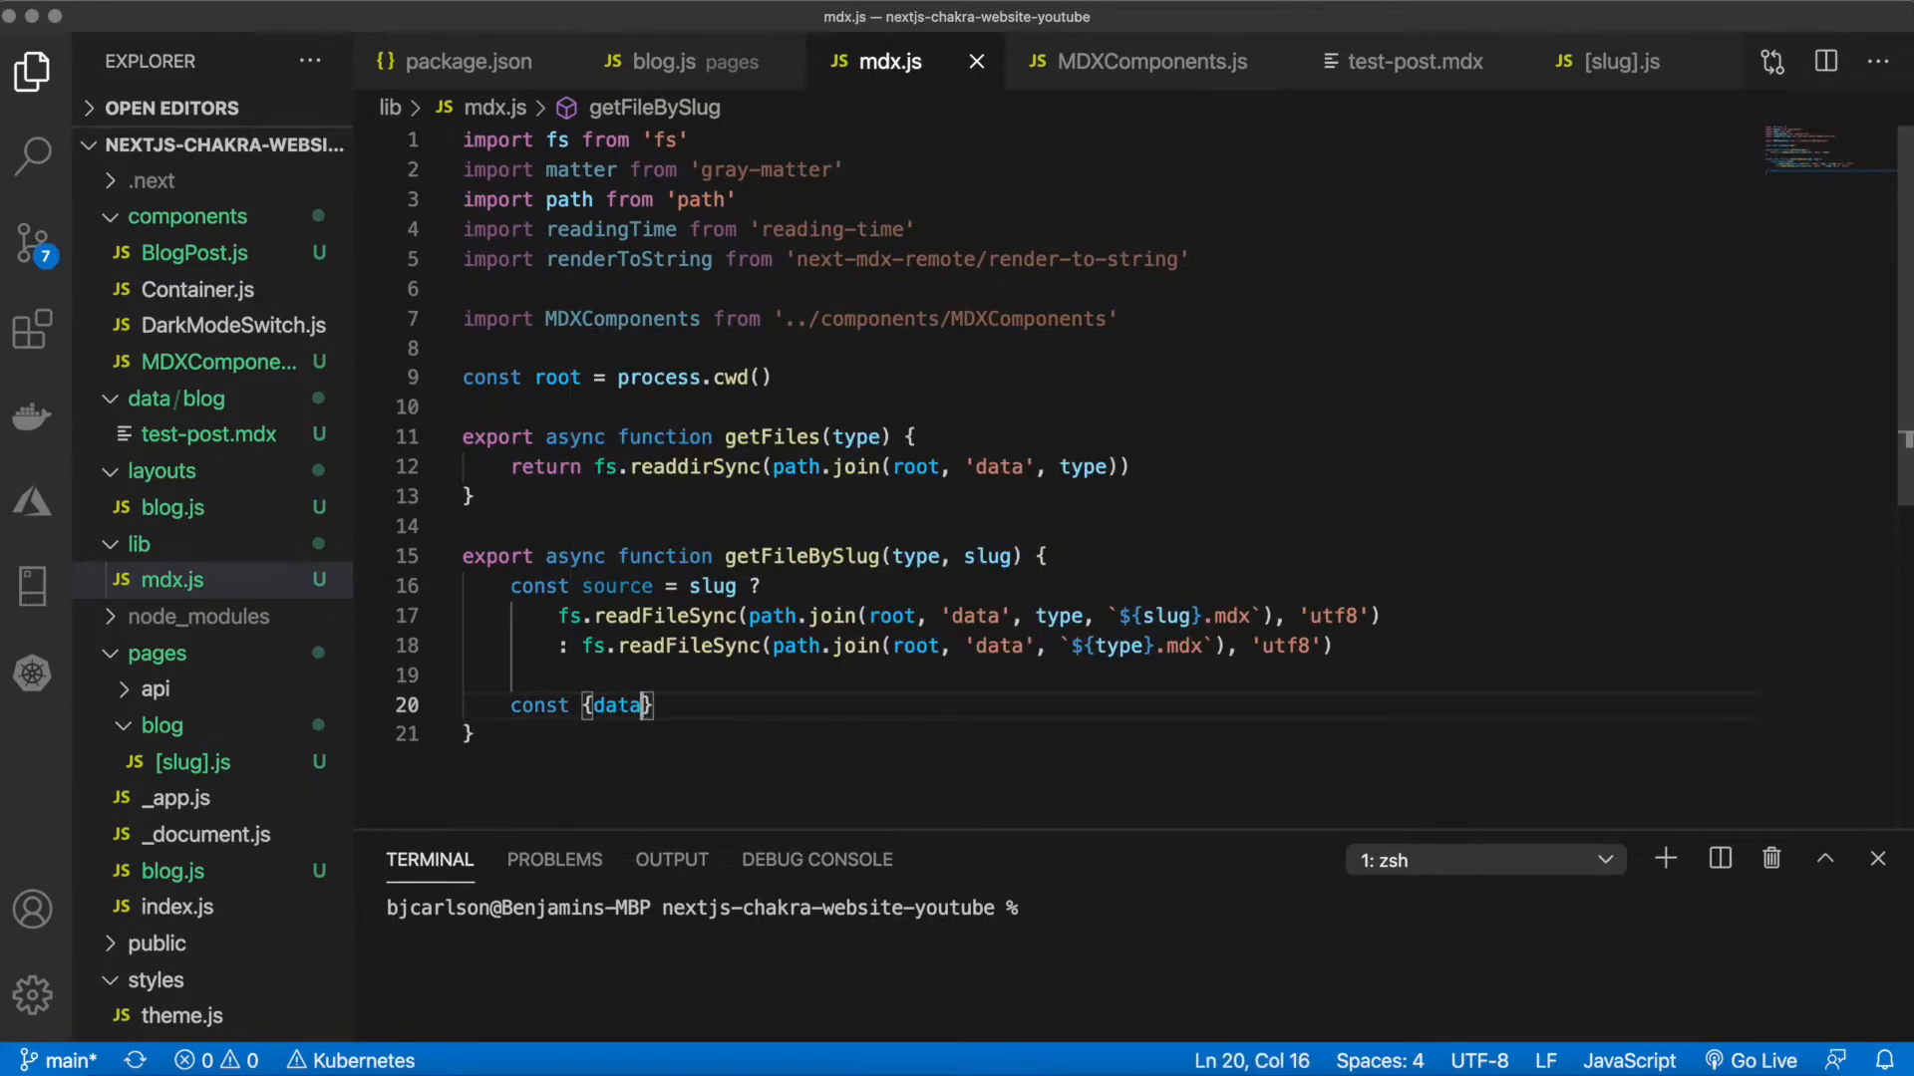
type(", conte")
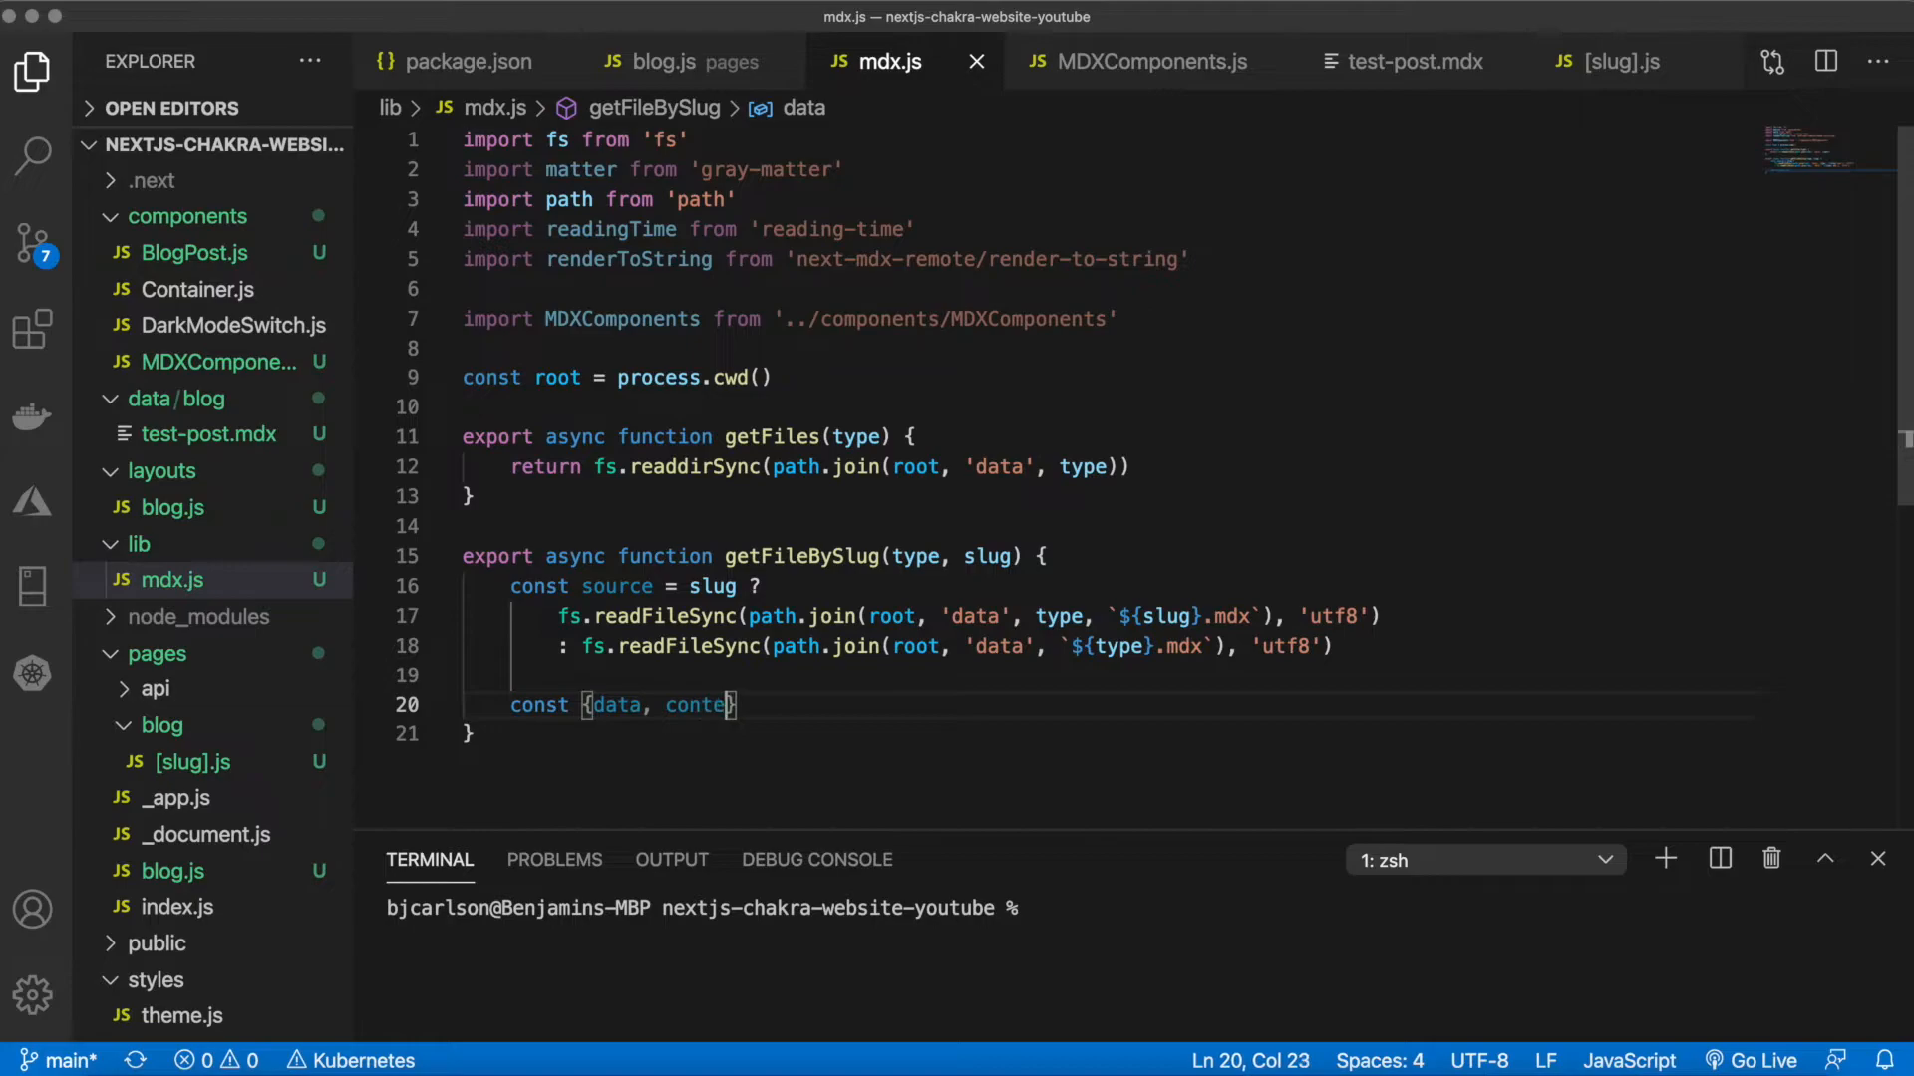
type("xt")
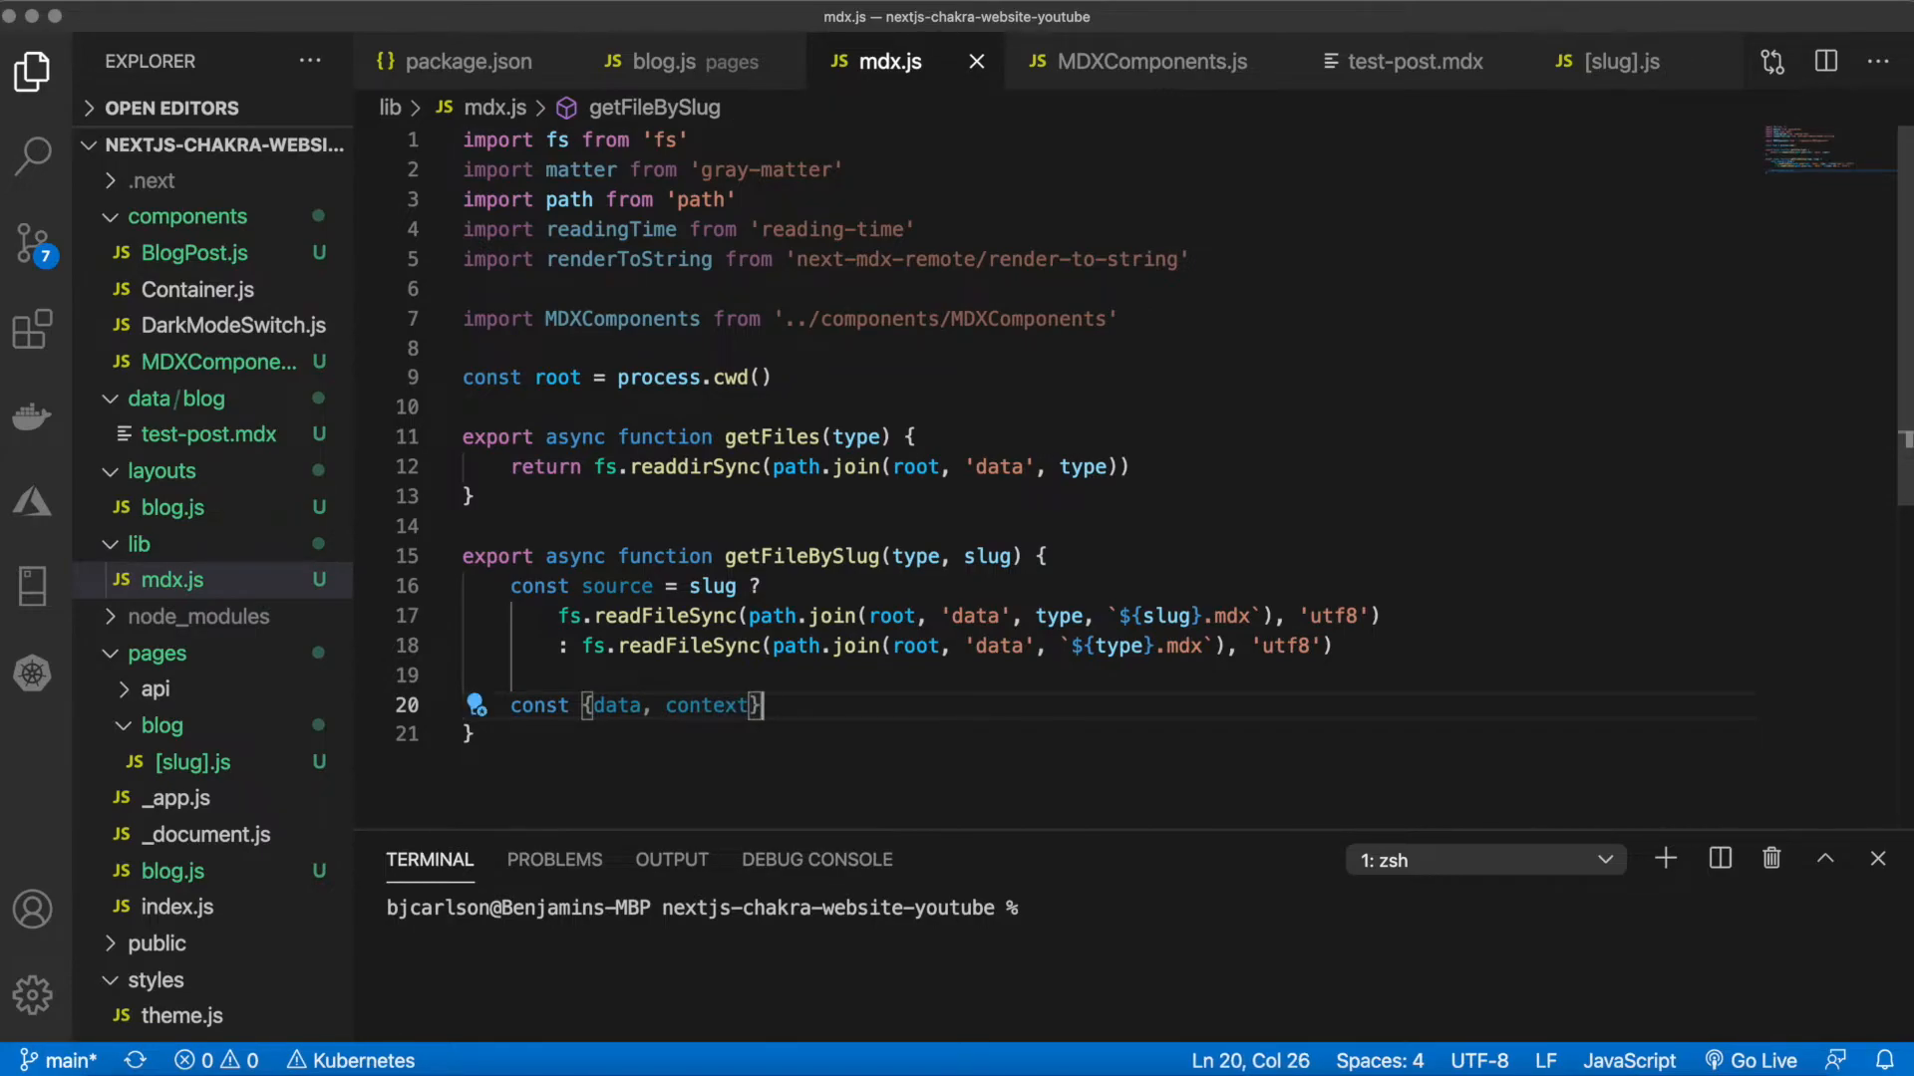
type("= matter(s")
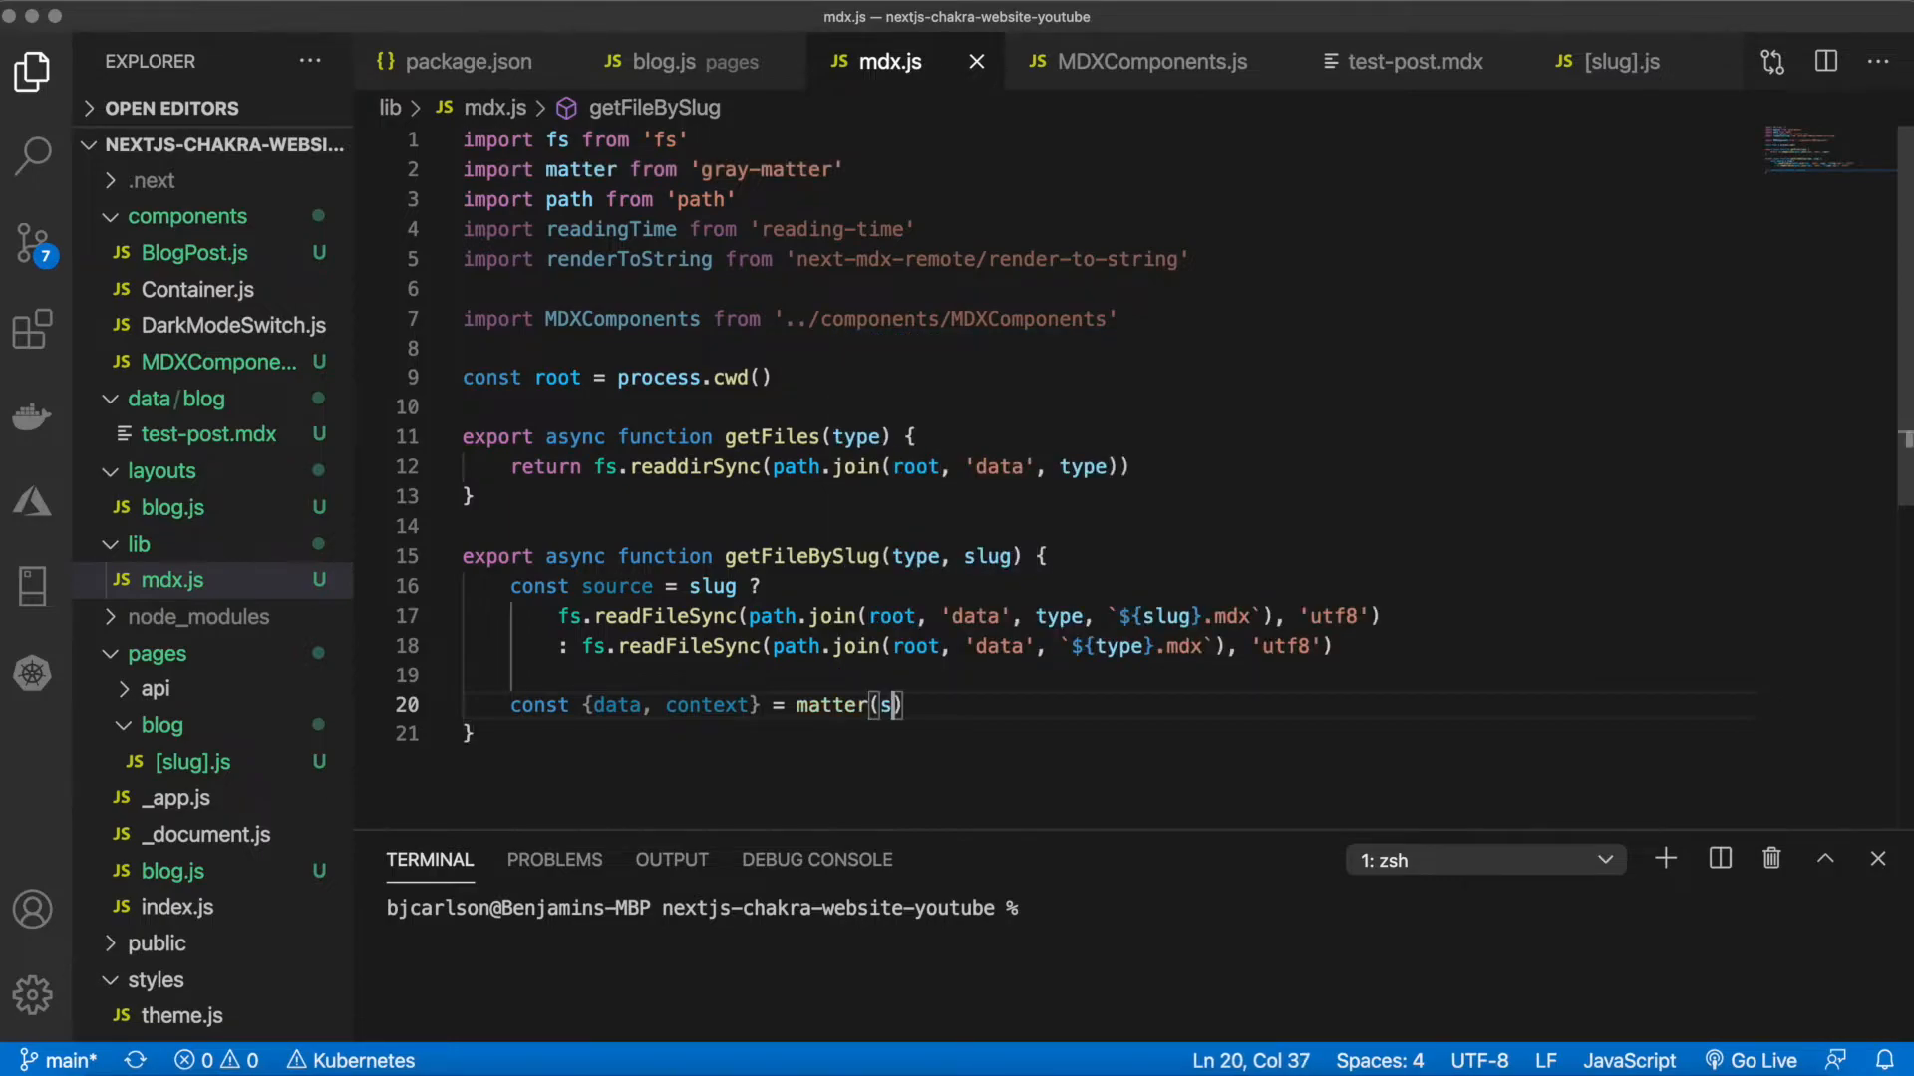
type("ource")
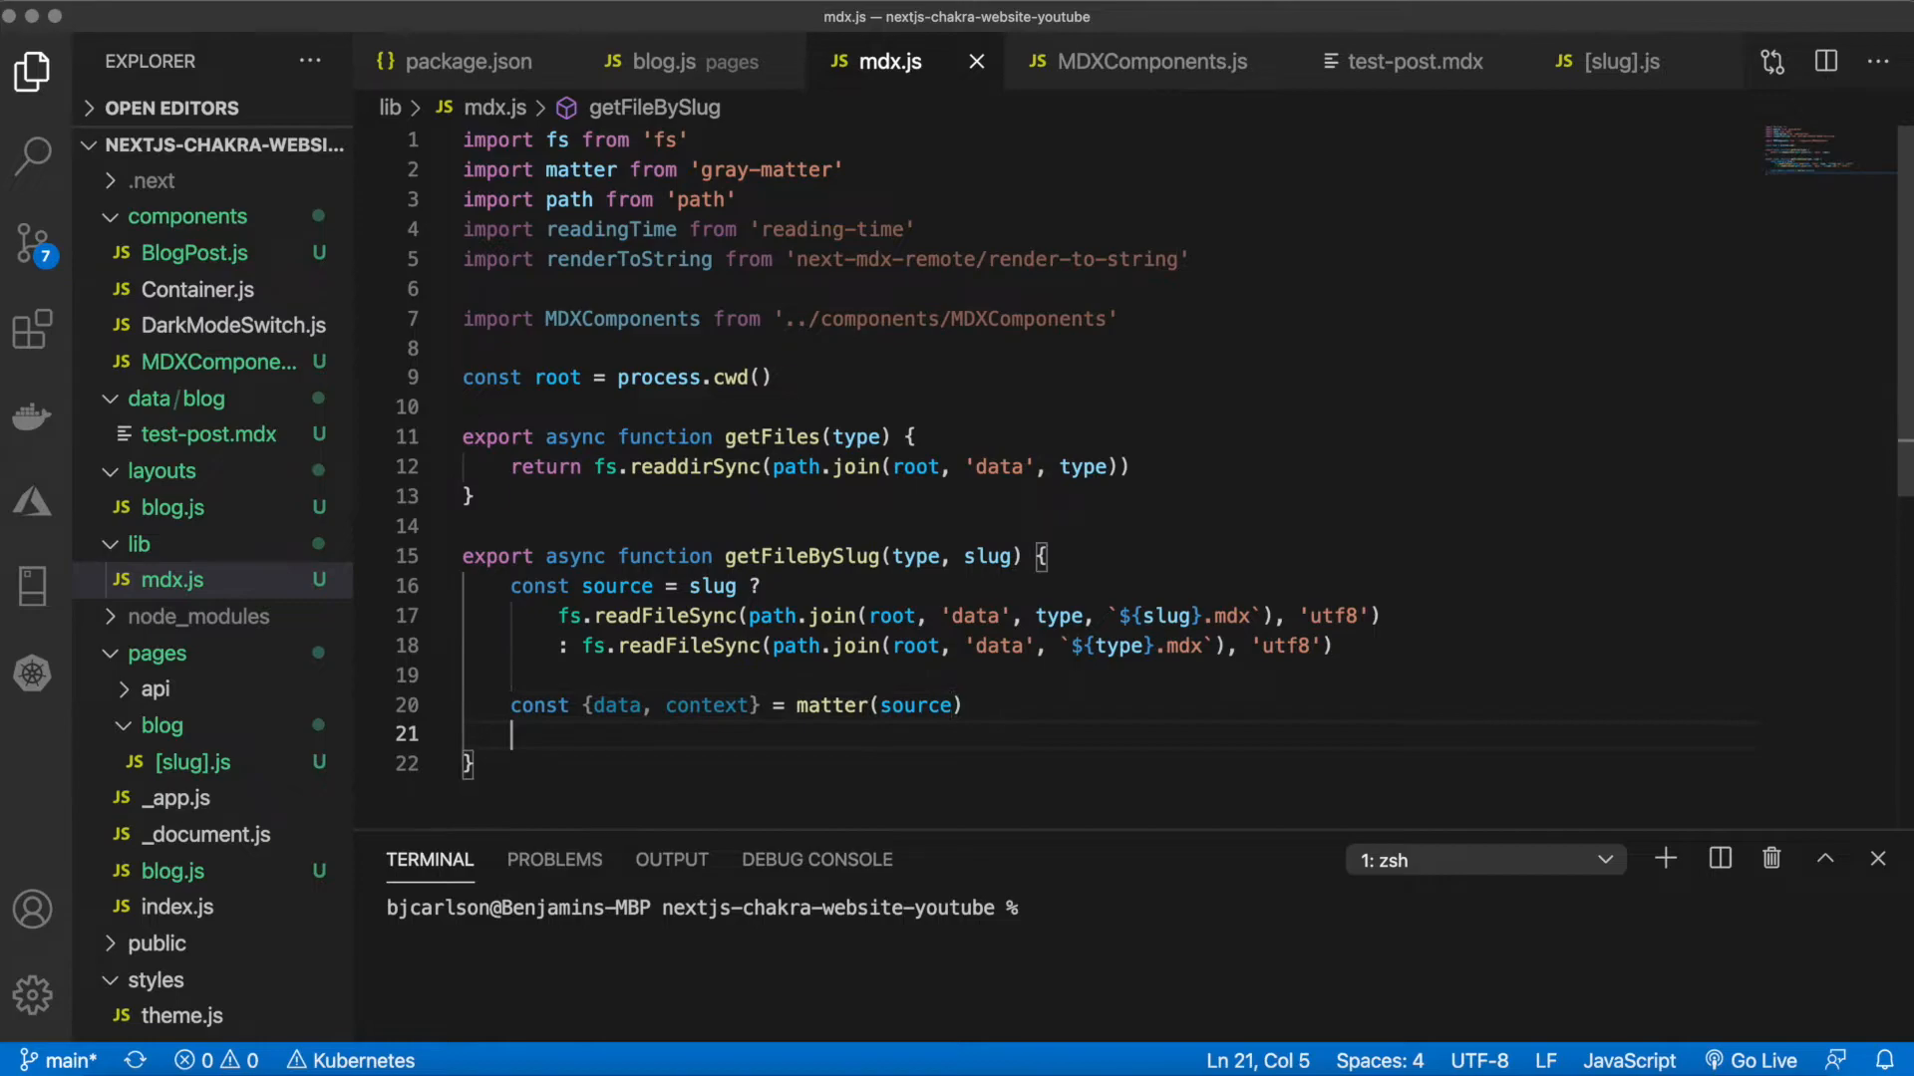
Assign mdxSource = await renderToString(context, { components: MDXComponents })
type("const m")
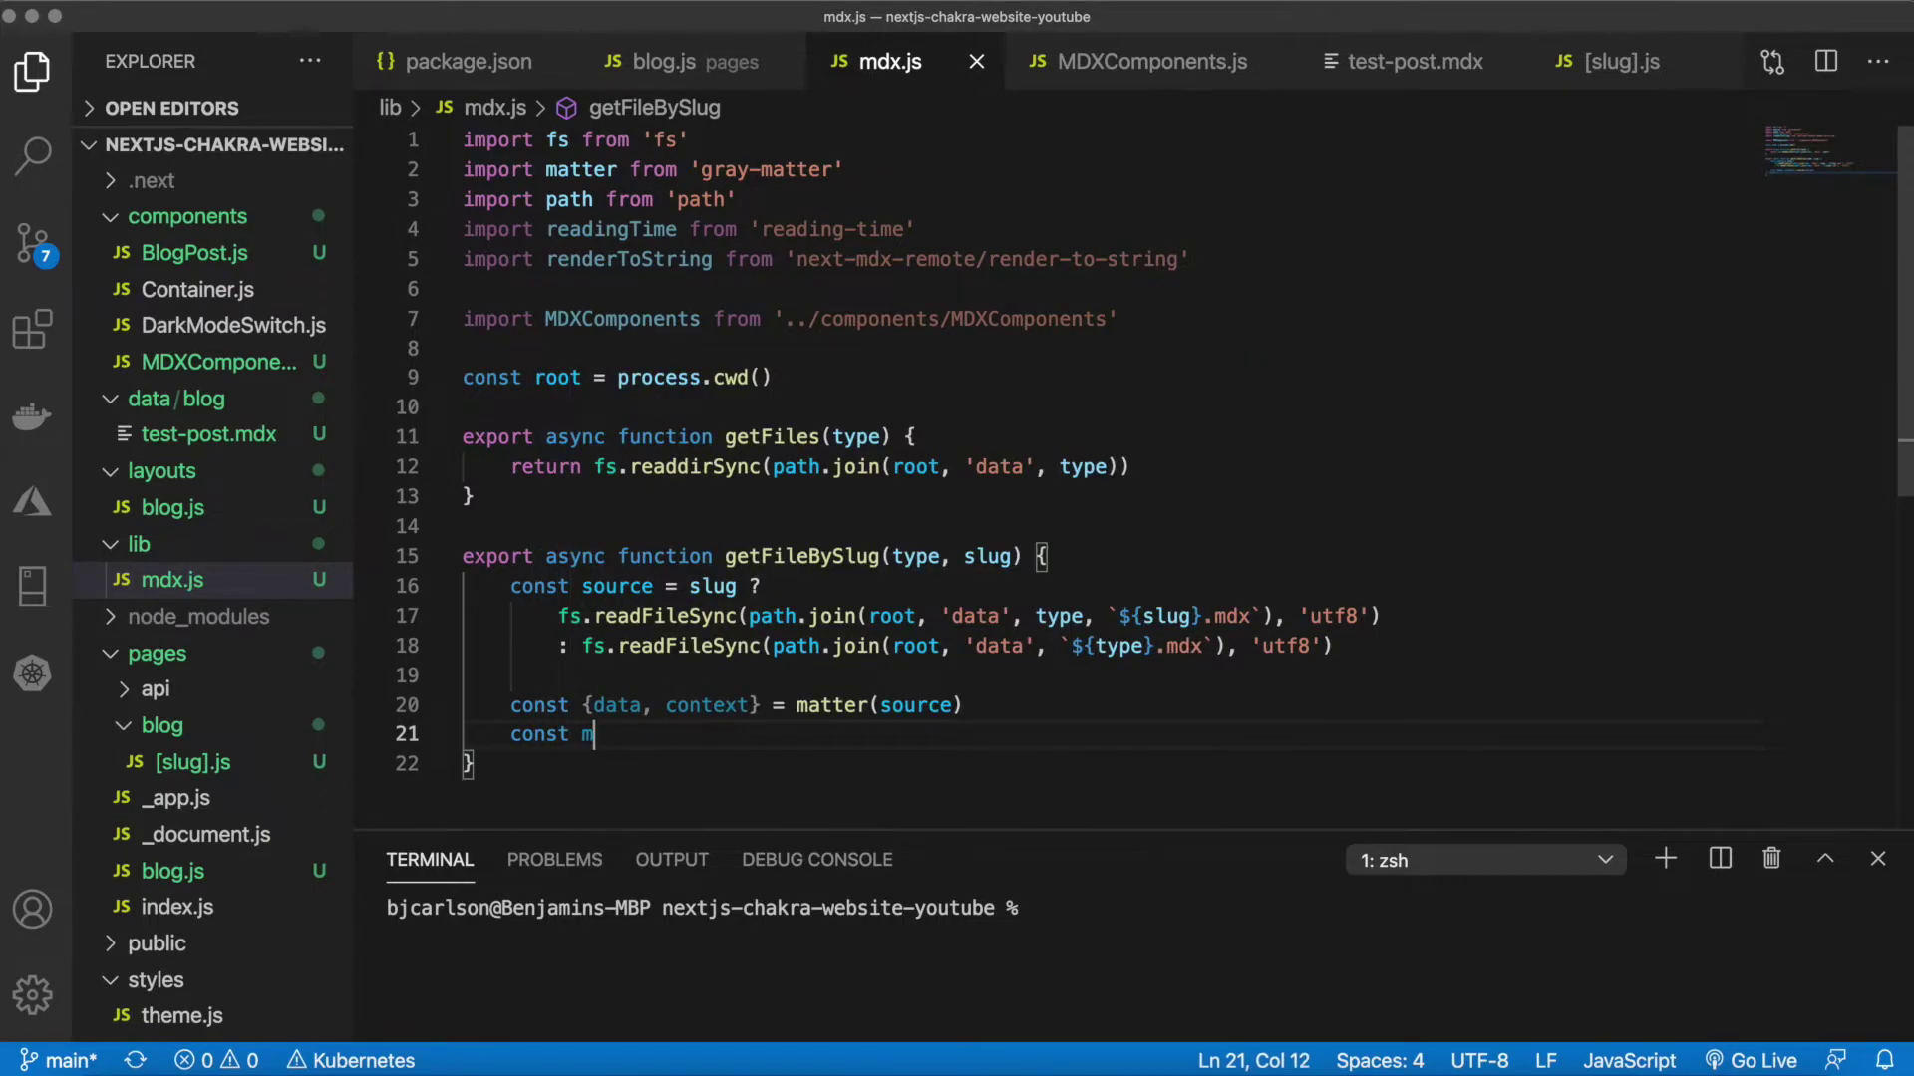
type("dxSource")
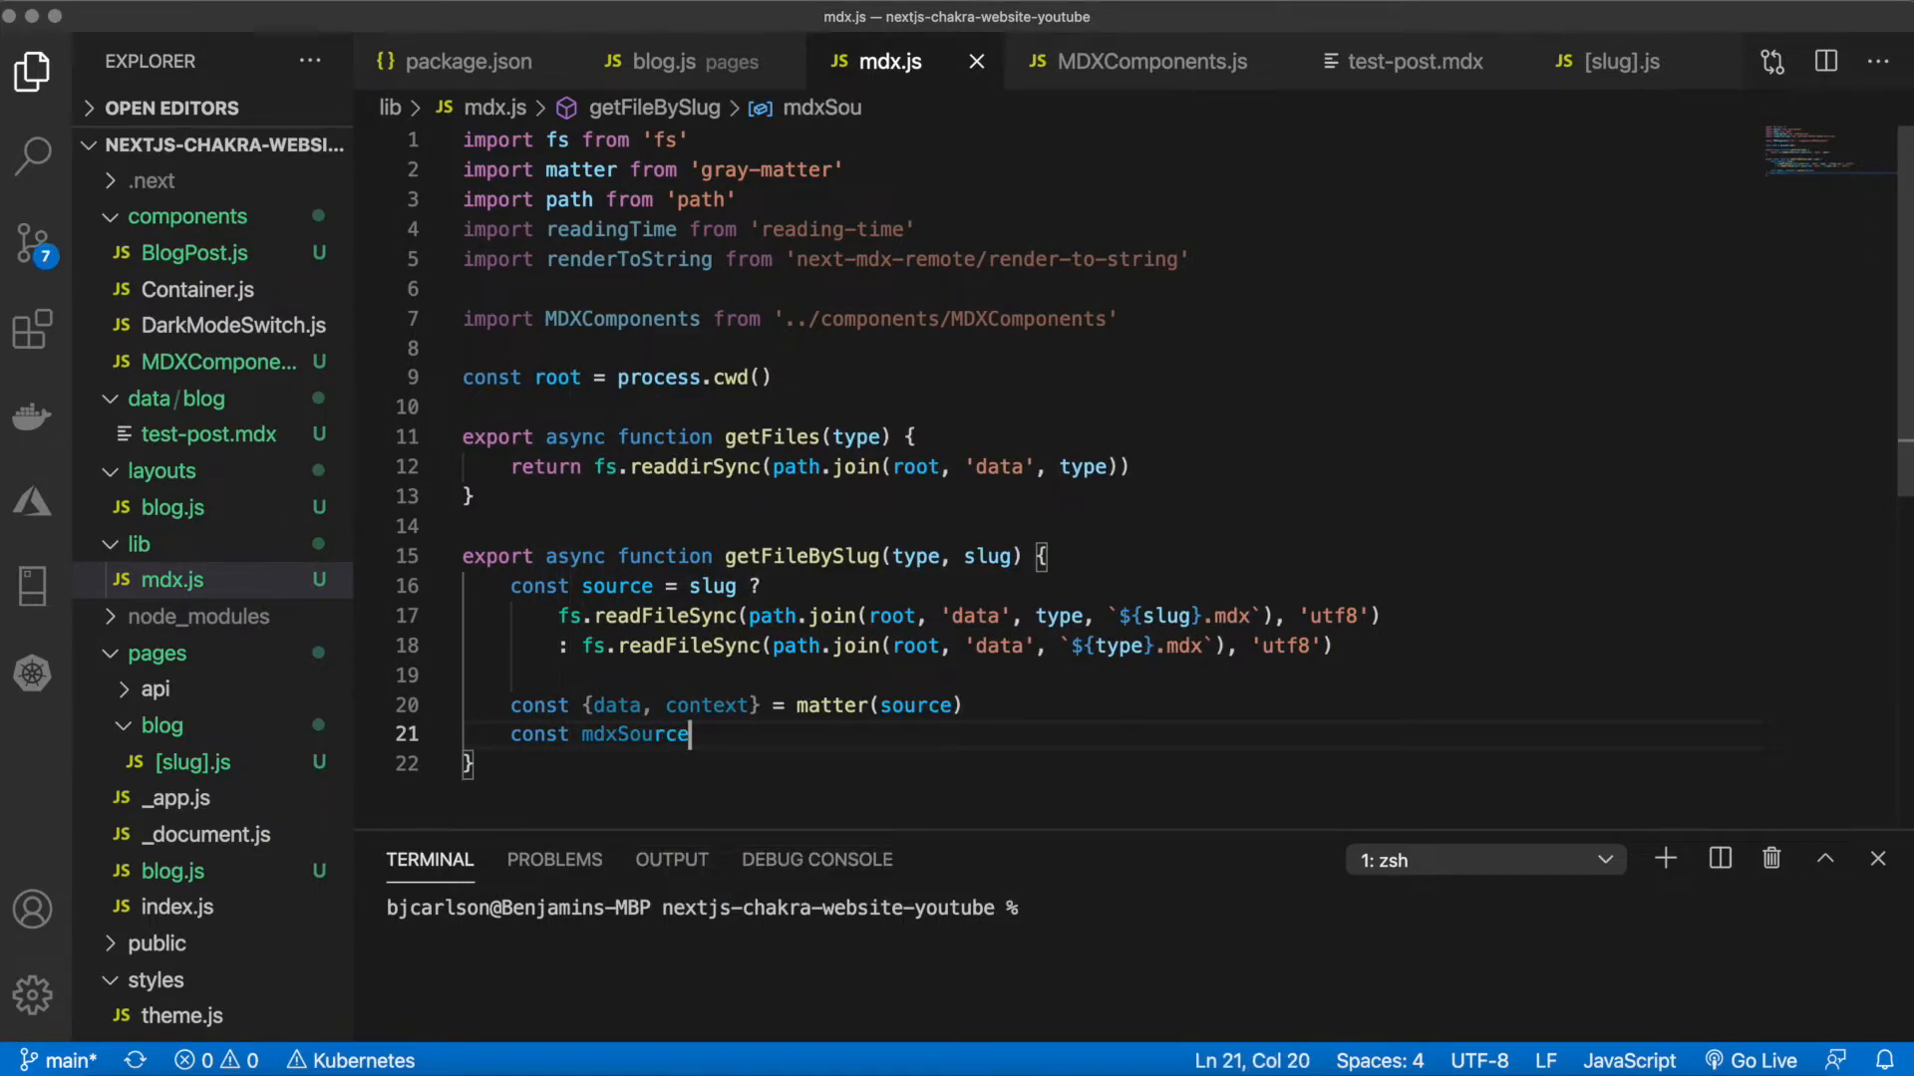
type("= aw")
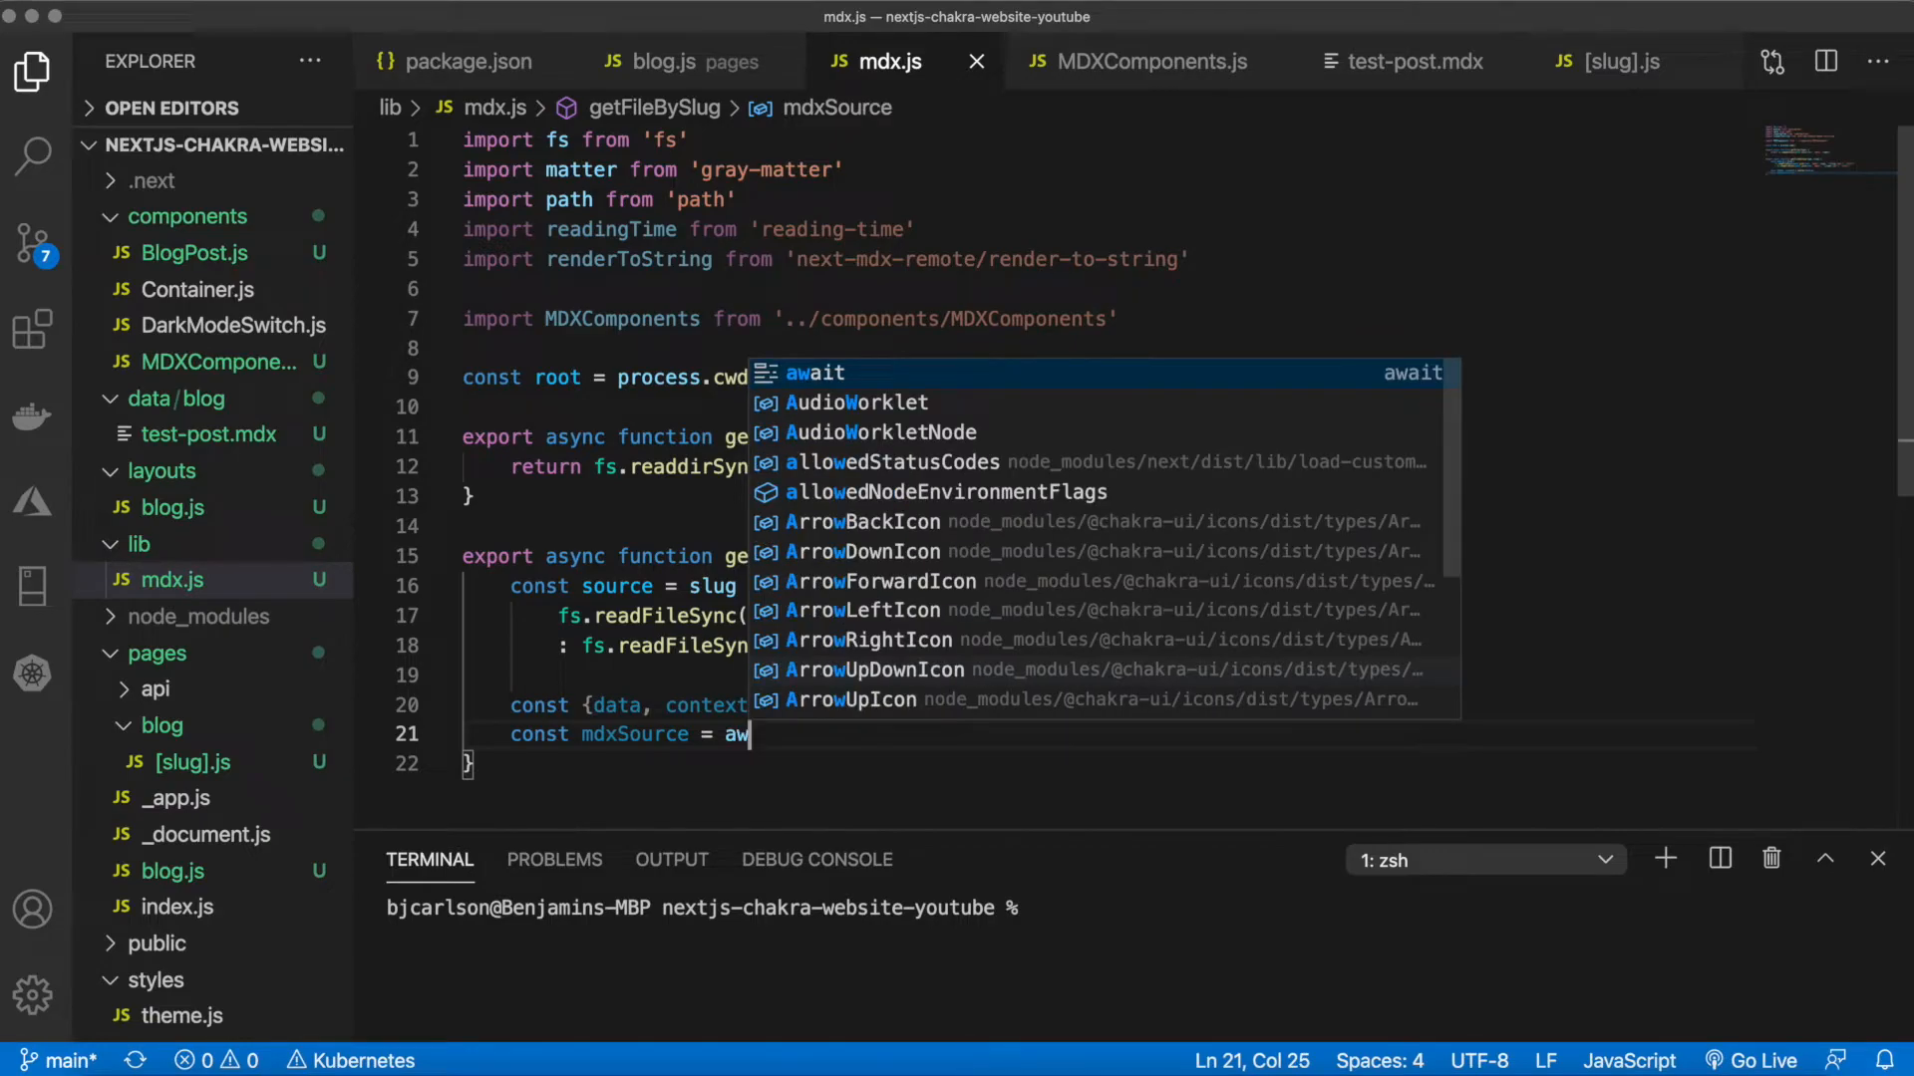
type("renderToString(")
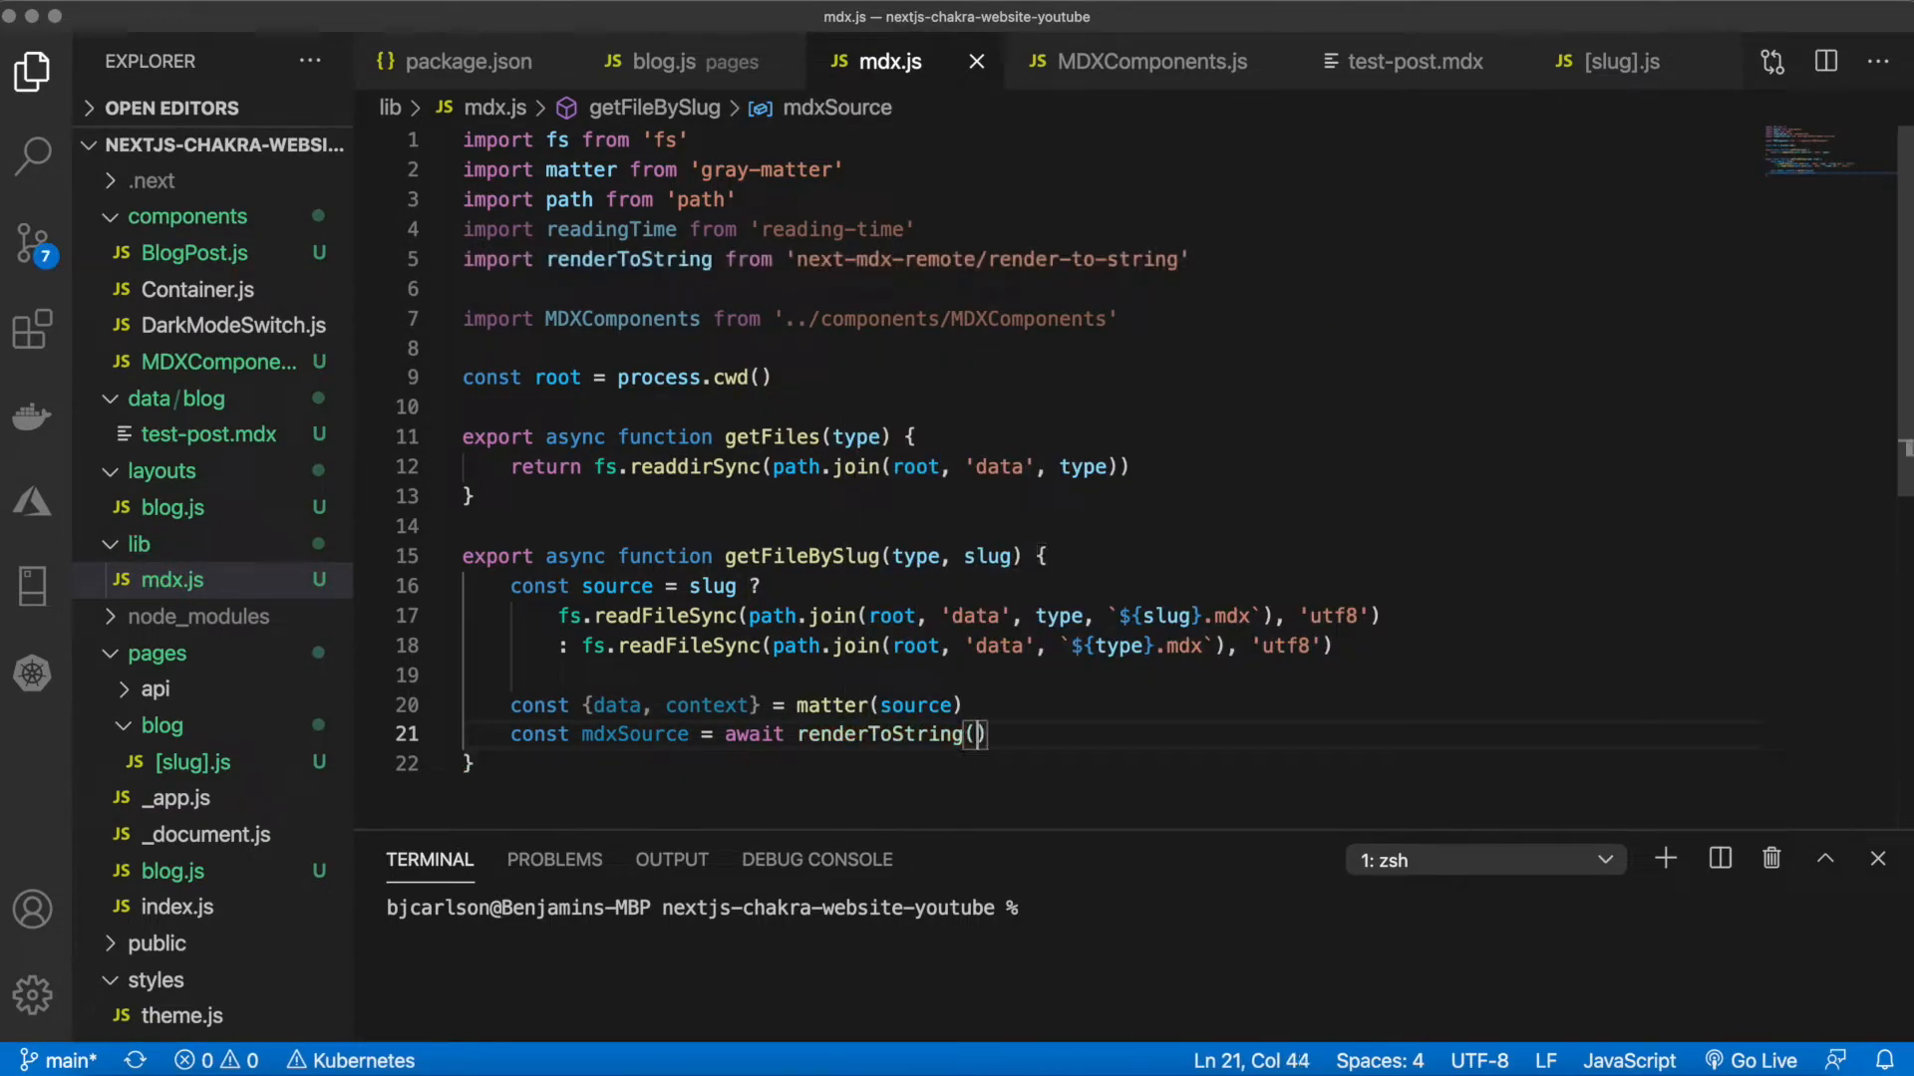
type("context, {")
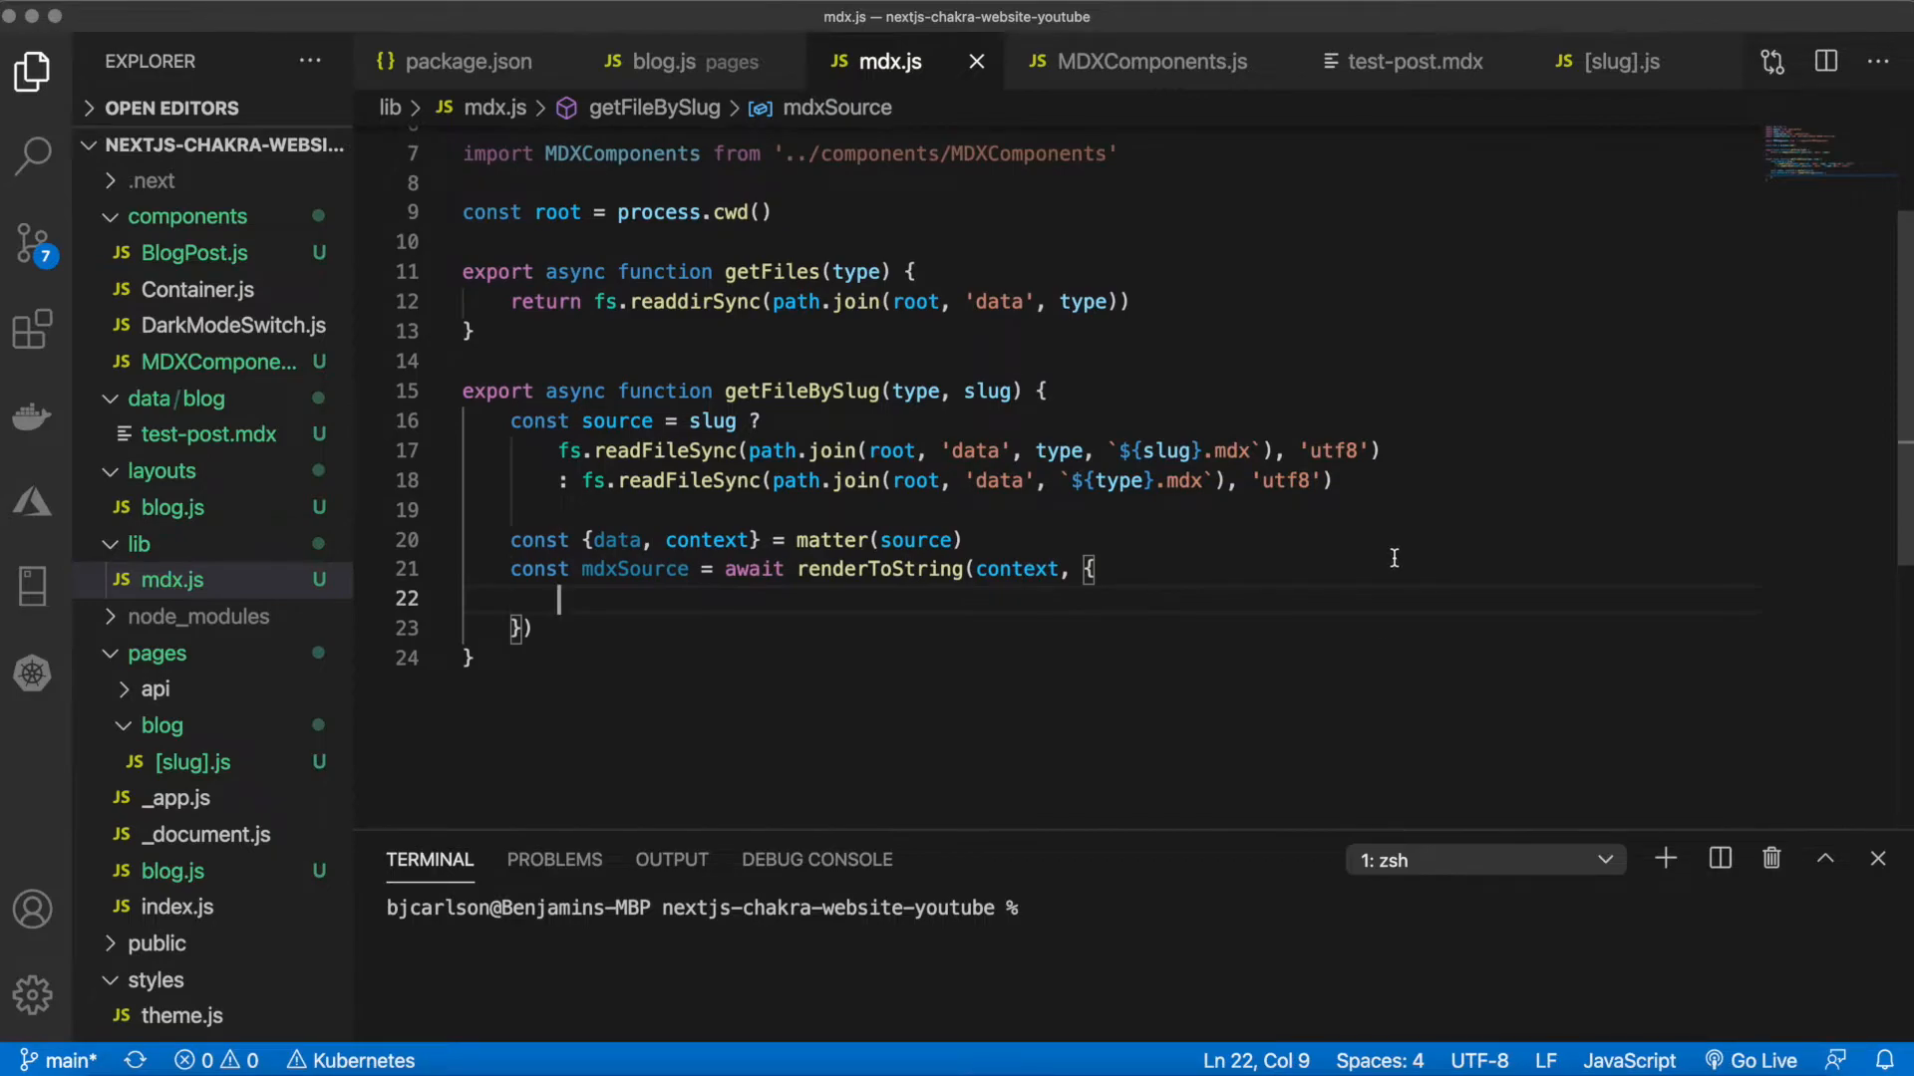
type("component")
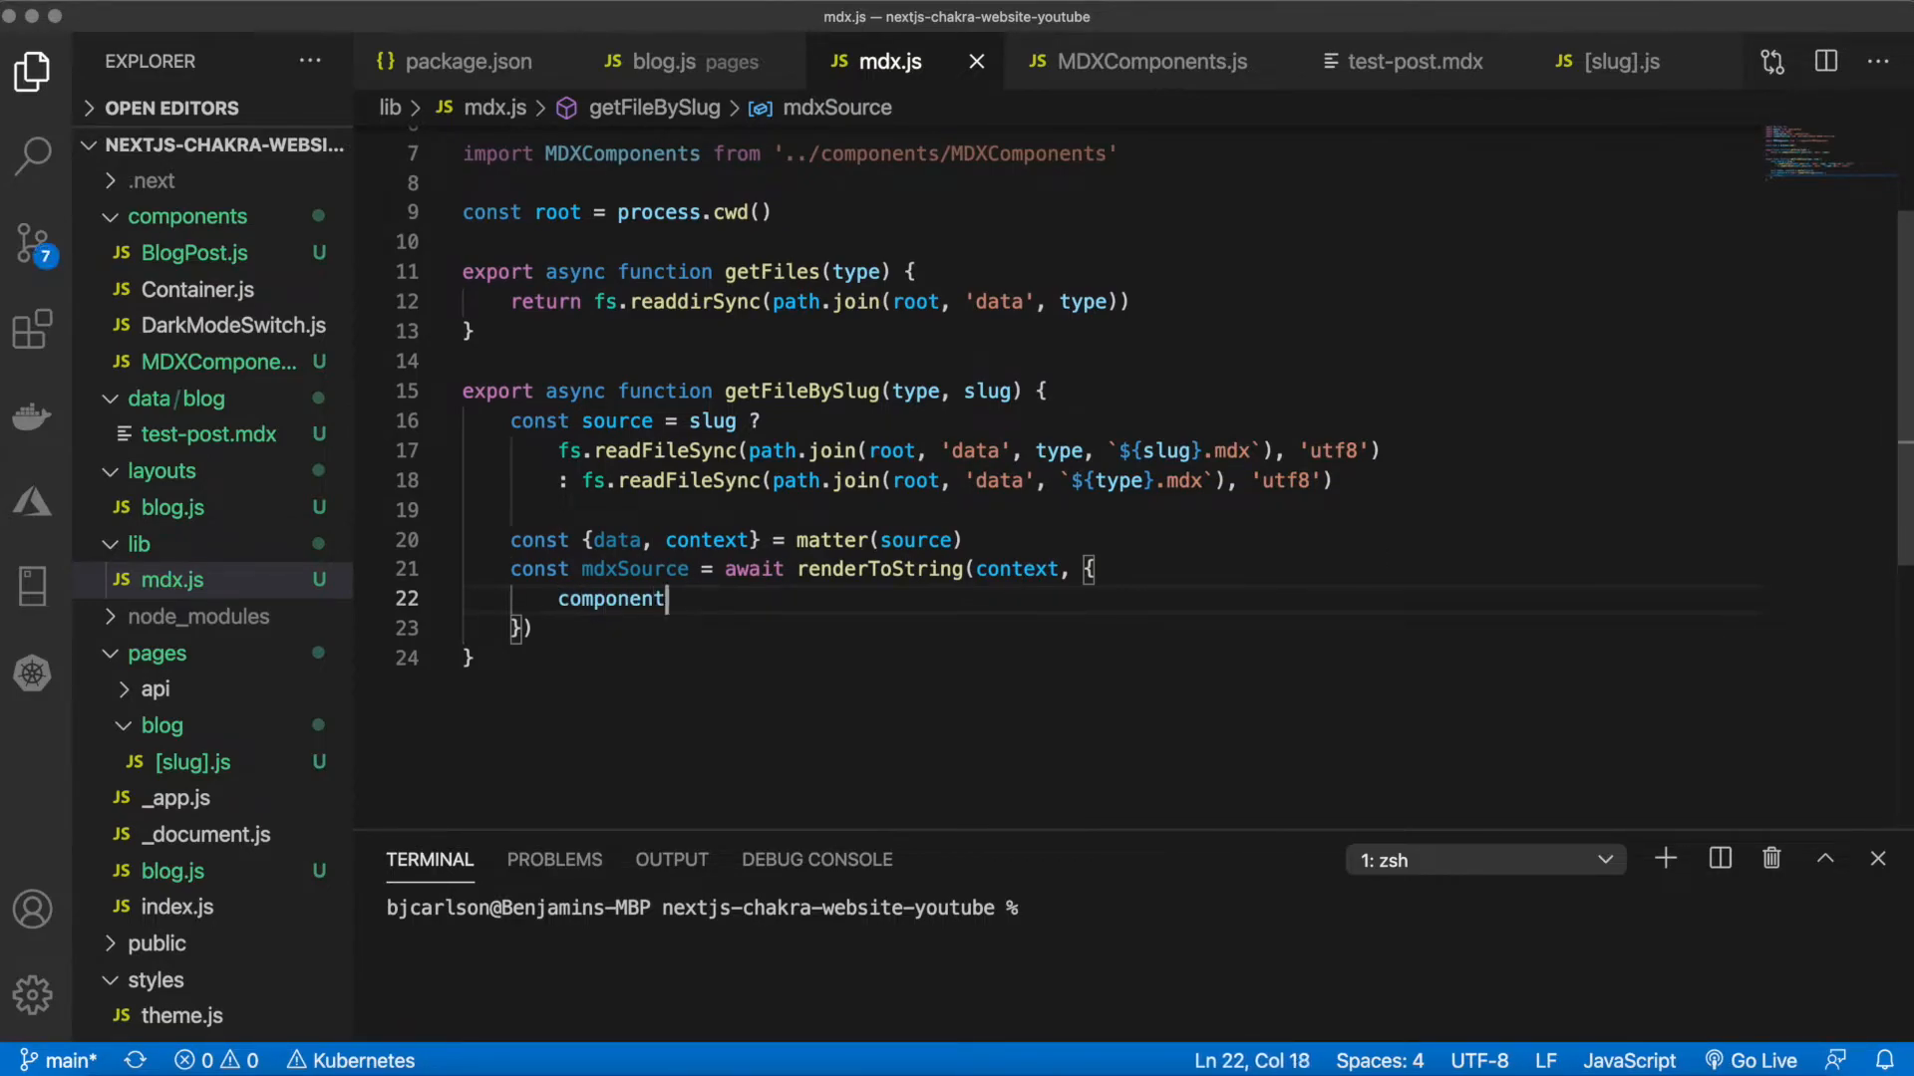
type("s:")
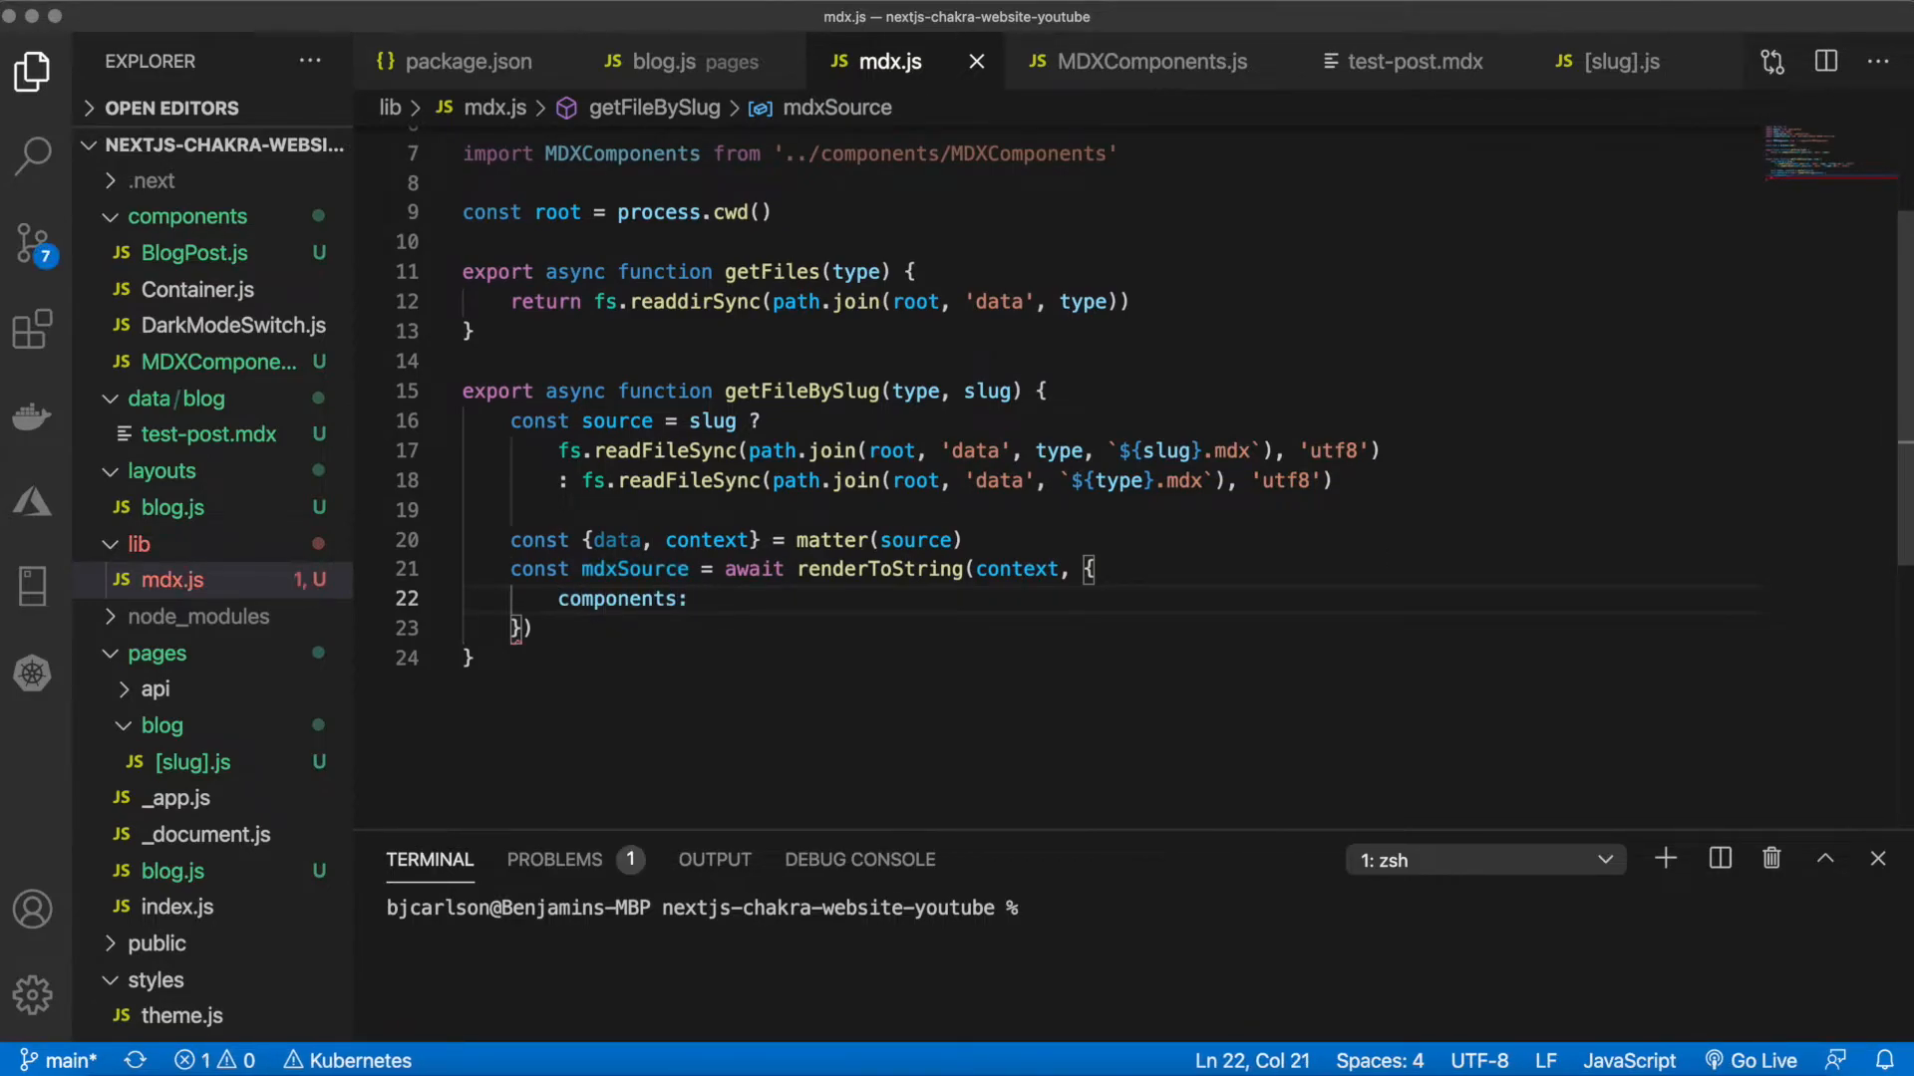
type("MDXComponents")
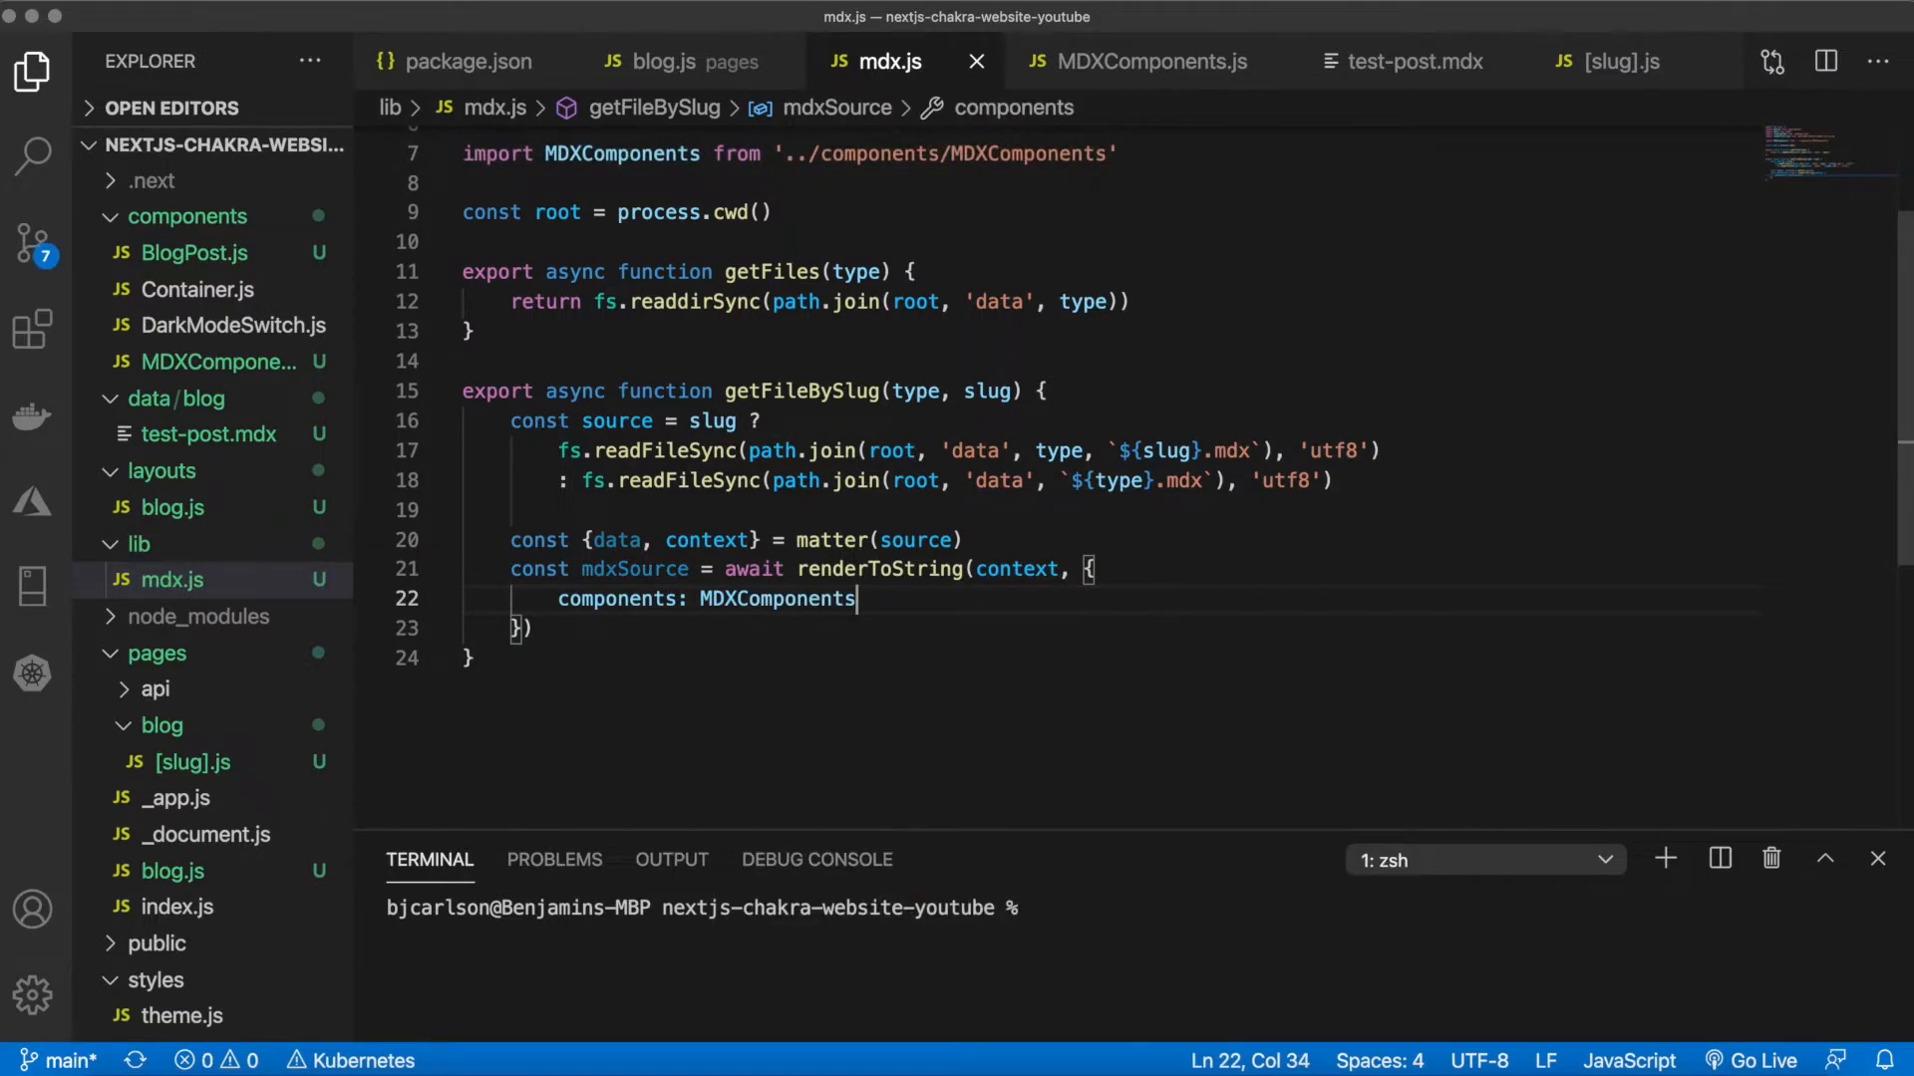
Return { mdxSource, frontMatter } from getFileBySlug, starting wordCount as context.split()
left_click(1146, 61)
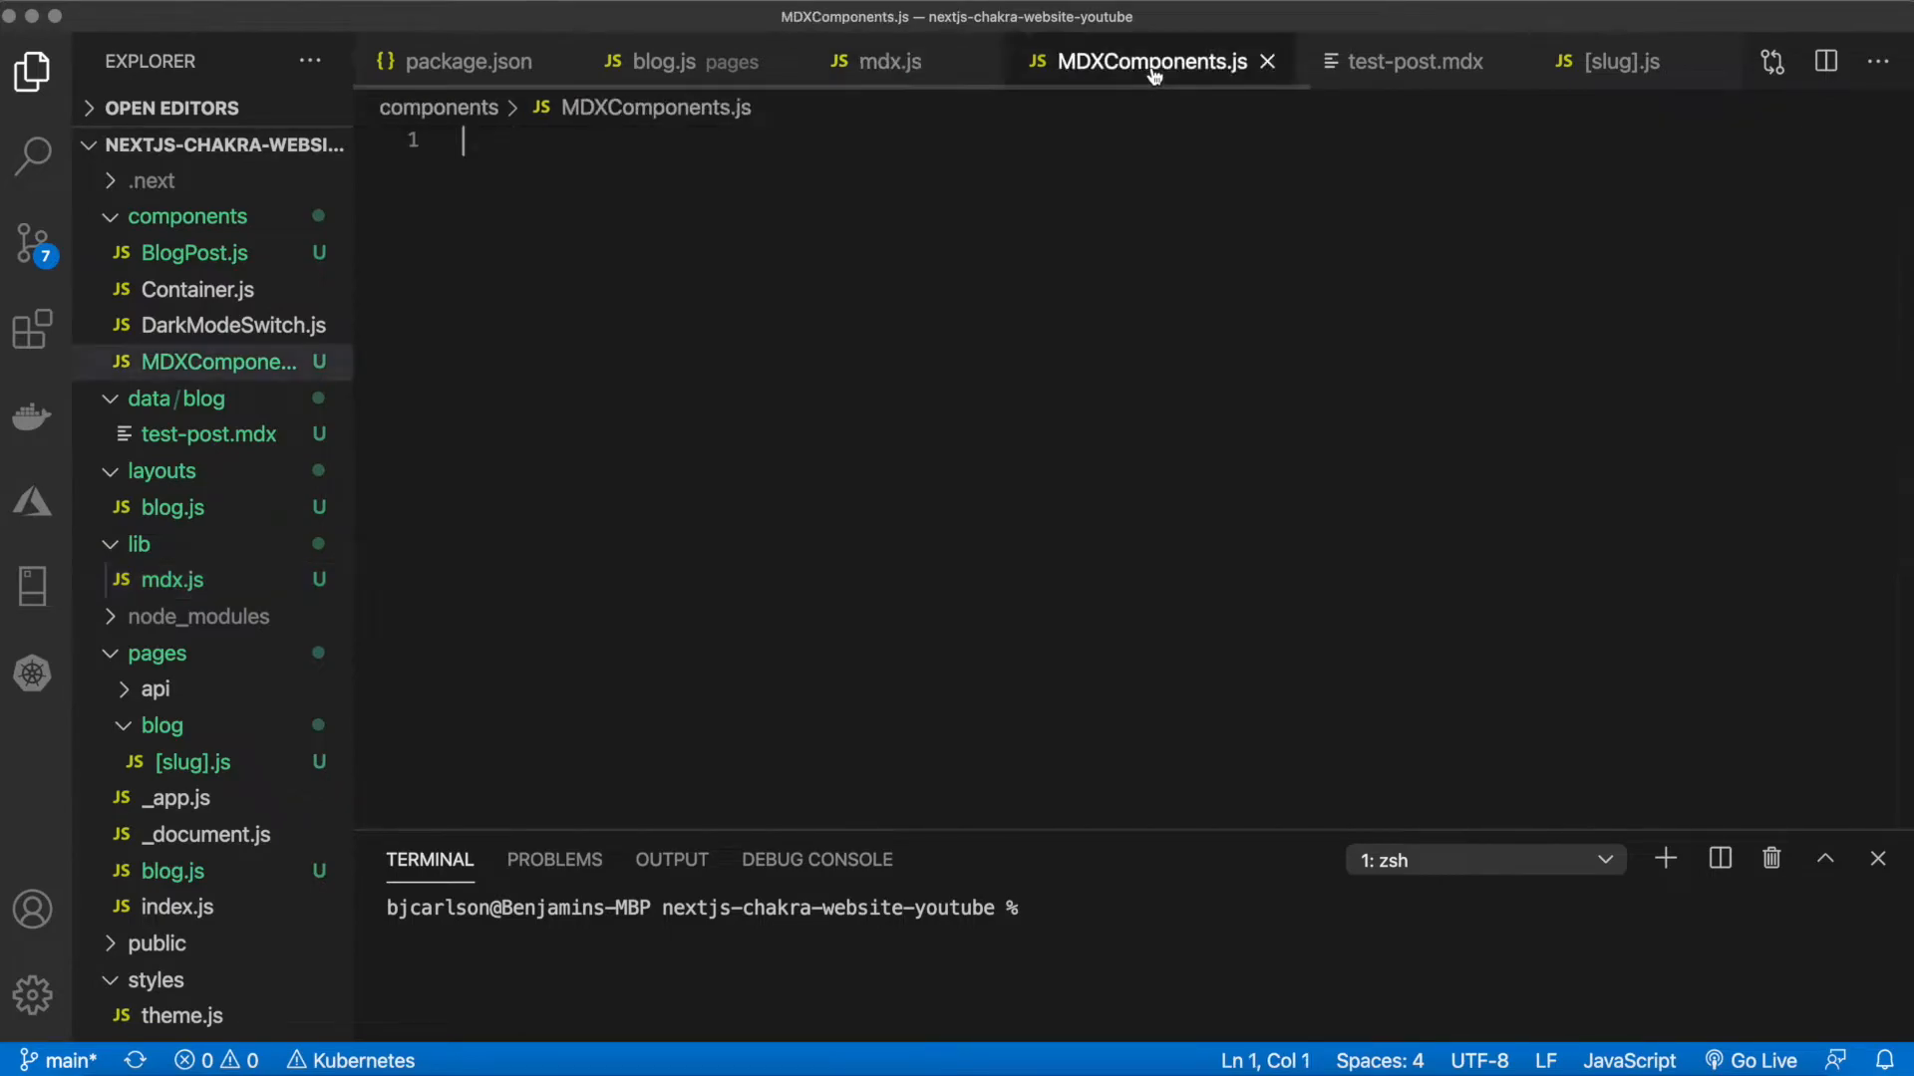
left_click(887, 62)
type("wordCount")
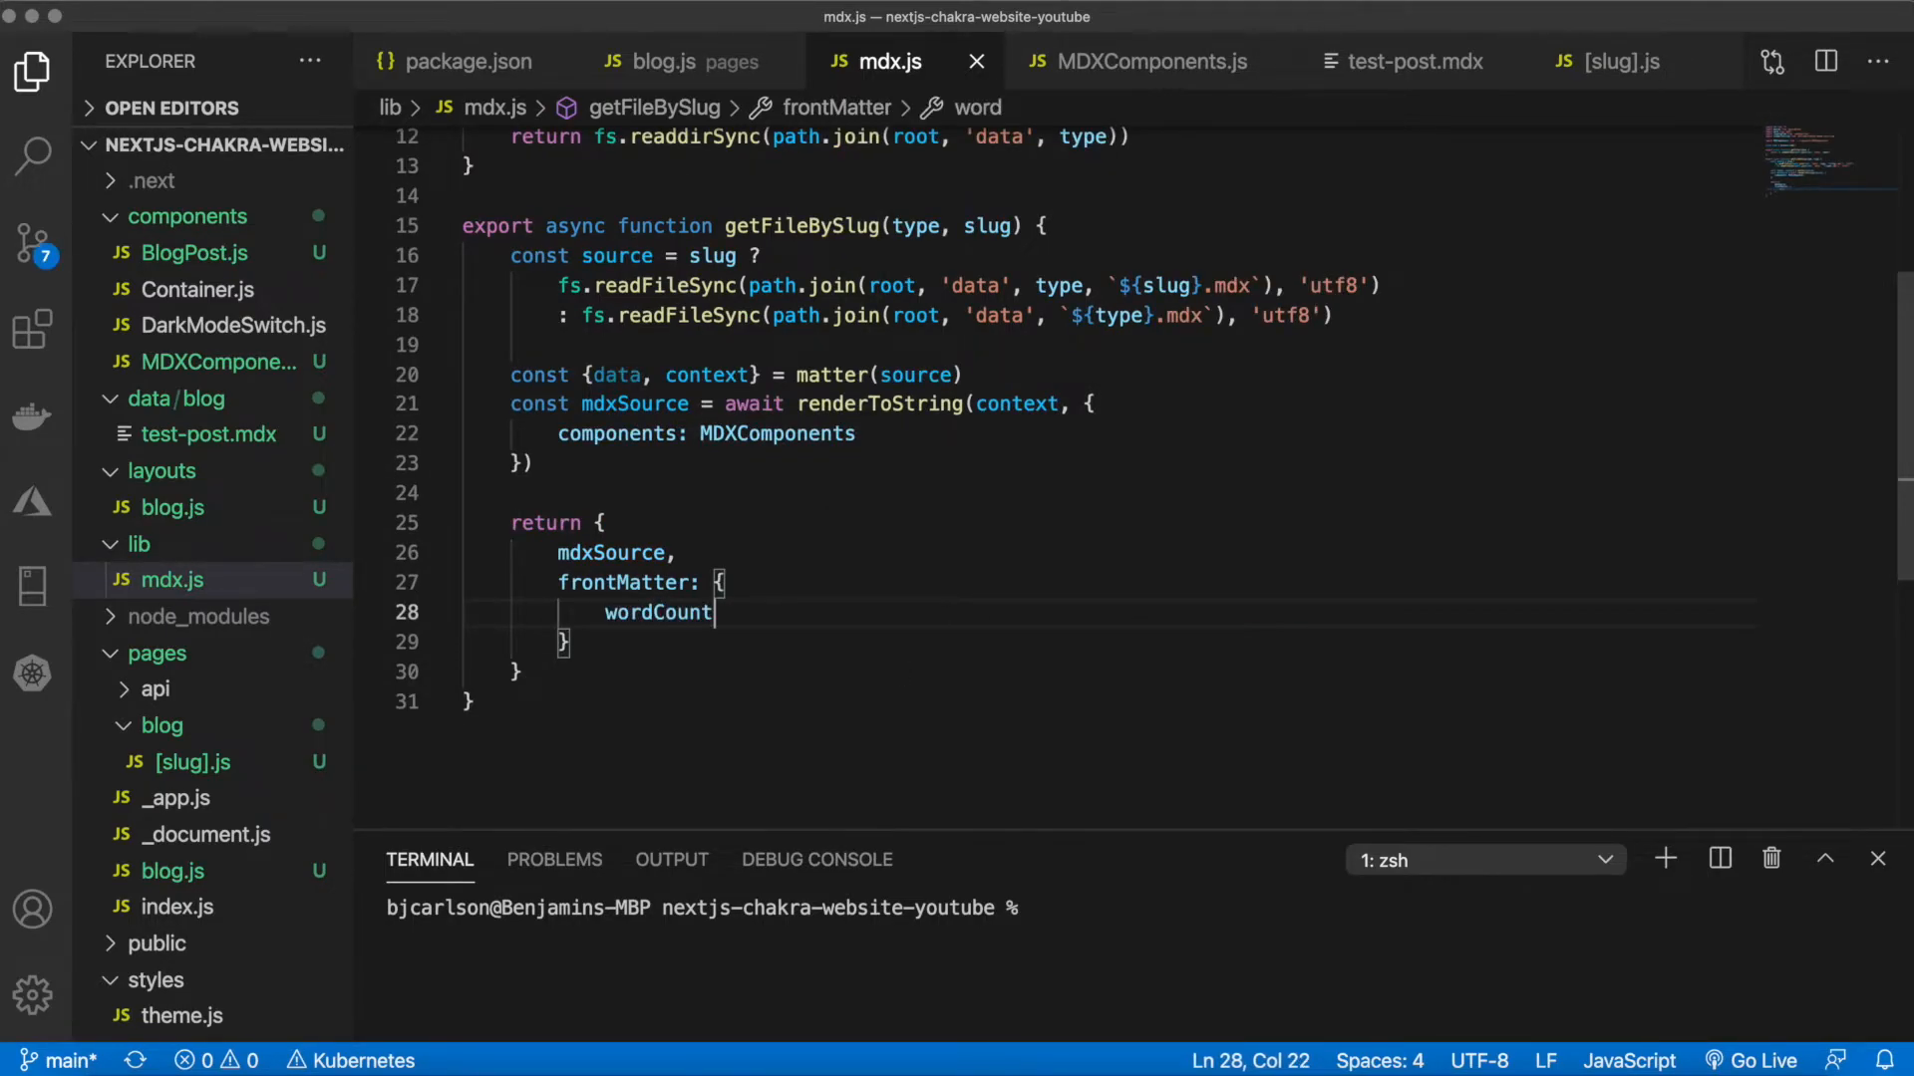
type(": context.split(")
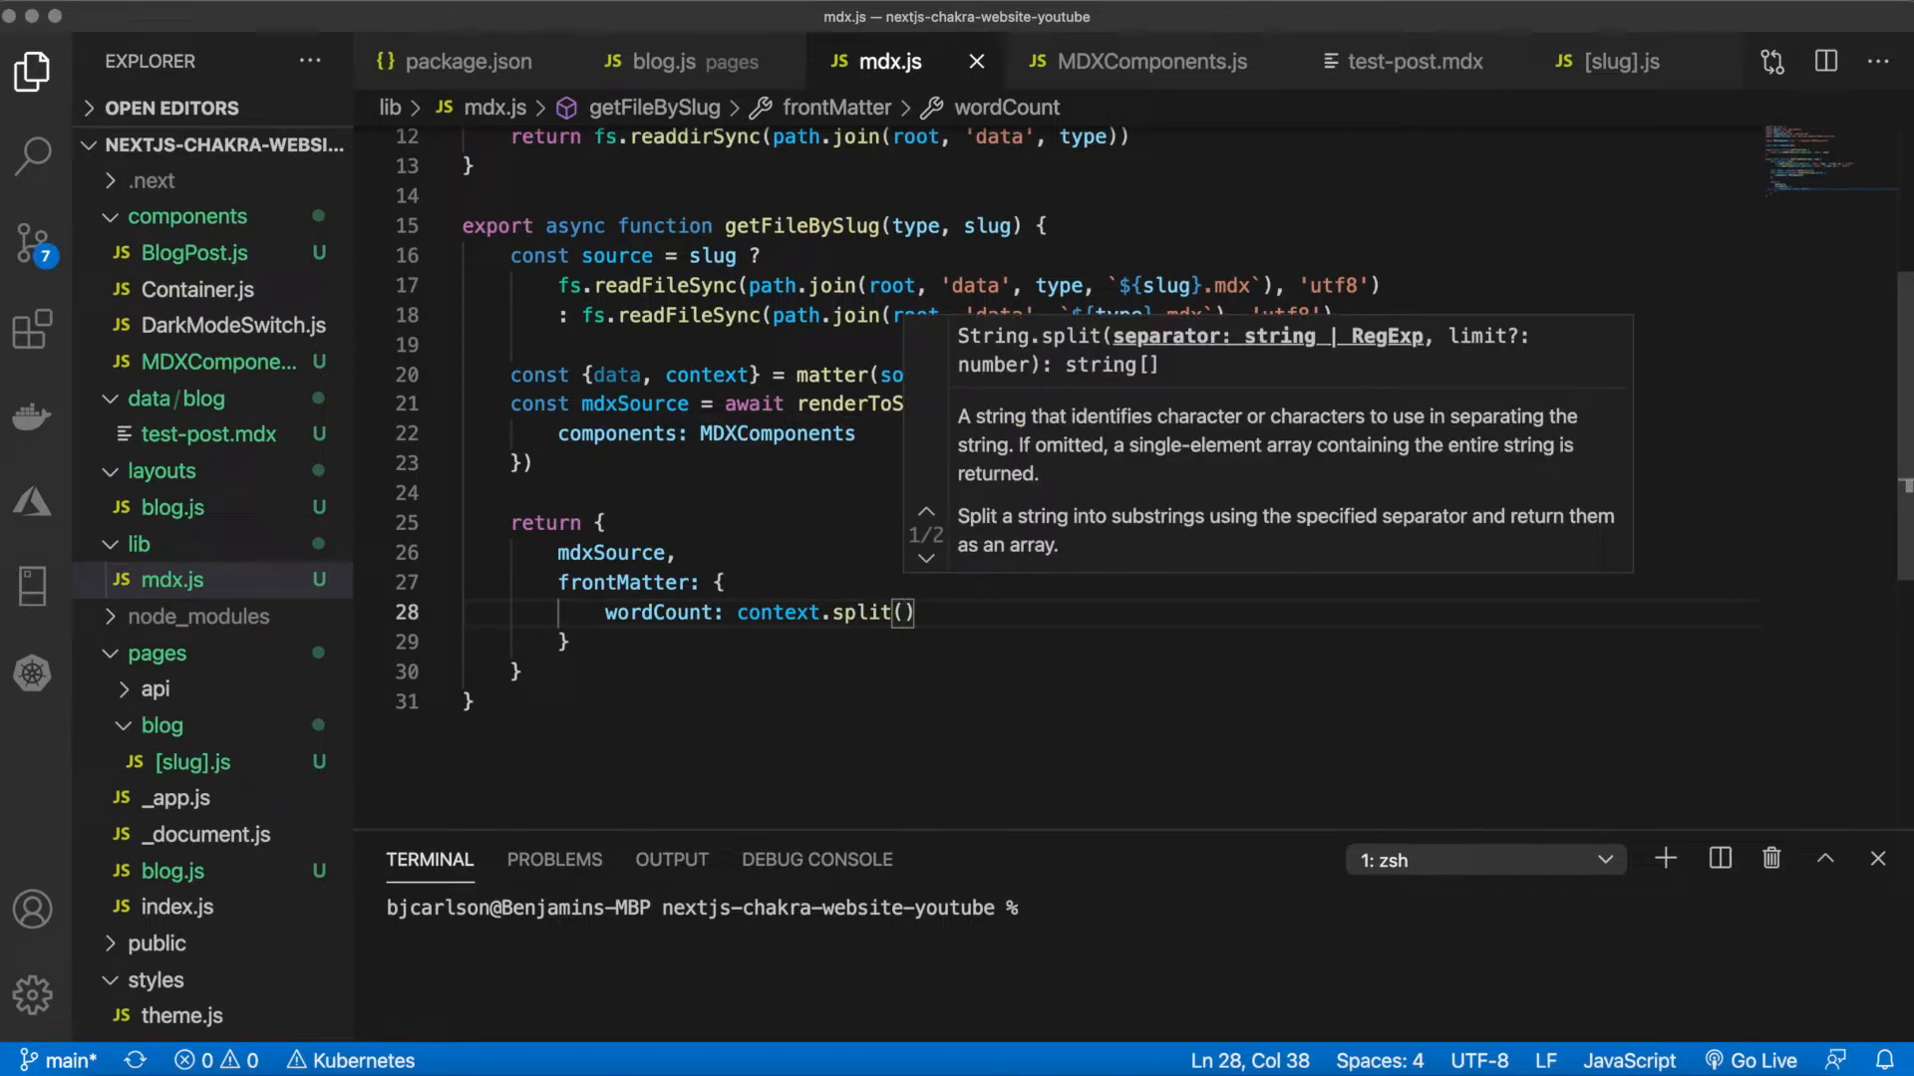
Finish wordCount with split(/\s+/gu).length and add readingTime: readingTime(context)
type("/\\s+/gu")
type("readingTime")
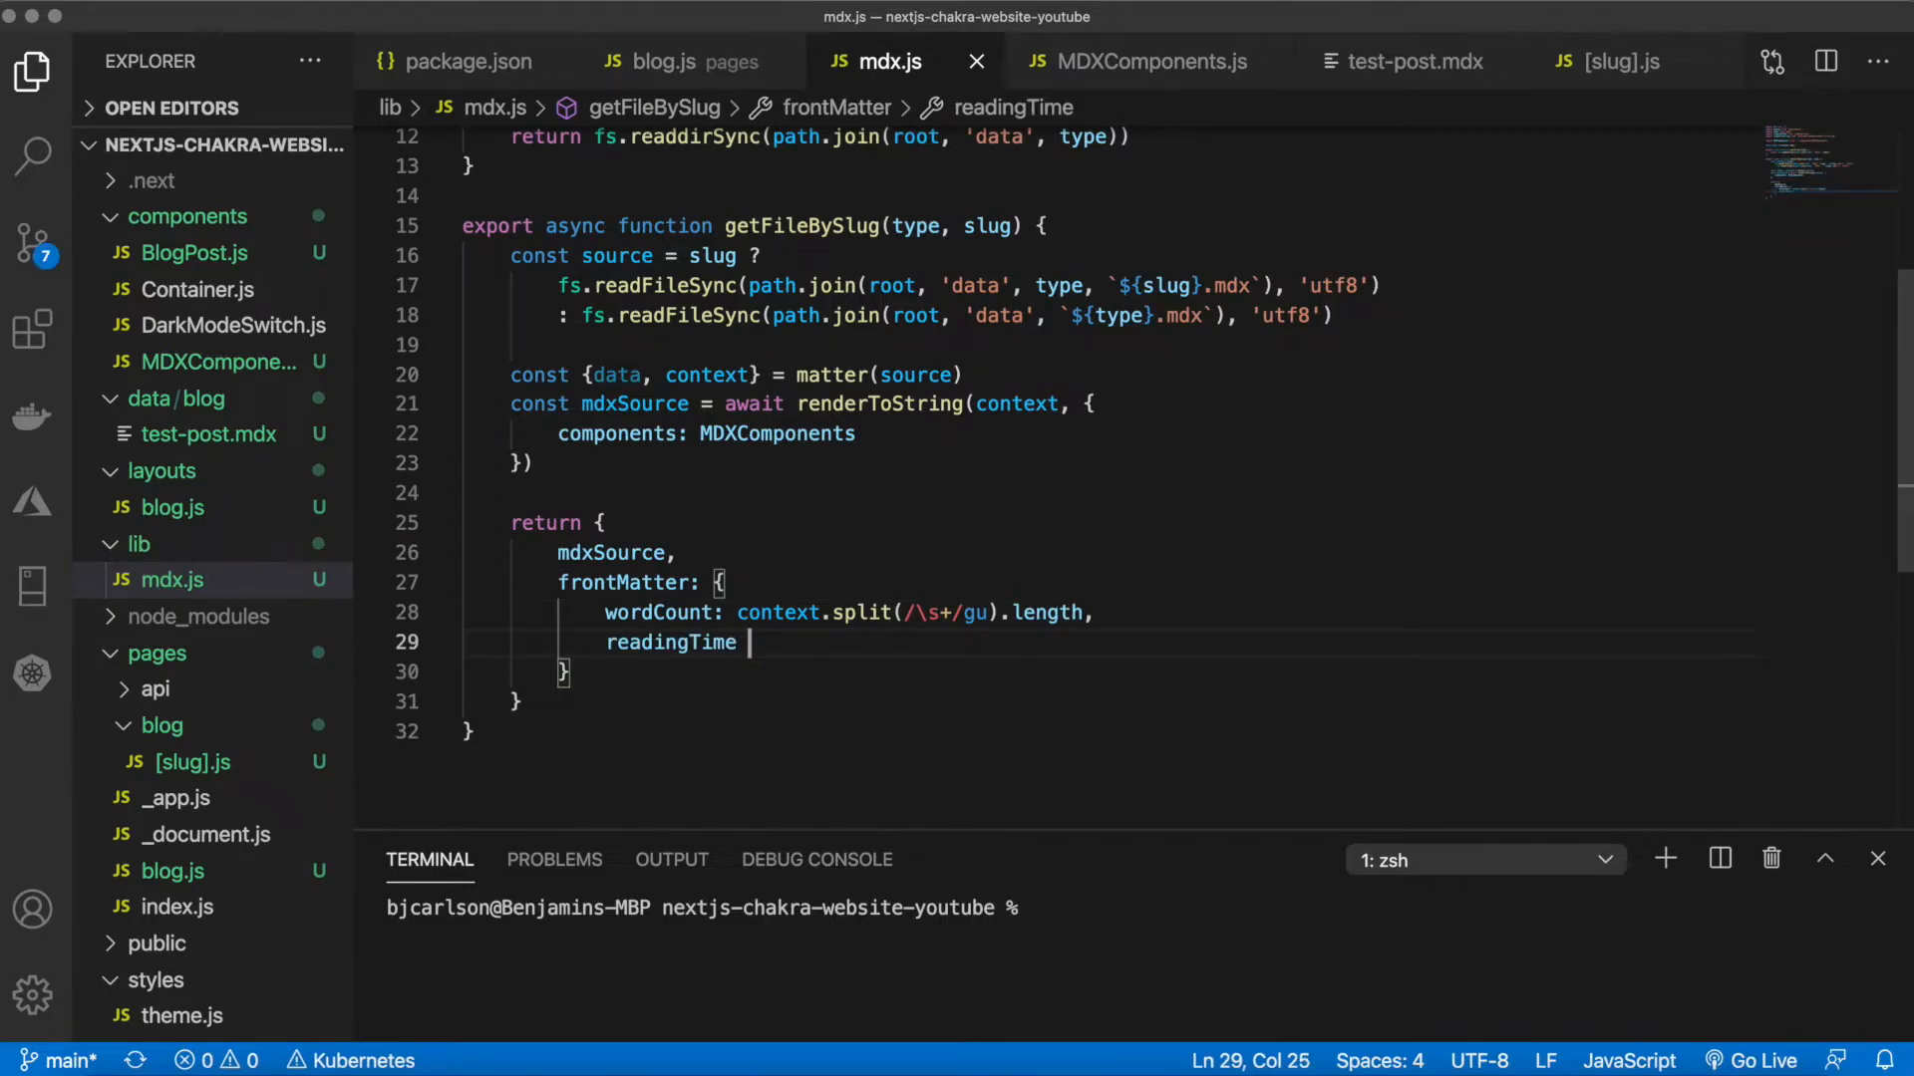
type(":")
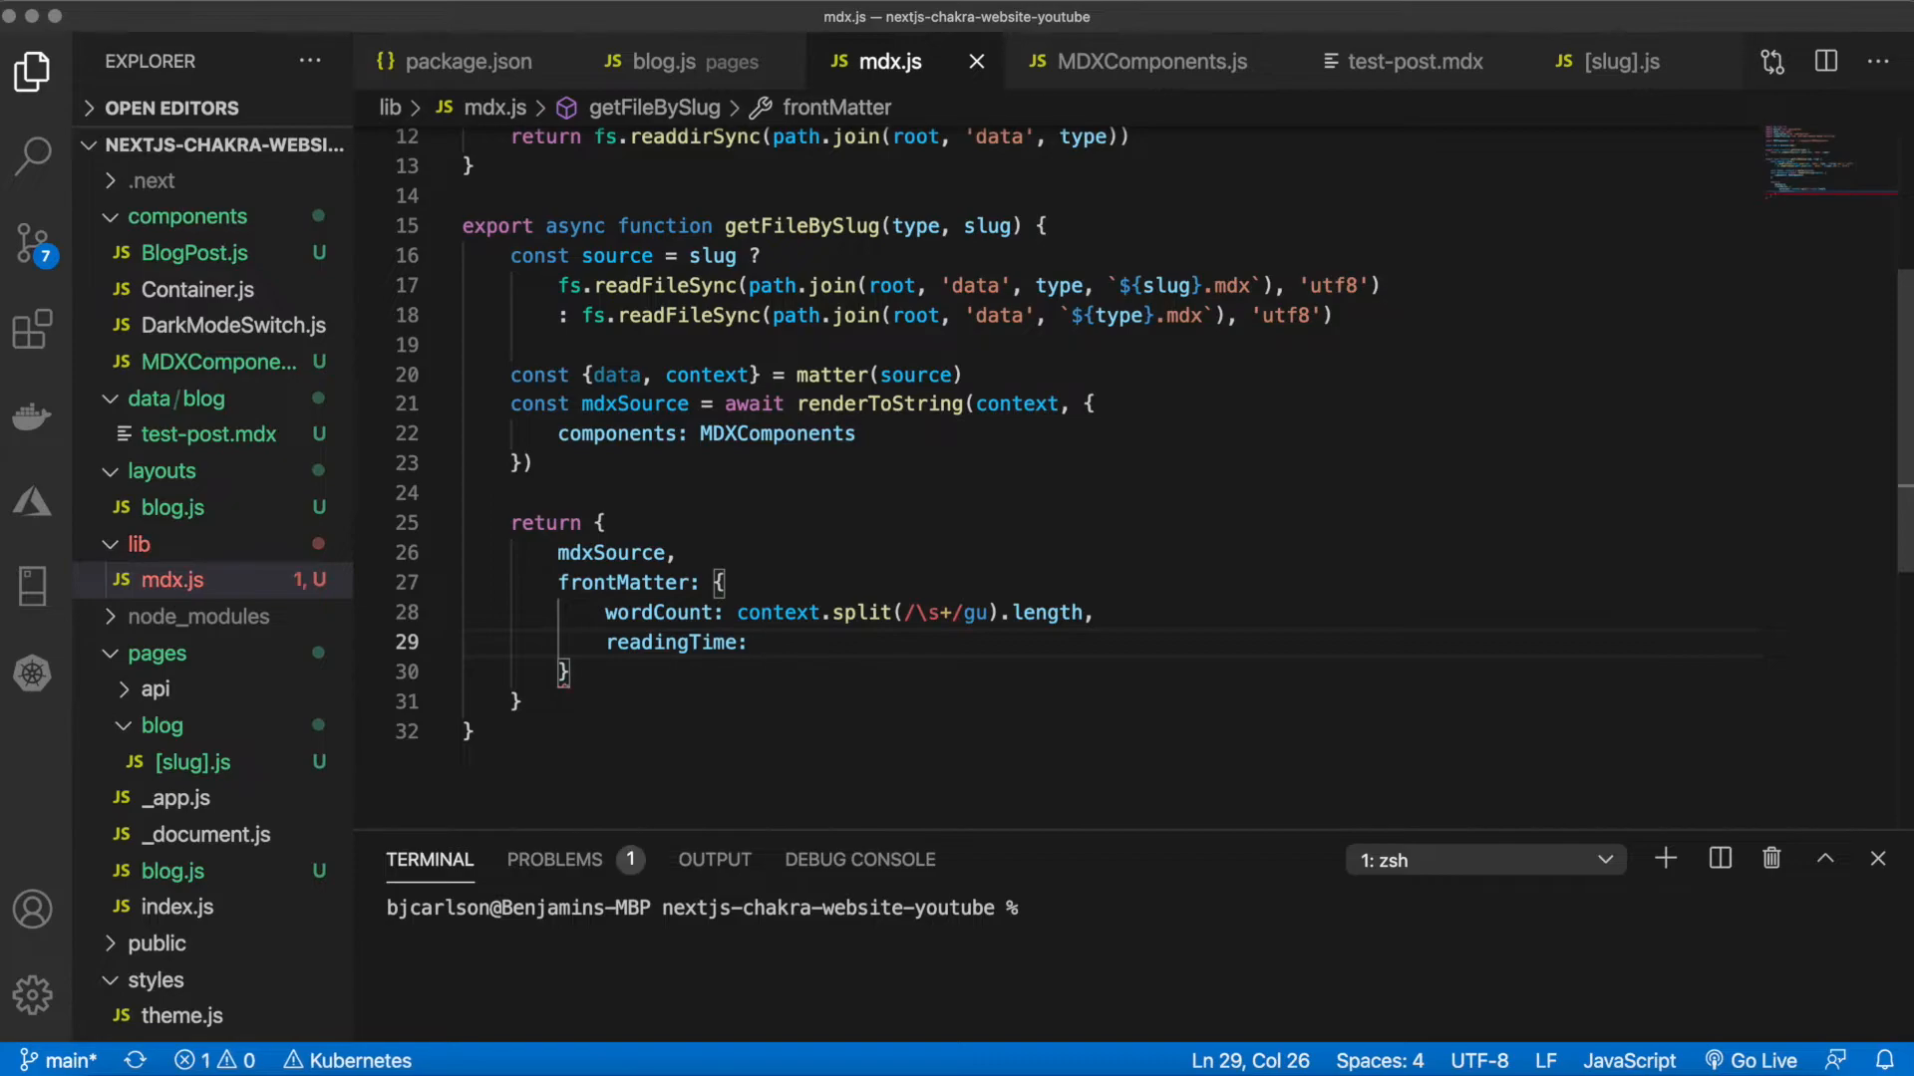
type("readingTime")
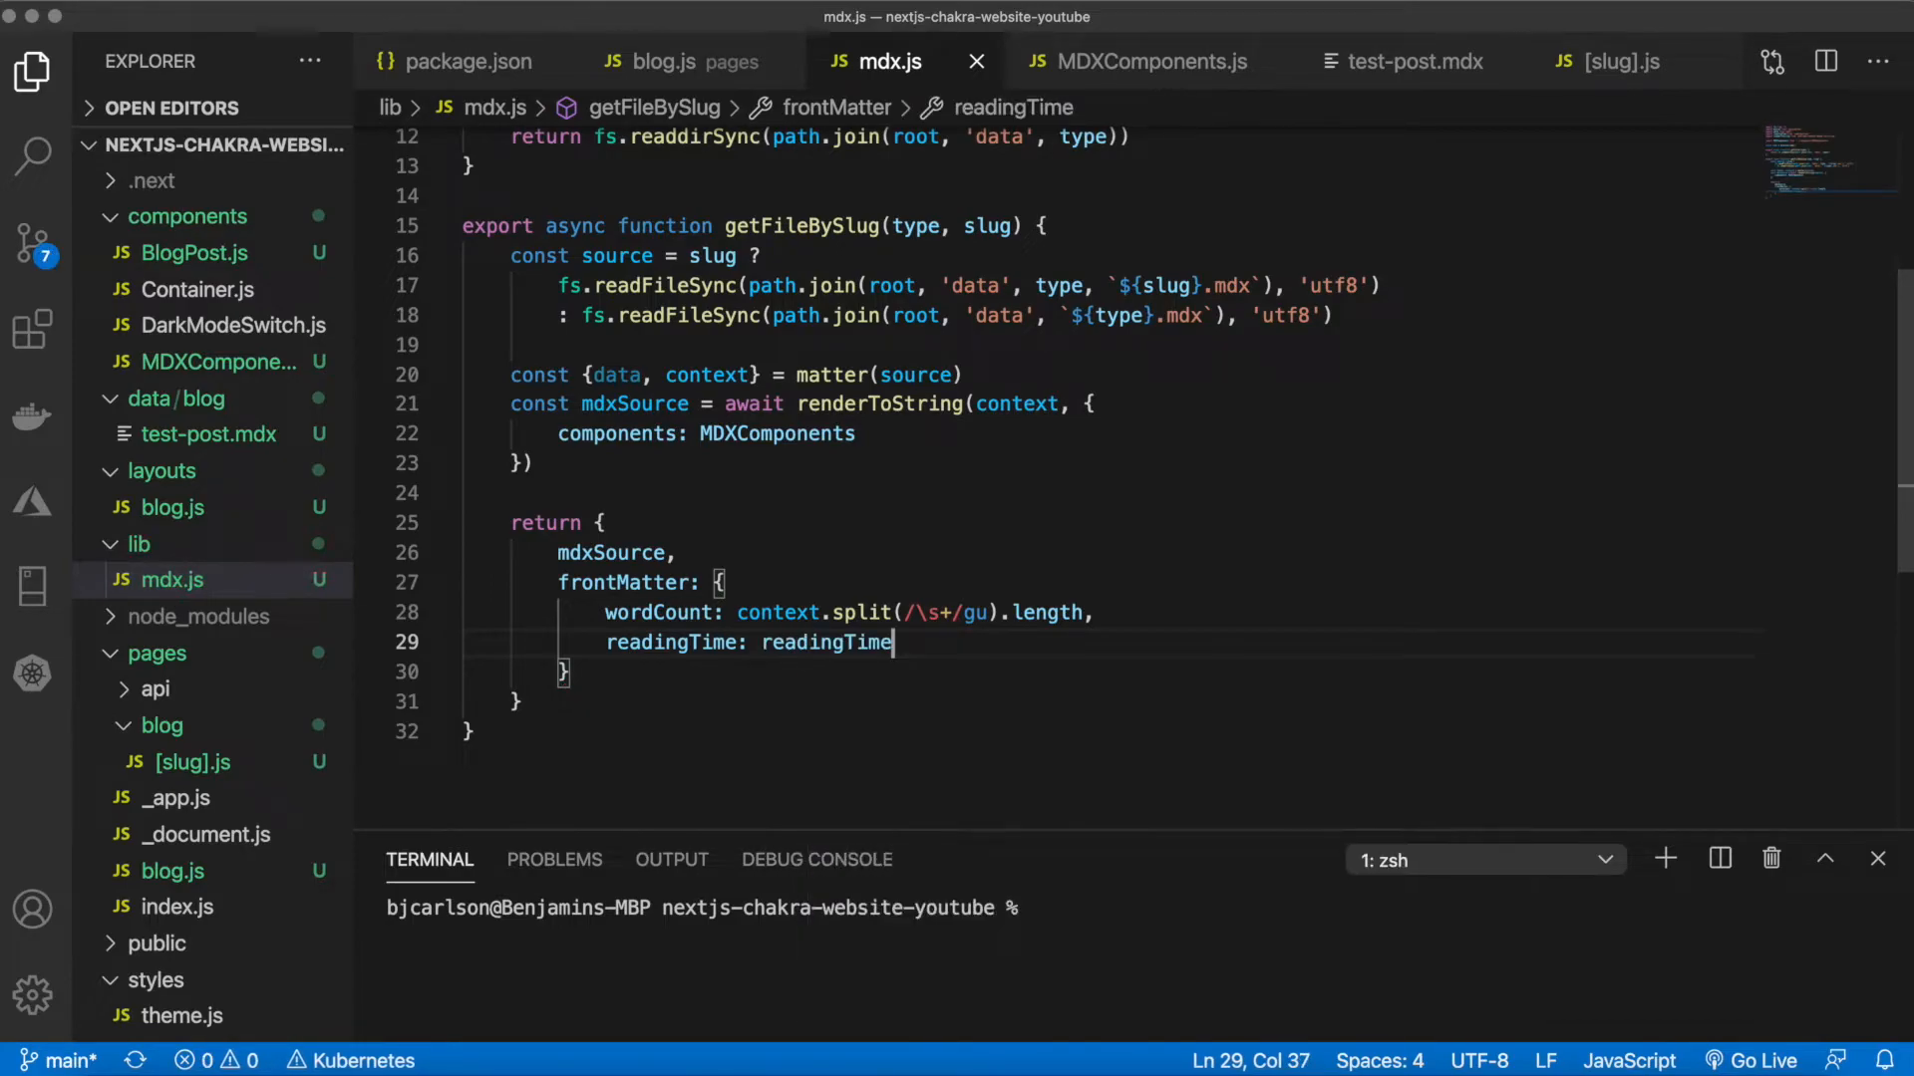
type("(con")
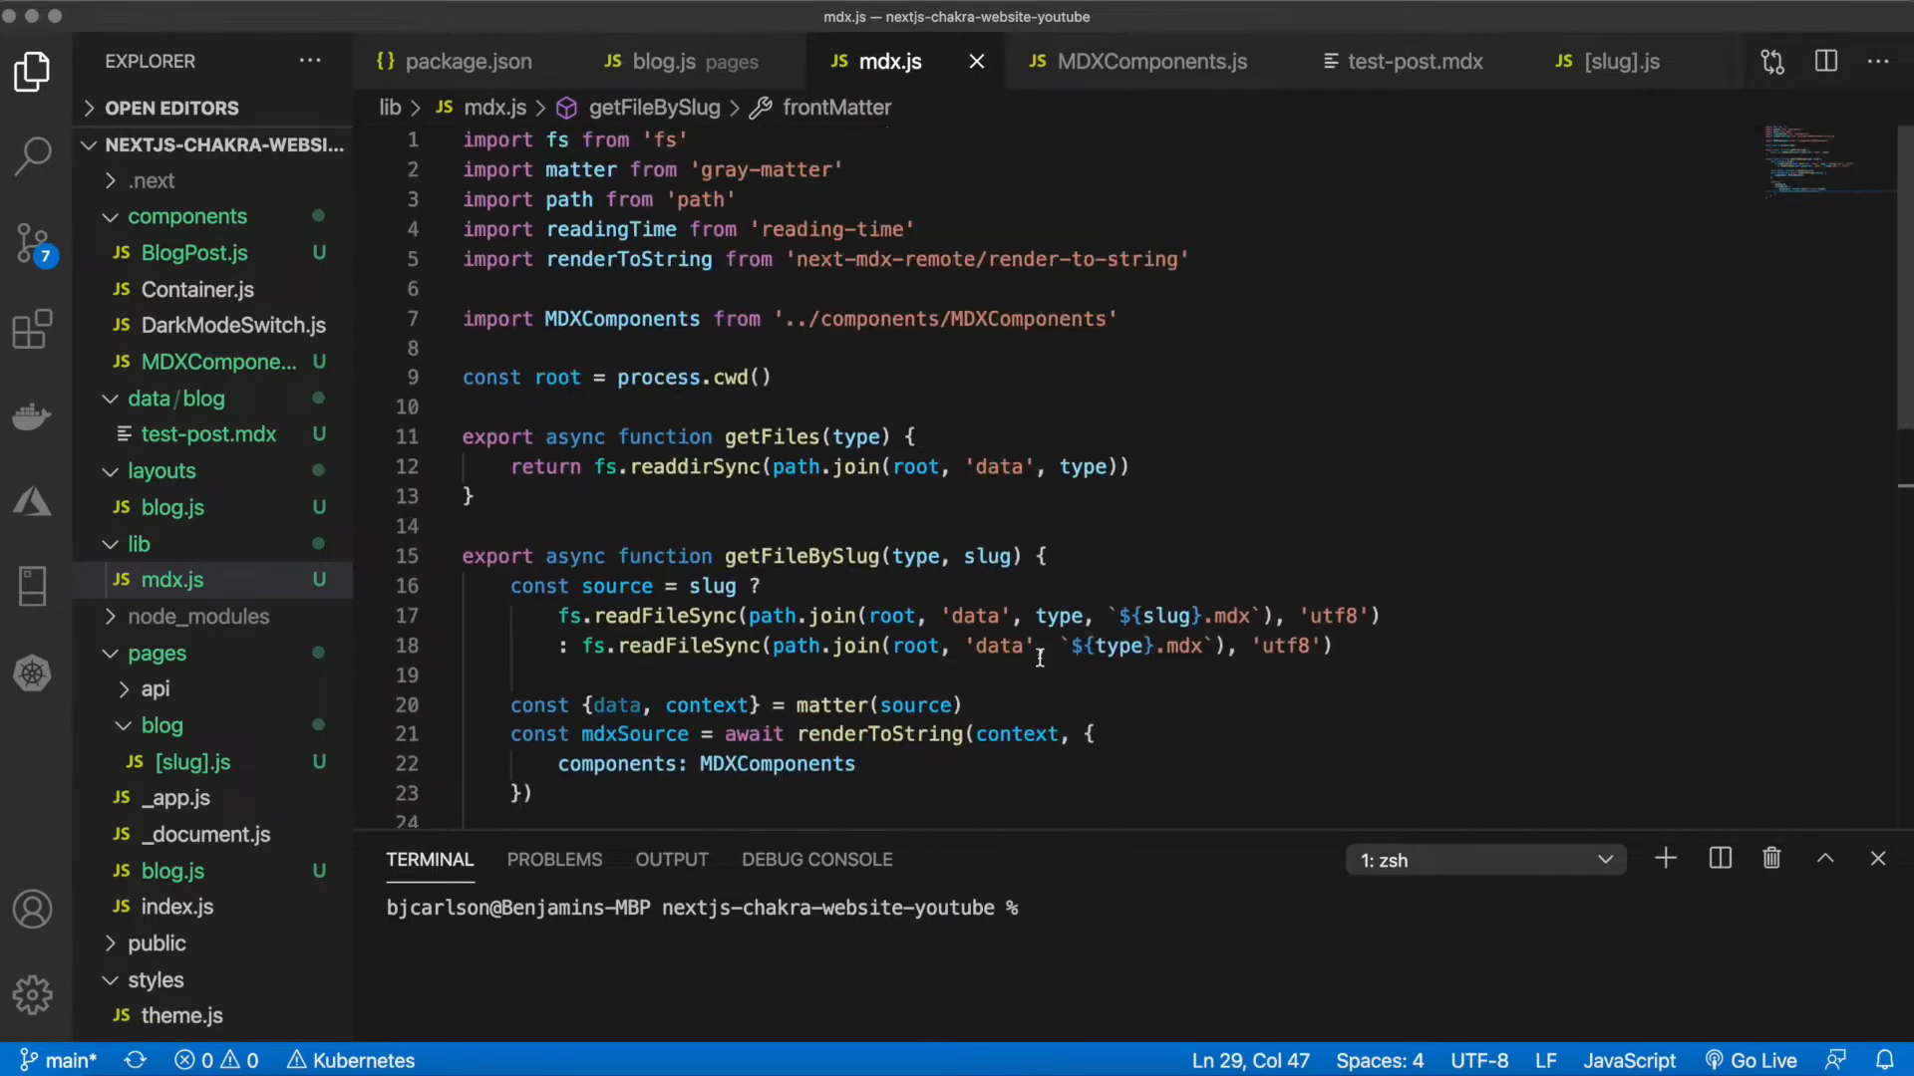
triple_click(686, 229)
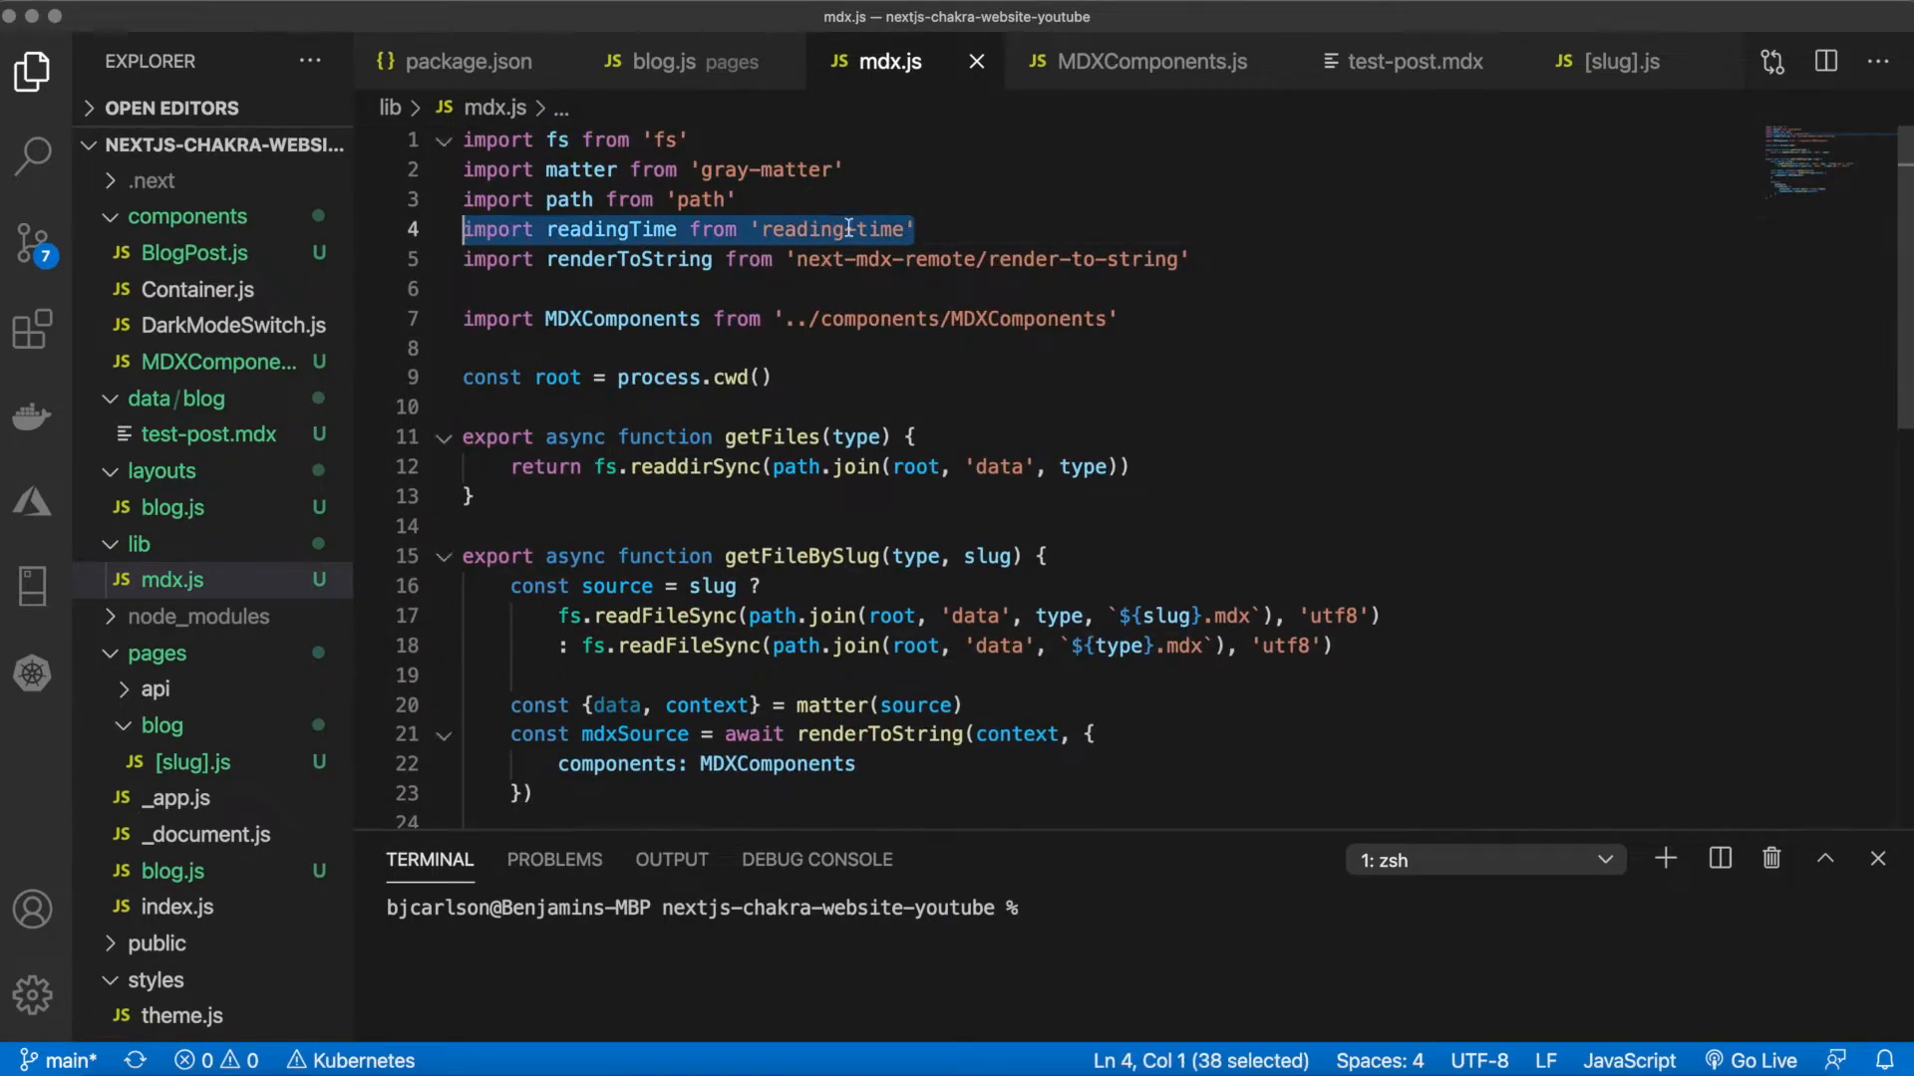
scroll("down", 3)
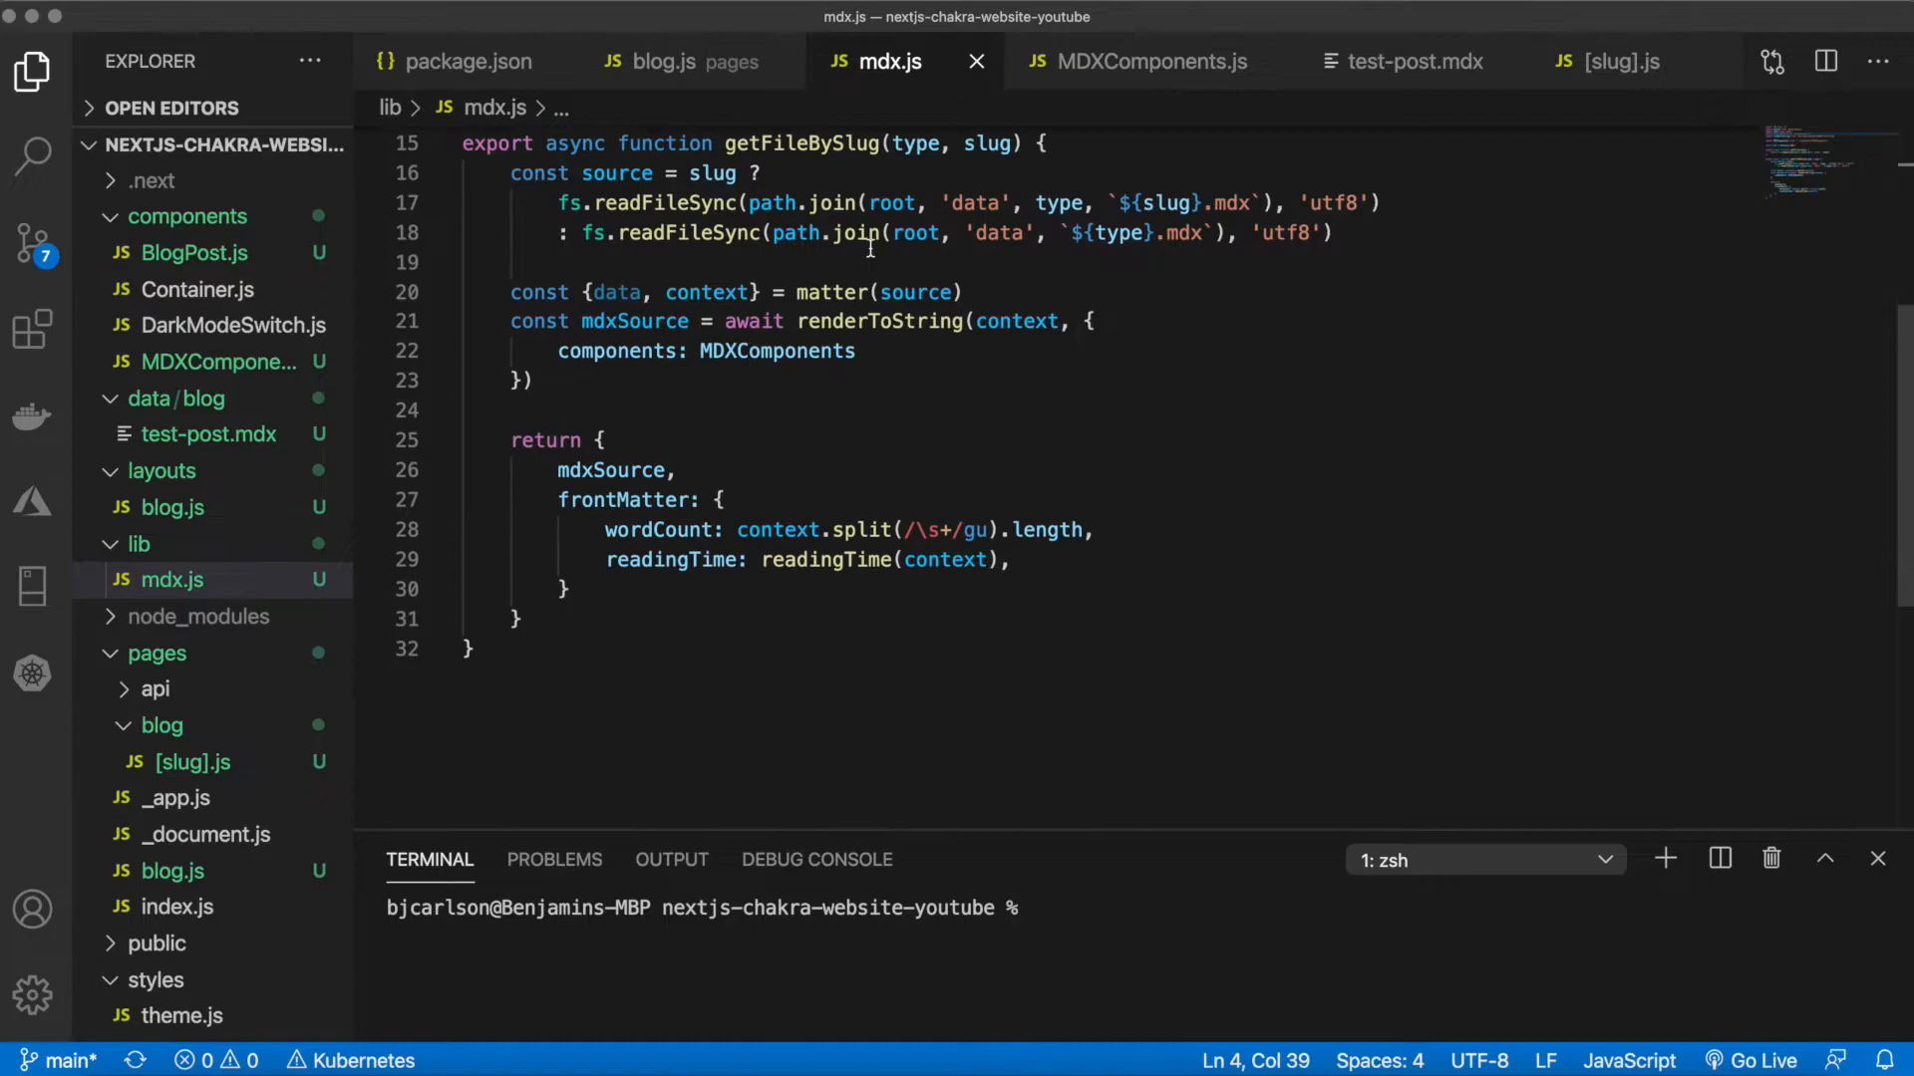
left_click(1011, 558)
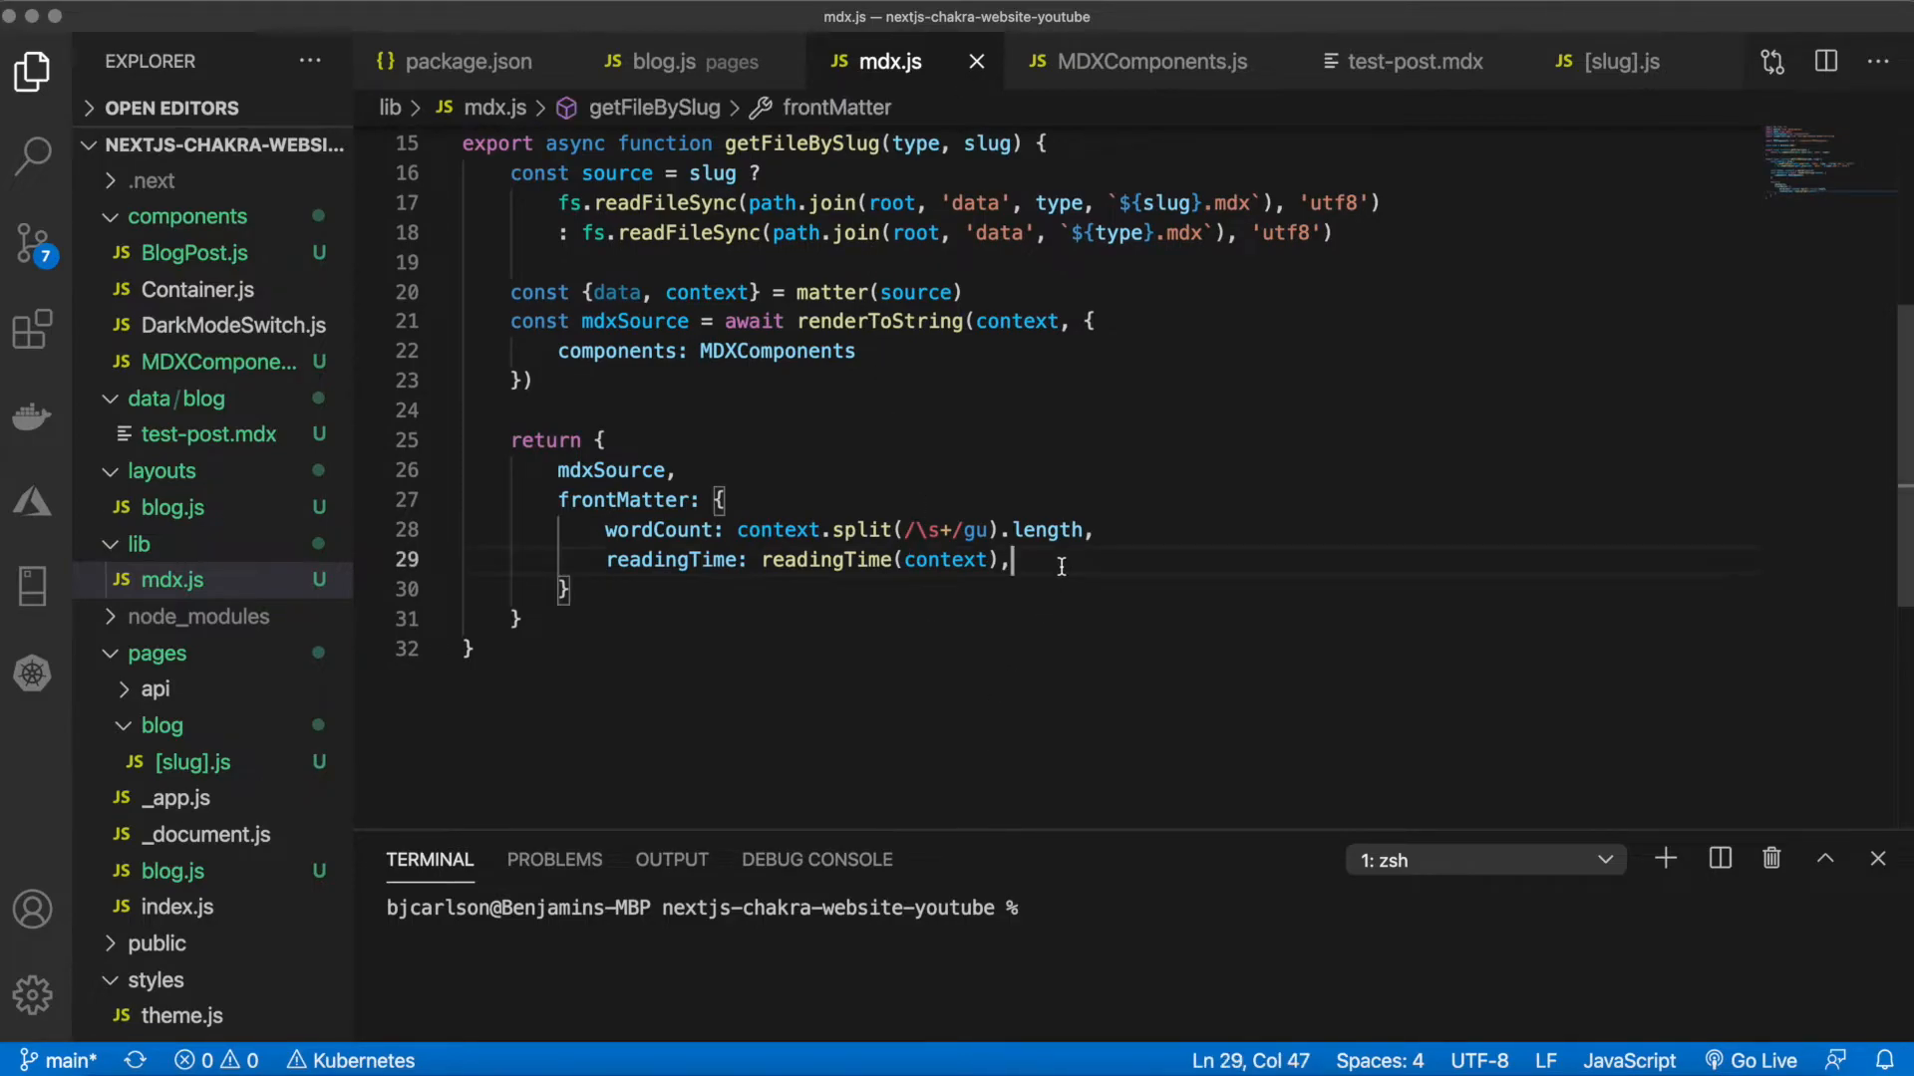
Add slug: slug || null and a ...data spread to the frontMatter object
type("slug")
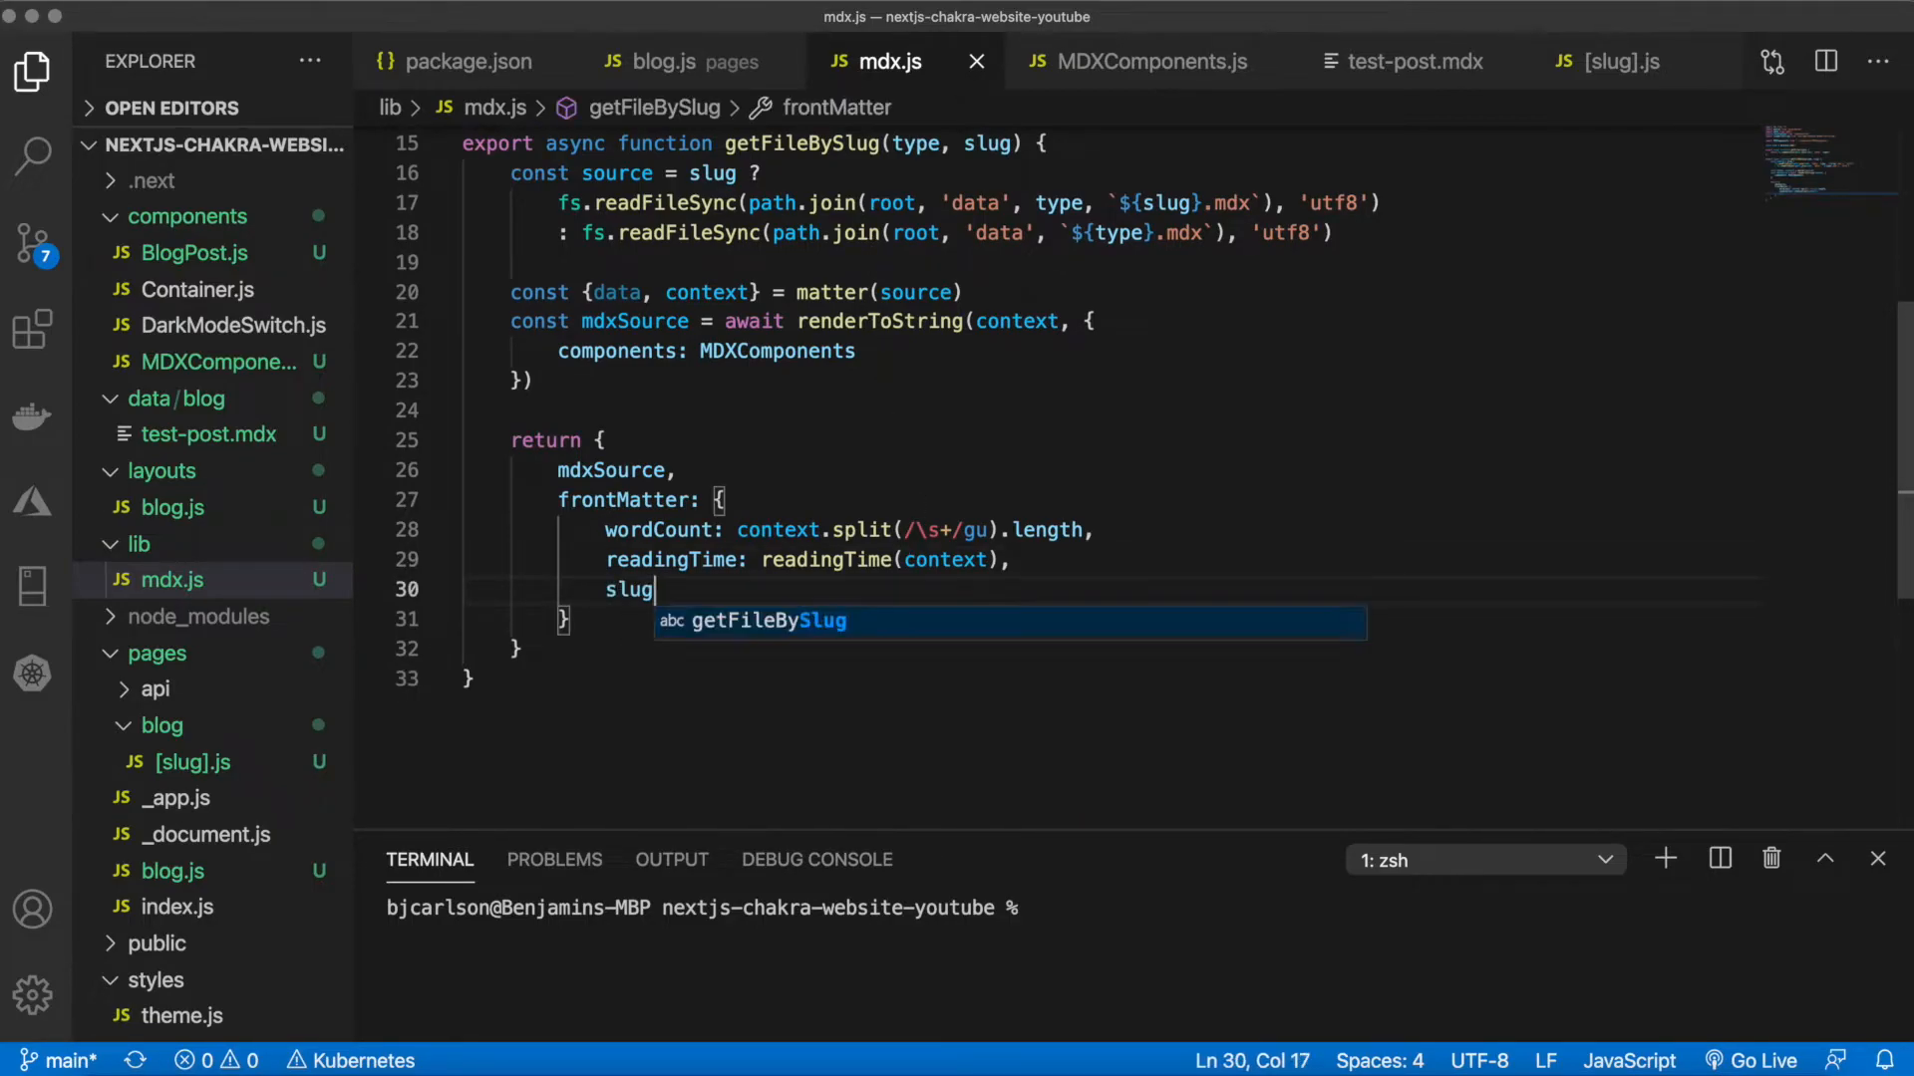
type(": s")
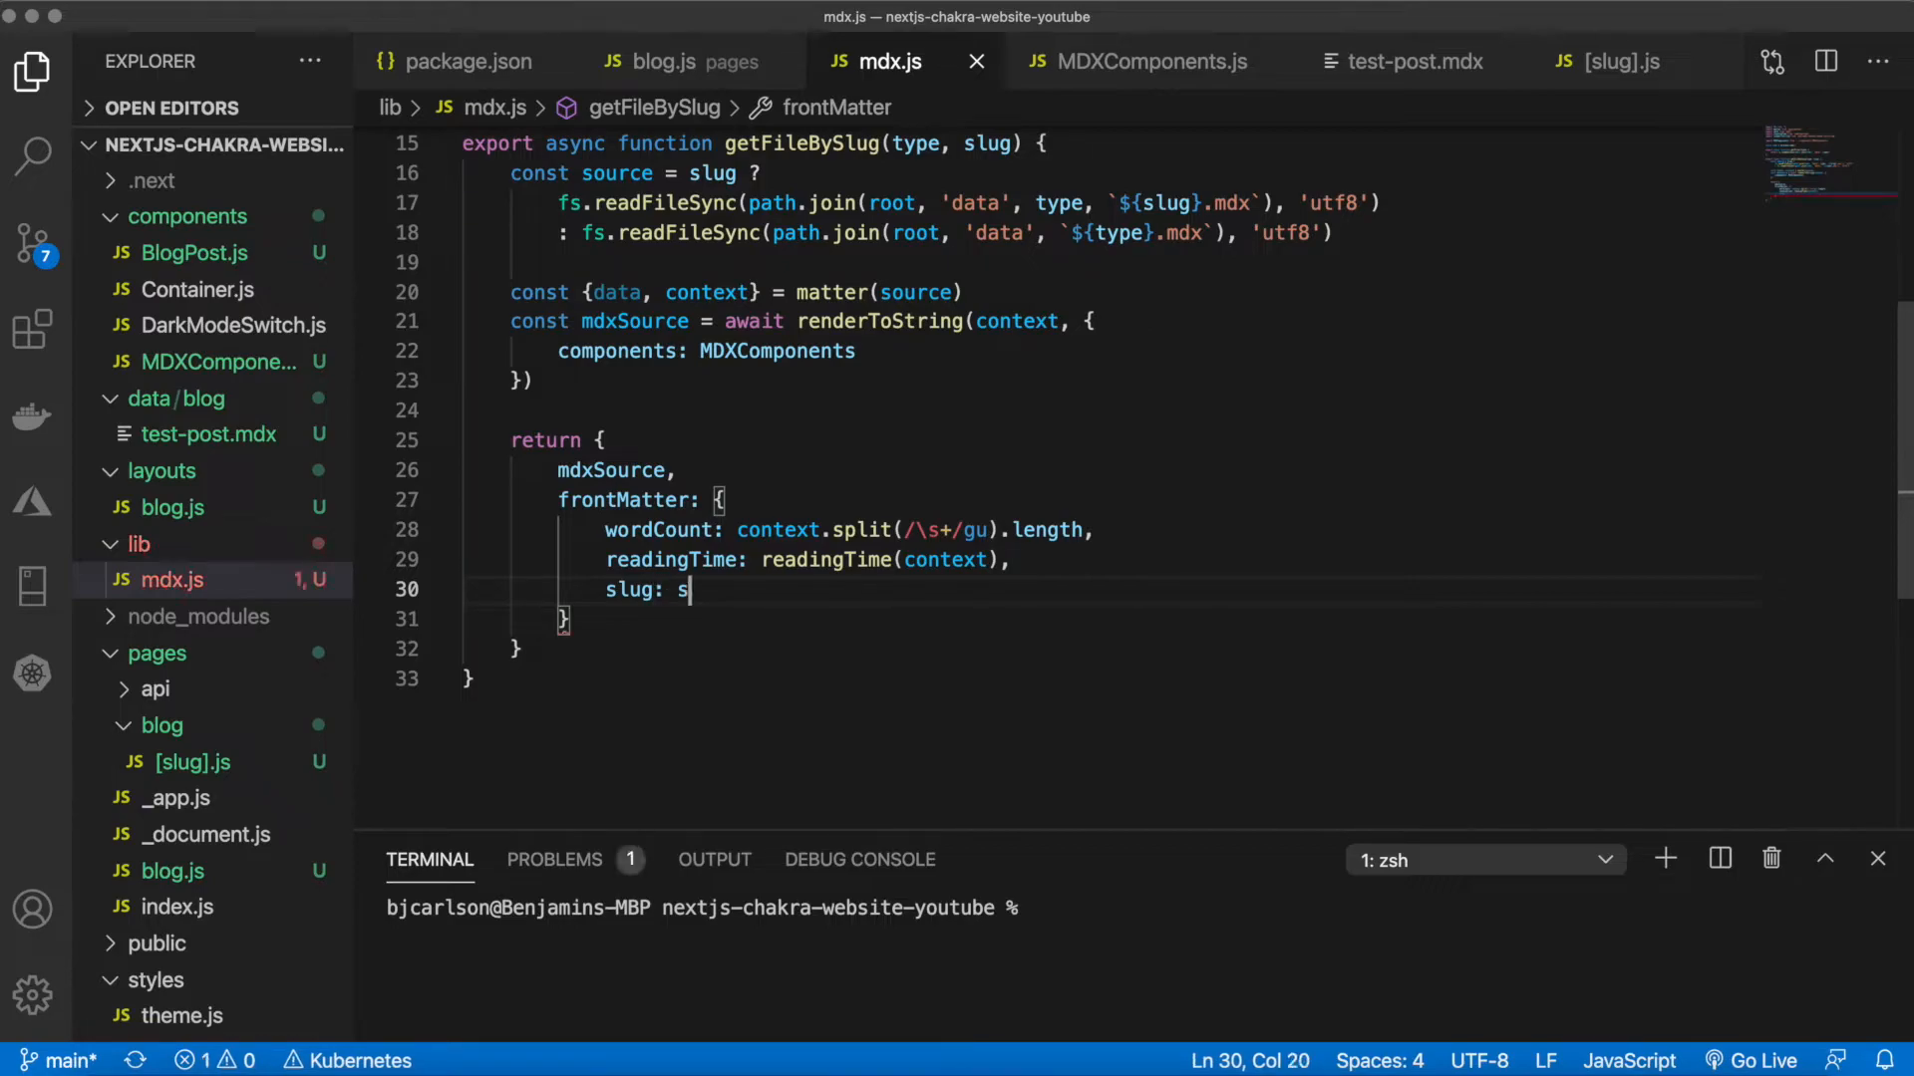
type("lug ||")
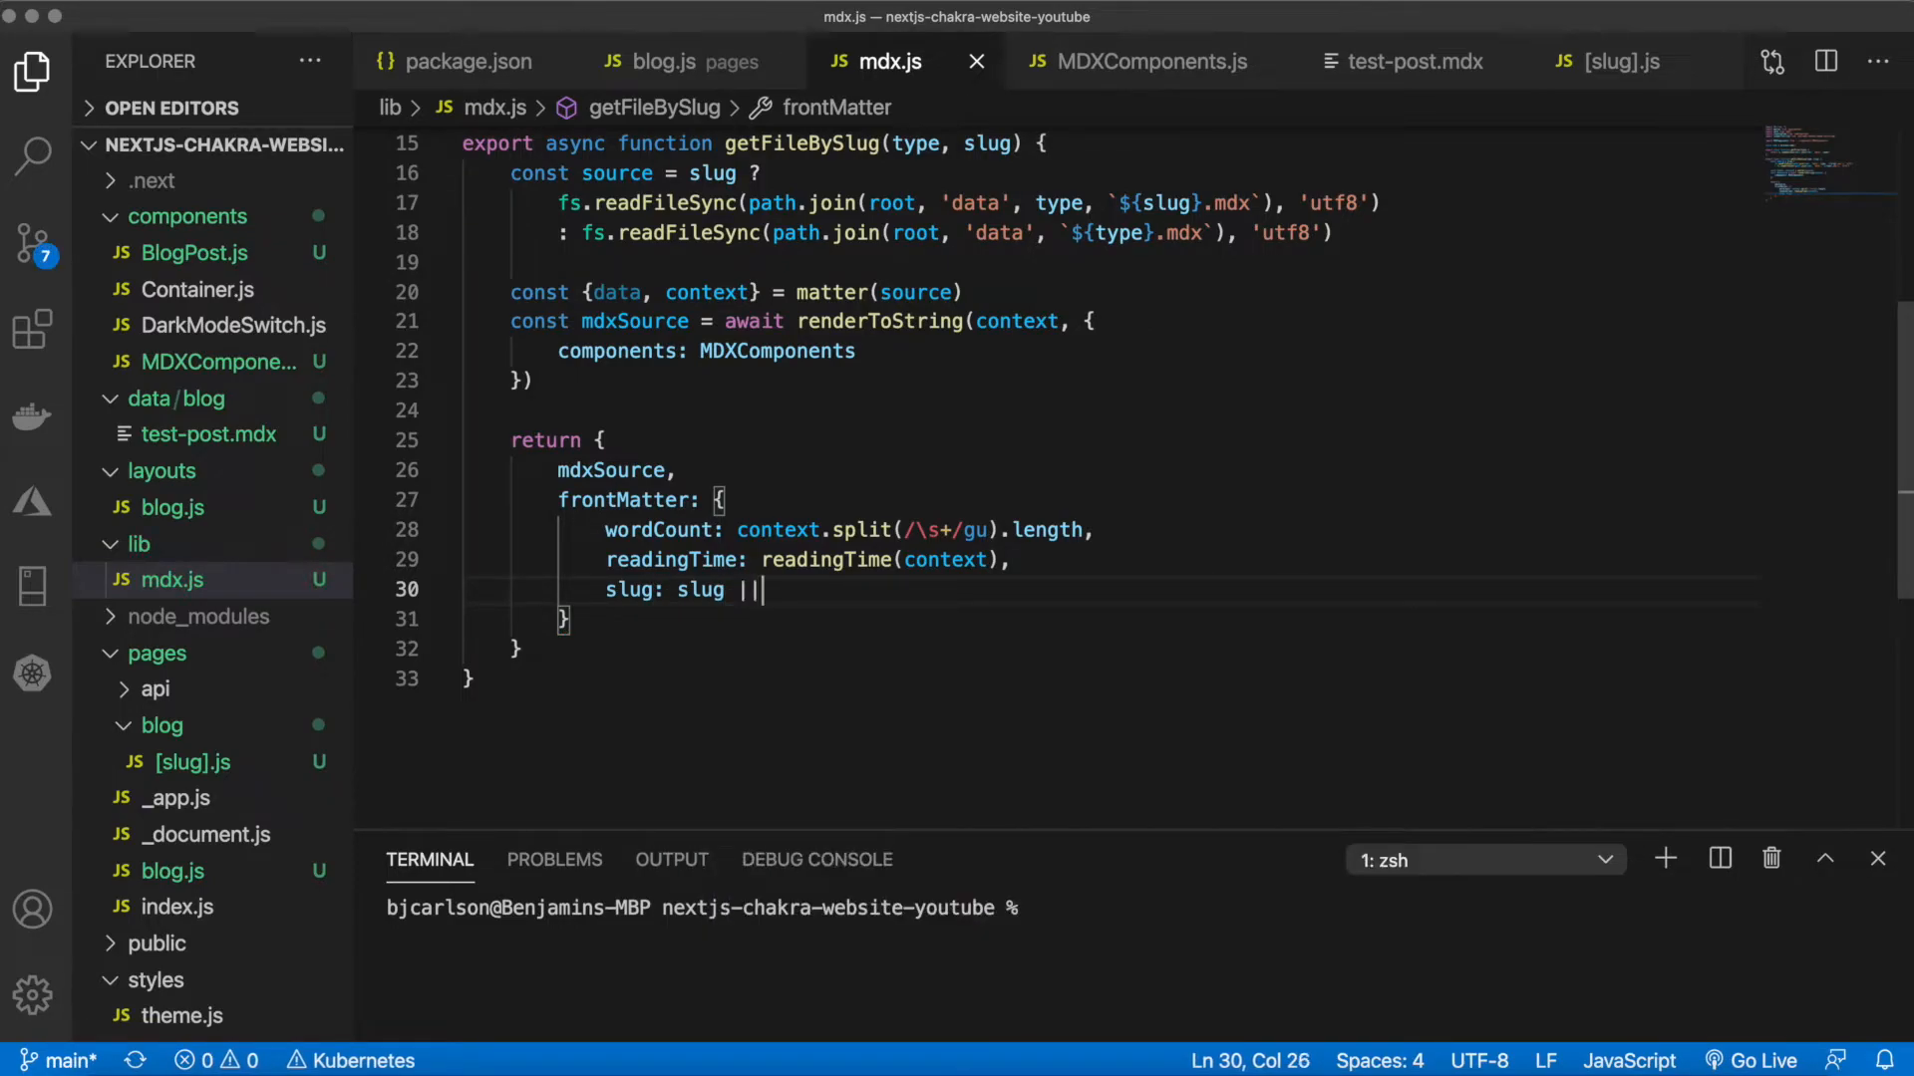
type("null")
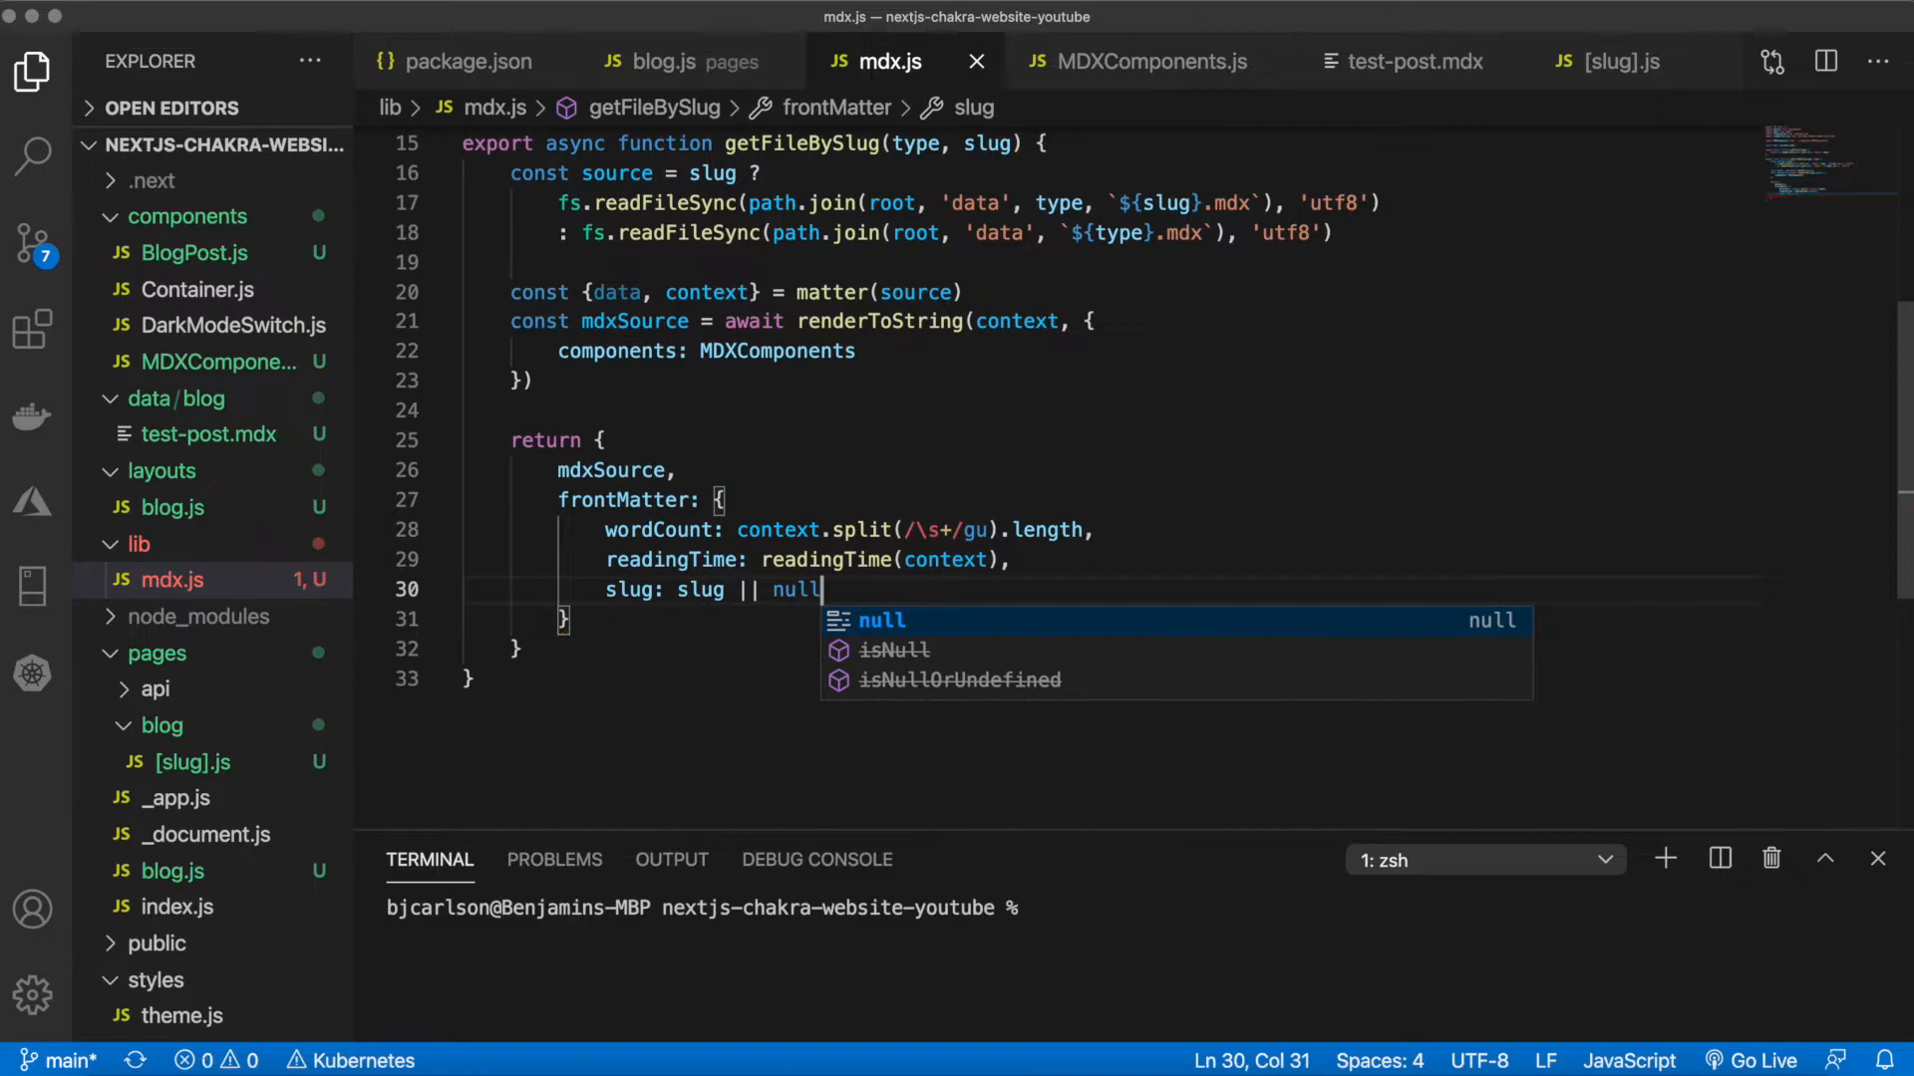
type(",")
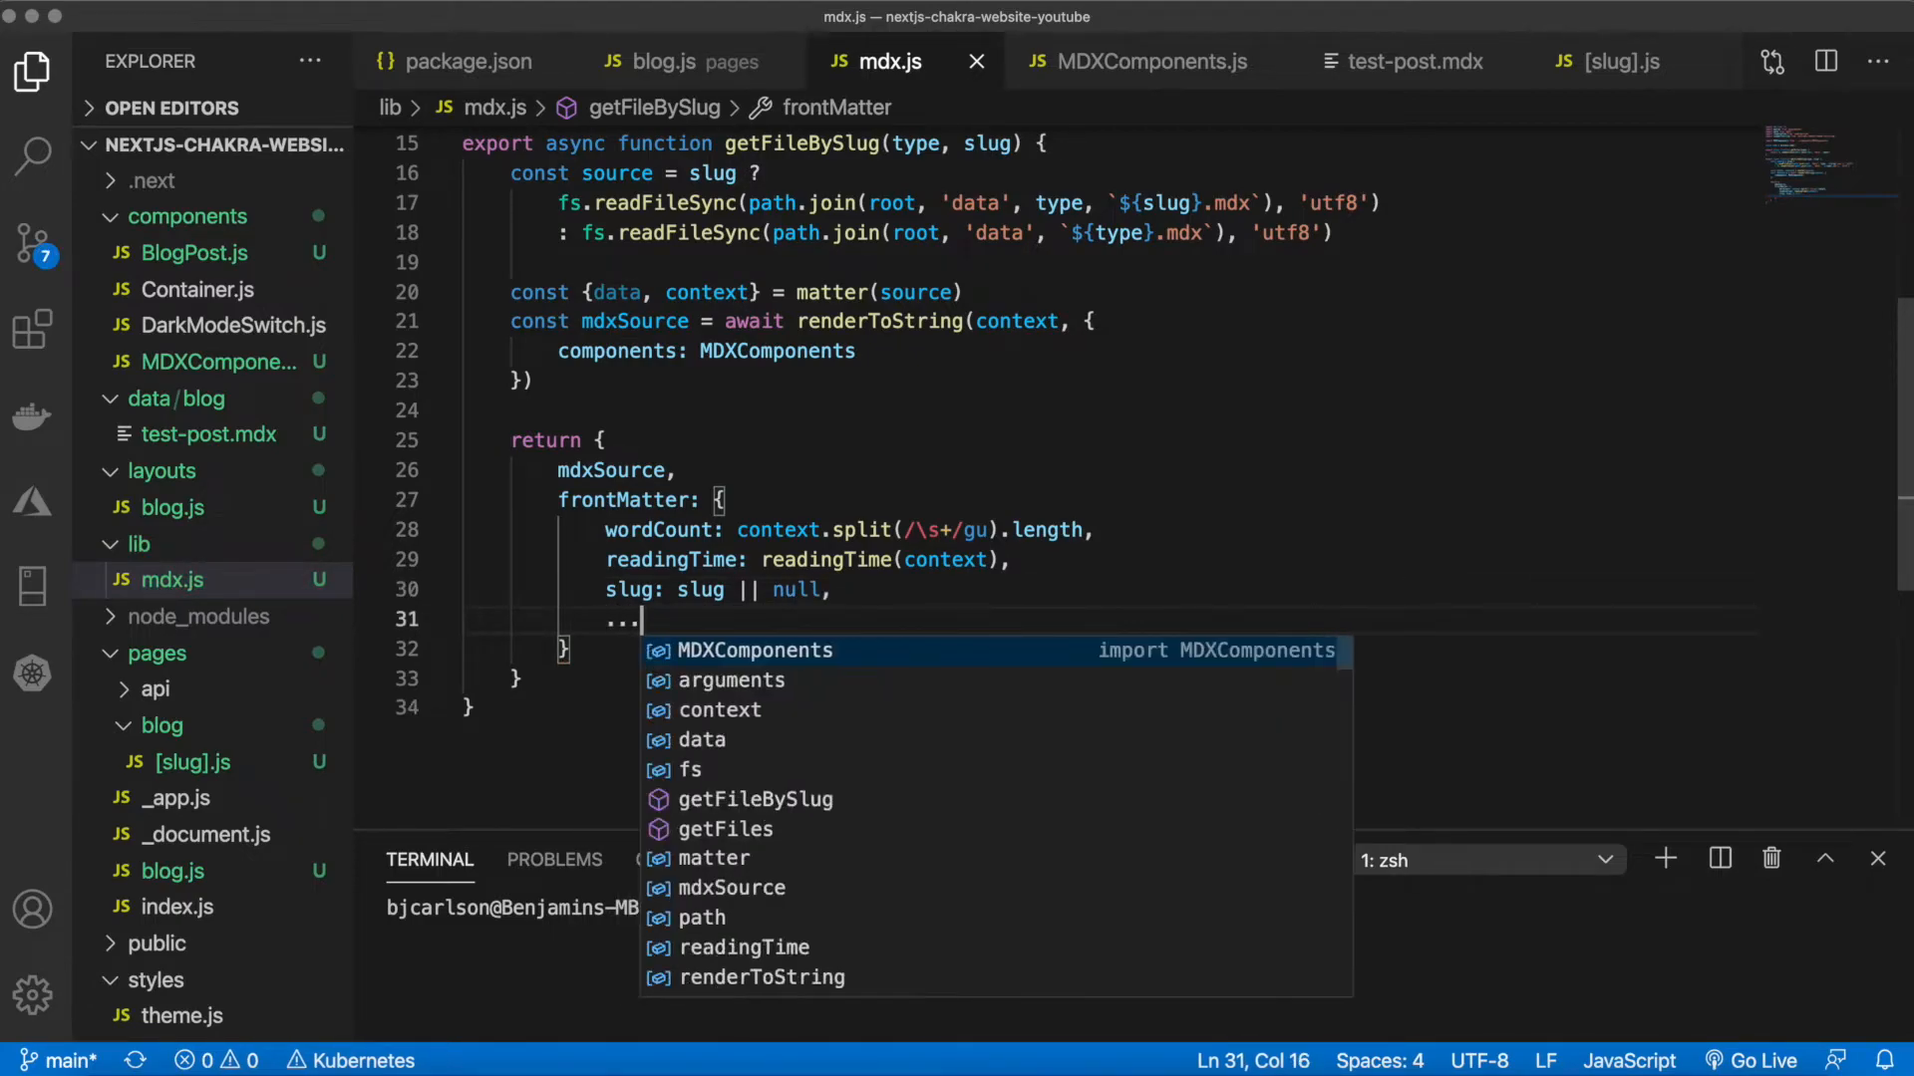
type("data")
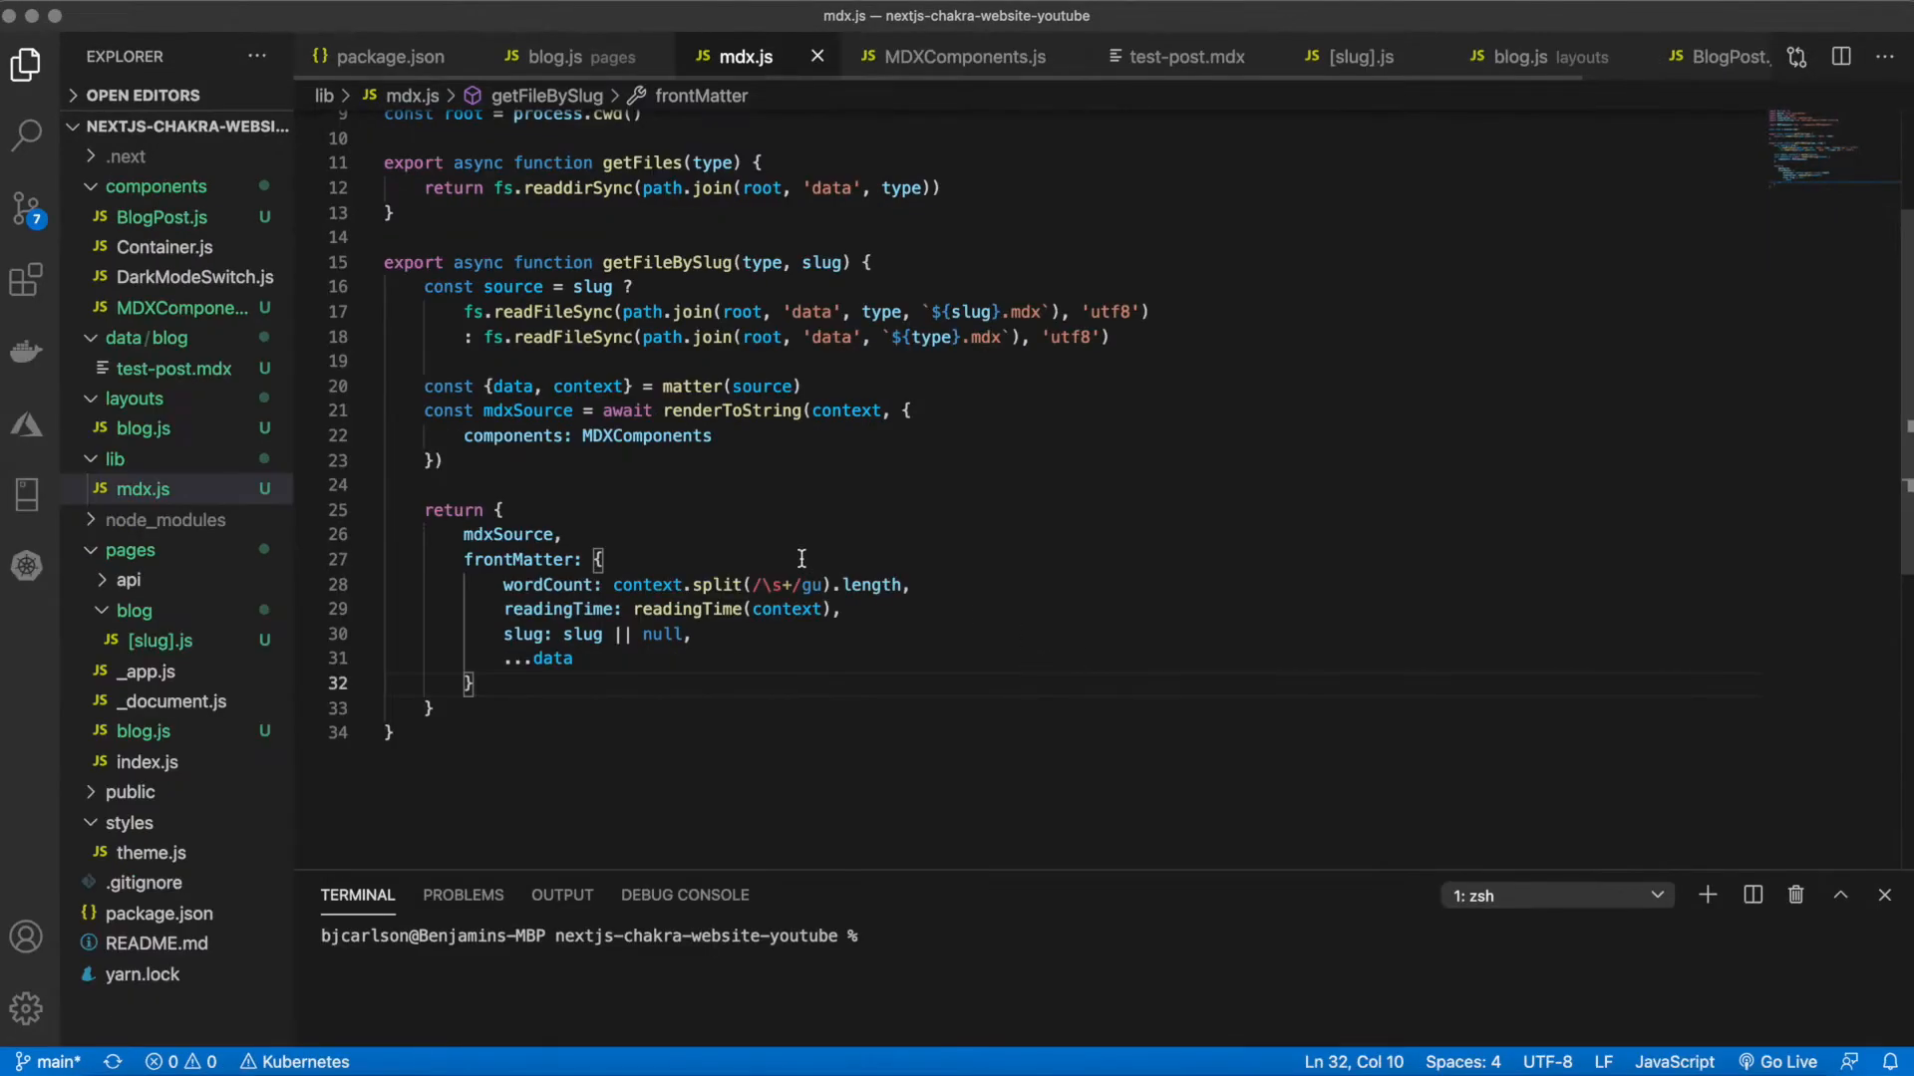
mouse_move(771, 533)
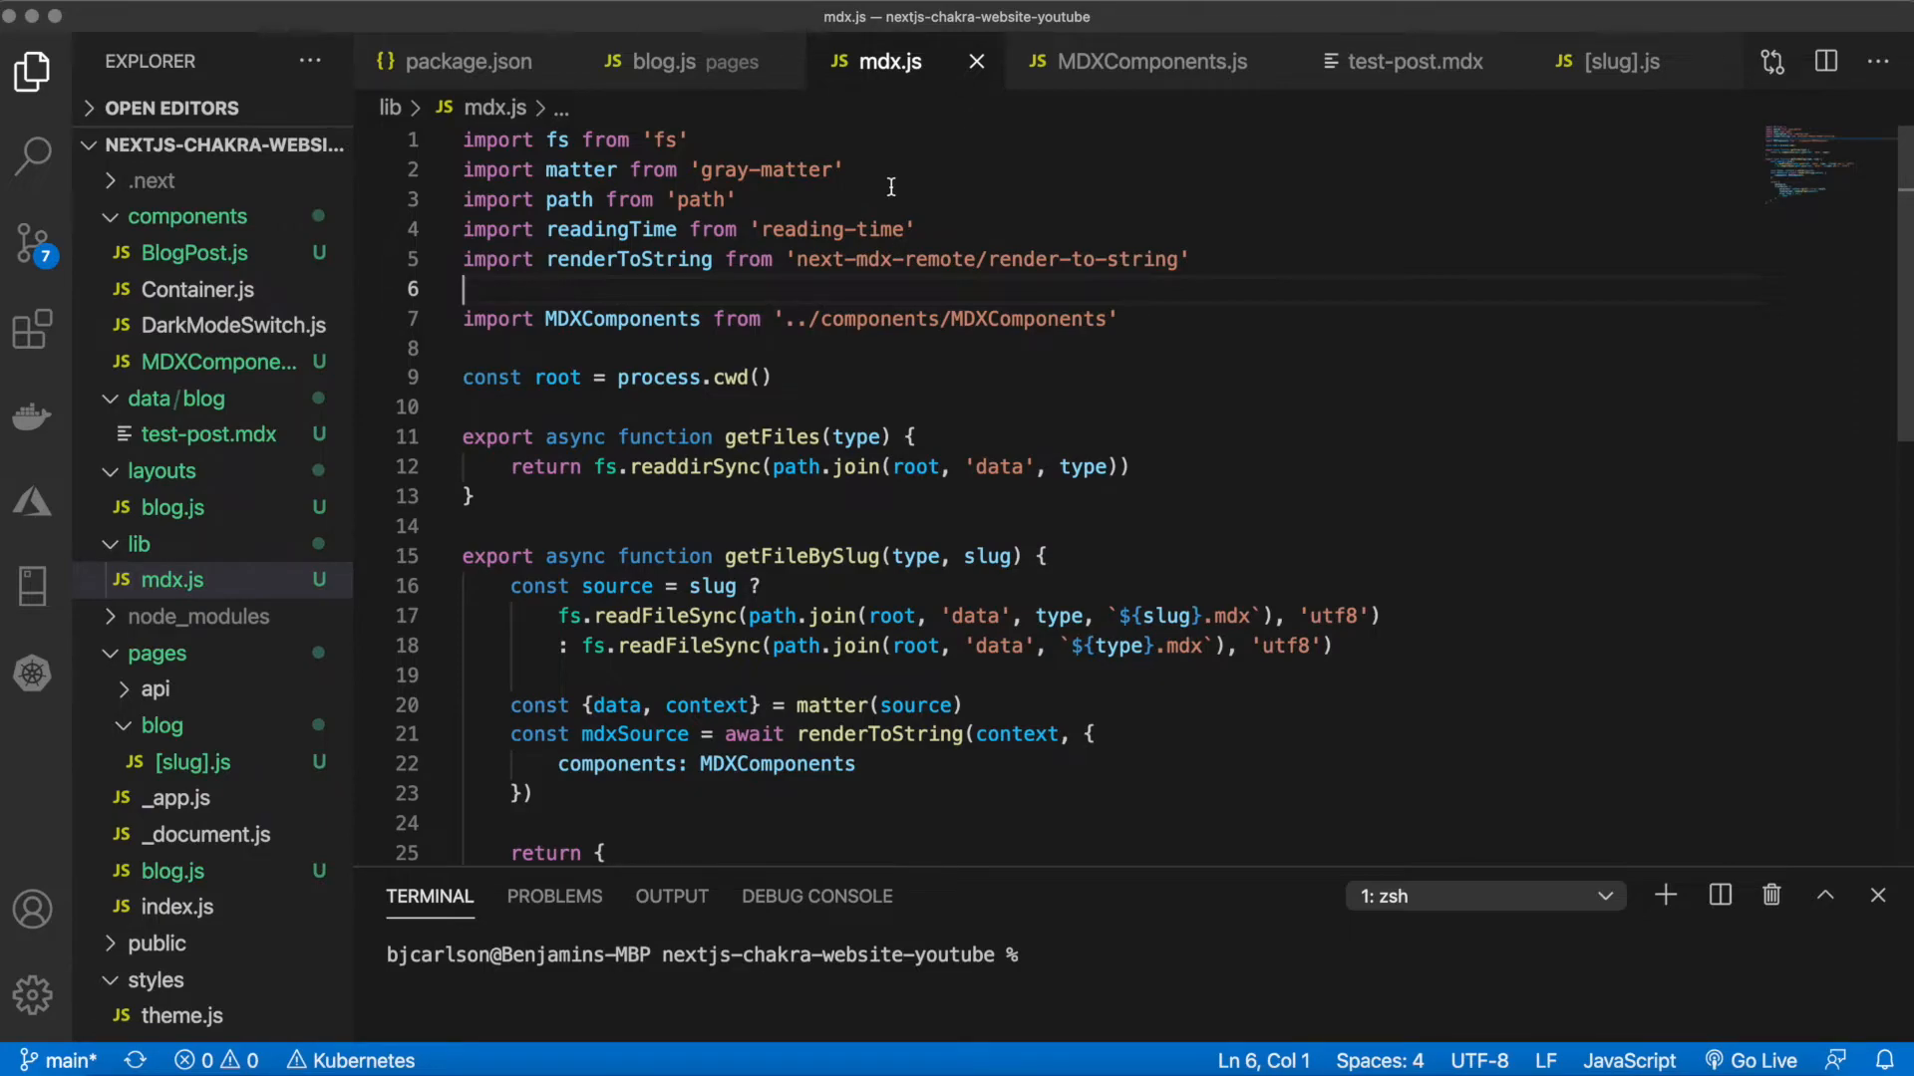
mouse_move(1613, 62)
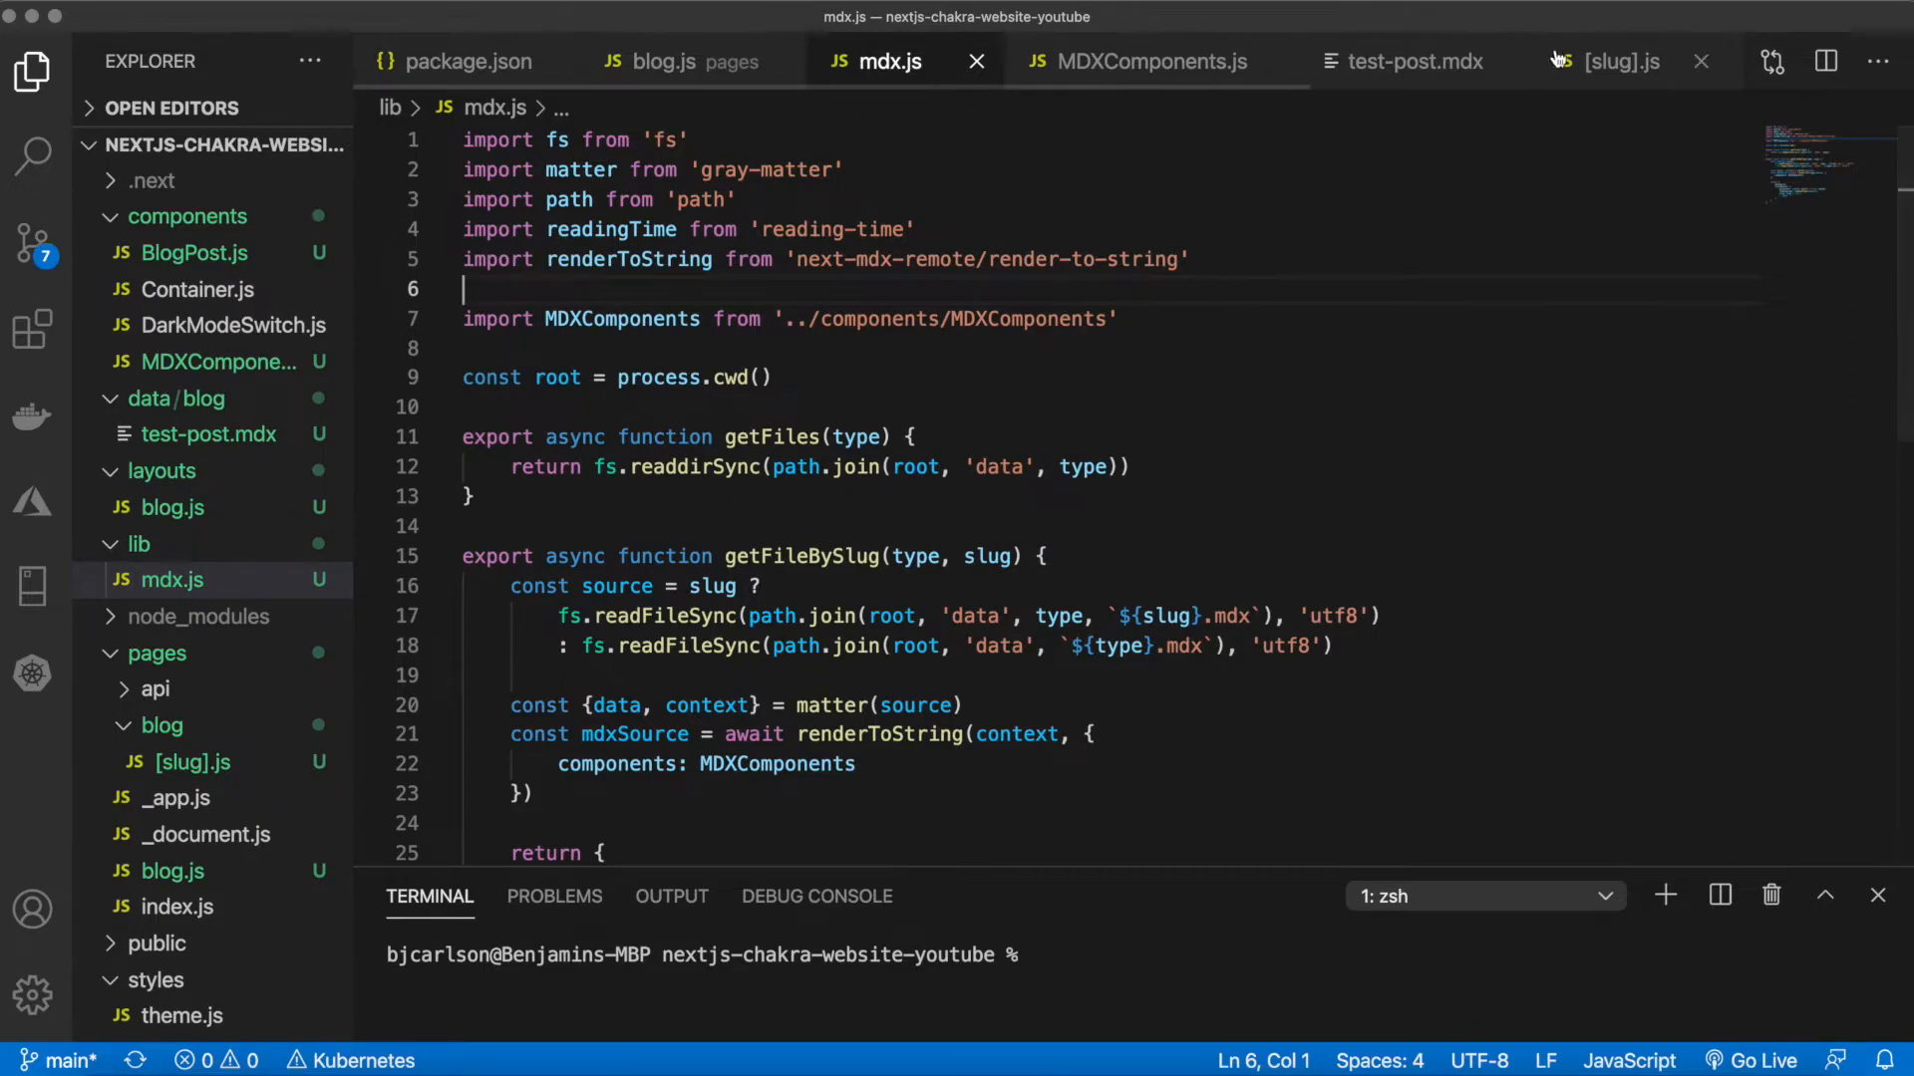
Start pages/blog/[slug].js with the hydrate, mdx, BlogLayout and MDXComponents imports
left_click(1610, 62)
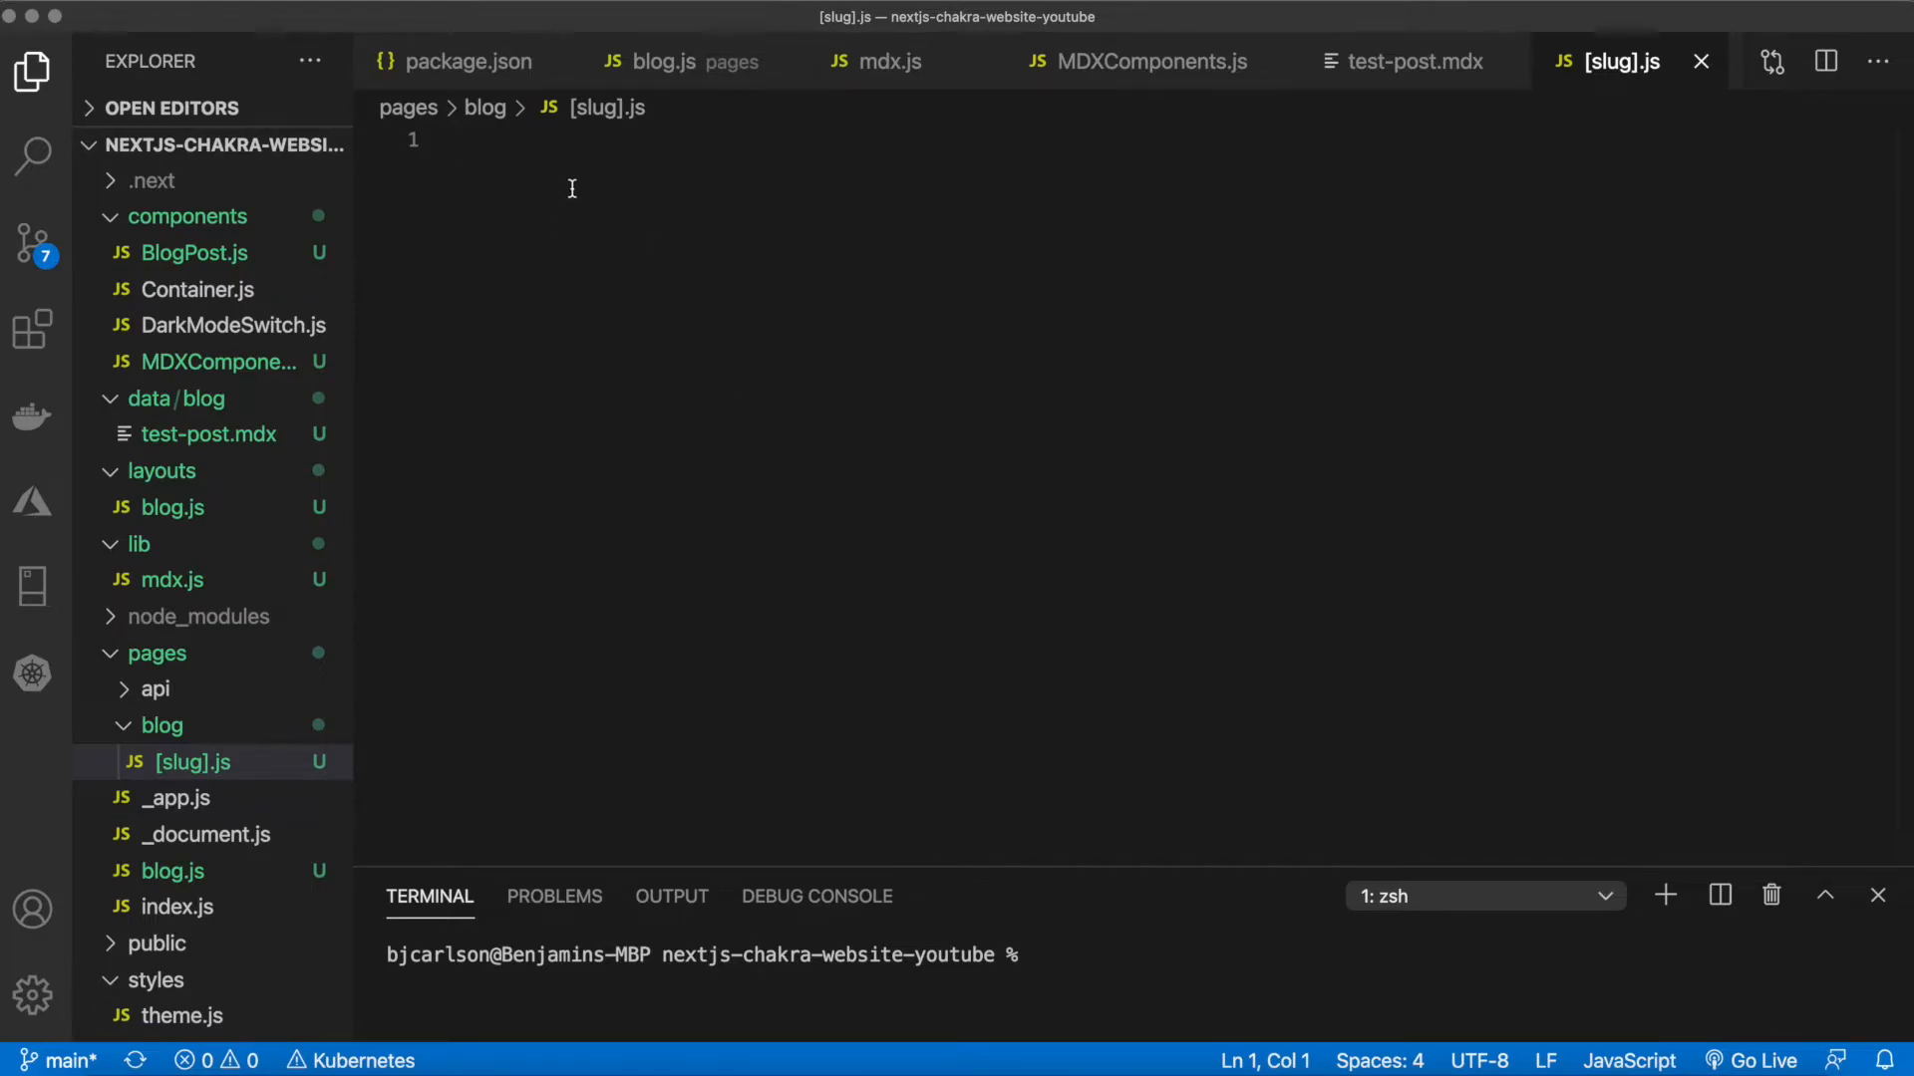
left_click(465, 140)
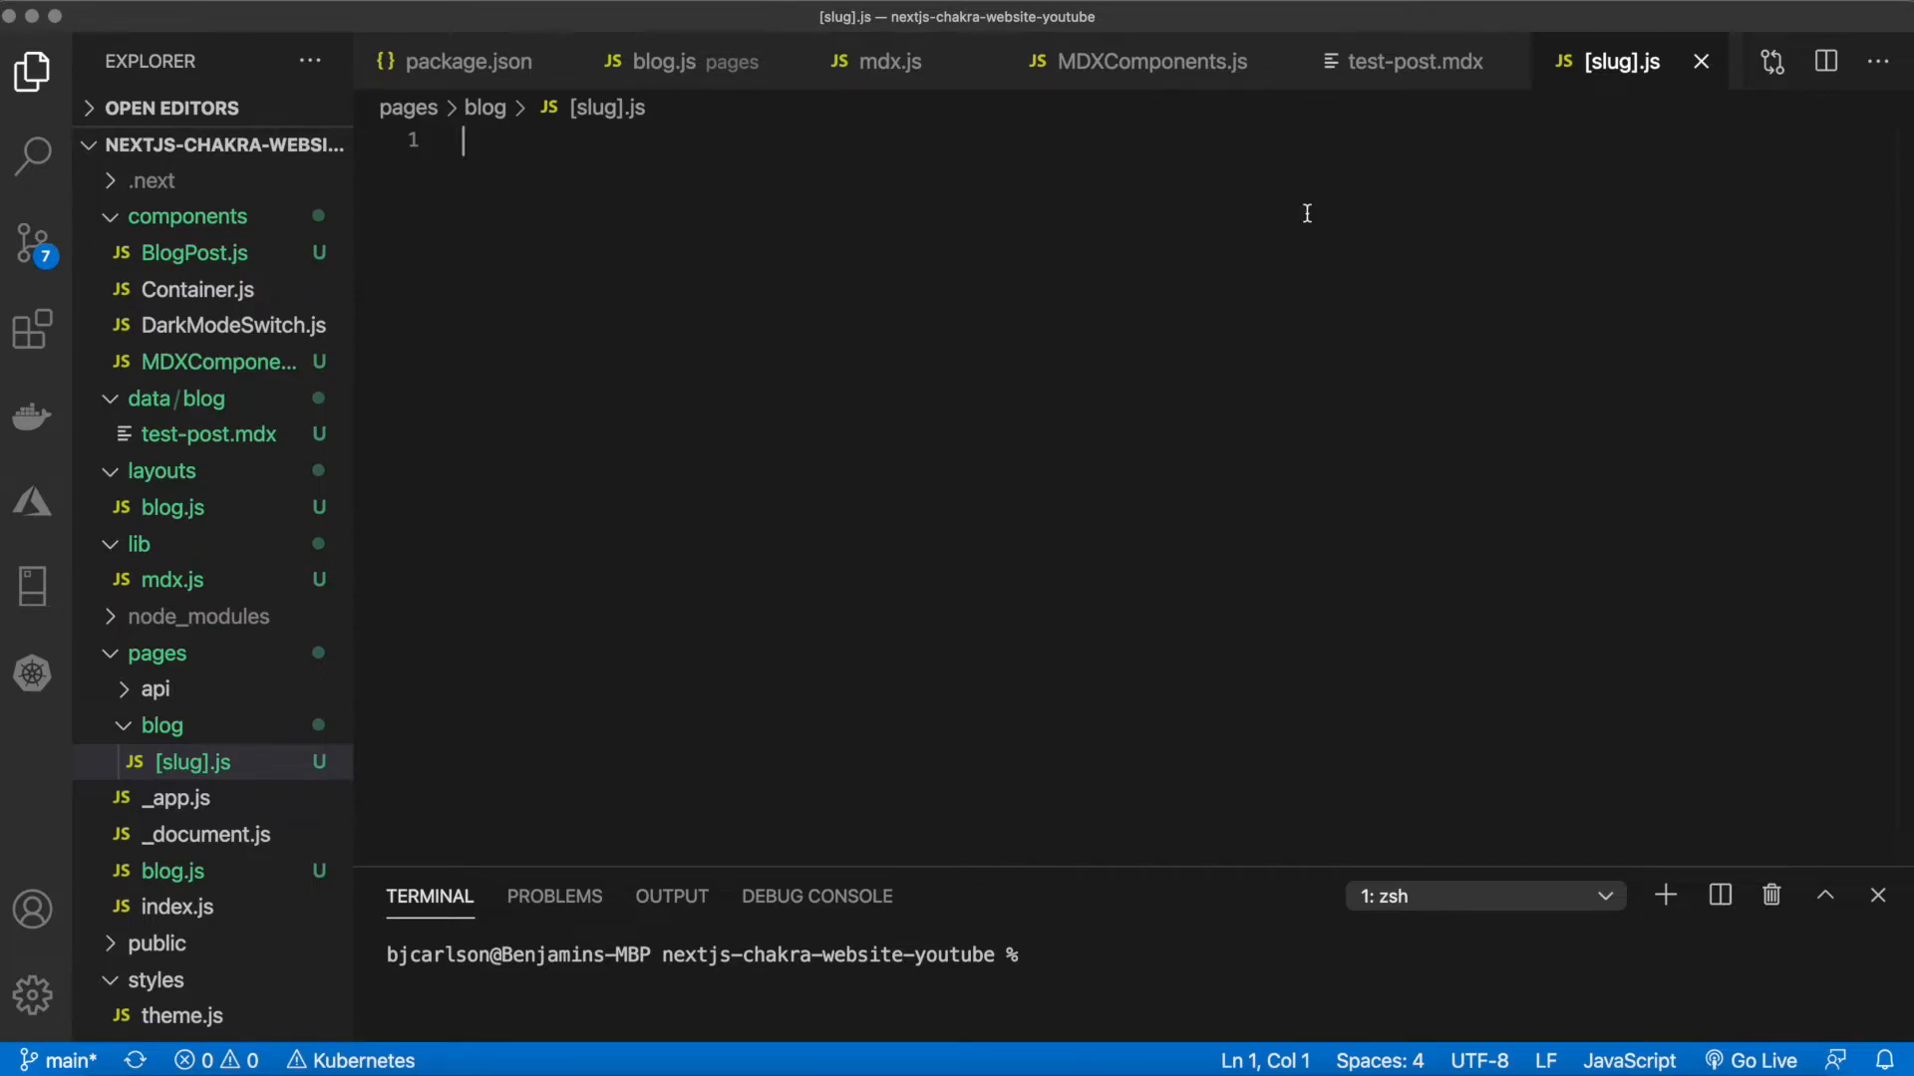
type("import hydrate from 'next-mdx-remote/hydrate'")
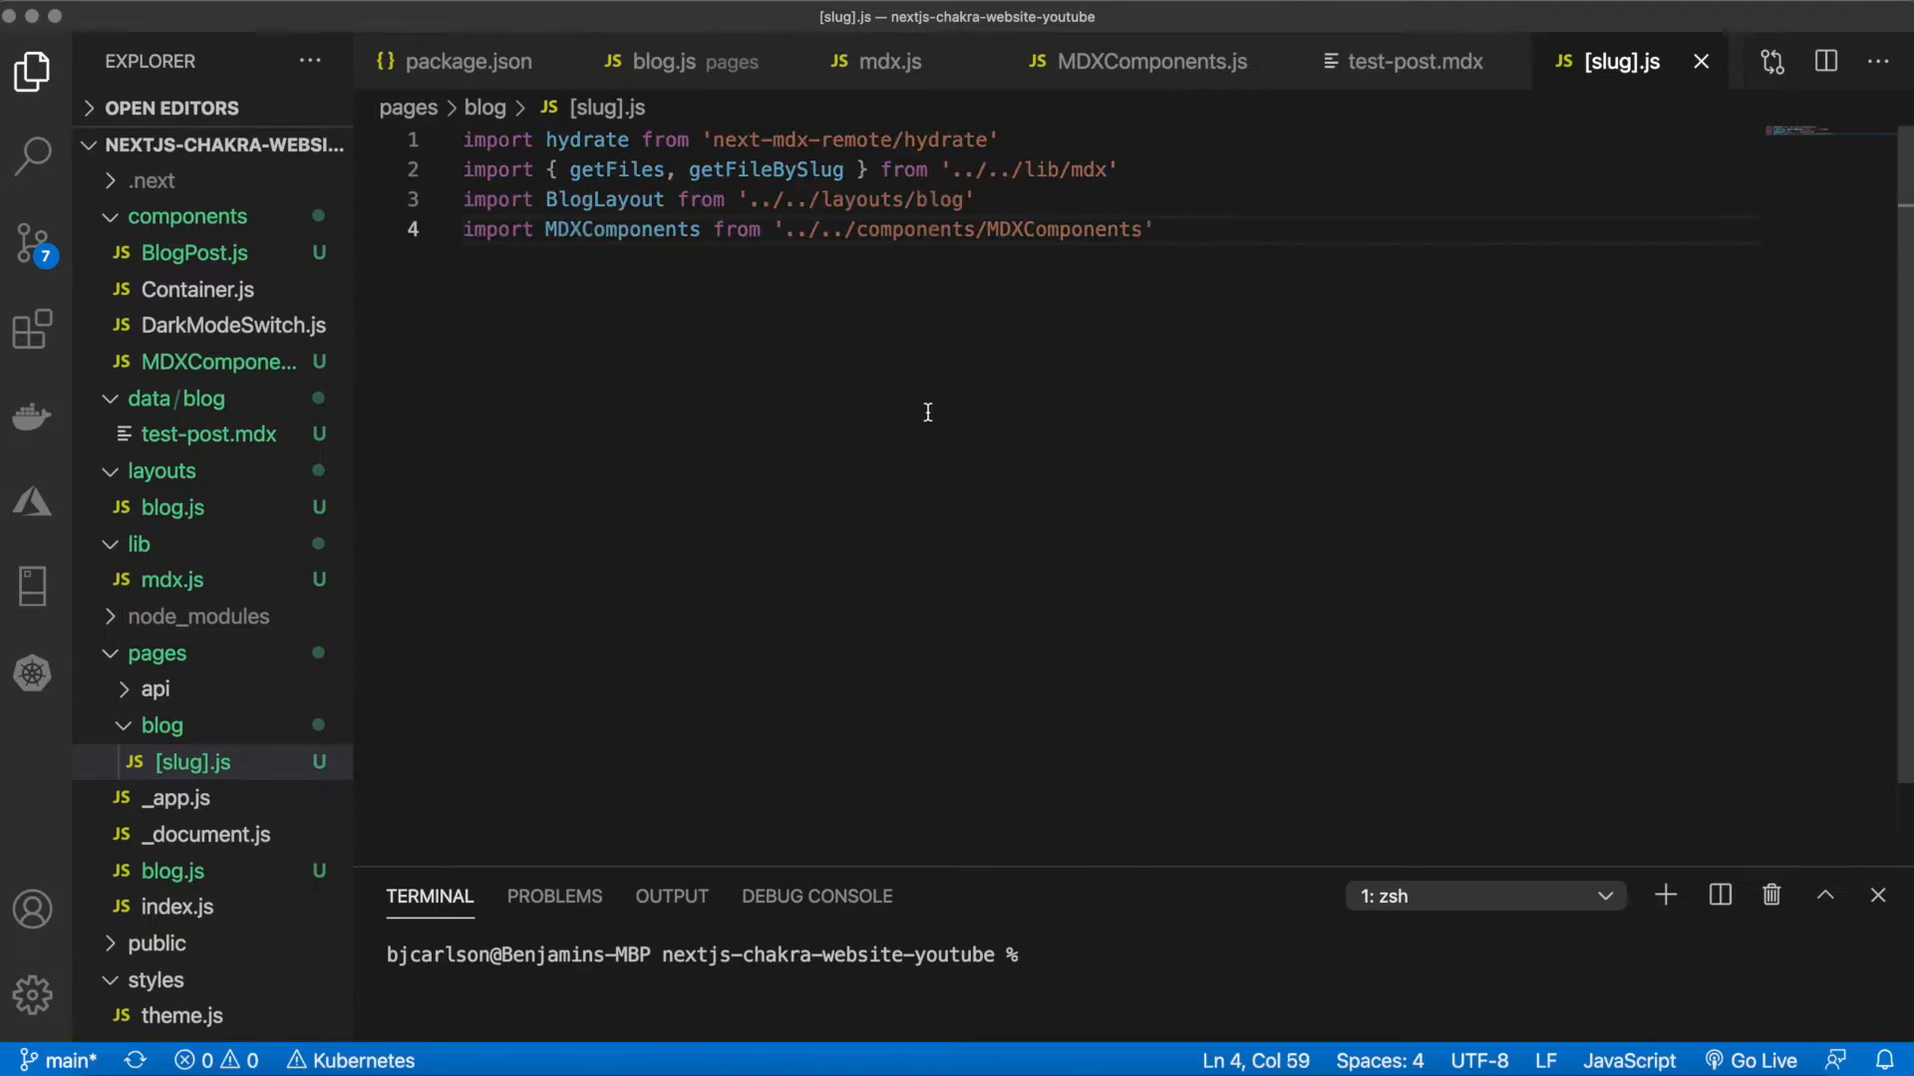
Export default Blog({ mdxSource, frontMatter }) and stub async getStaticPaths and getStaticProps
type("export deaf")
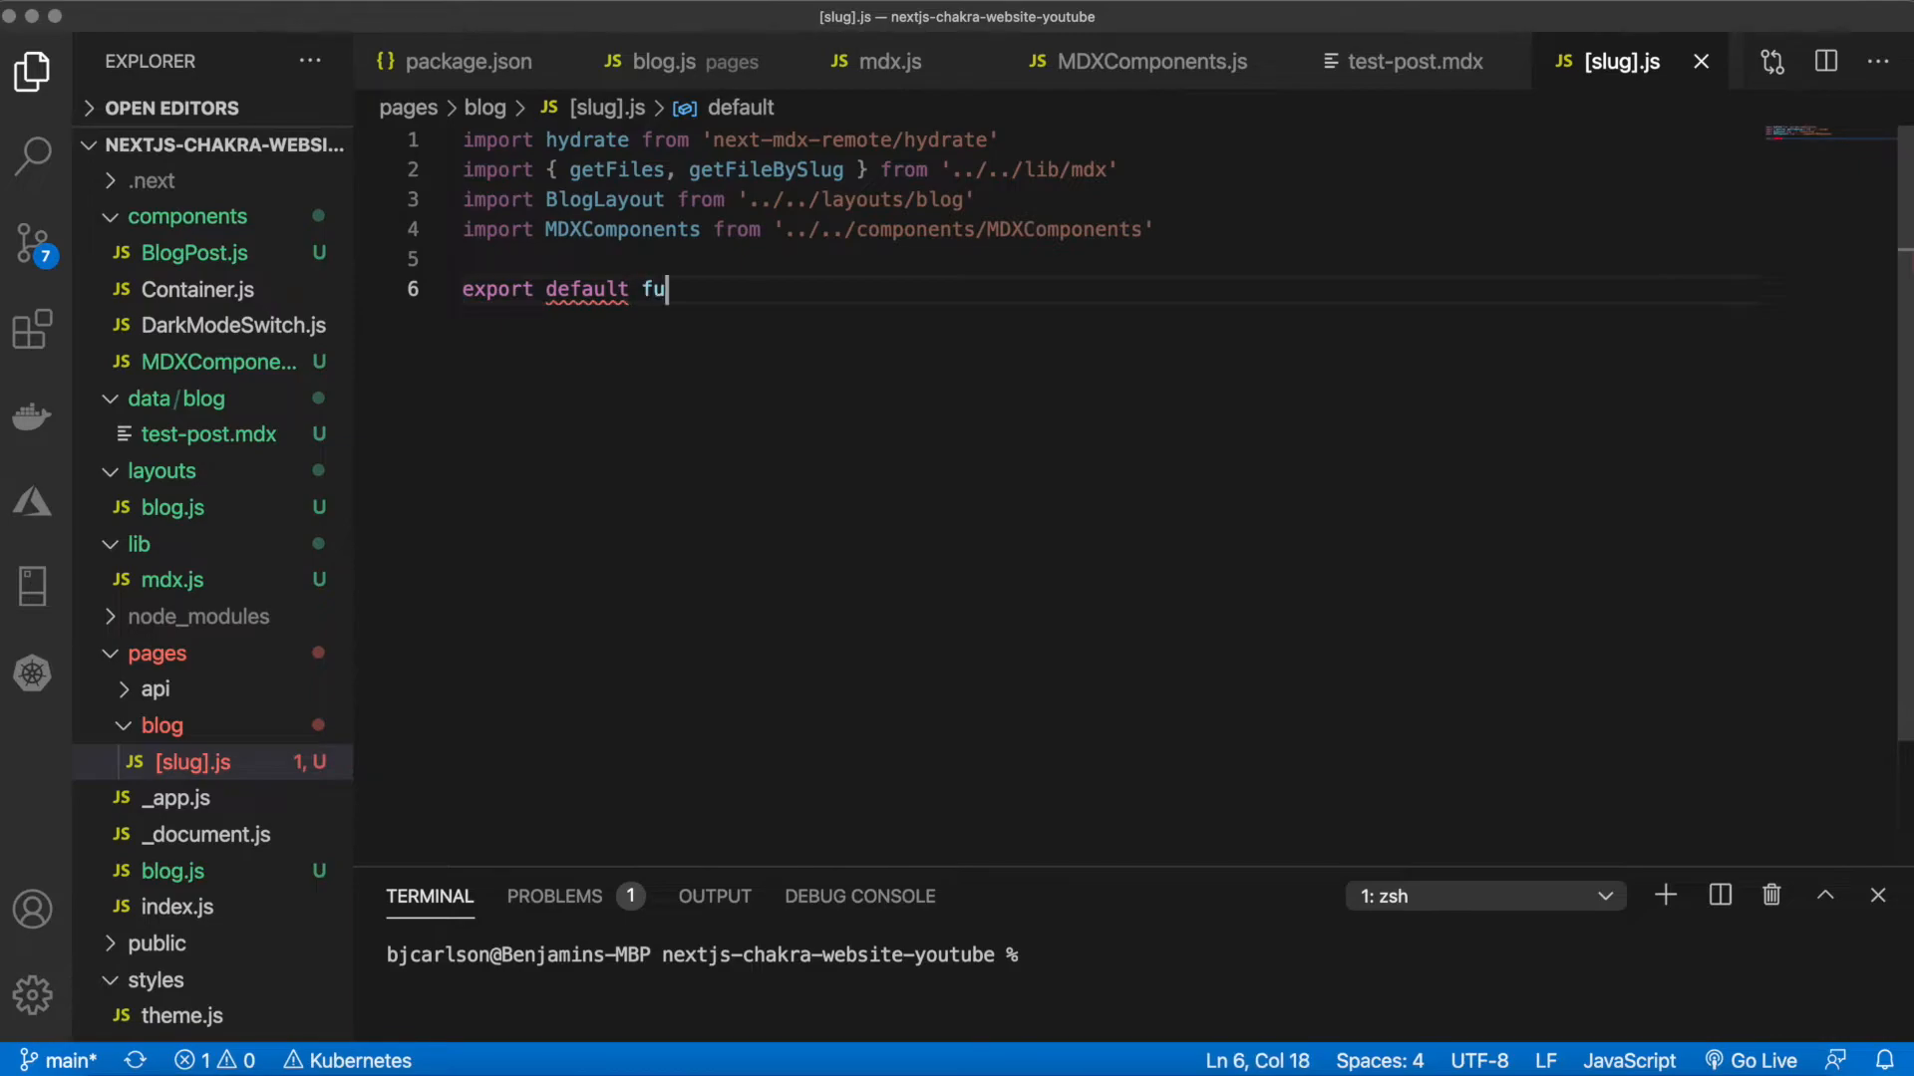
type("nction Blog({mdx")
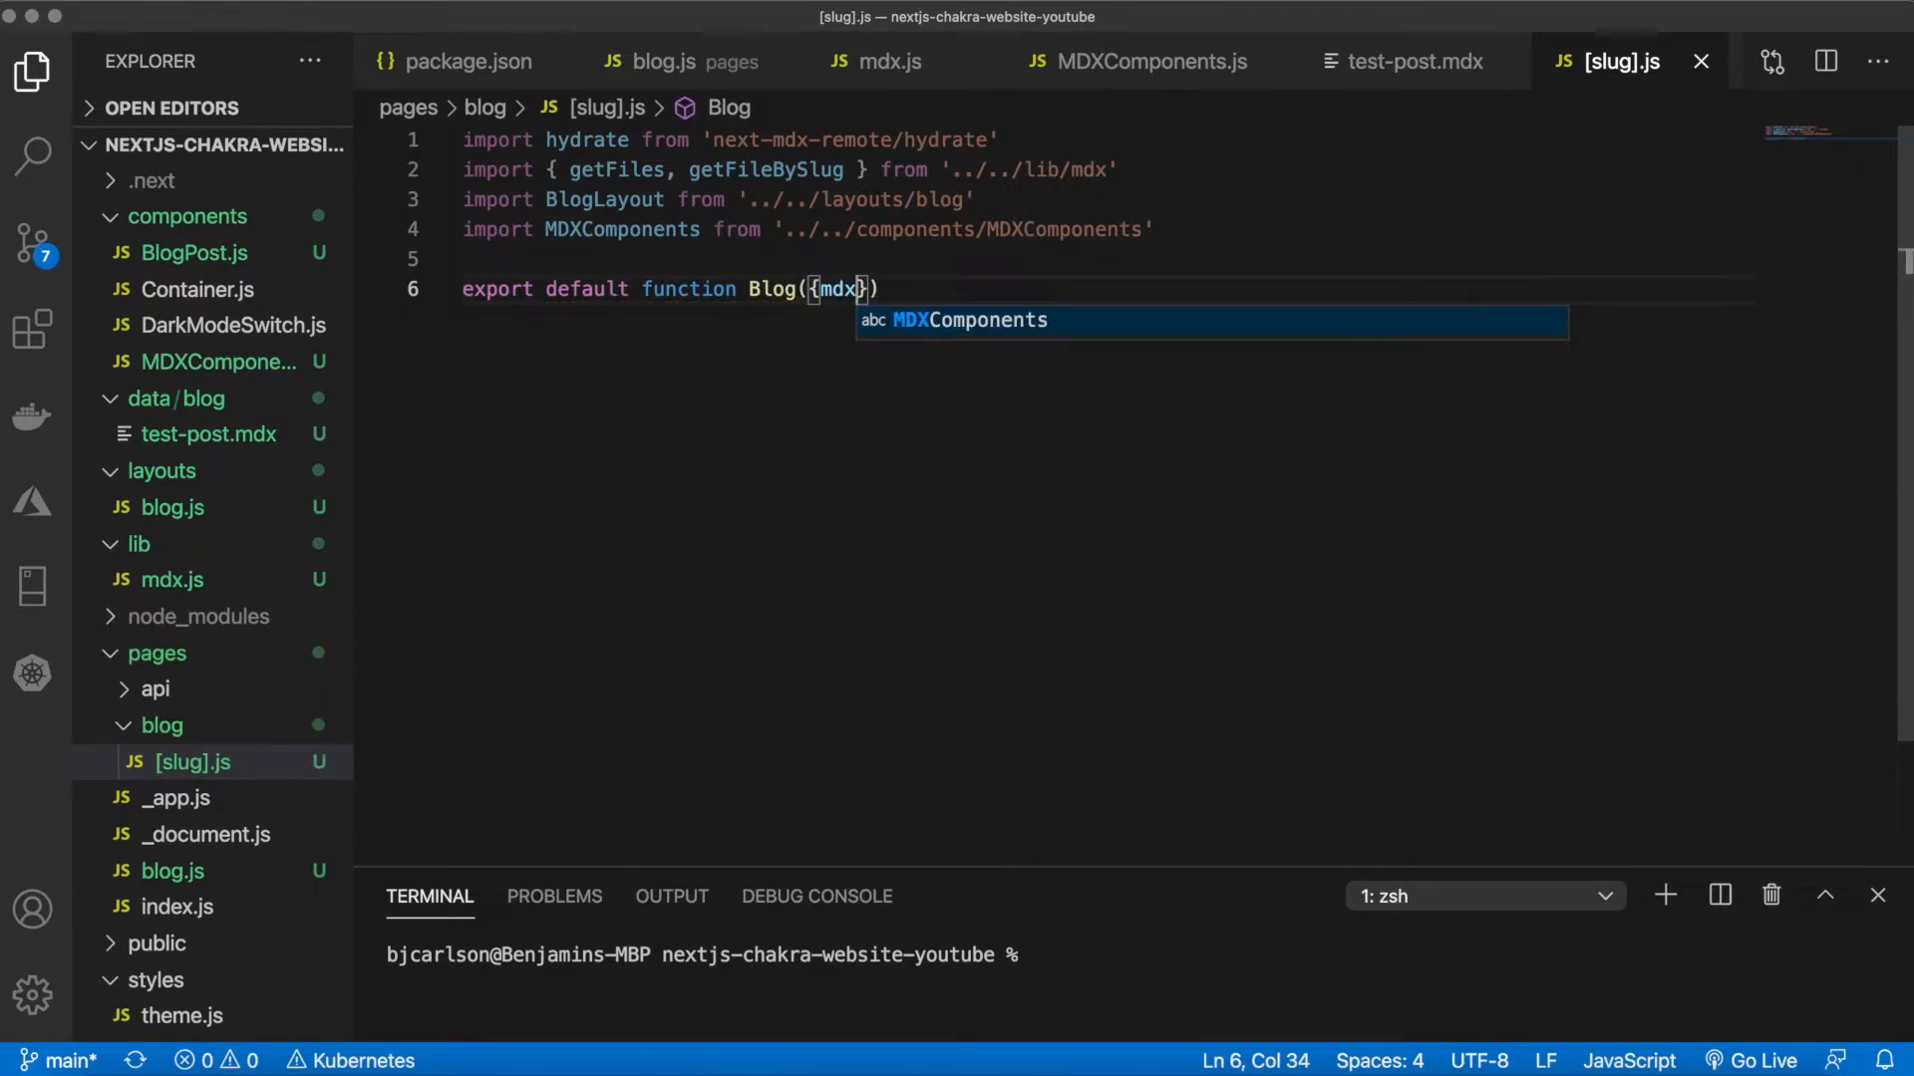
type("Source")
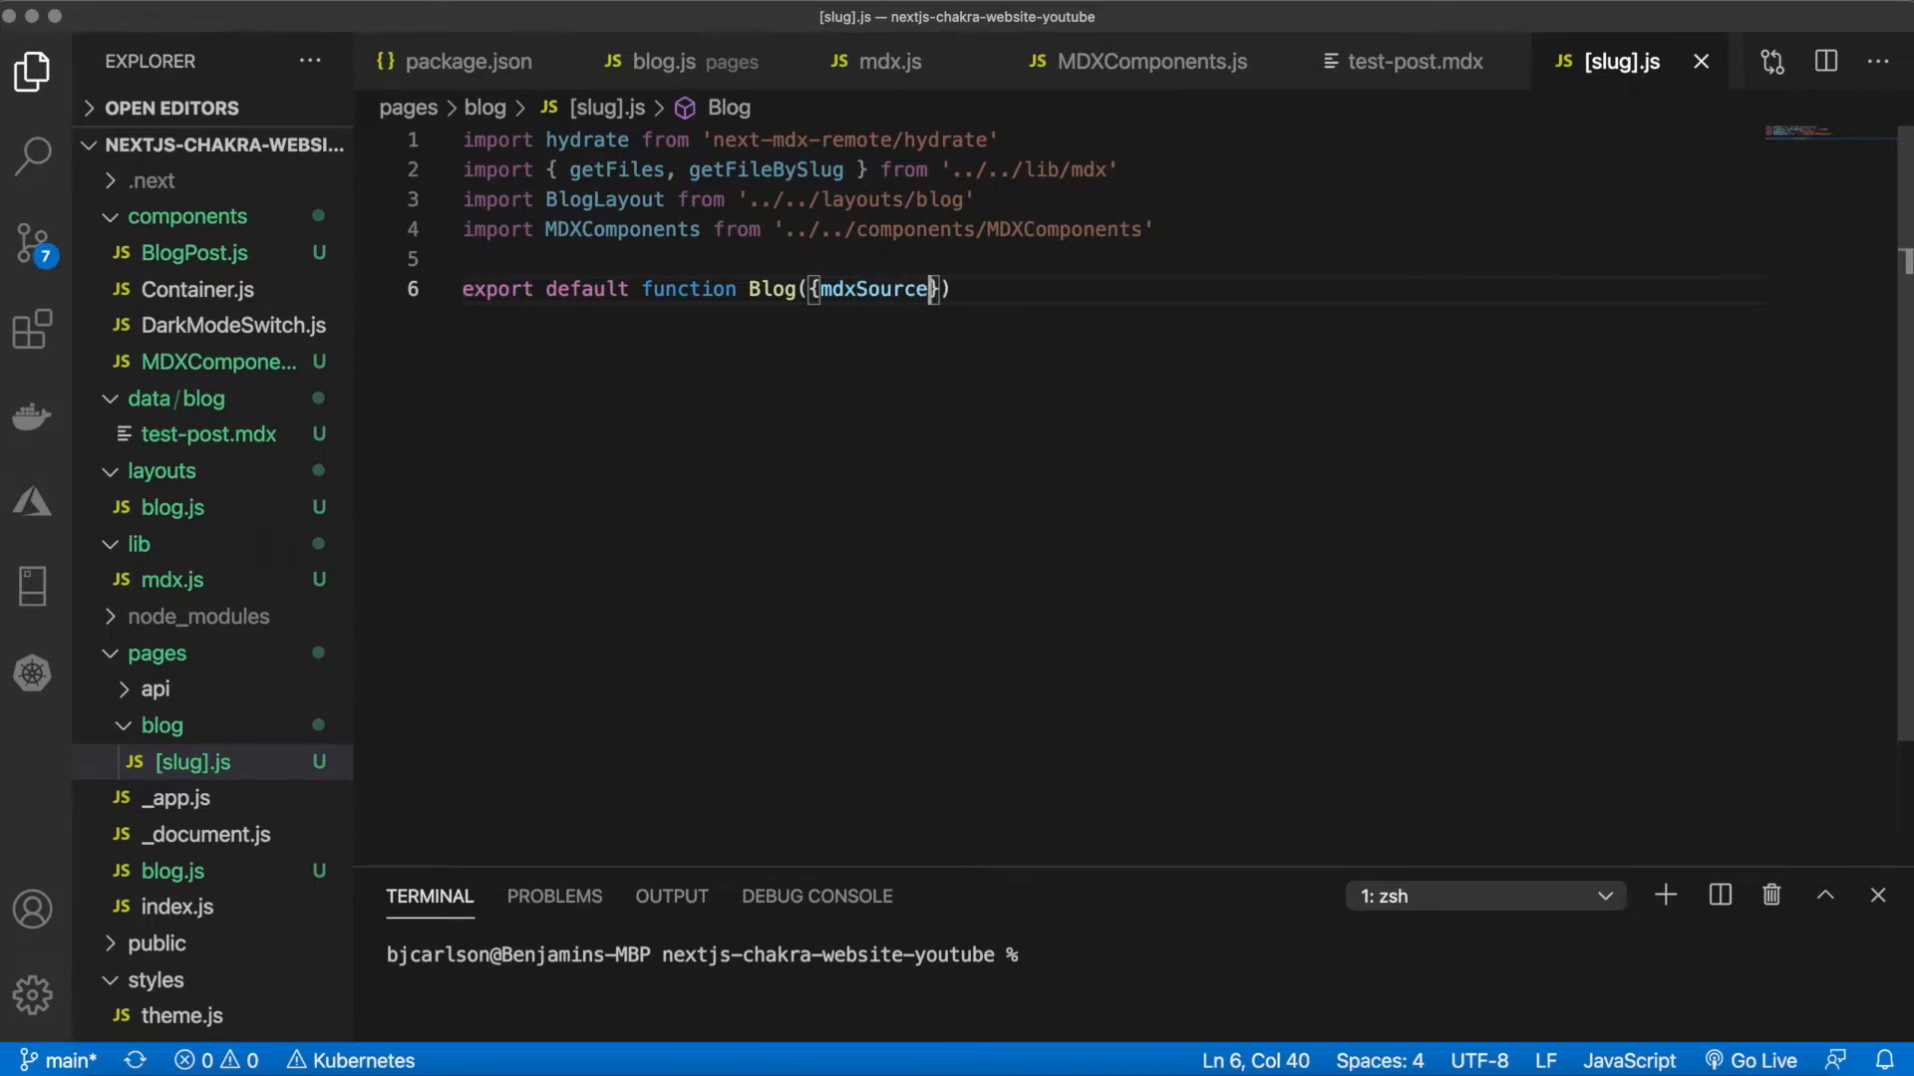
type(", front")
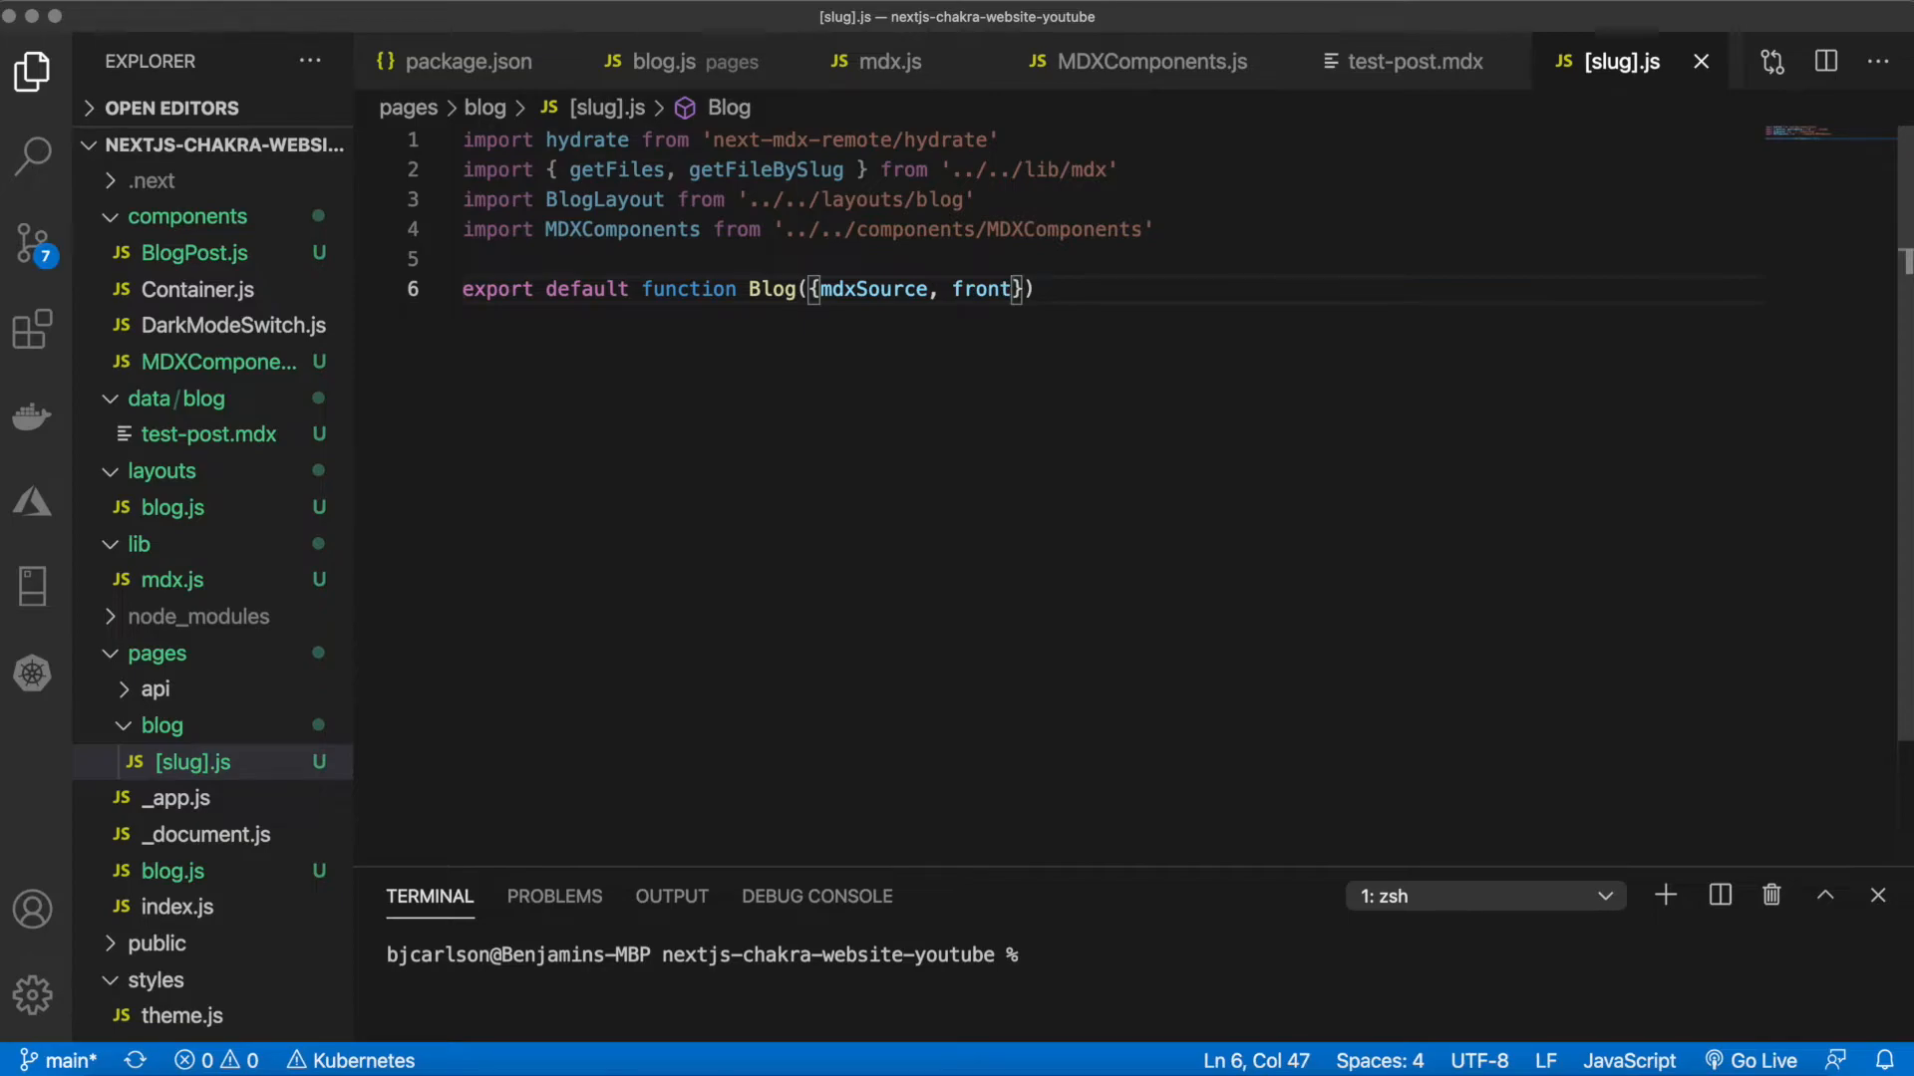
type("Matter) {")
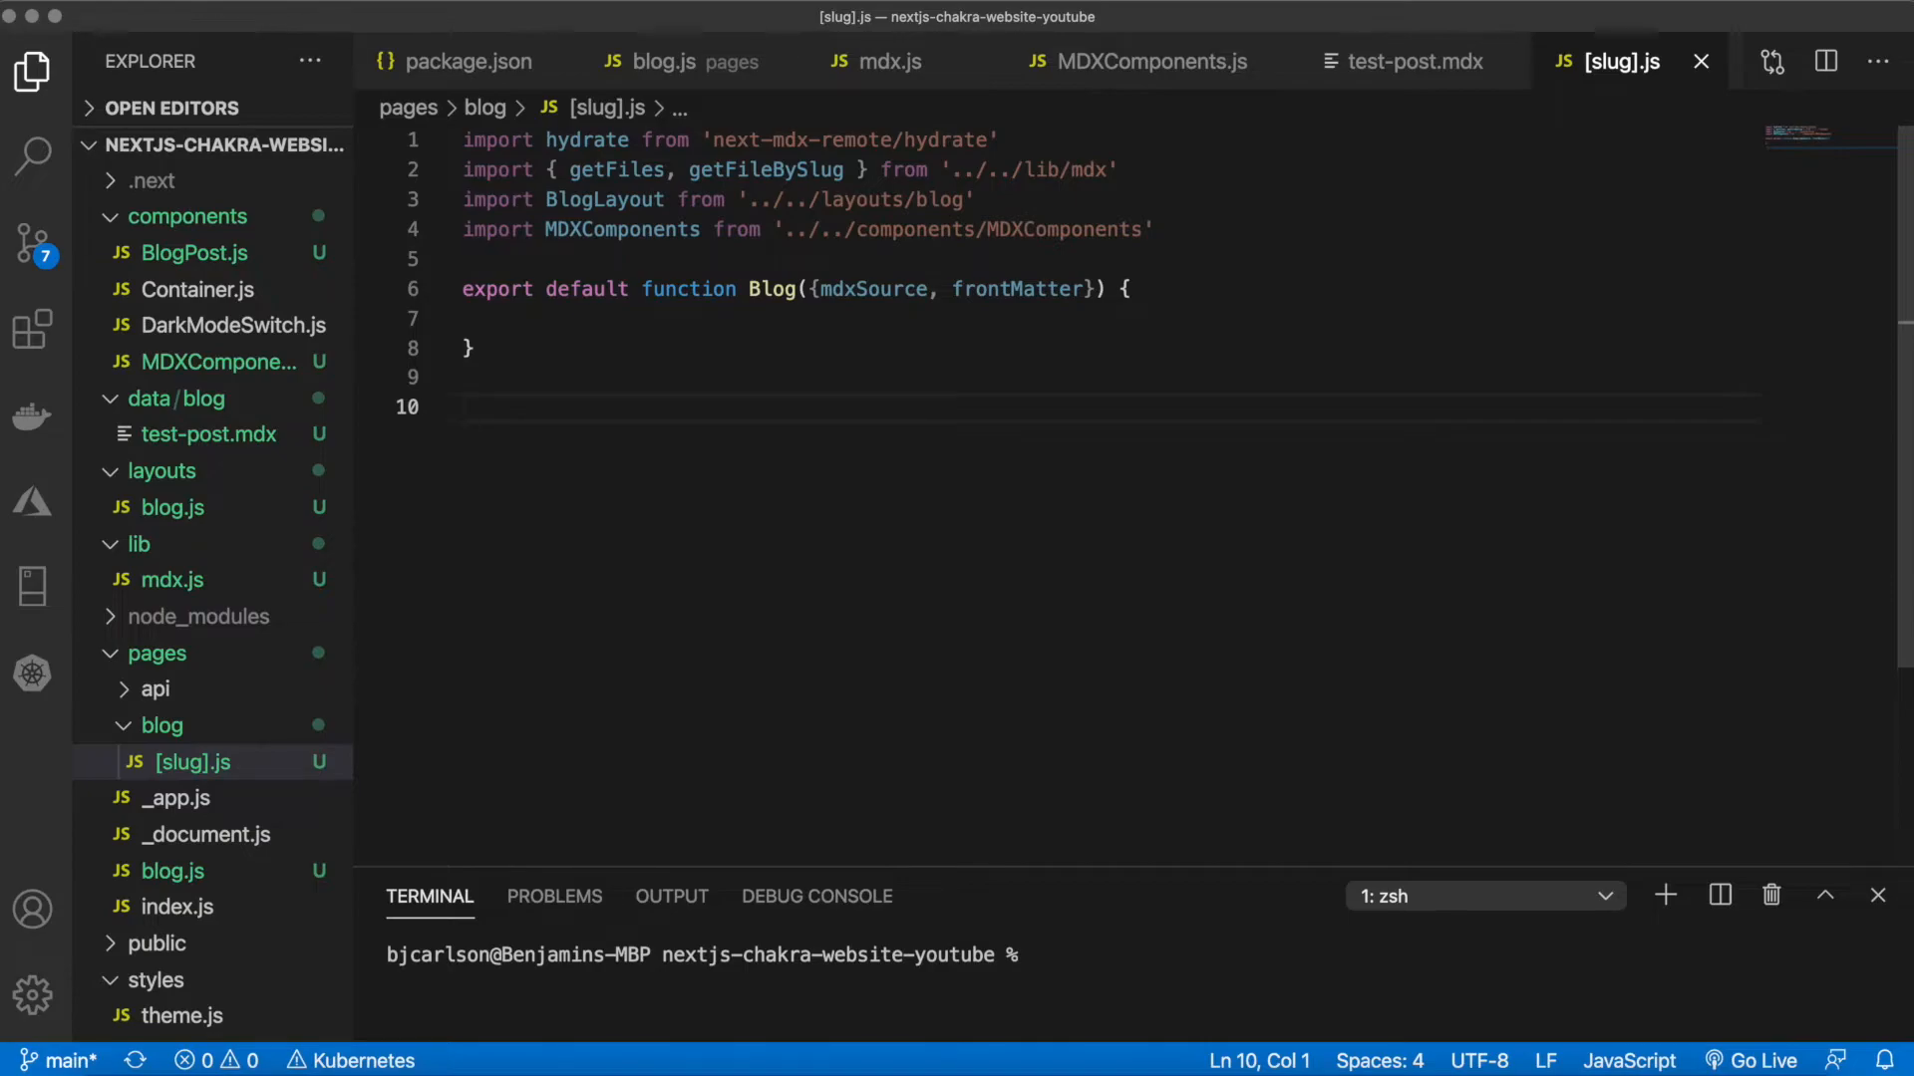
type("export async function getStaticPaths() {")
type("export async function getStaticProps({ params }) {")
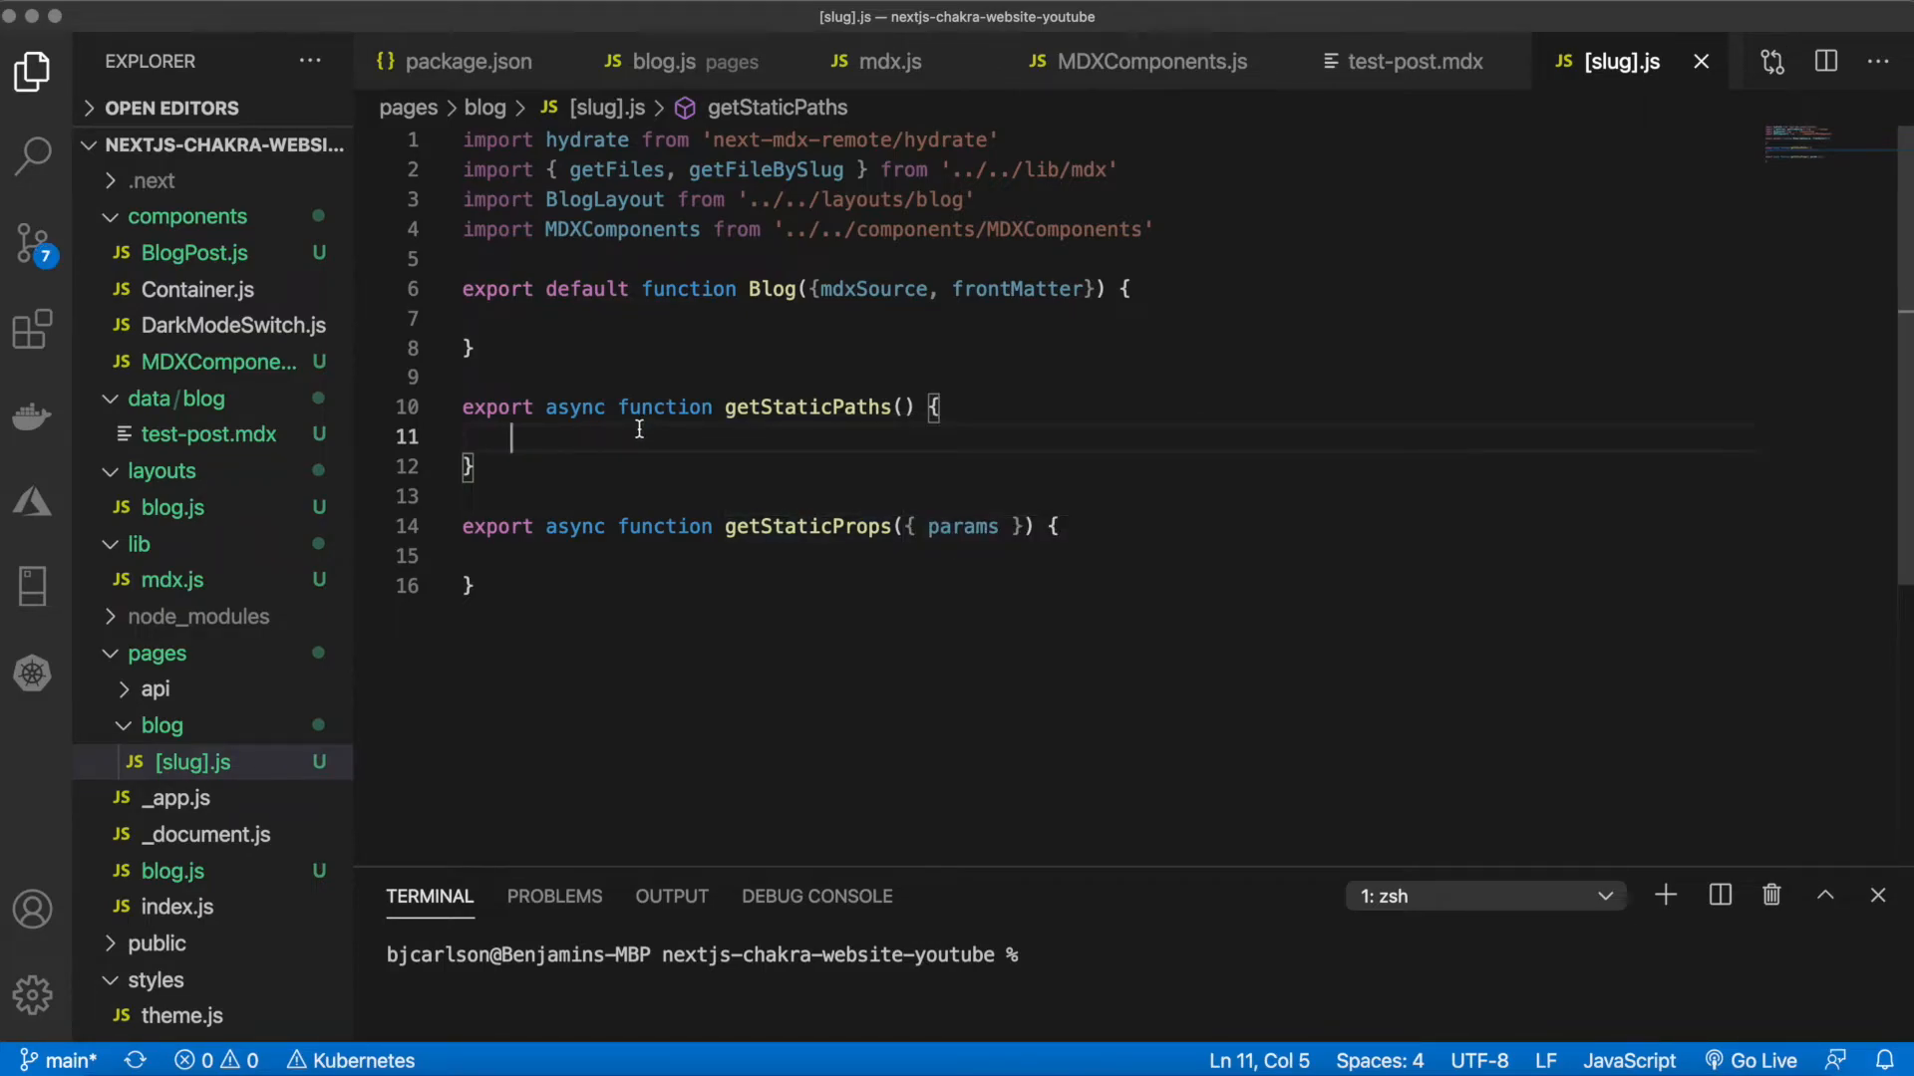
Await getFiles('blog') into posts and begin returning paths: posts.map(...)
type("const")
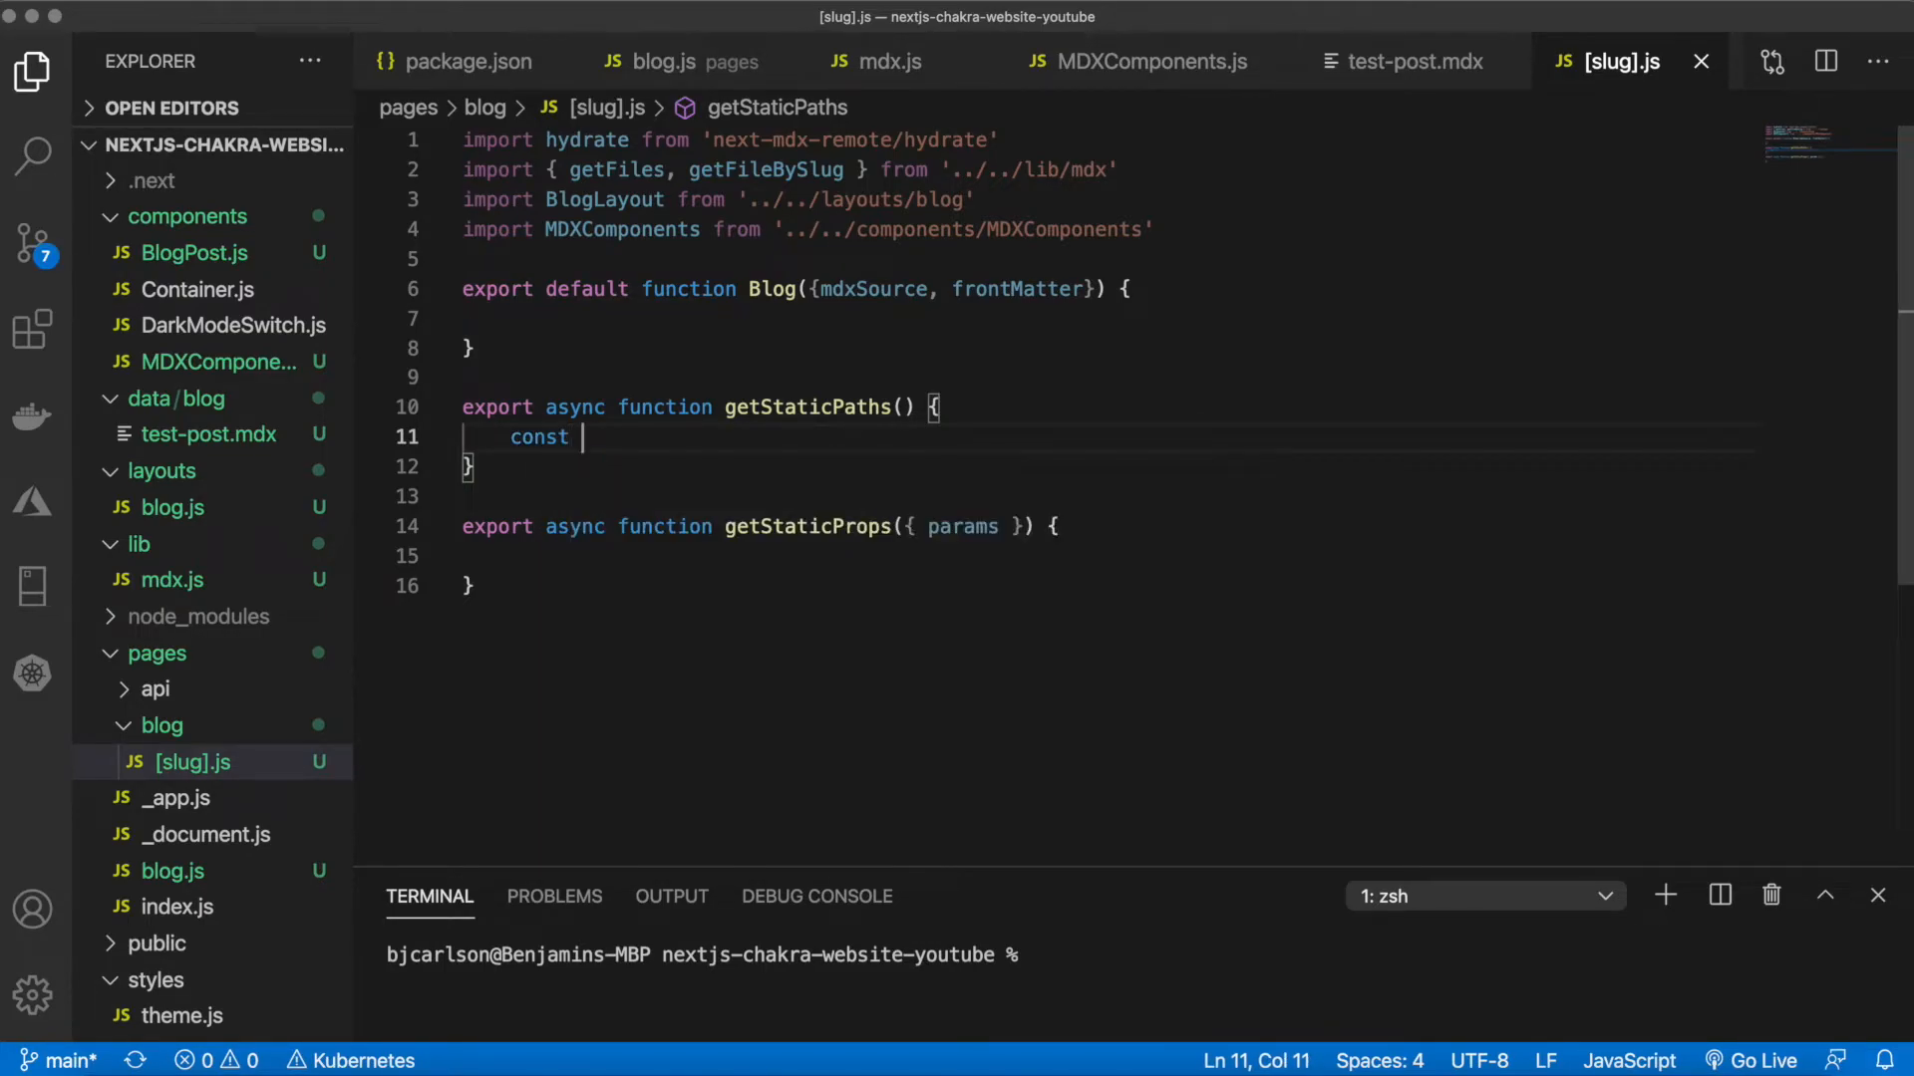
type("posts = await  getFiles('blog')")
type("paths")
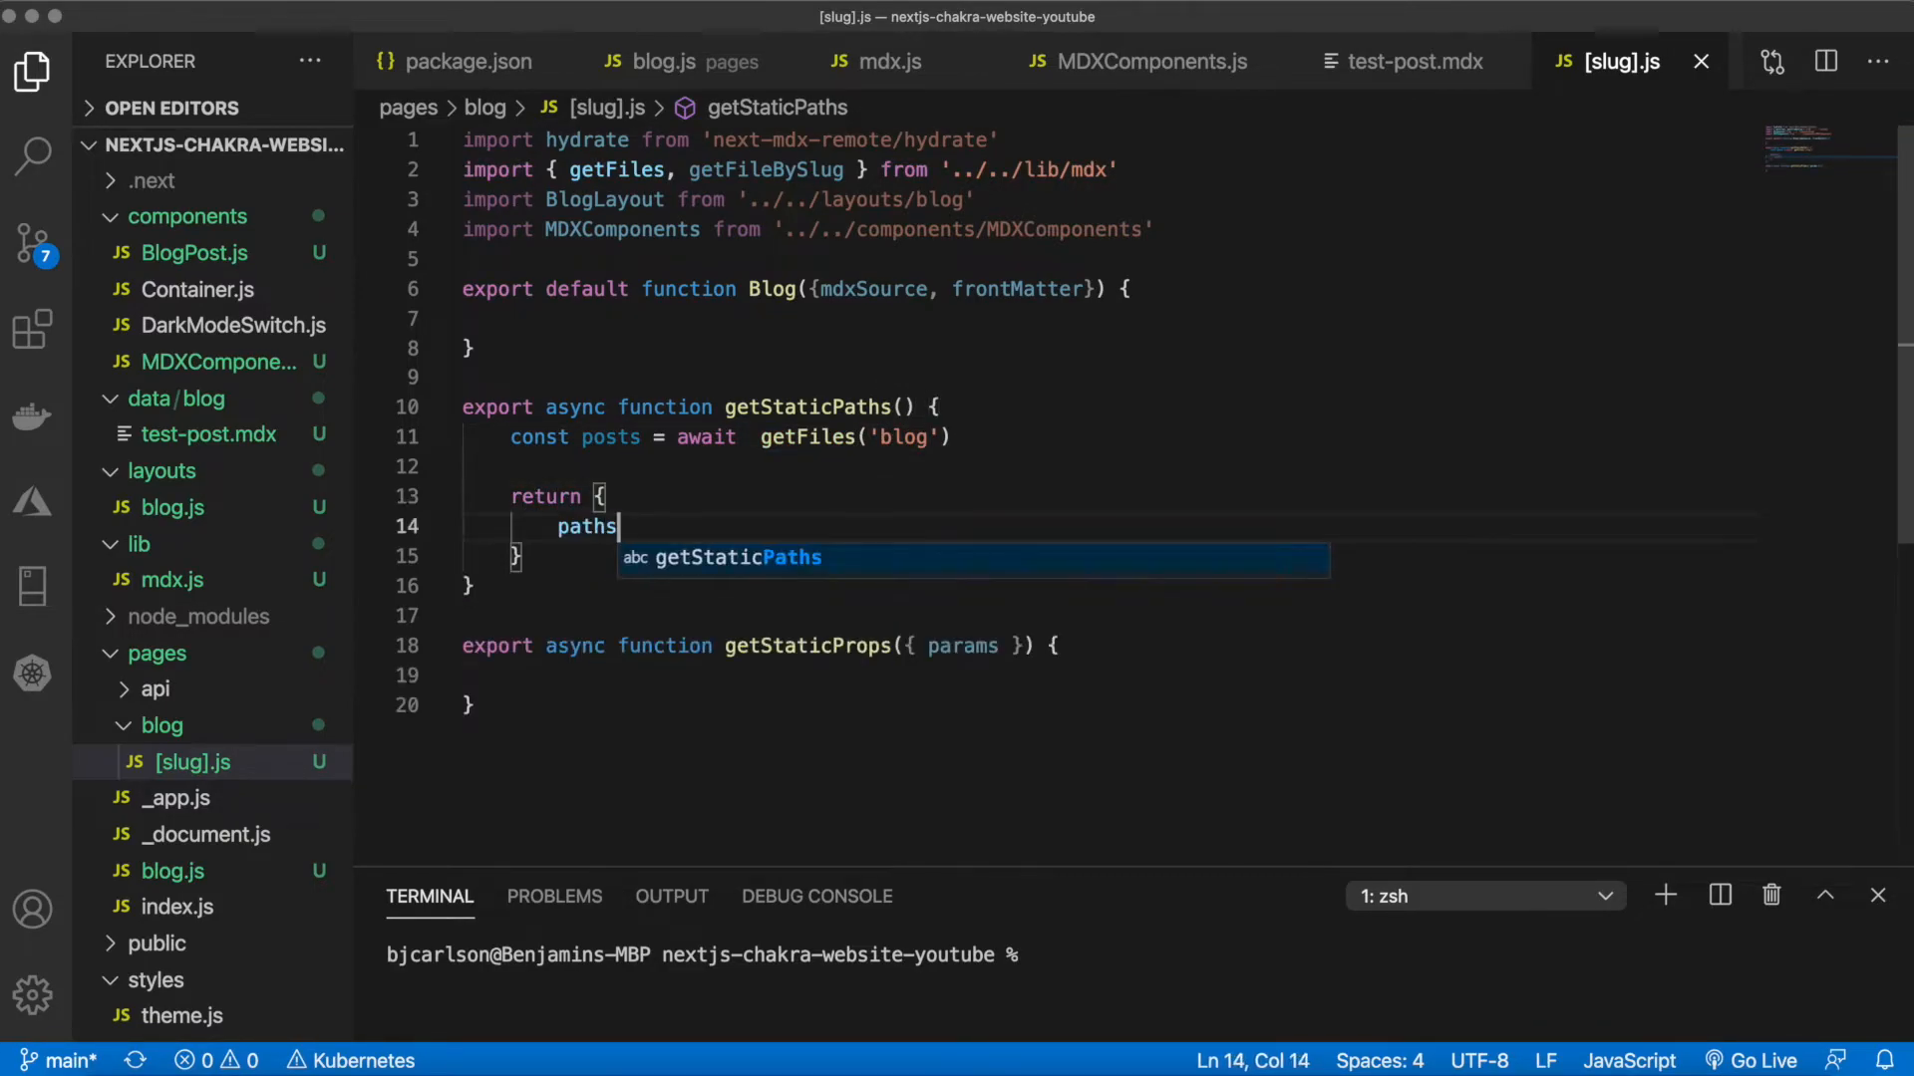
type(": post")
type("params: {")
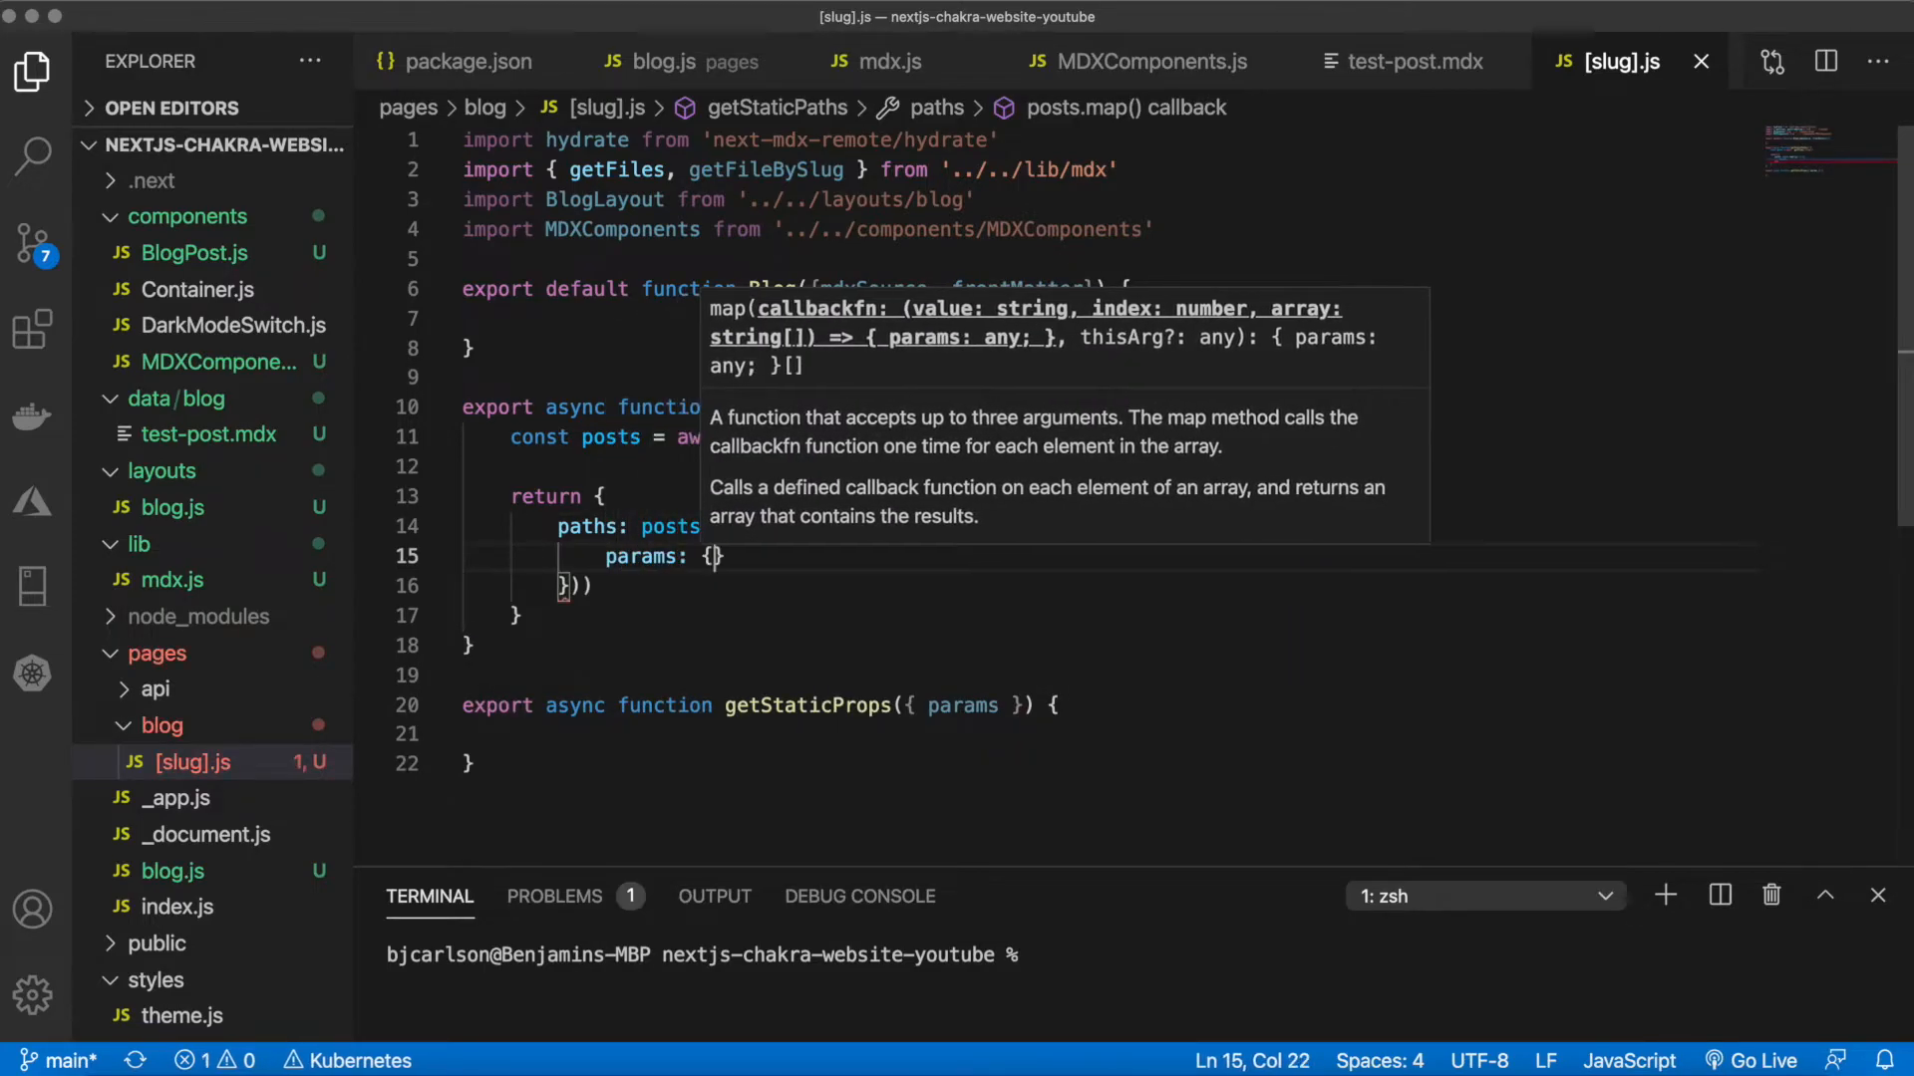
Map each post to params.slug via p.replace(/\.mdx/, '') and add fallback: false
type("slu")
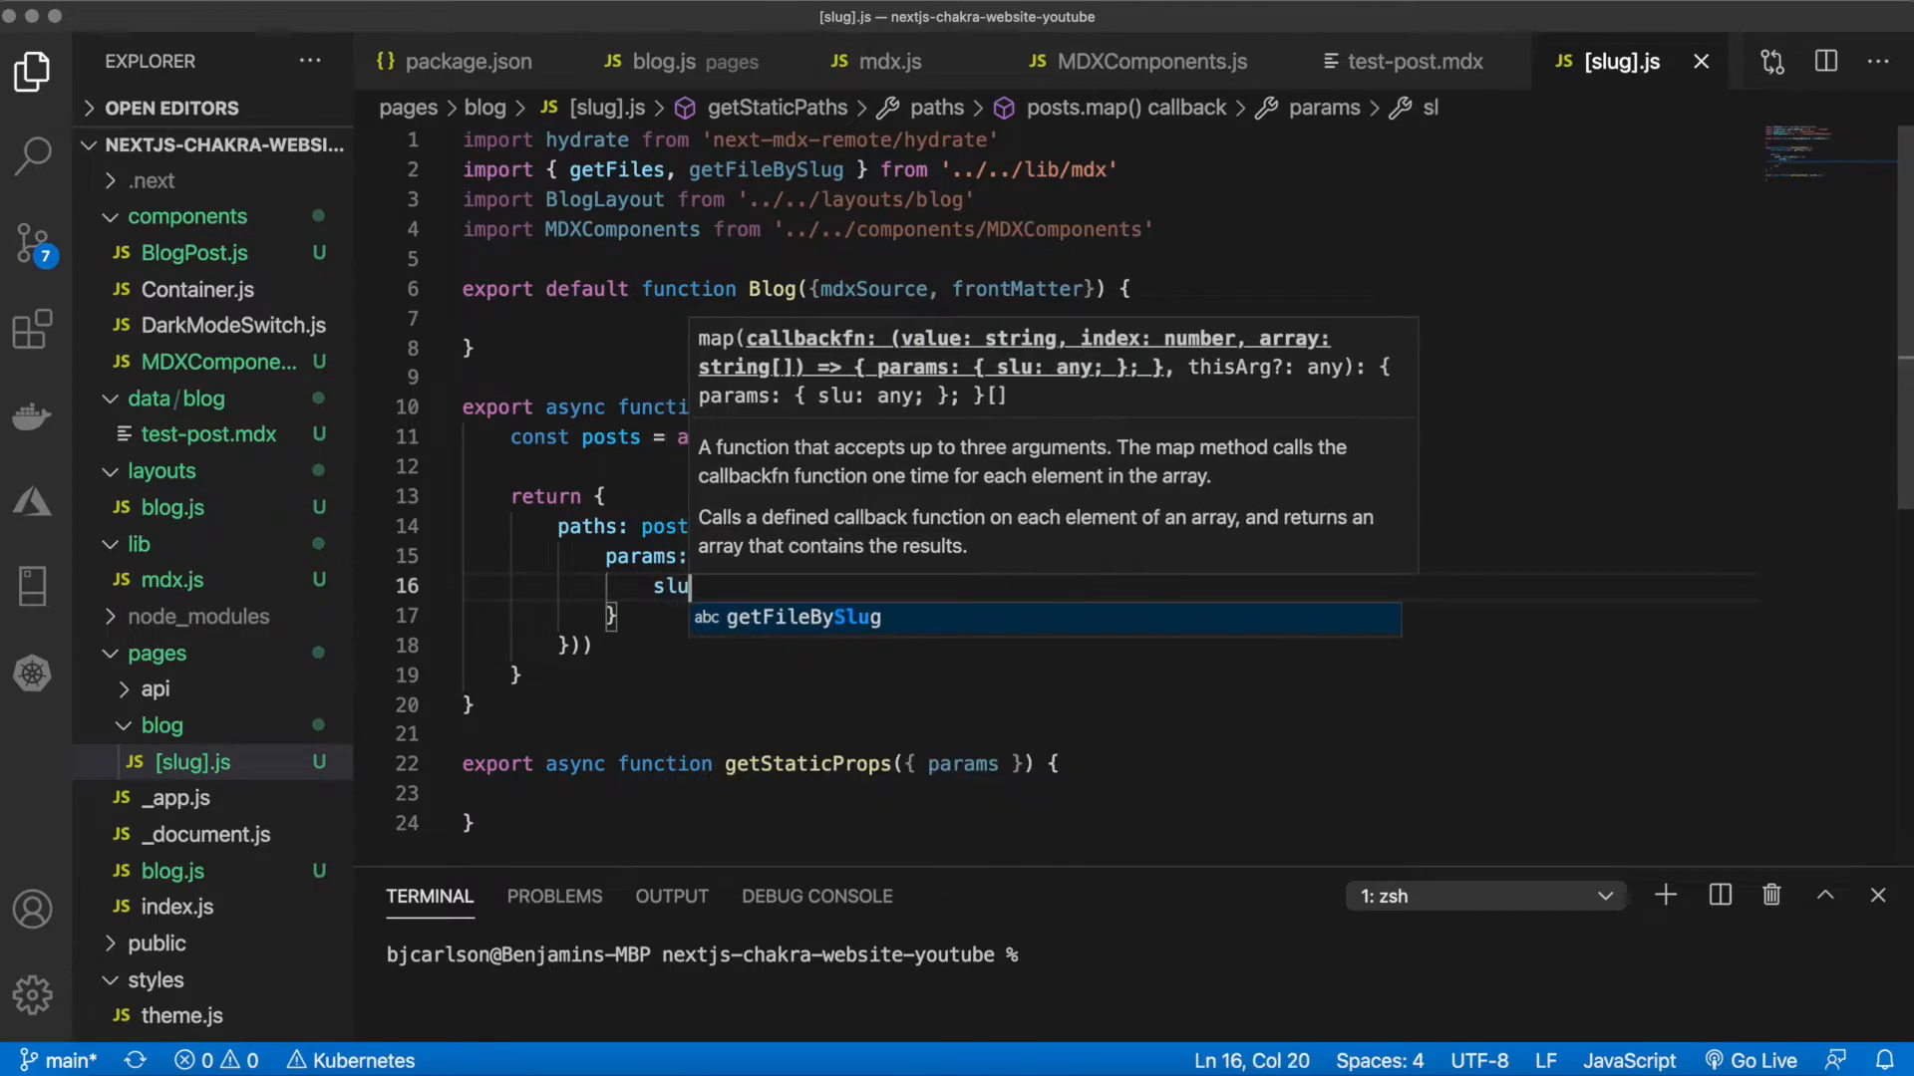
type("g:")
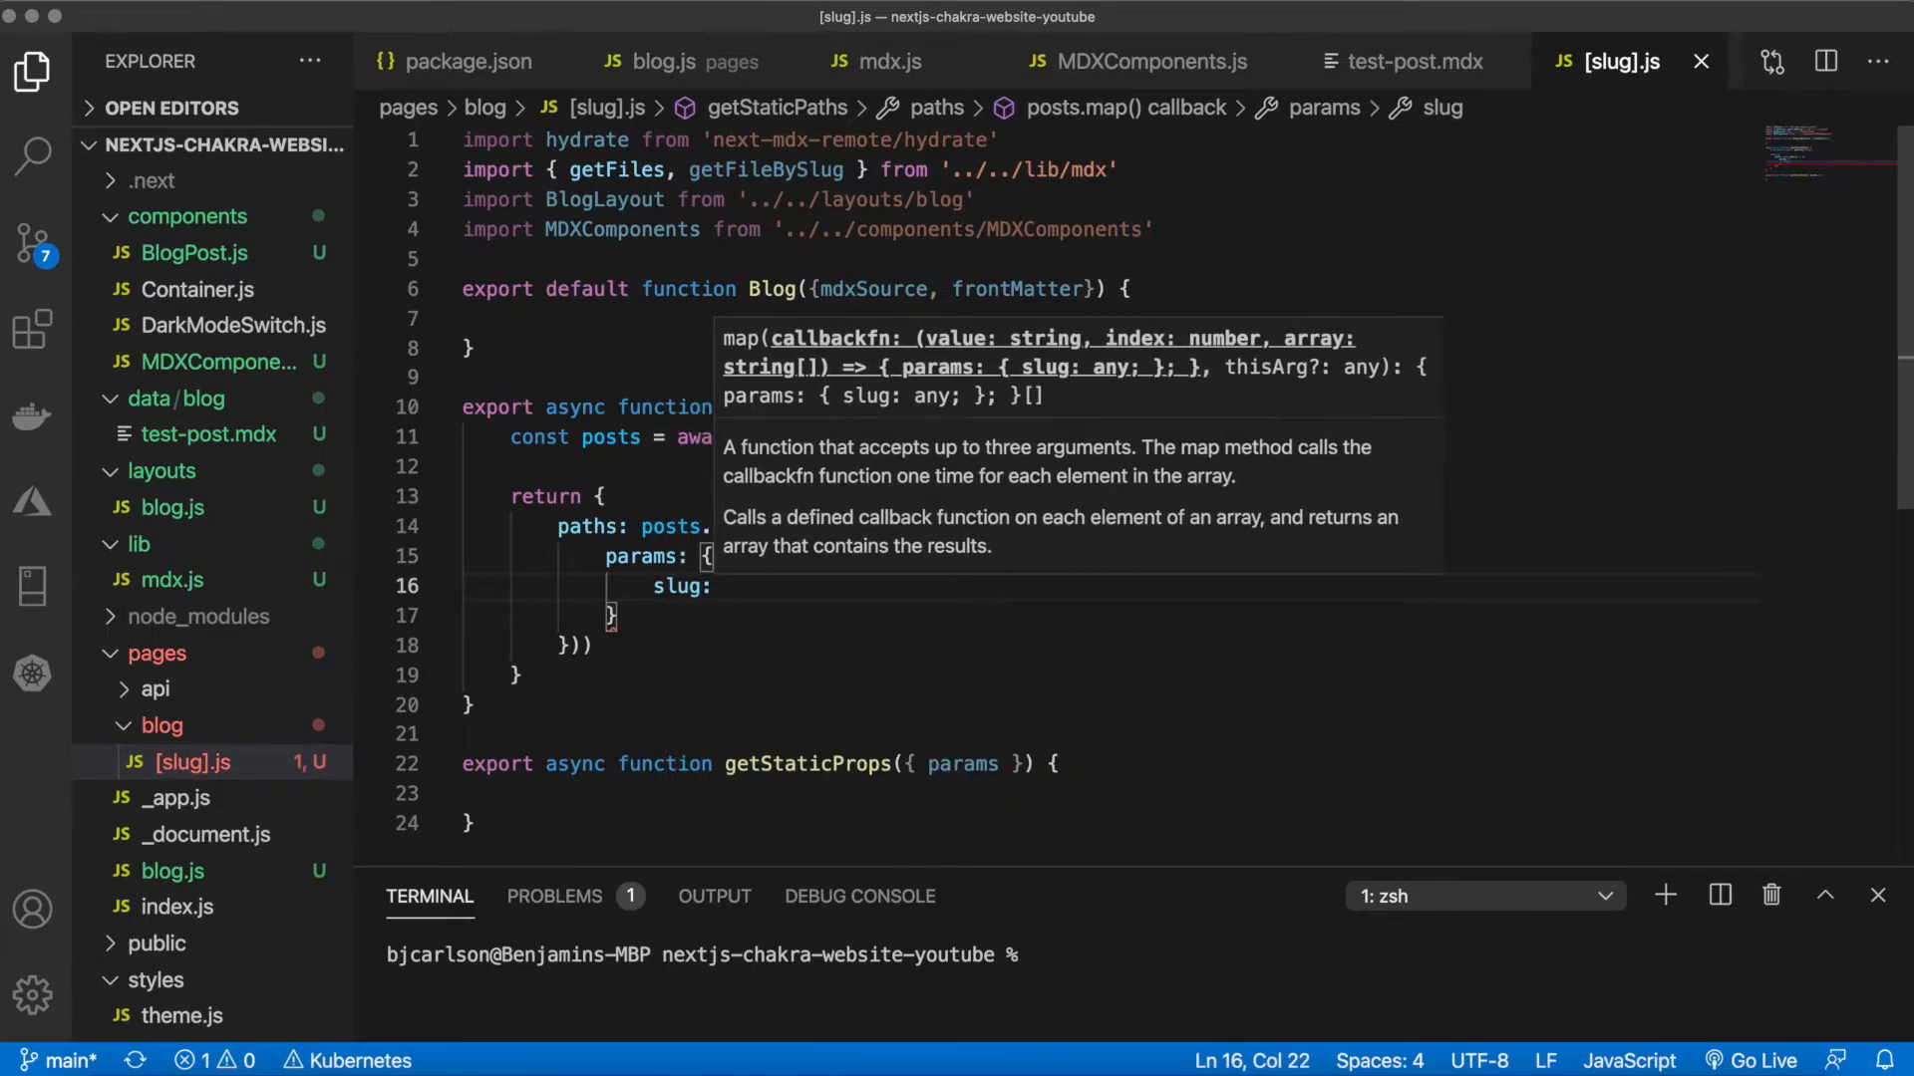
type("p")
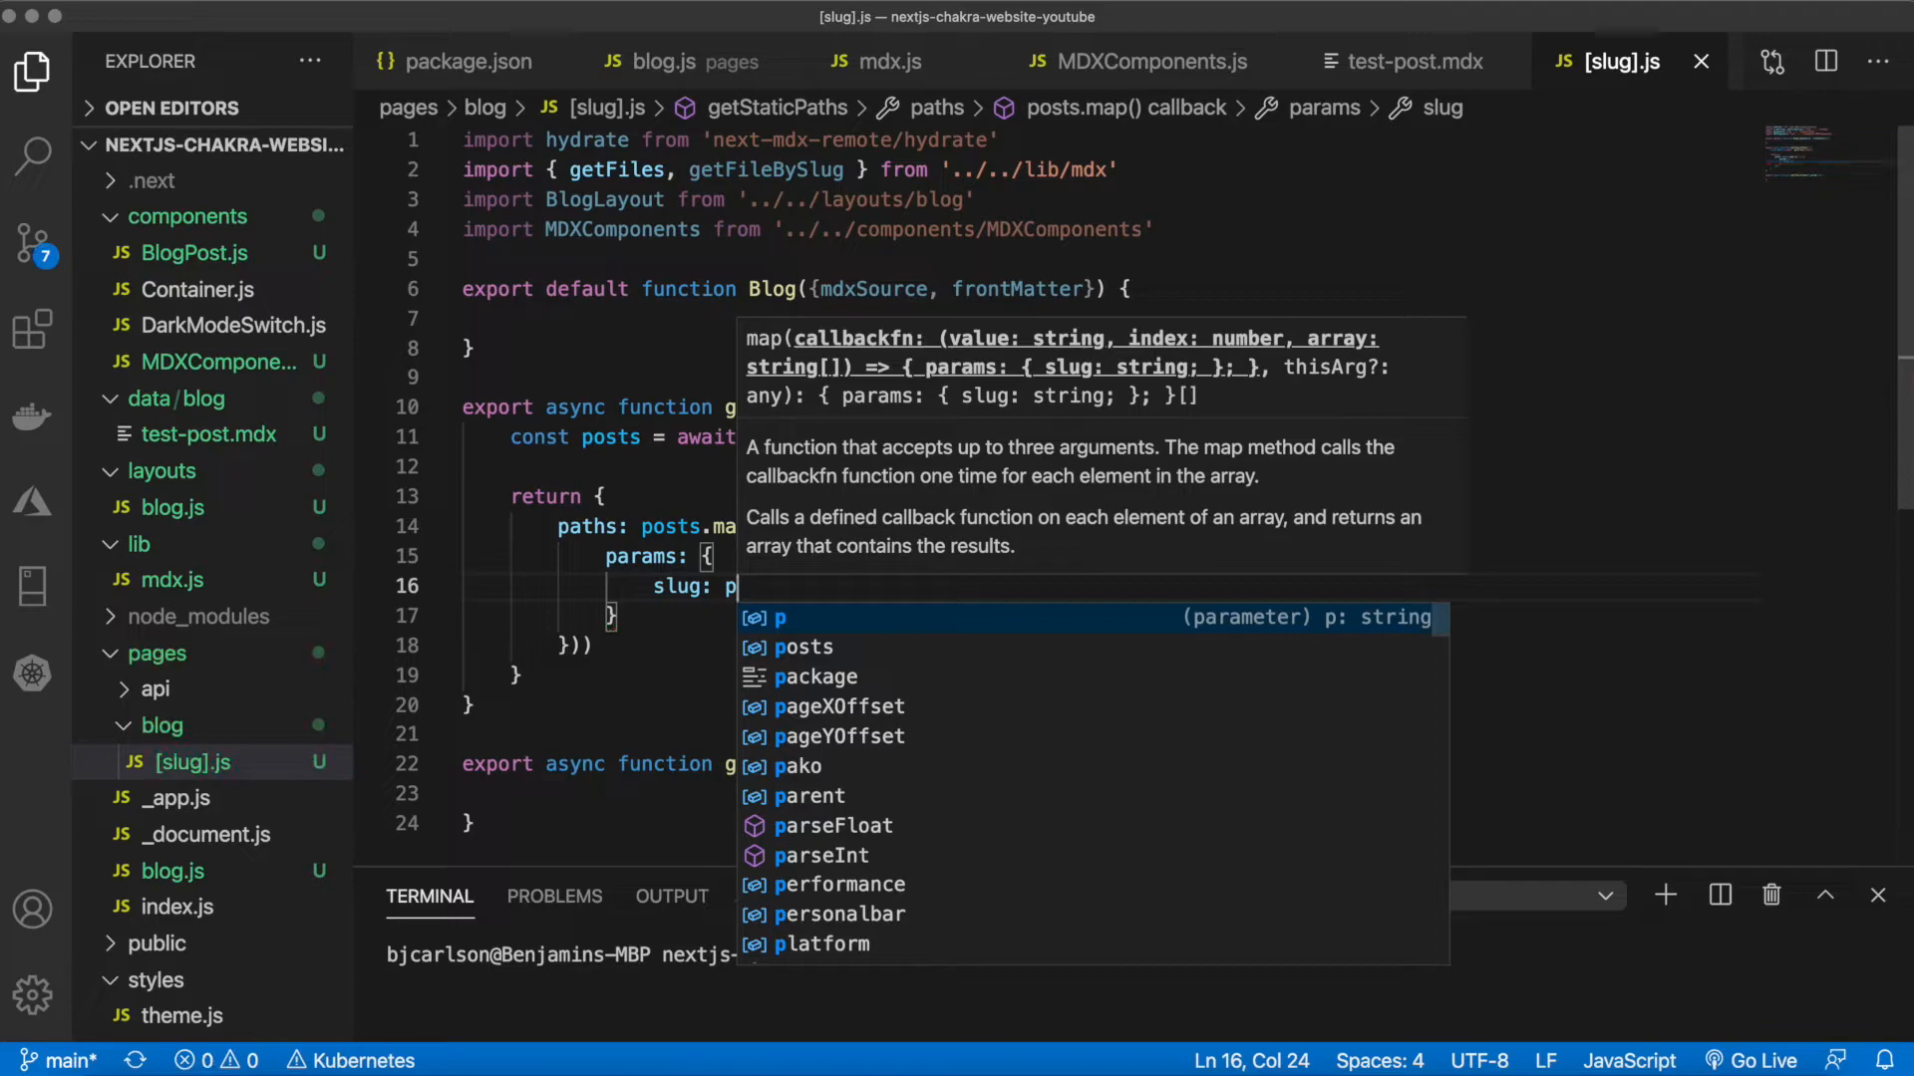
type(".replace")
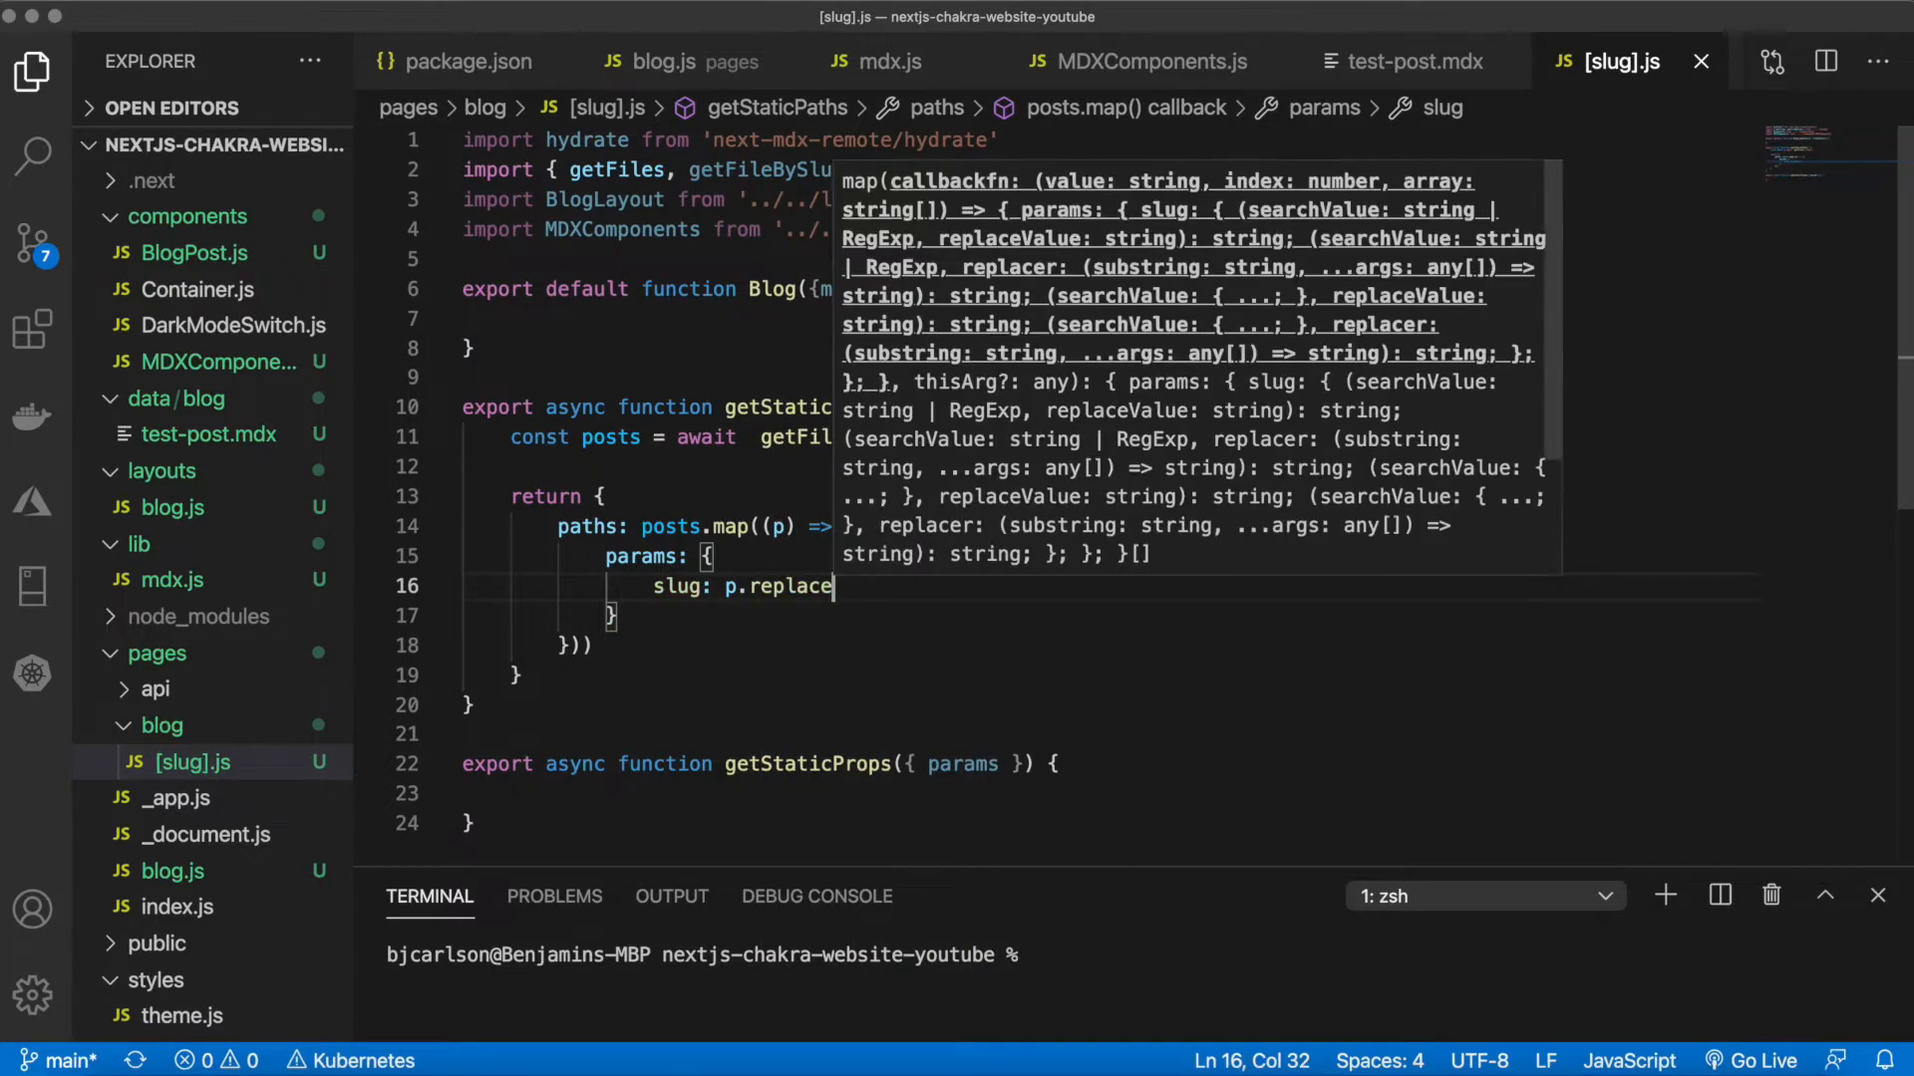
type("()")
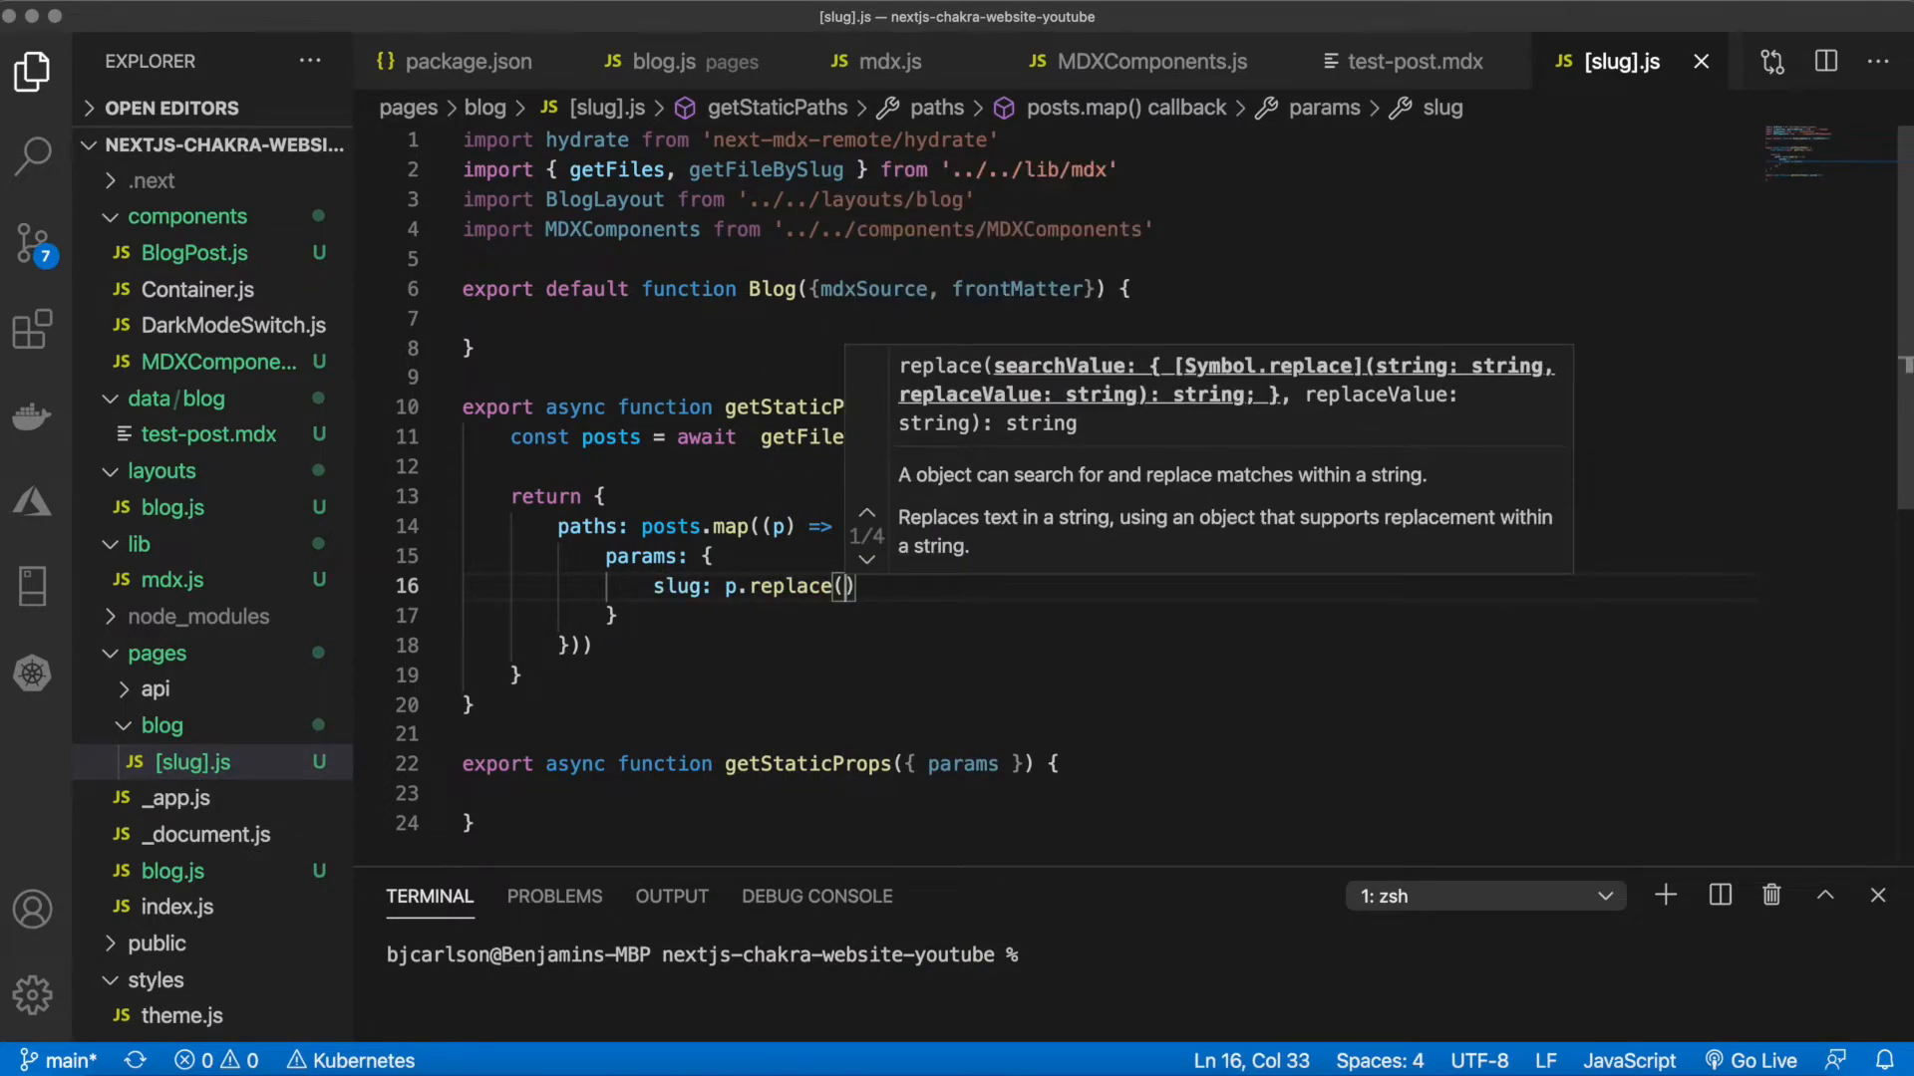
type("/\\.mdx/, ''")
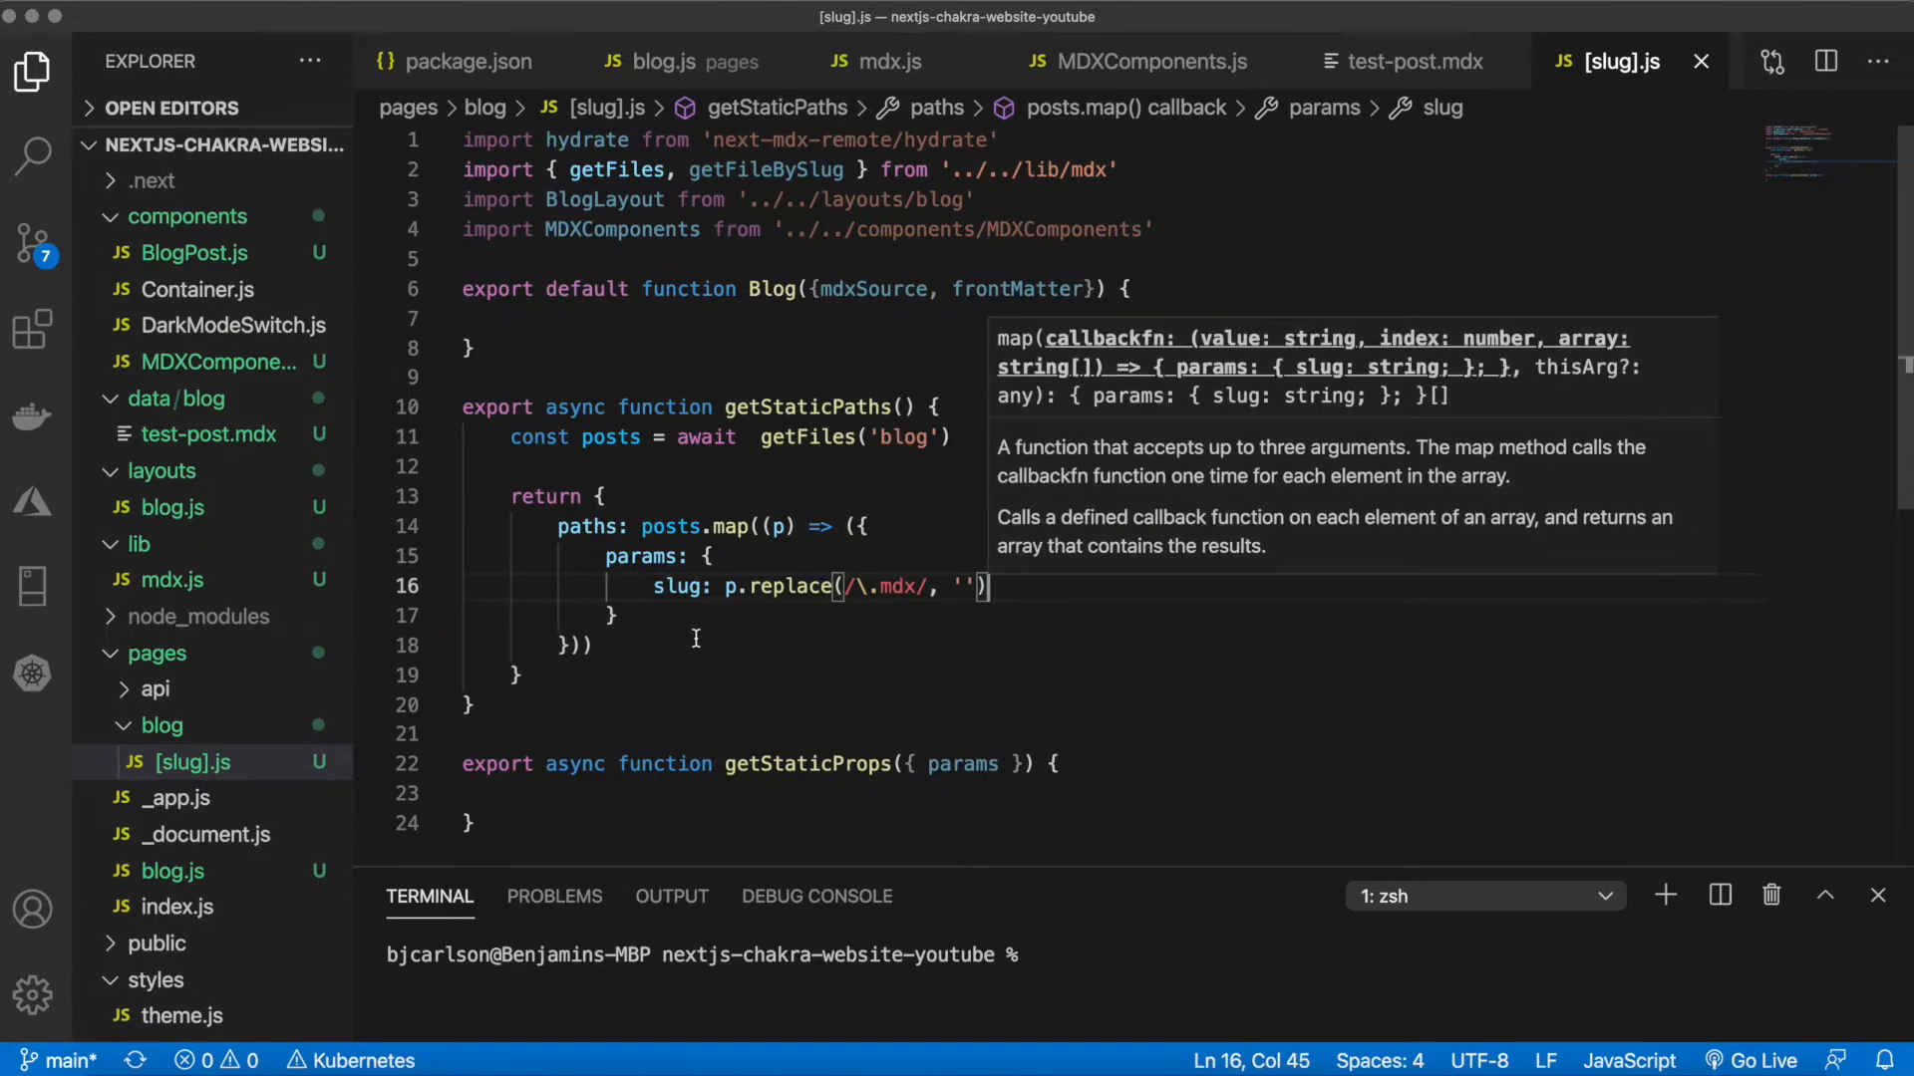
type(",")
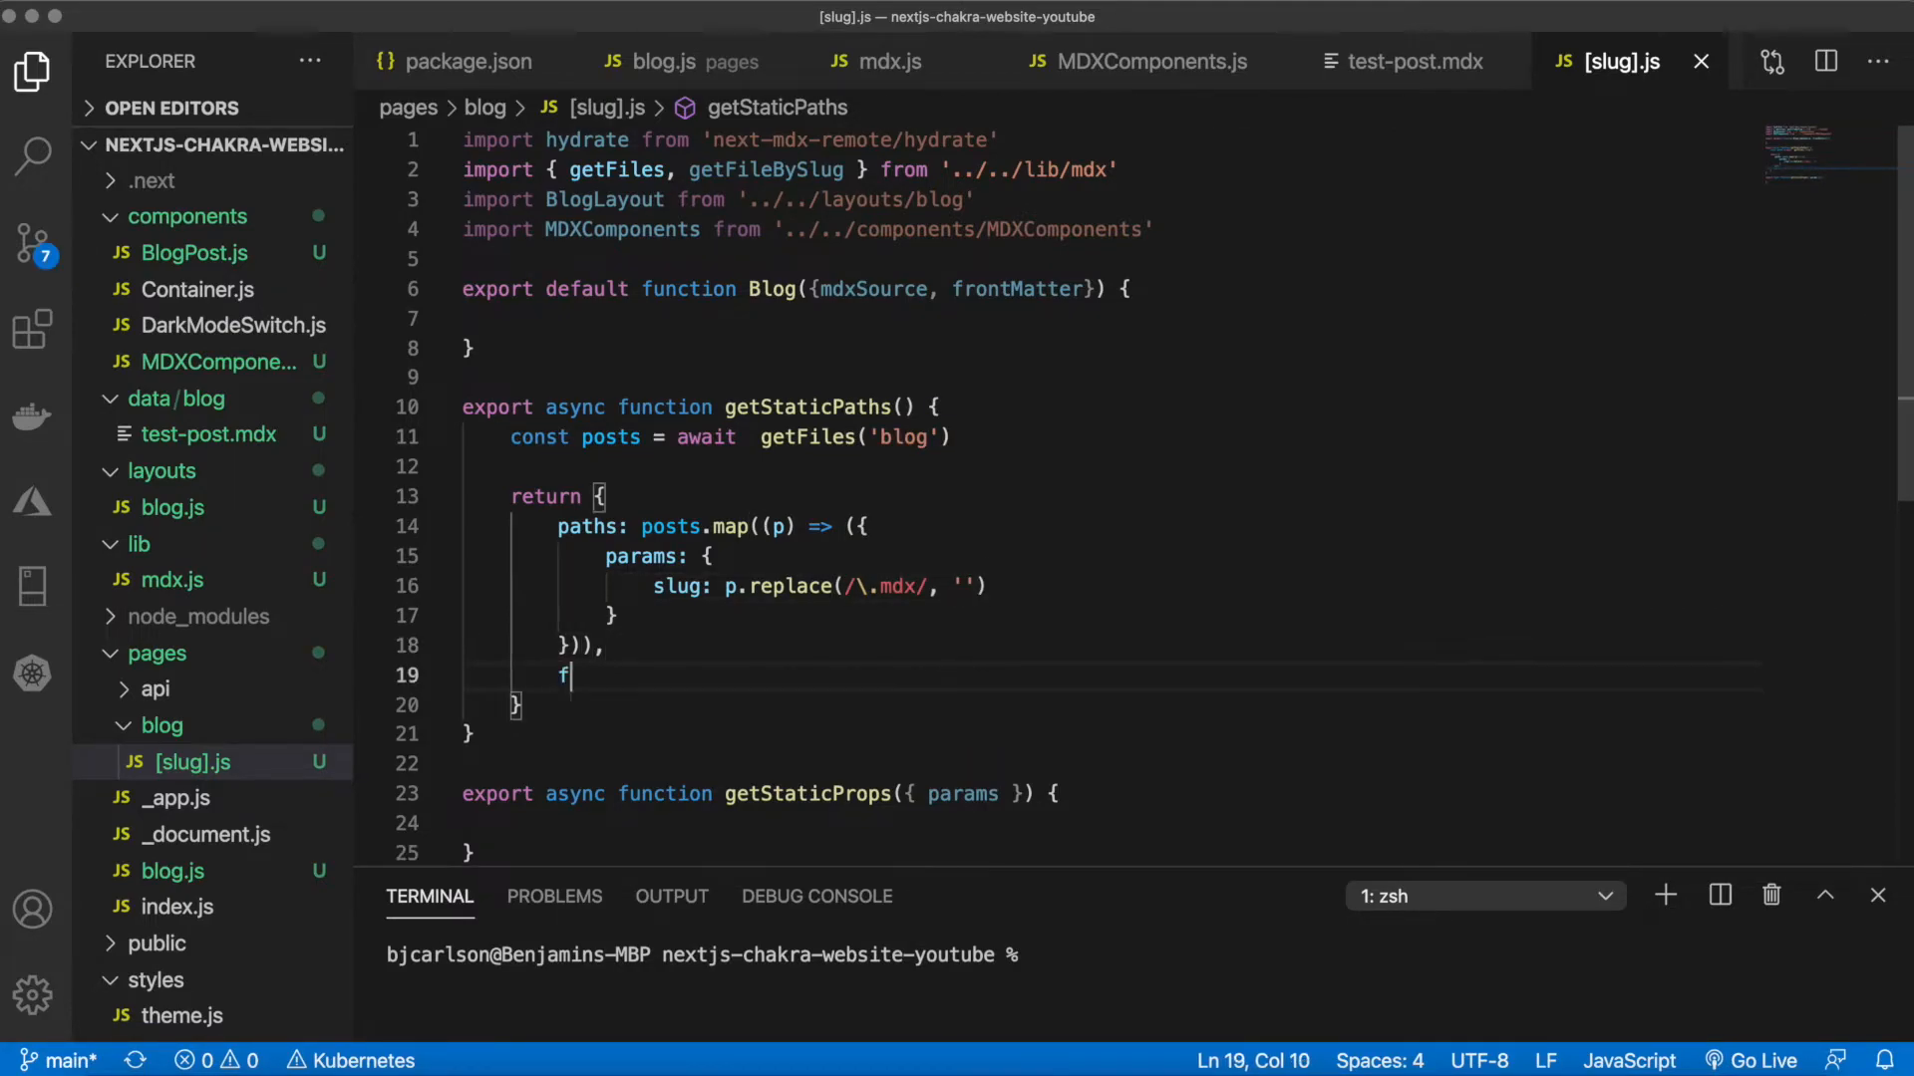
type("al;back: false")
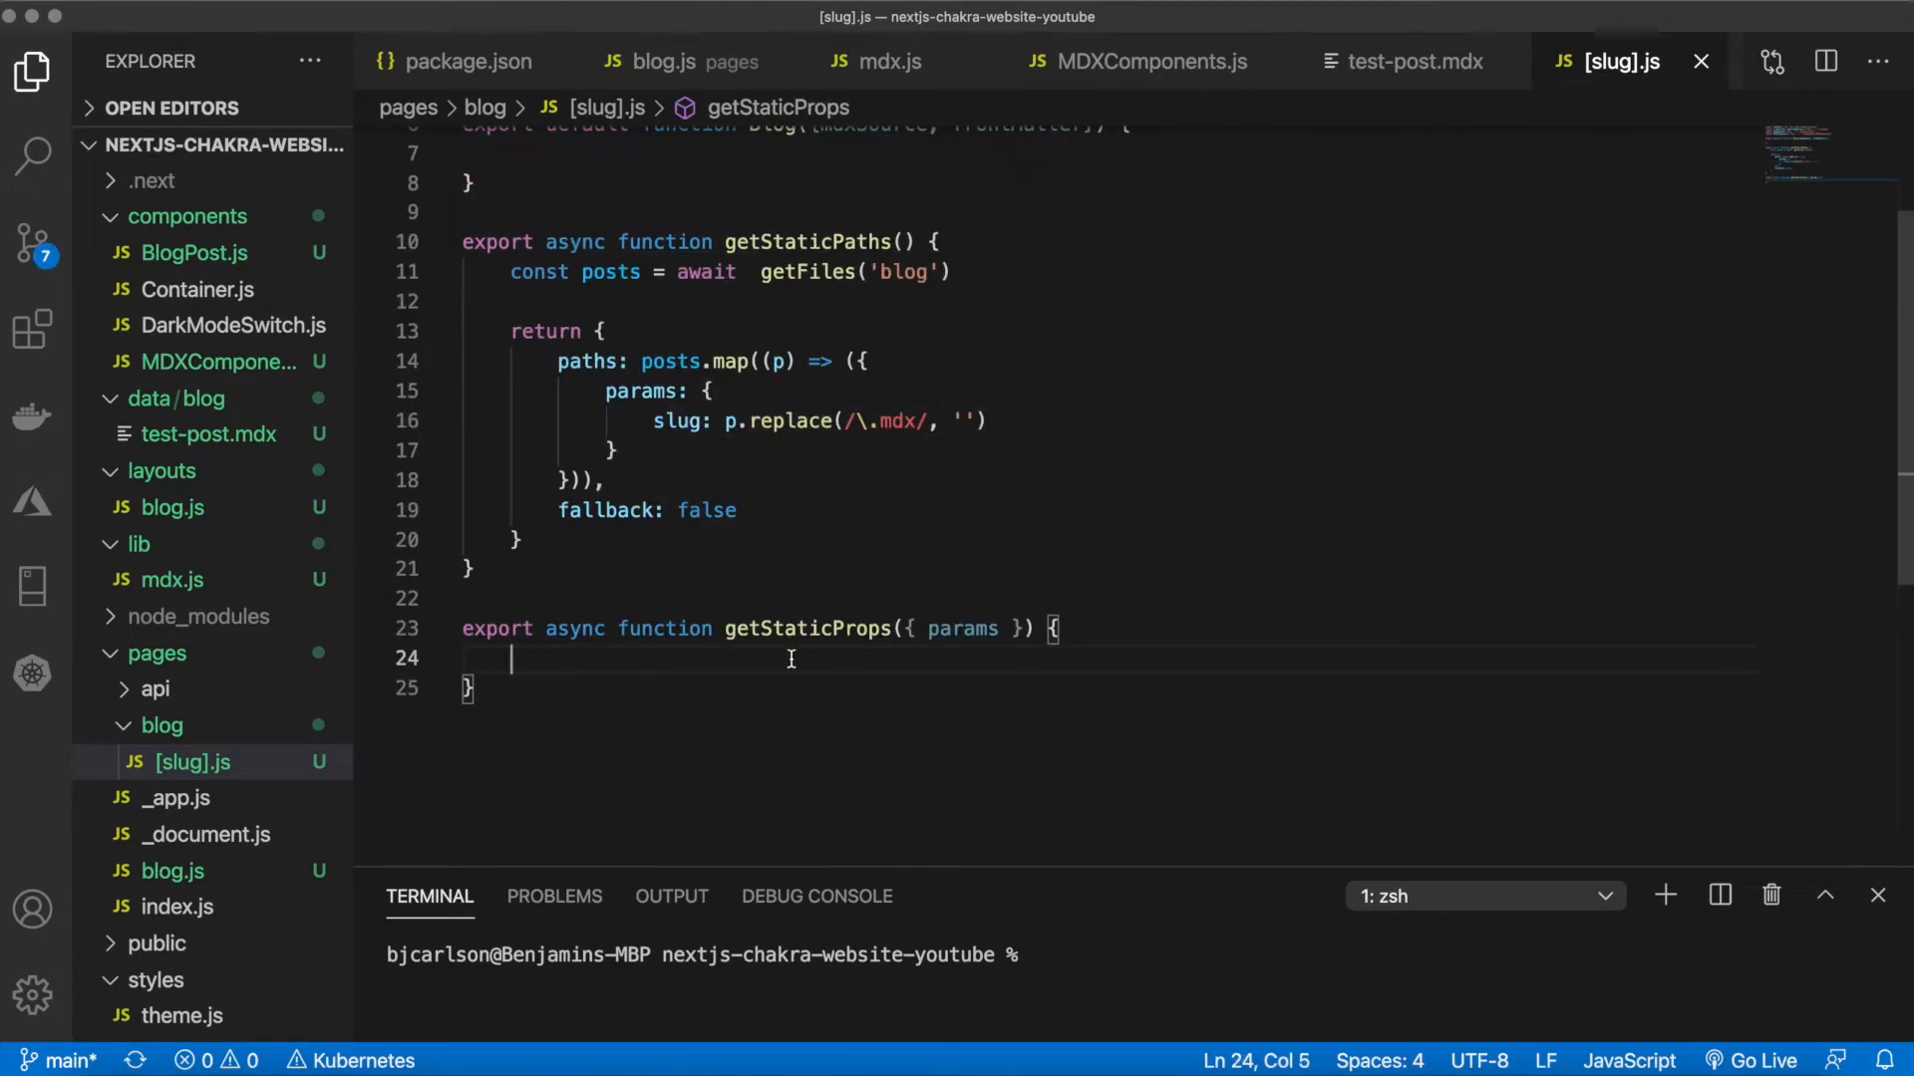
Have getStaticProps await getFileBySlug('blog', params.slug) and return { props: post }
type("const post")
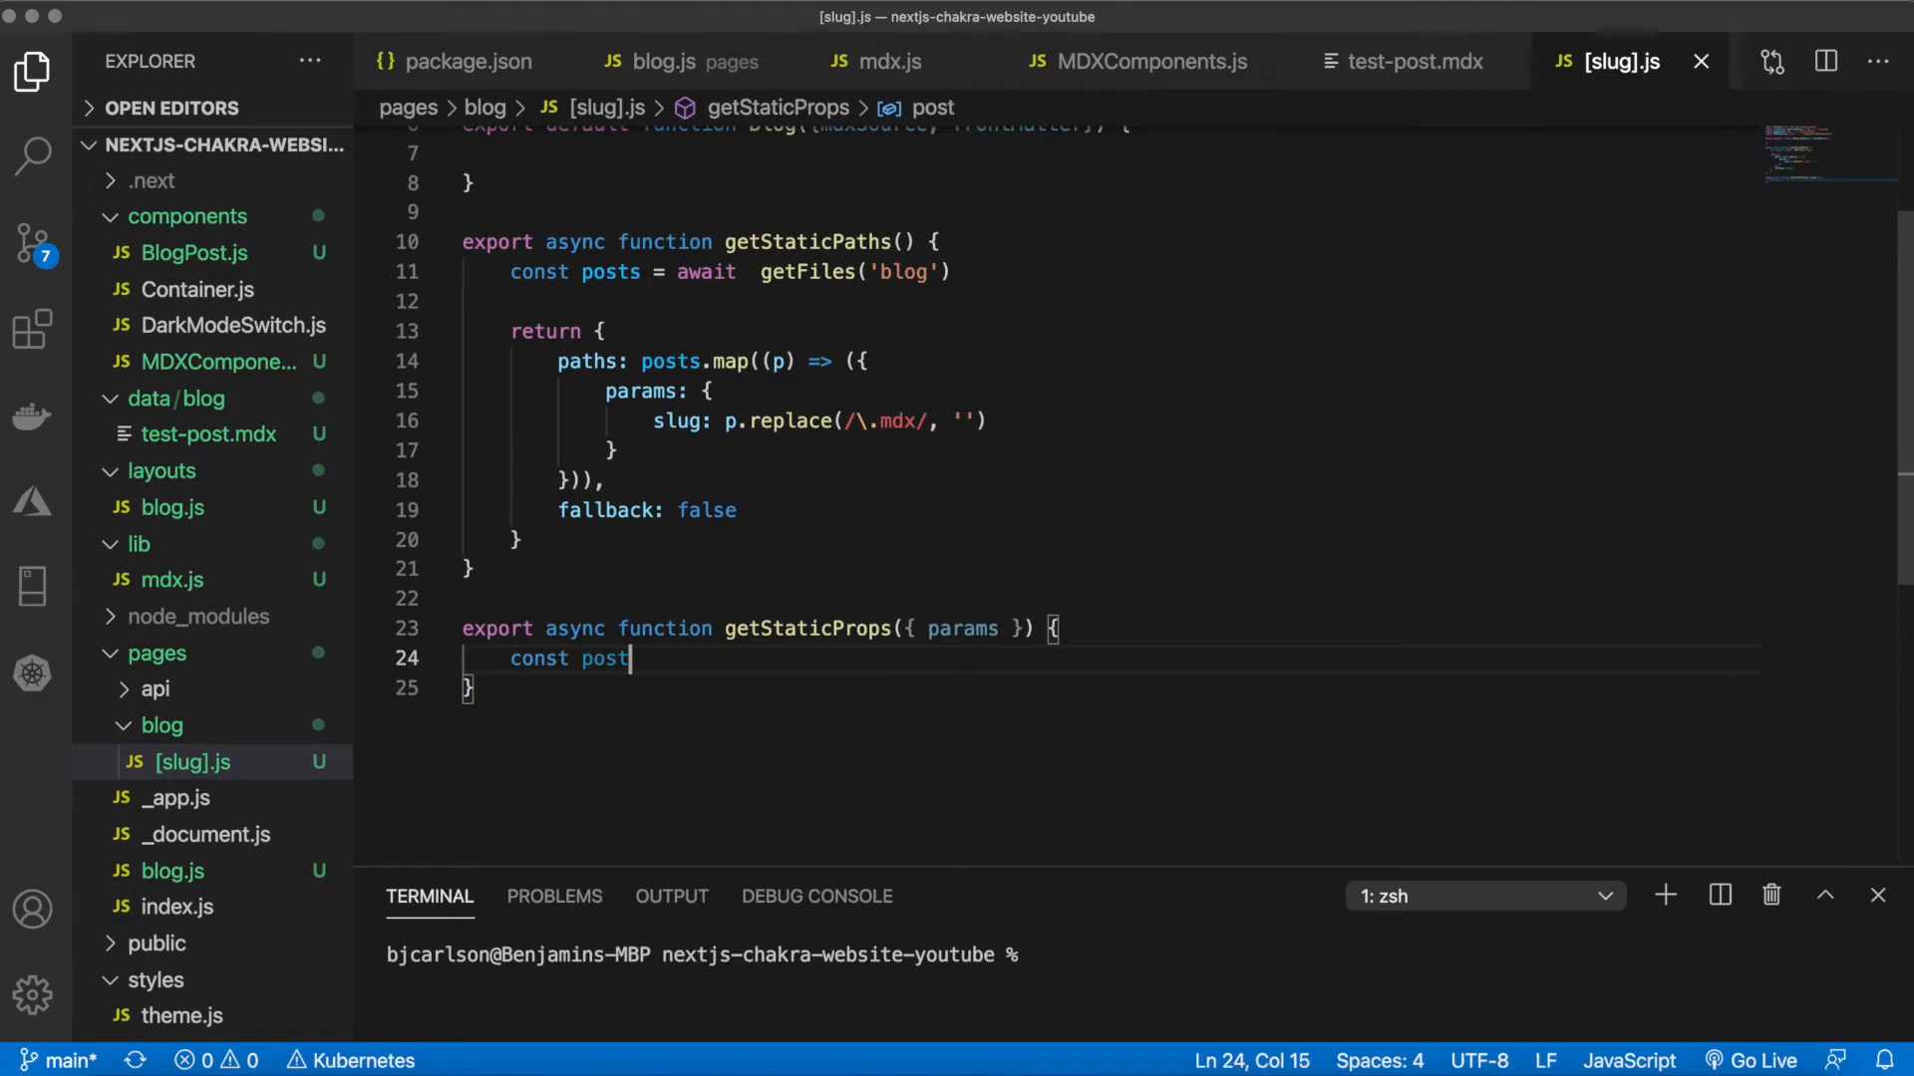
type("= a")
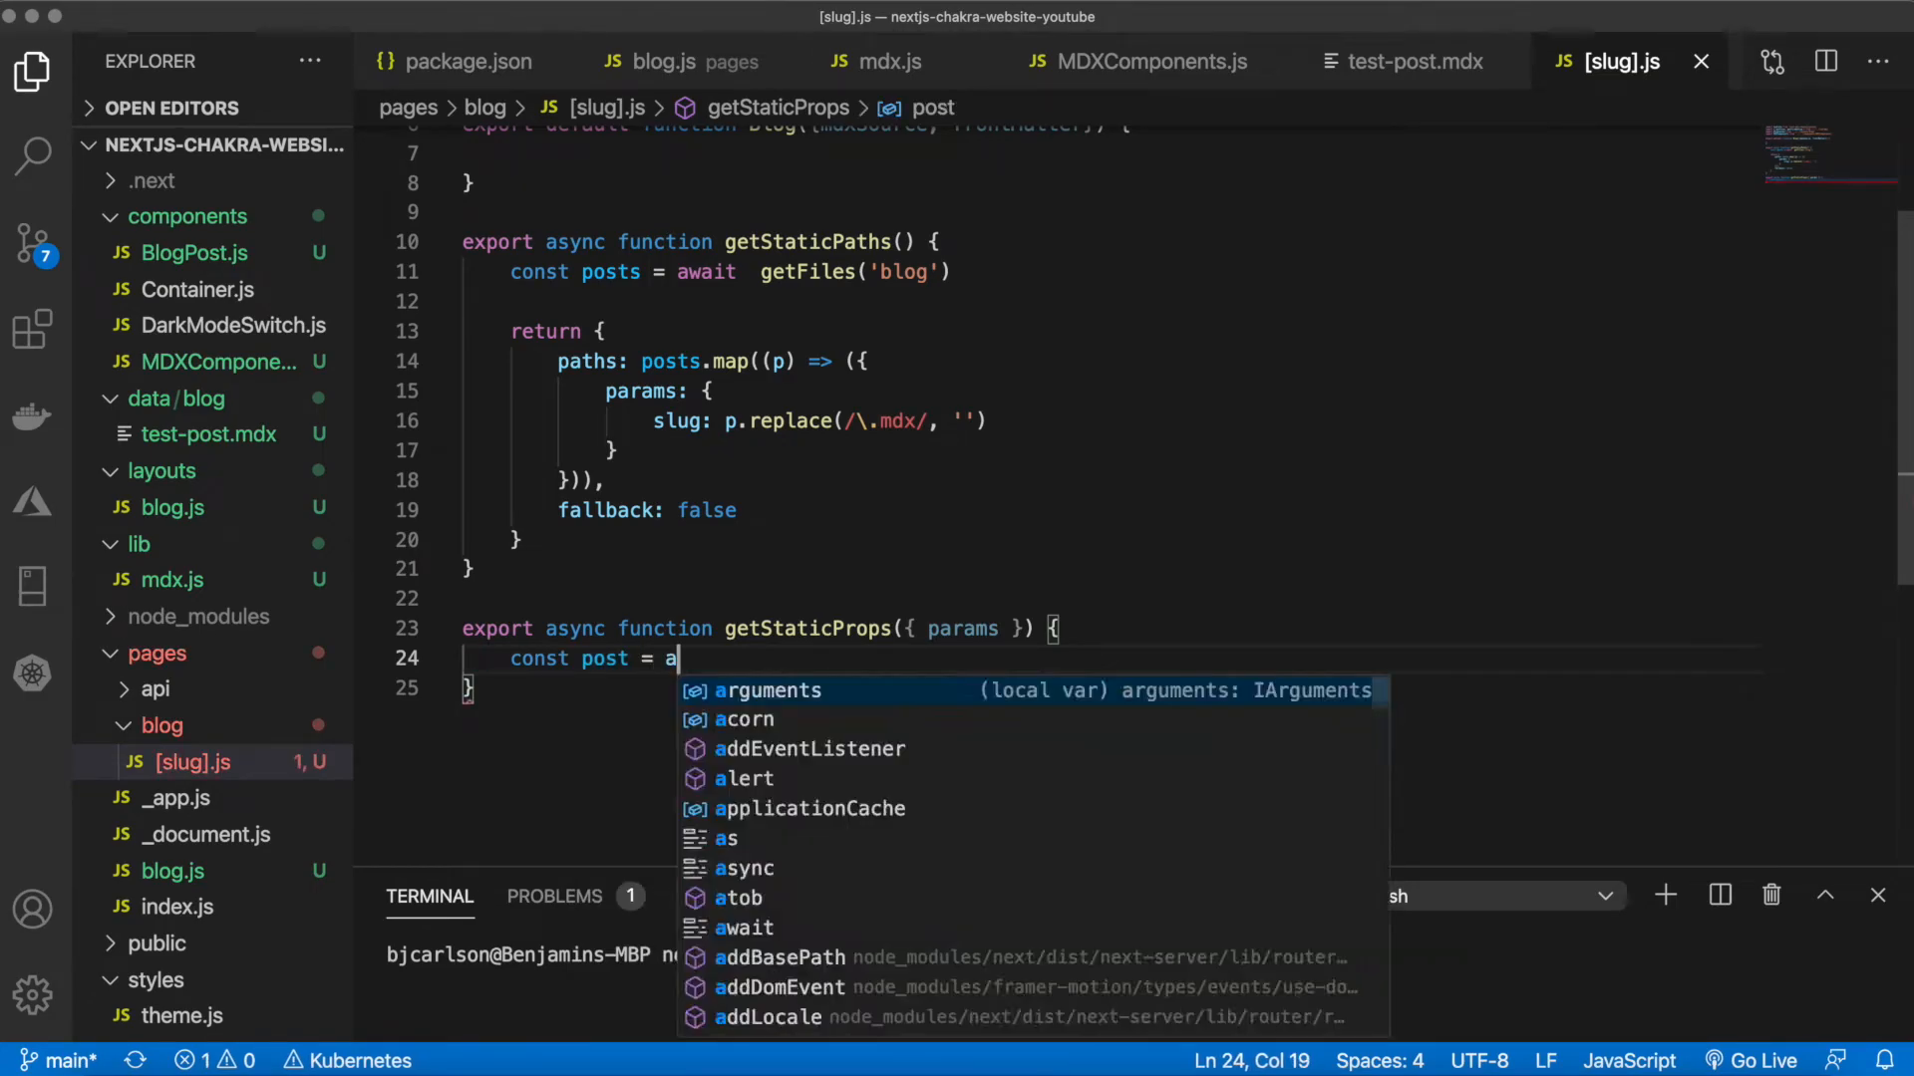
type("wait g")
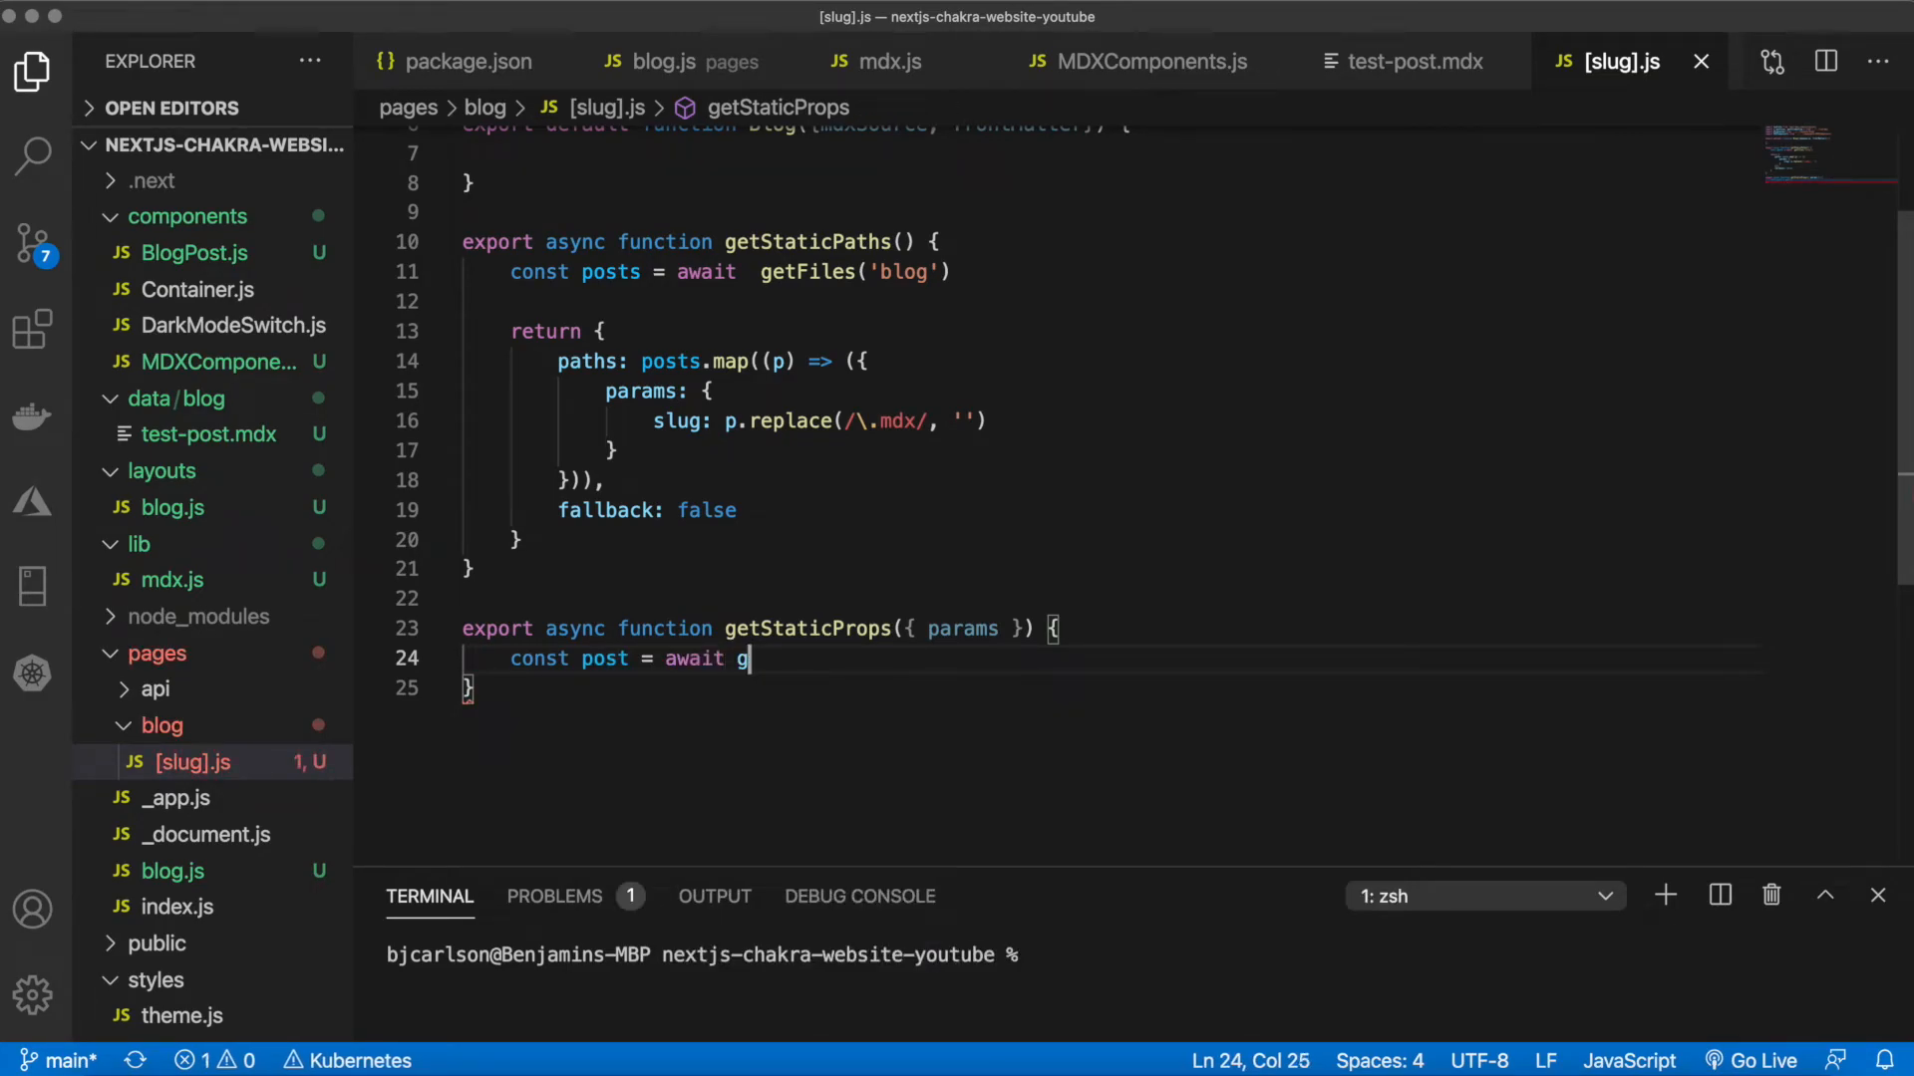
type("etFileBySlug")
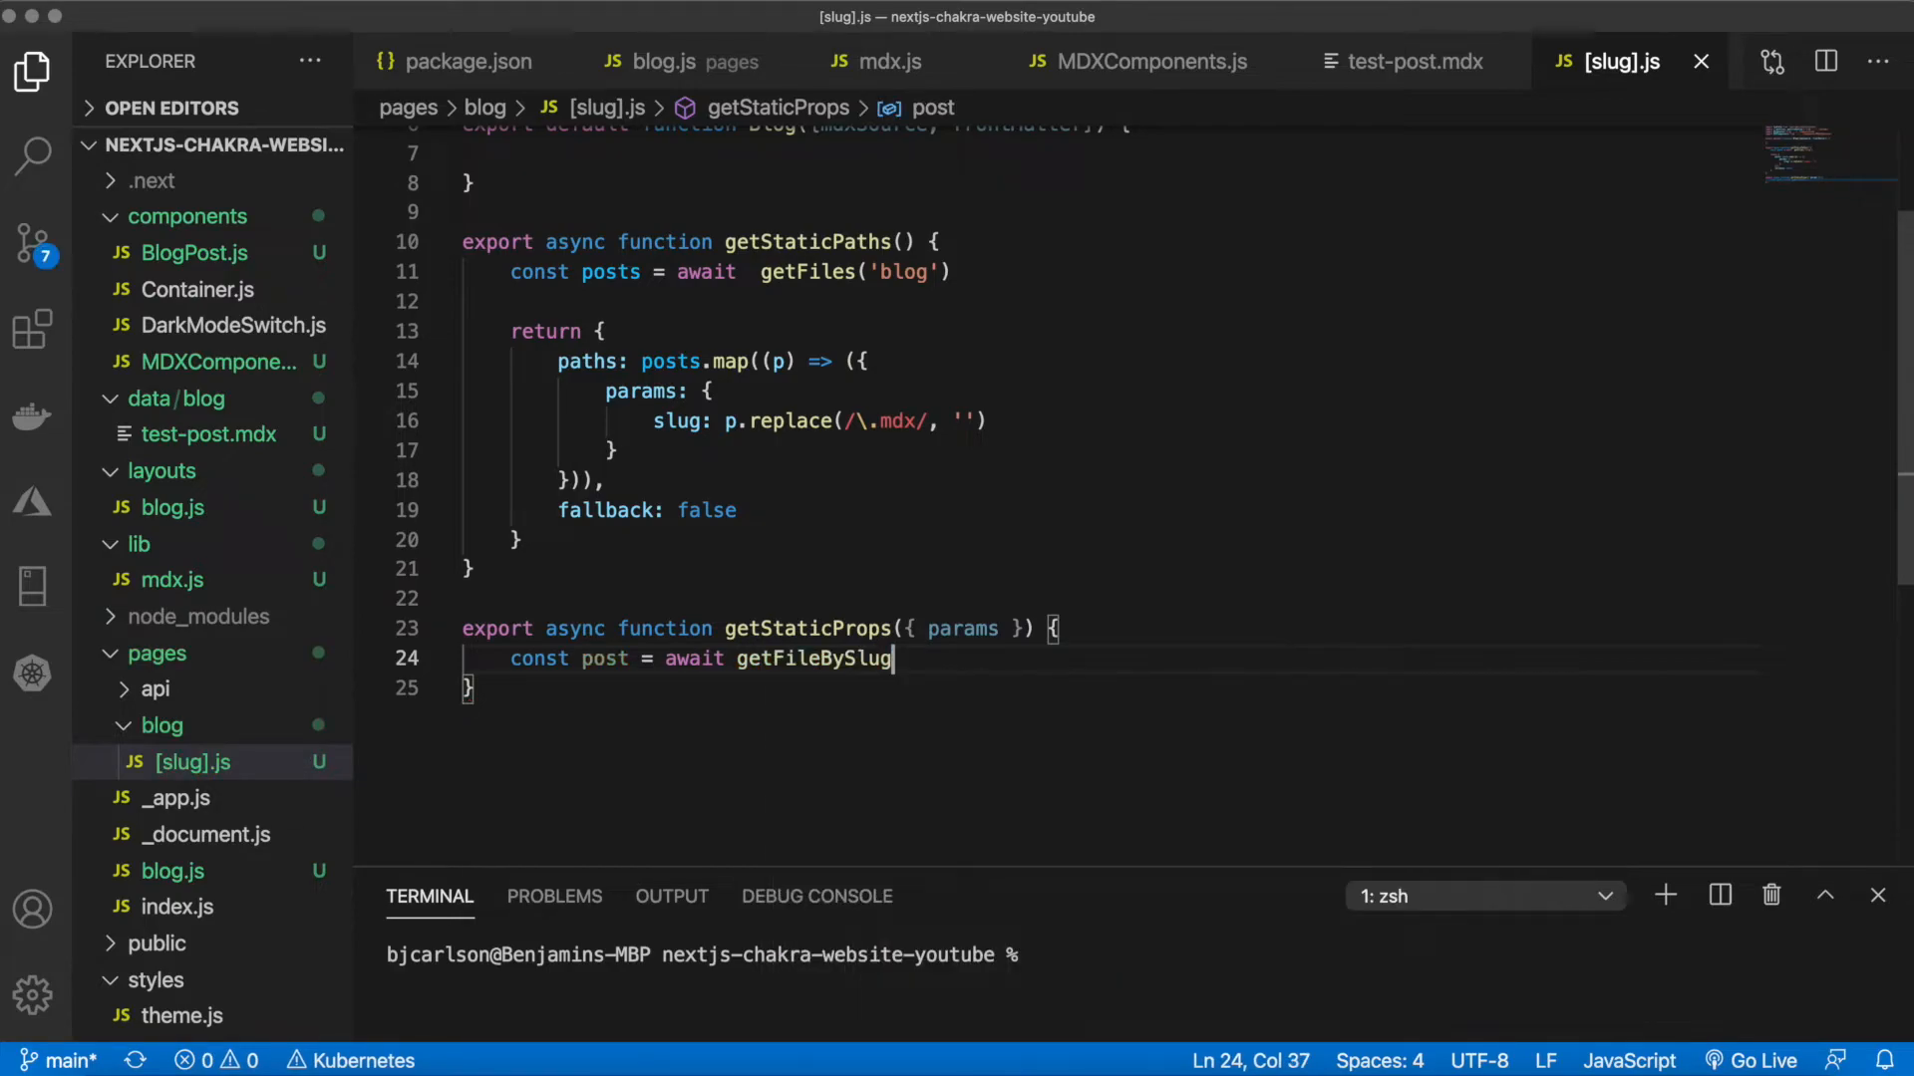
type("('blog'")
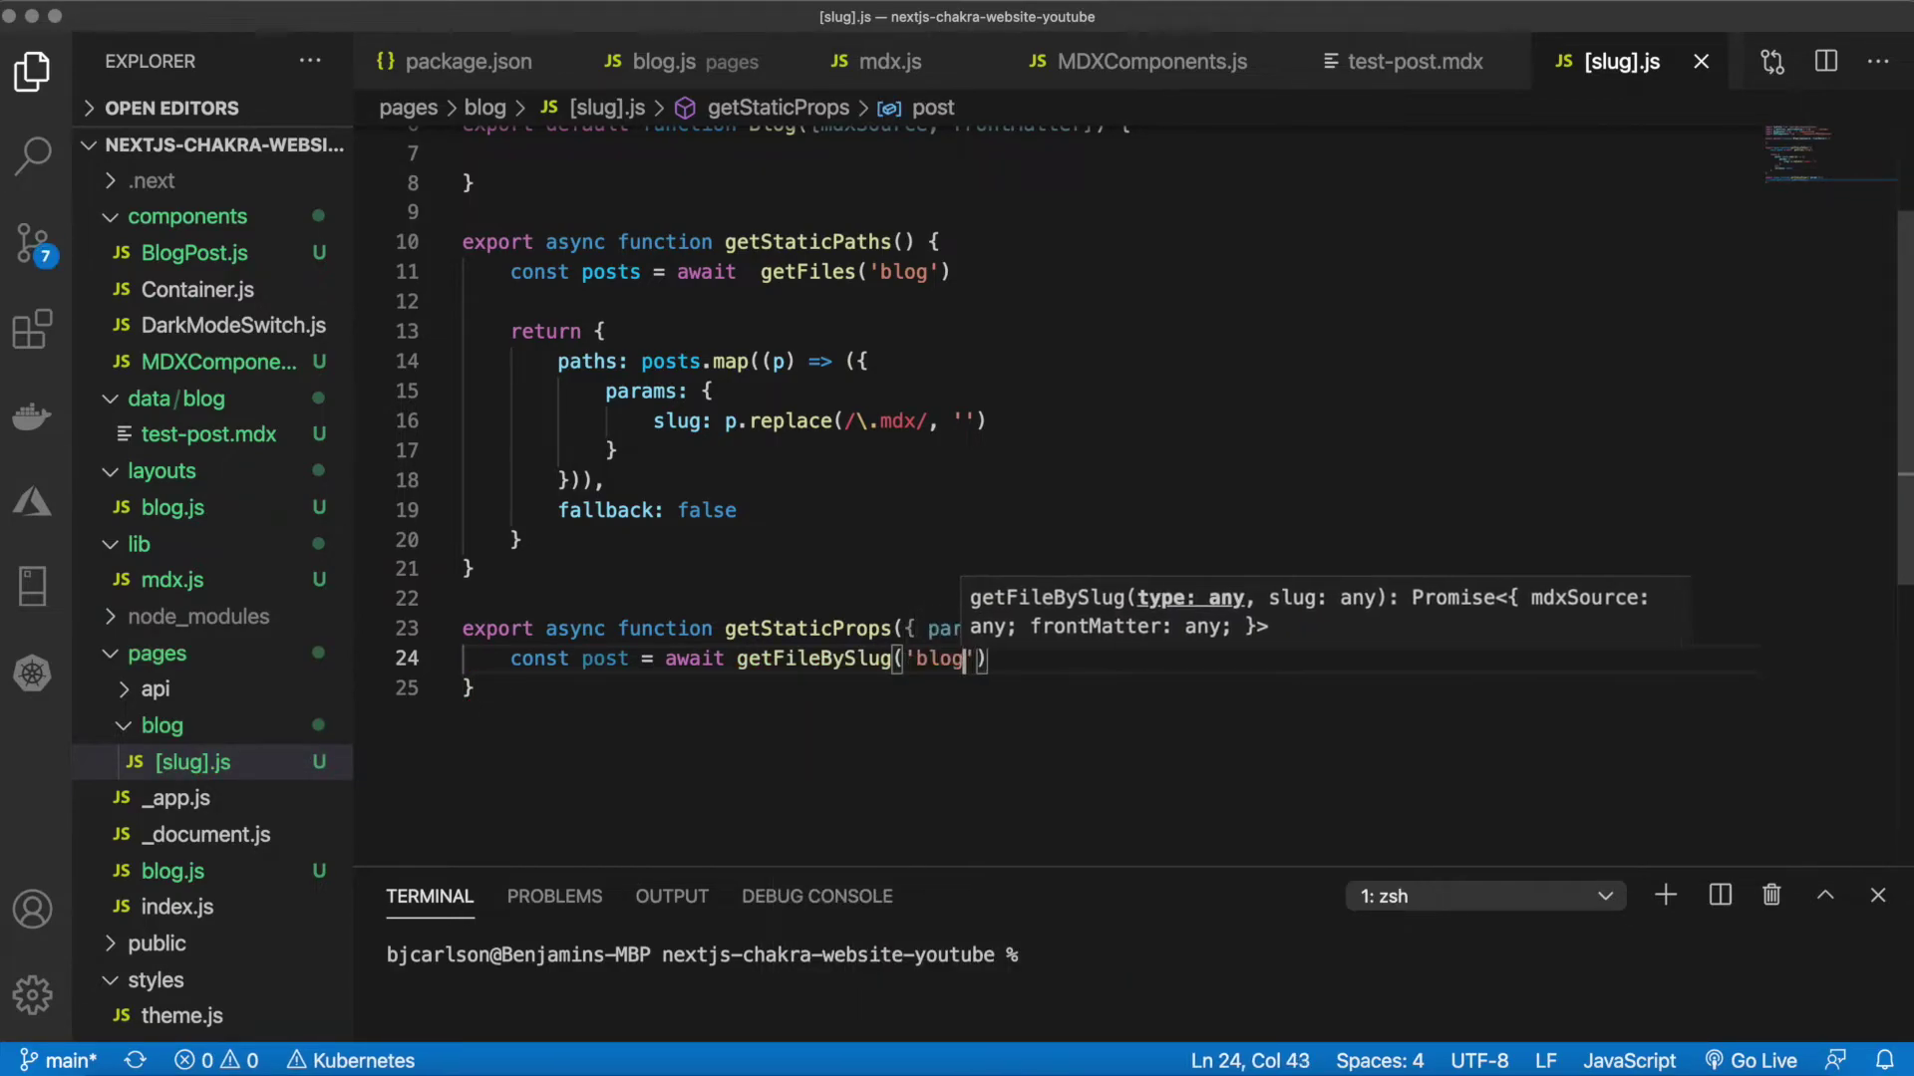
type(", params.slug")
type("return")
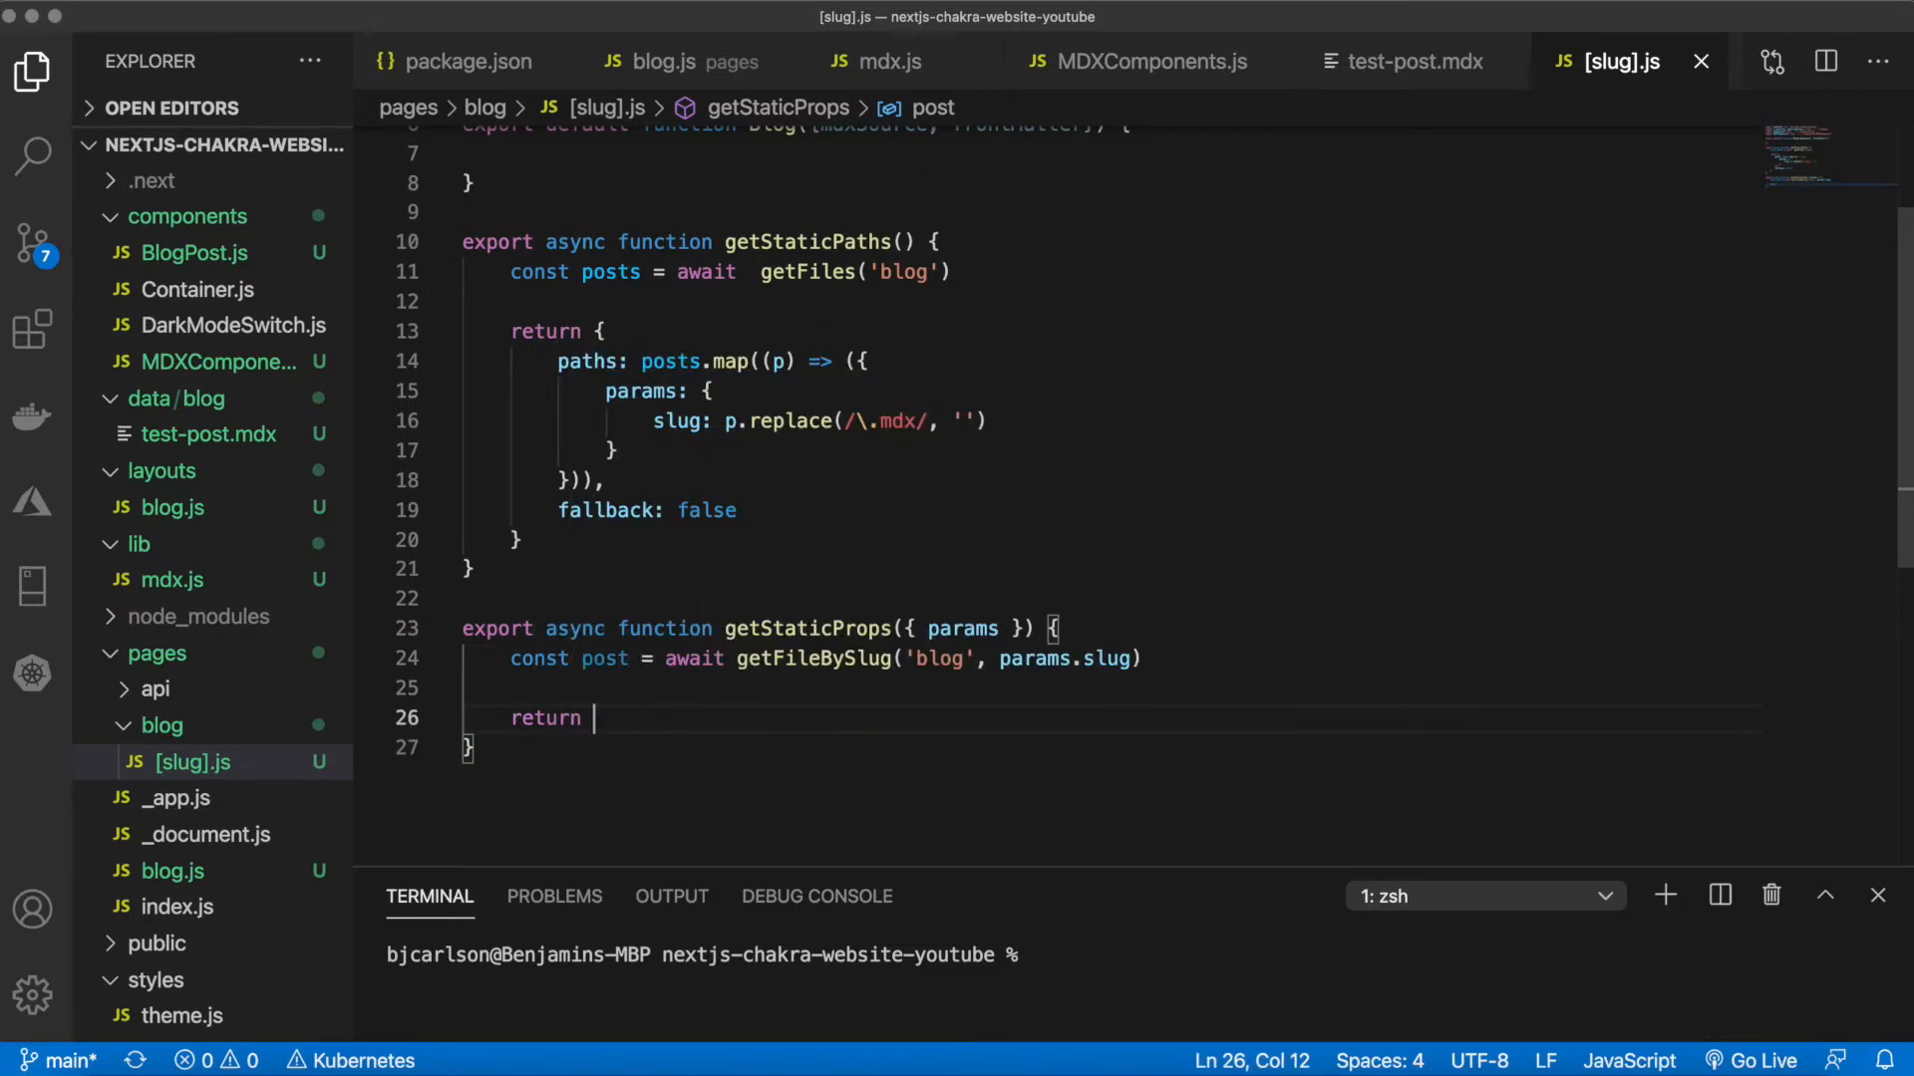
type("{props: post")
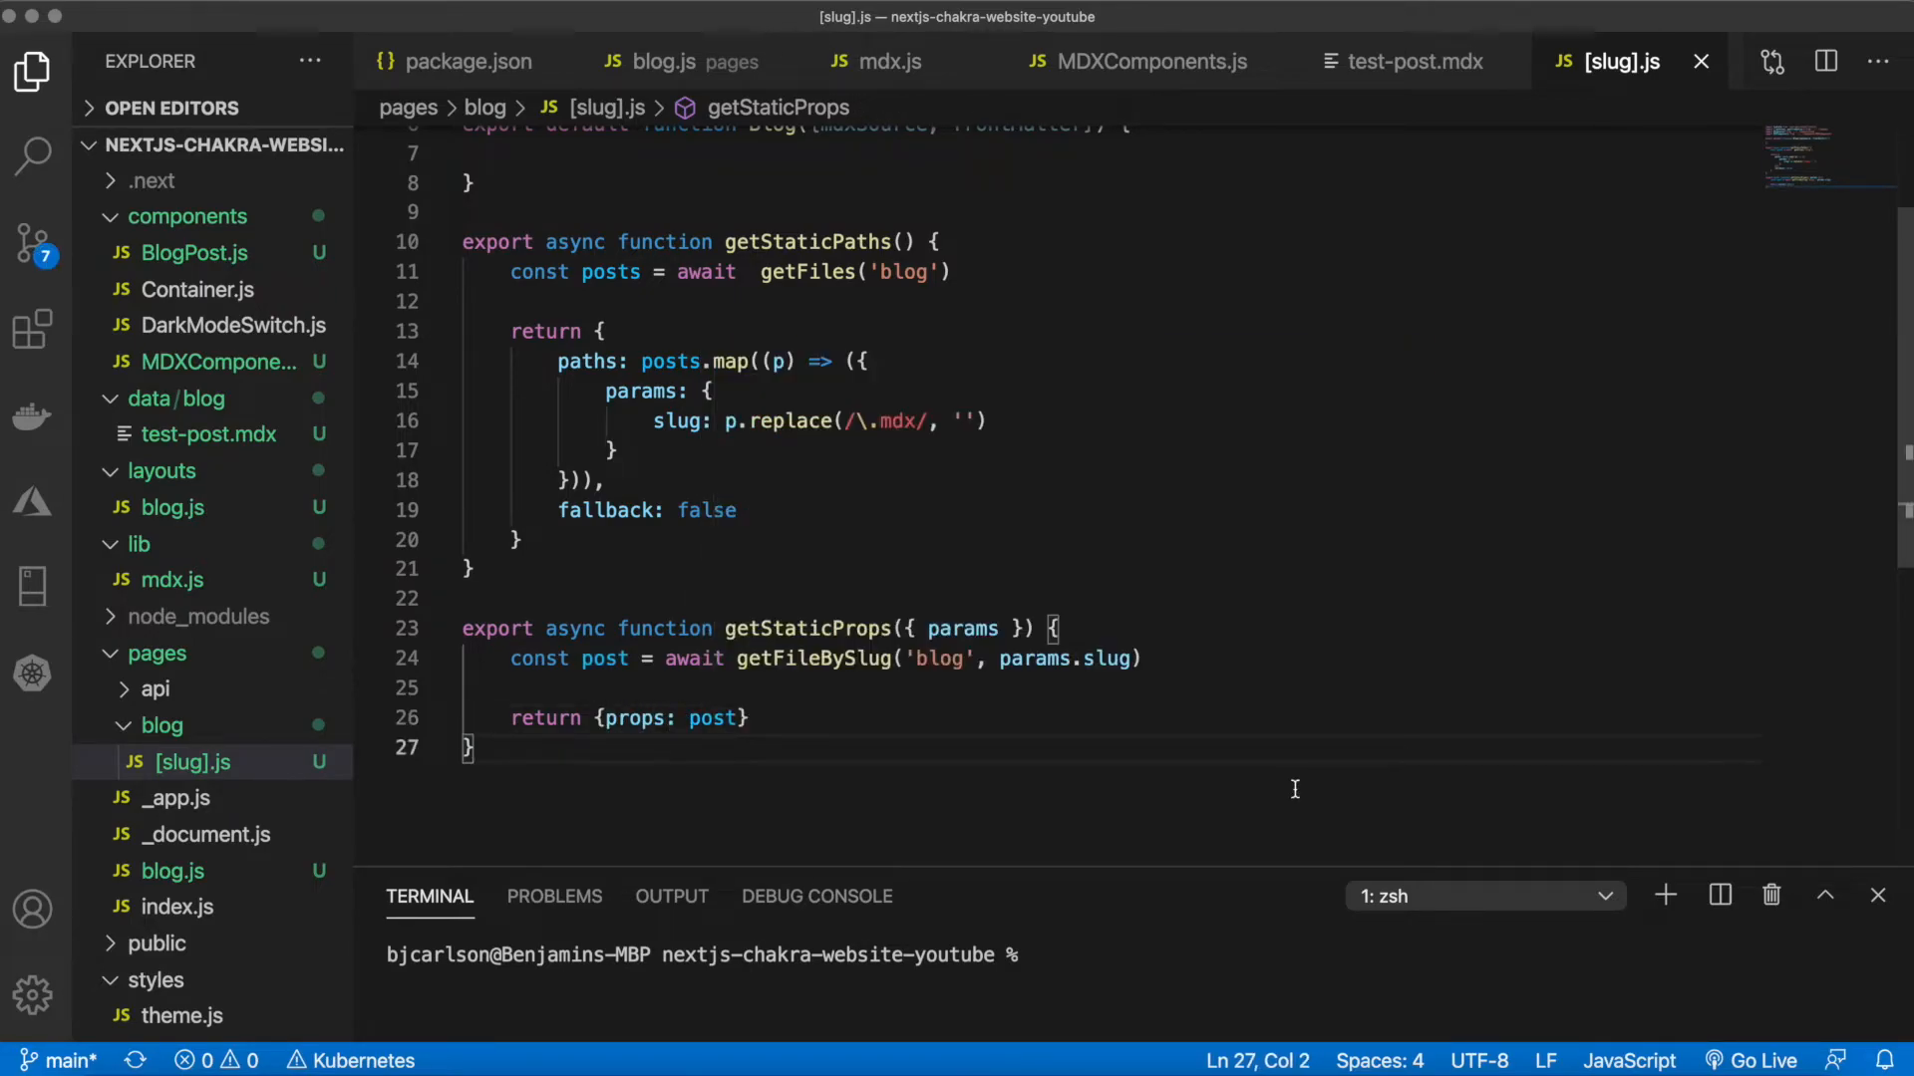
scroll("up", 3)
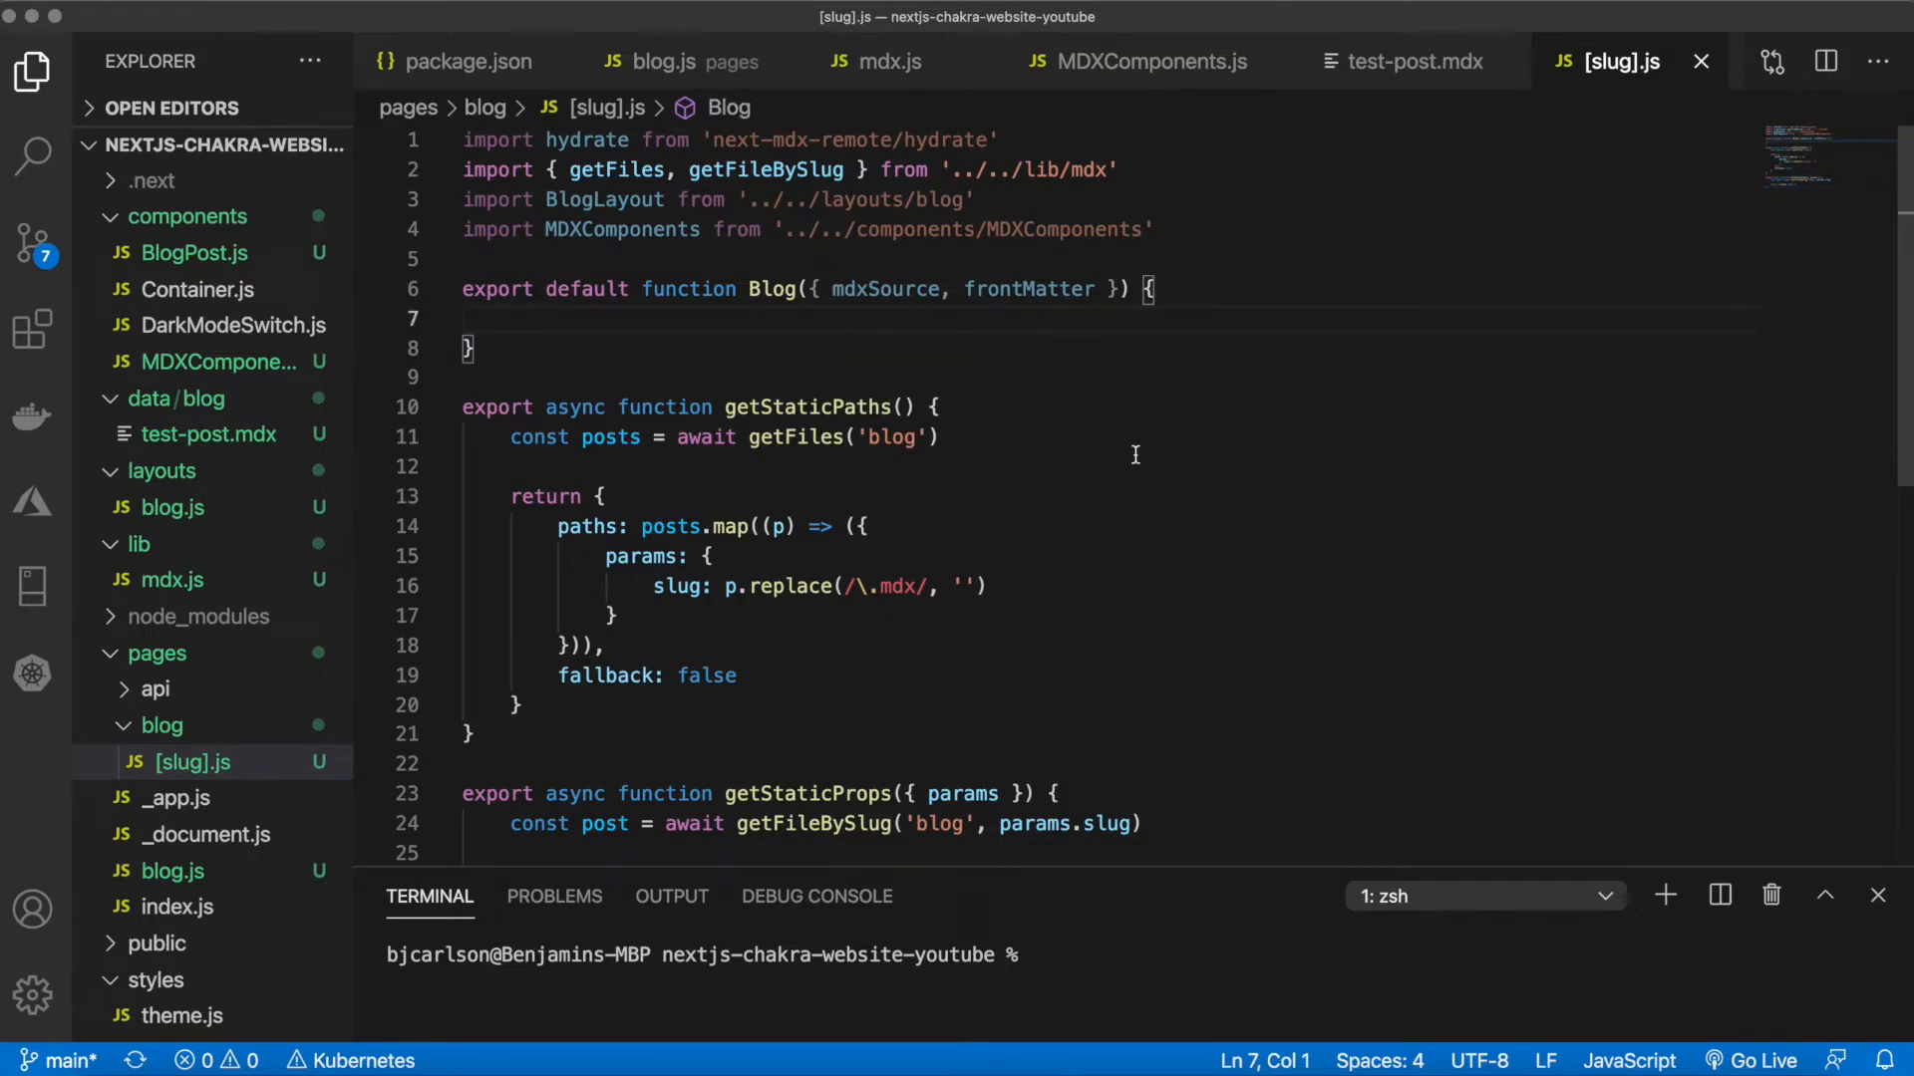
Set const content = hydrate(mdxSource, { components: MDXComponents }) inside Blog
type("const")
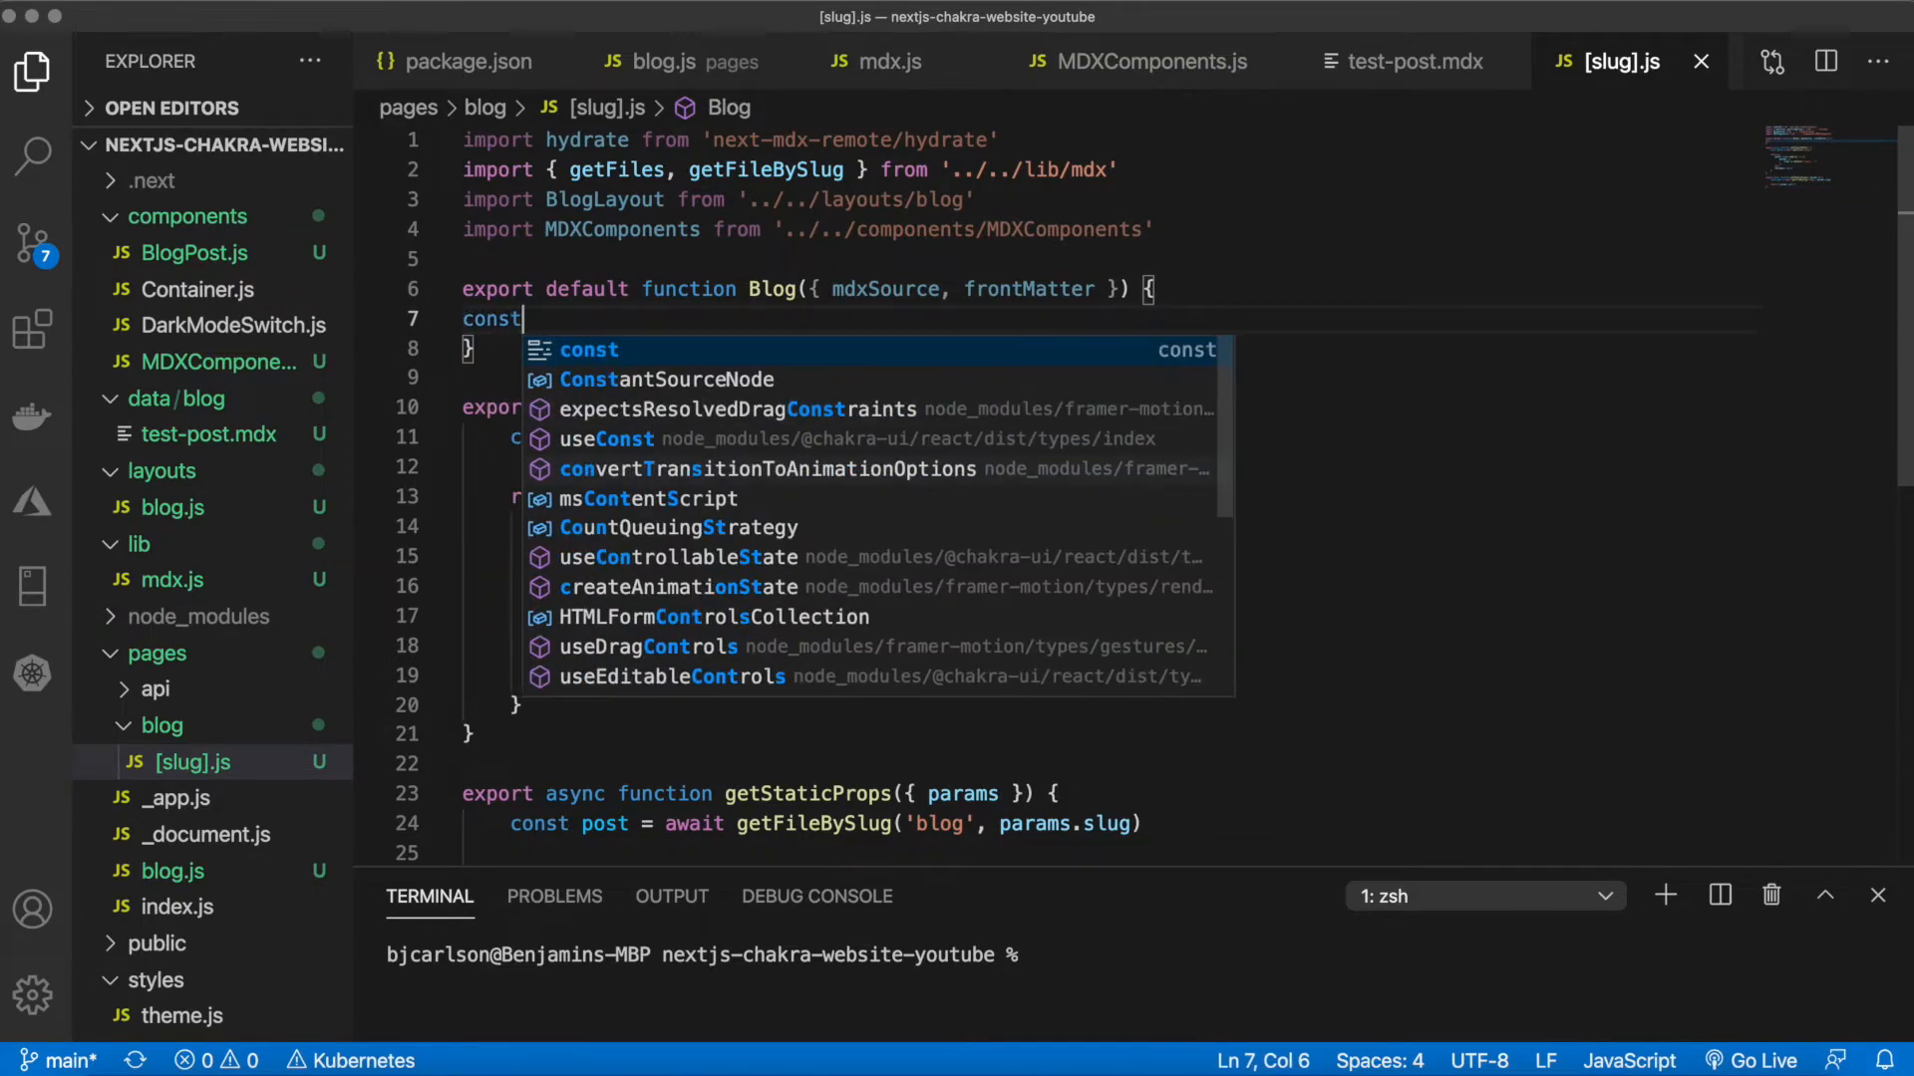
type("content")
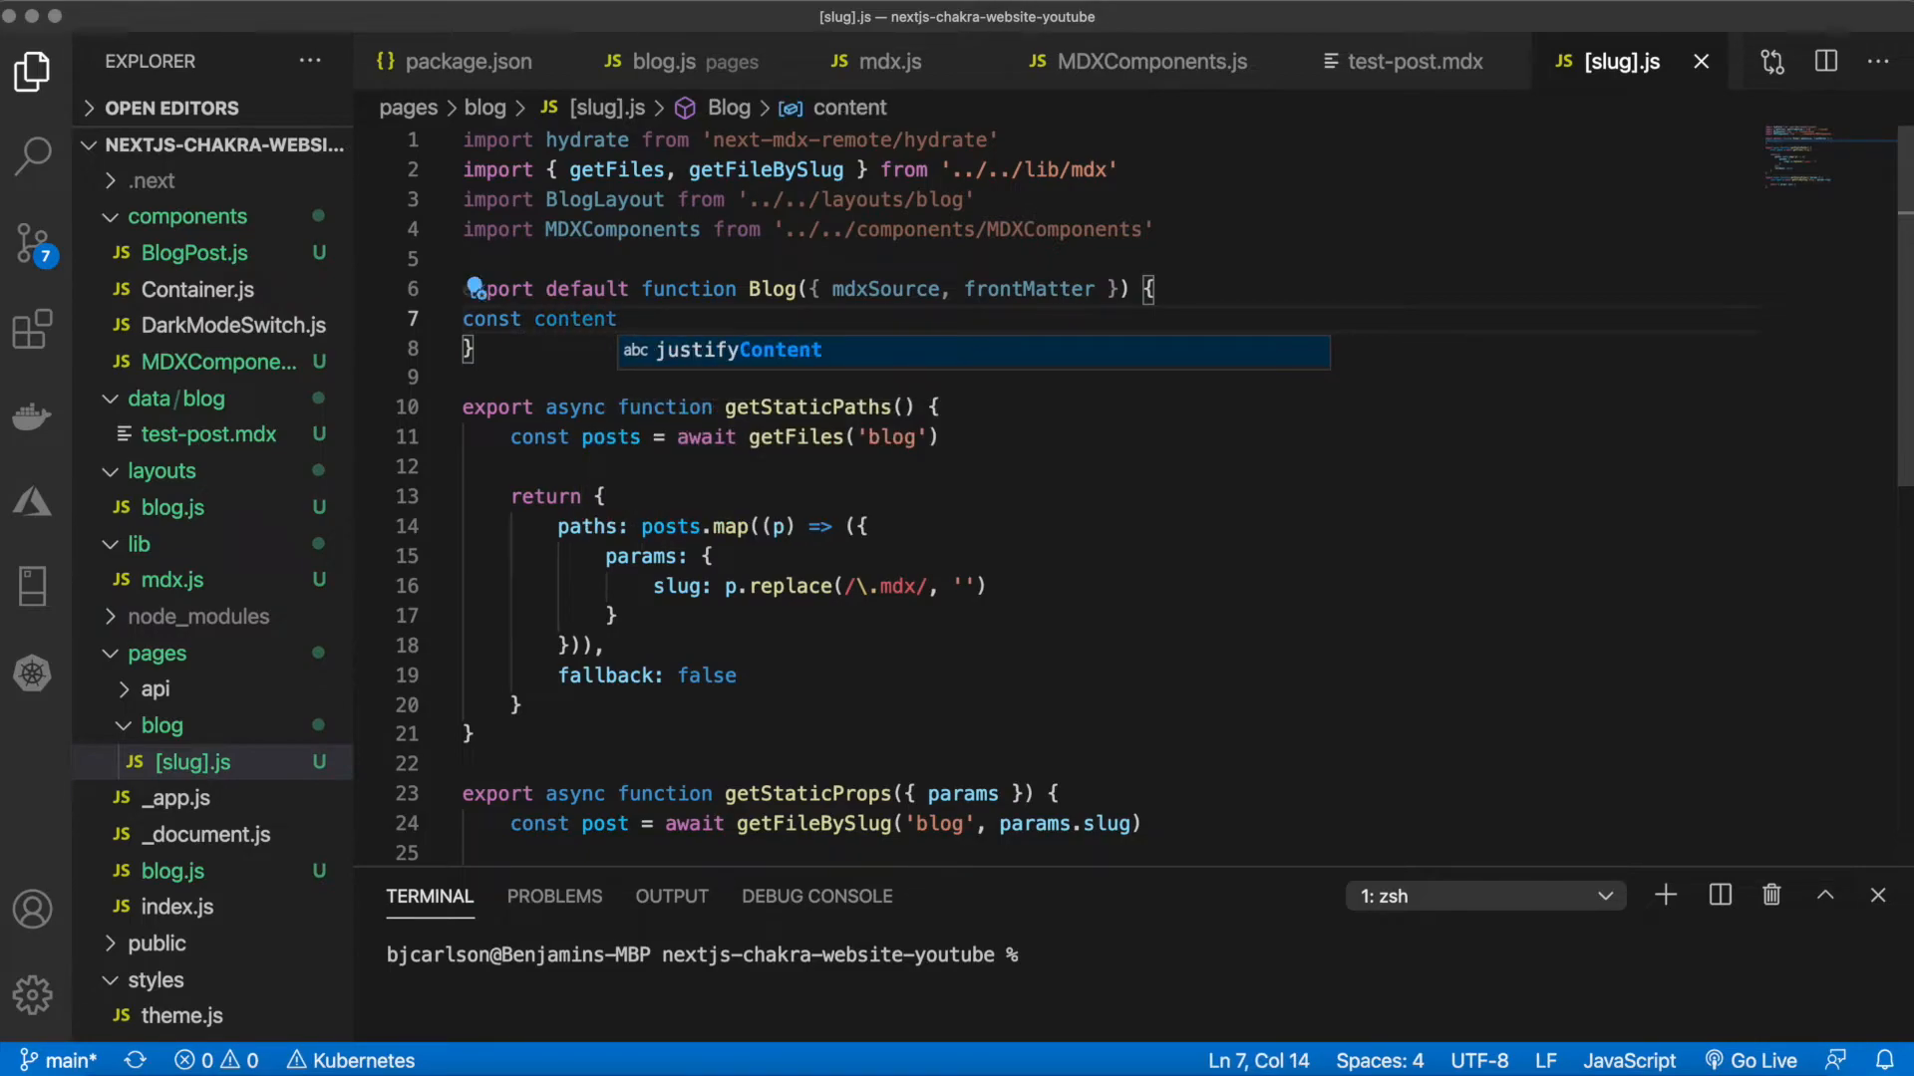
type("= hydrate")
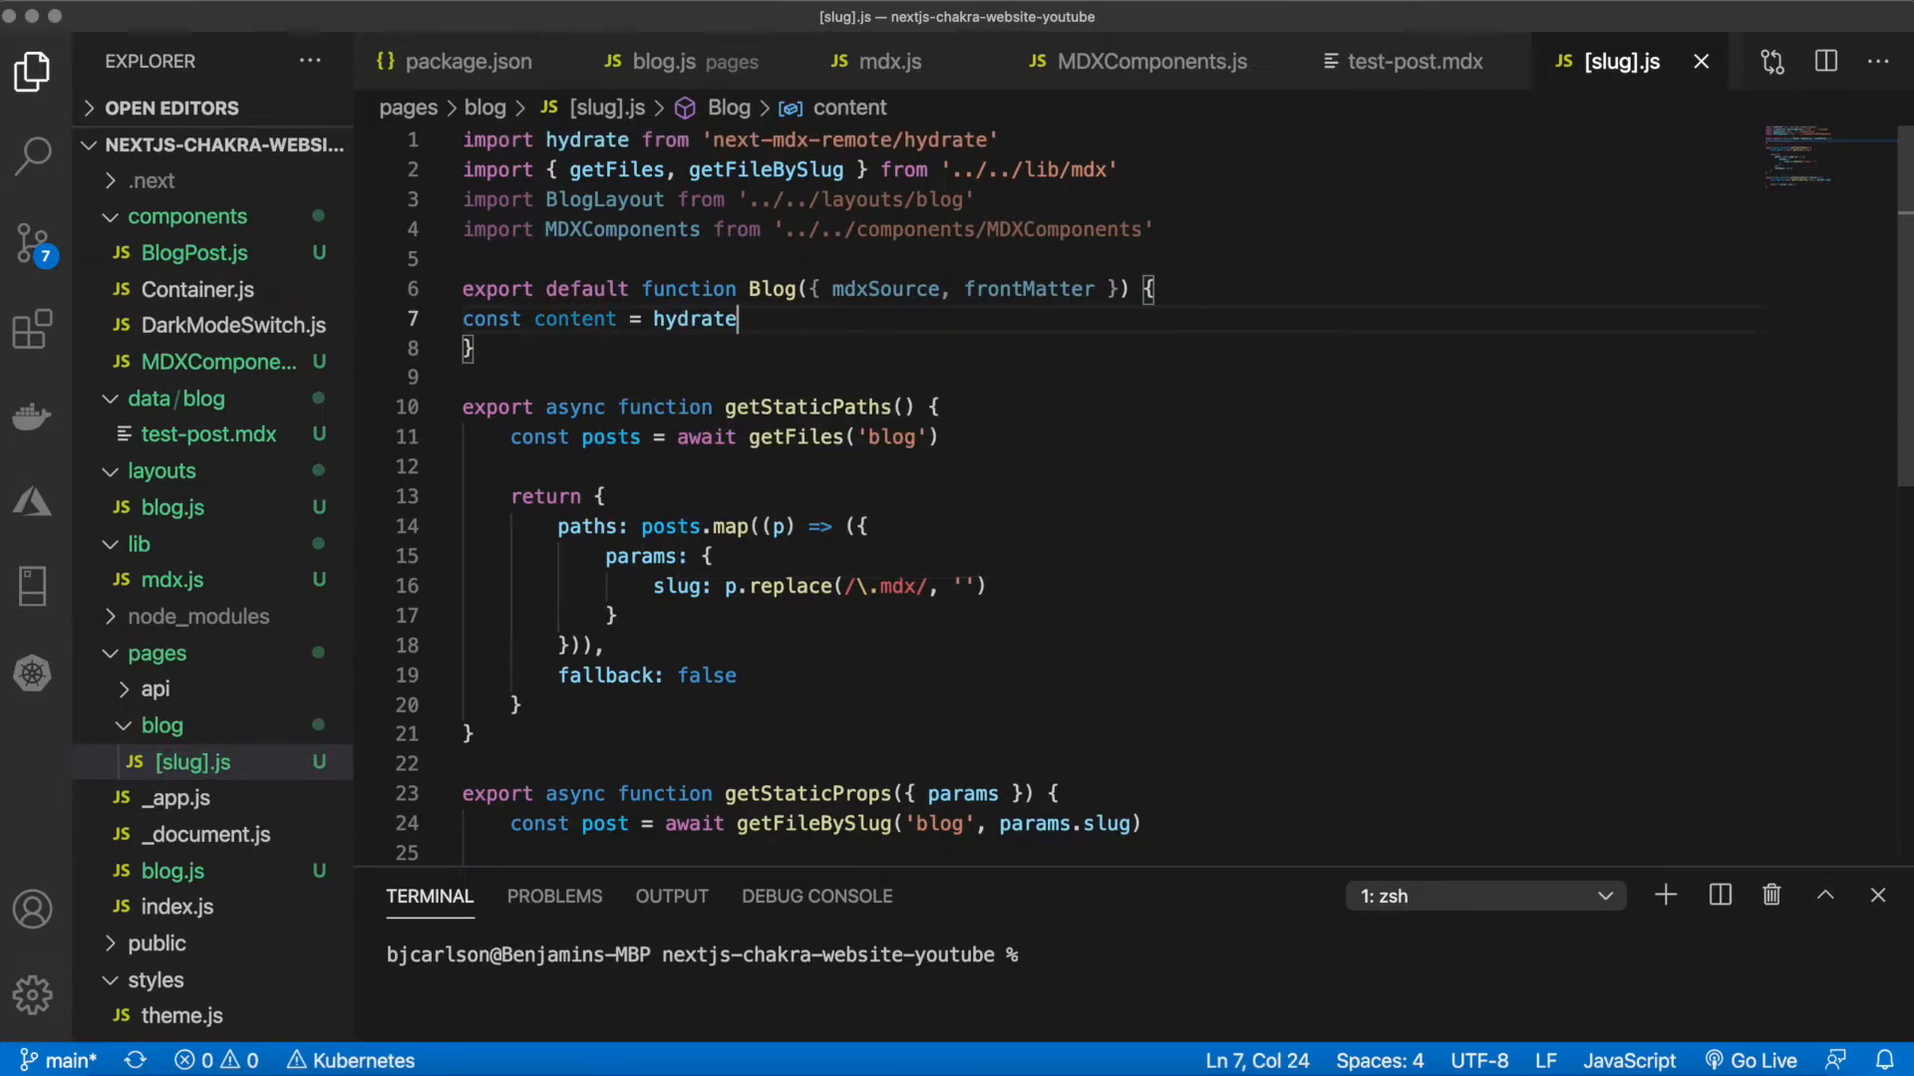
type("(mdxSource)")
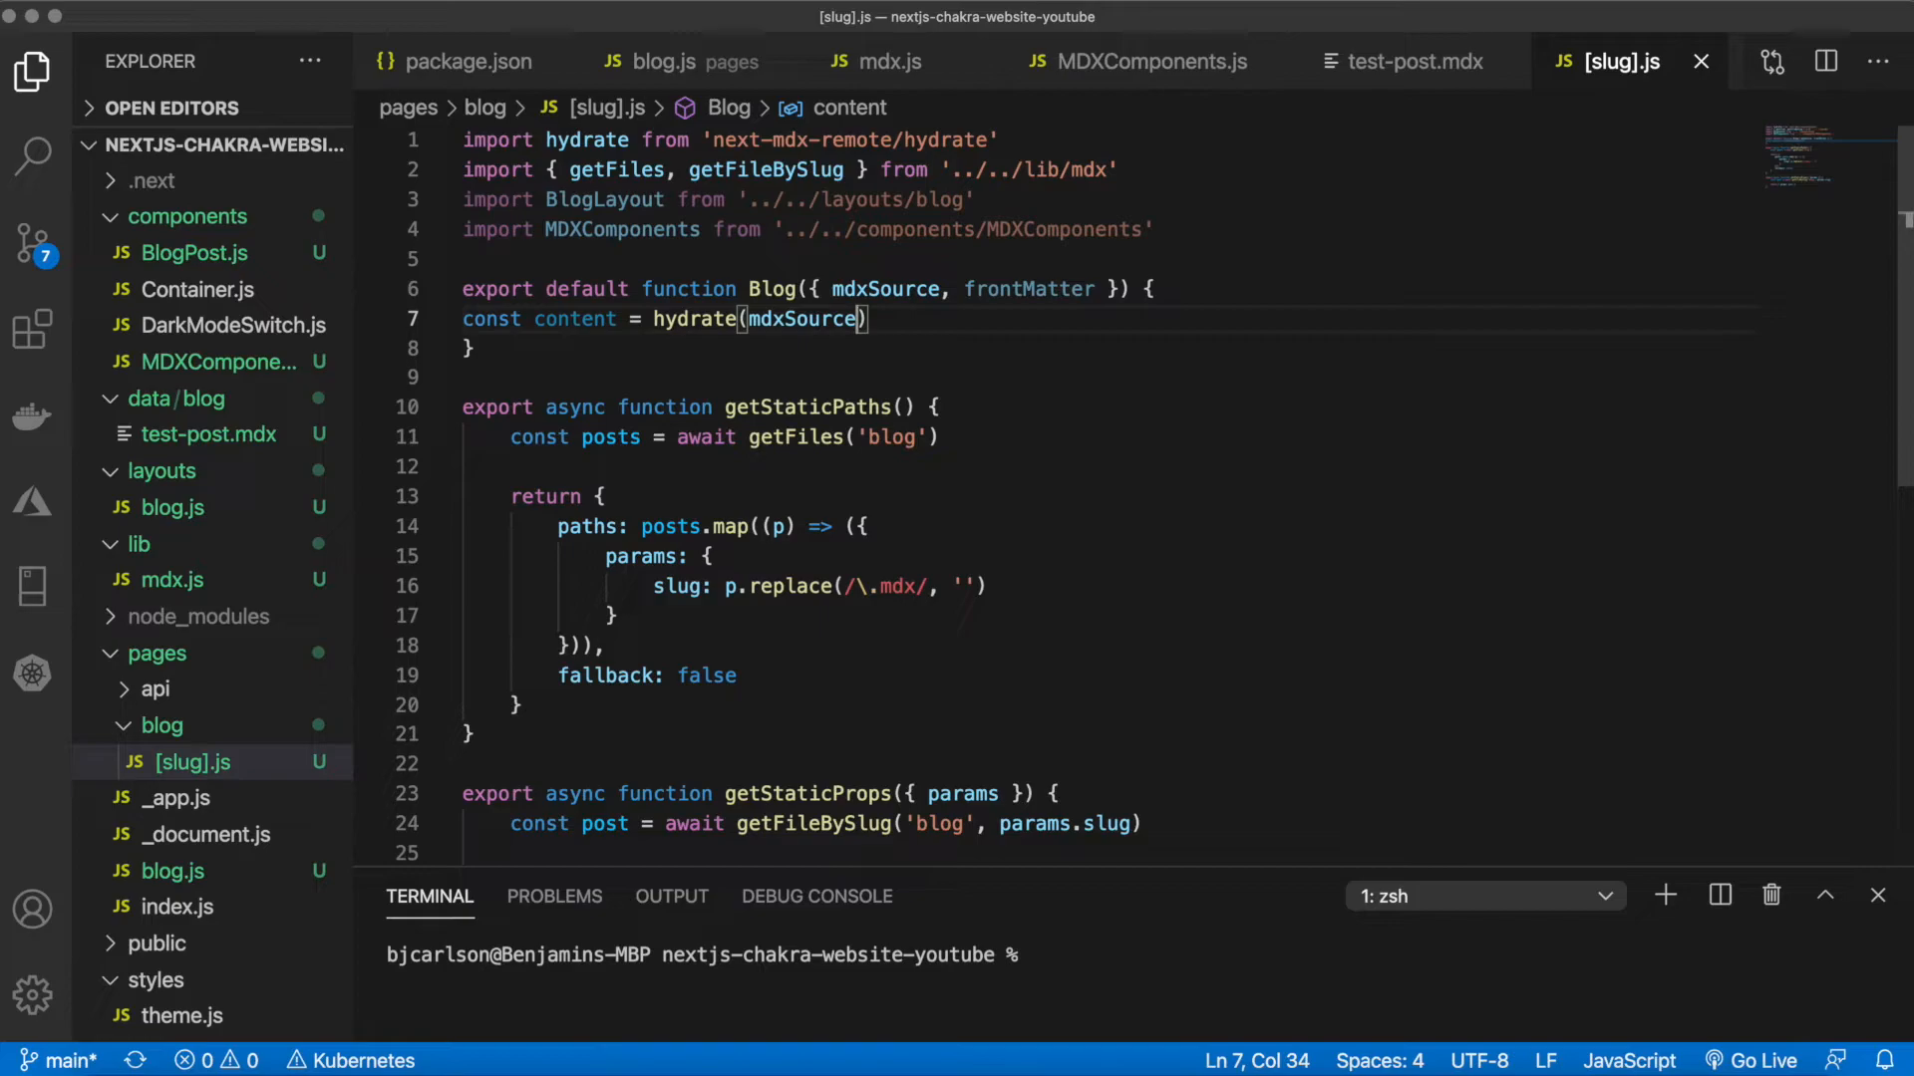
type(", {")
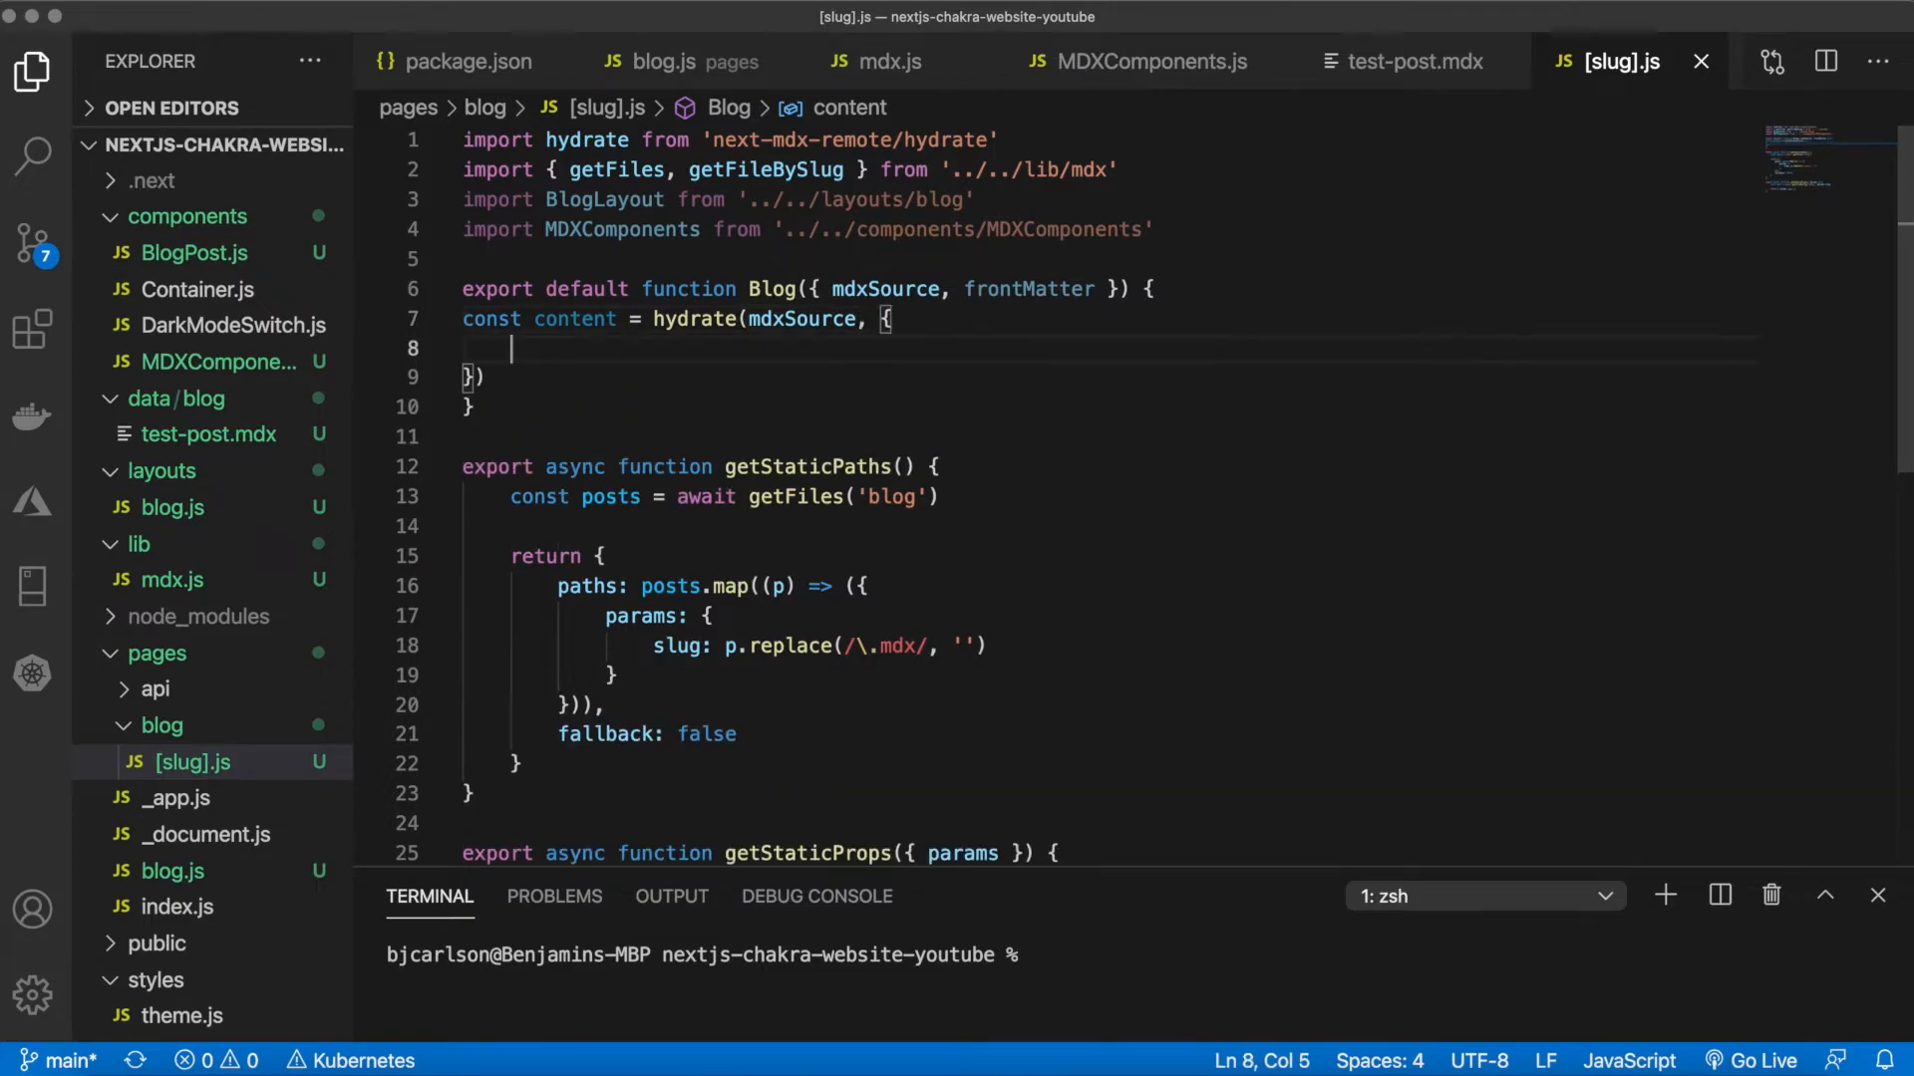
type("componone")
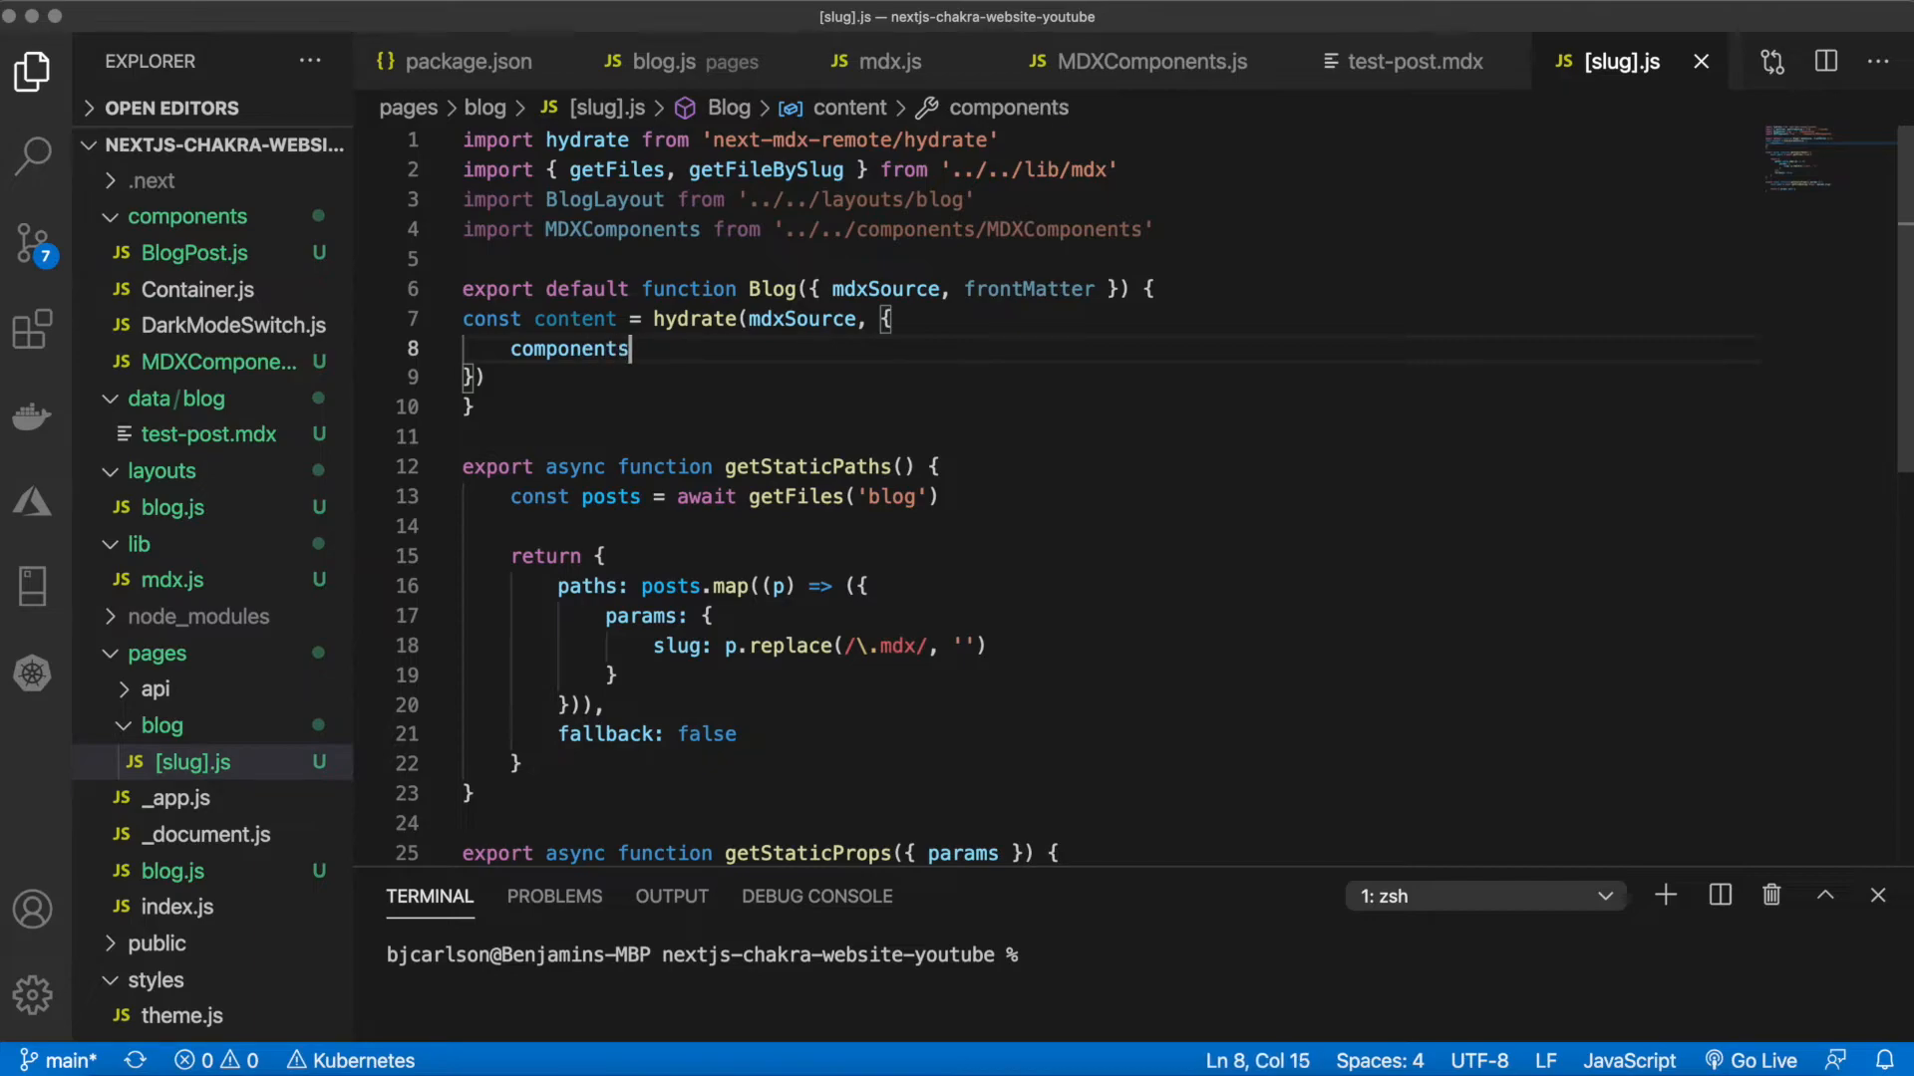
type(": MDXComponents")
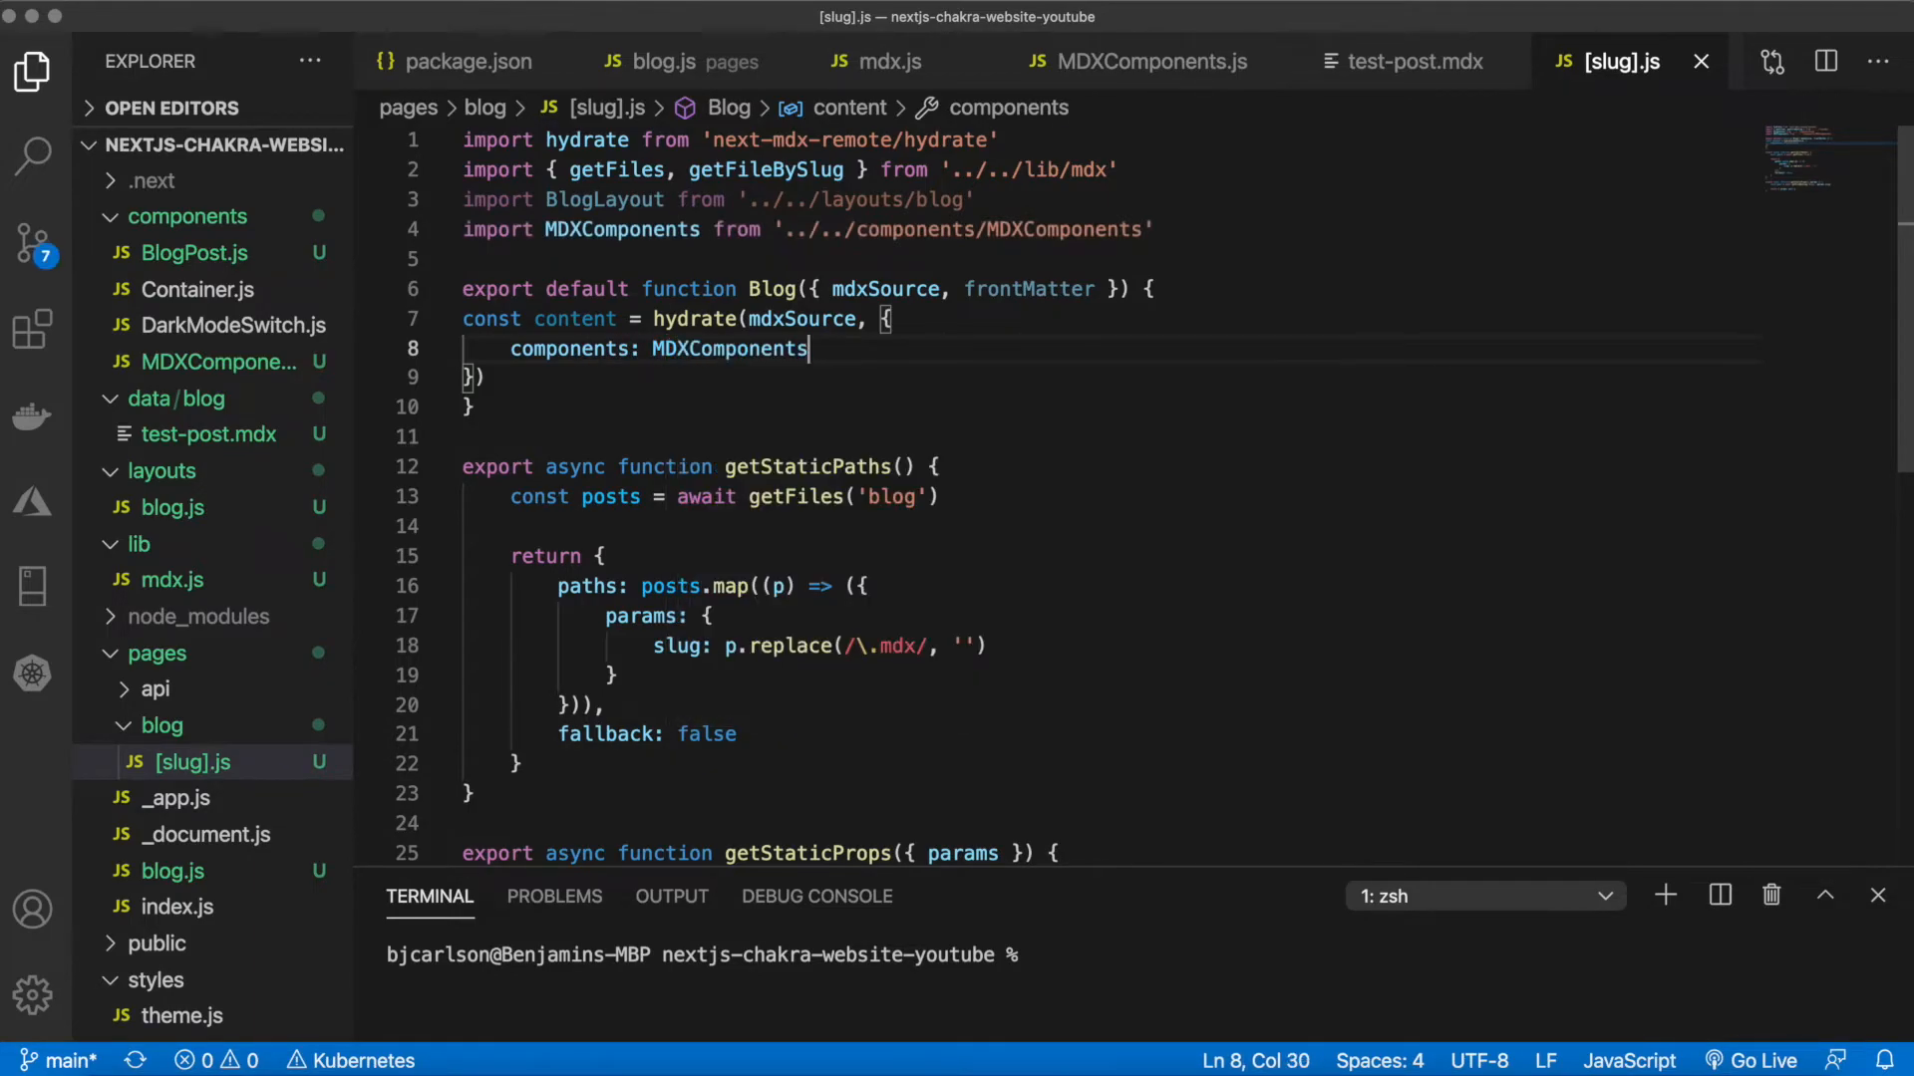
Return a <BlogLayout></BlogLayout> element from the Blog component
type("return")
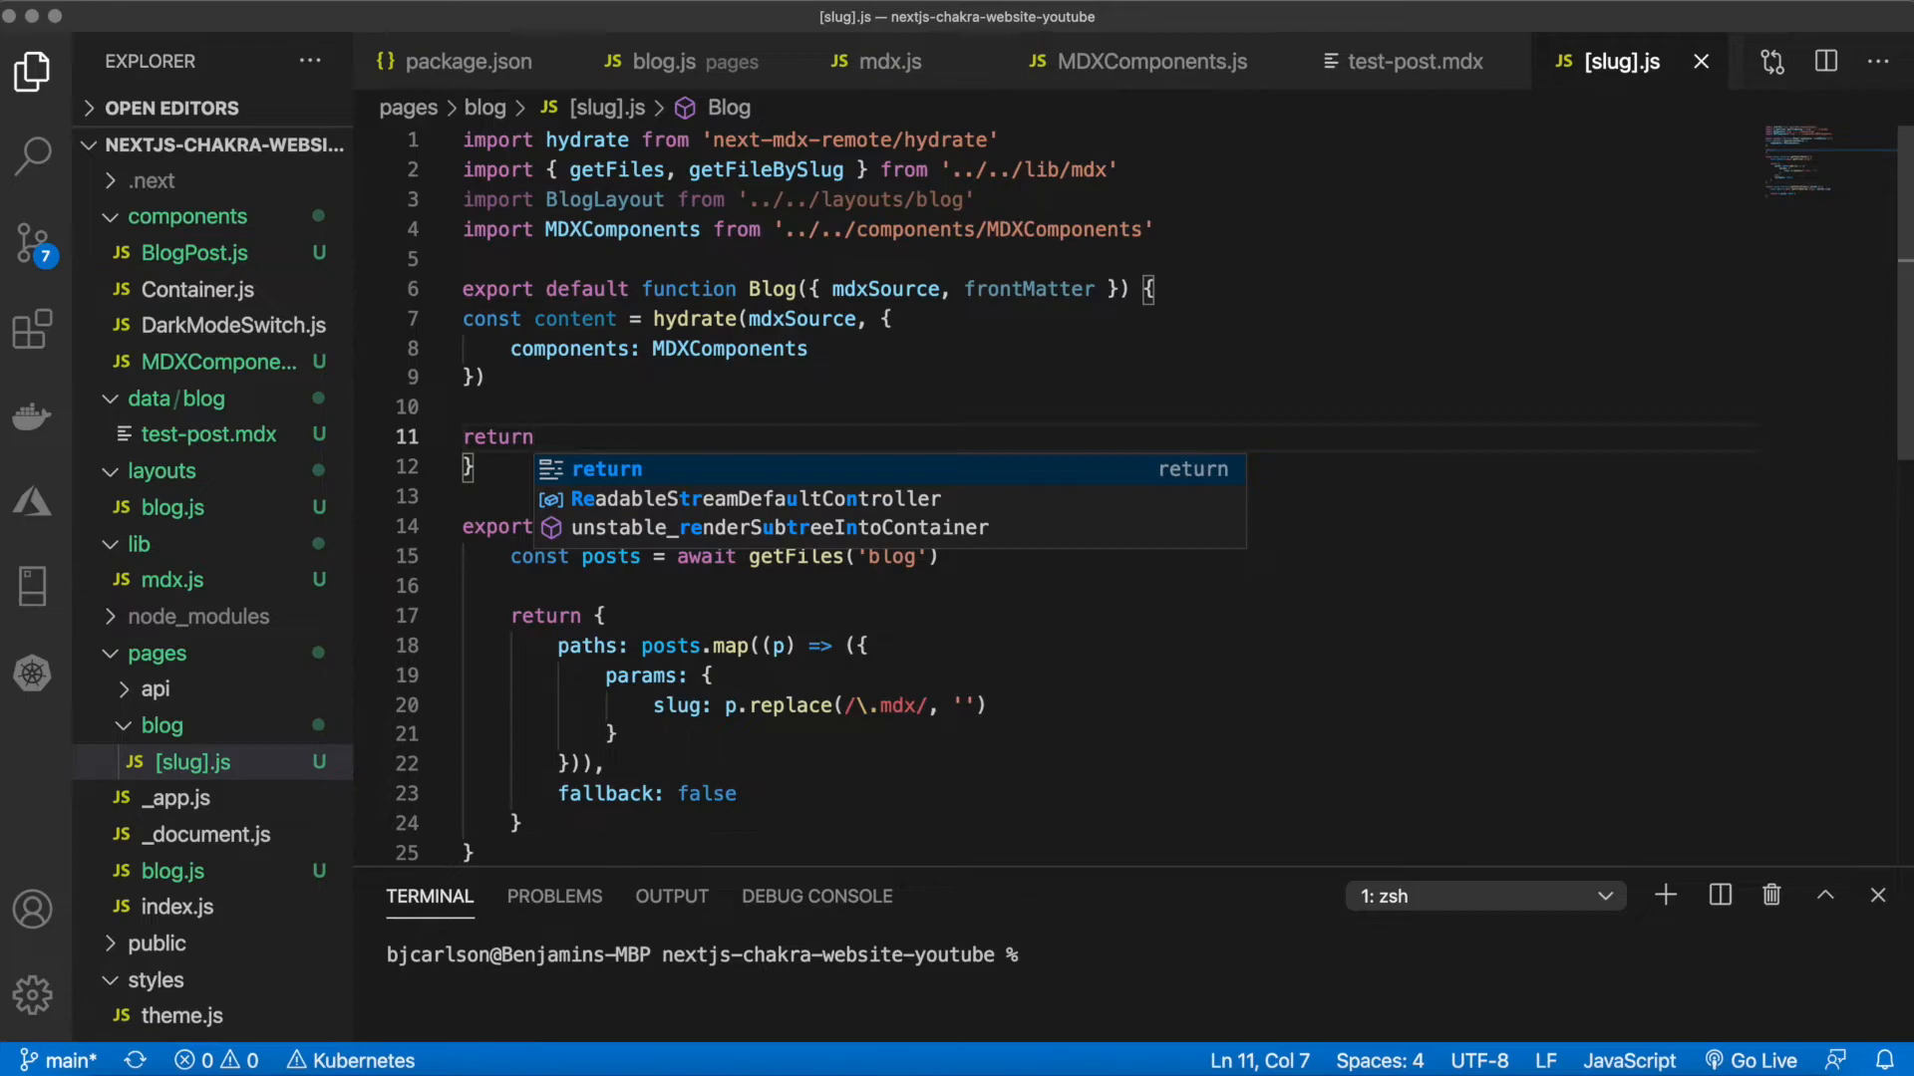
type("<")
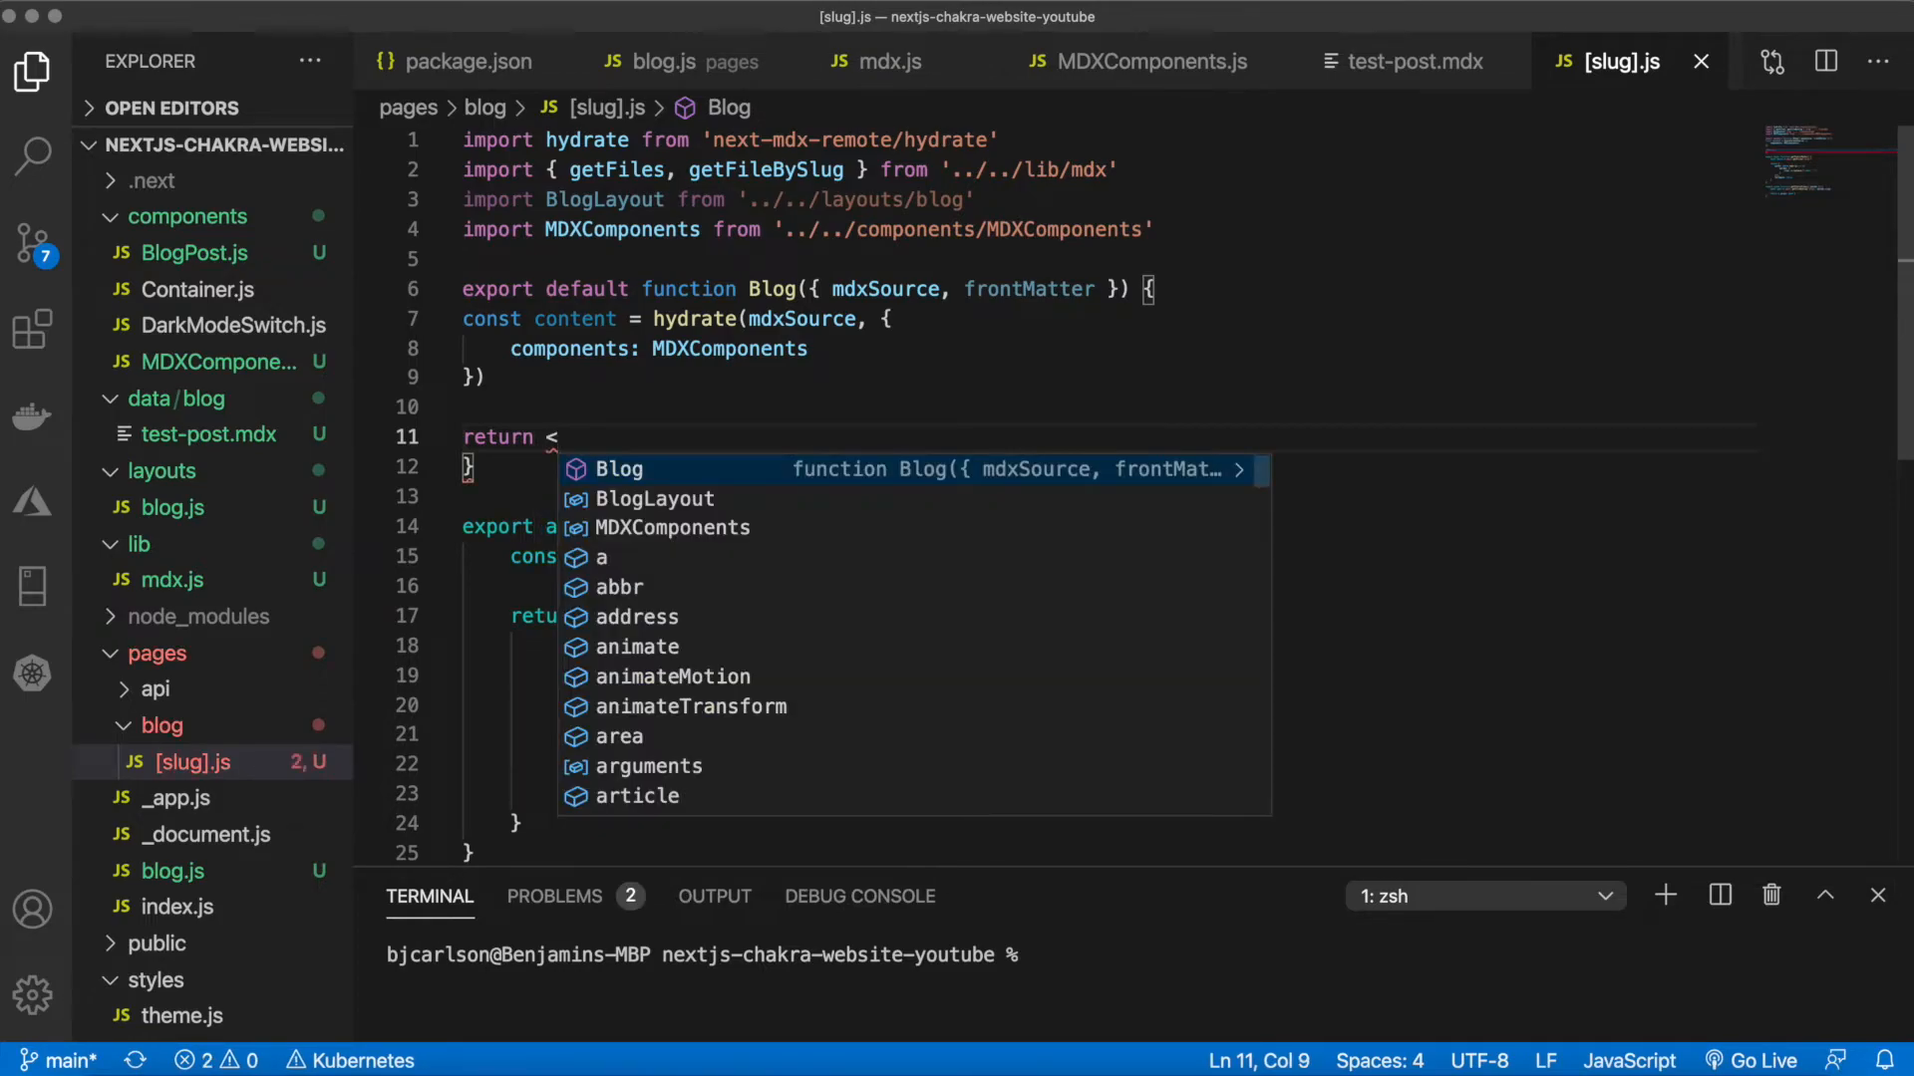
type("BlogLayout></BlogLayout>")
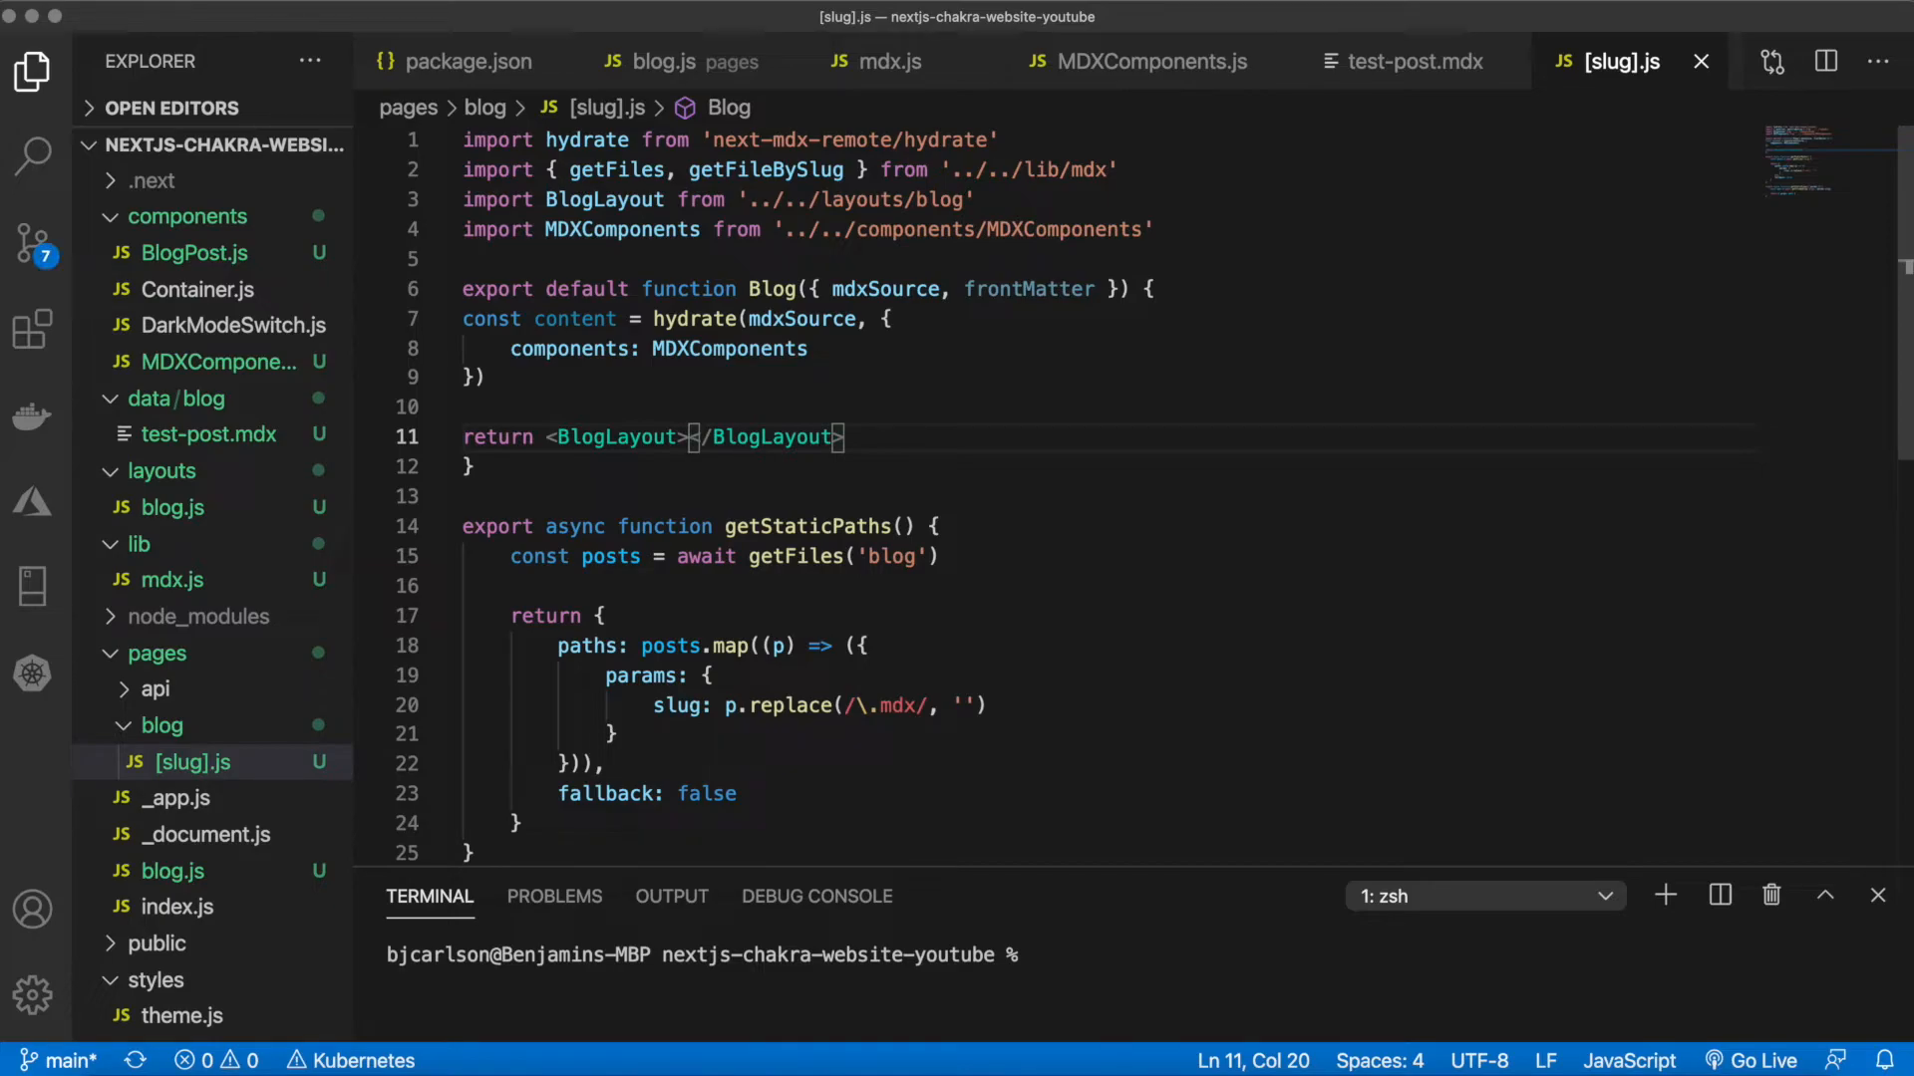
Wrap {content} in BlogLayout with frontMatter={frontMatter} in [slug].js and save to auto-format
type("{content}")
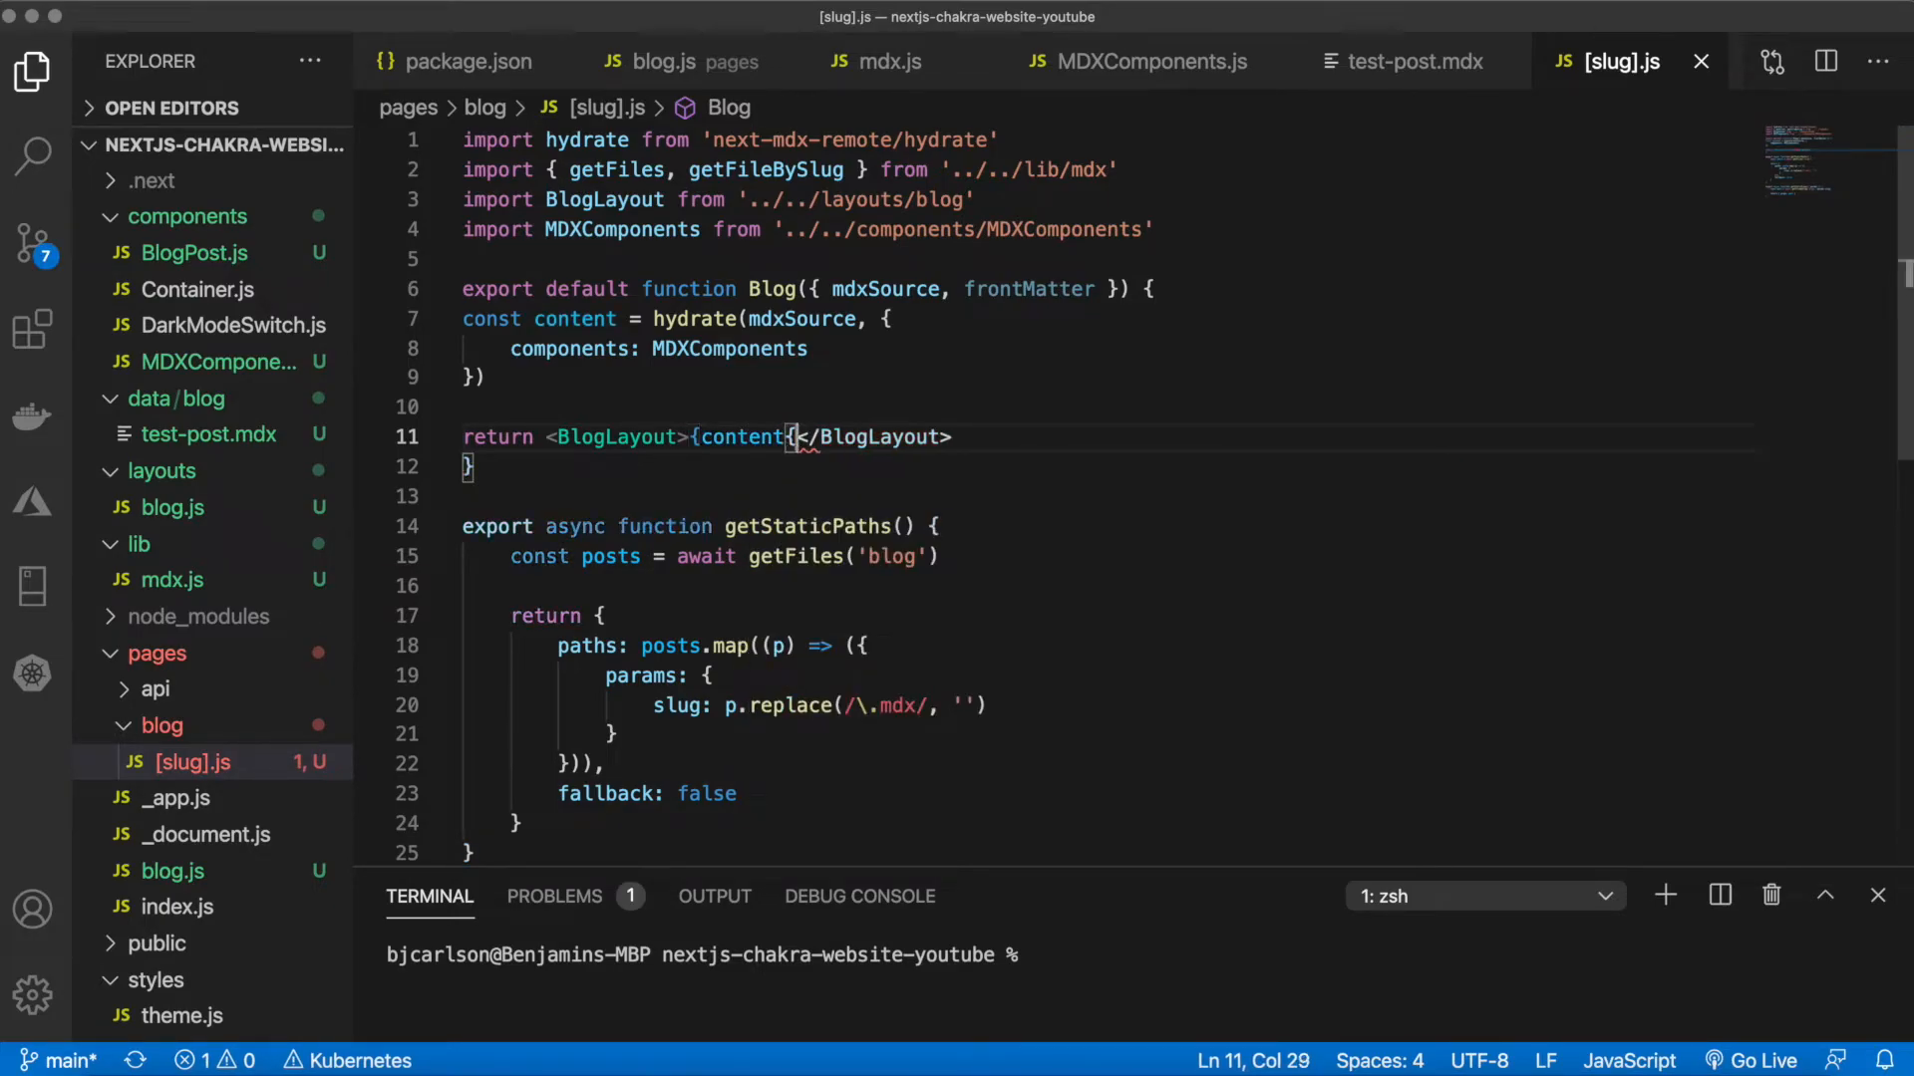
key("Backspace")
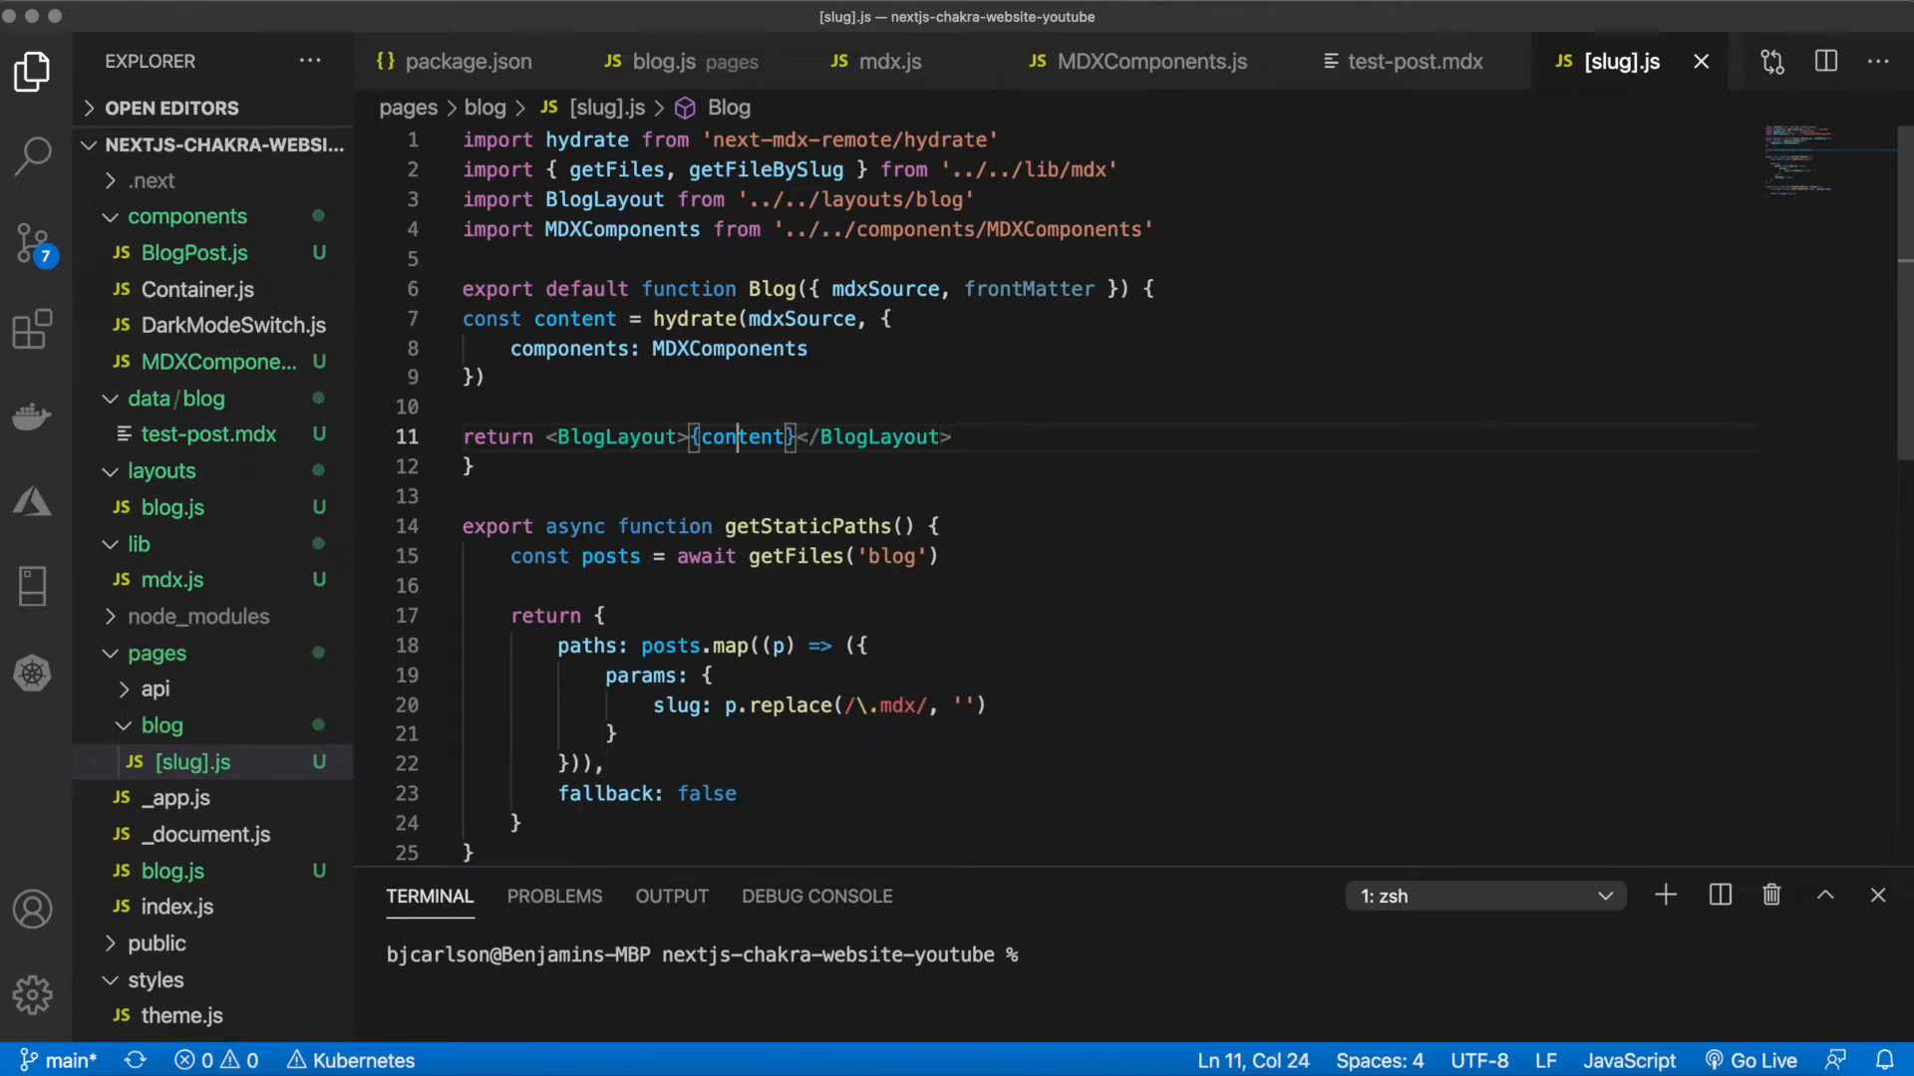
type("frontMatter")
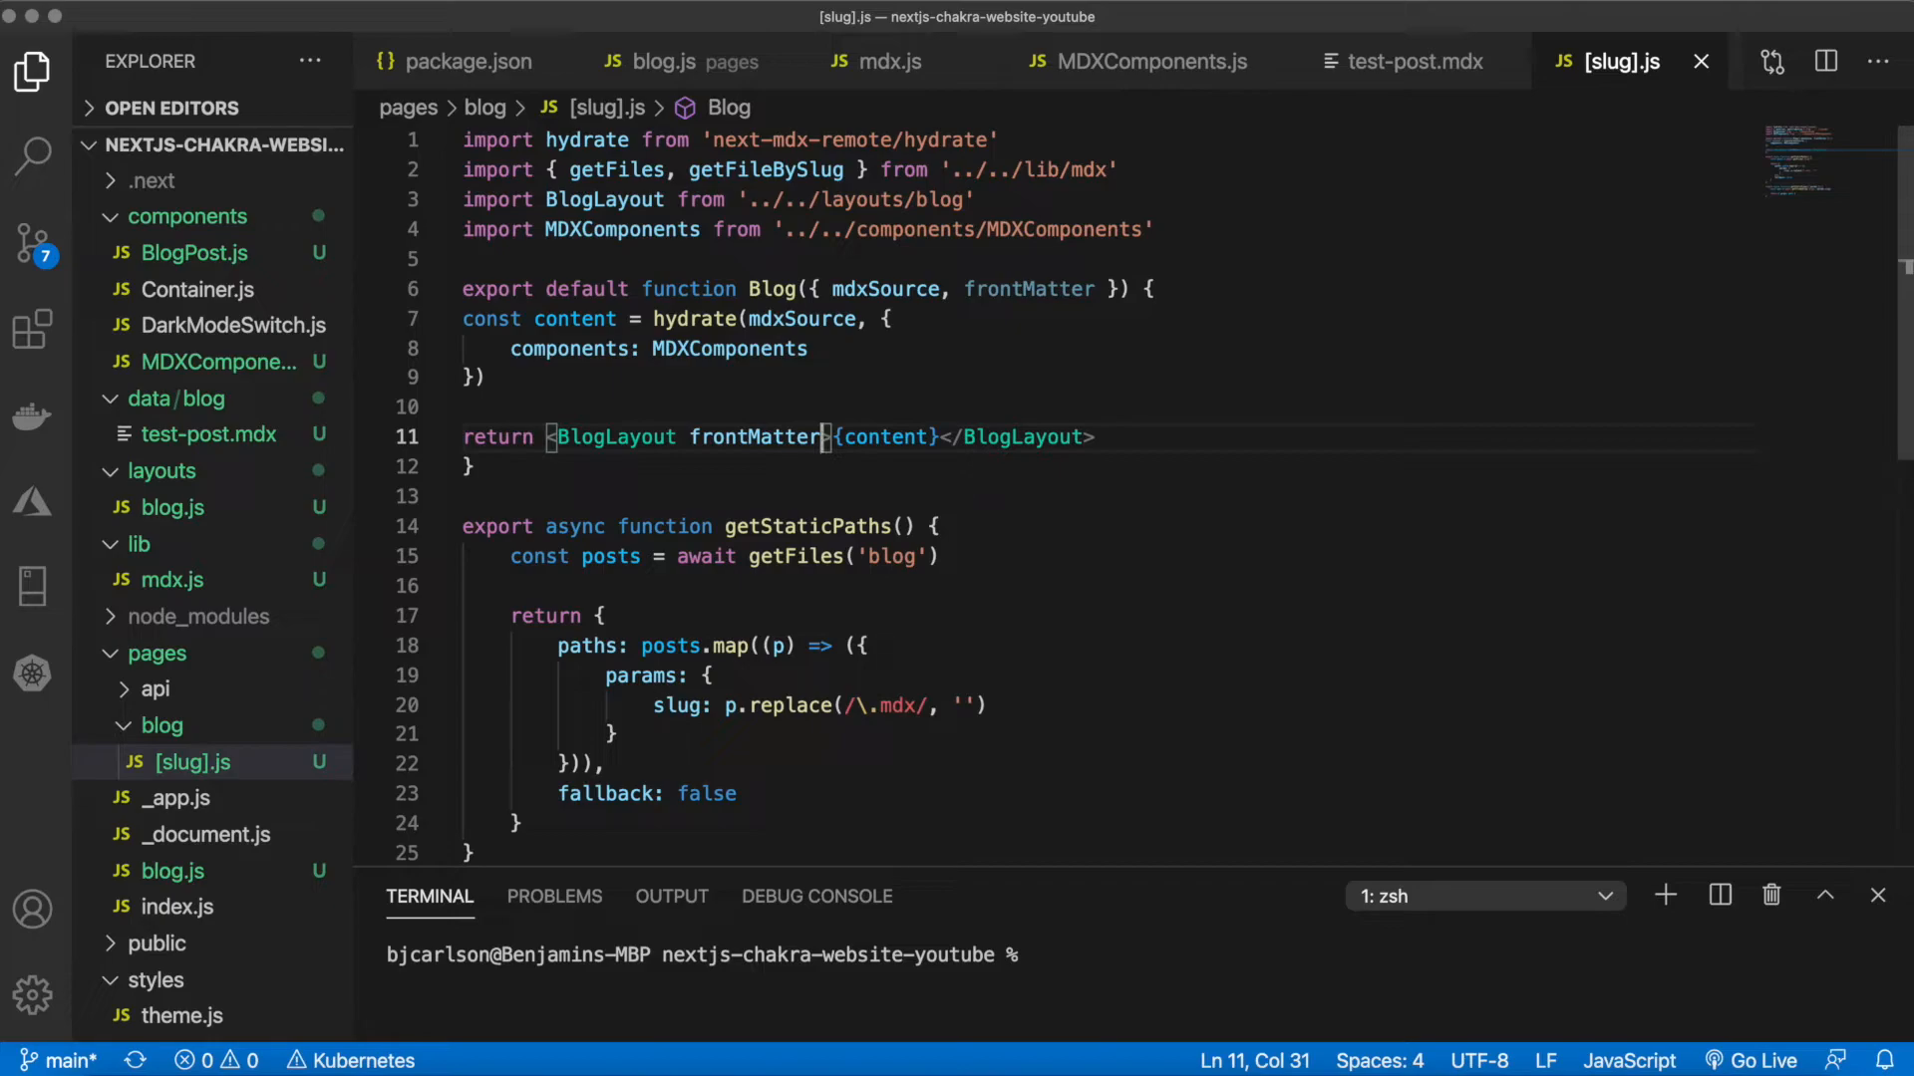
type("={frontMatter}")
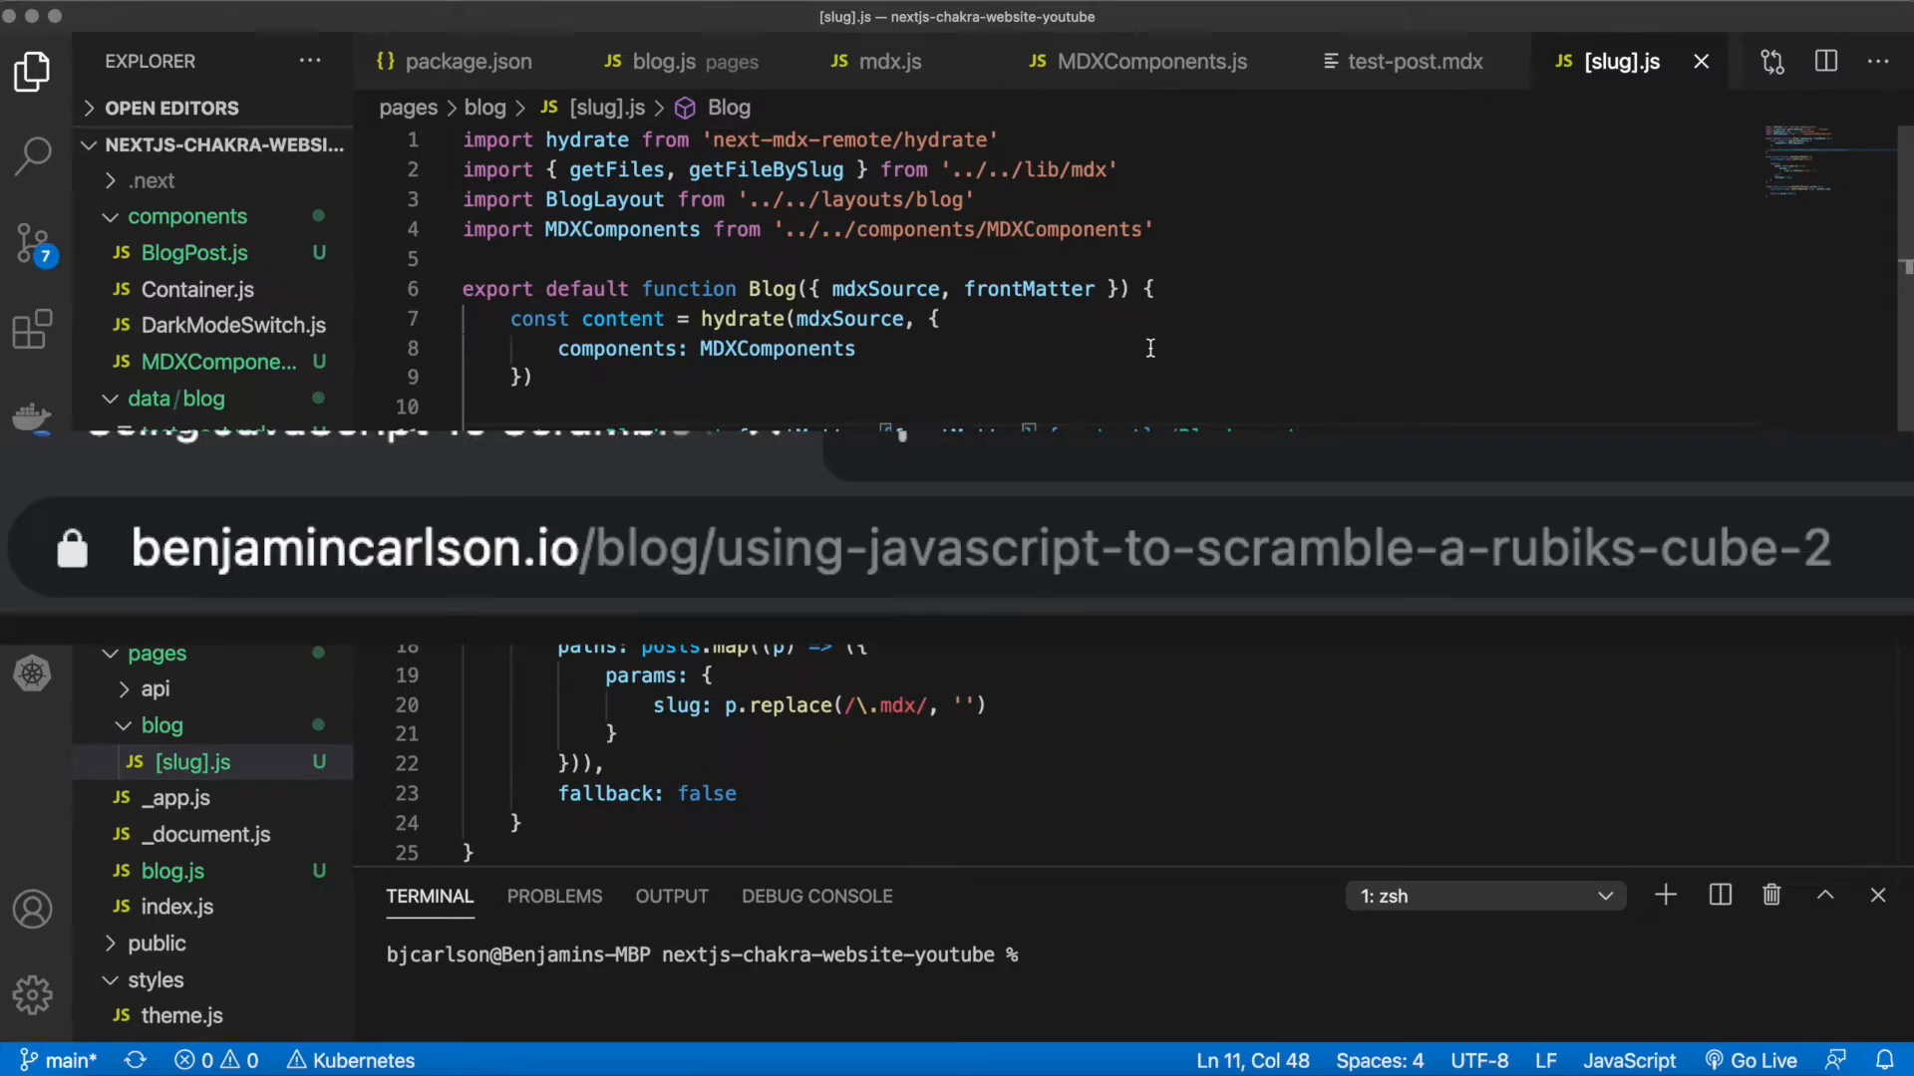
mouse_move(821, 377)
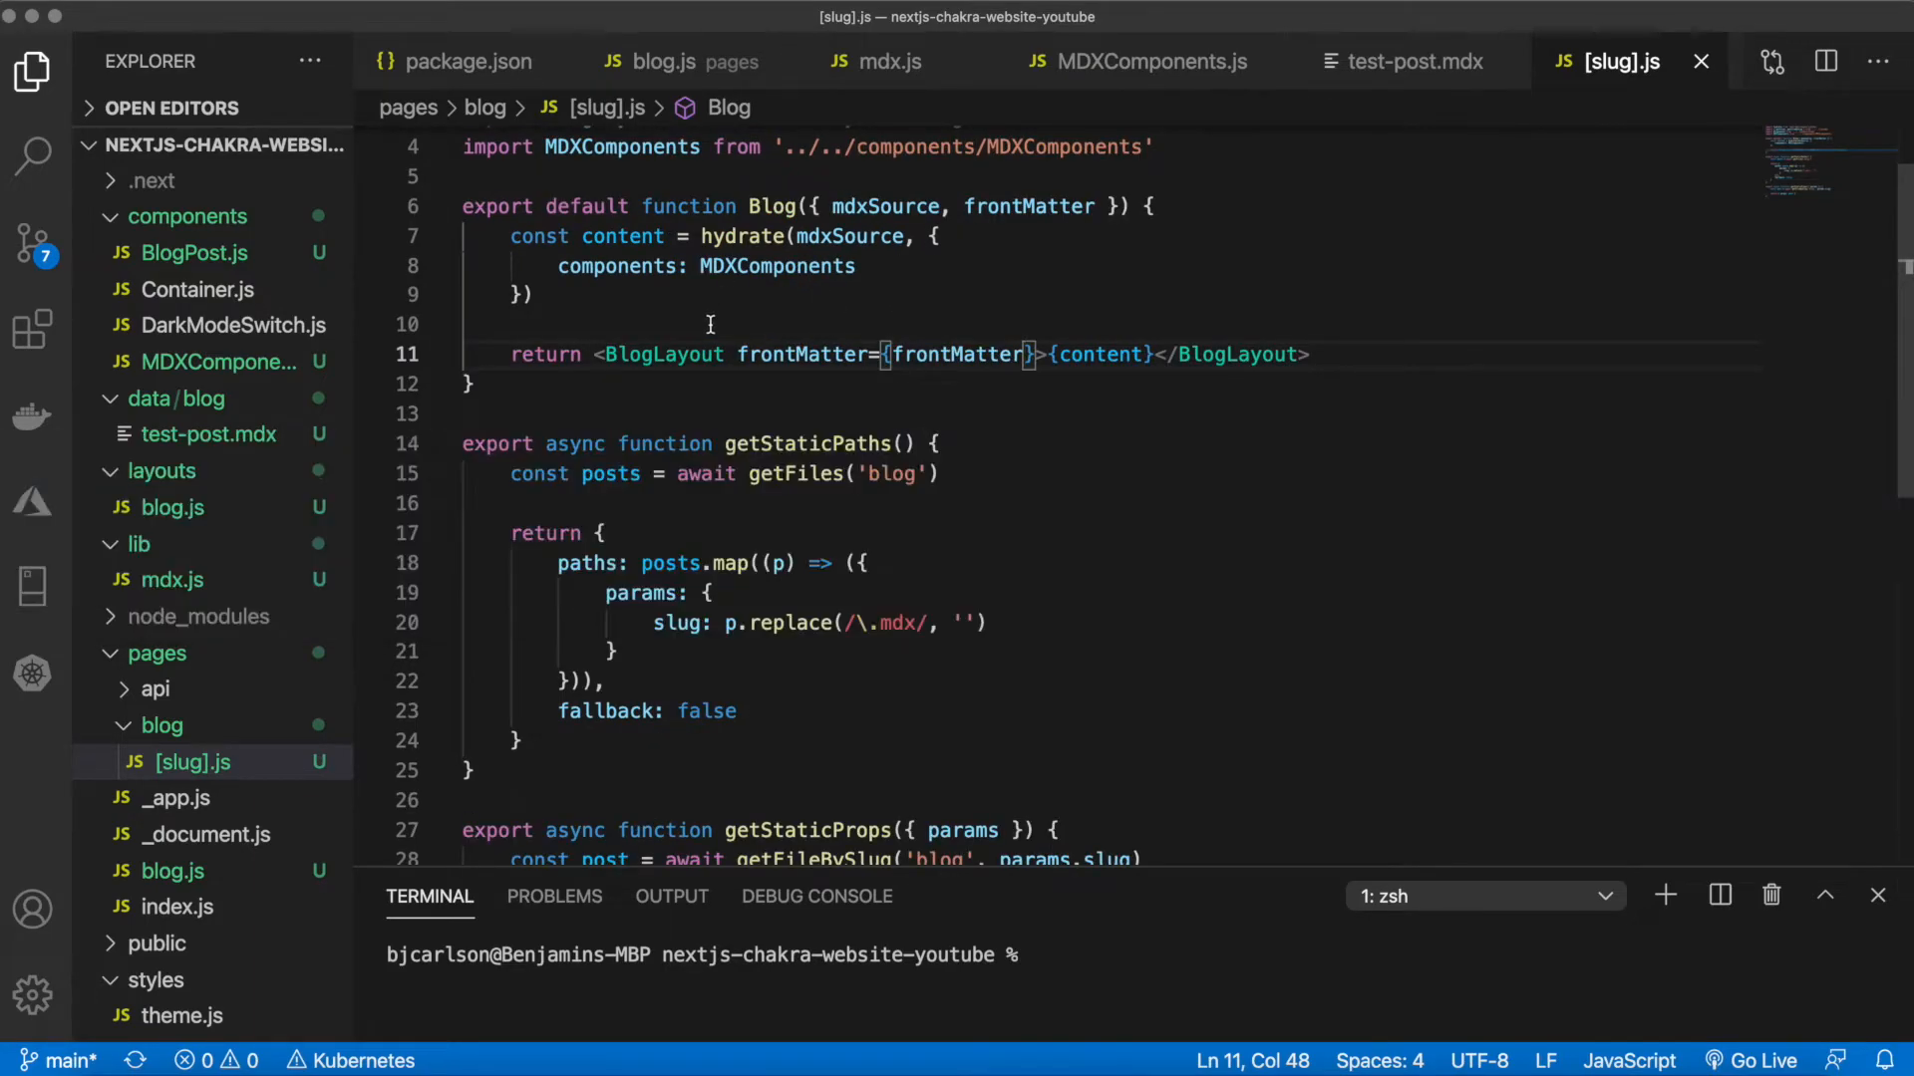
scroll("down", 3)
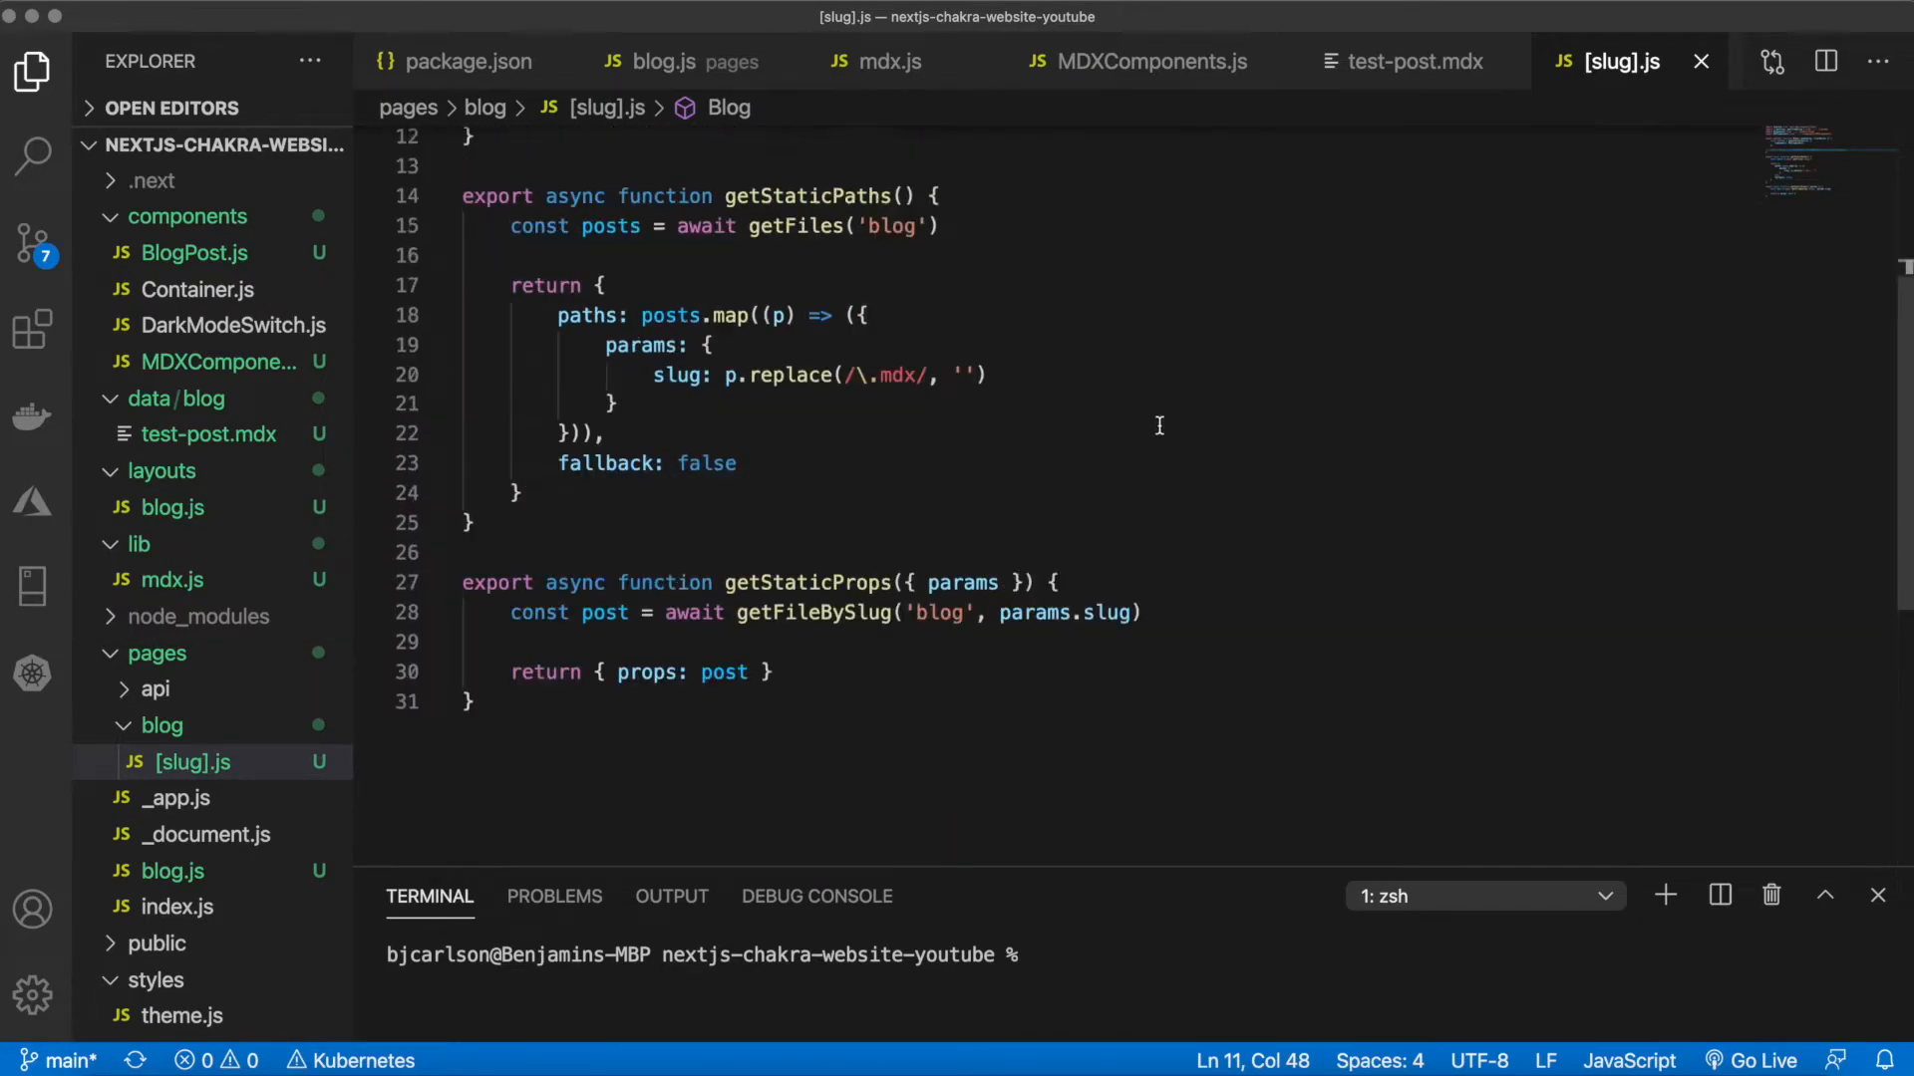
scroll("up", 3)
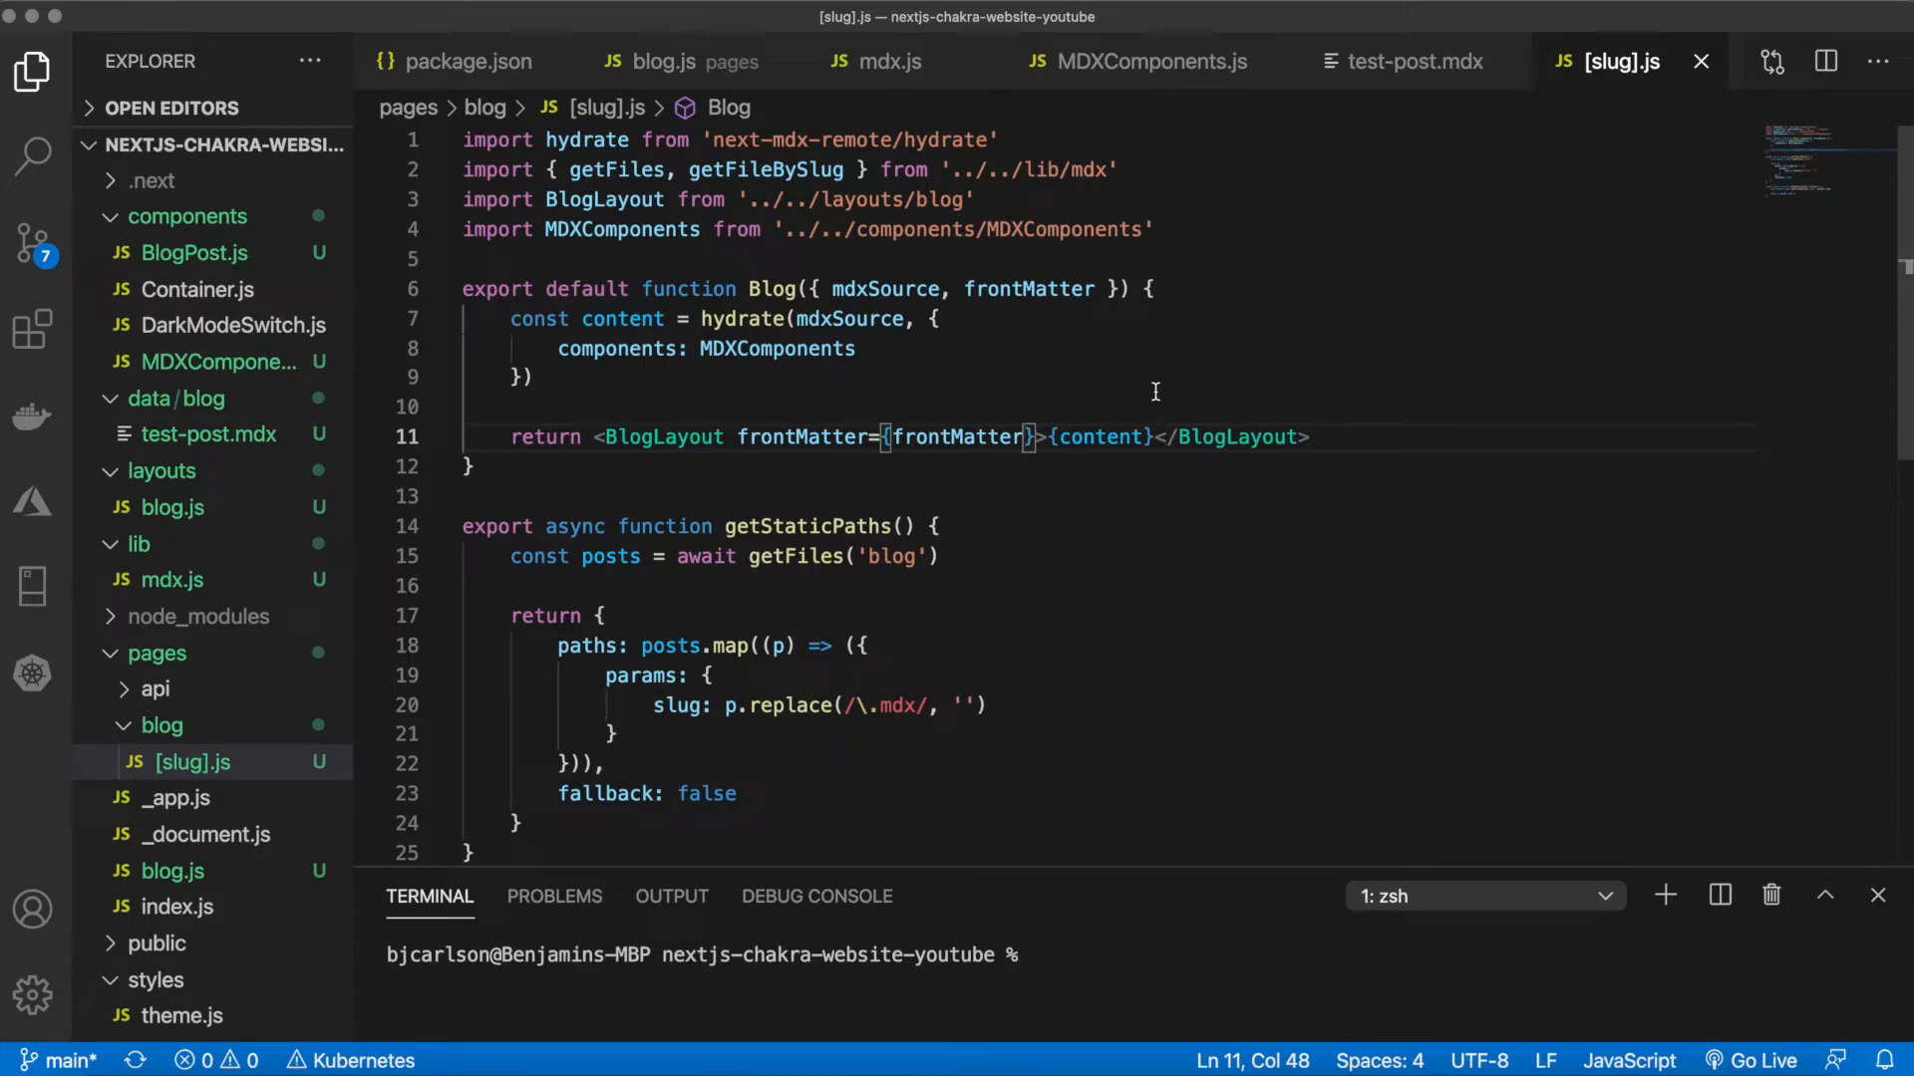
mouse_move(592, 437)
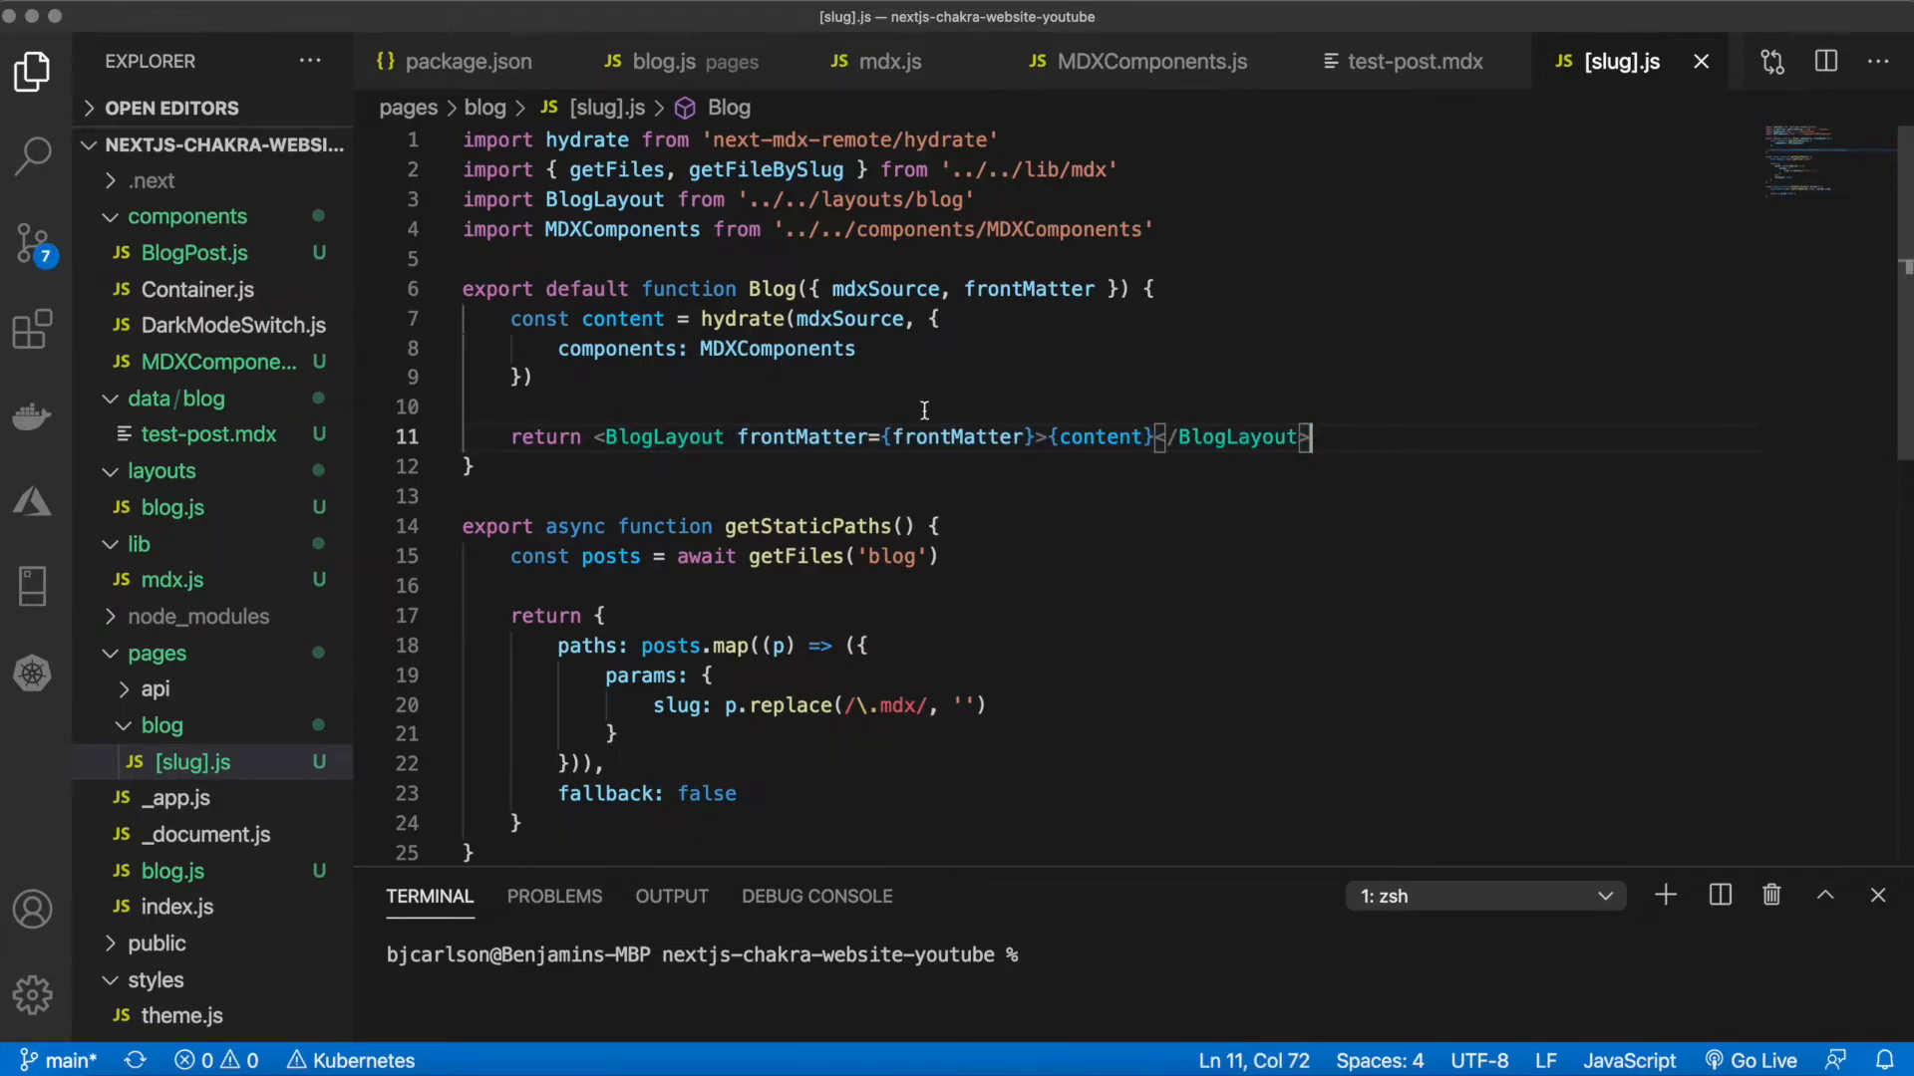
left_click(936, 319)
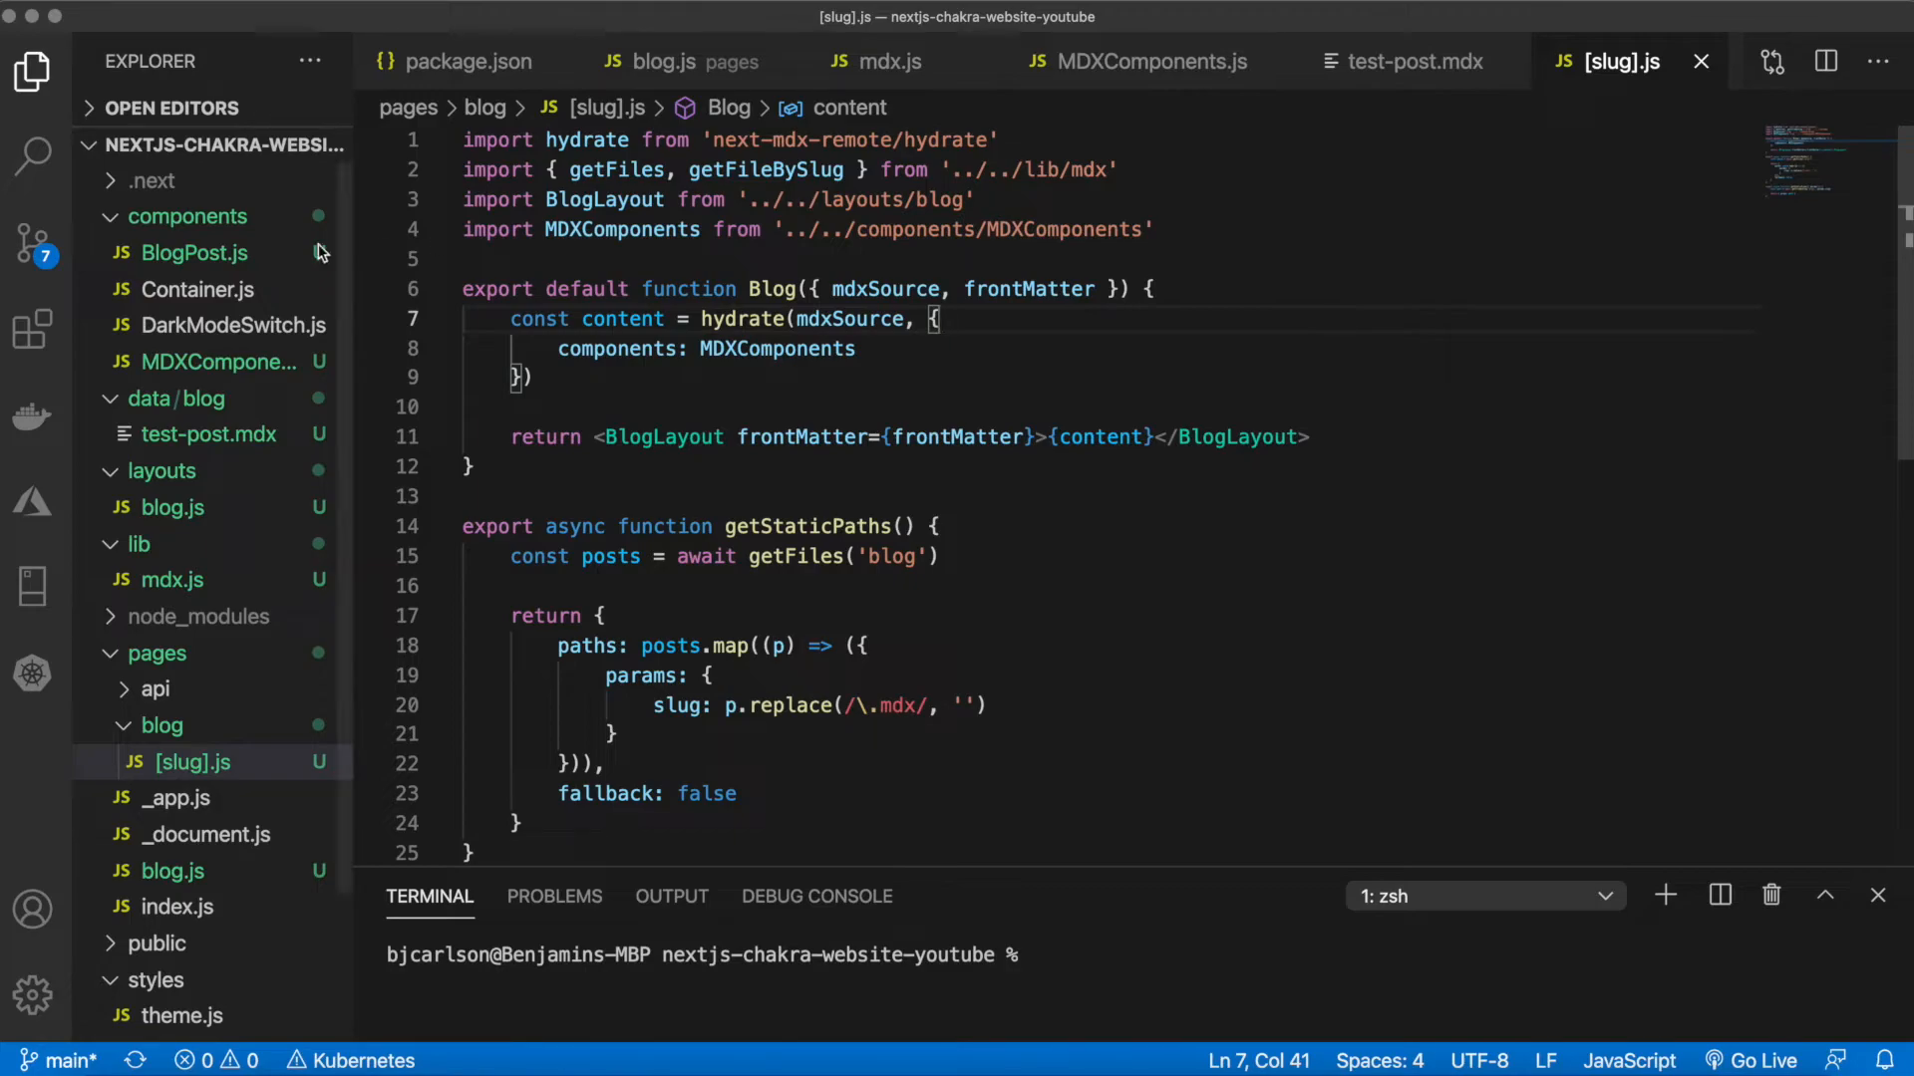
Create and open MDXComponents.js in components, briefly typing a '# Title' heading then leaving it empty
left_click(215, 361)
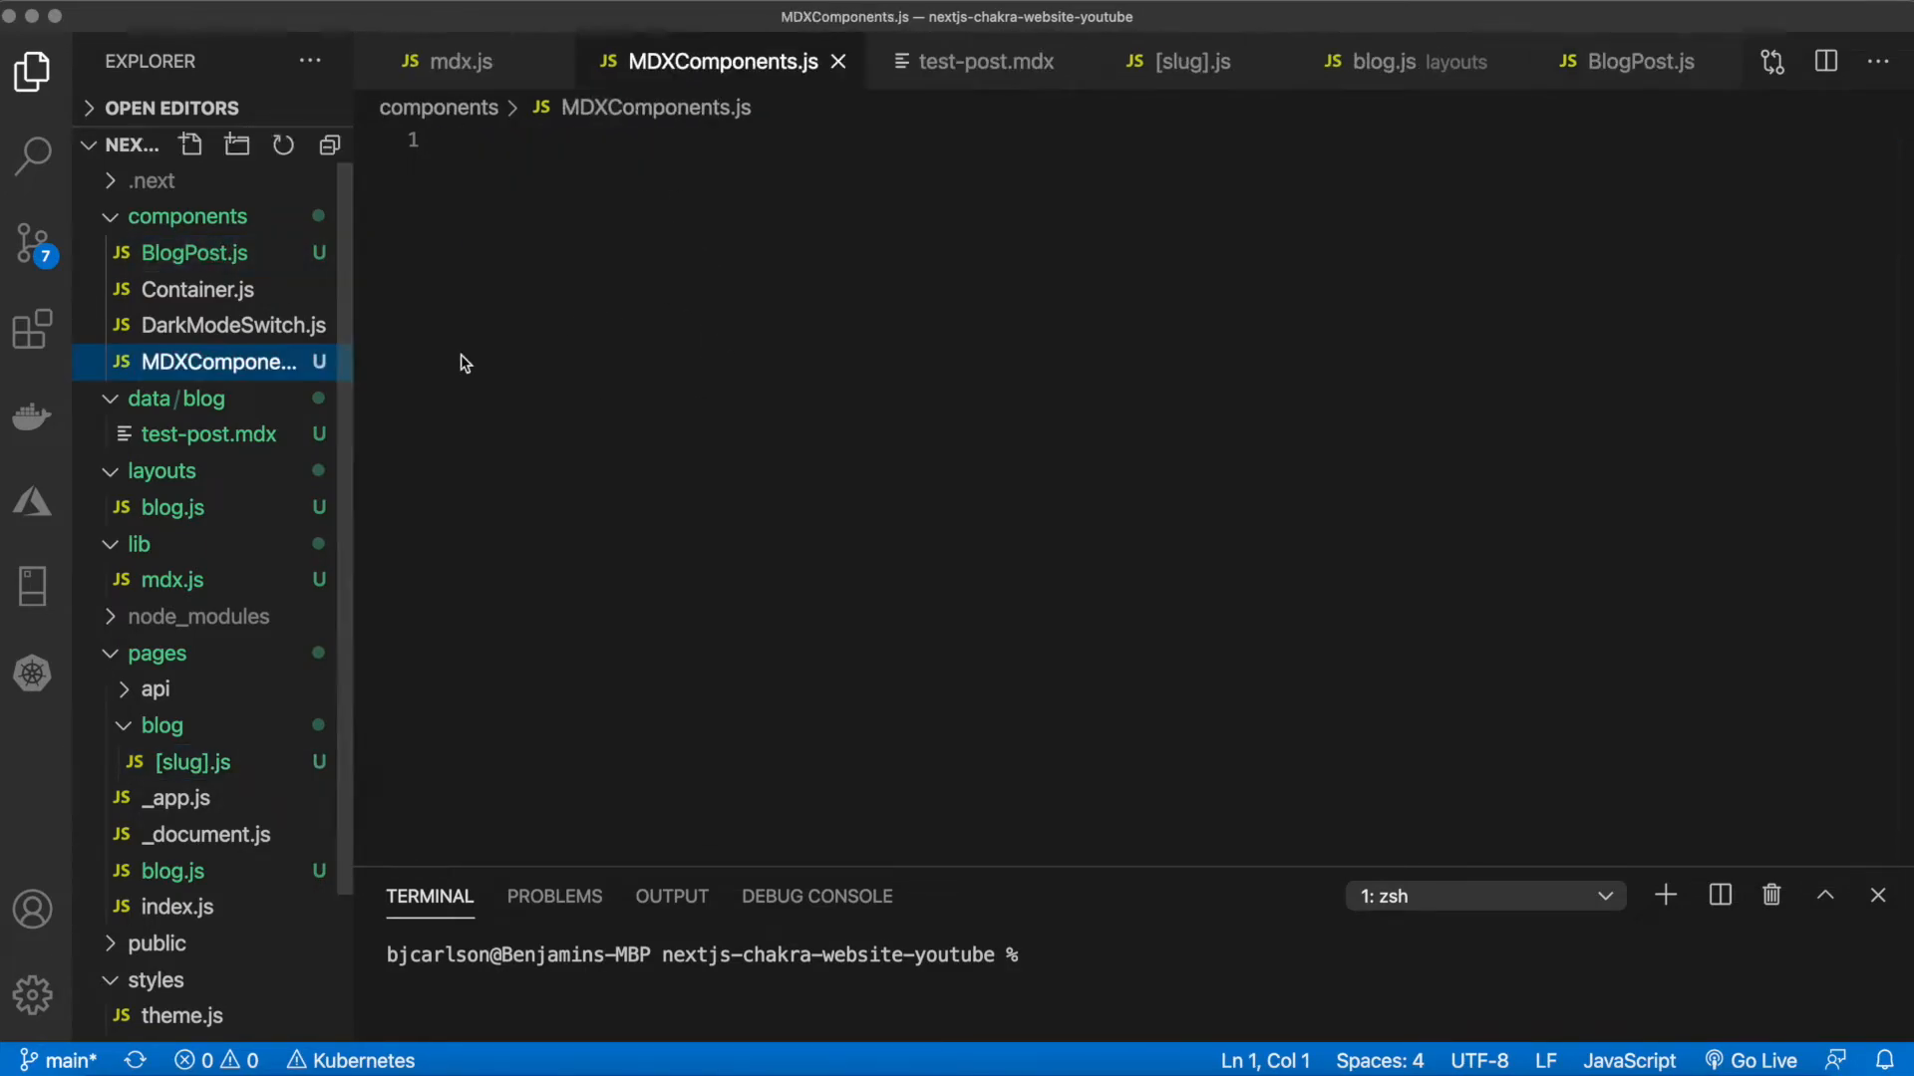
left_click(171, 508)
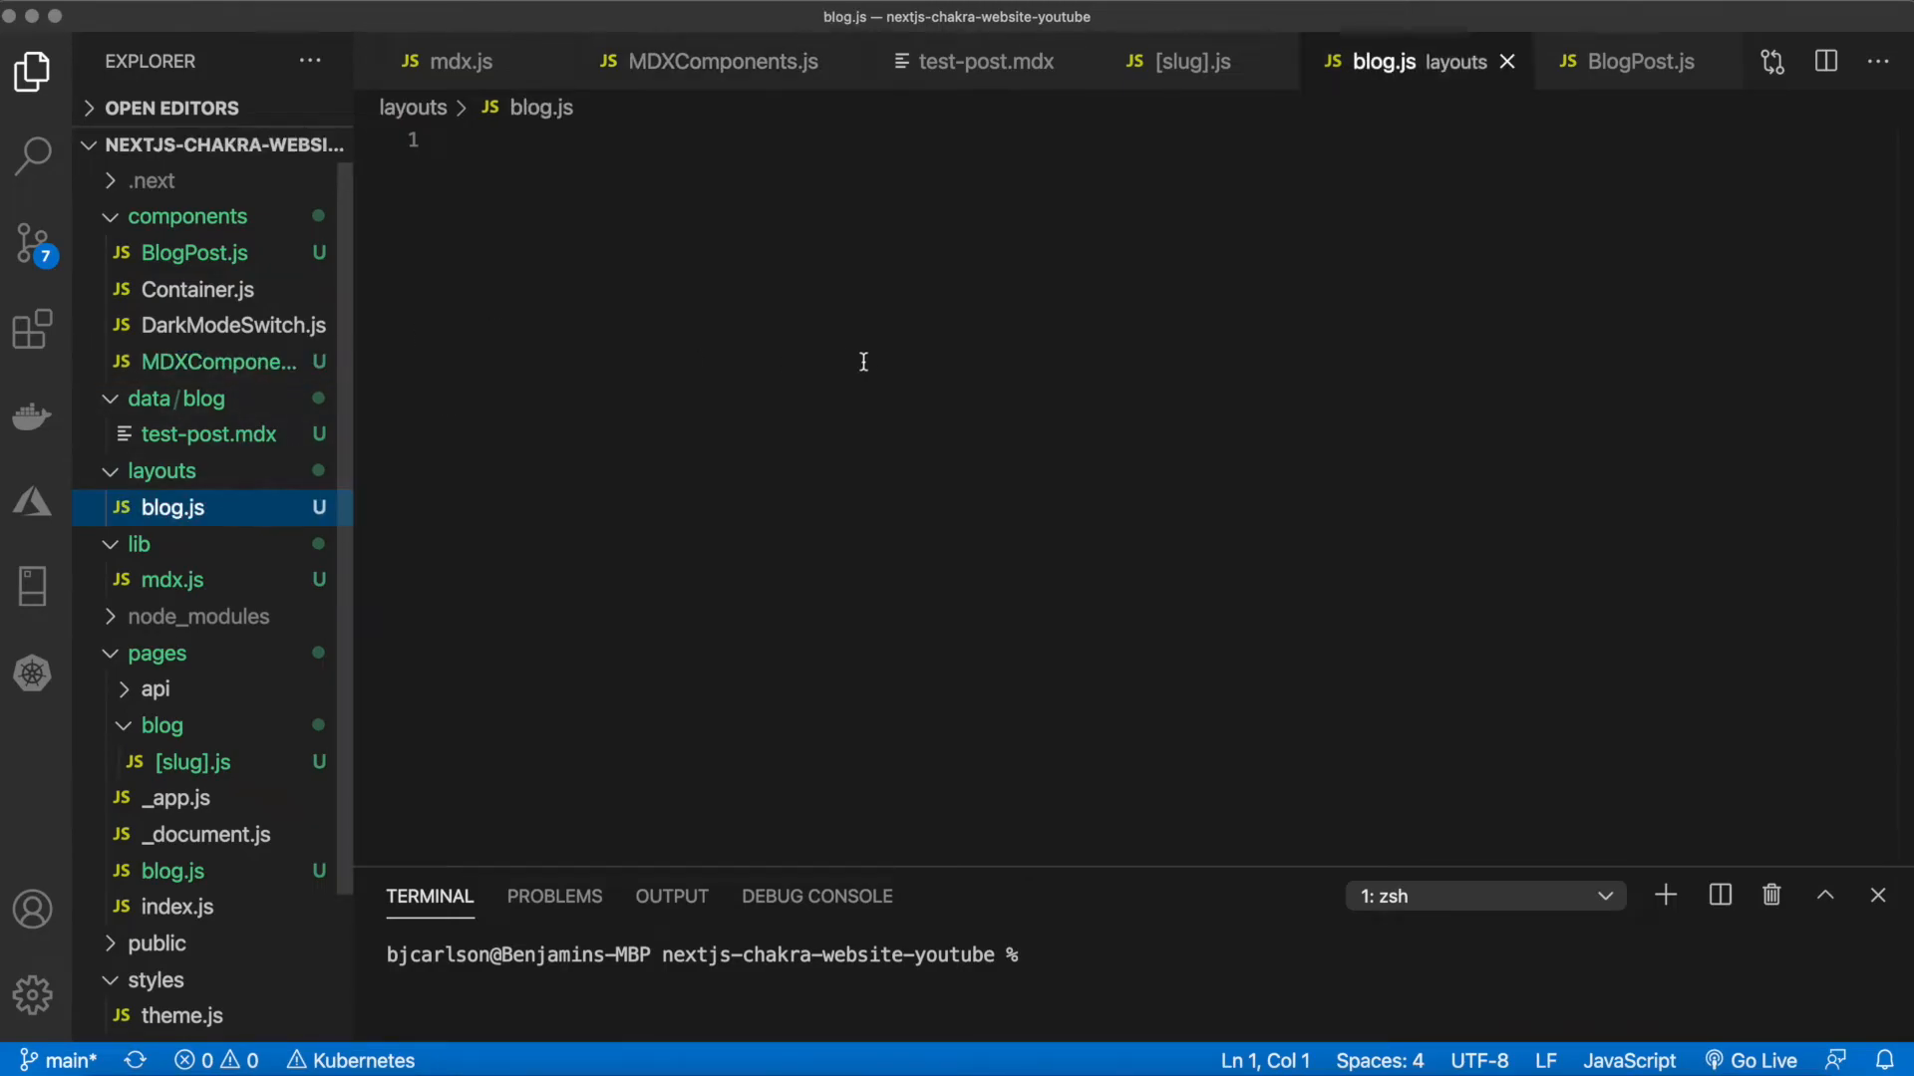
mouse_move(672, 309)
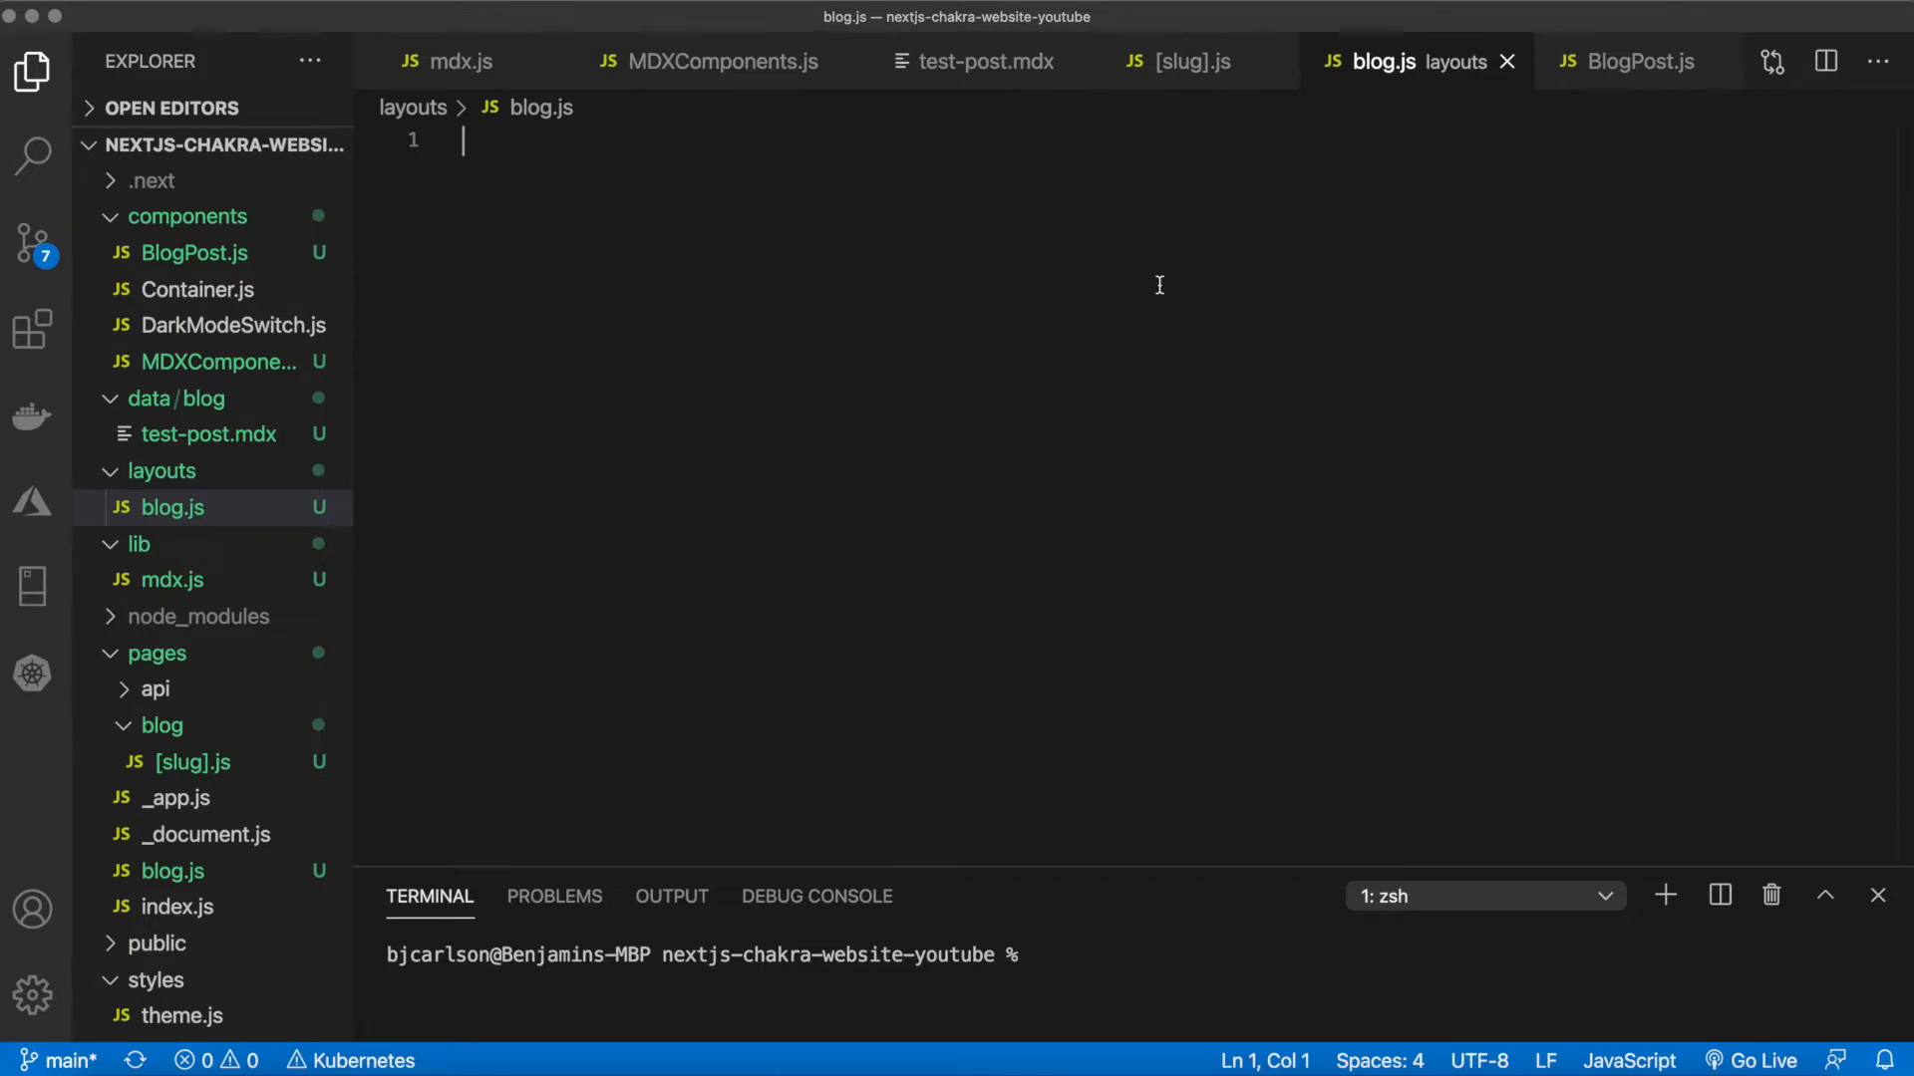
left_click(707, 62)
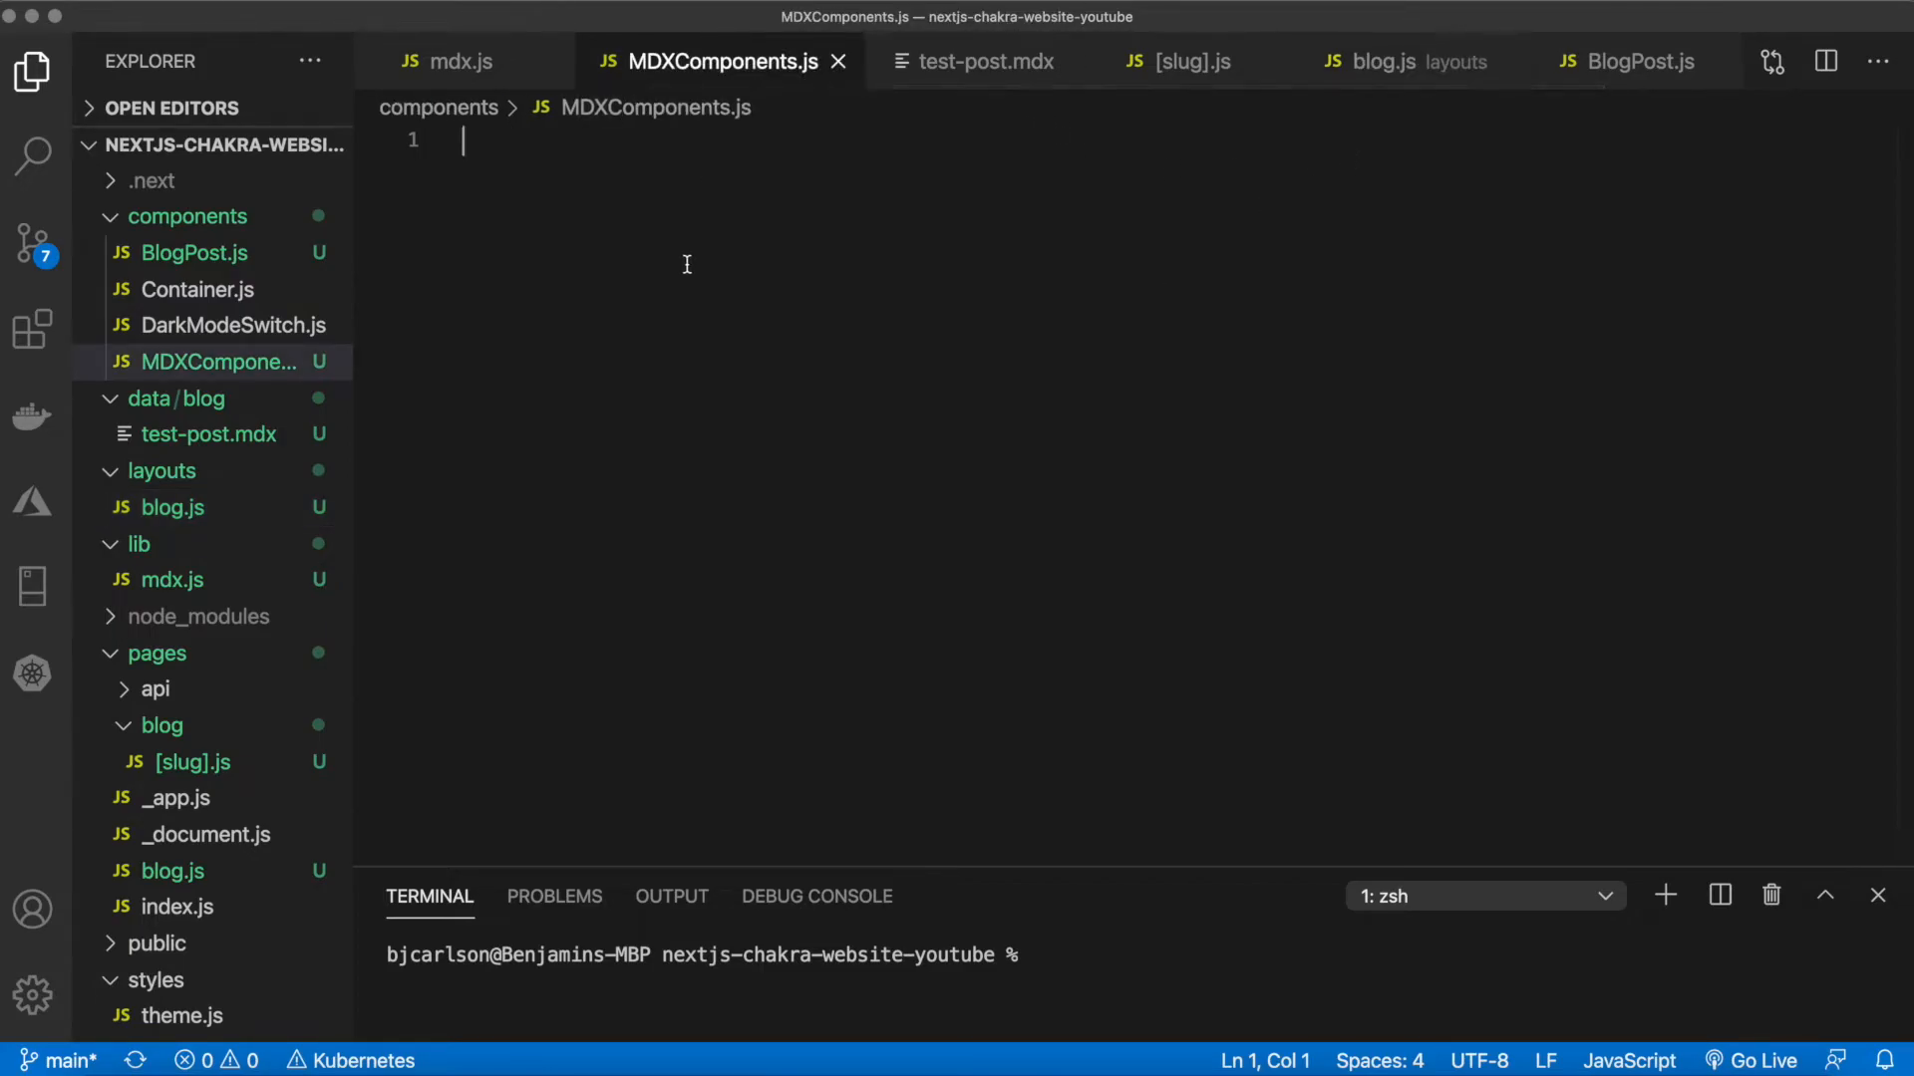
mouse_move(626, 247)
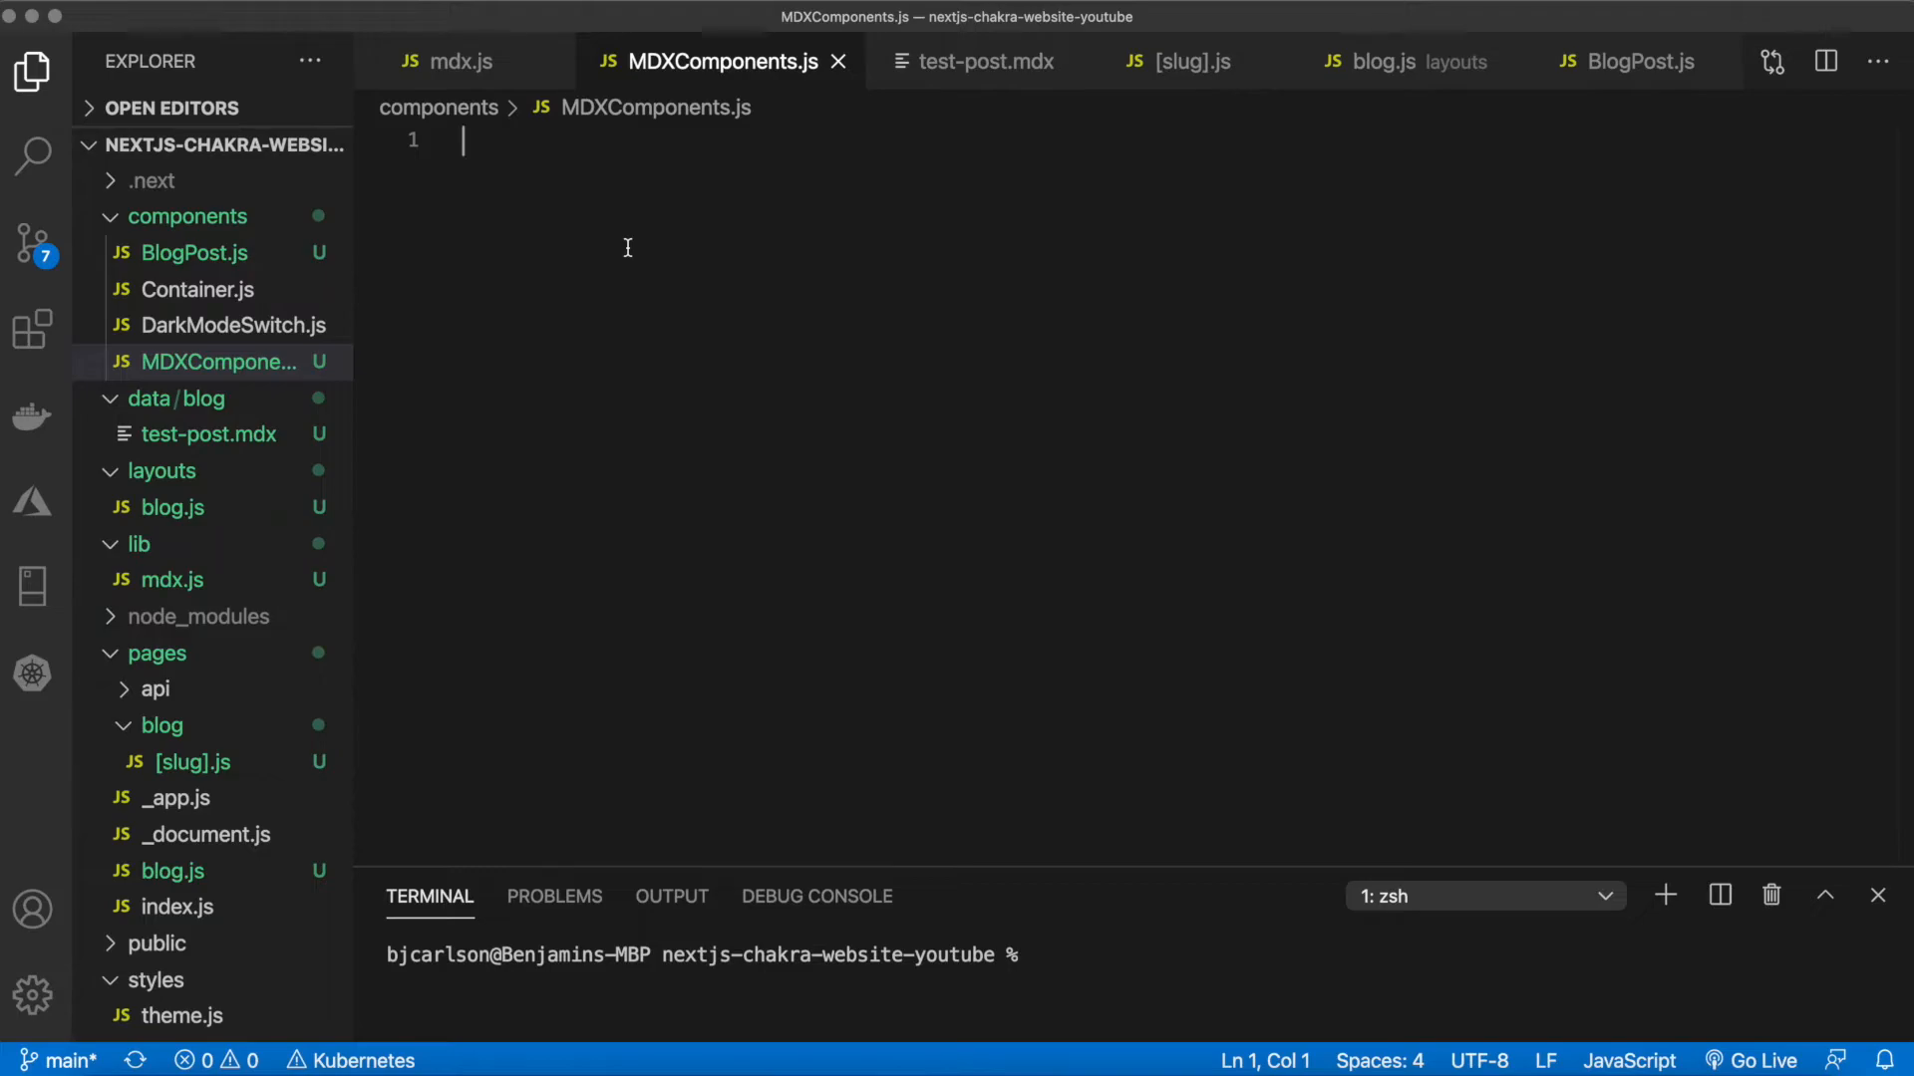
type("# Tit")
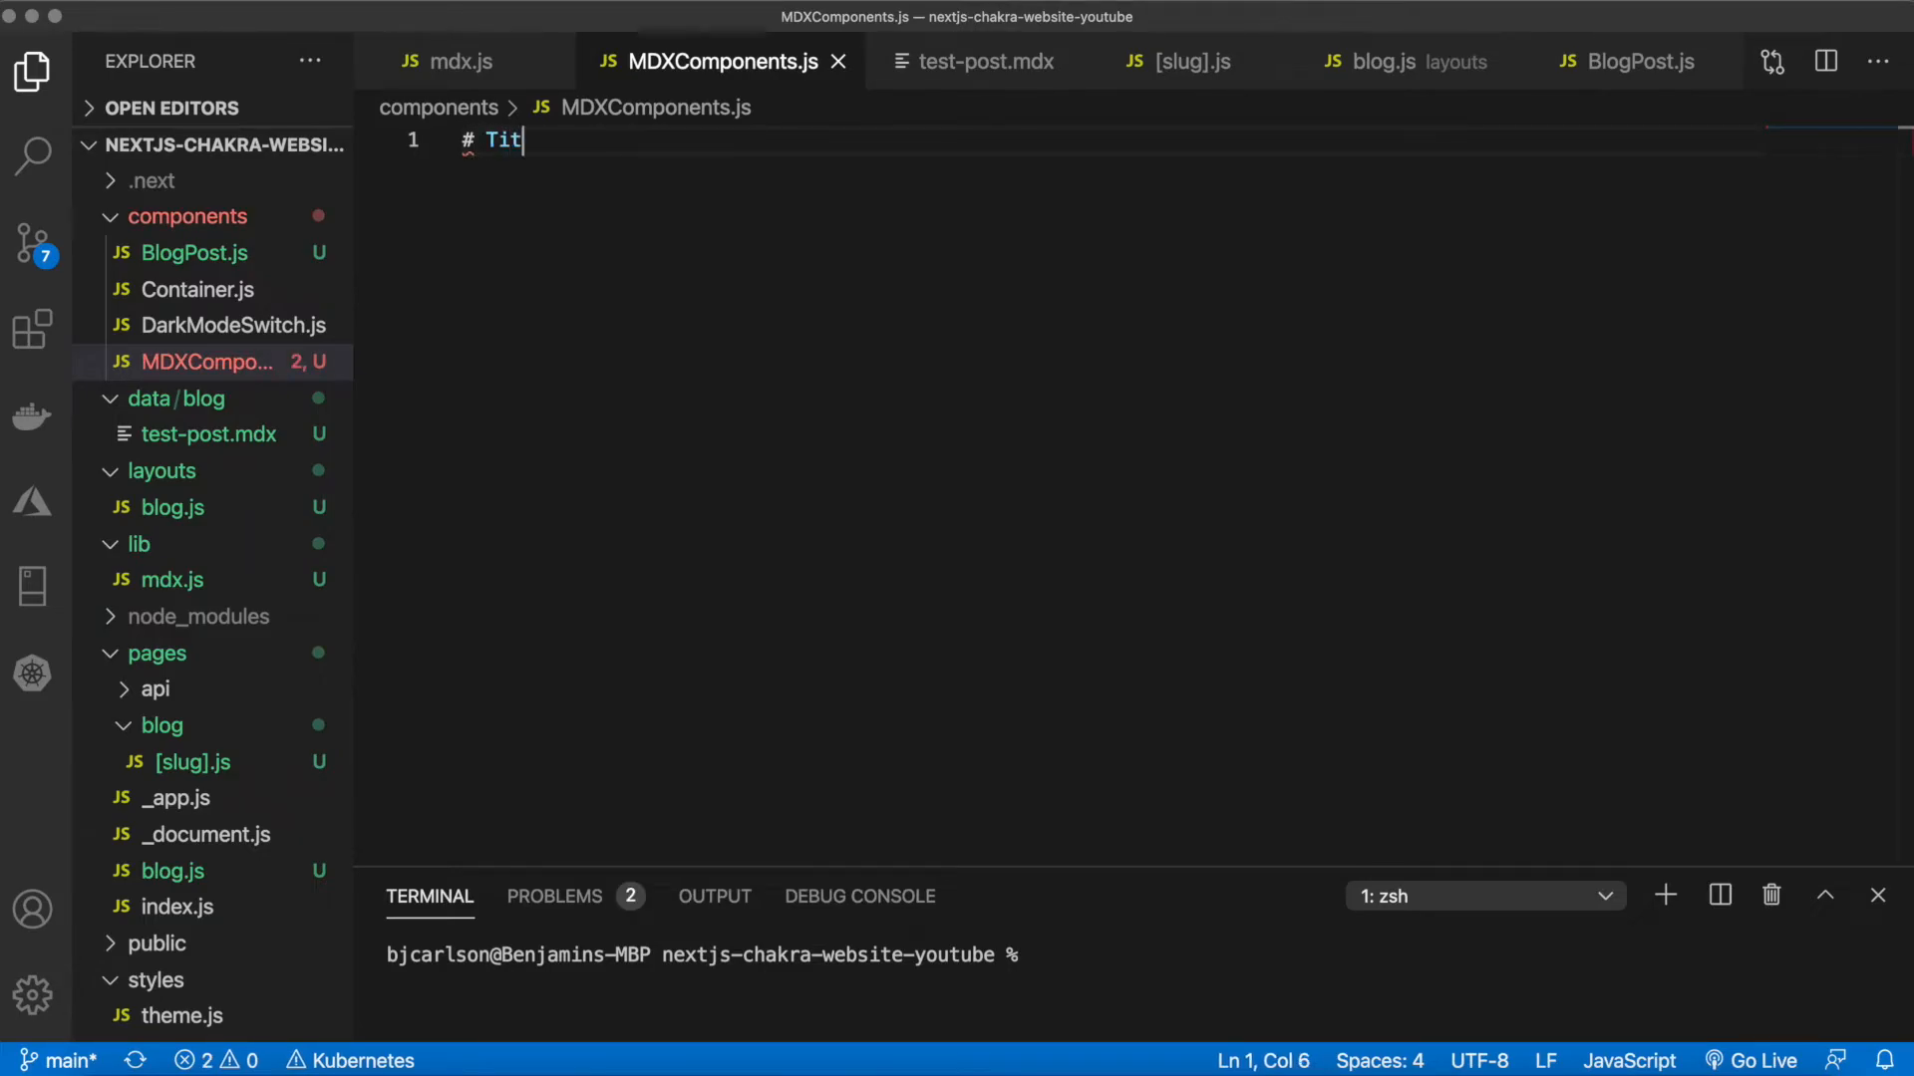
type("le")
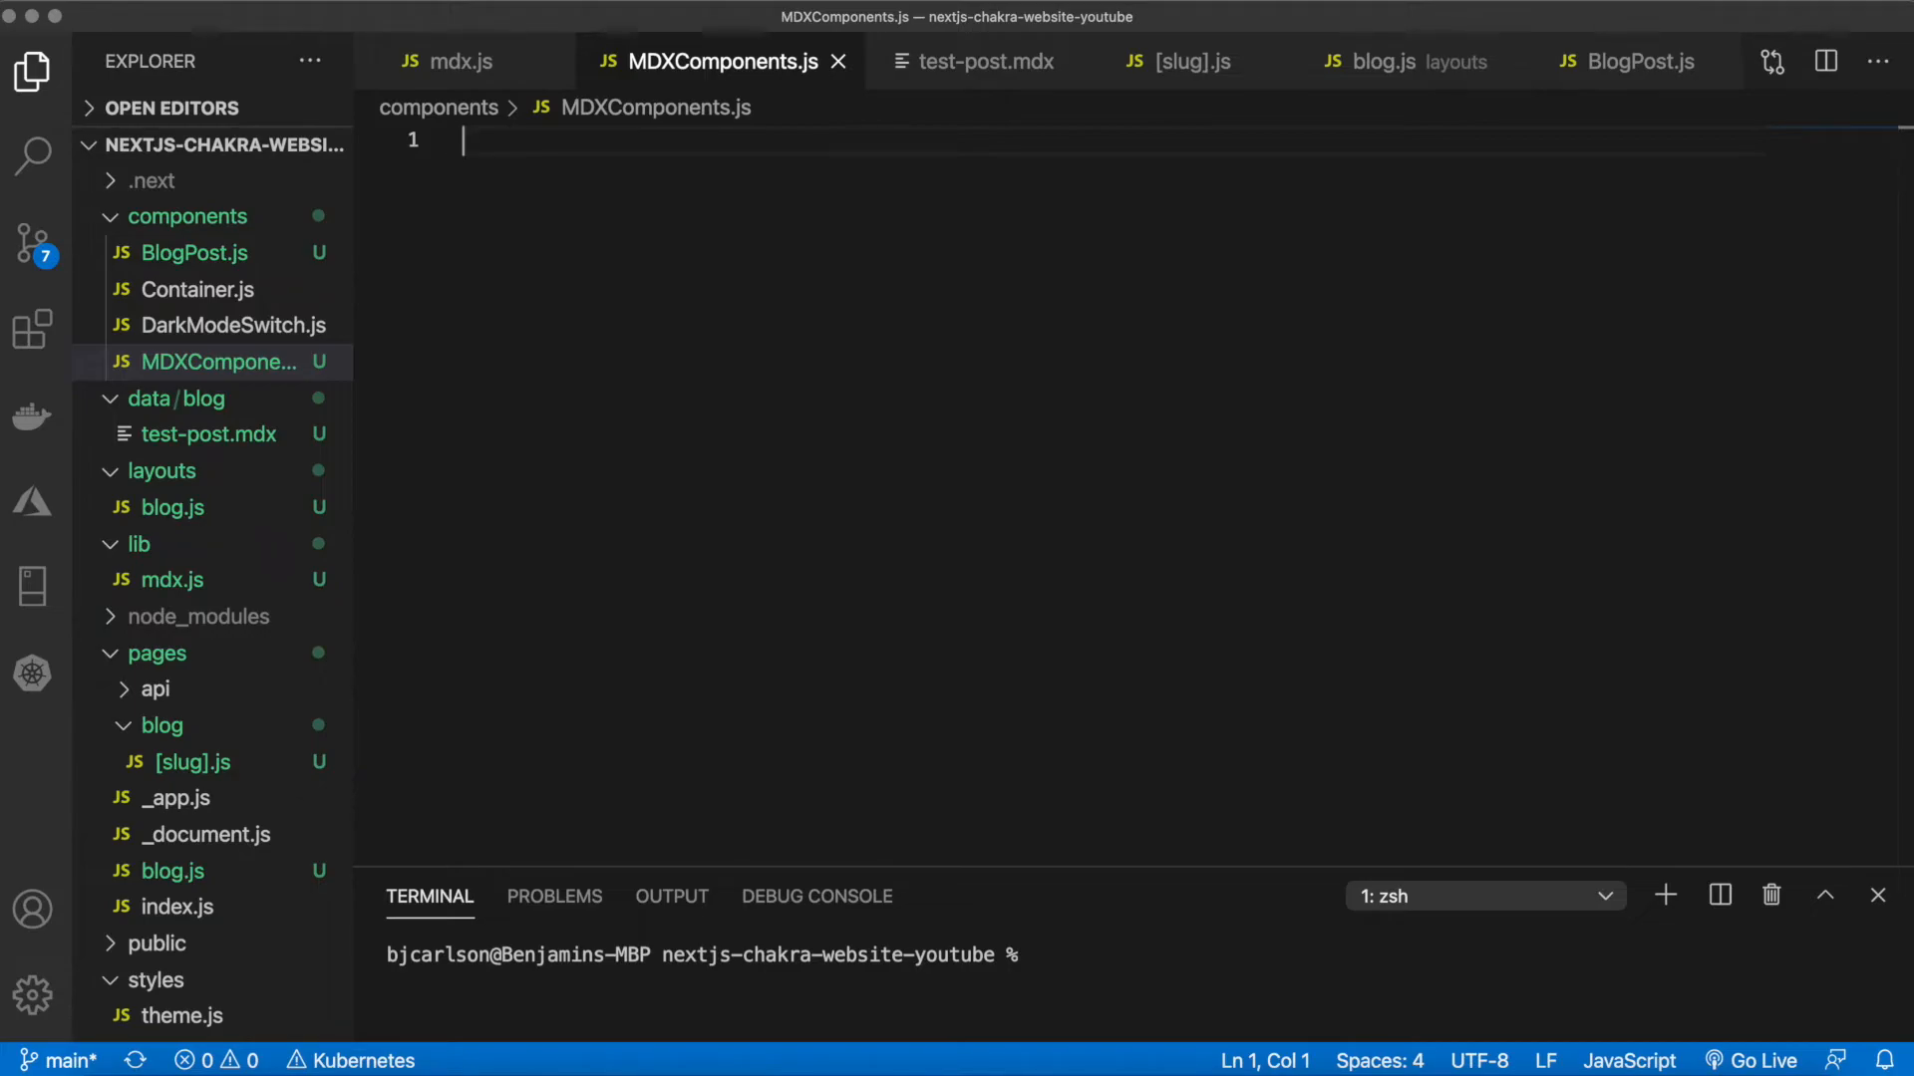
mouse_move(1680, 267)
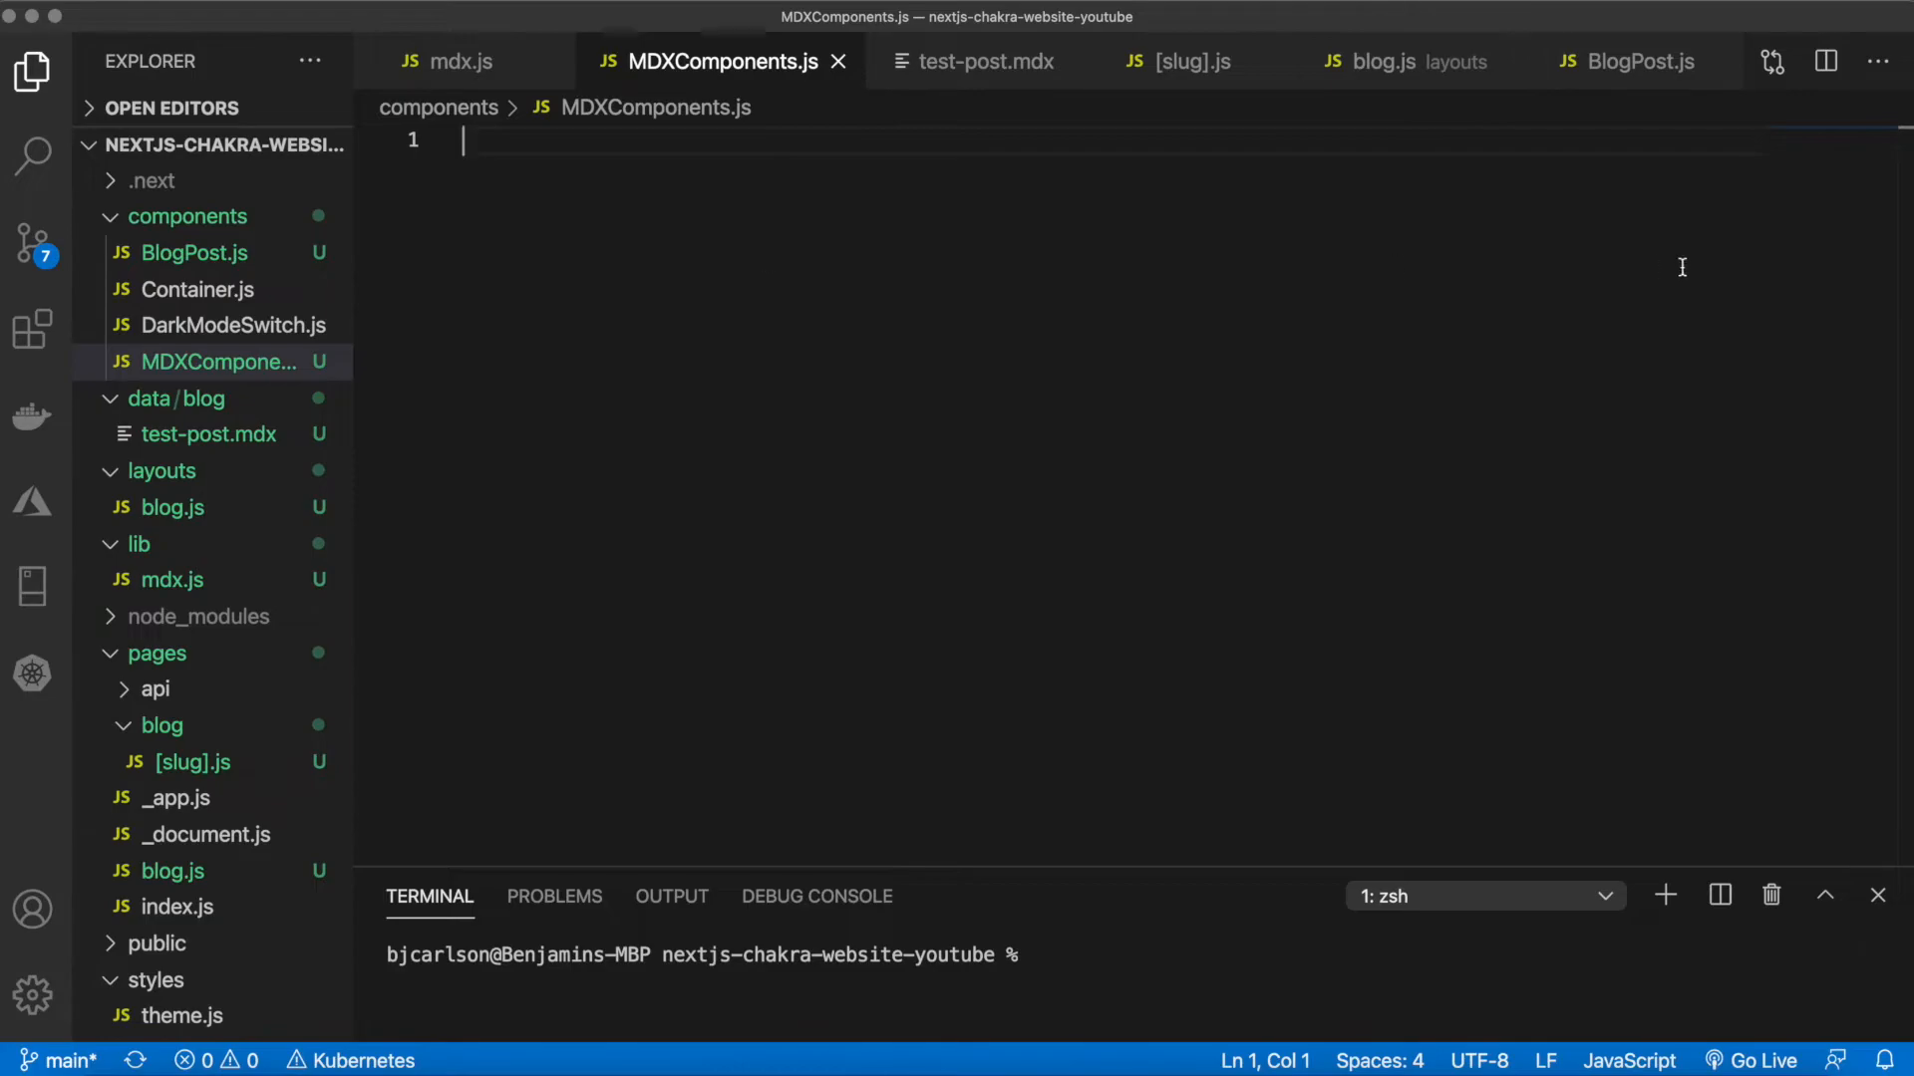
mouse_move(490, 221)
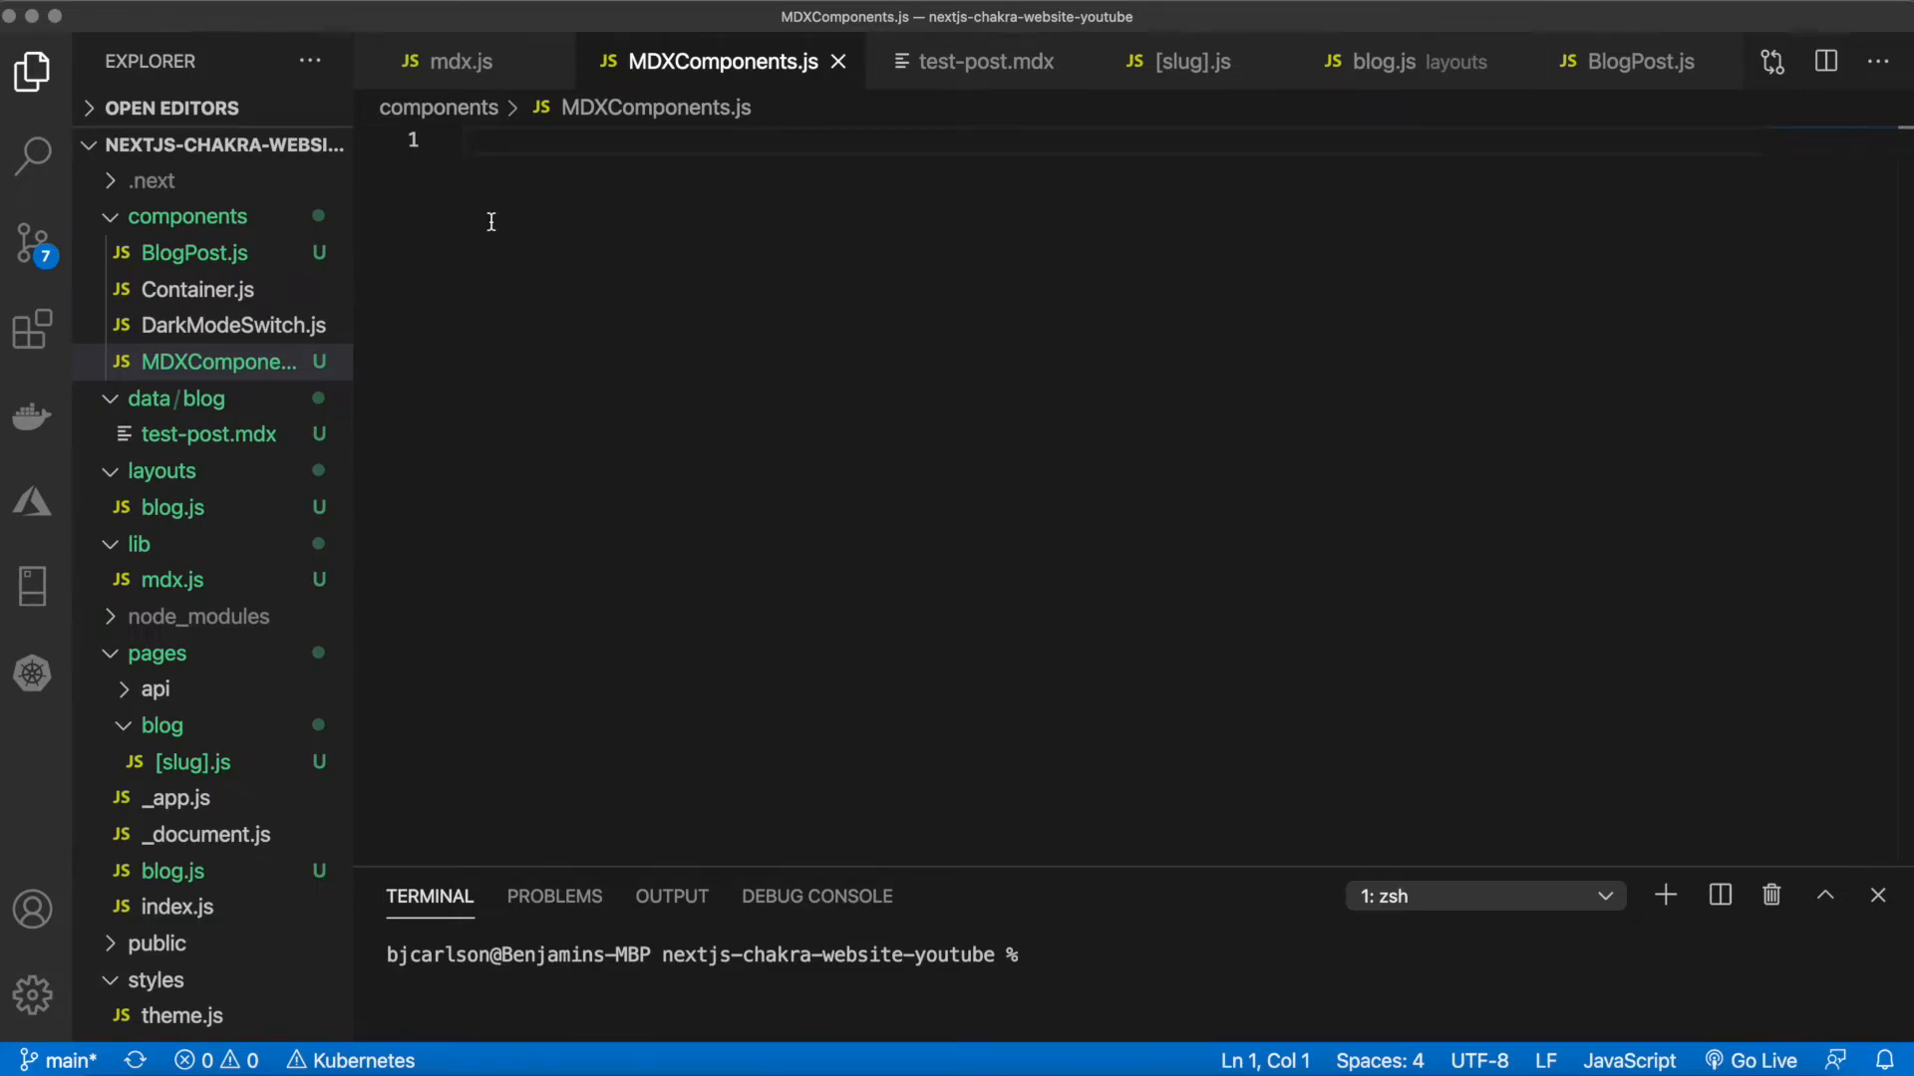
mouse_move(965, 438)
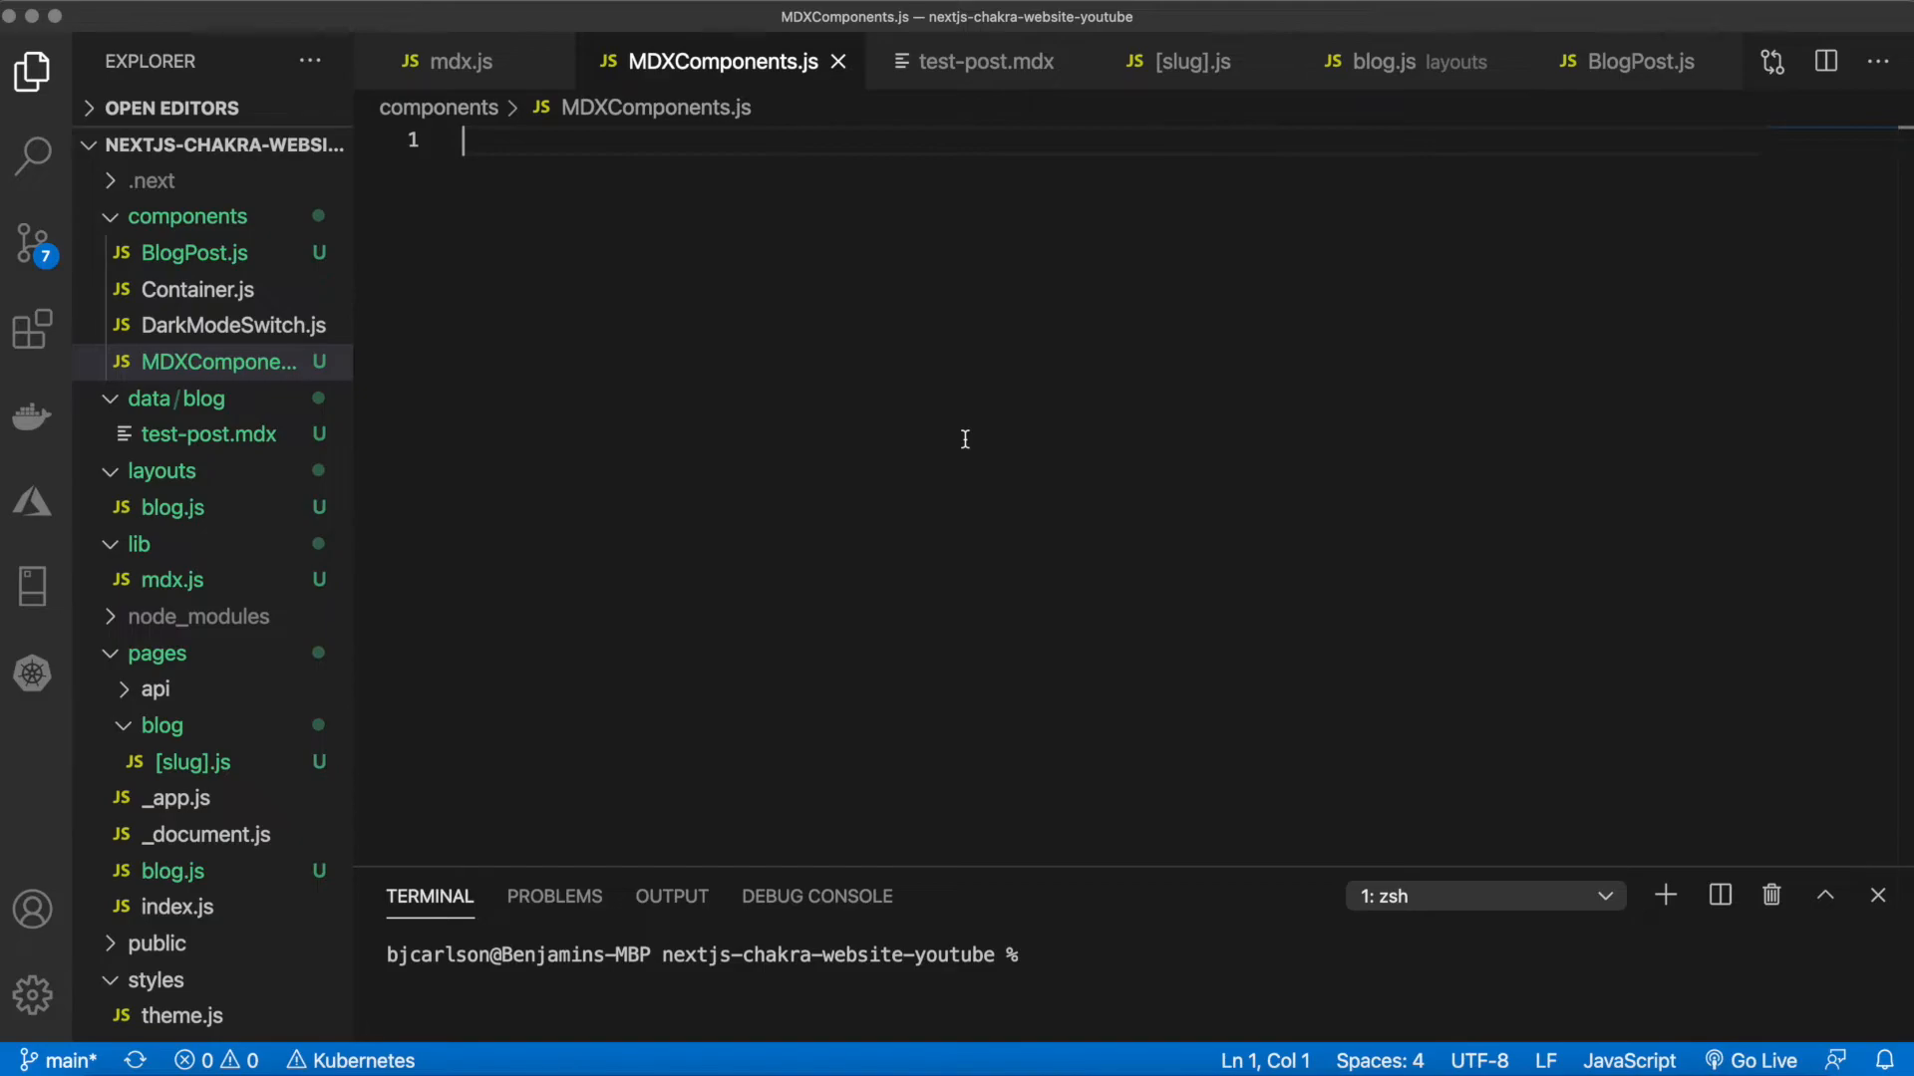
type("/** @jsx jsx */")
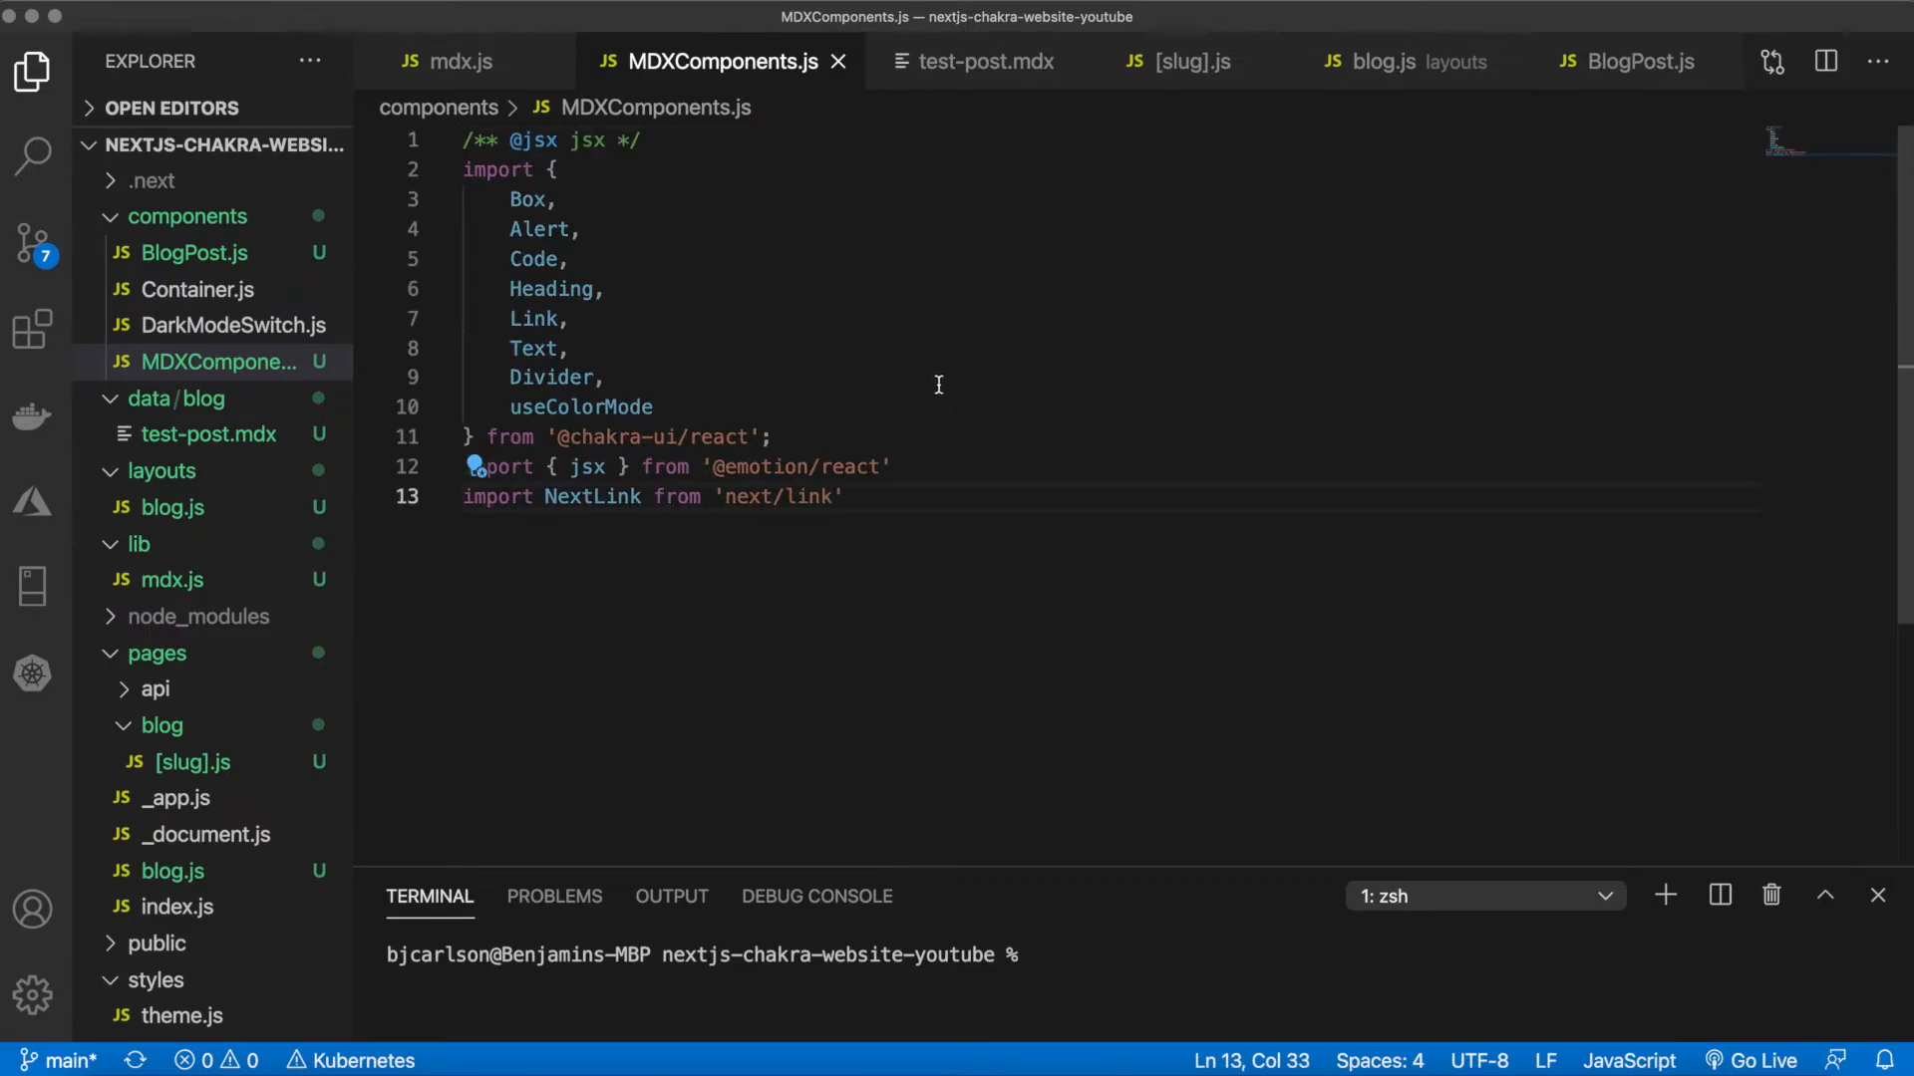
triple_click(645, 496)
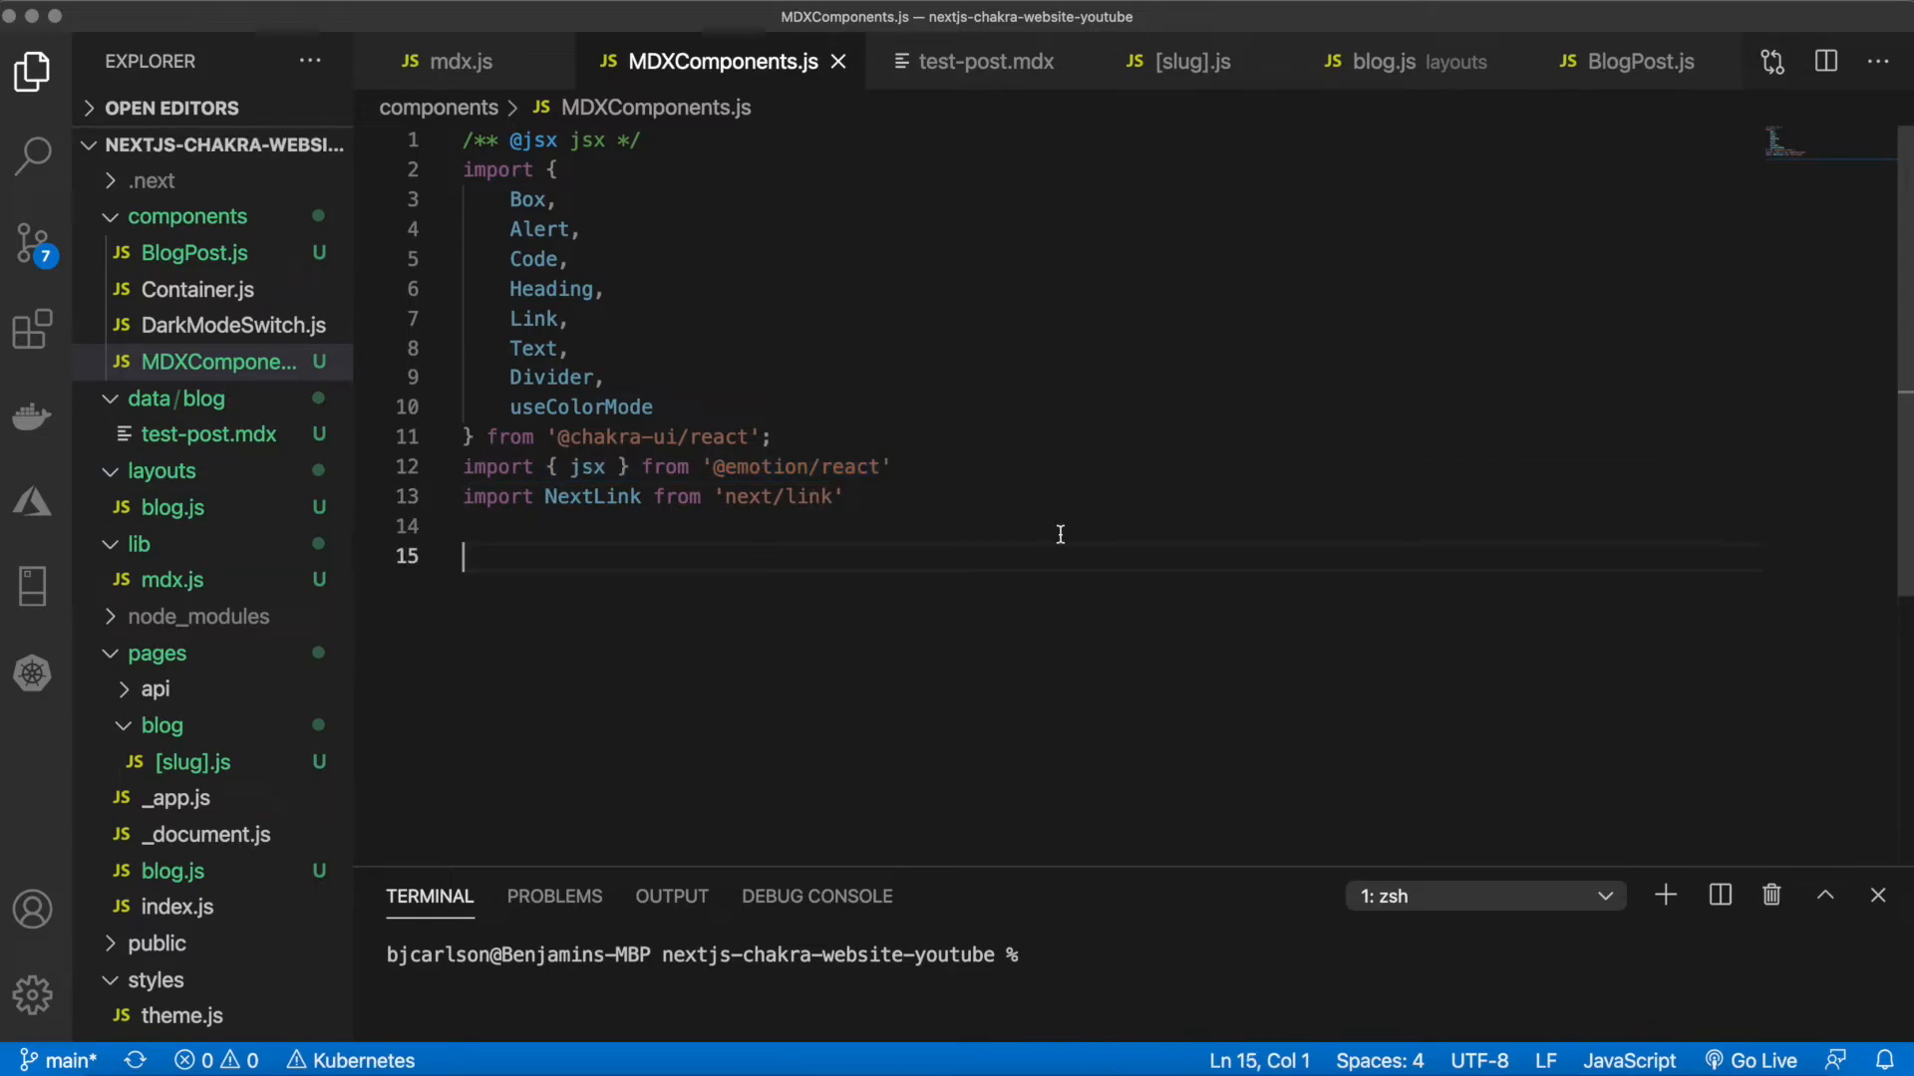
Declare const MDXComponents = { } and export default MDXComponents
type("const MX")
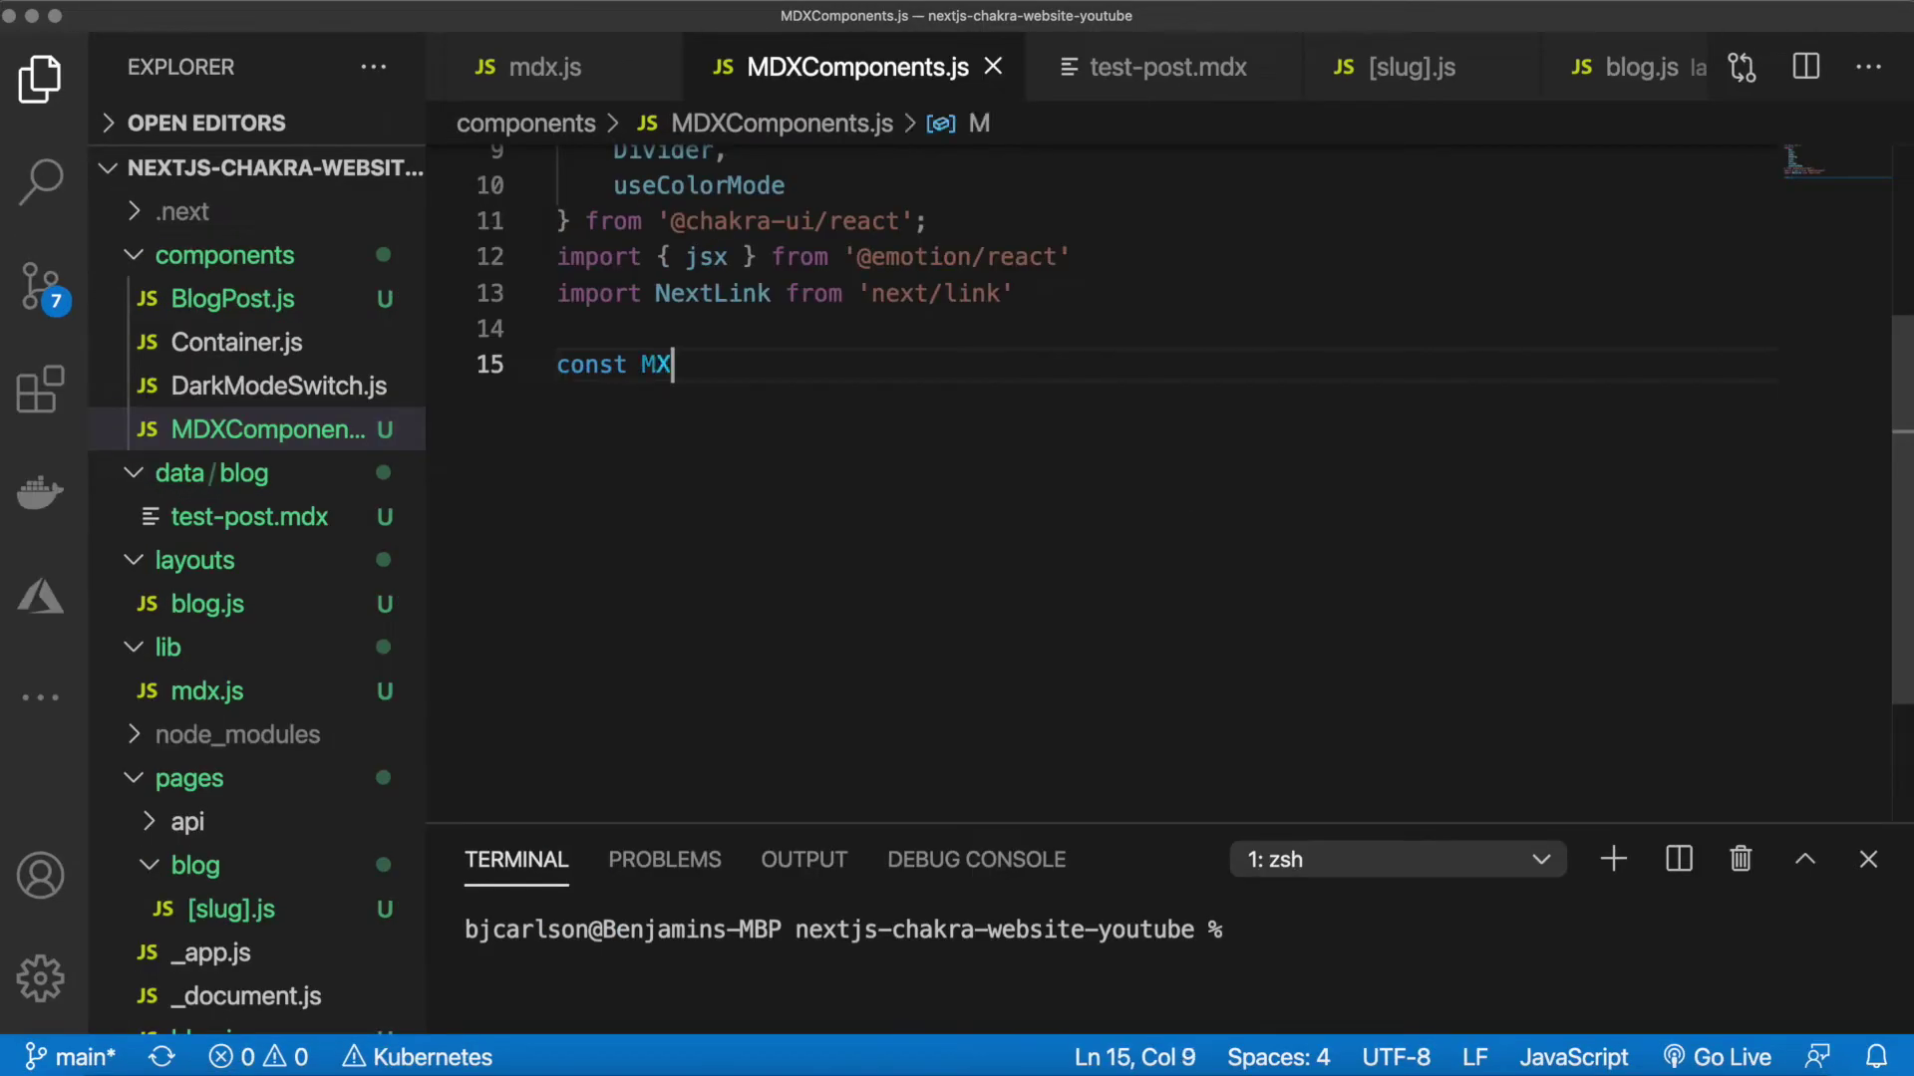
type("XComponents")
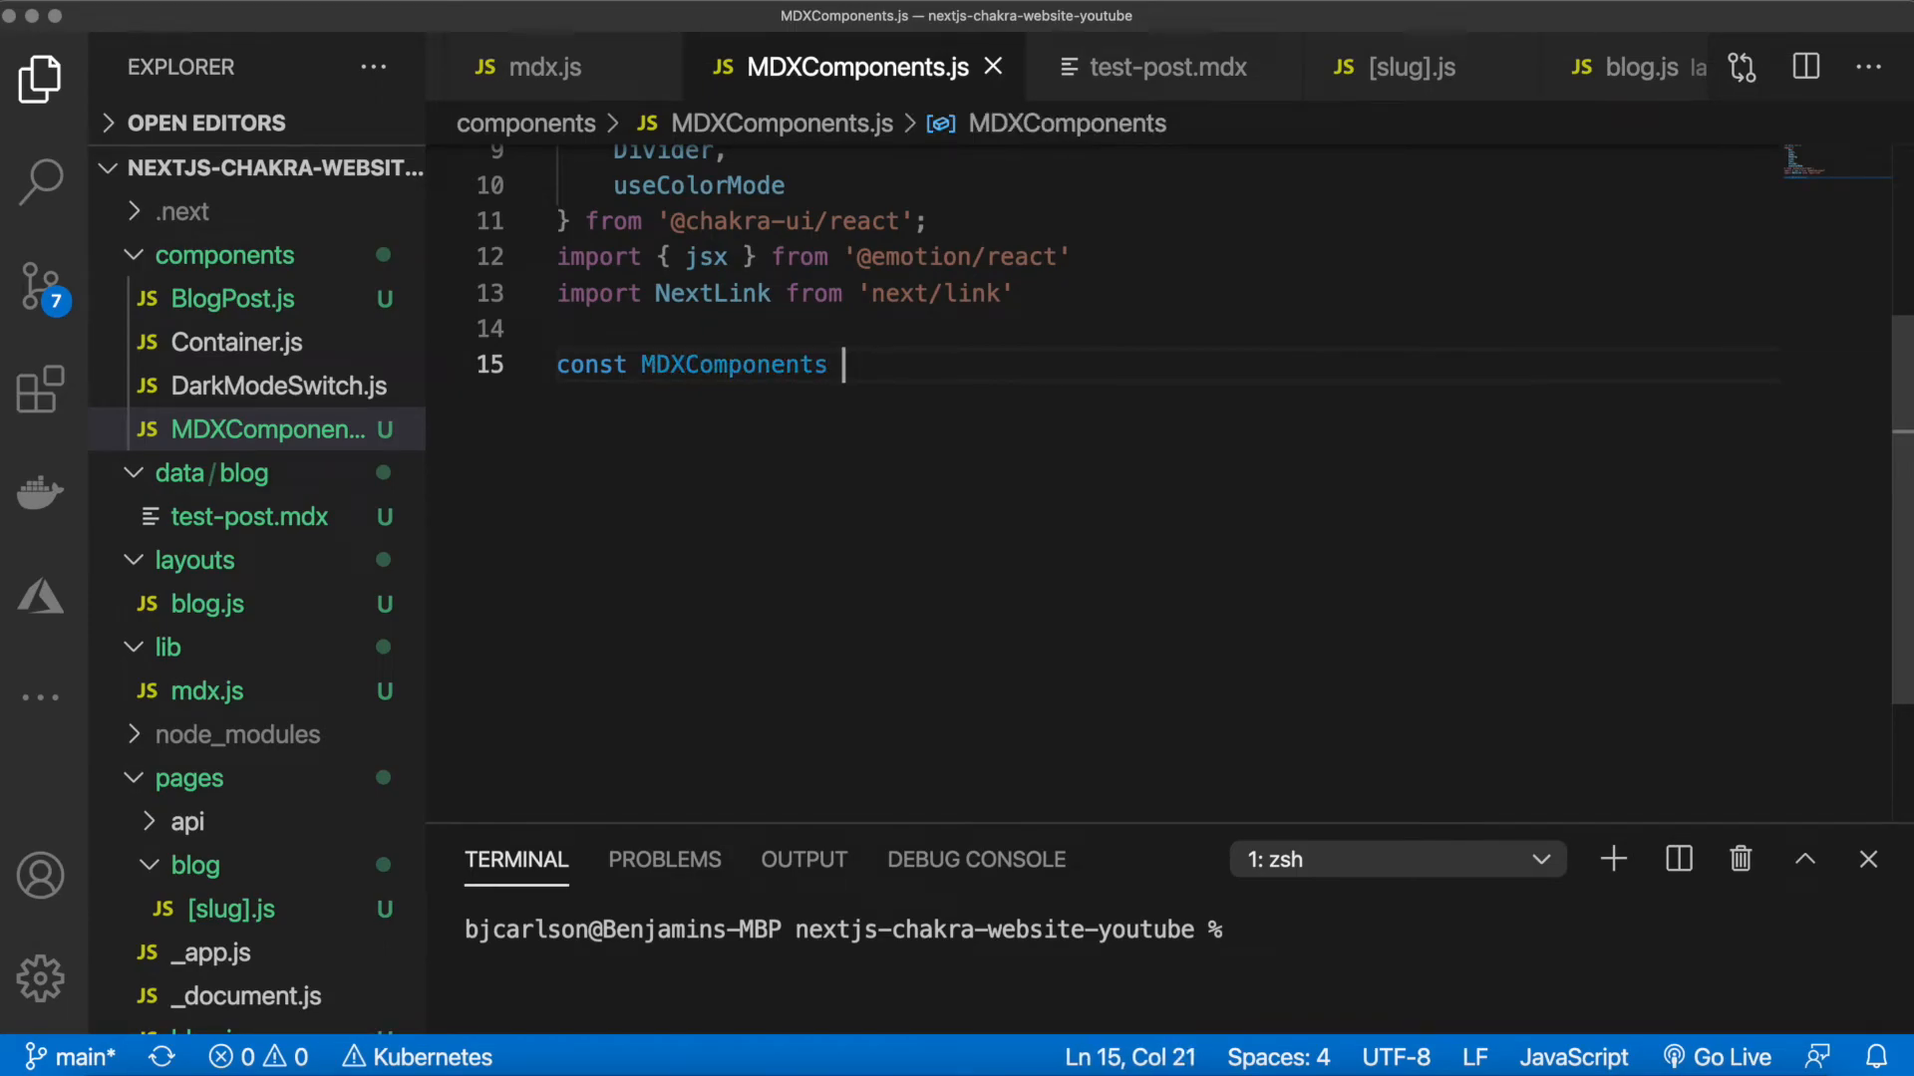
type("= {")
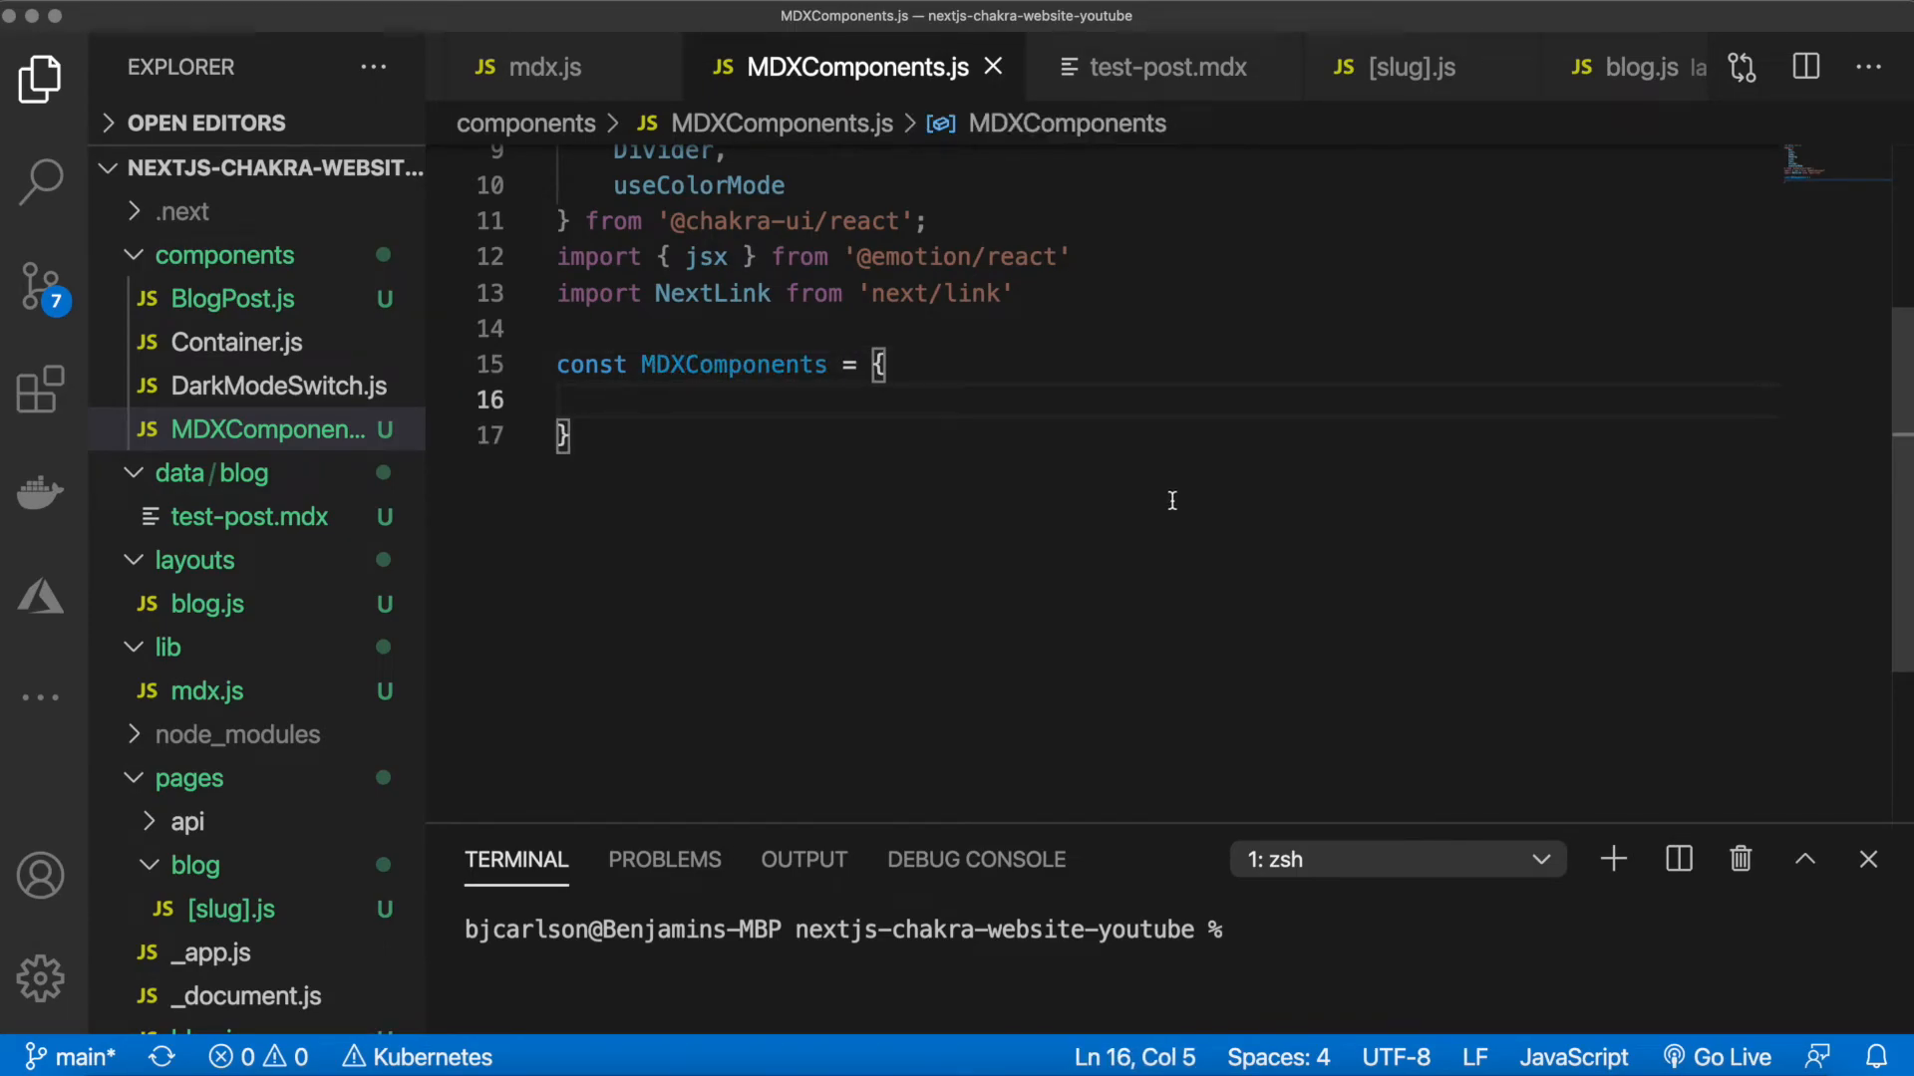
type("export")
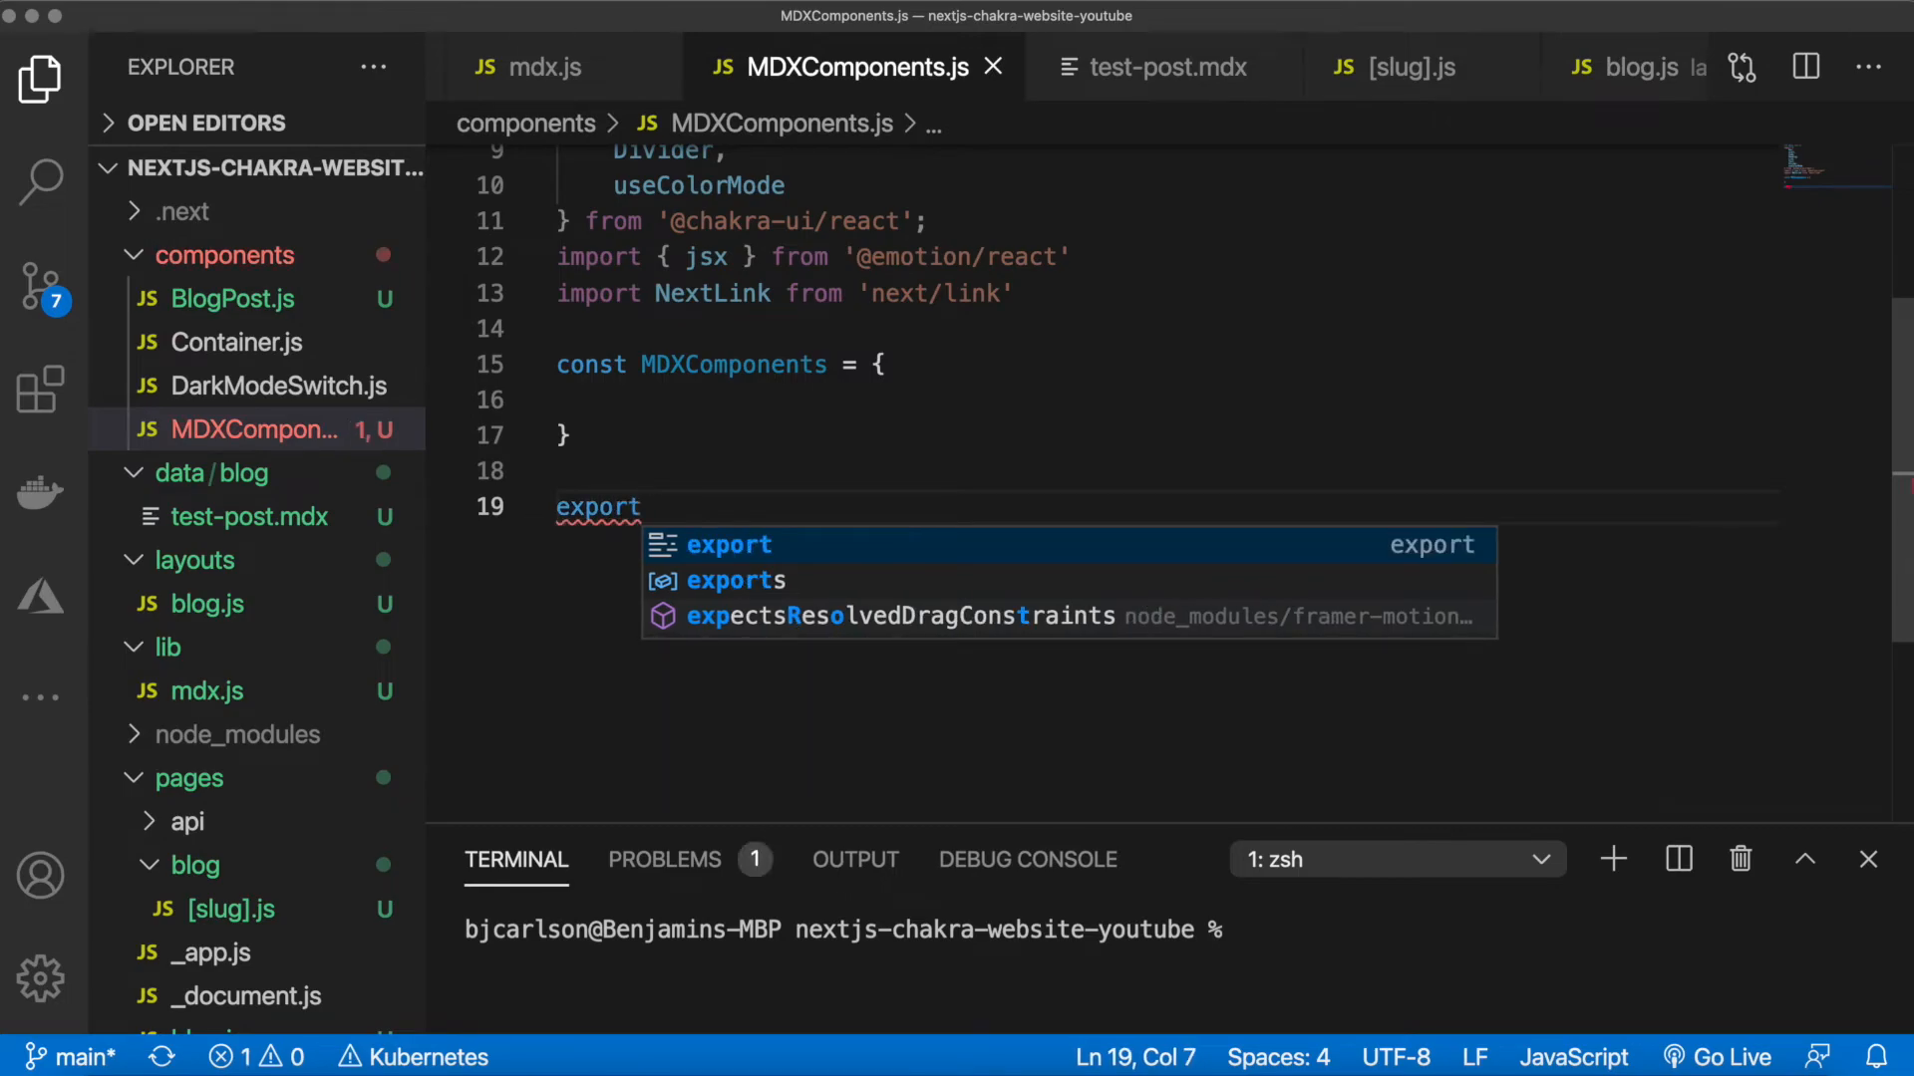
type("default")
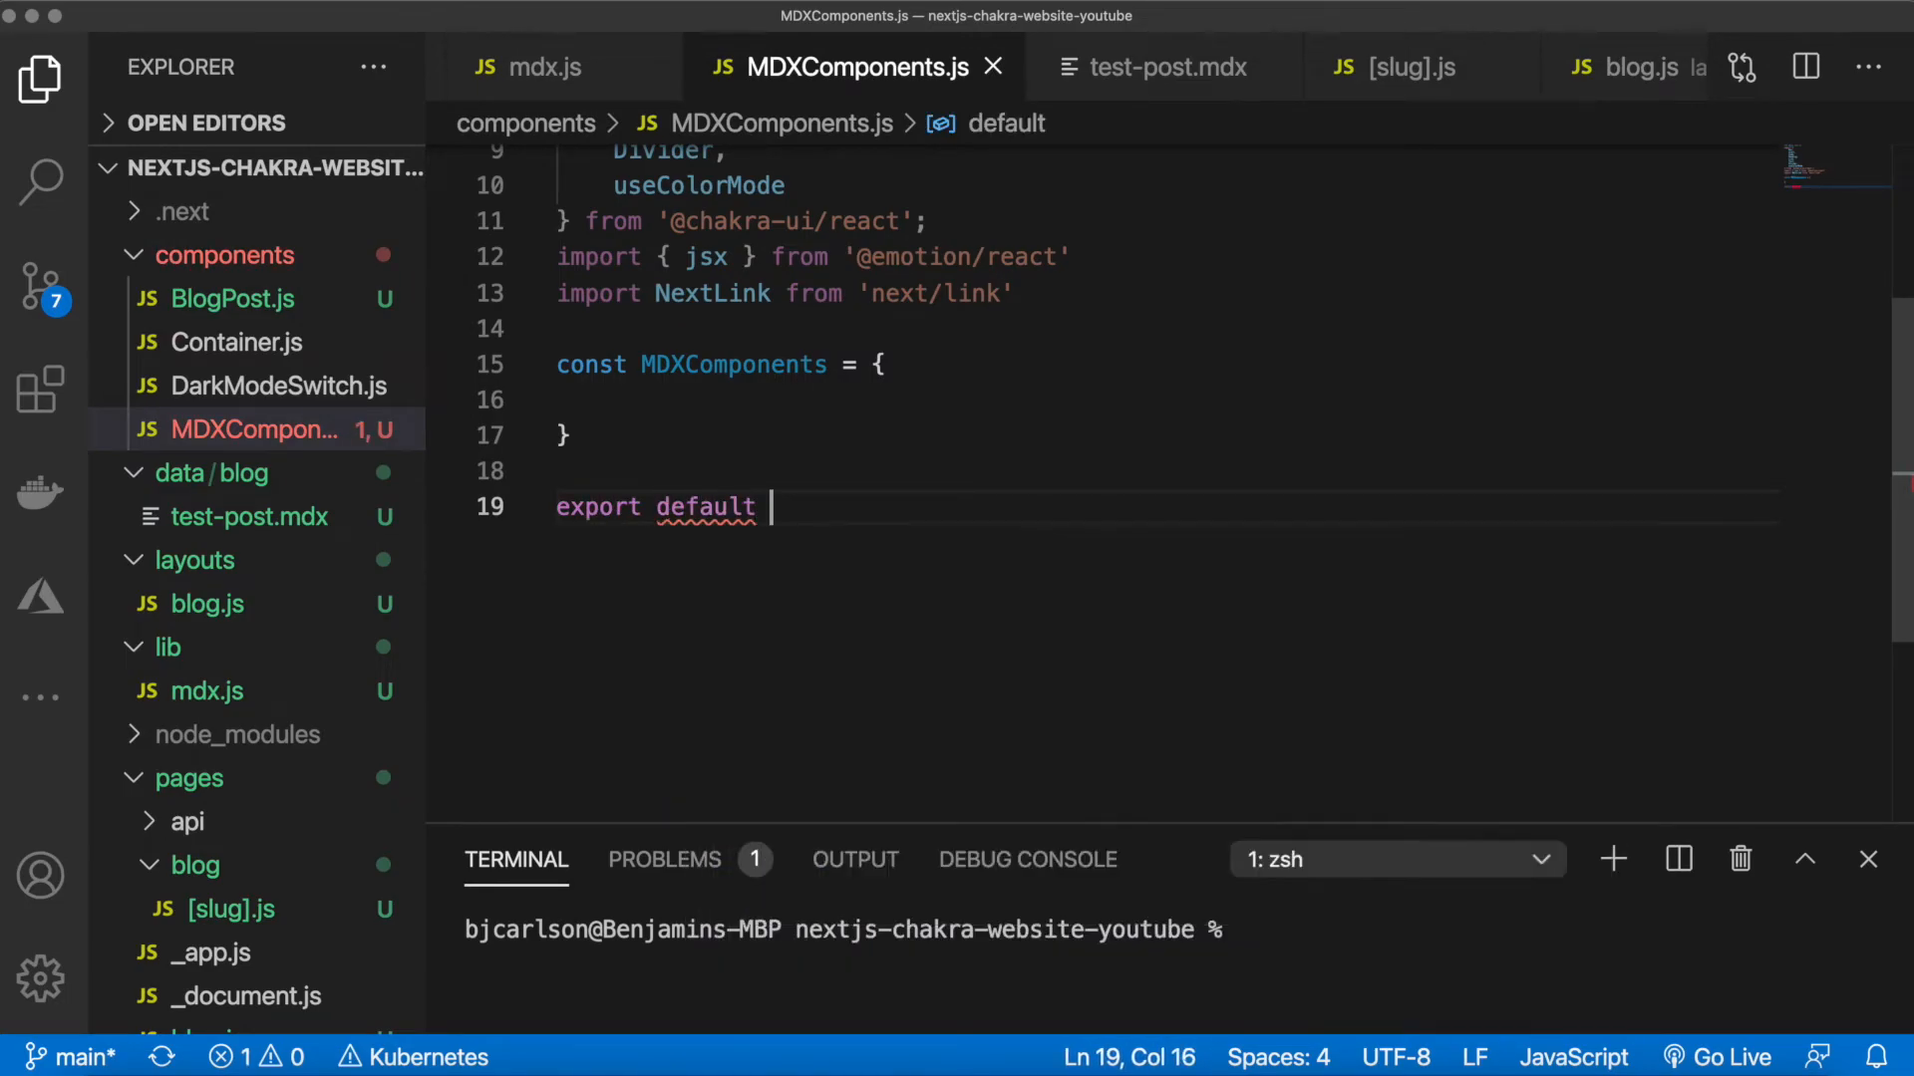
type("MDXComponents")
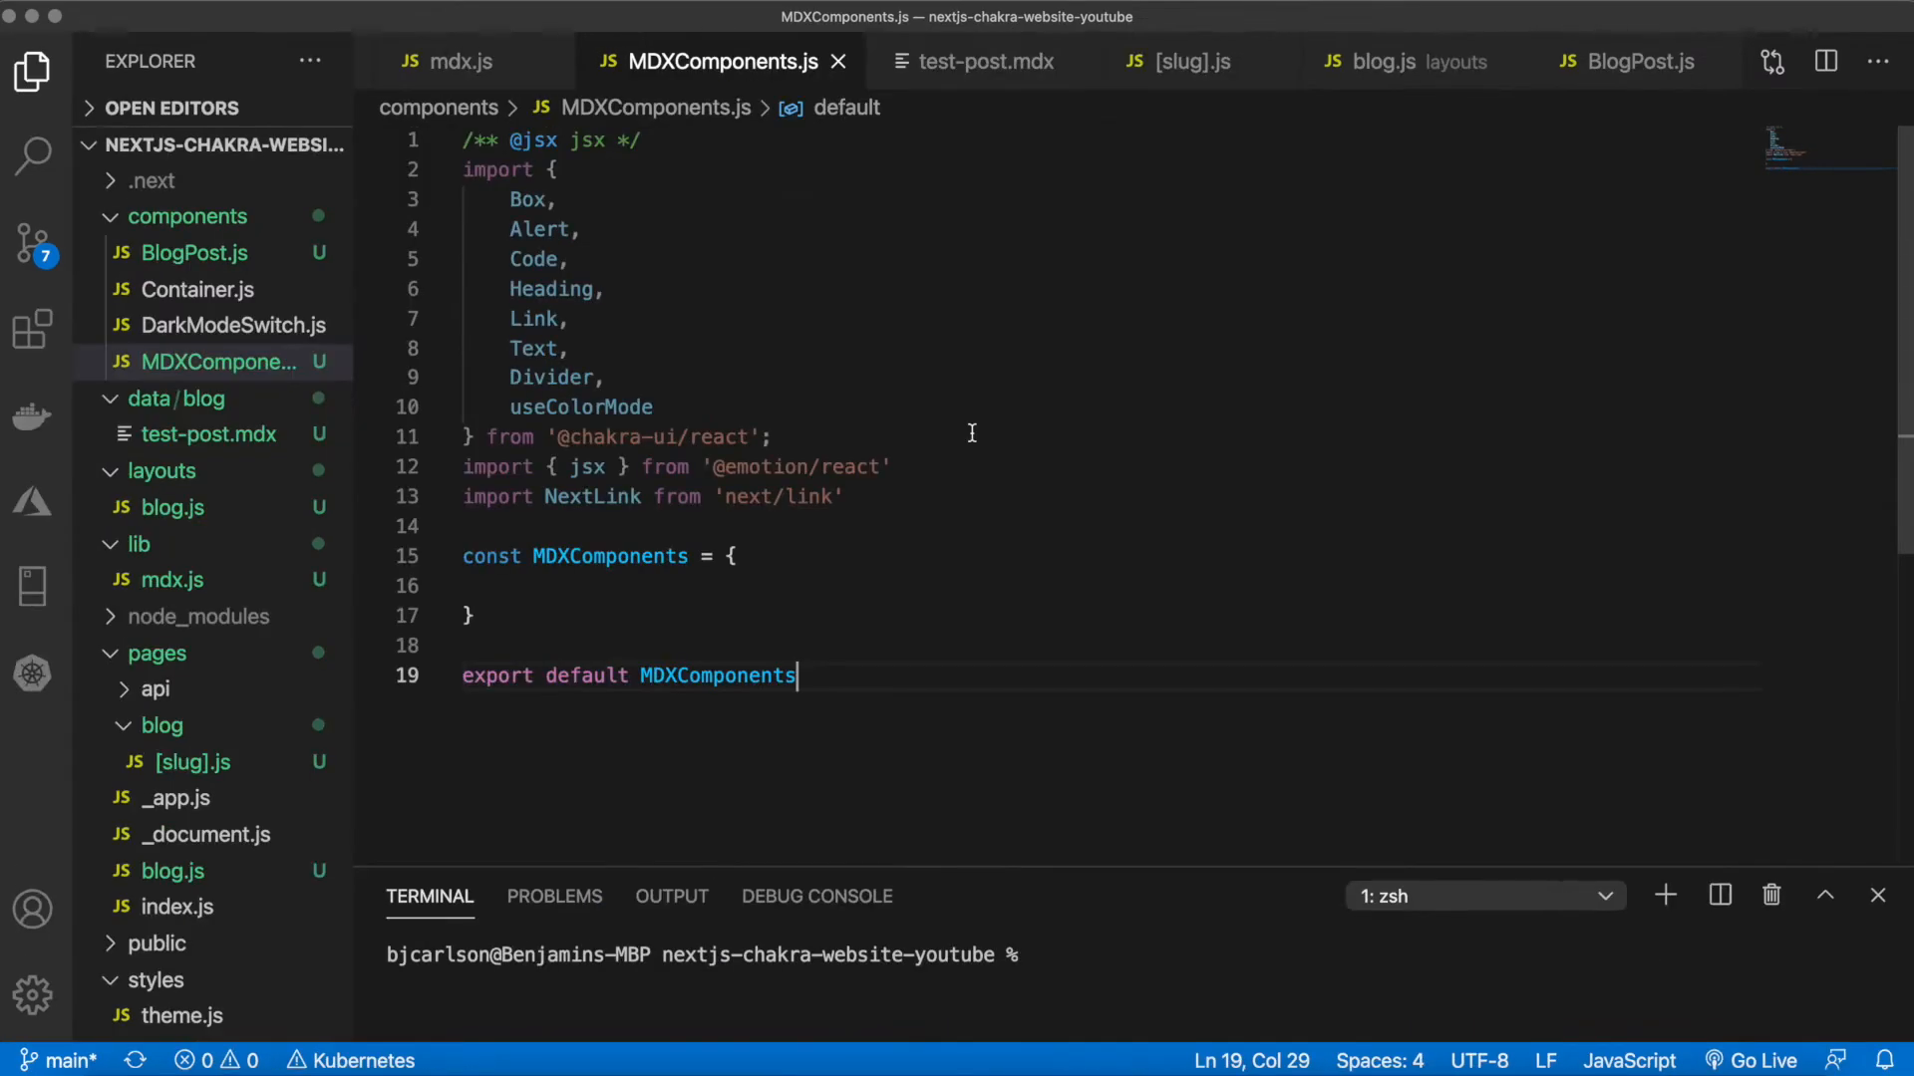
left_click(952, 584)
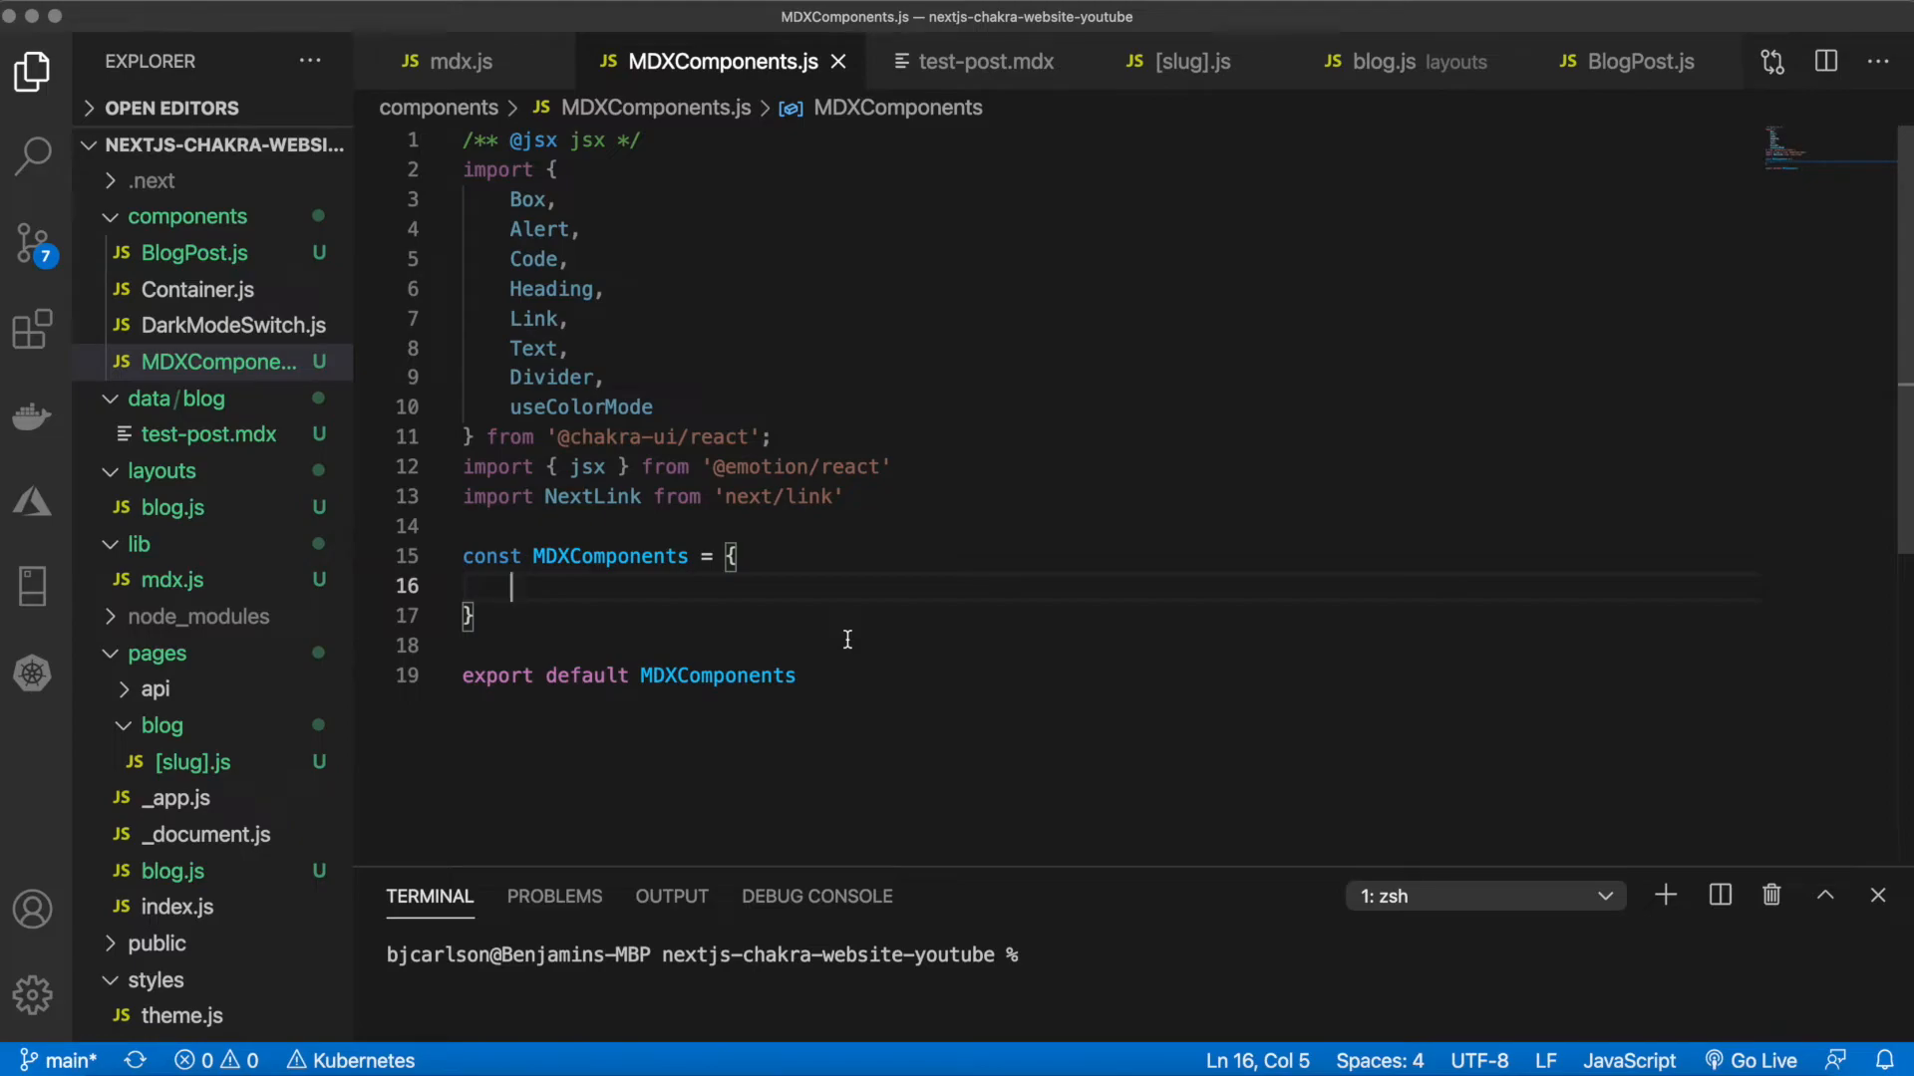
Map h1 to (props) => <Heading as="h1" size="xl" my={4} {...props}>
type("h1")
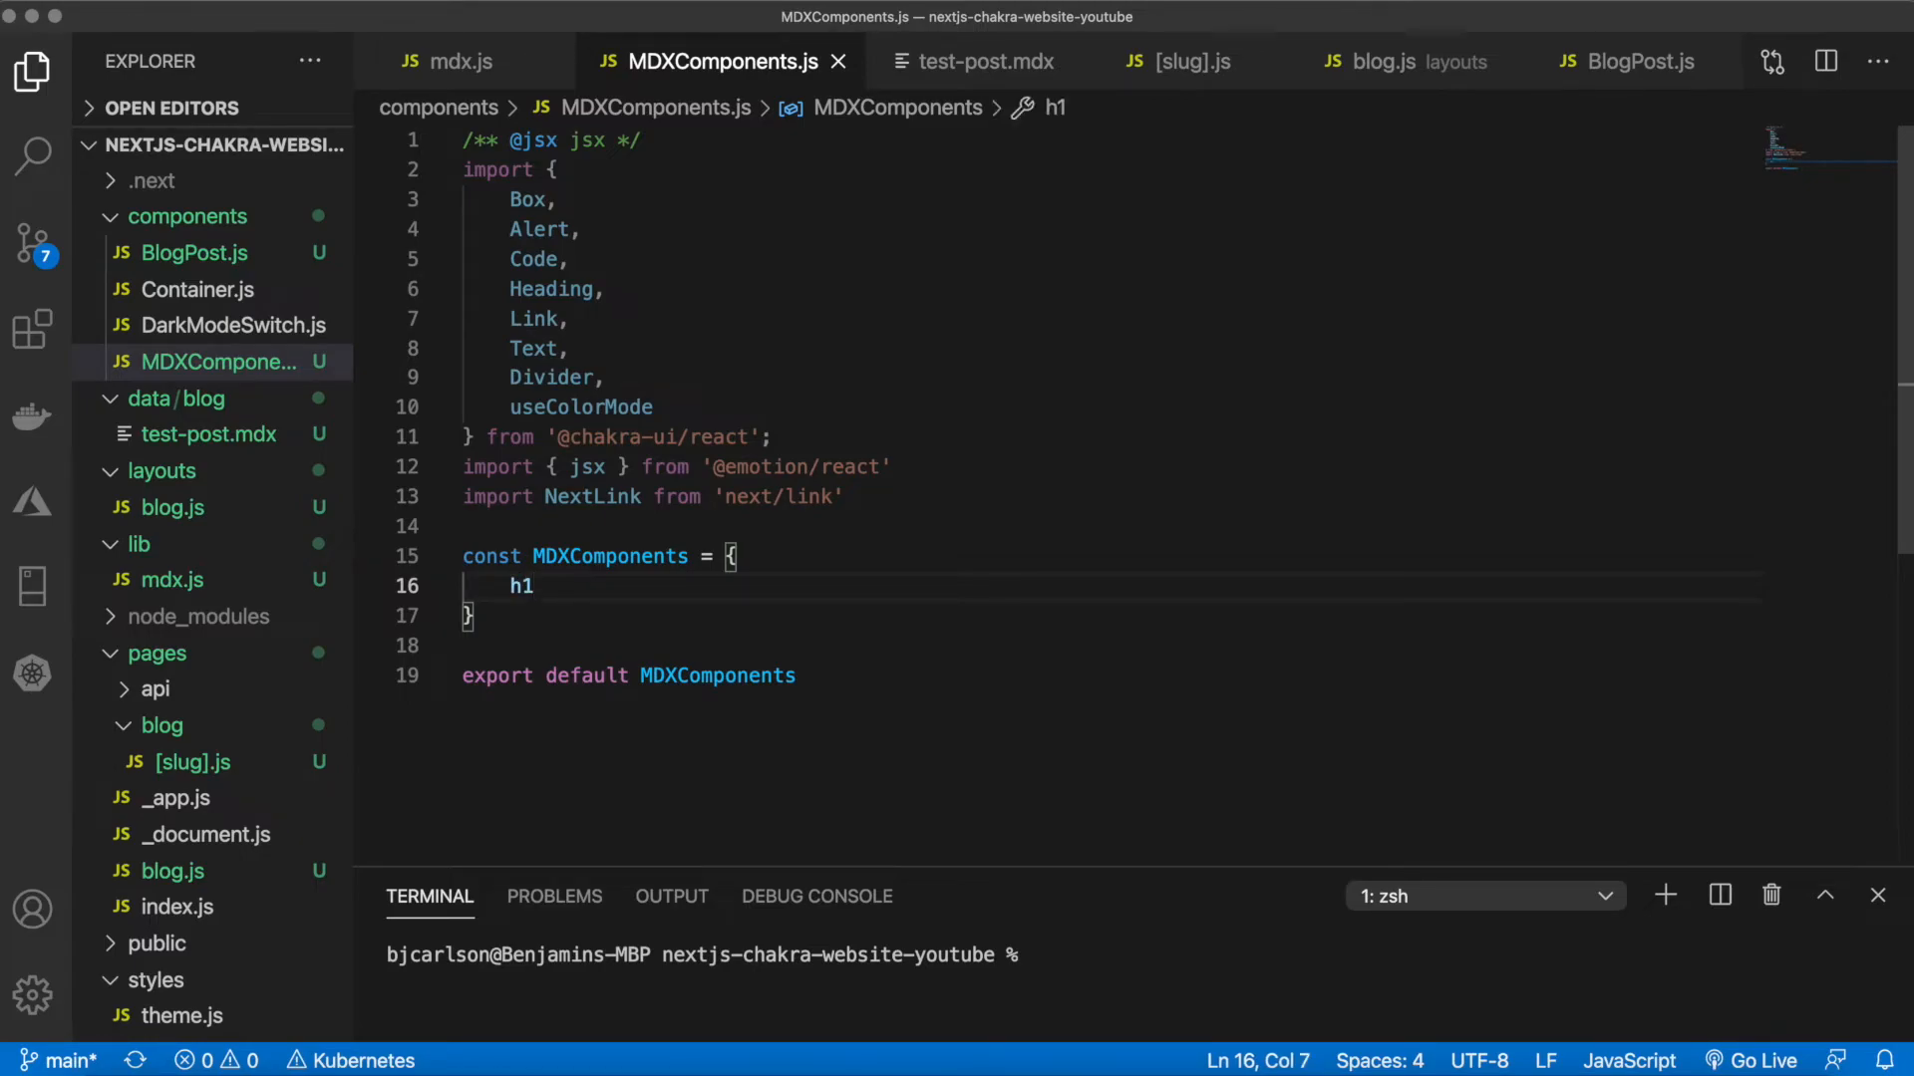
type(":")
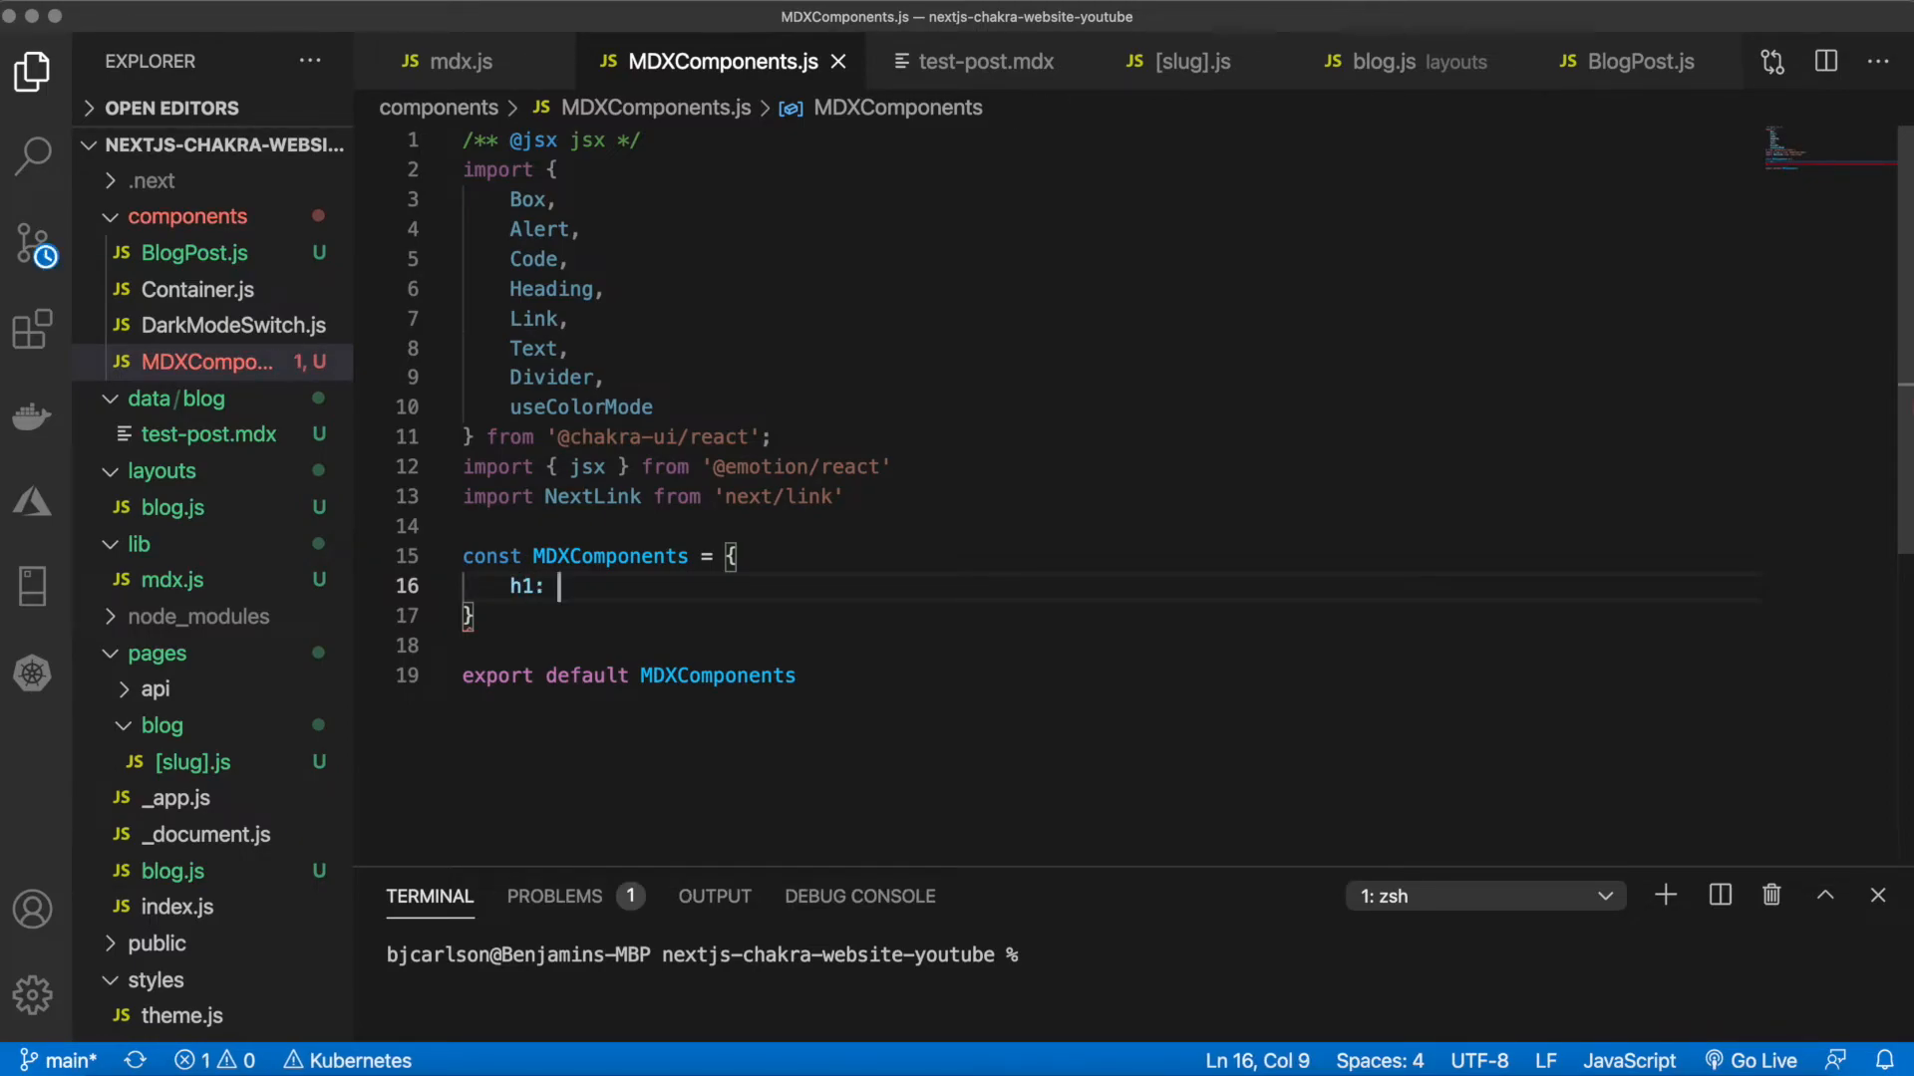
type("(props) =>")
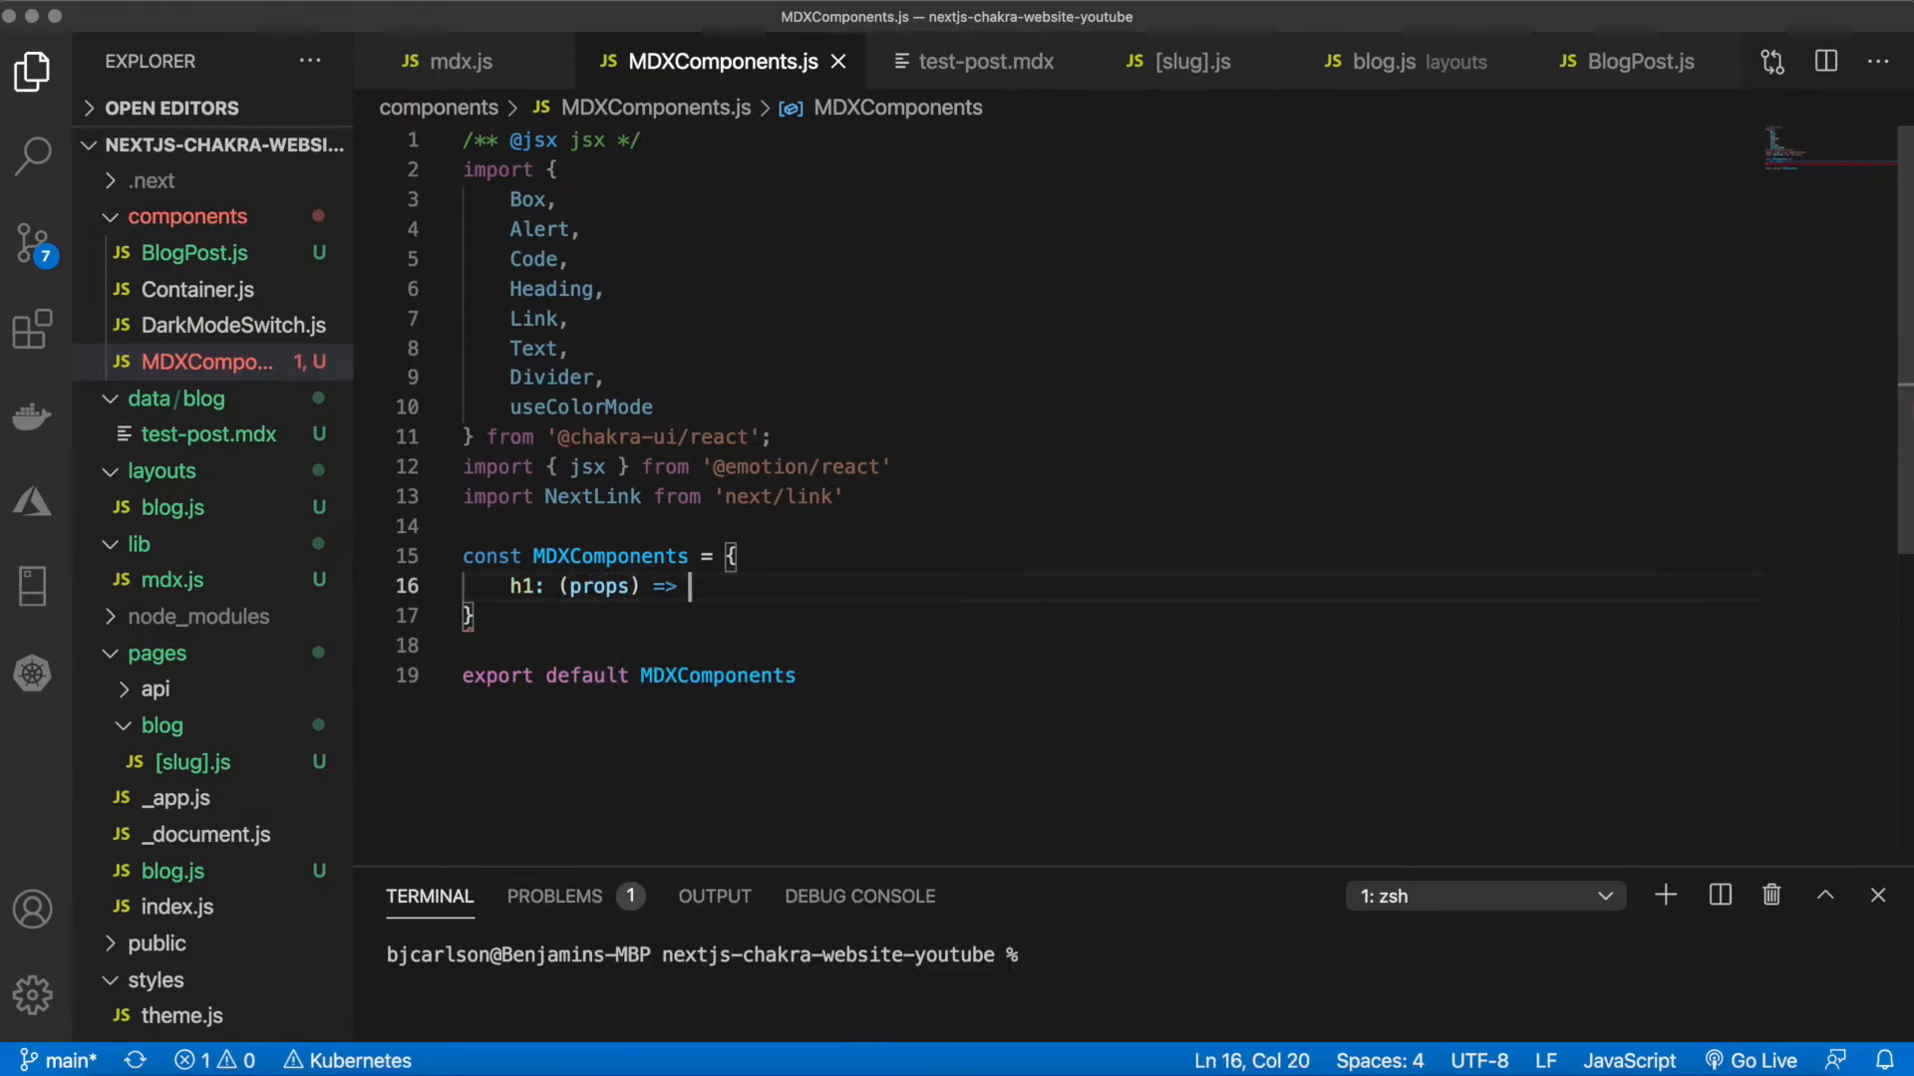
type("<Heading></Heading>")
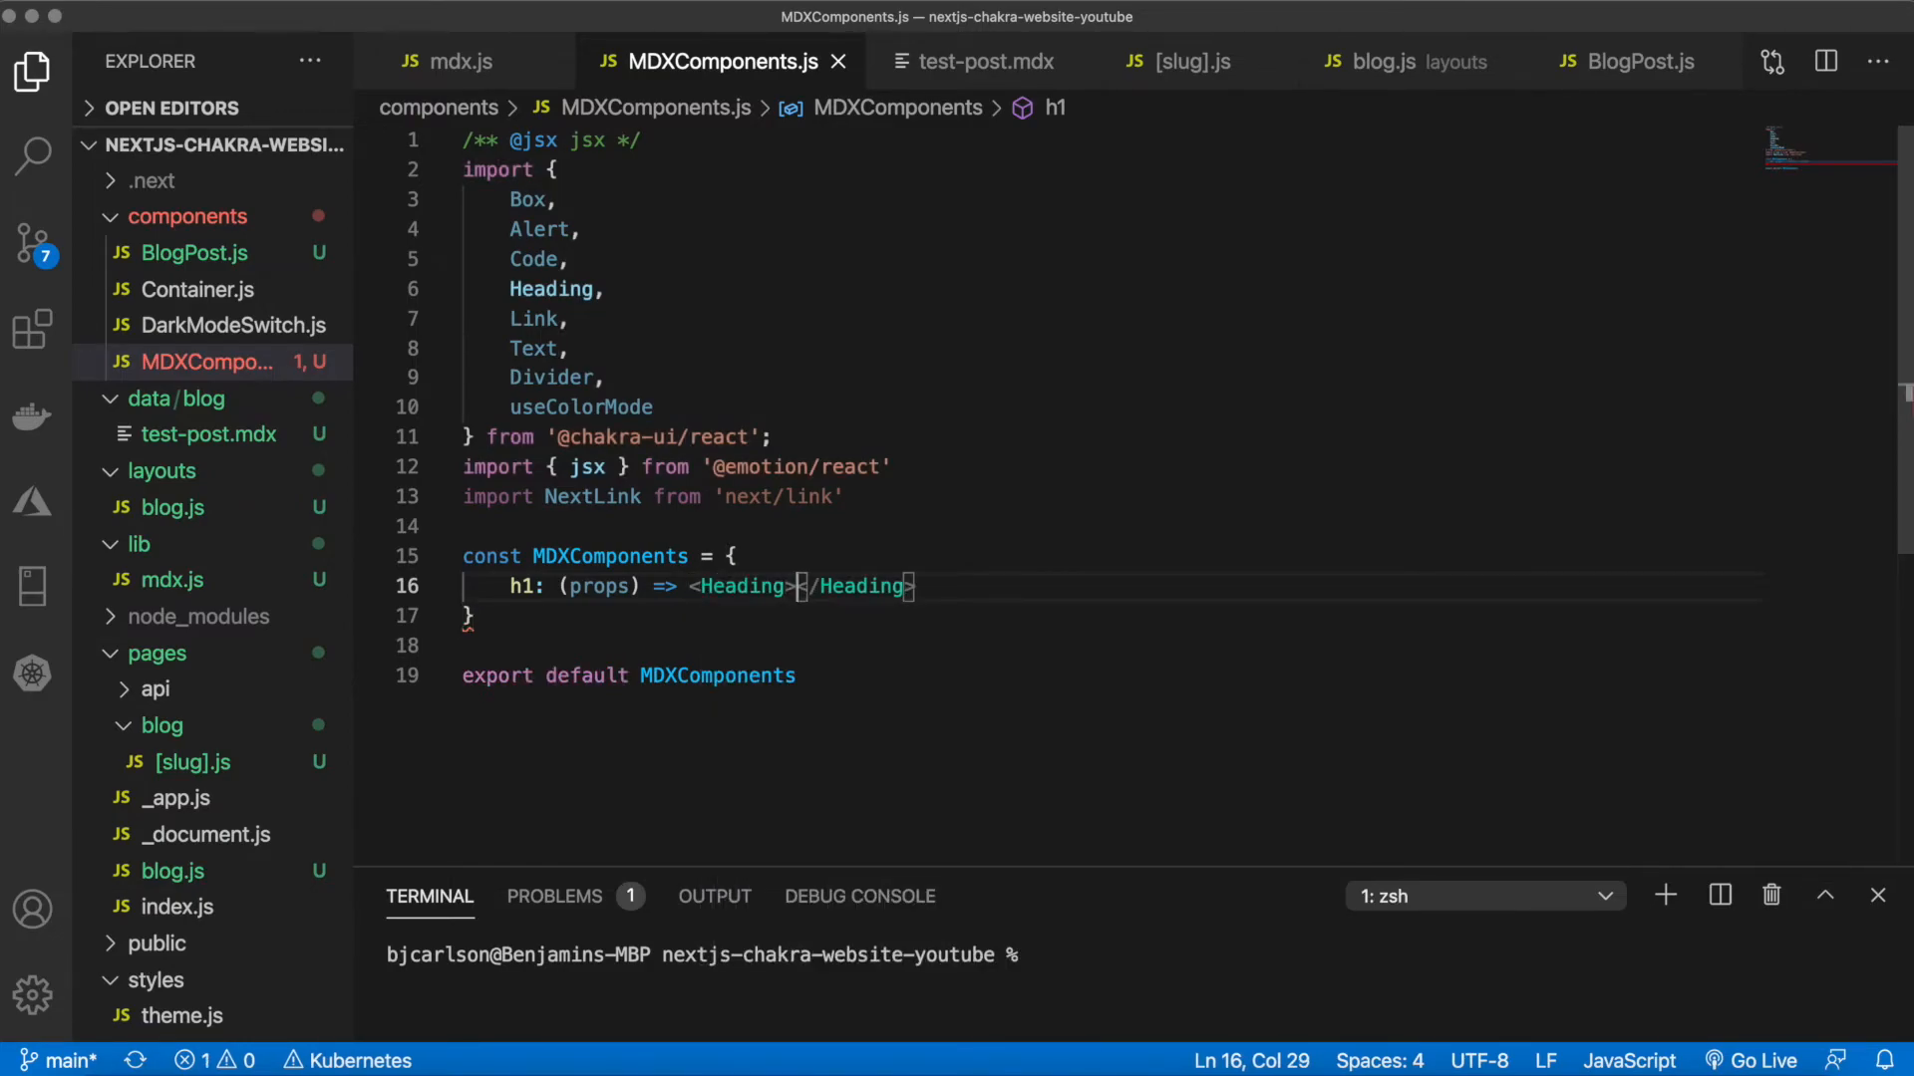
type("as")
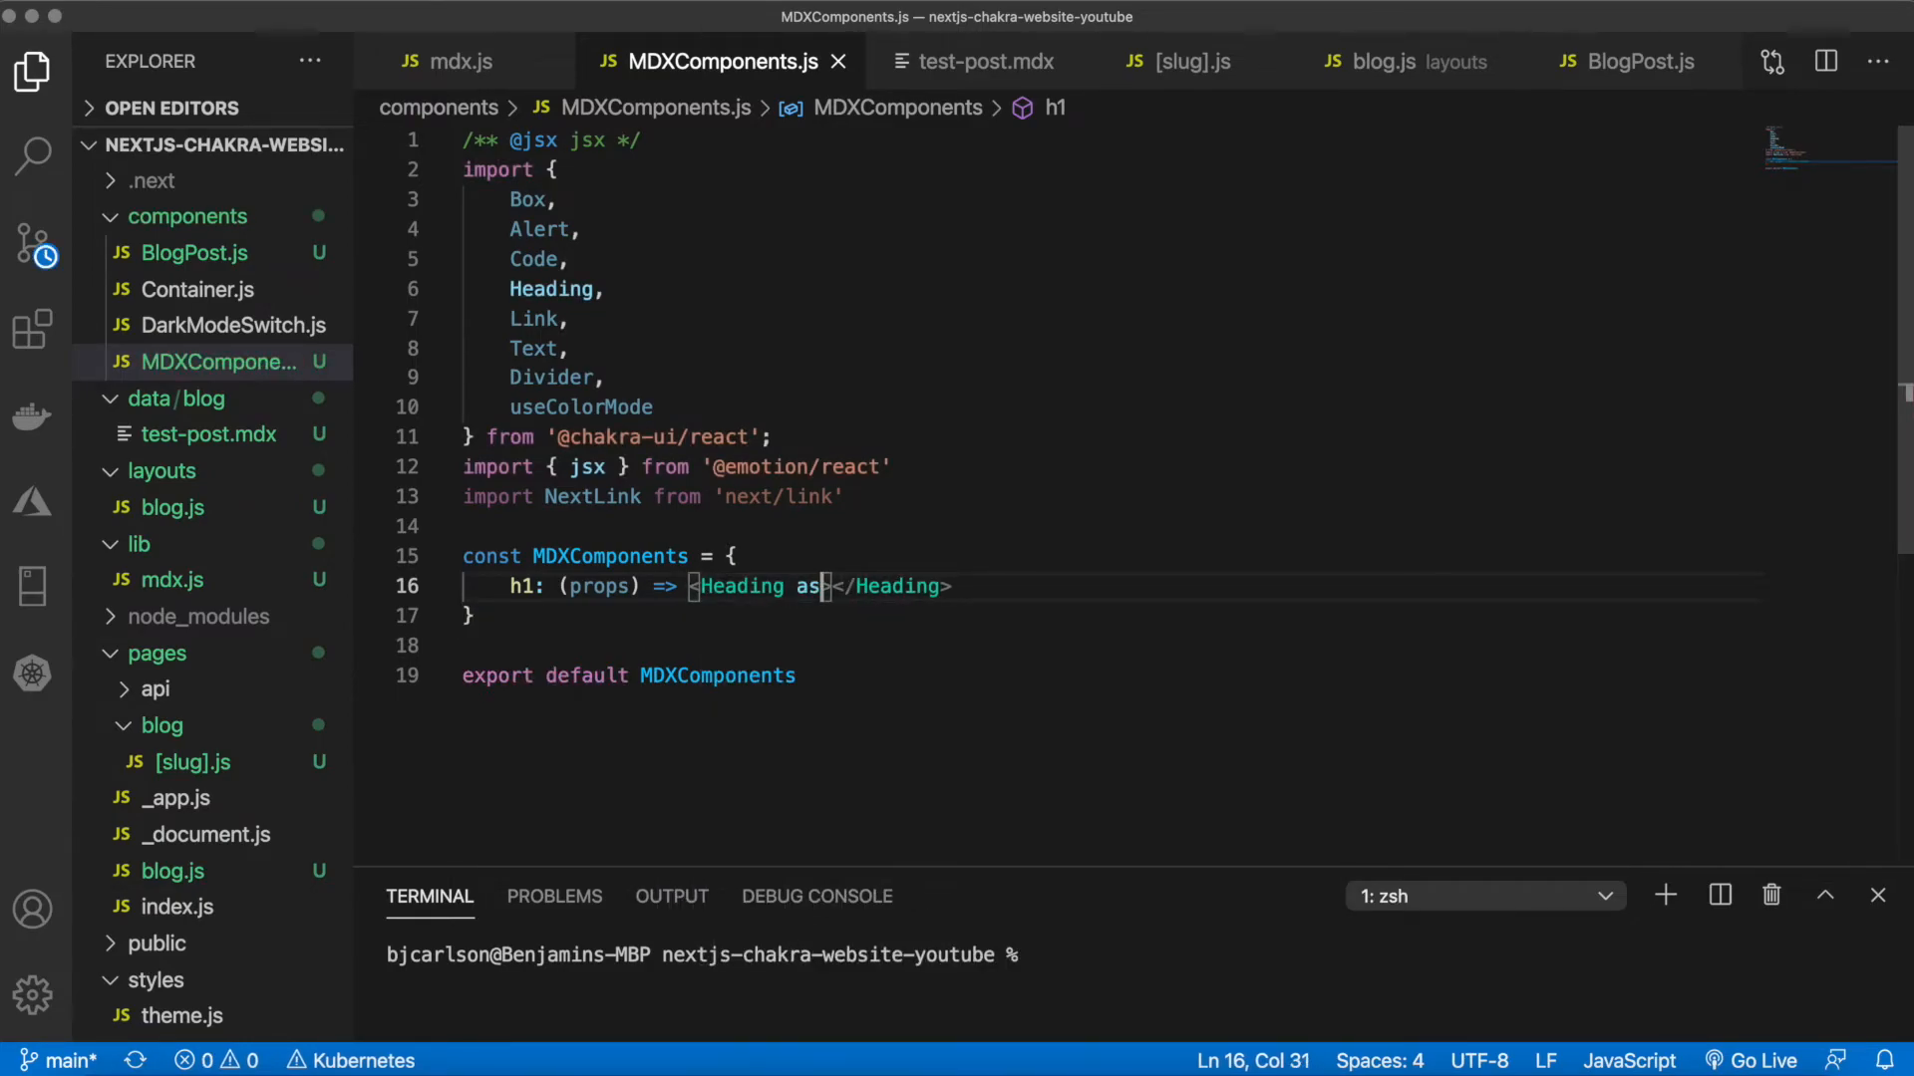
type("\"h1\"")
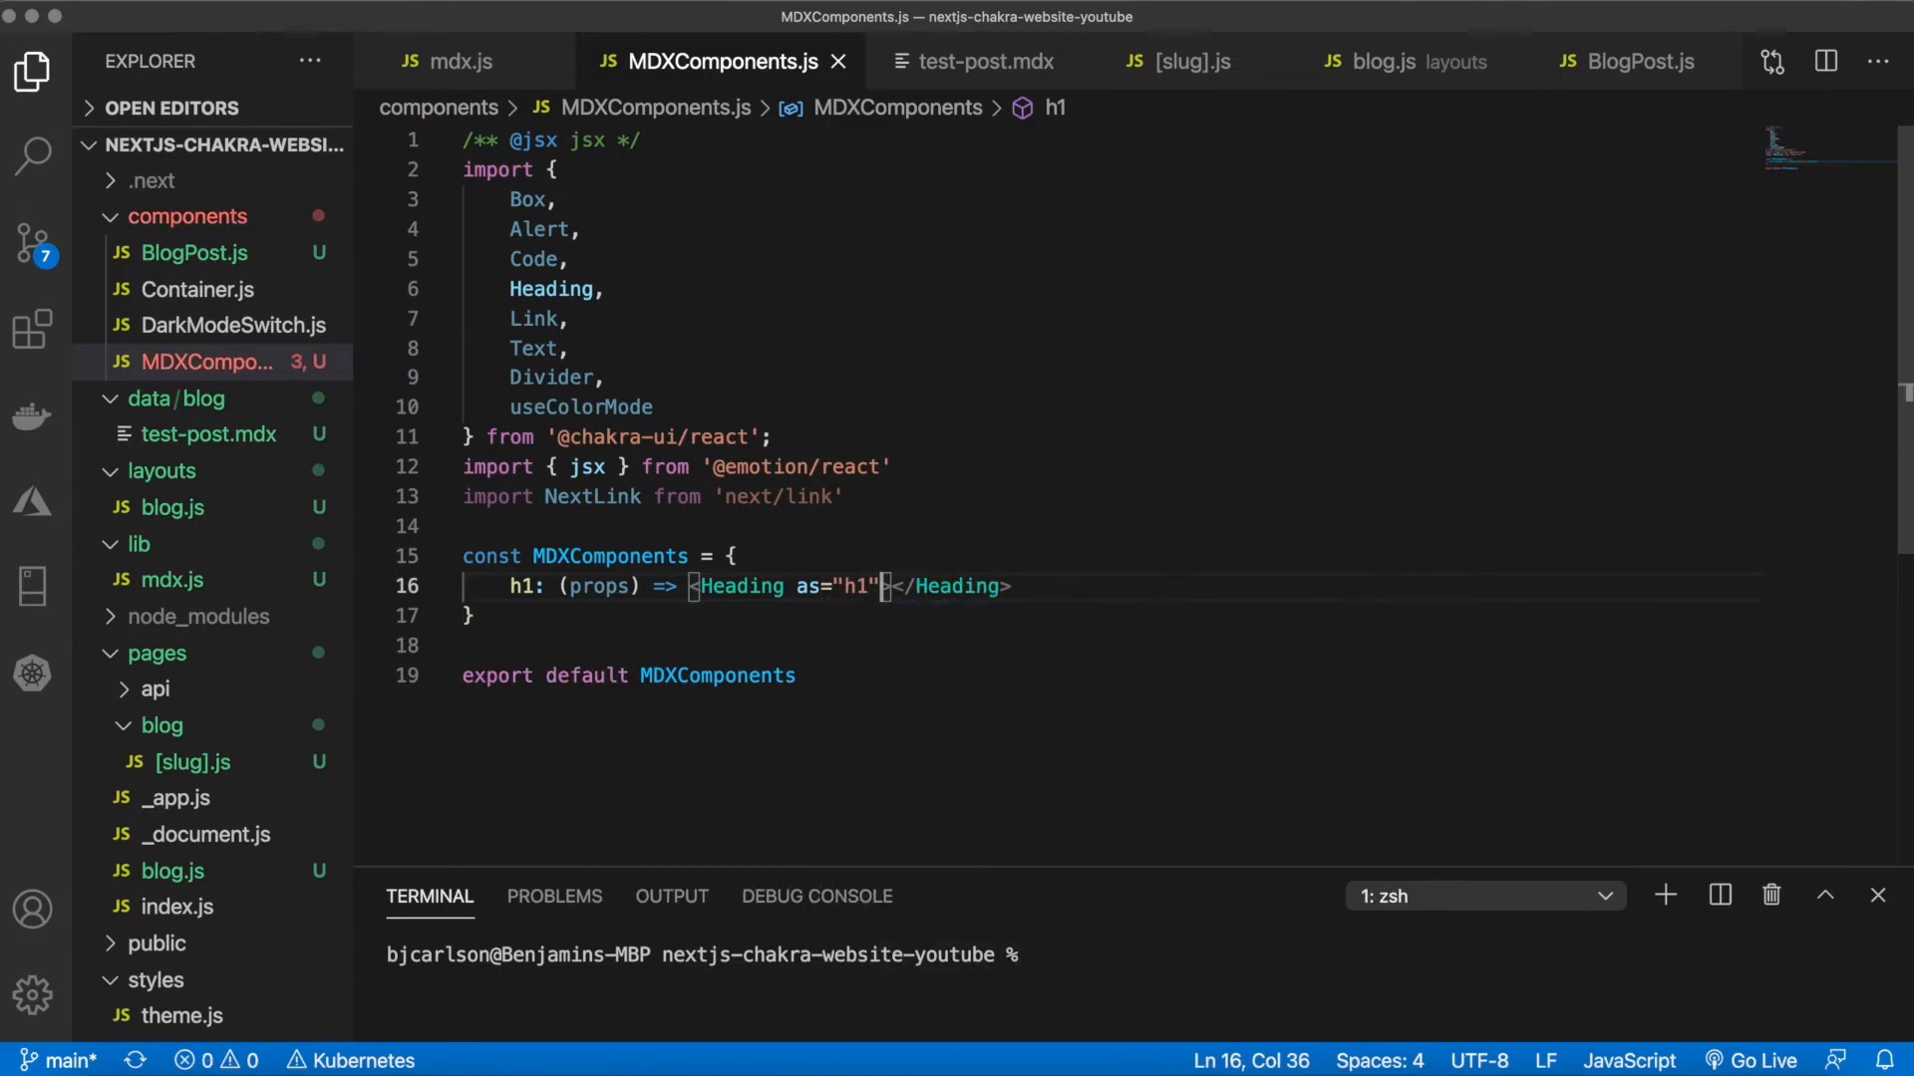
type("size=\"xl")
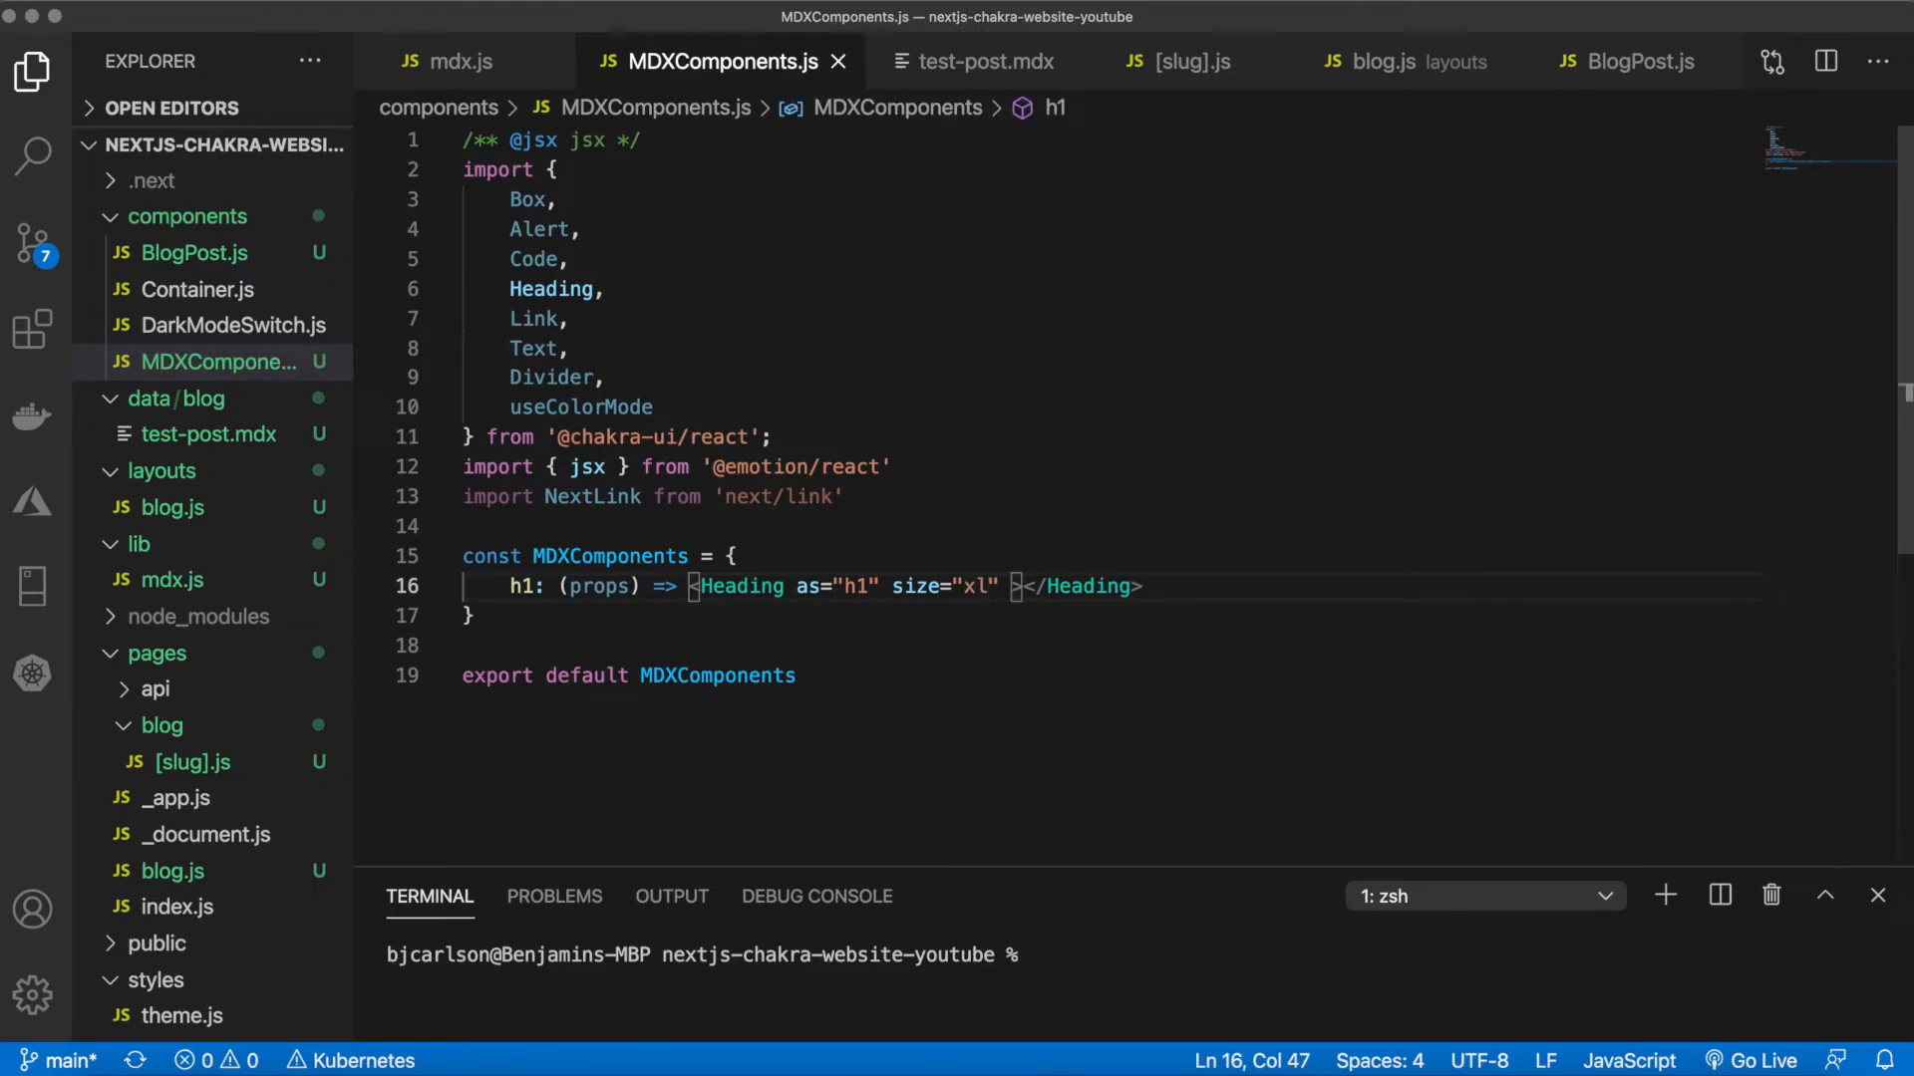
type("my={4} {...props")
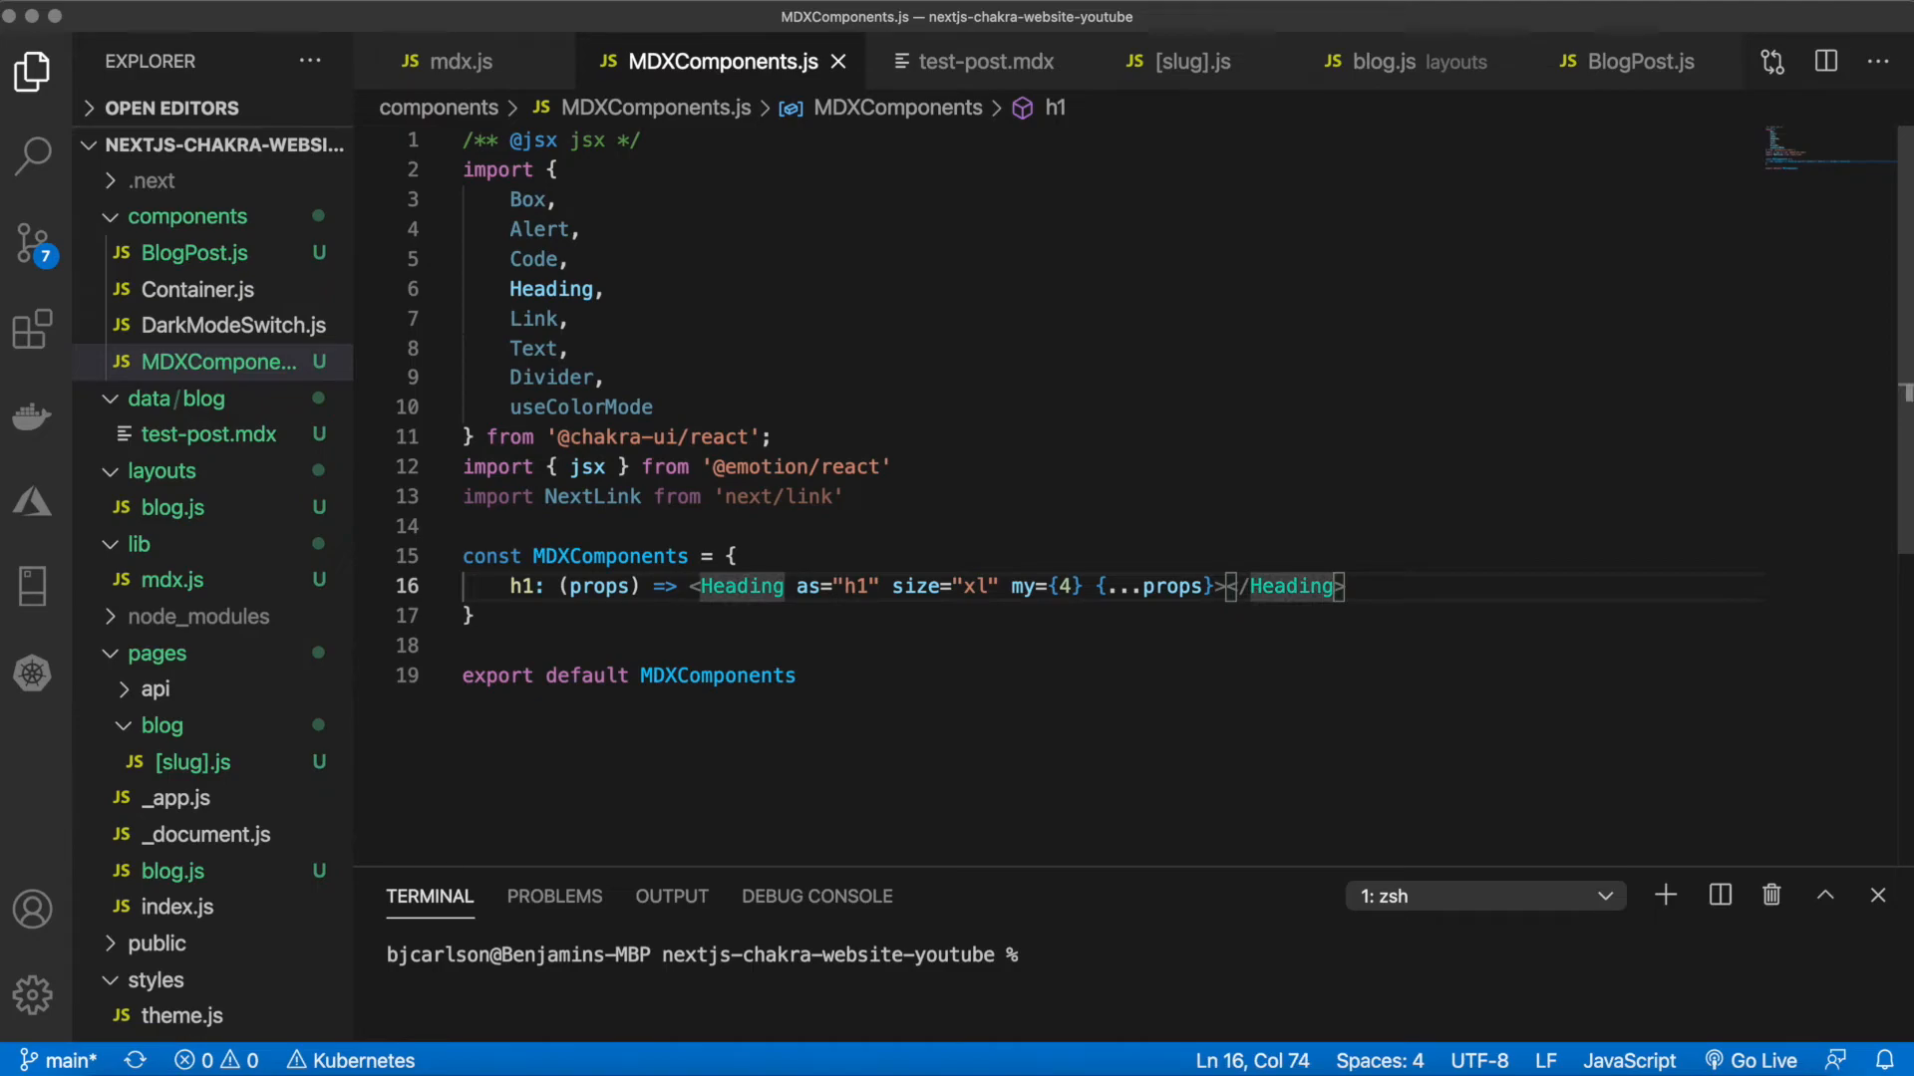
Make the h1 Heading self-closing and end the entry with a trailing comma
key("Backspace")
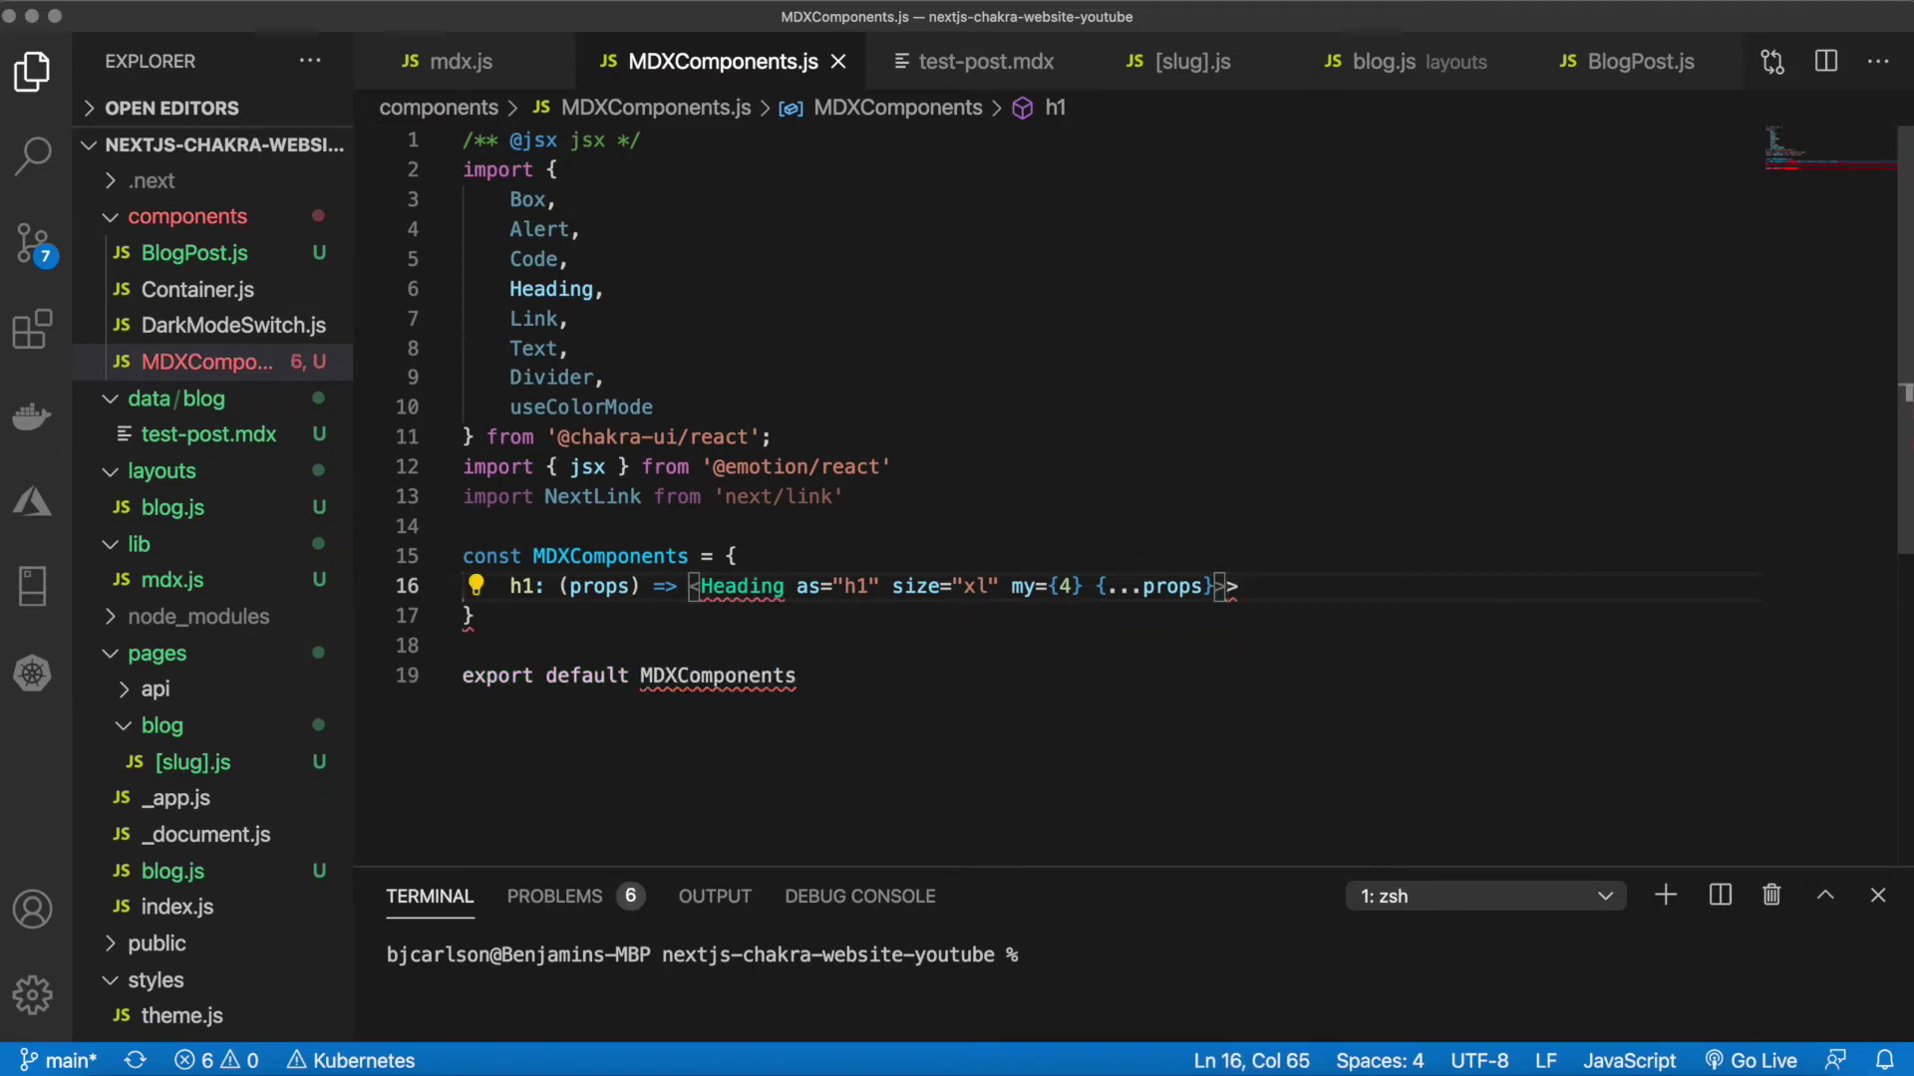
type("/")
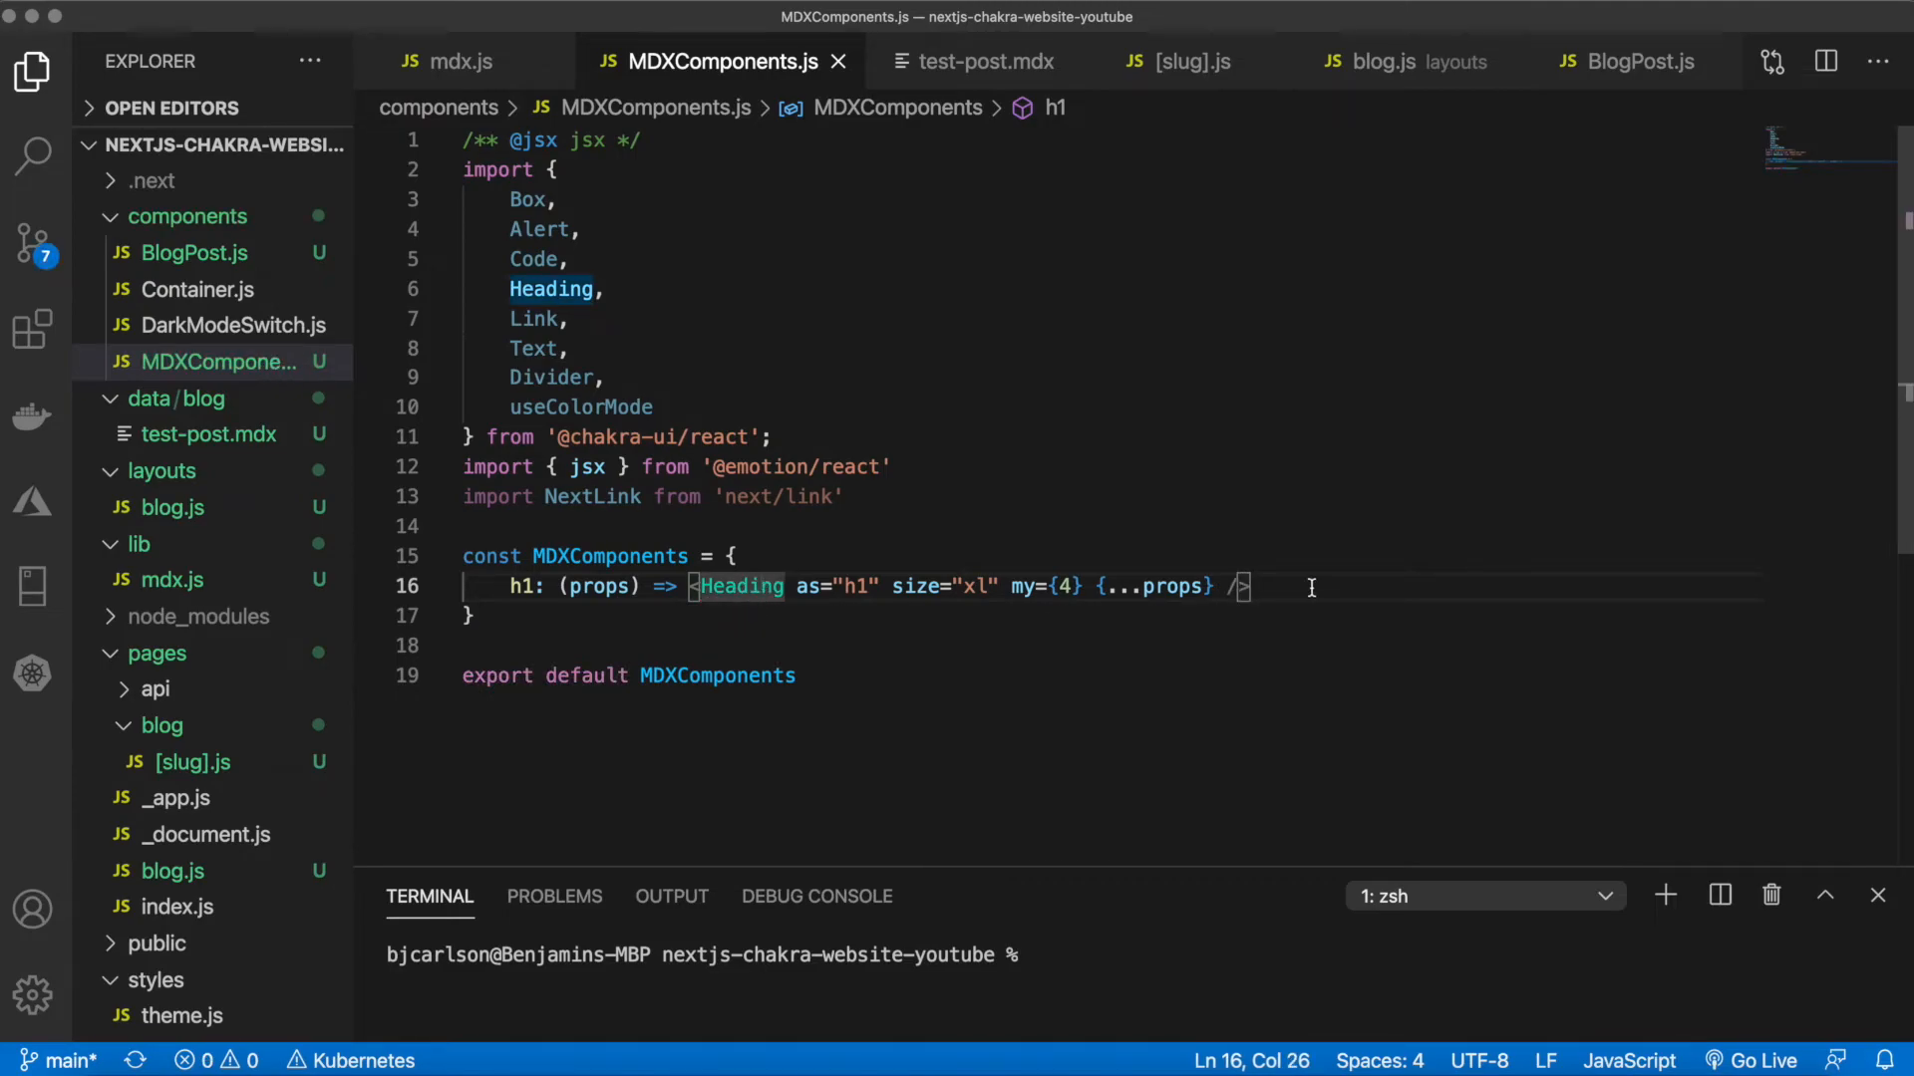
left_click(1364, 587)
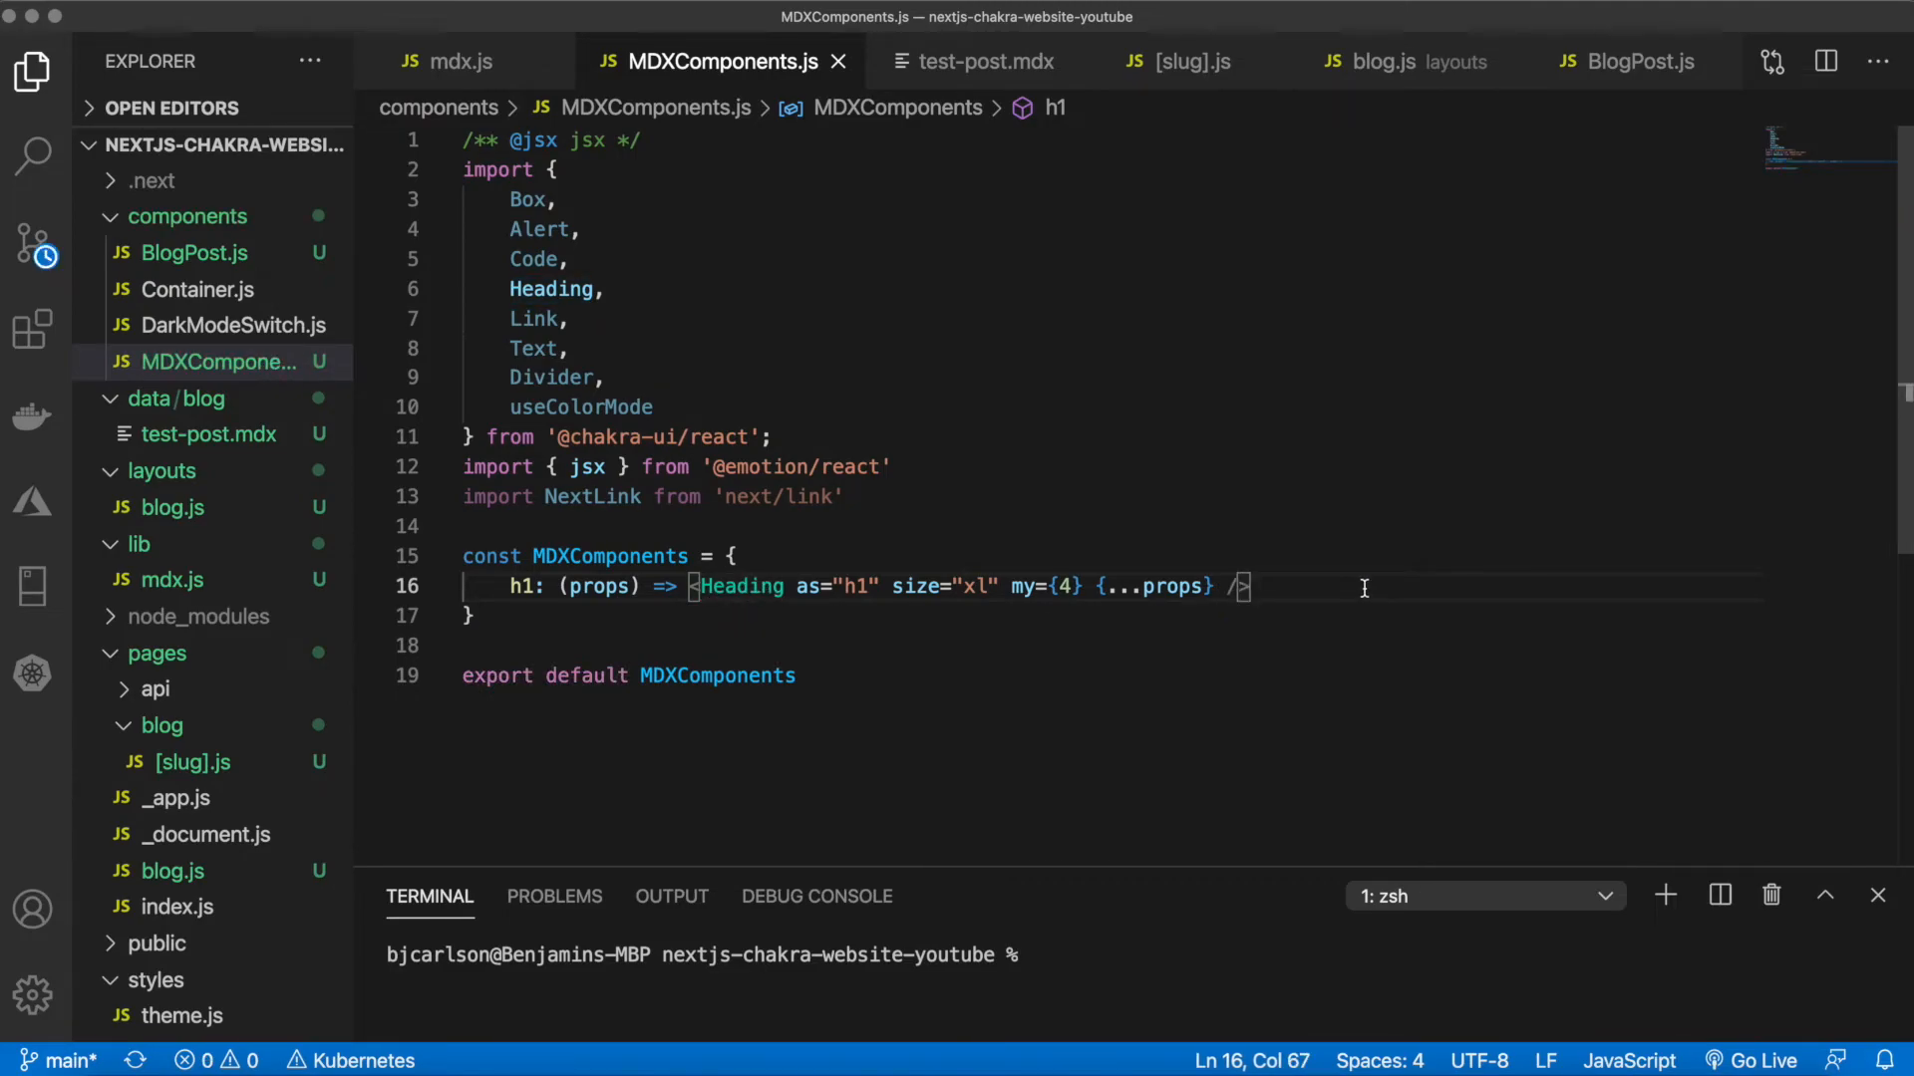
type(",")
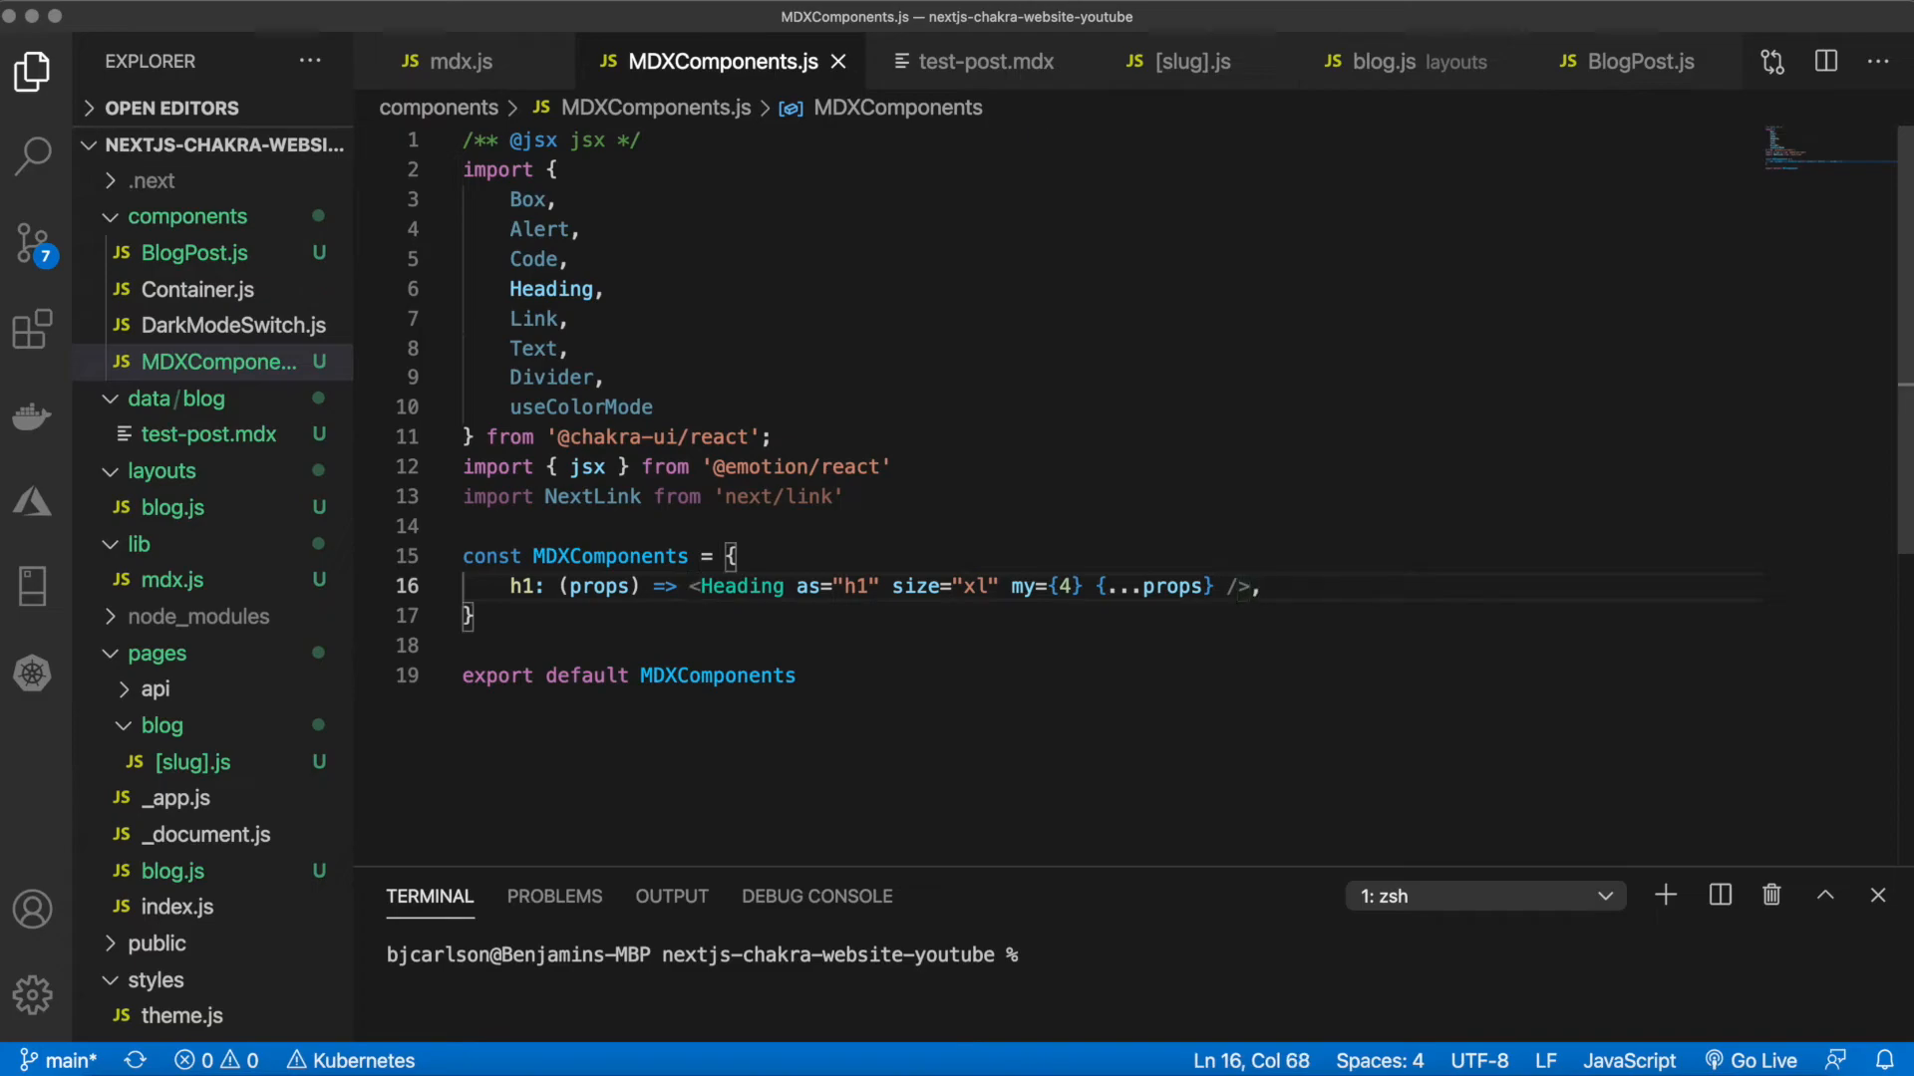
Add an h2 entry copied from h1, changed to as="h2", size "lg", without the my margin
type("h2")
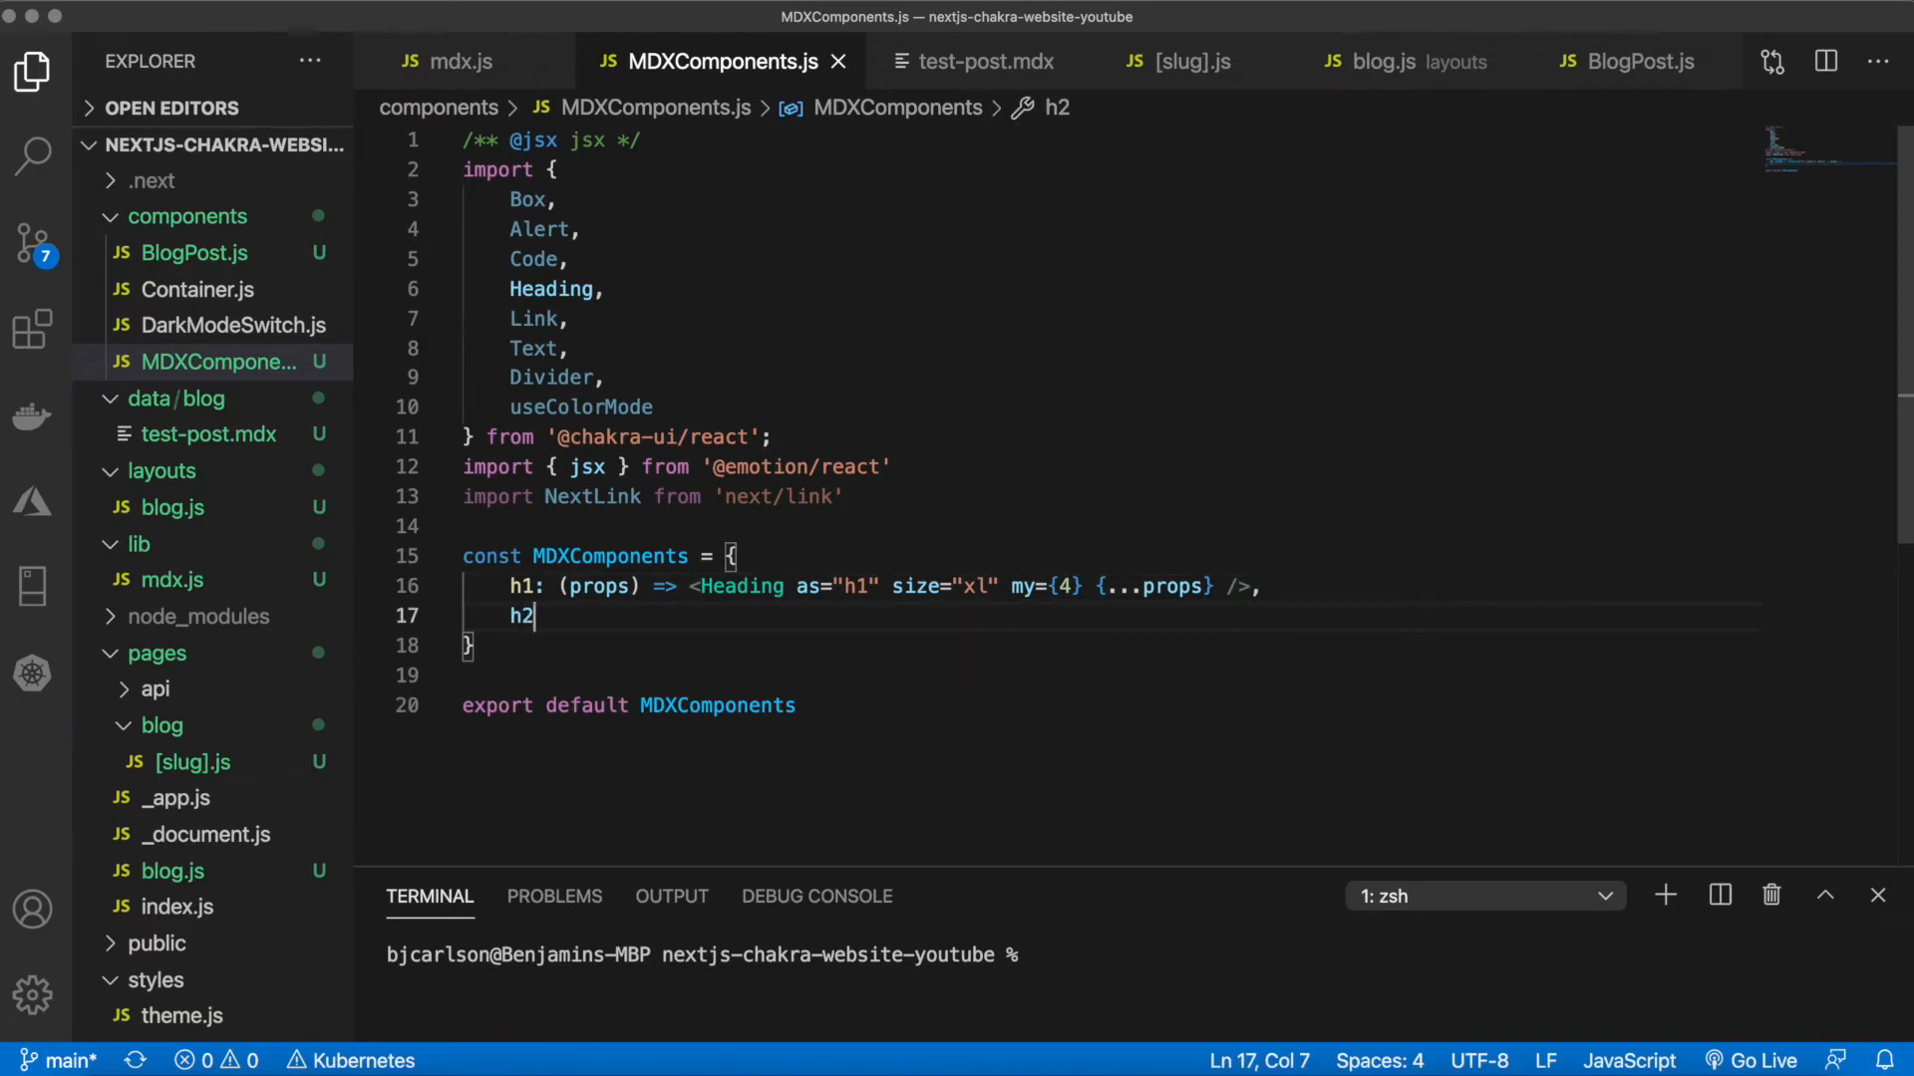
type(":")
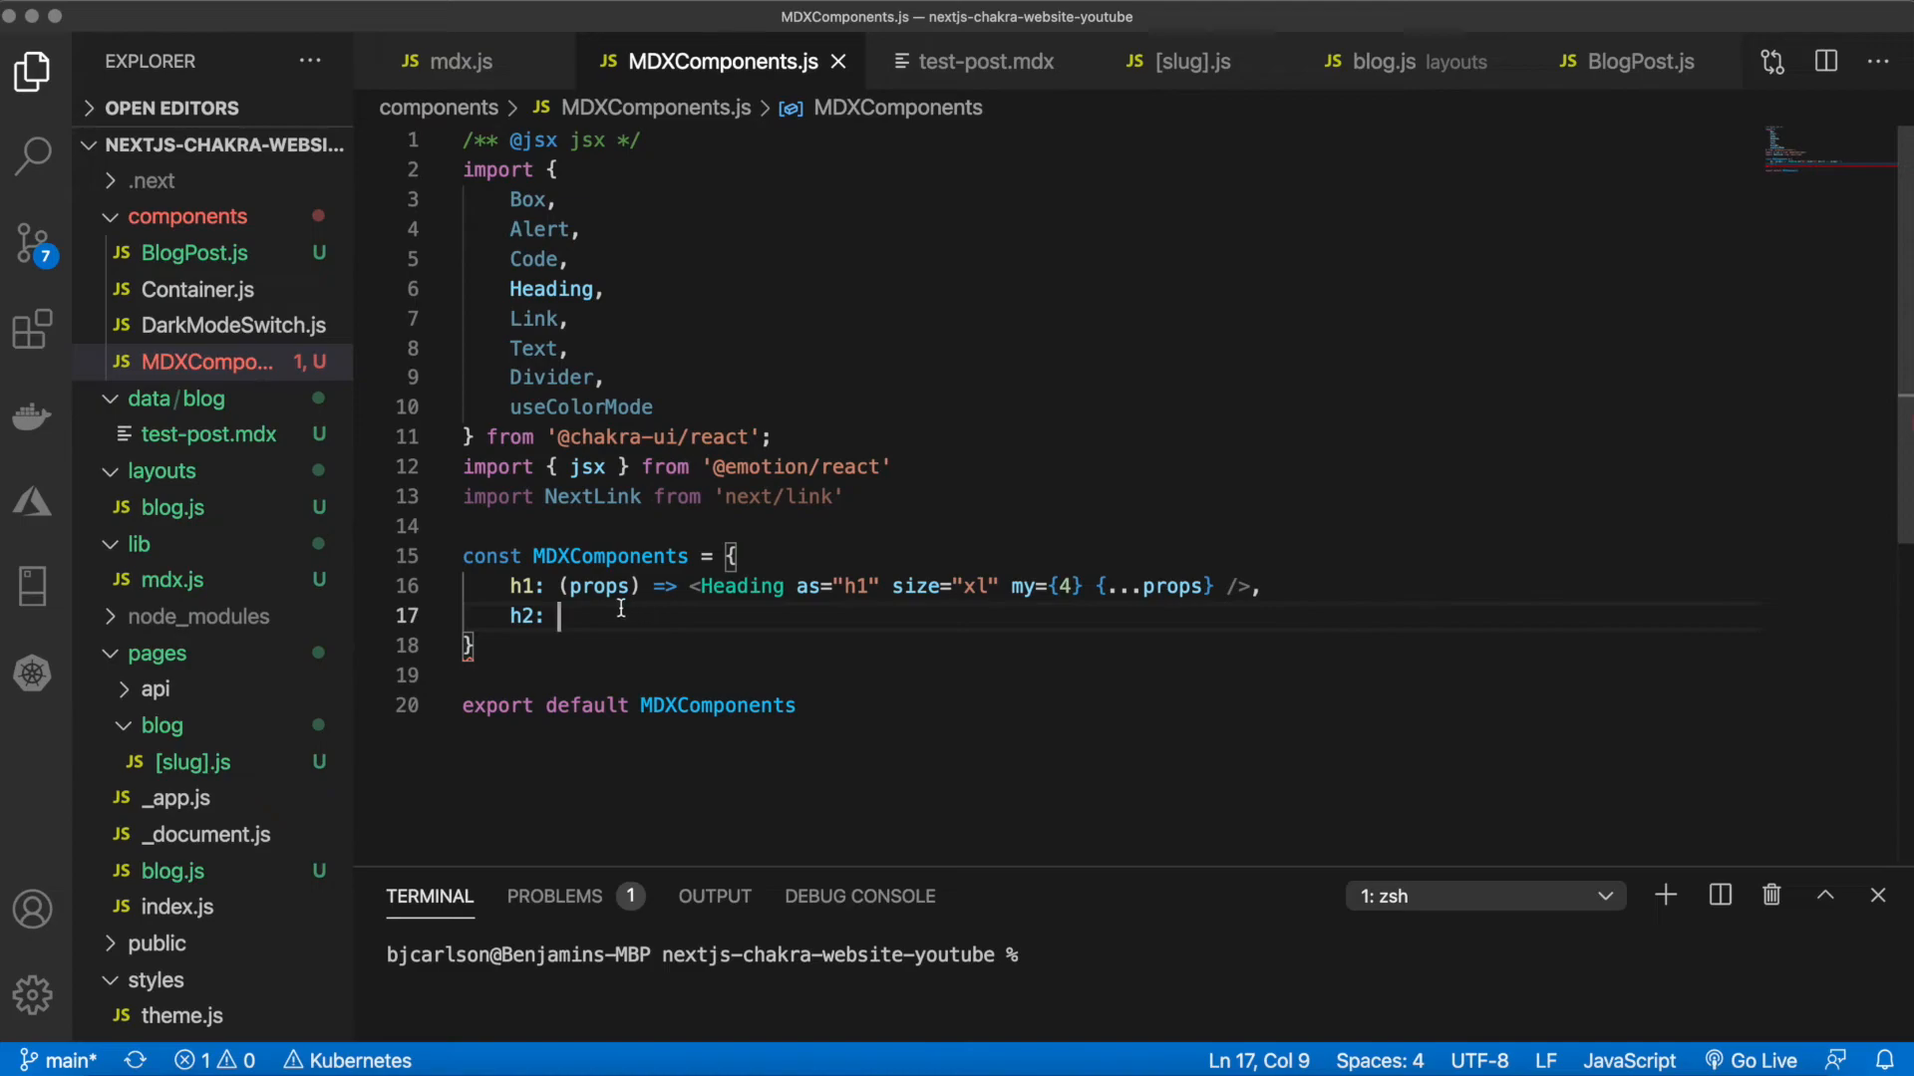
mouse_move(976, 608)
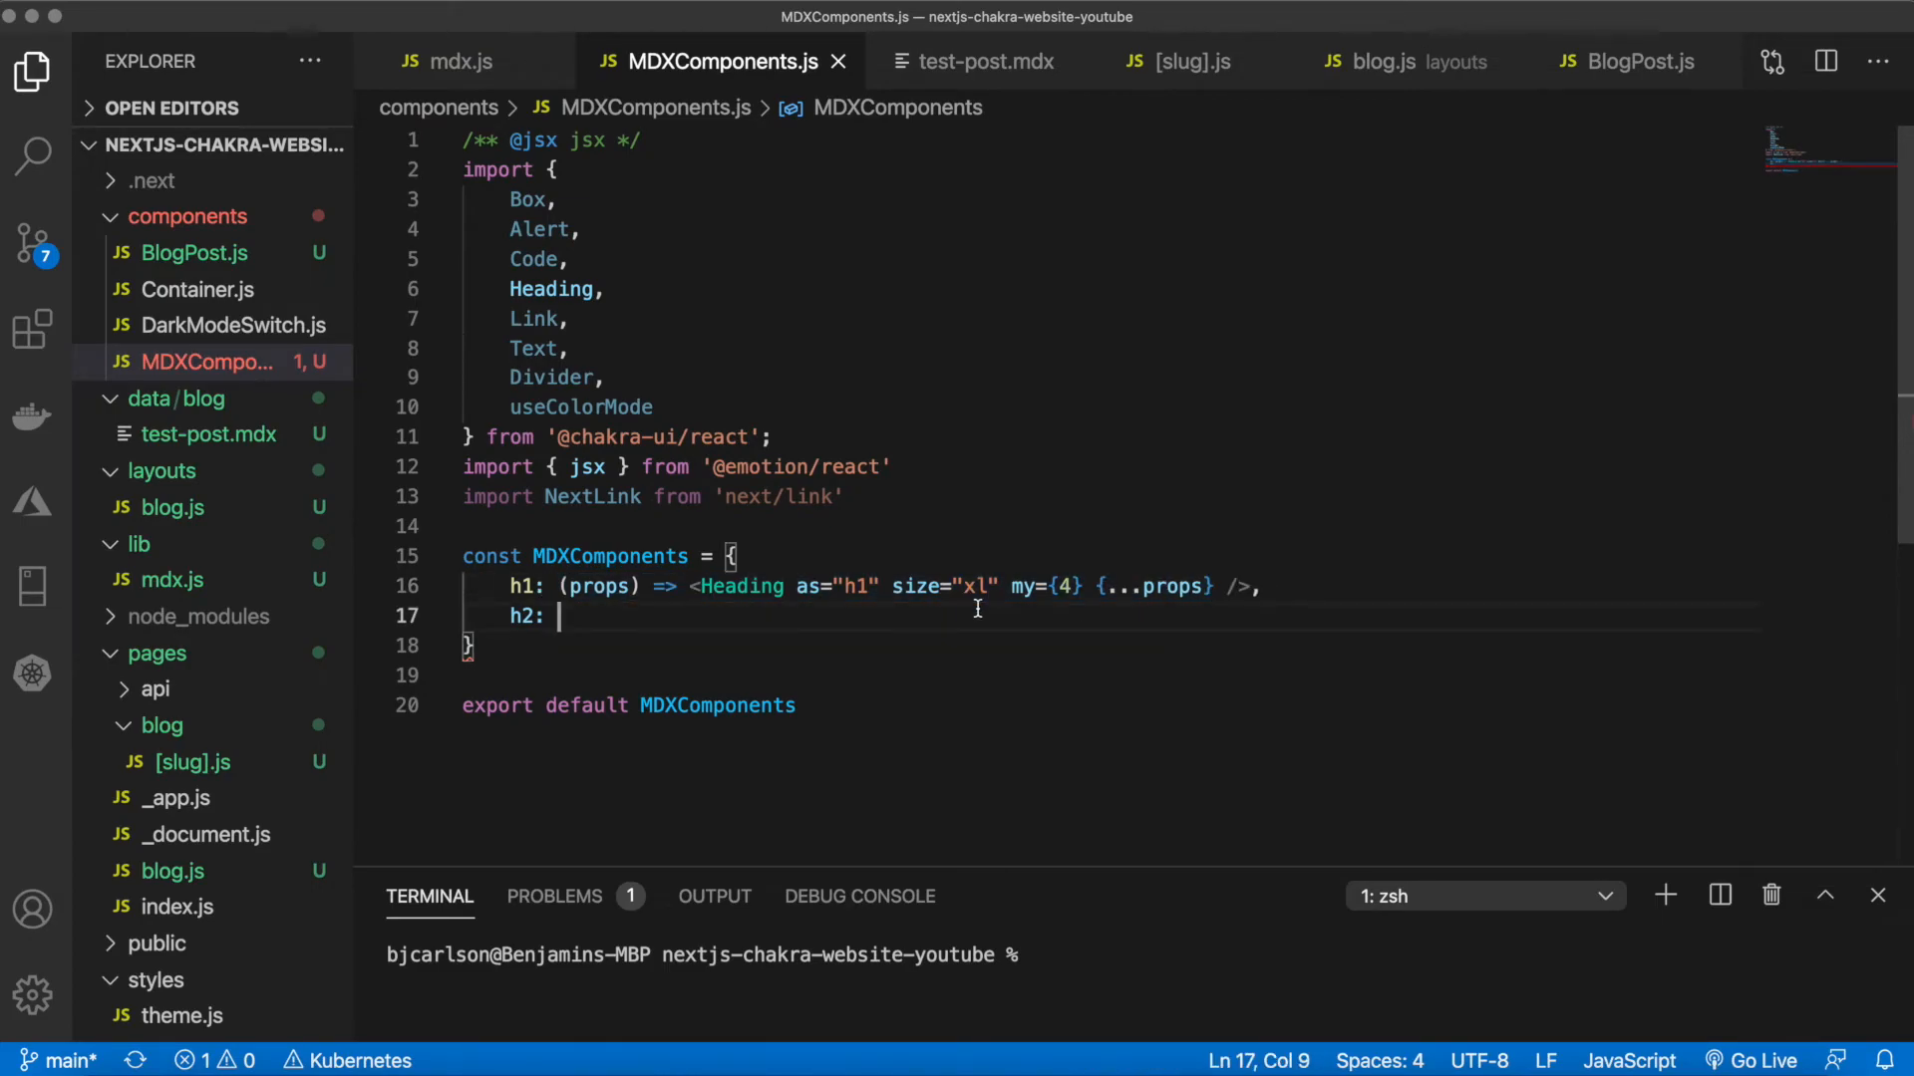
type("(props) => <Heading as=\"h1\" size=\"xl\" my={4} {...props} />,")
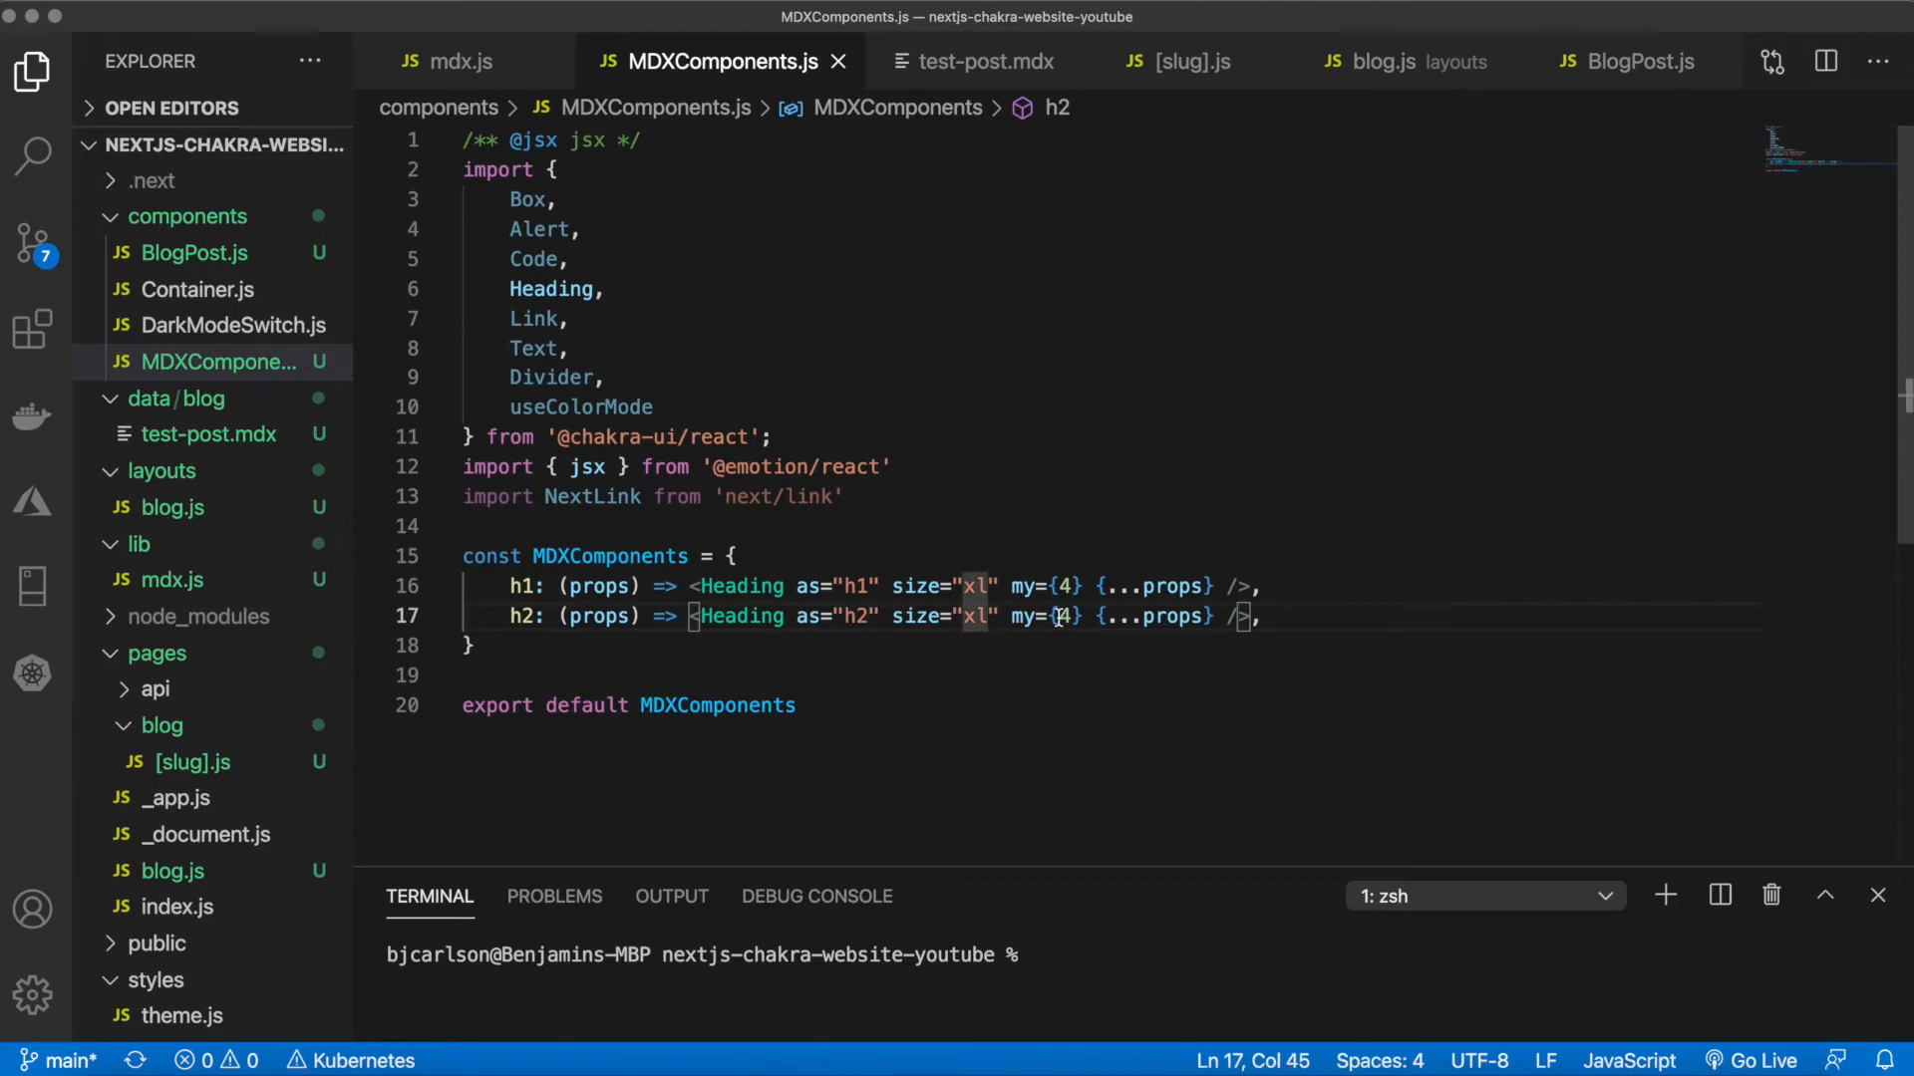
type("lg")
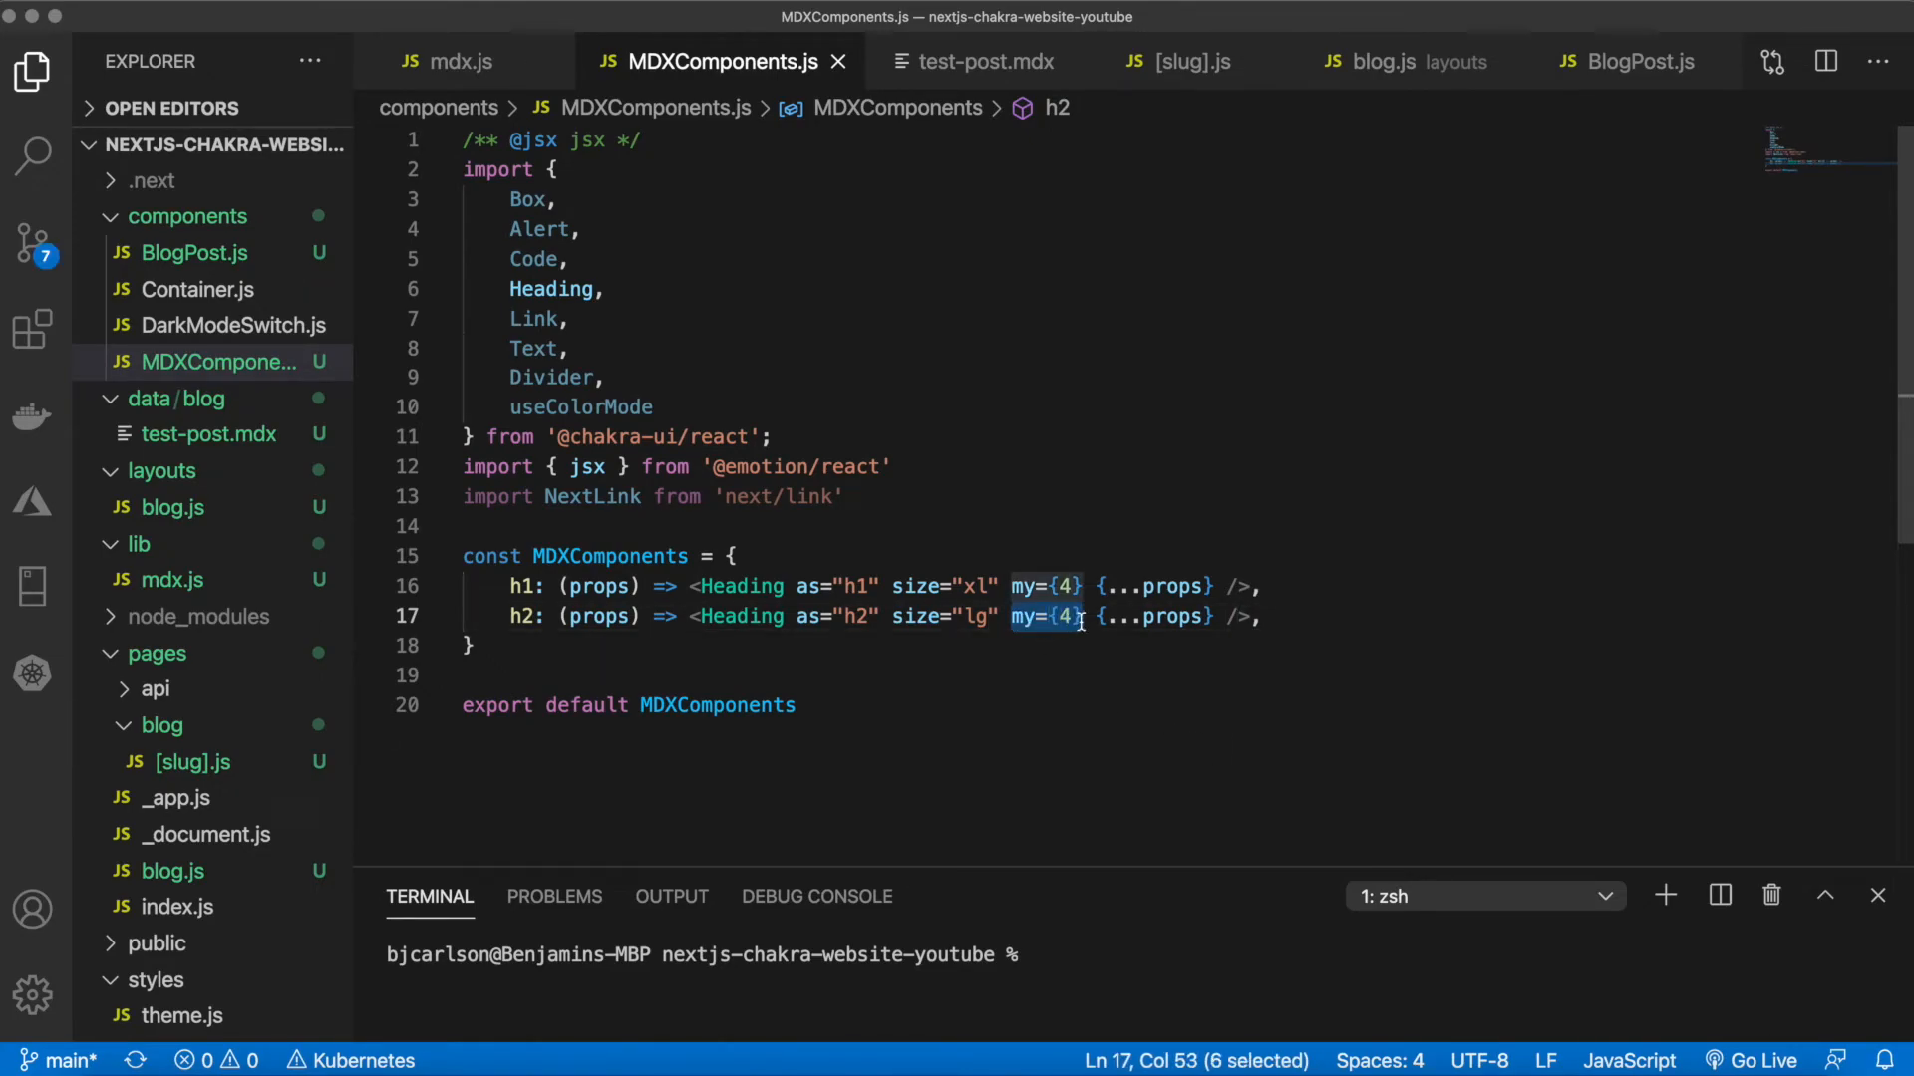
key("Backspace")
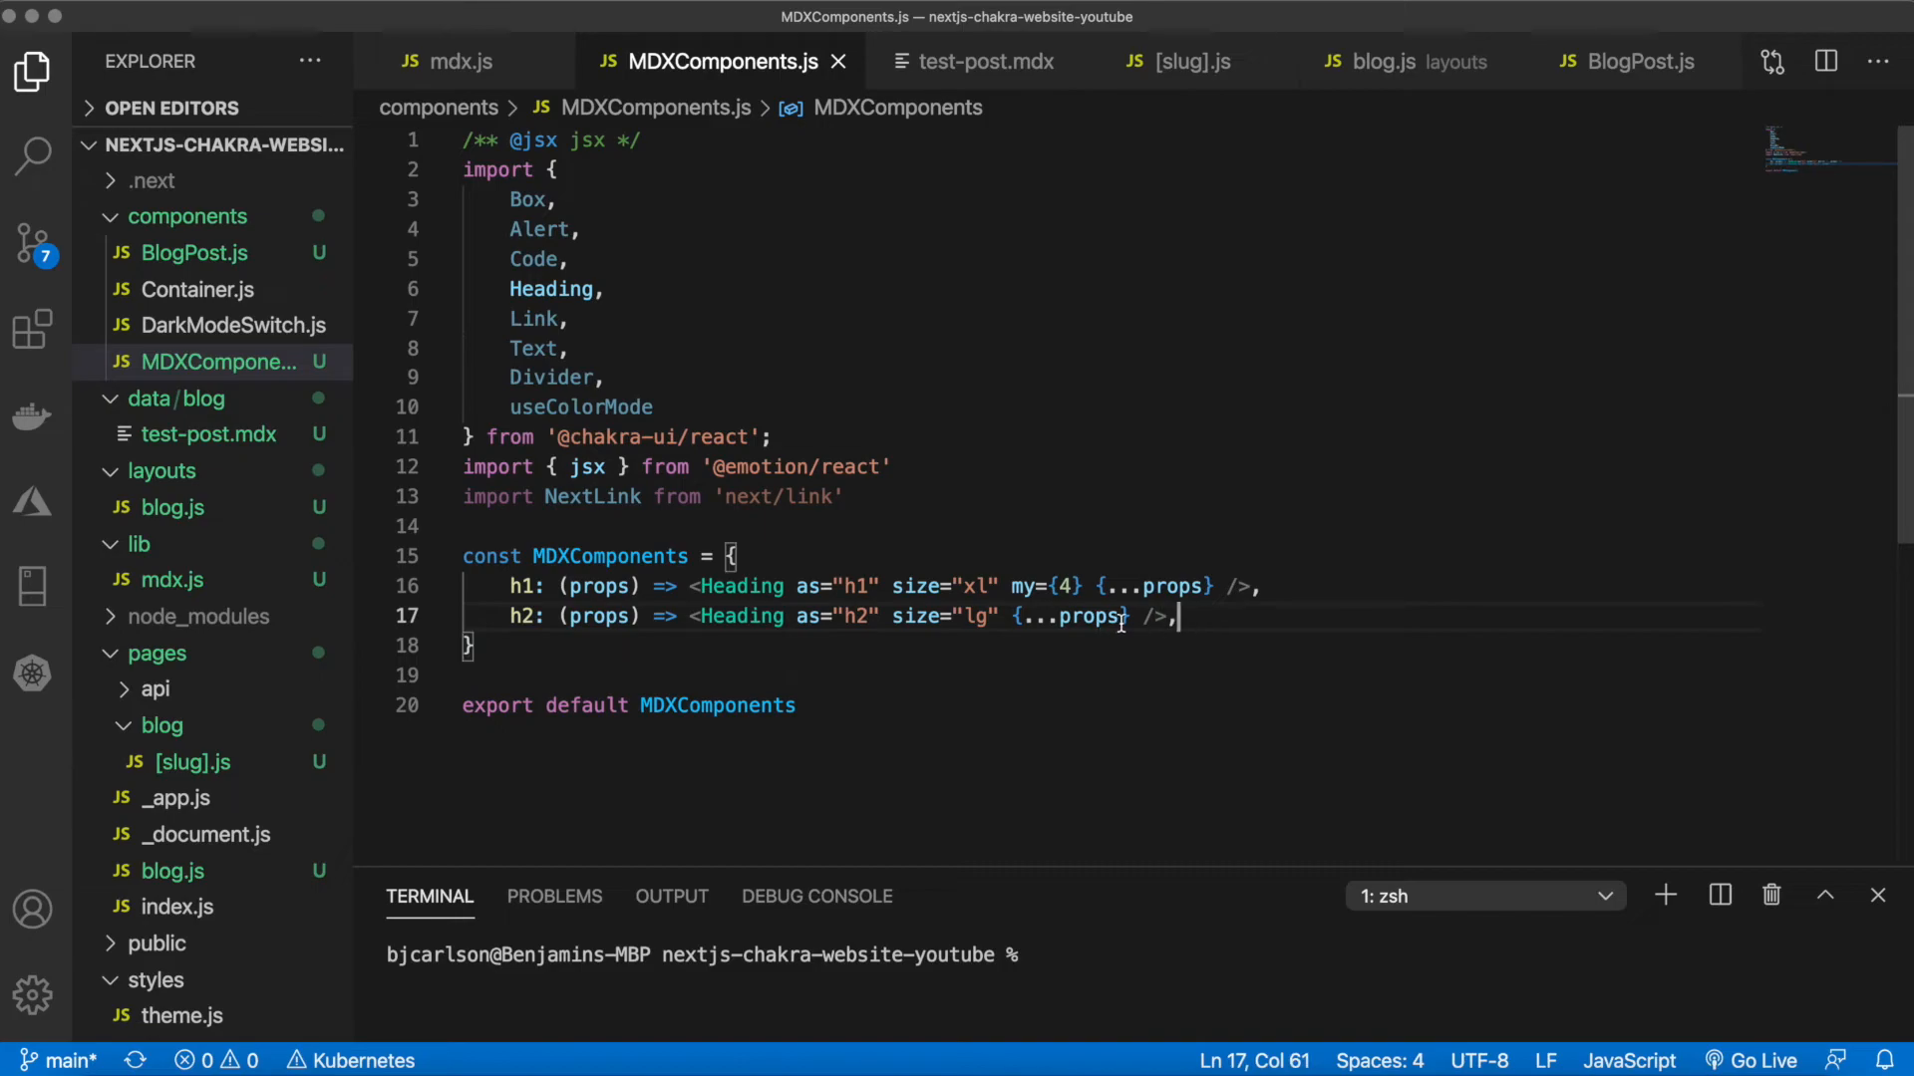
Give the h2 Heading fontWeight="bold"
left_click(1015, 616)
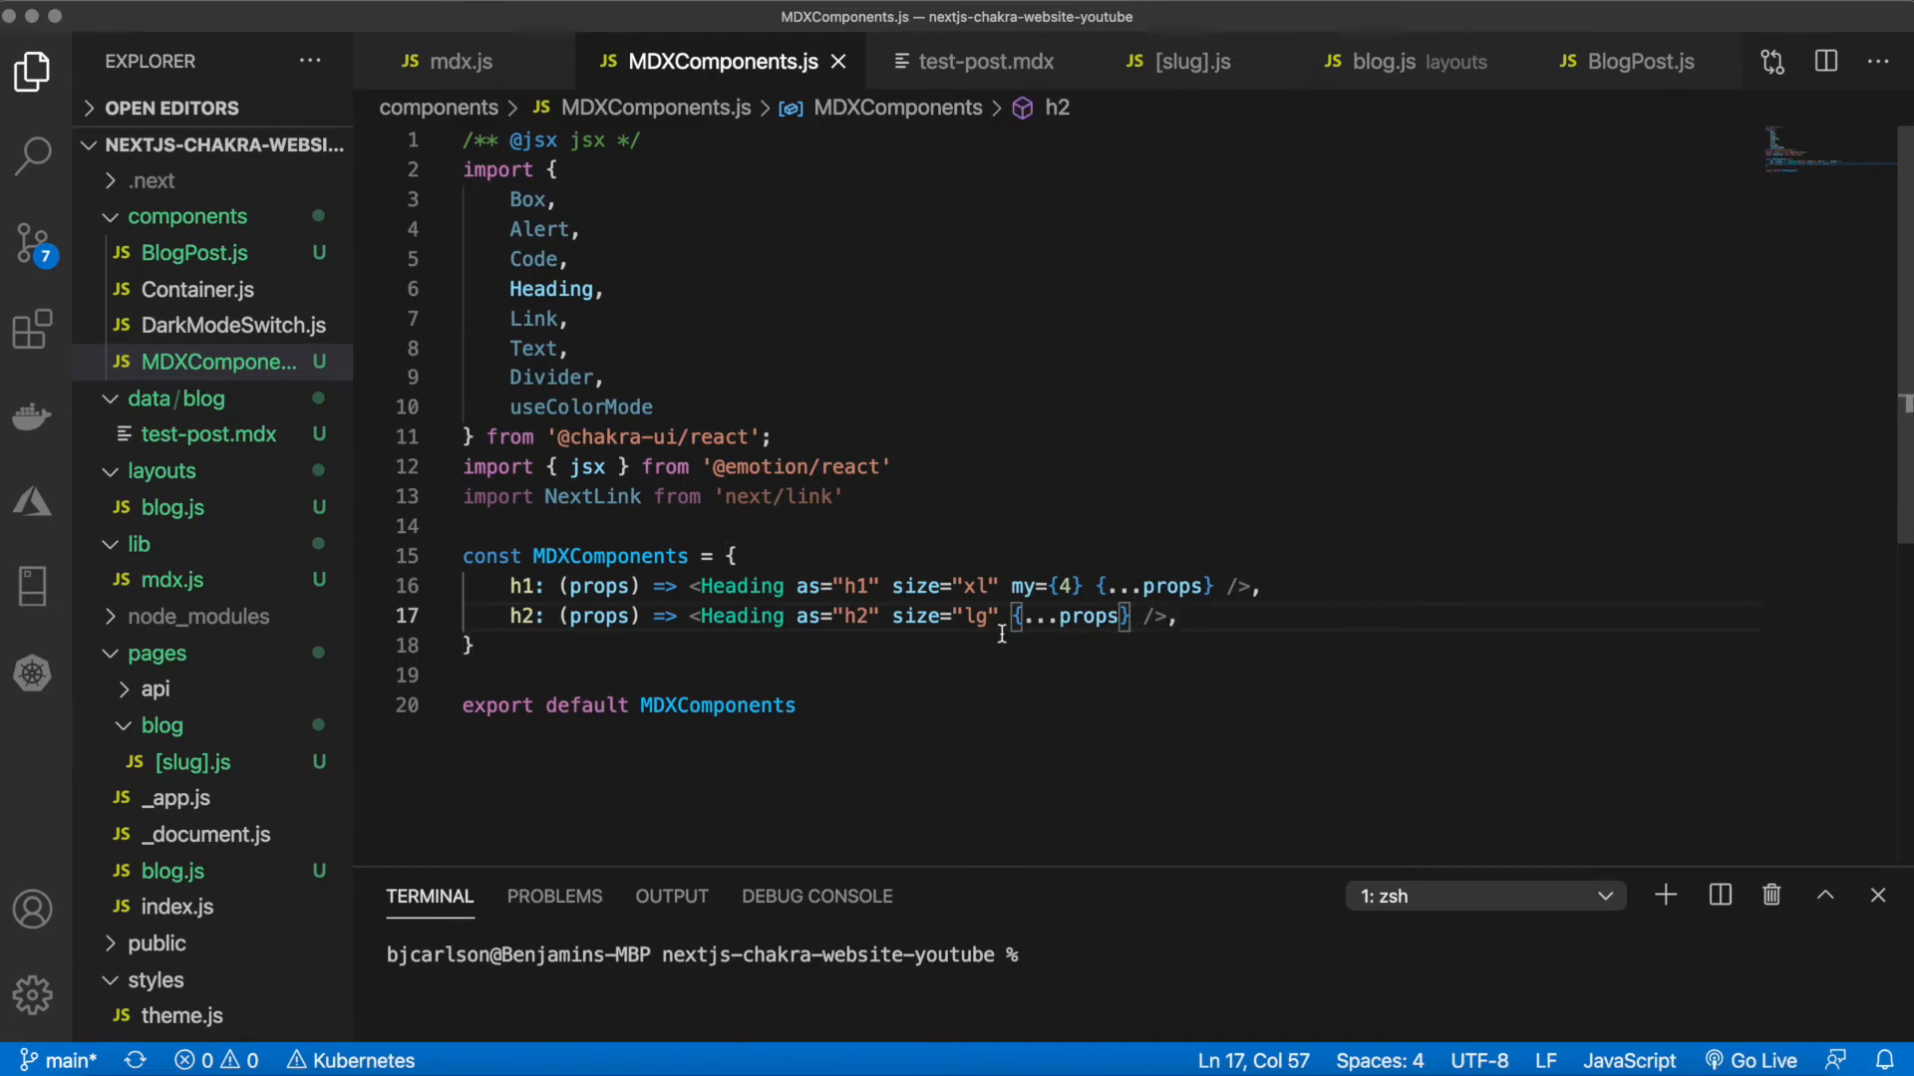
type("fontWeight=\"b")
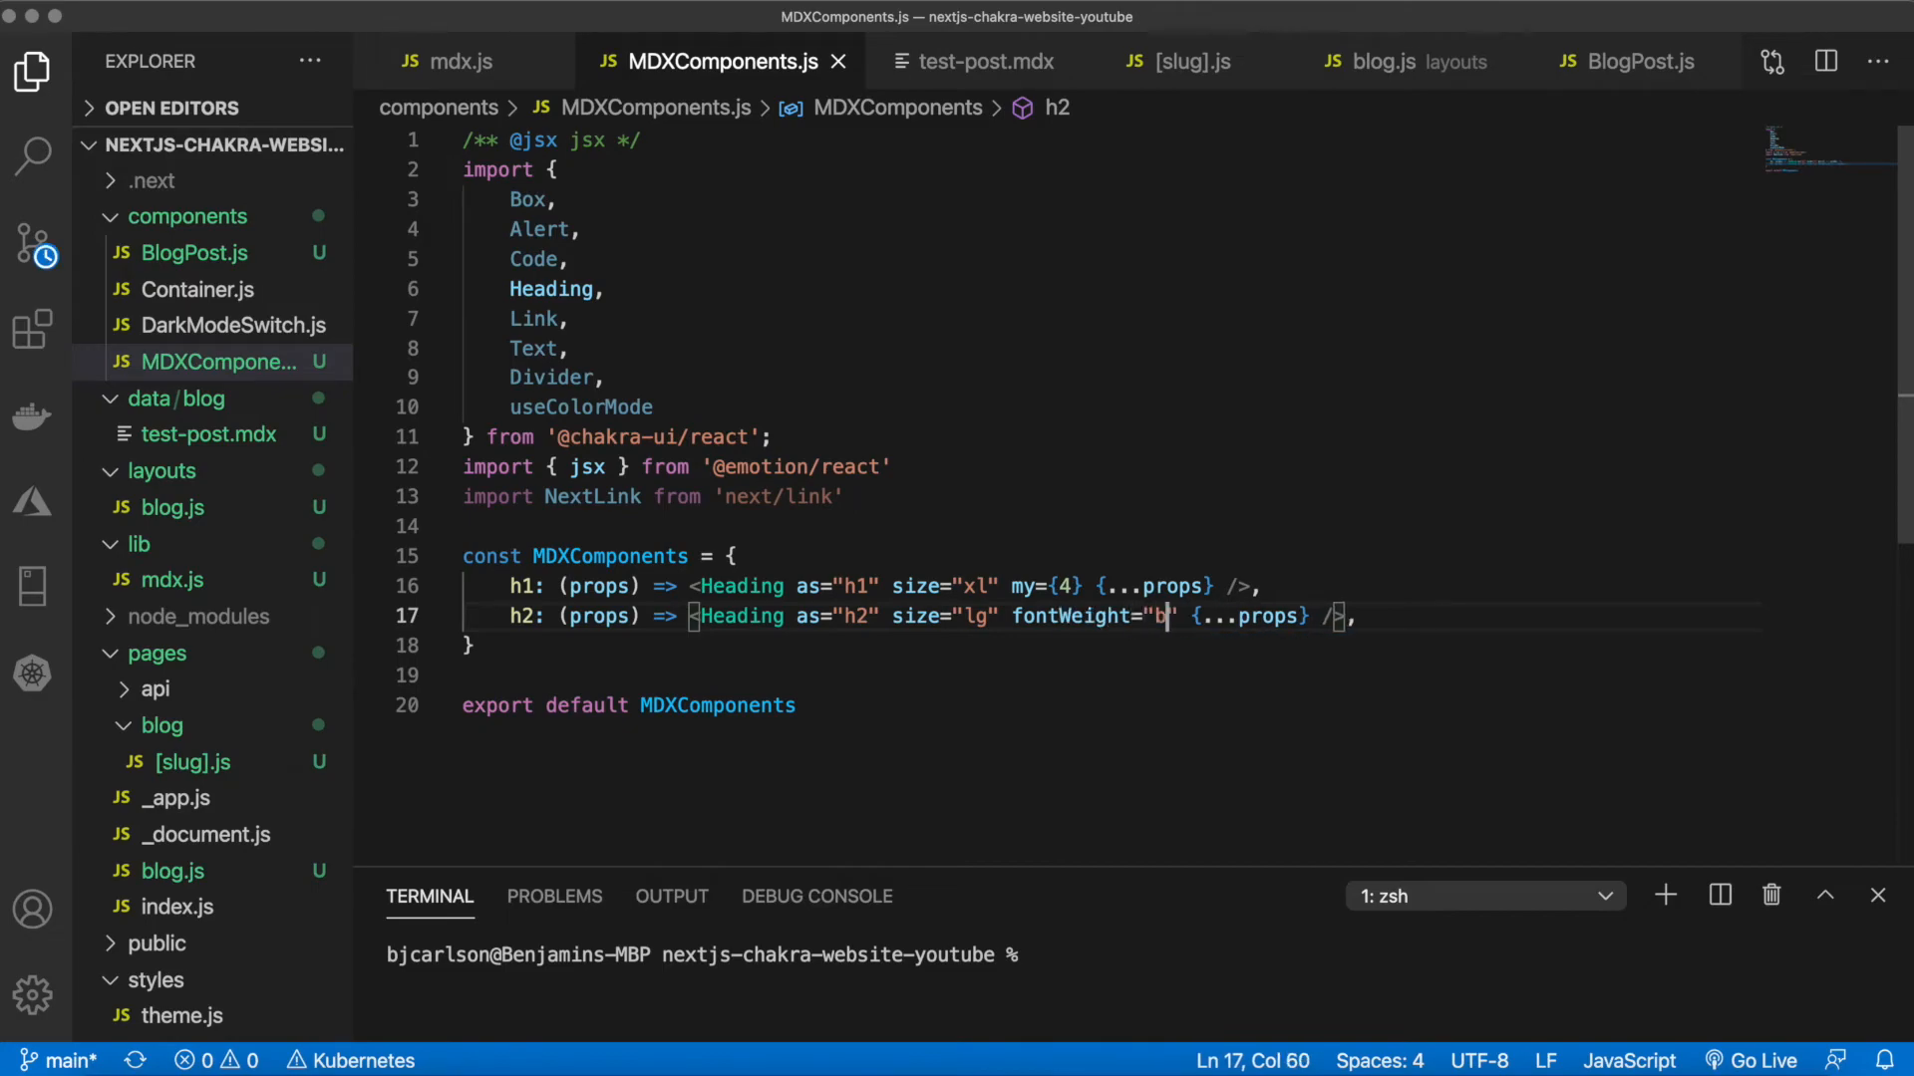
type("old")
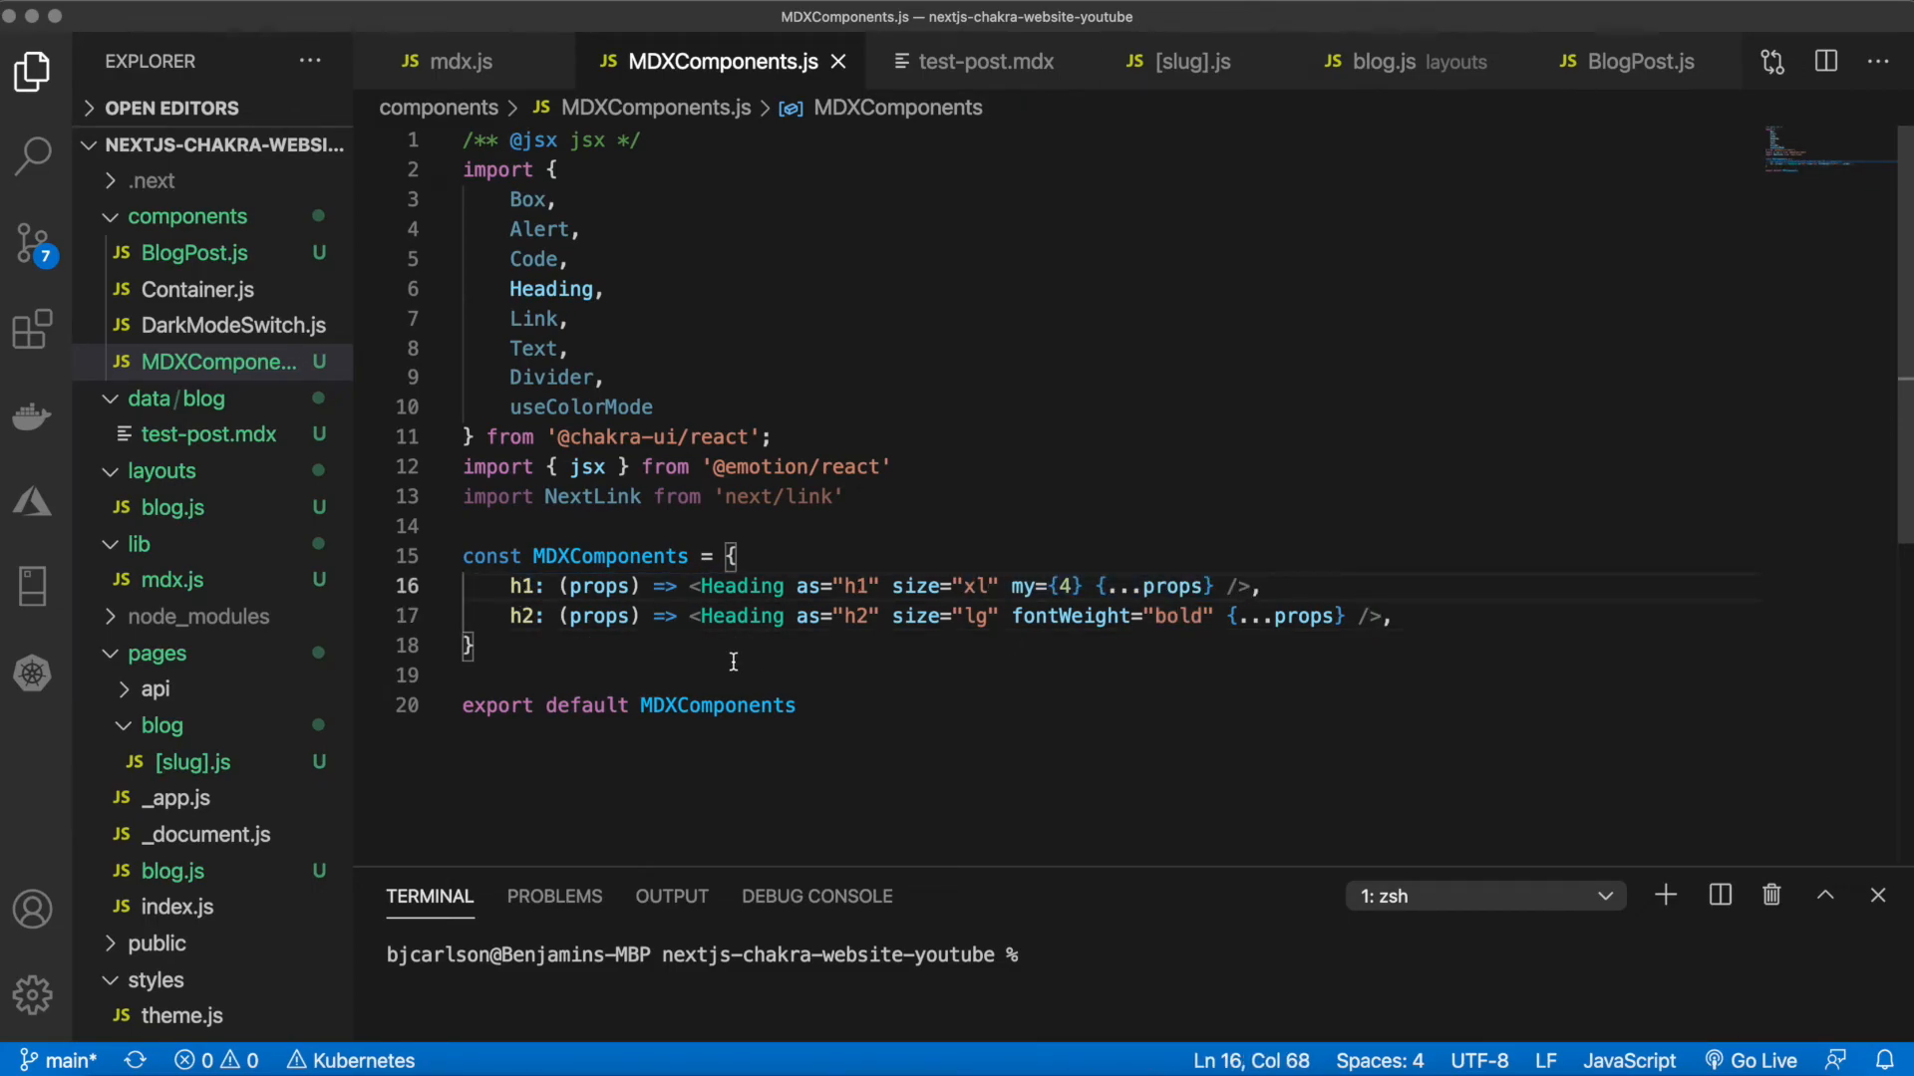
left_click(1266, 586)
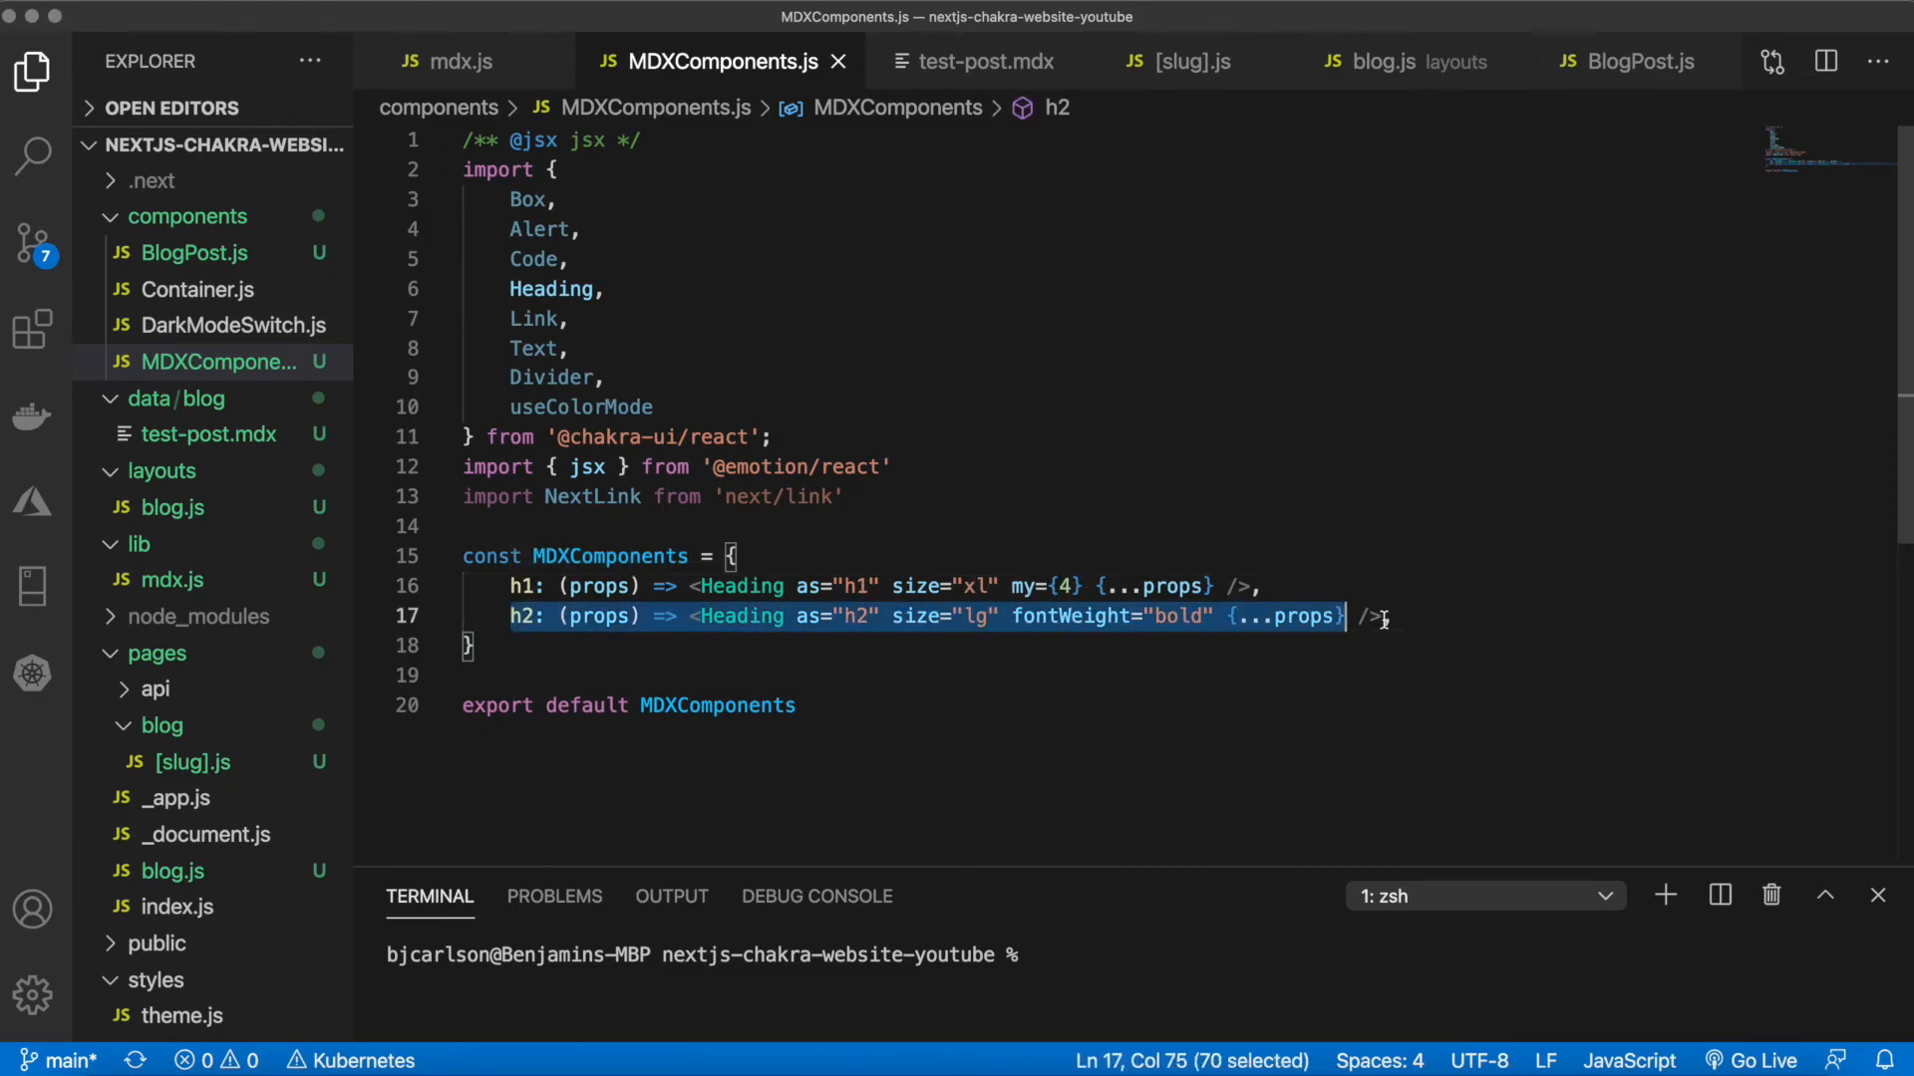
left_click(1427, 616)
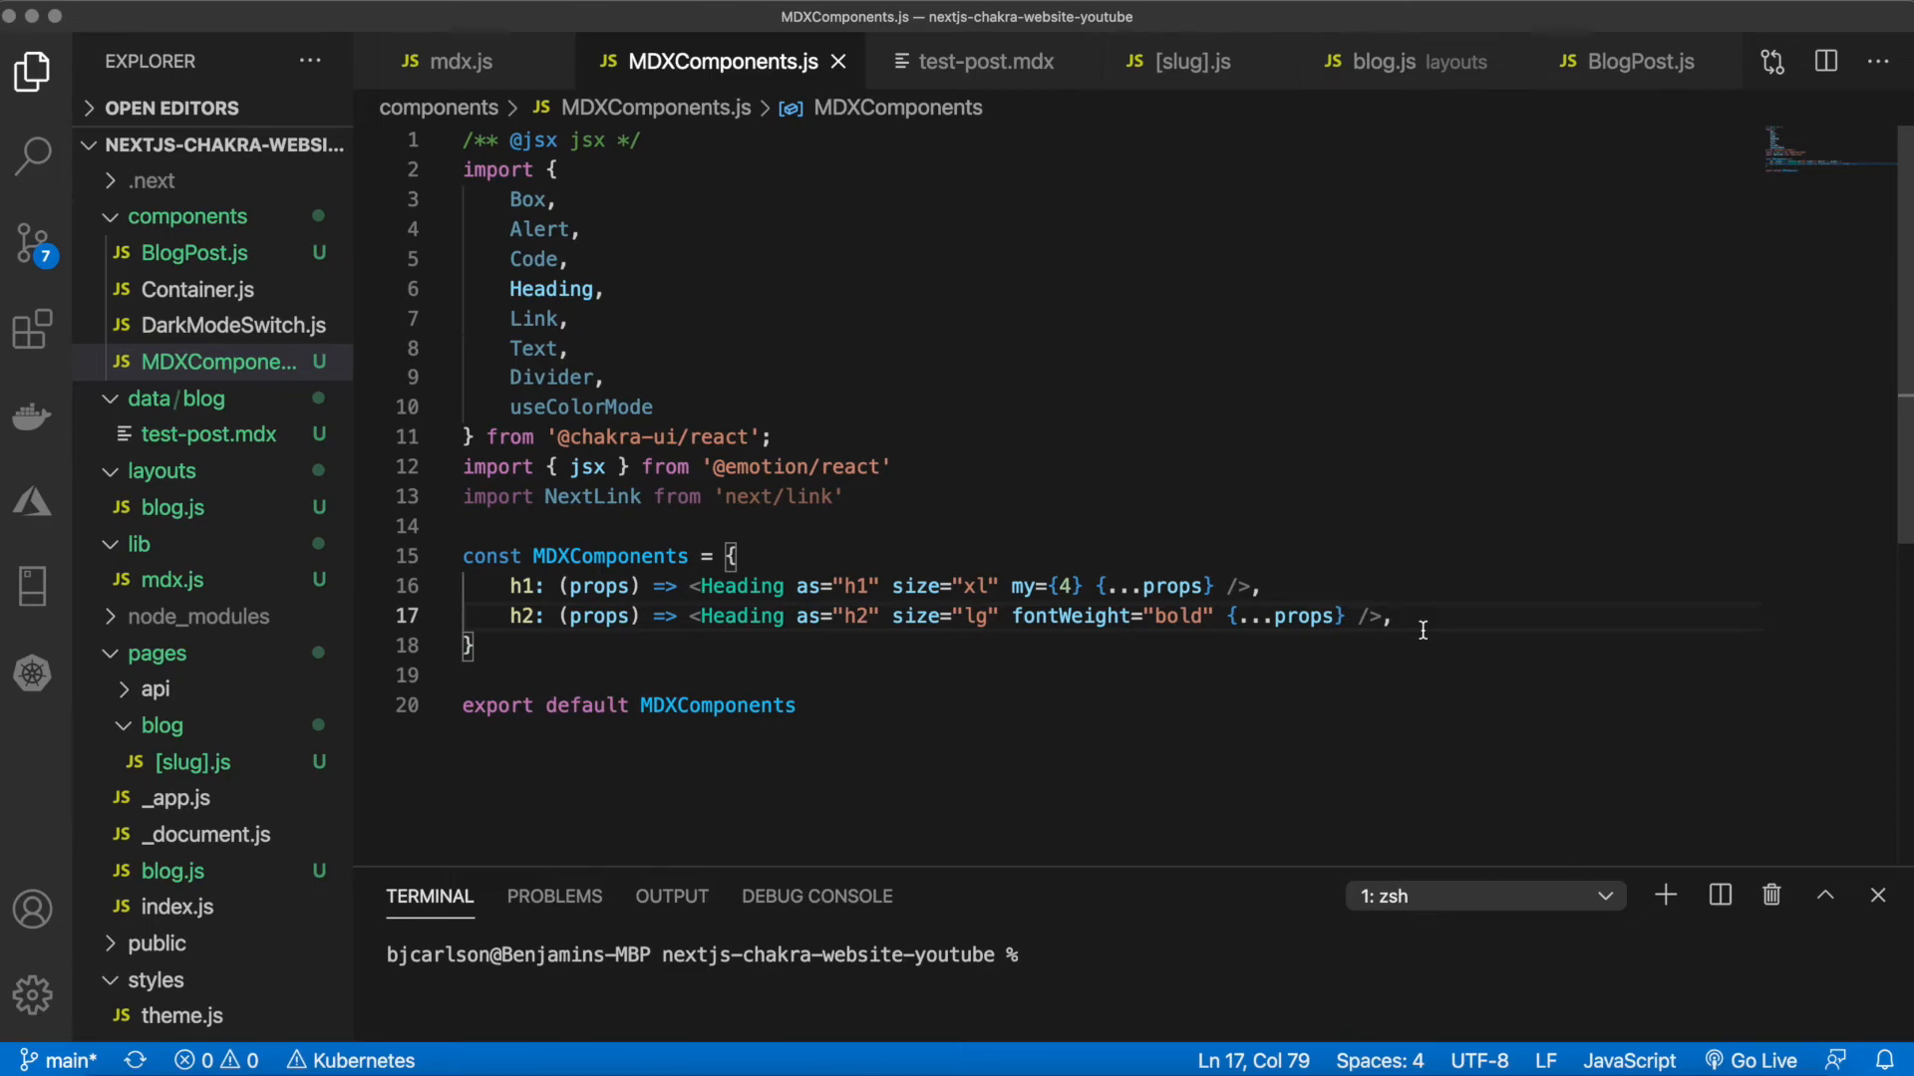
mouse_move(1134, 643)
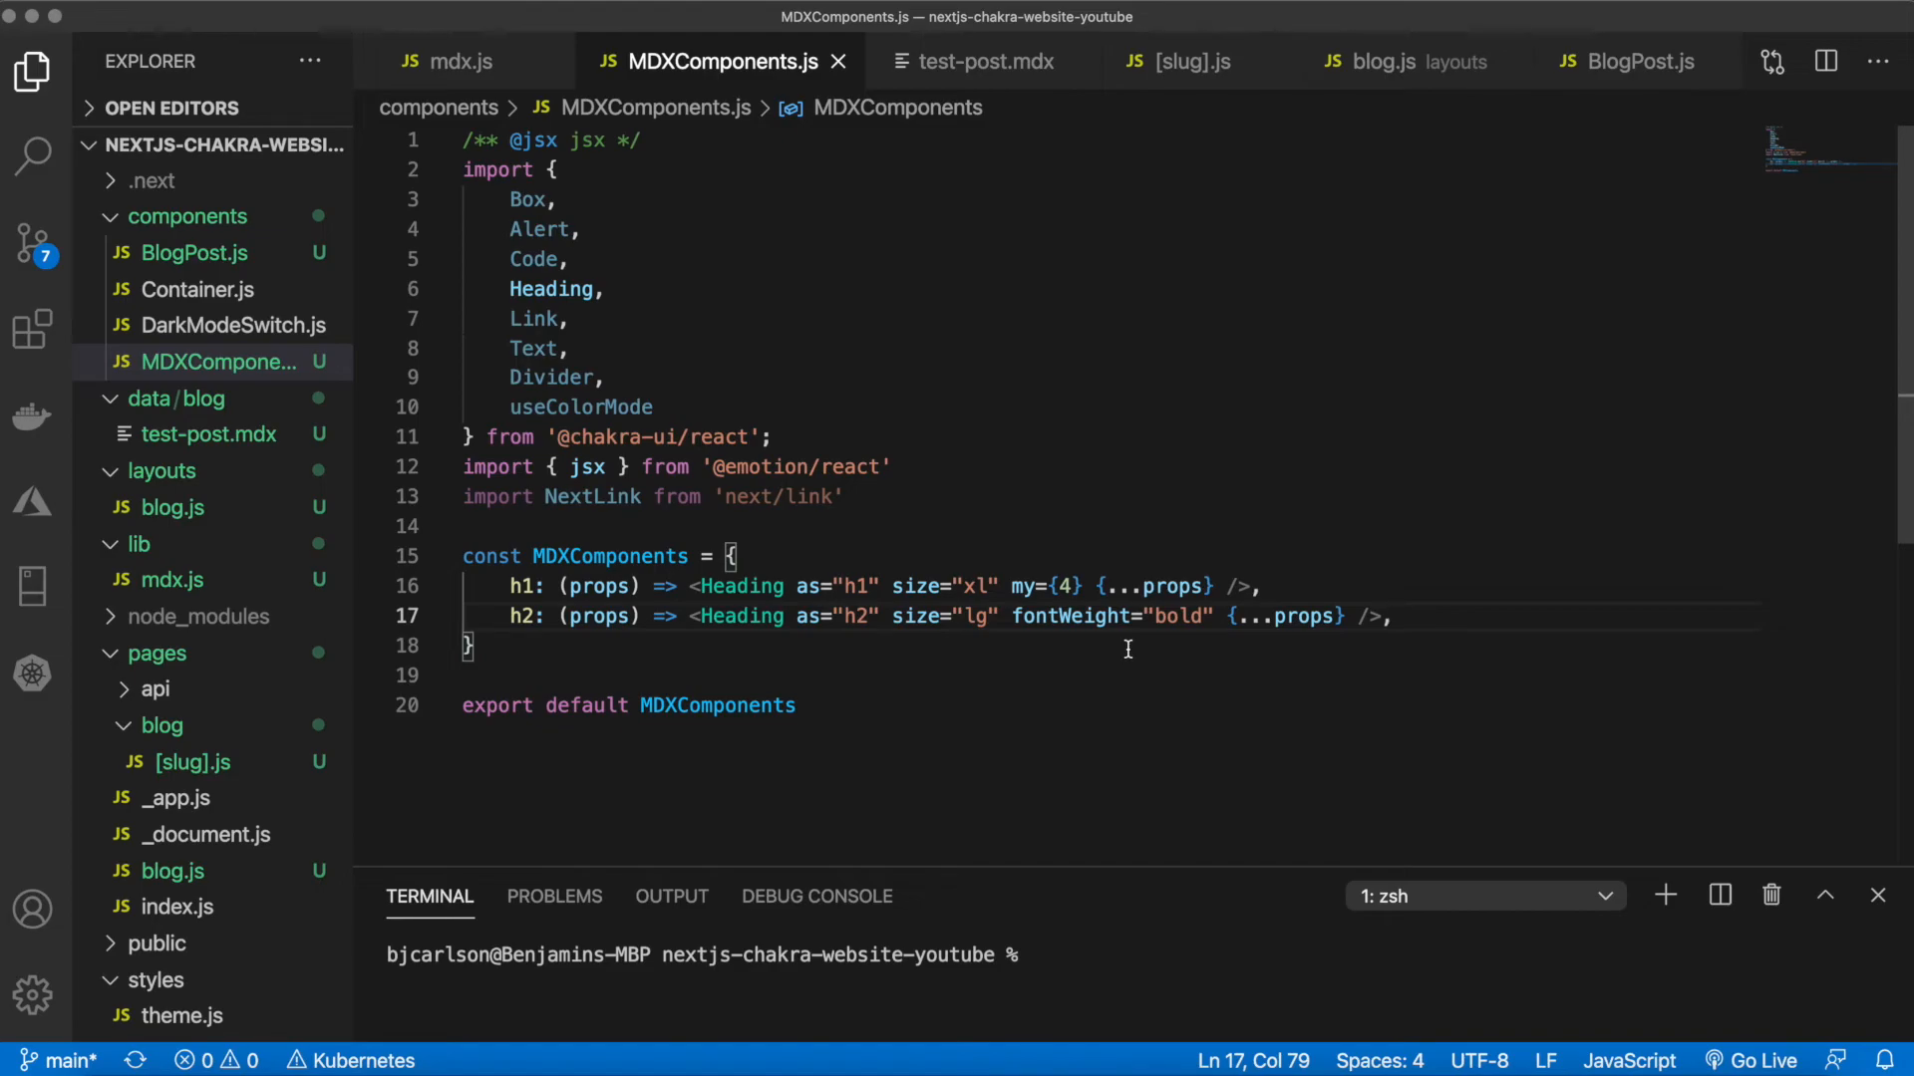
Review the pasted full MDXComponents.js: CustomLink, Quote, DocsHeading, Hr and the h1–h6, code, br, hr, a, p, list, blockquote mapping
scroll("down", 3)
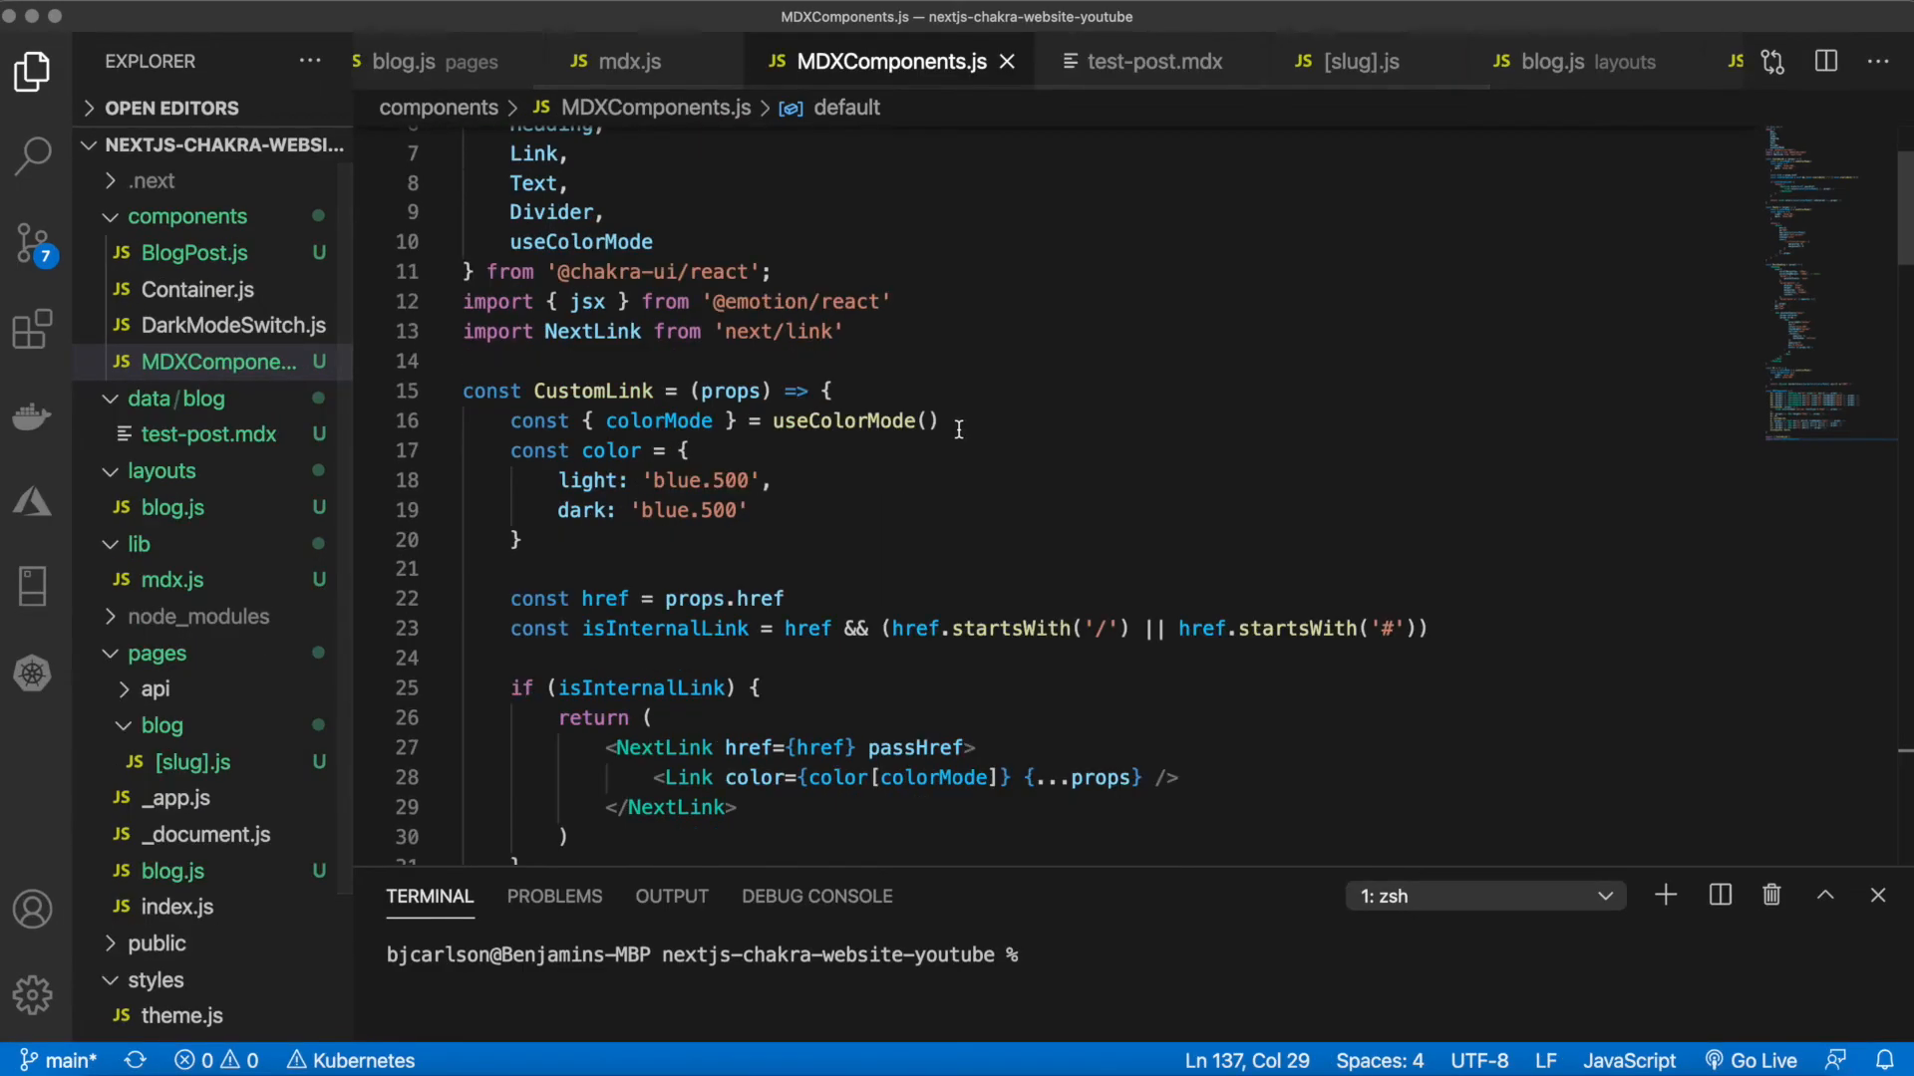
scroll("down", 3)
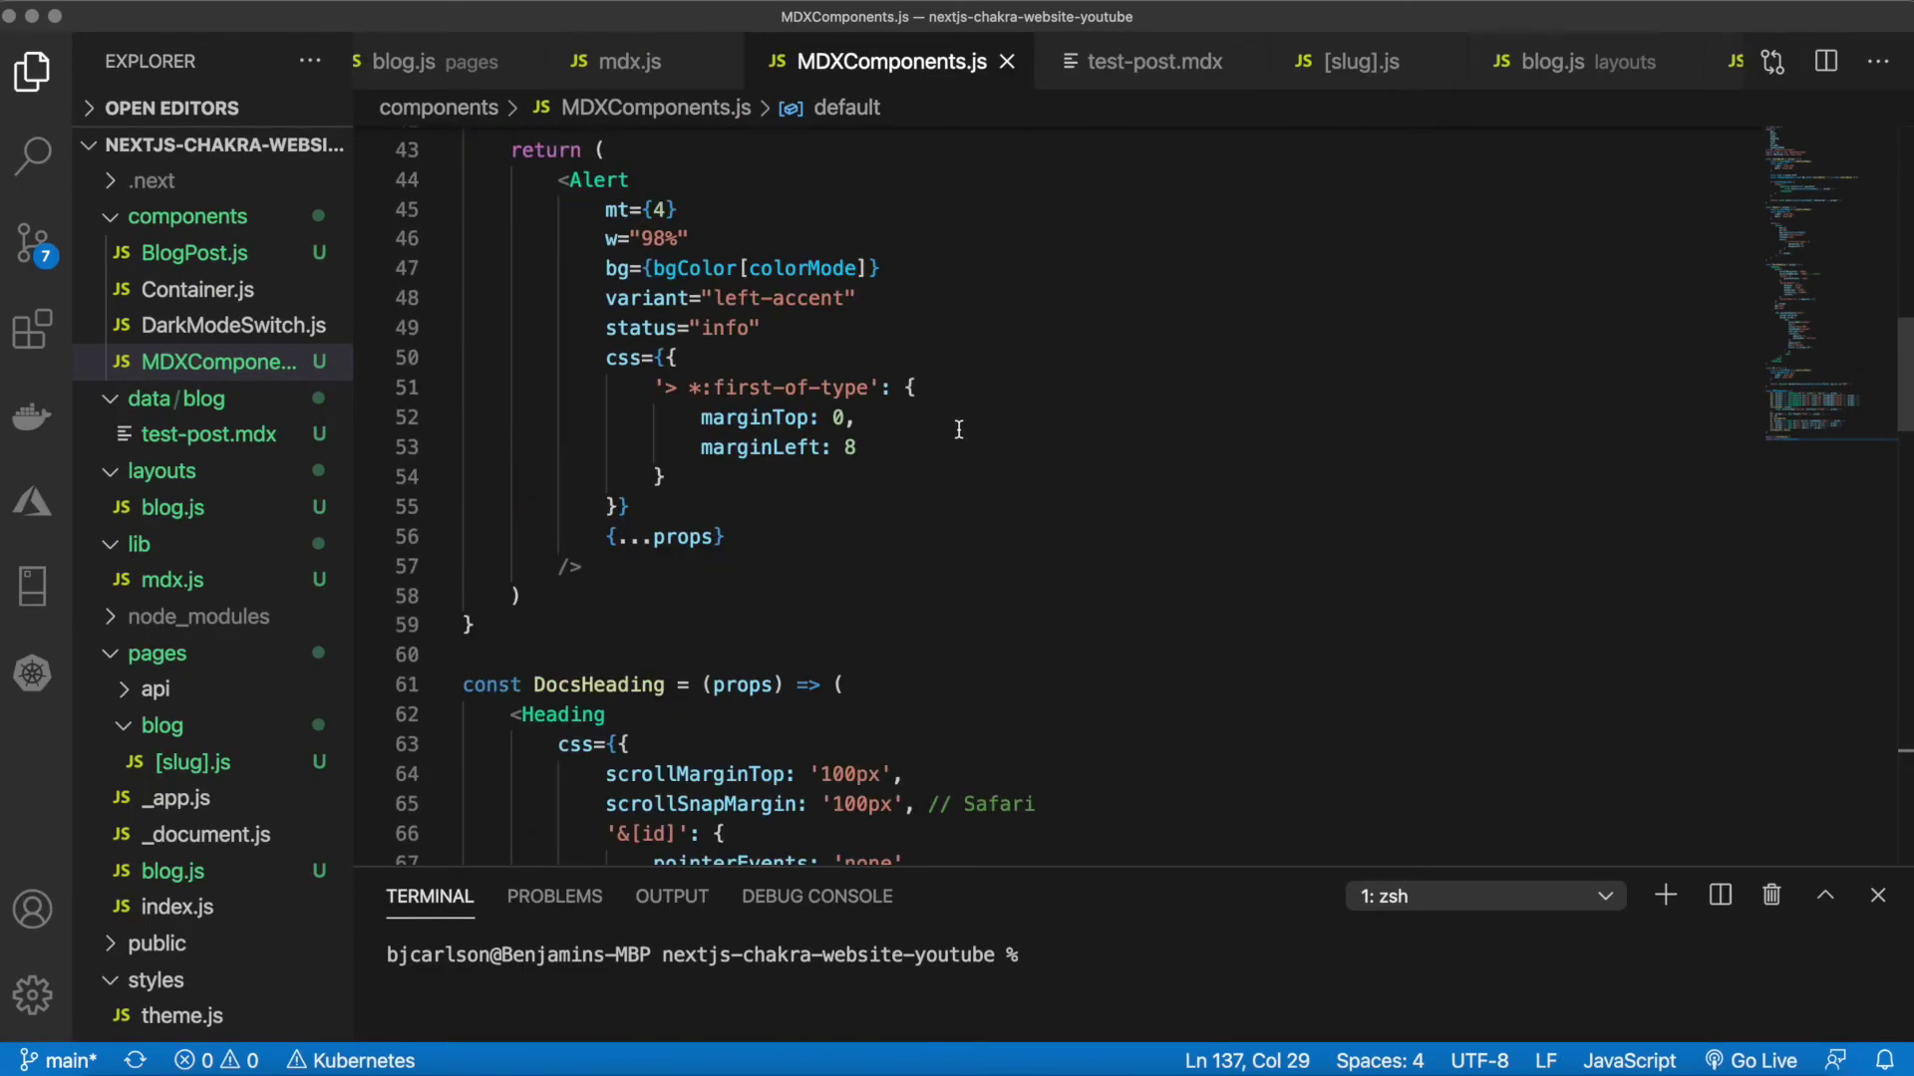
scroll("down", 3)
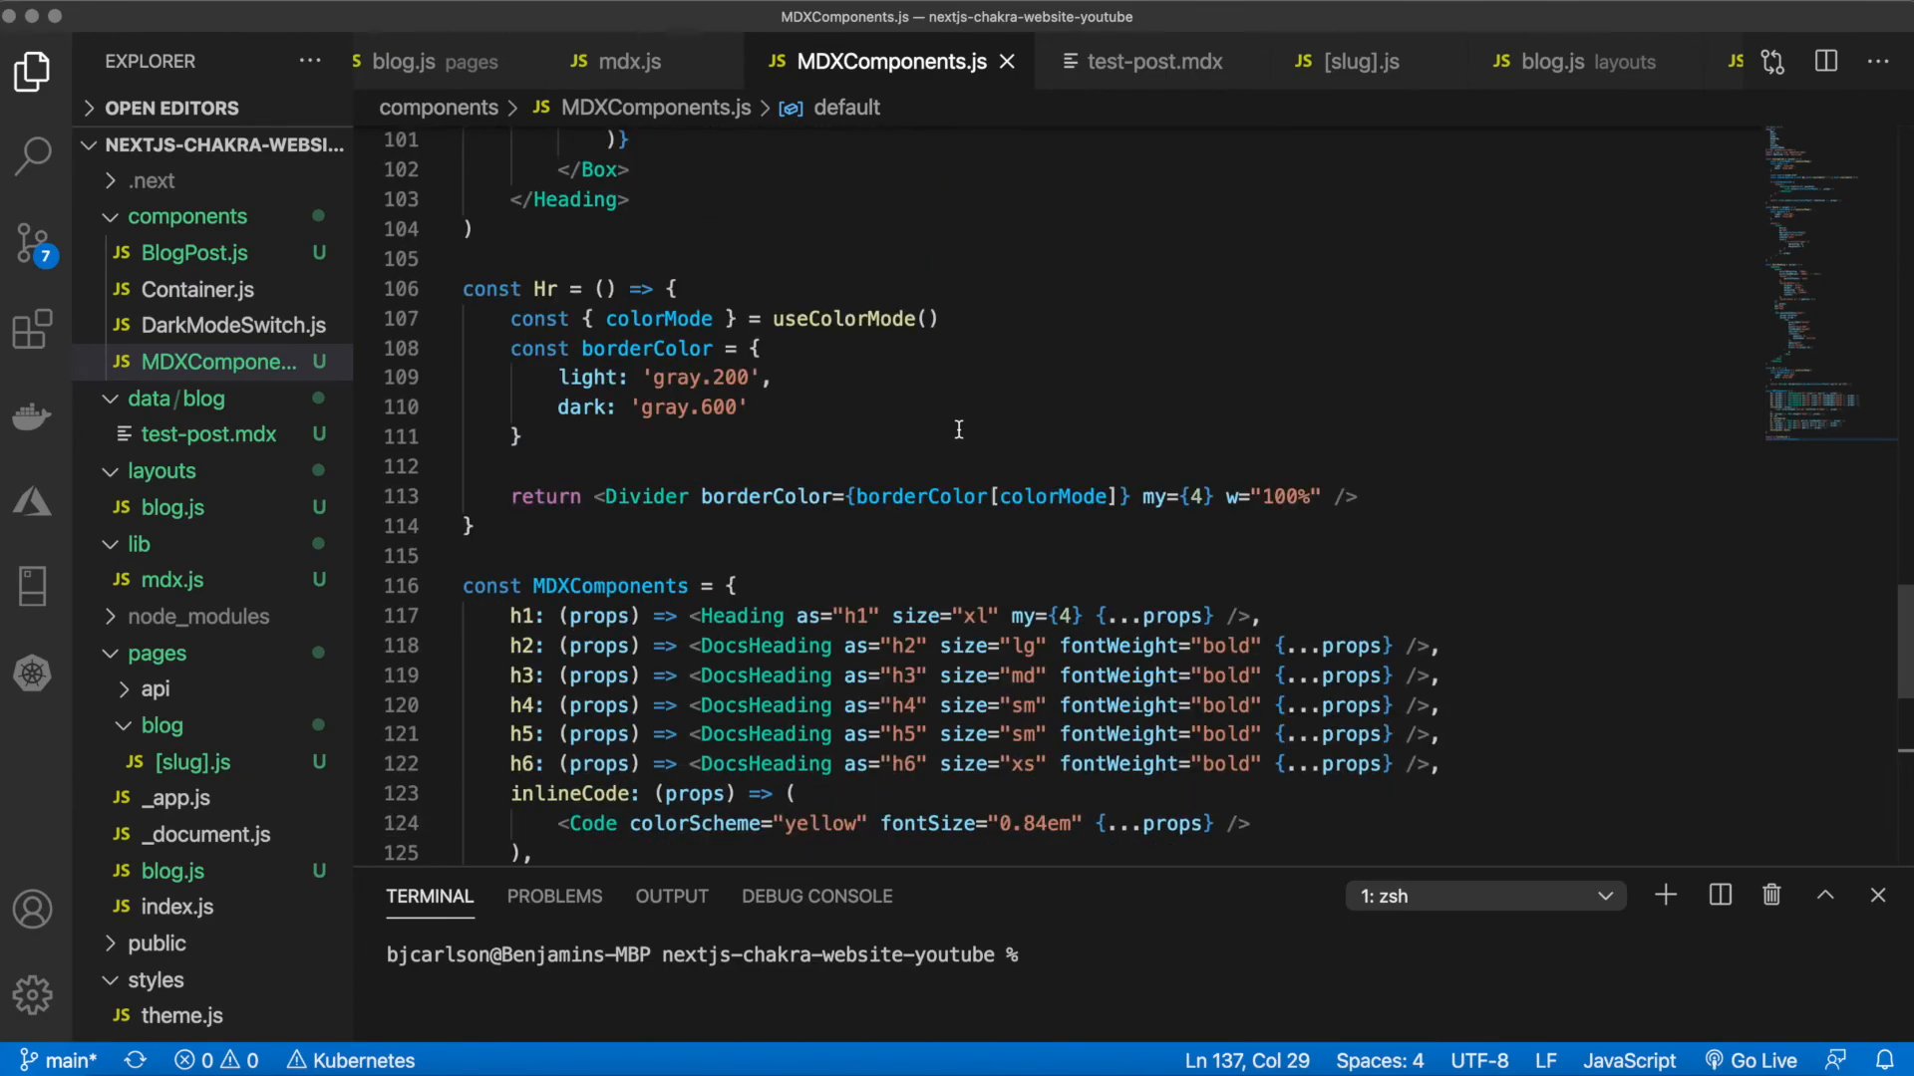
scroll("down", 3)
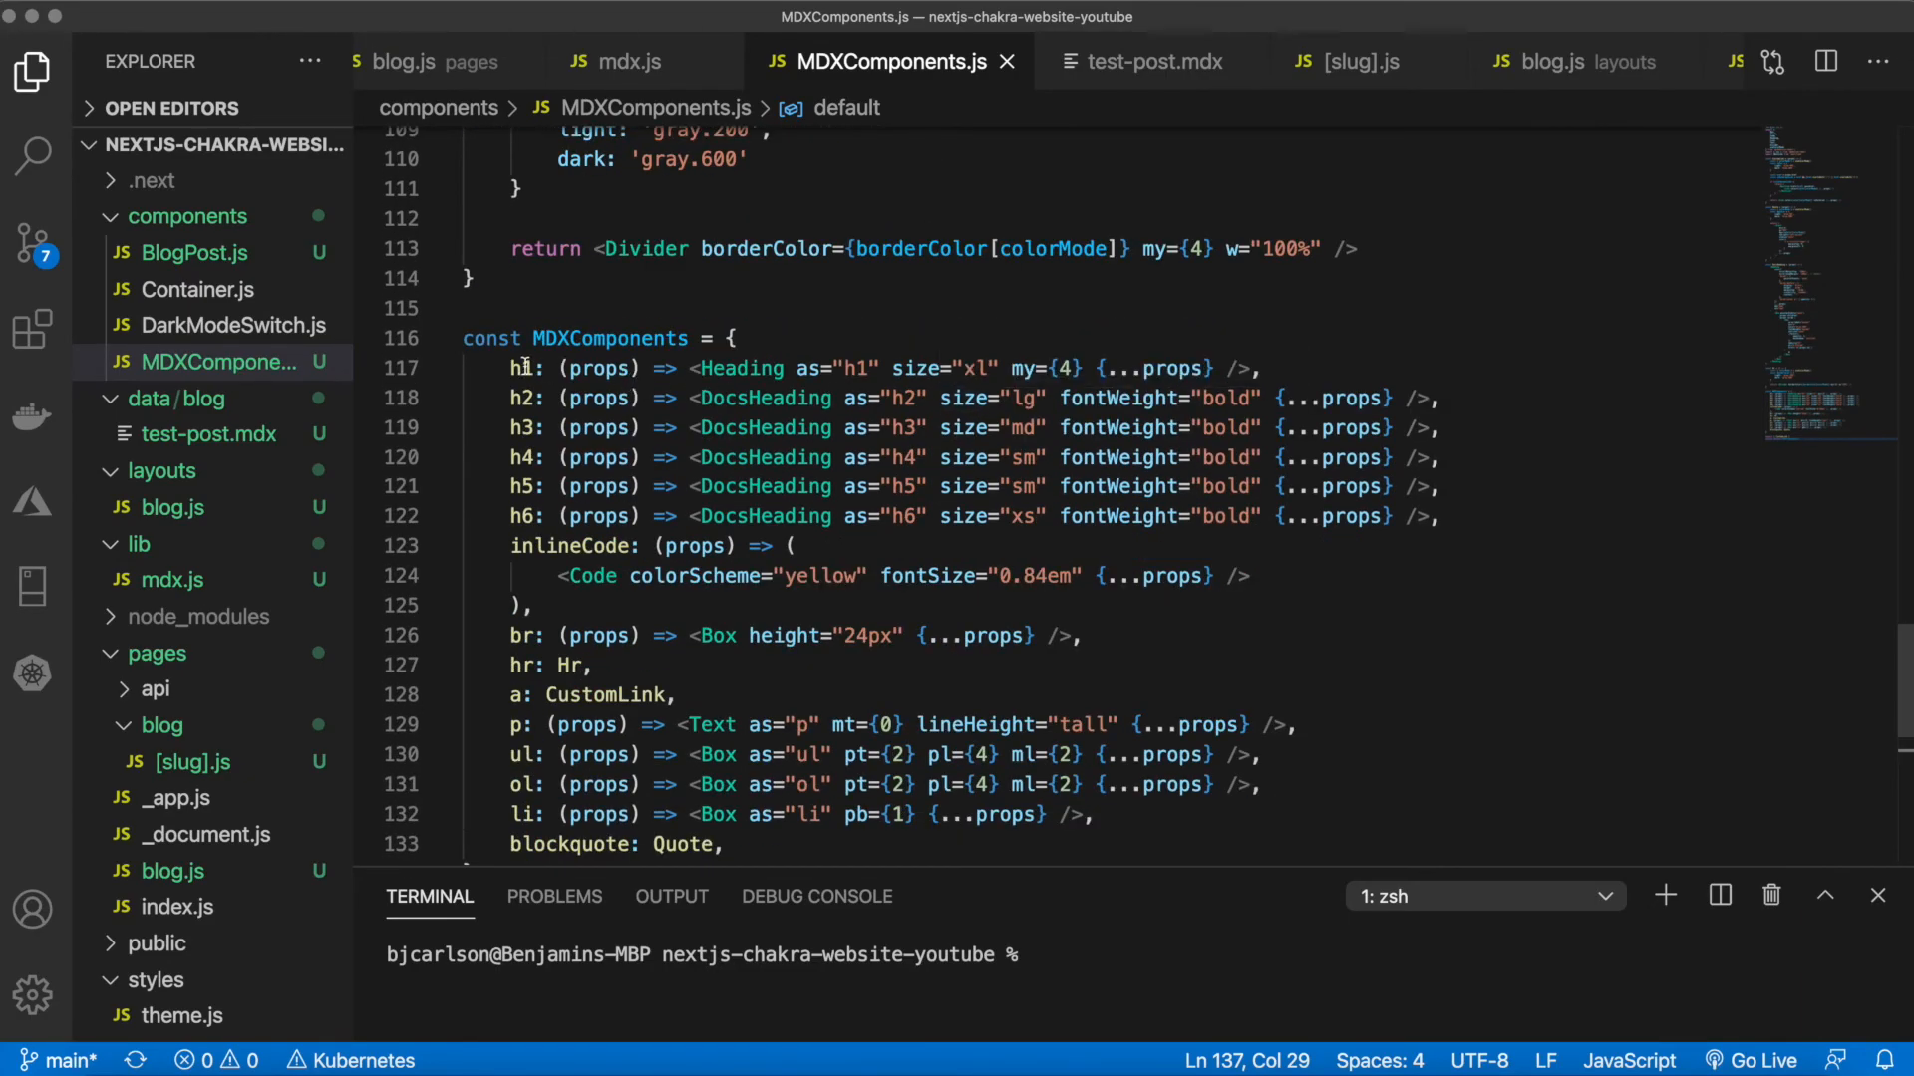
left_click(510, 398)
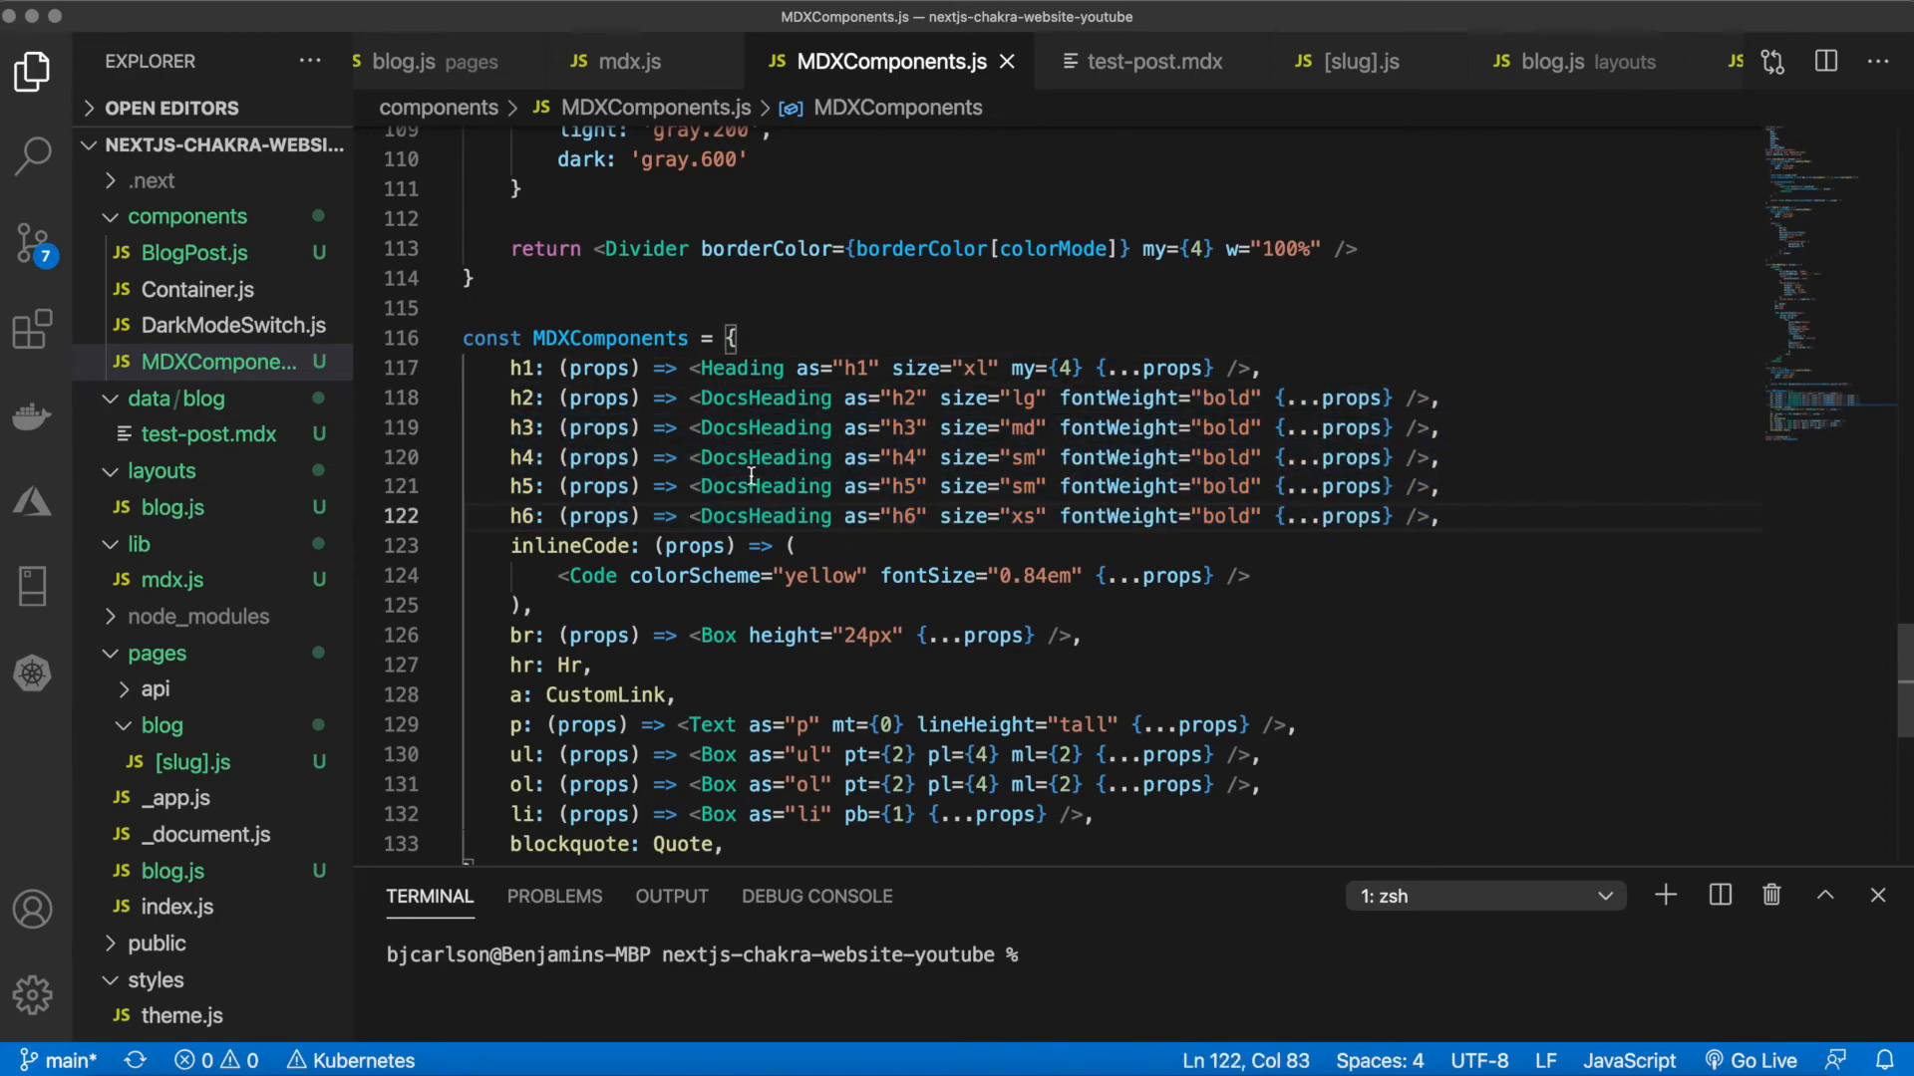
left_click(763, 399)
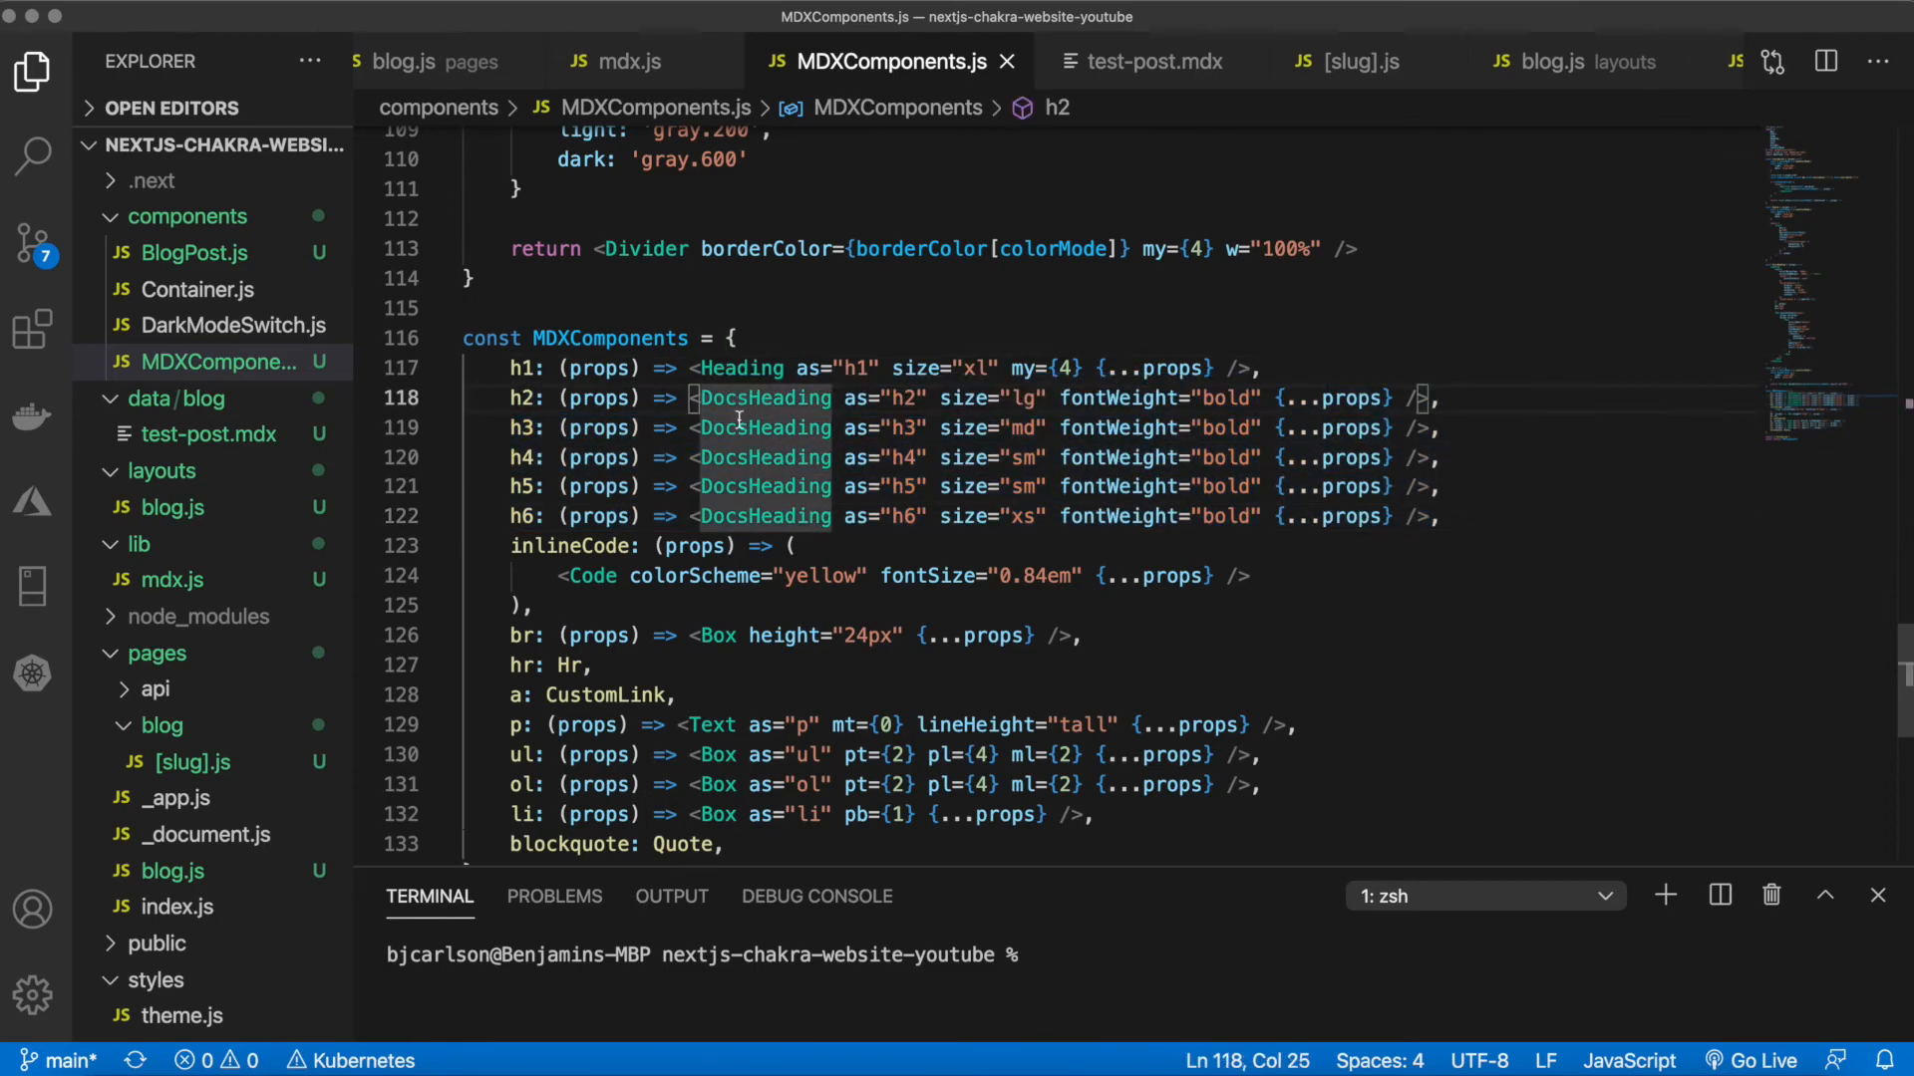
scroll("up", 3)
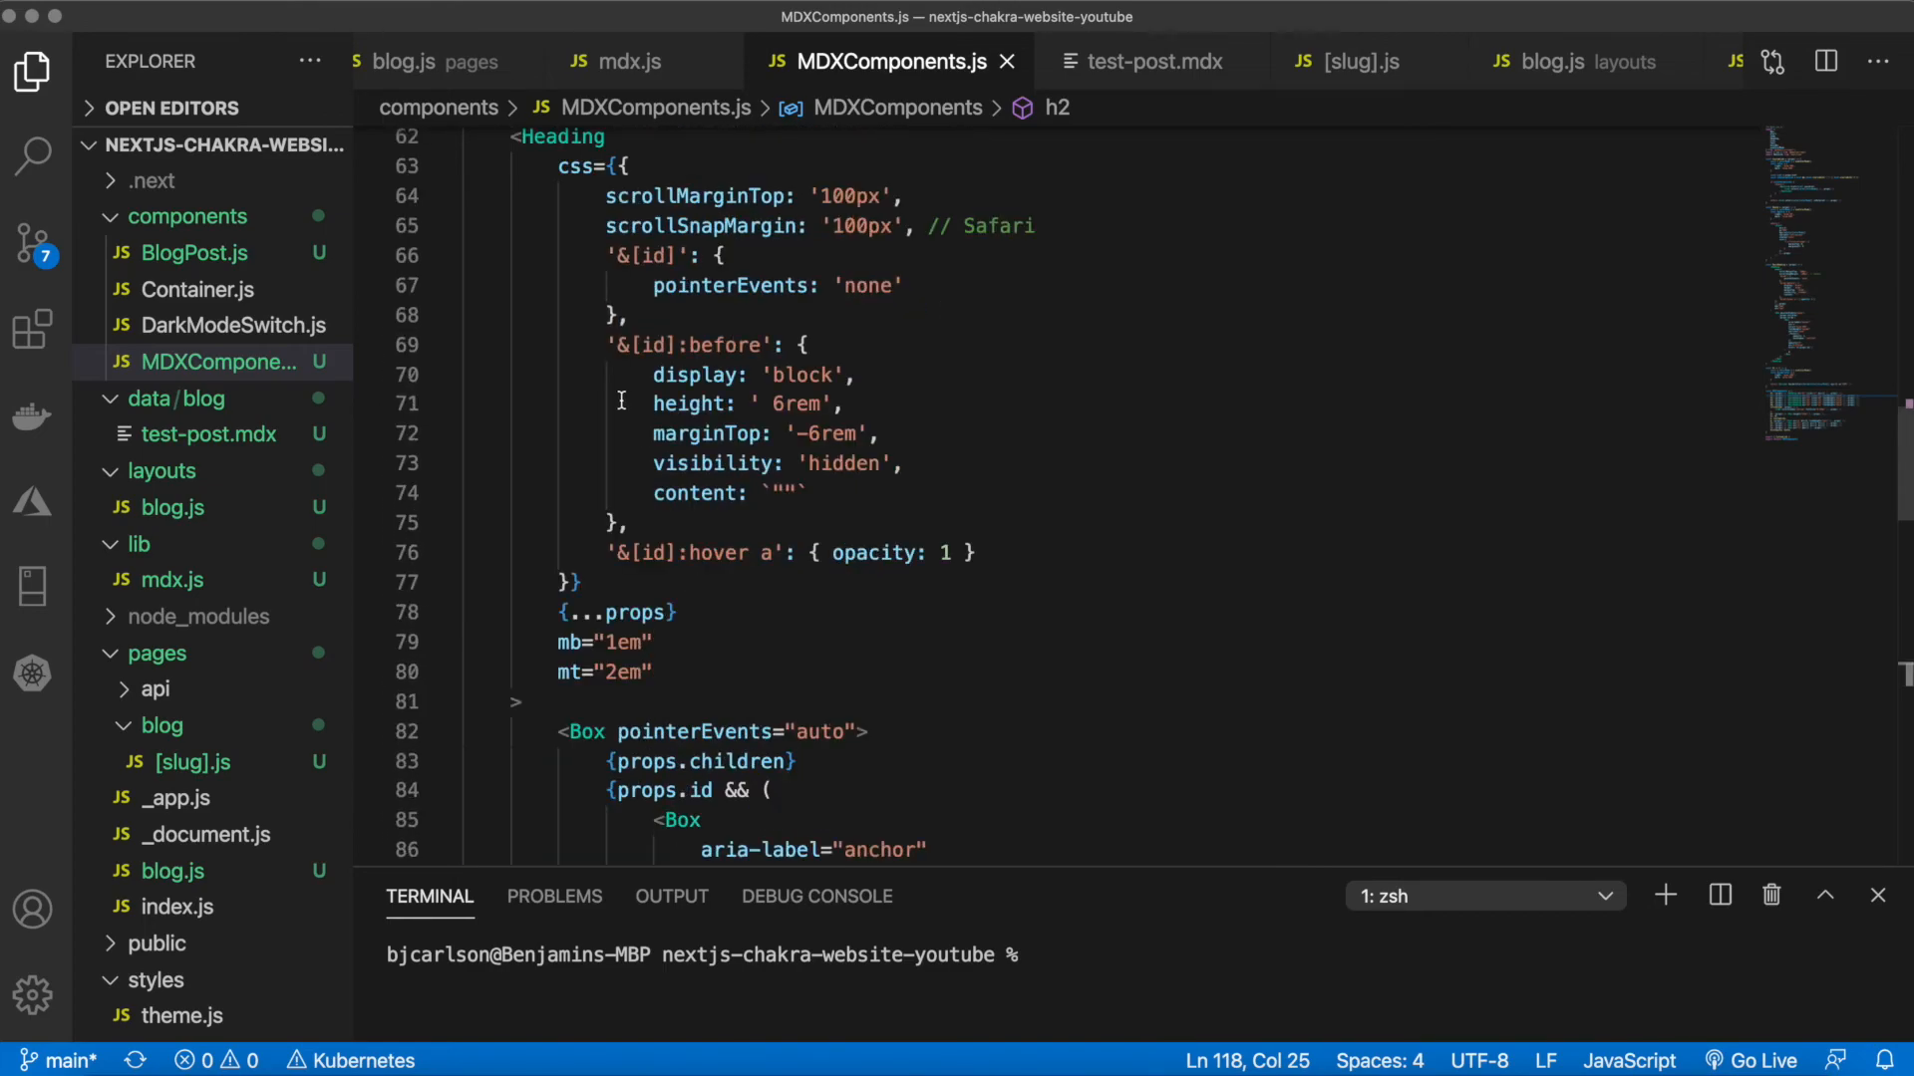
scroll("up", 3)
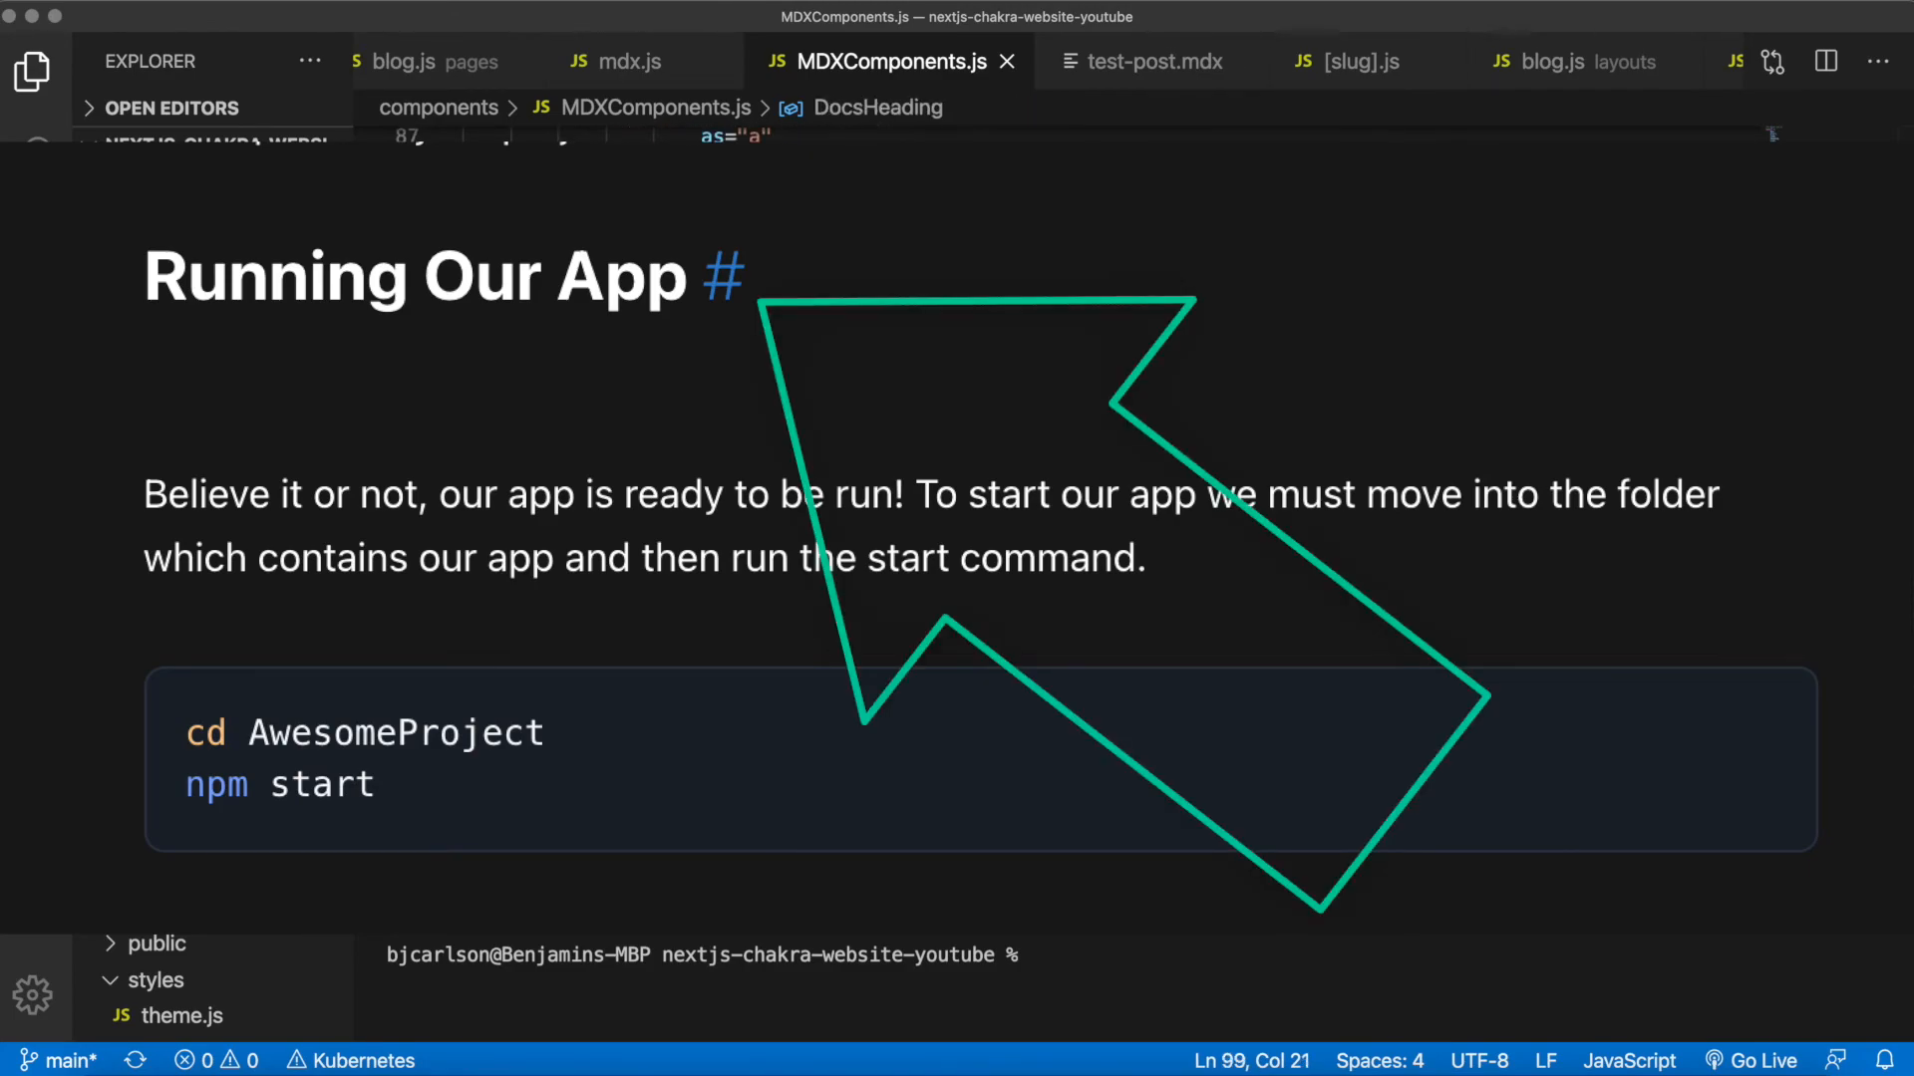
key("Right")
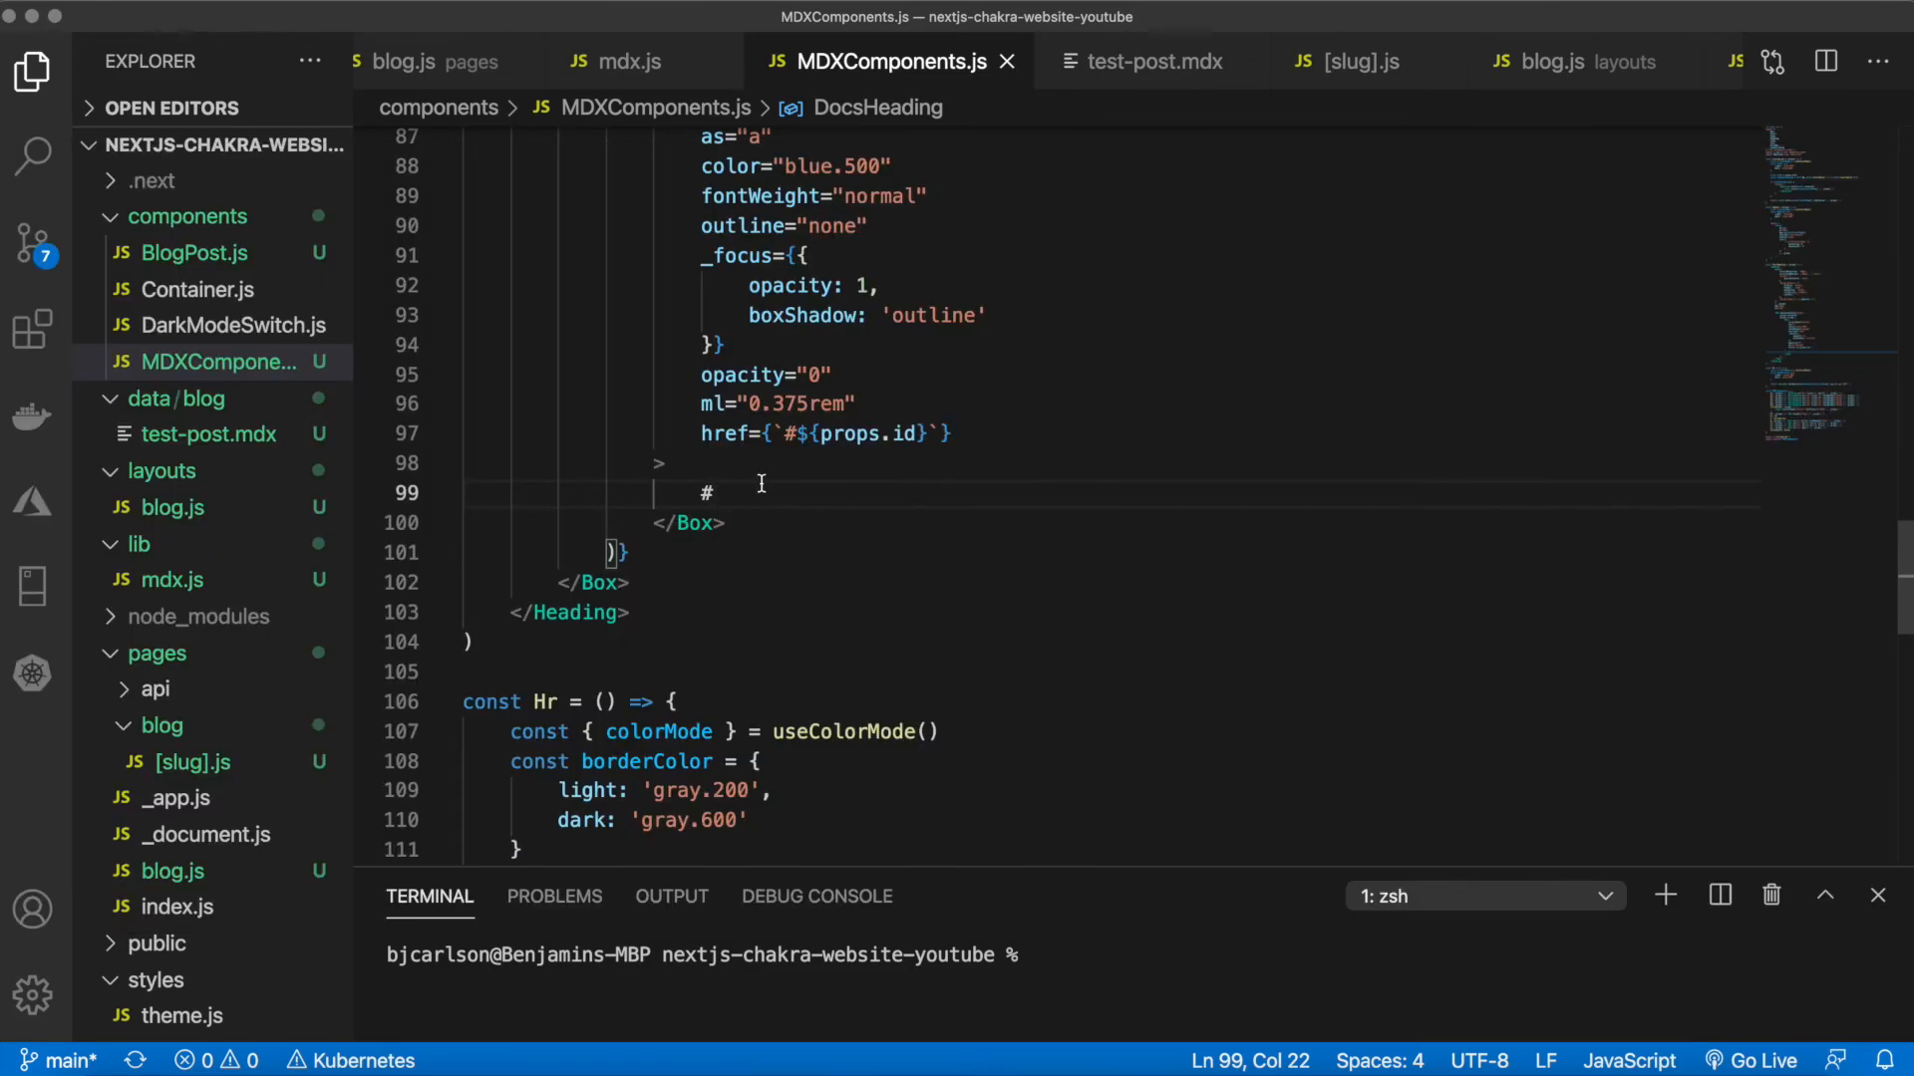
scroll("up", 3)
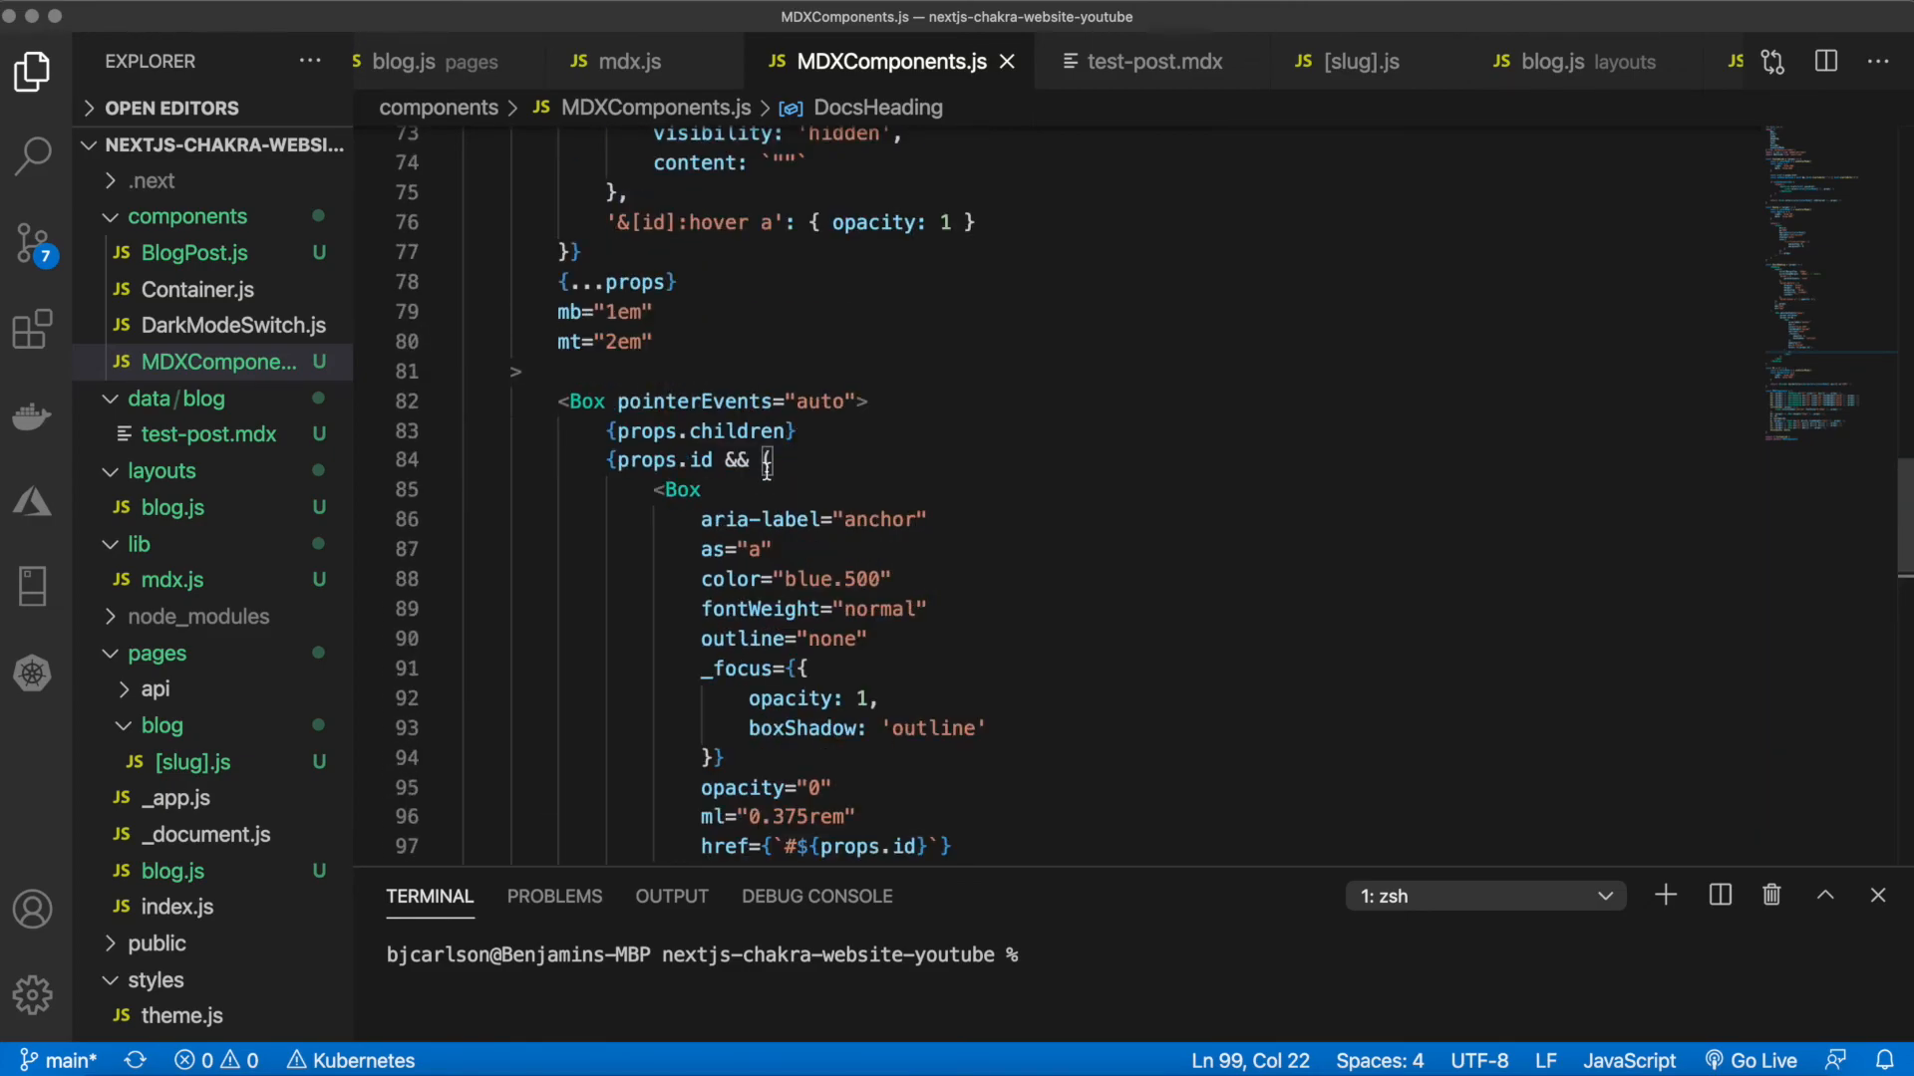
mouse_move(698, 401)
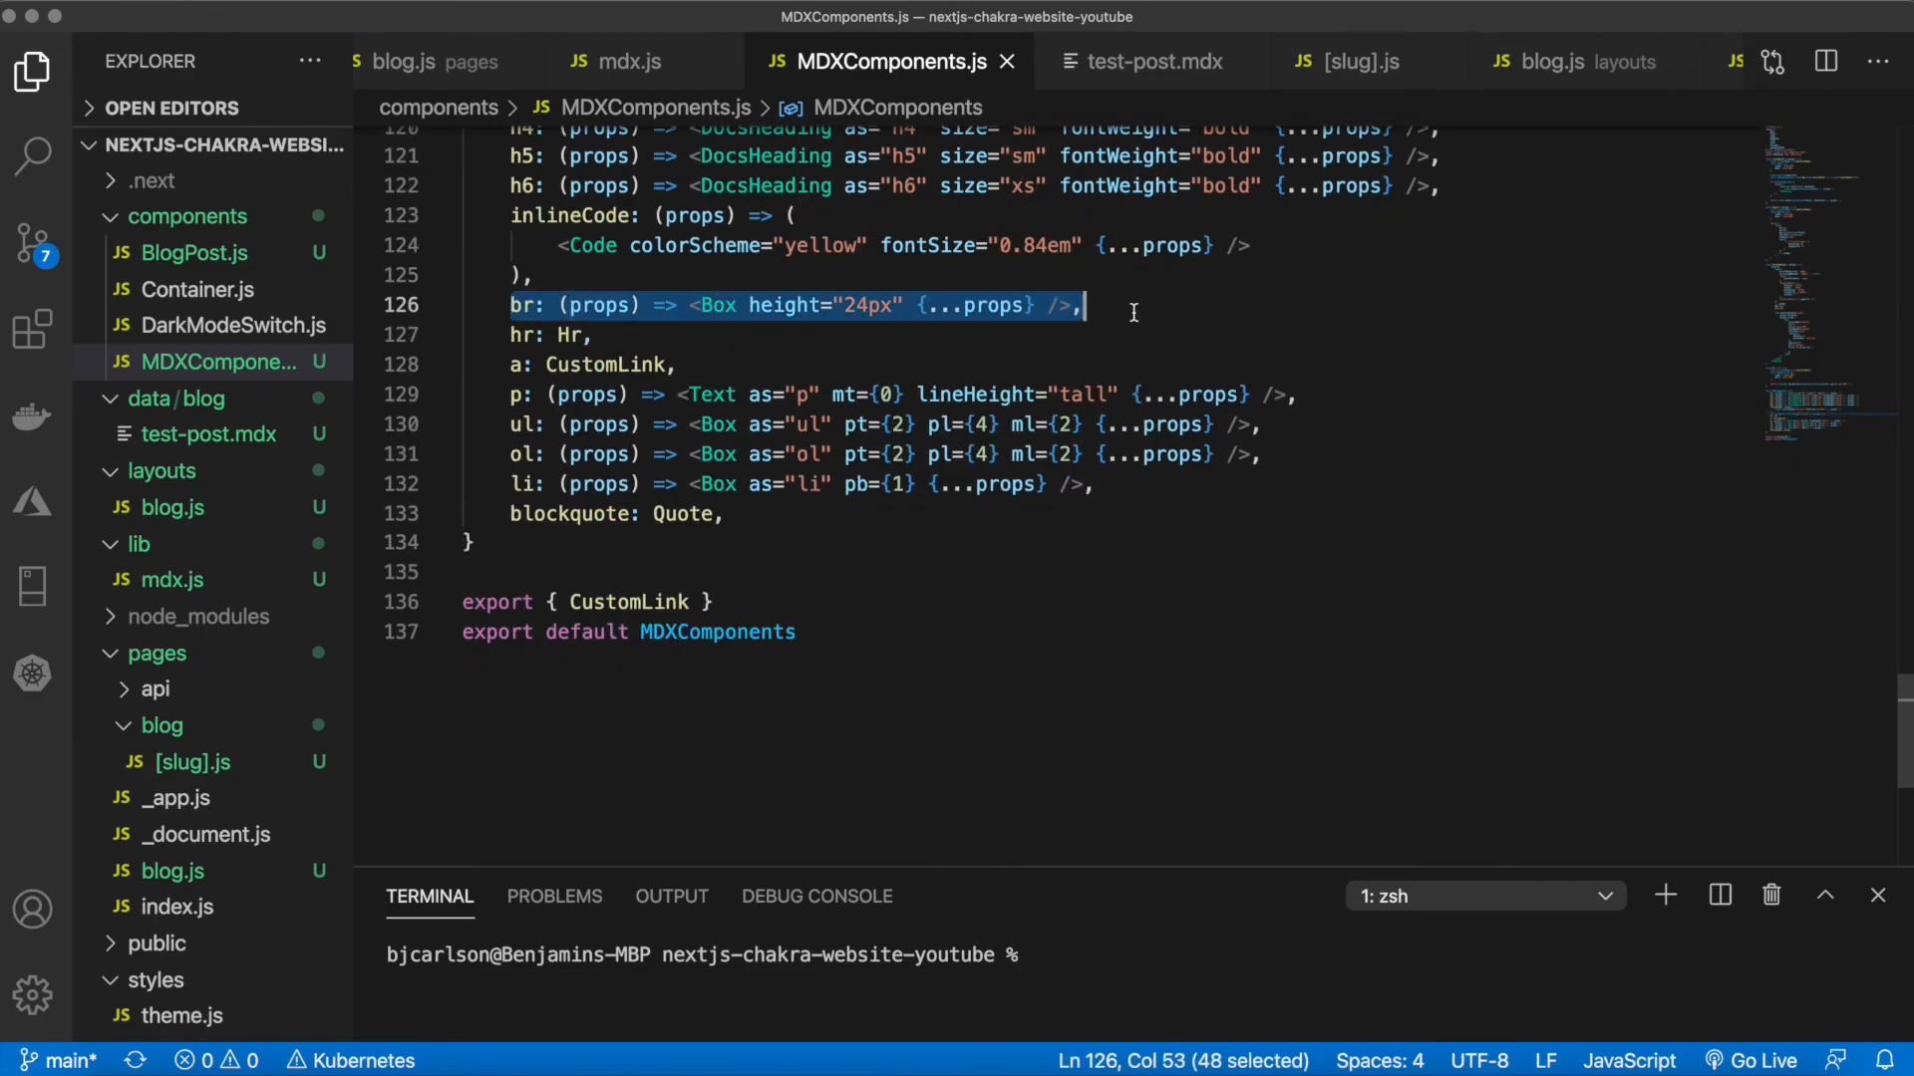
scroll("up", 3)
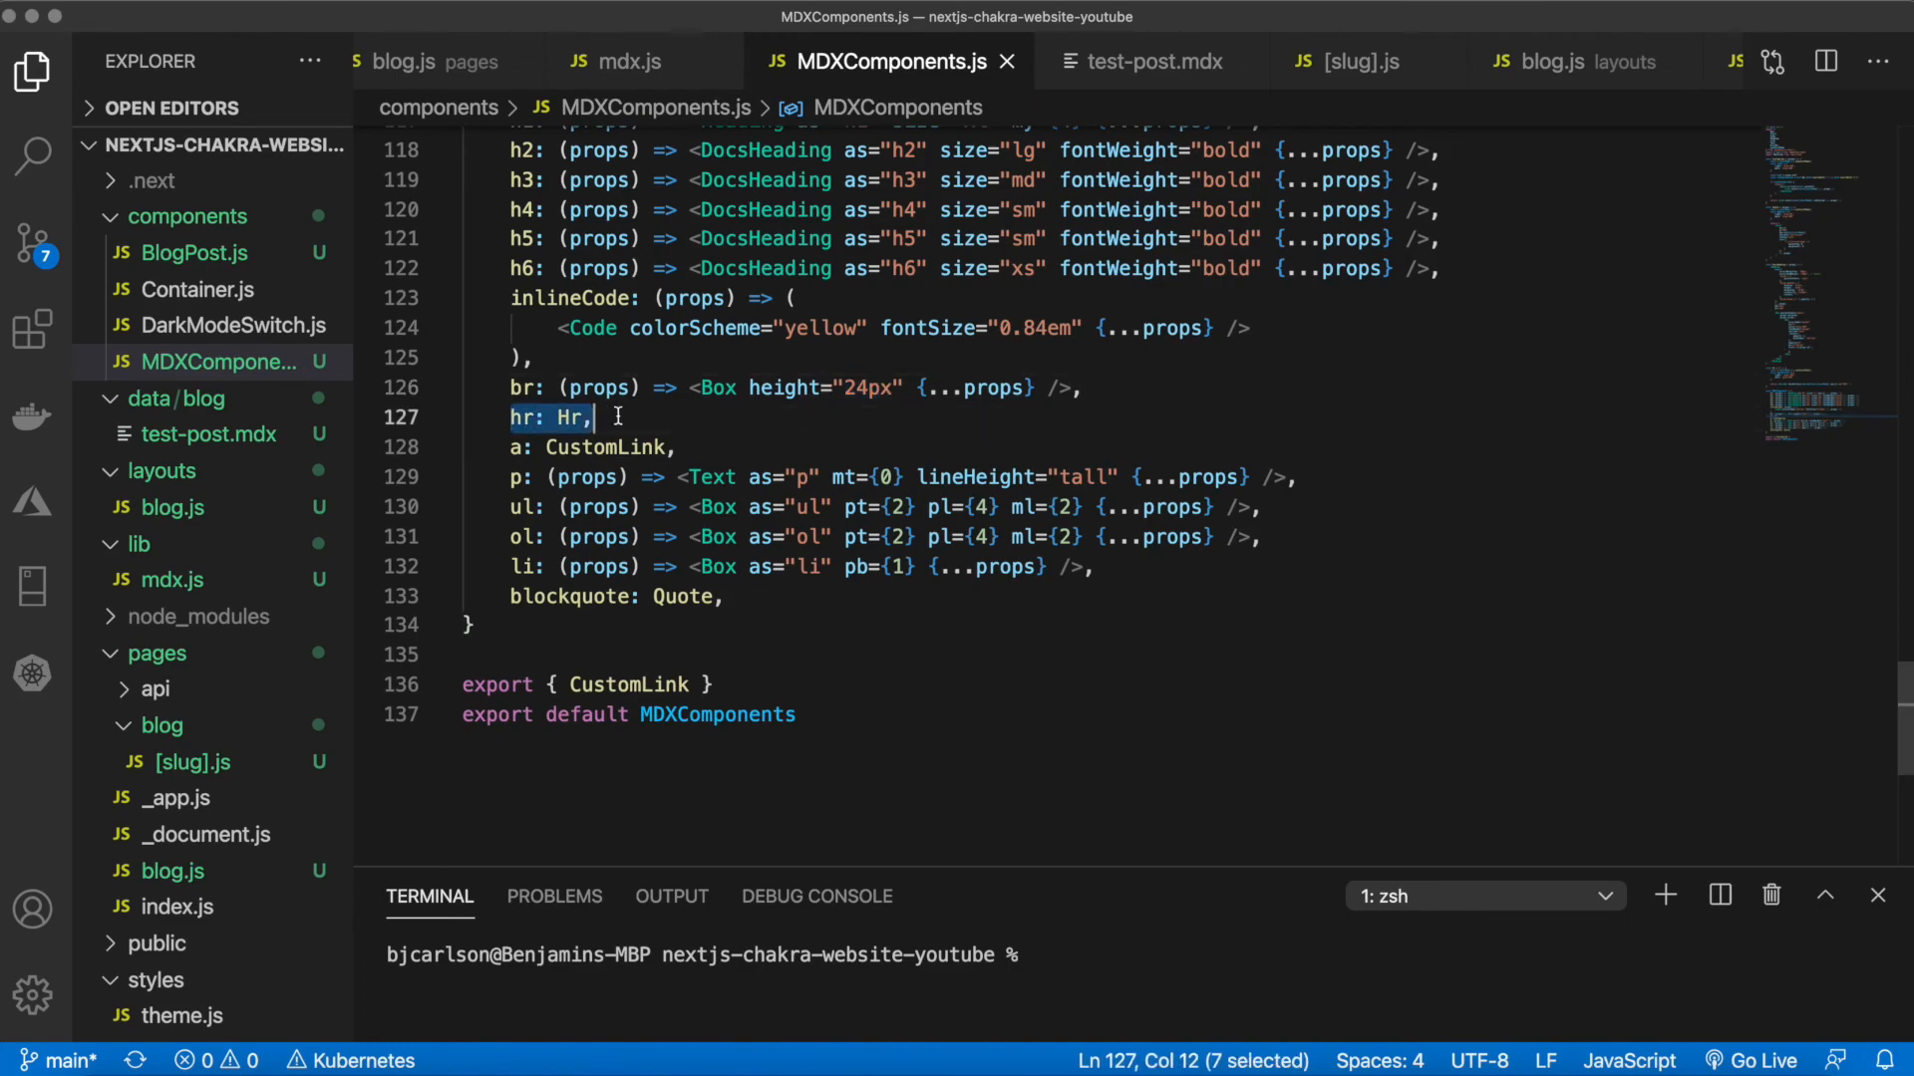
scroll("up", 3)
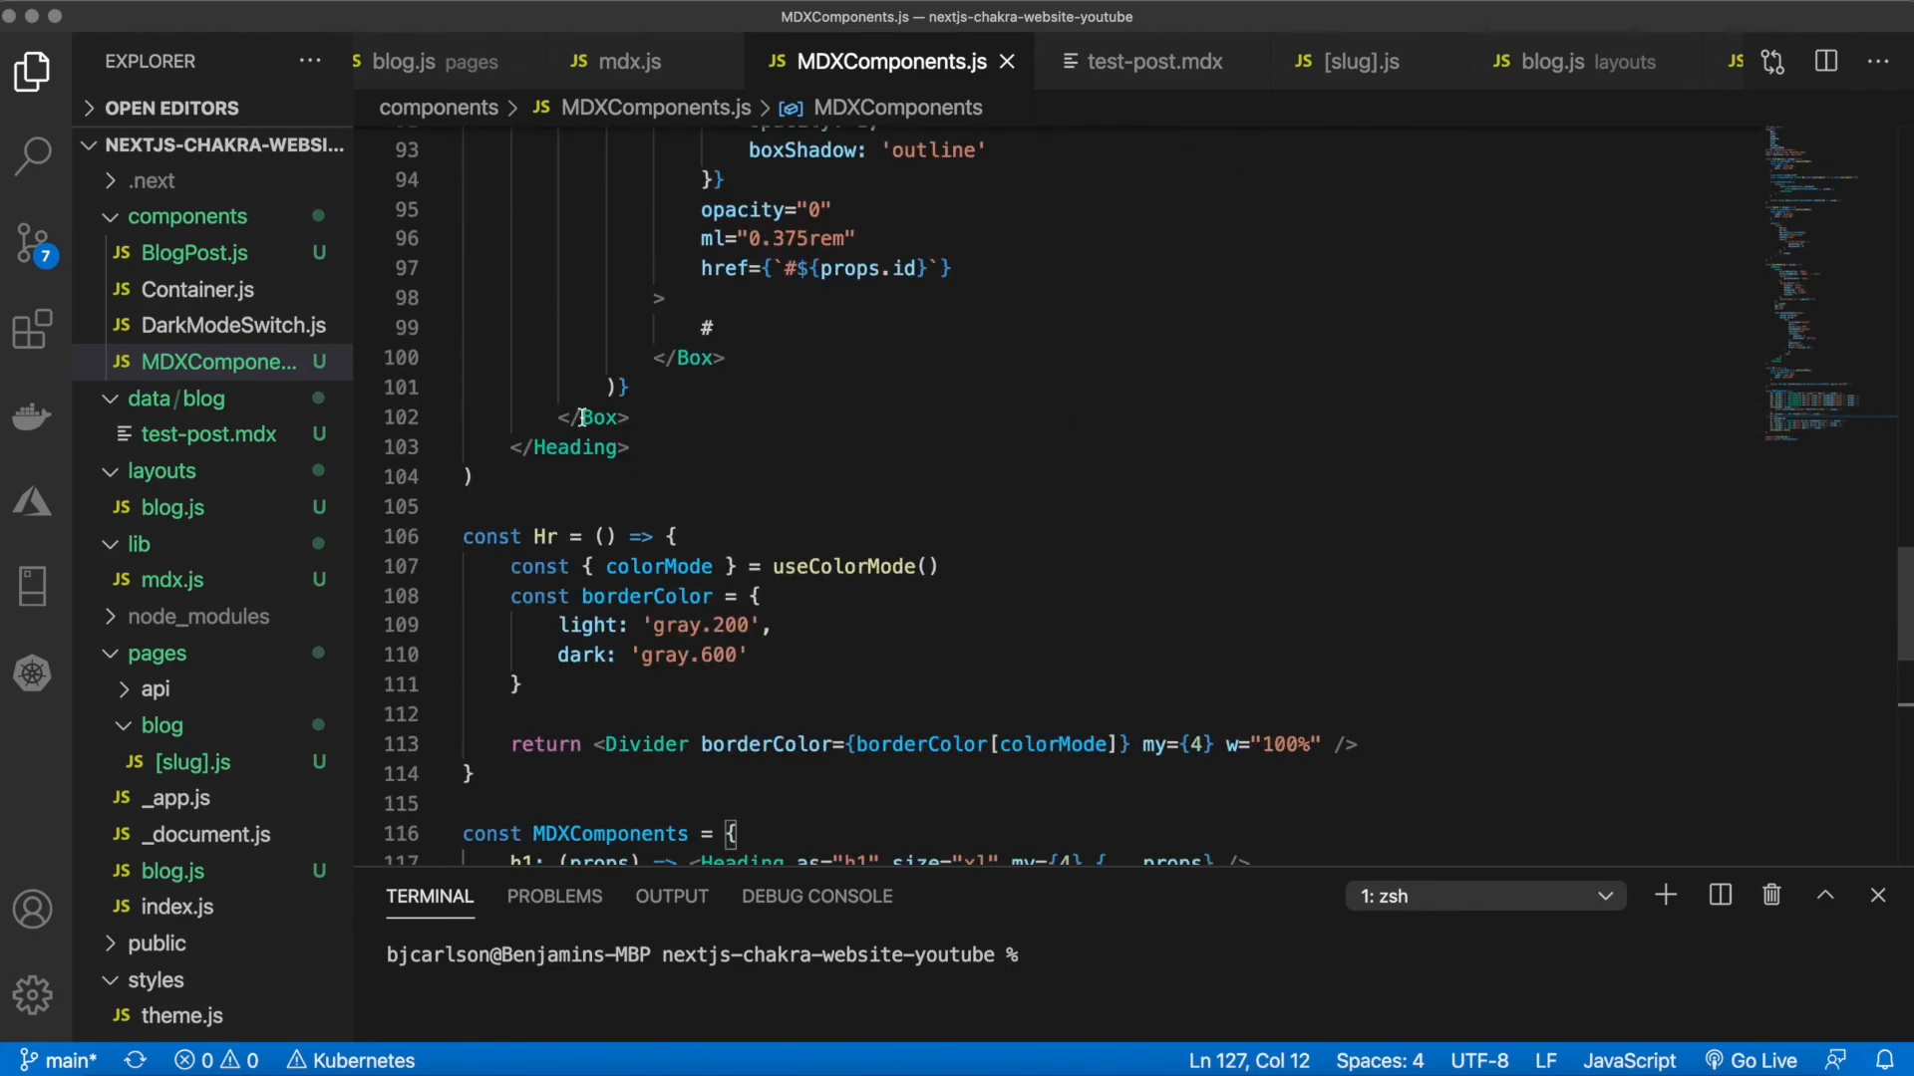
scroll("down", 3)
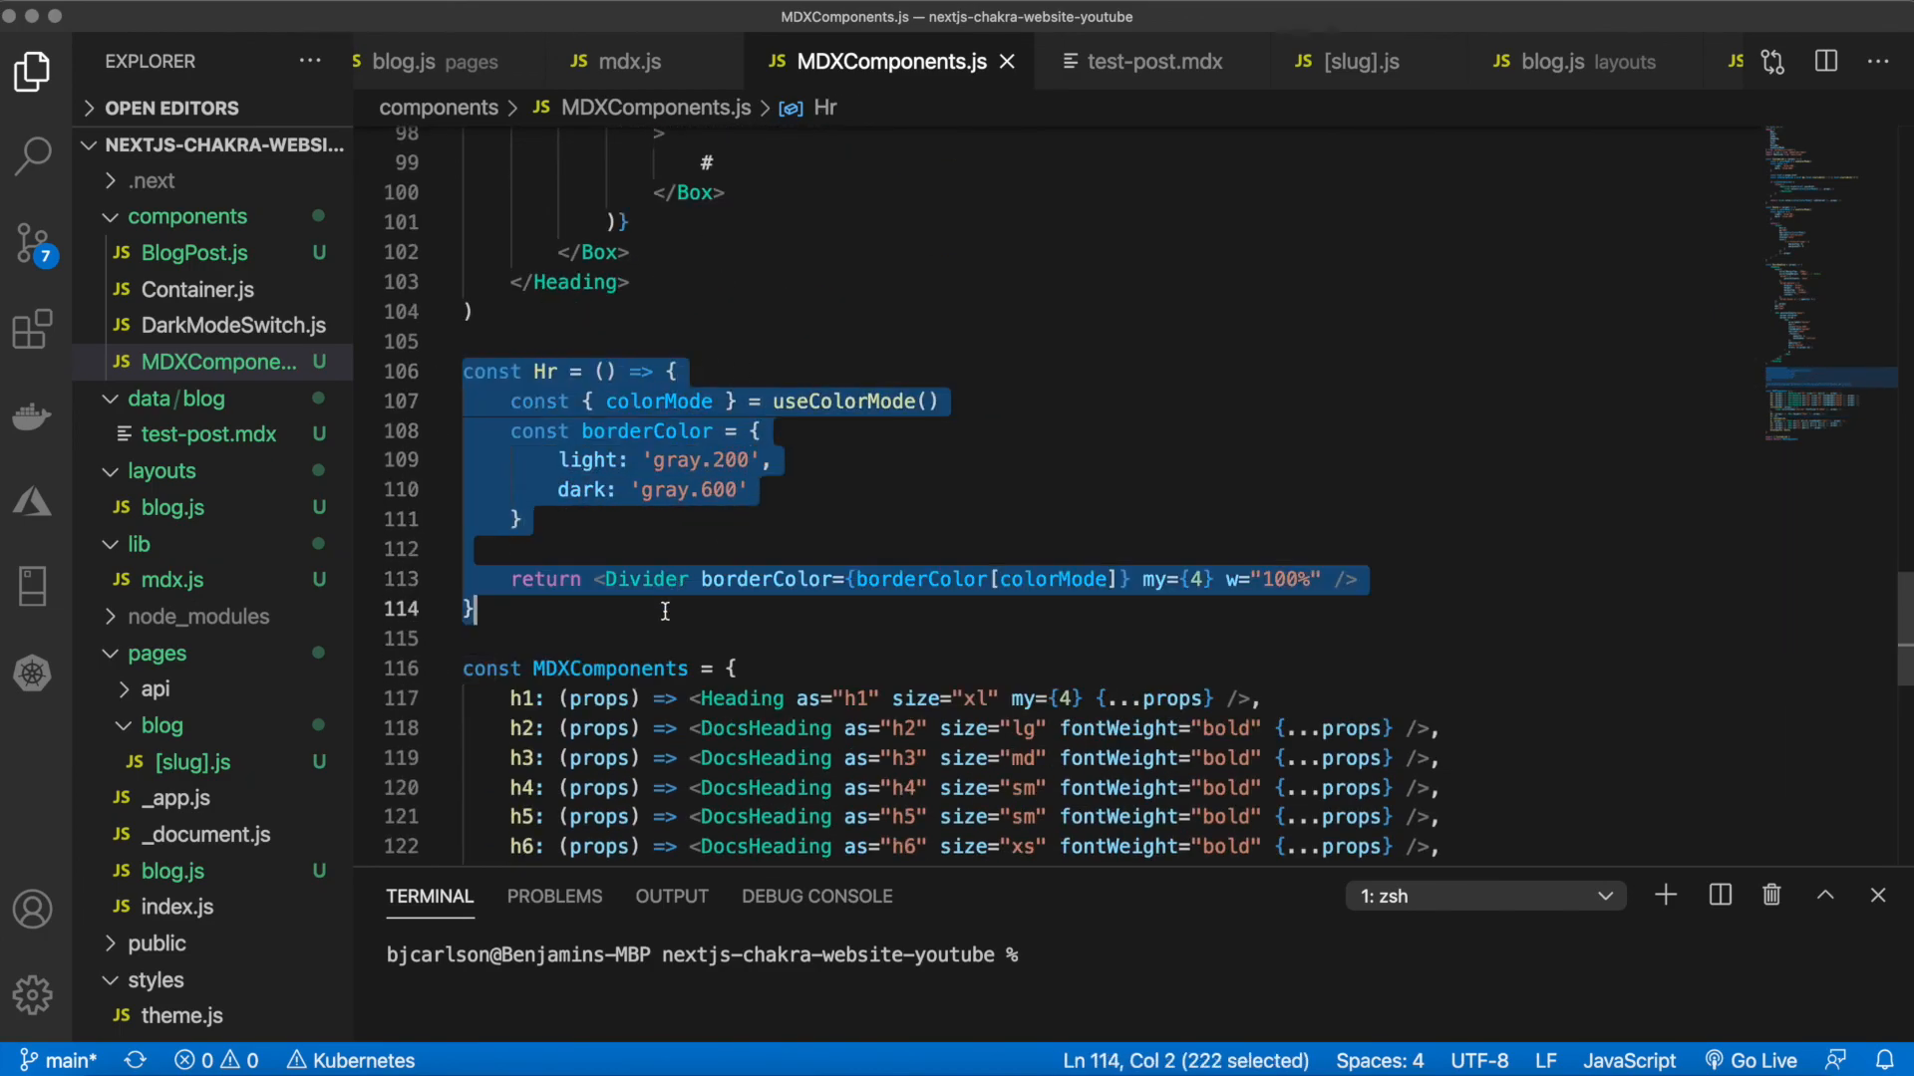
double_click(547, 370)
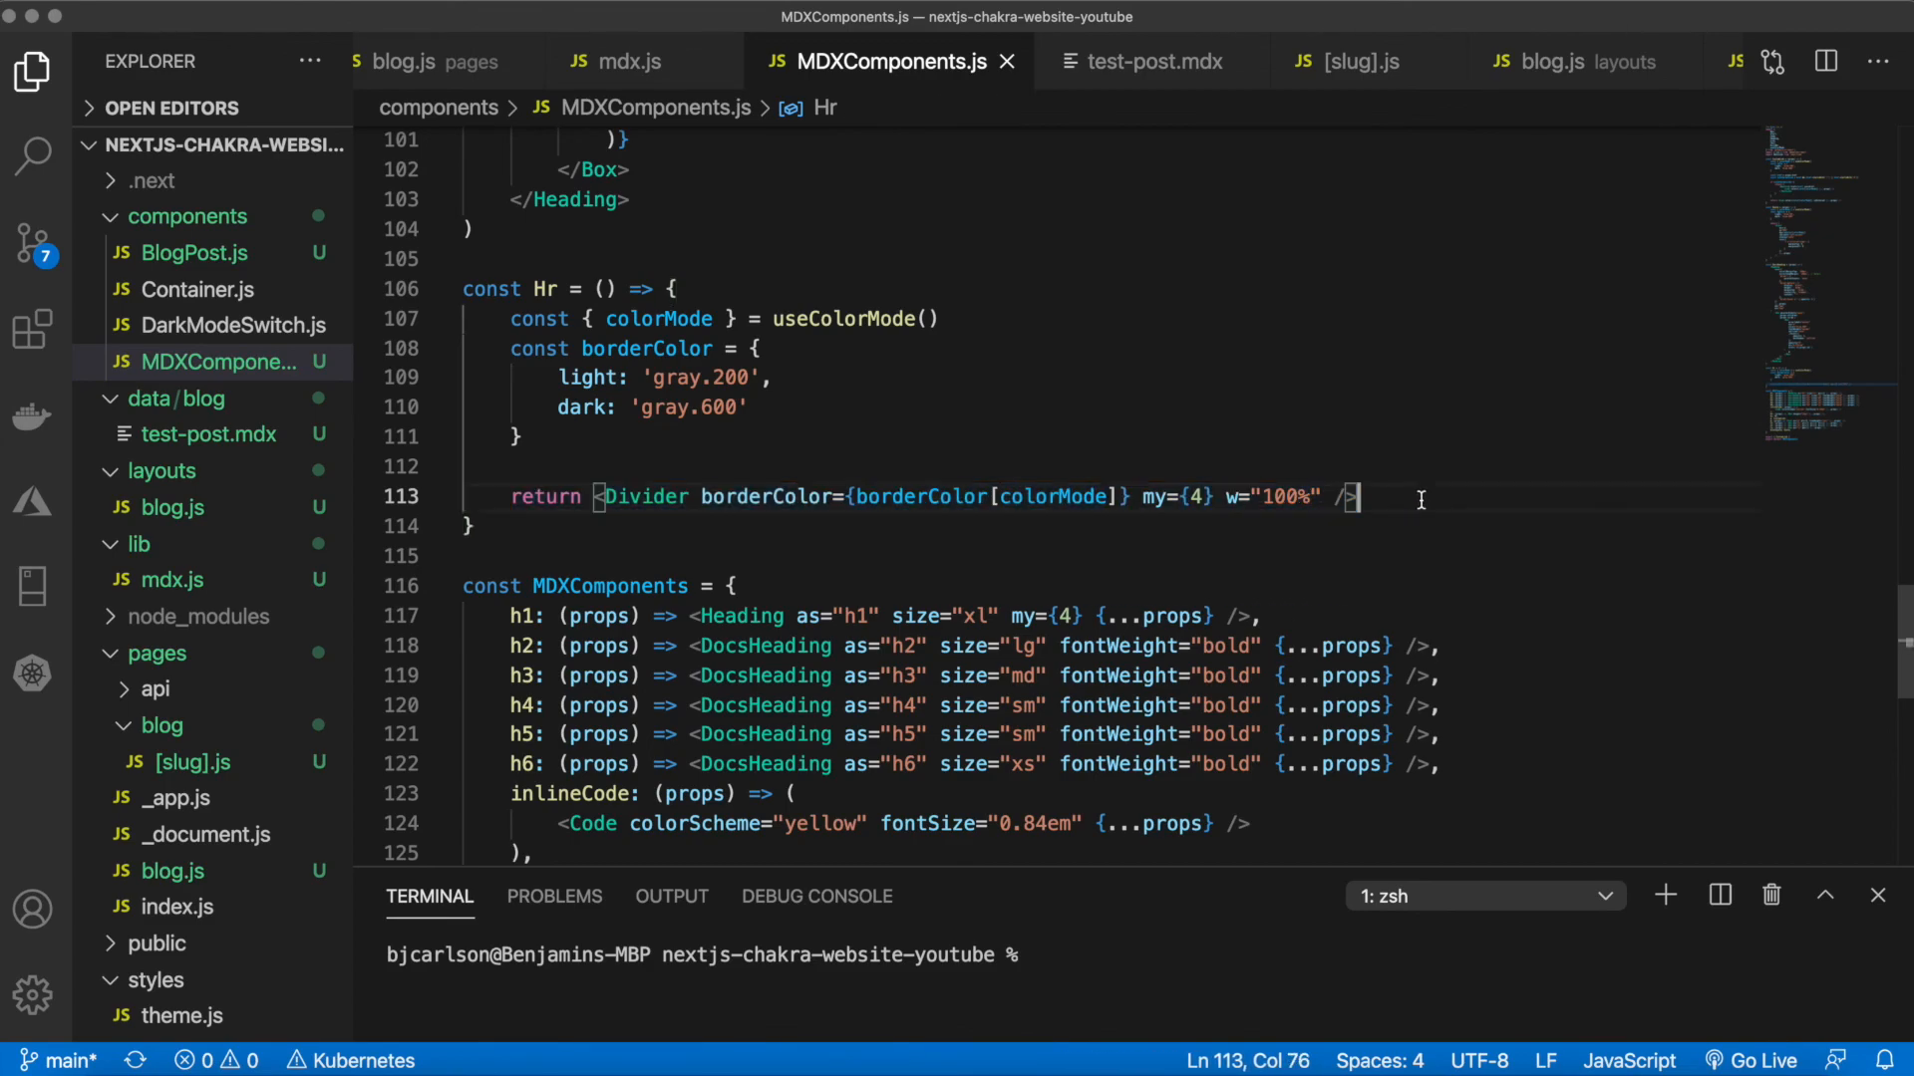
double_click(648, 497)
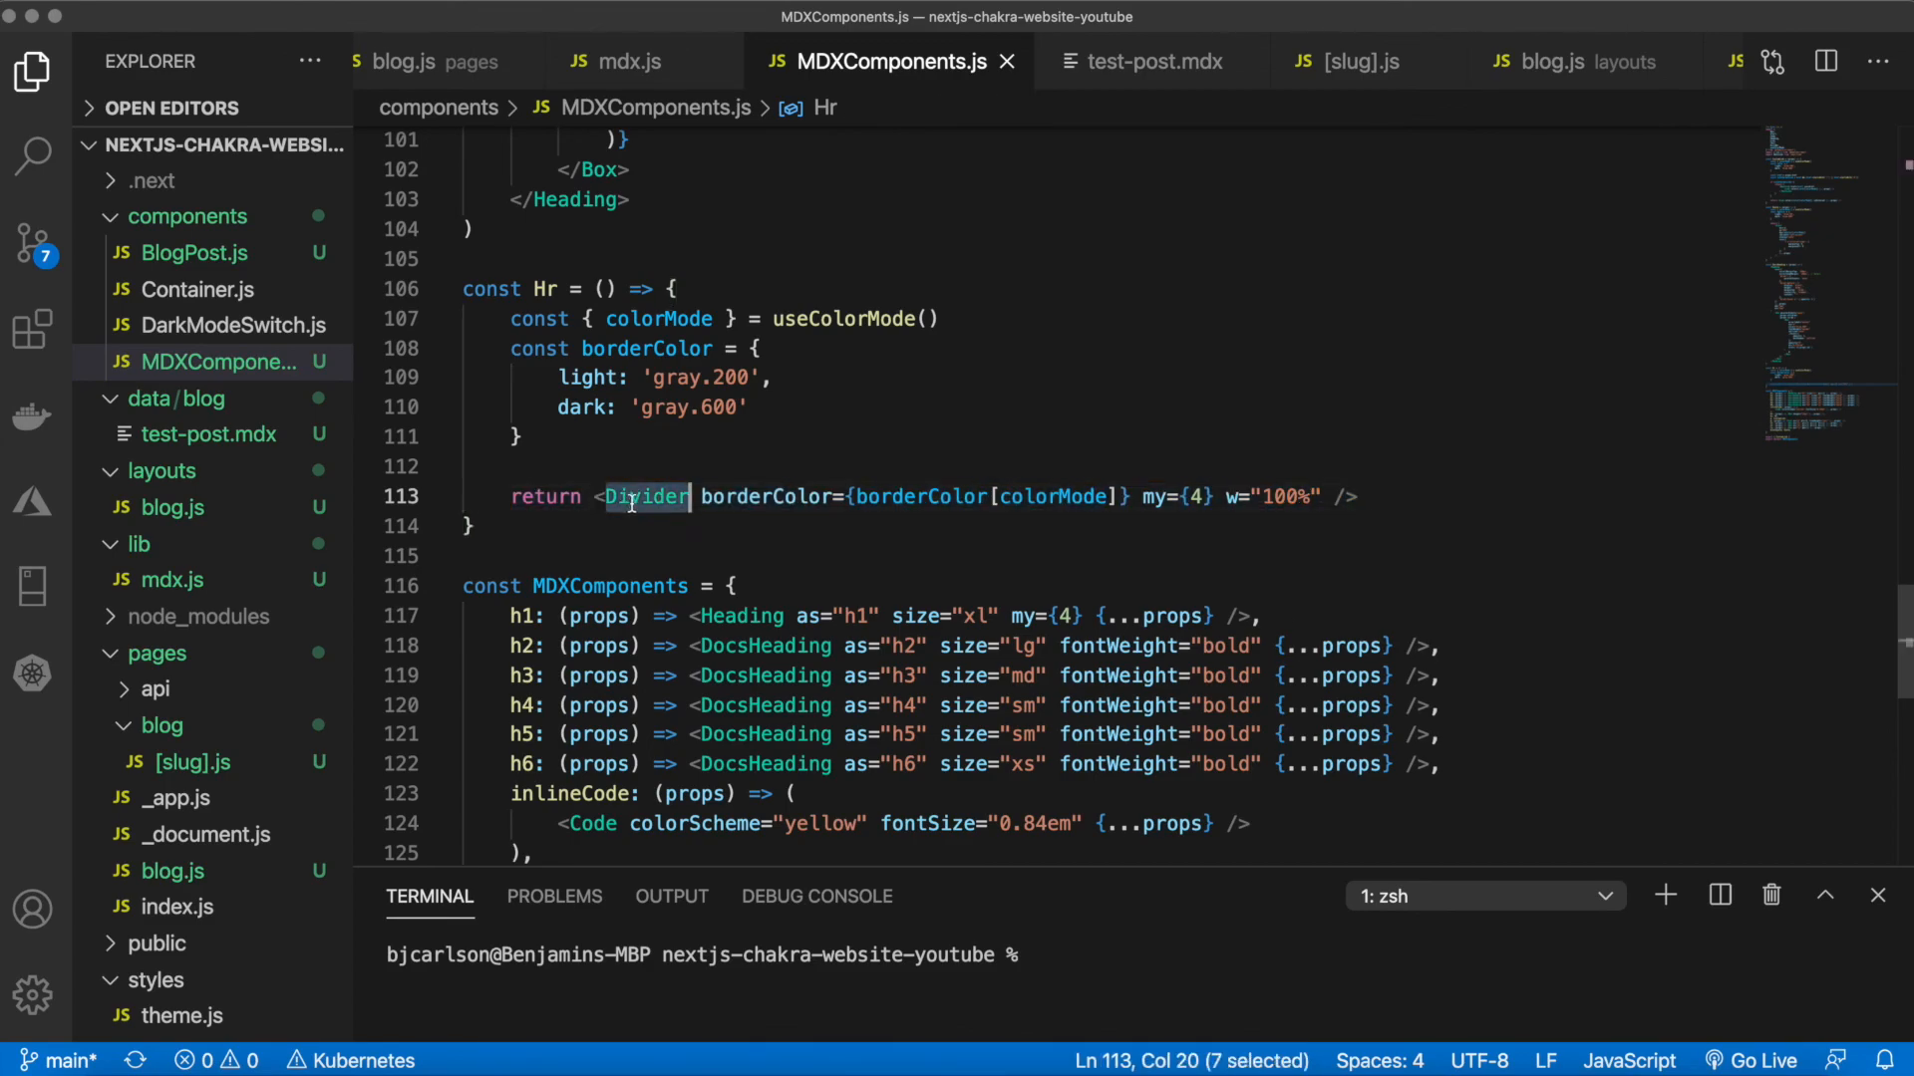
mouse_move(646, 497)
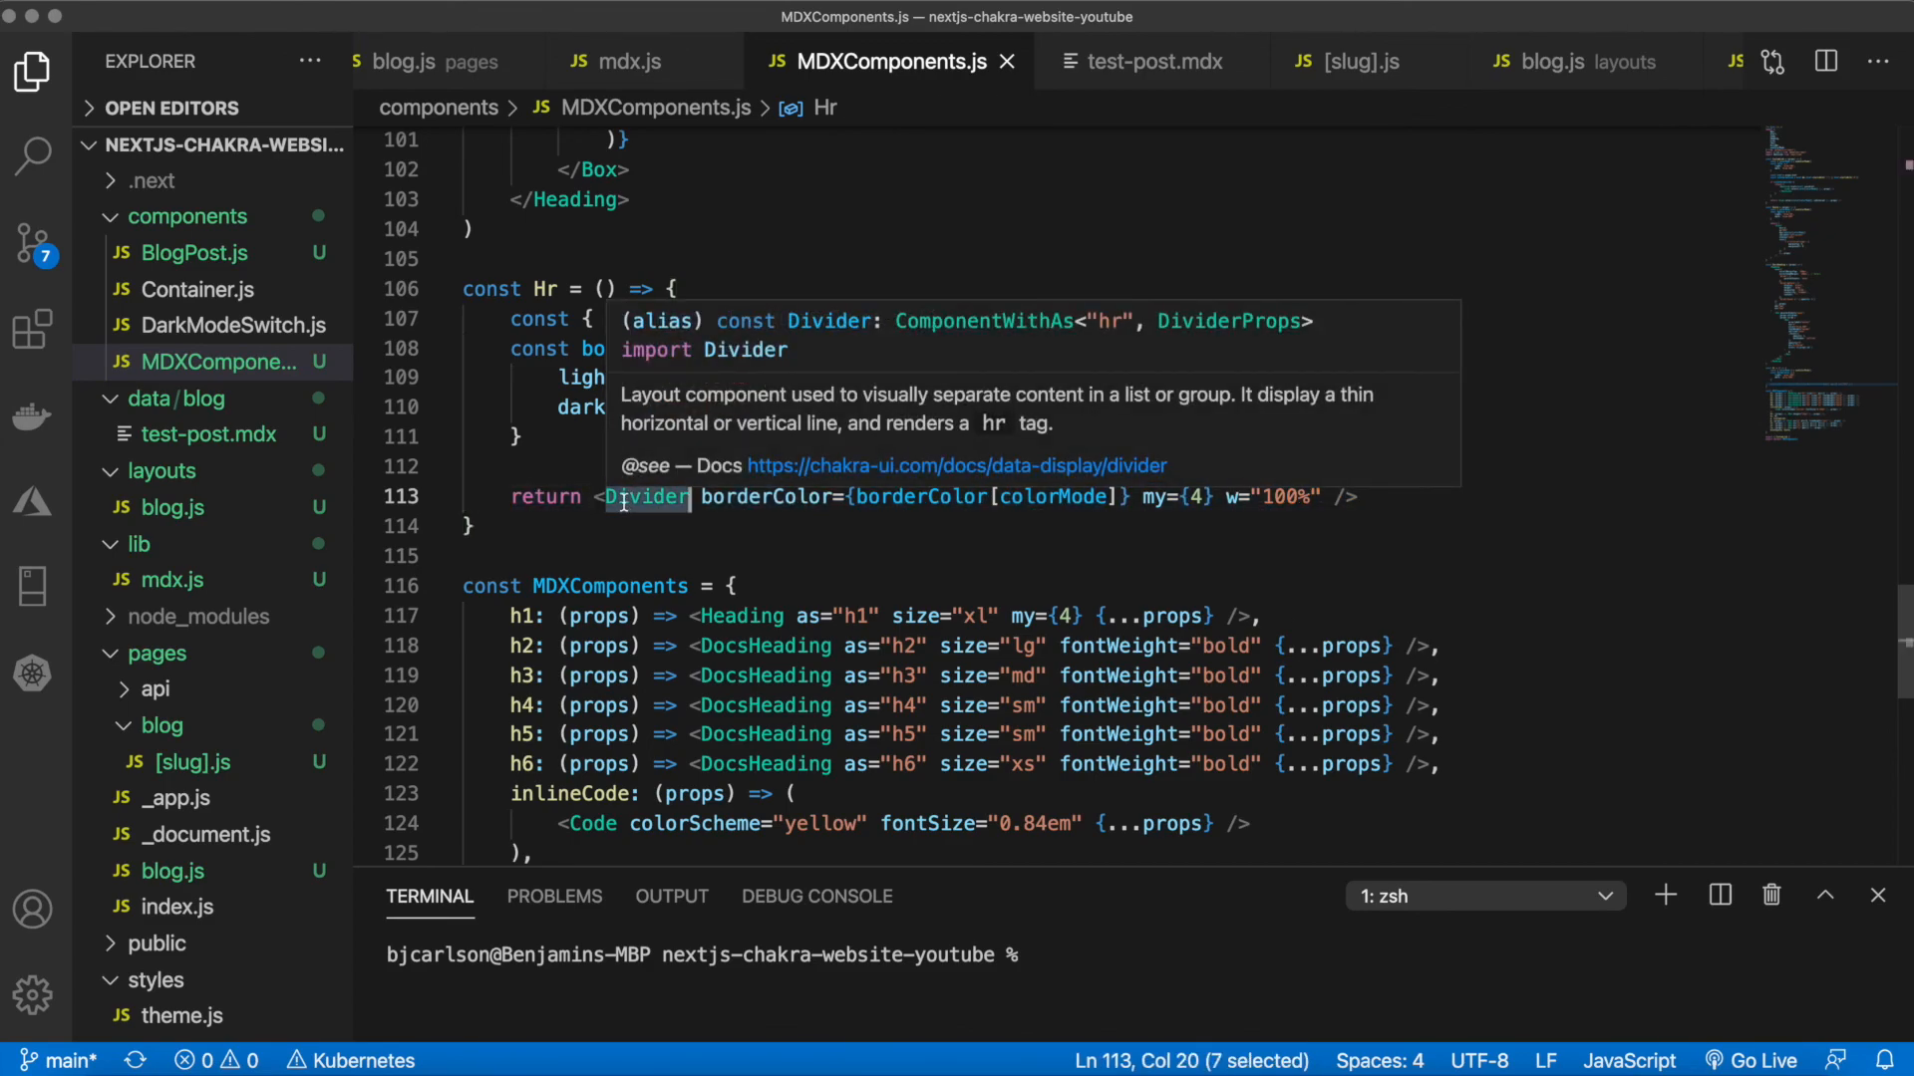
left_click(630, 525)
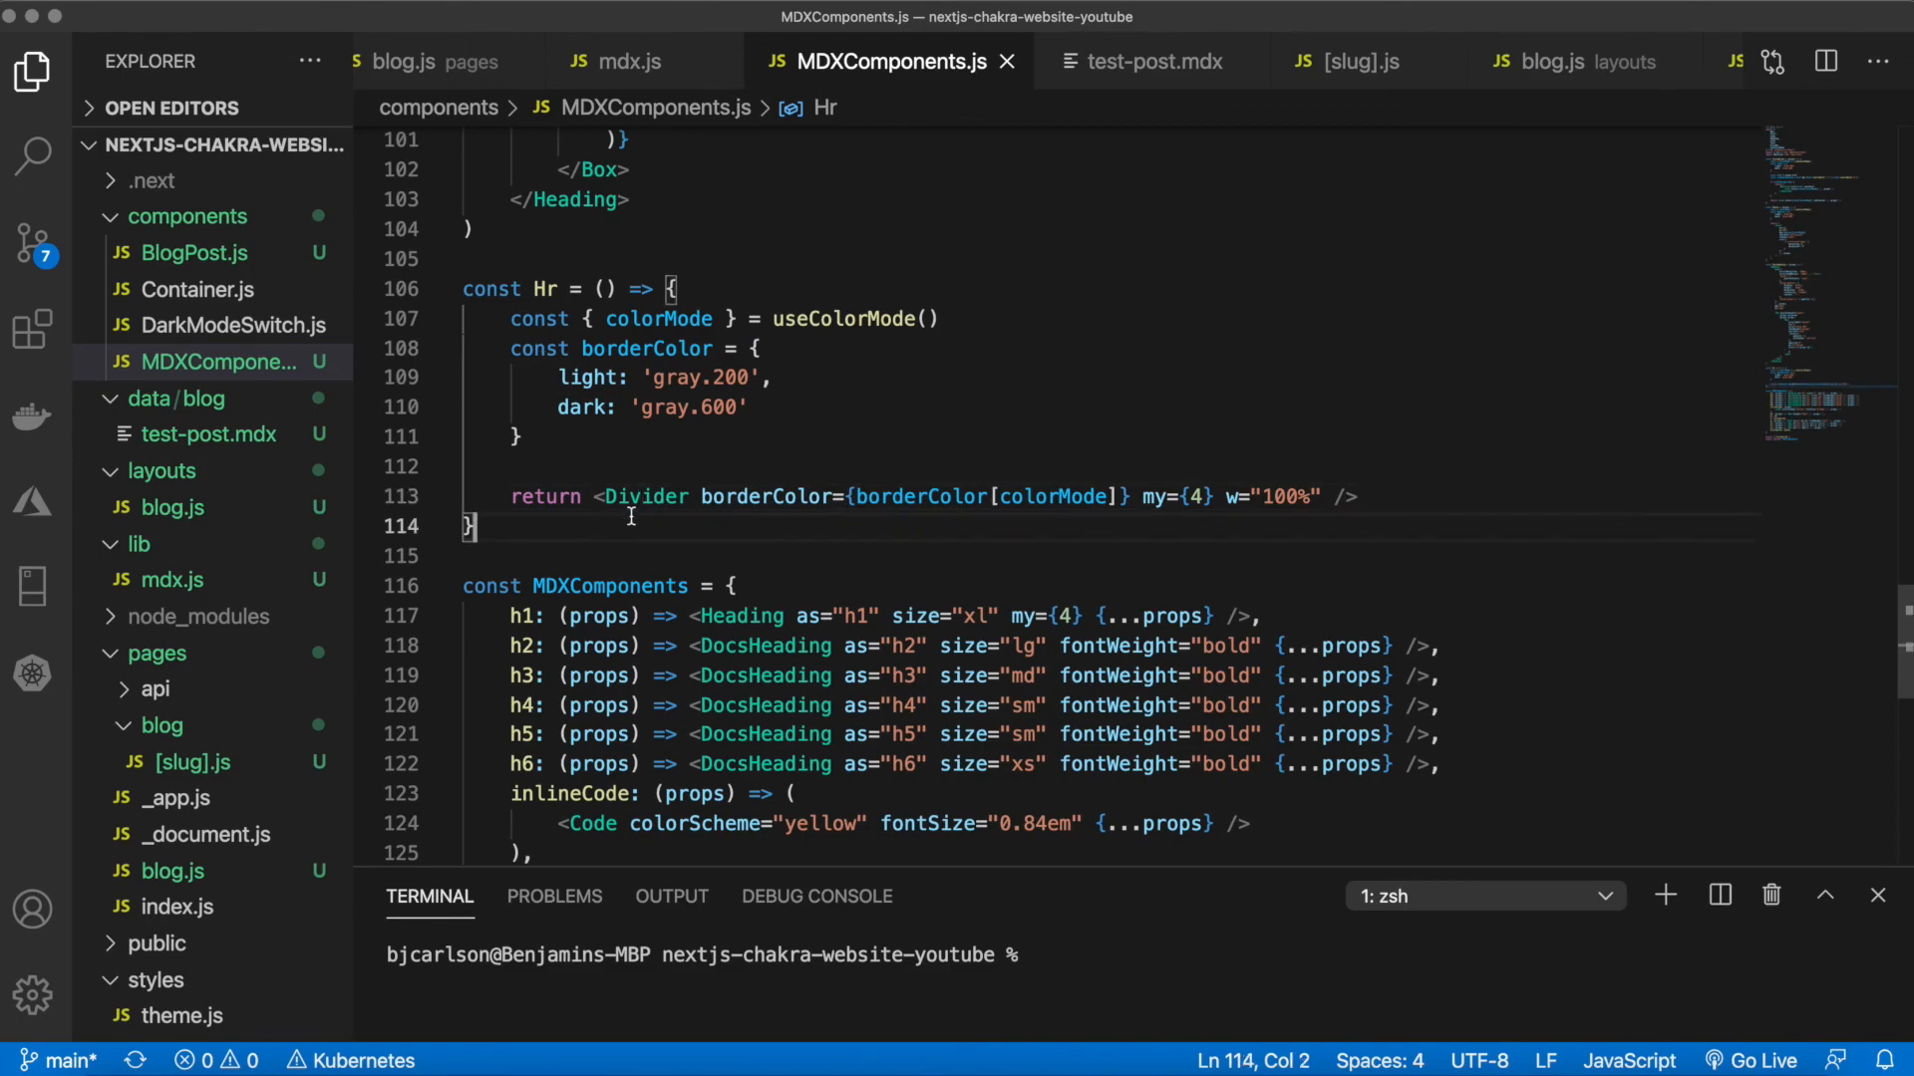
scroll("down", 3)
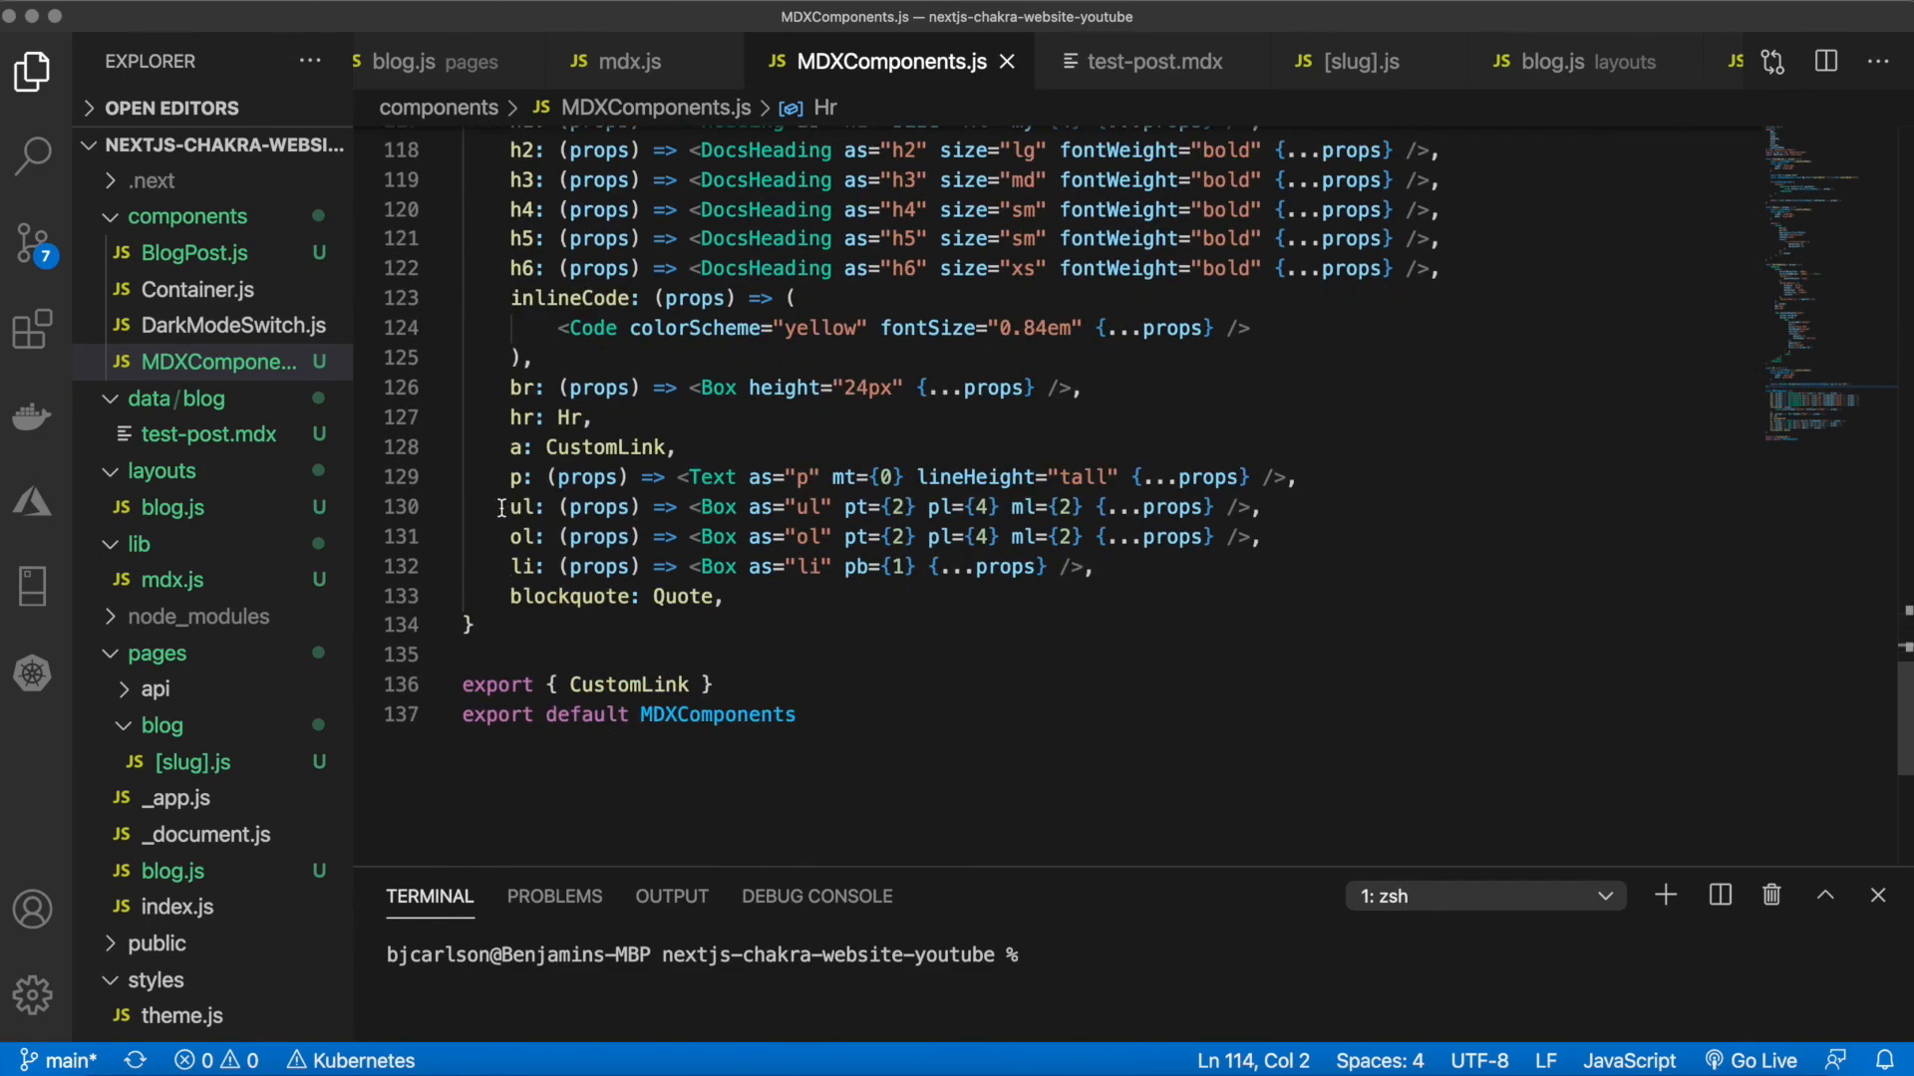
double_click(568, 417)
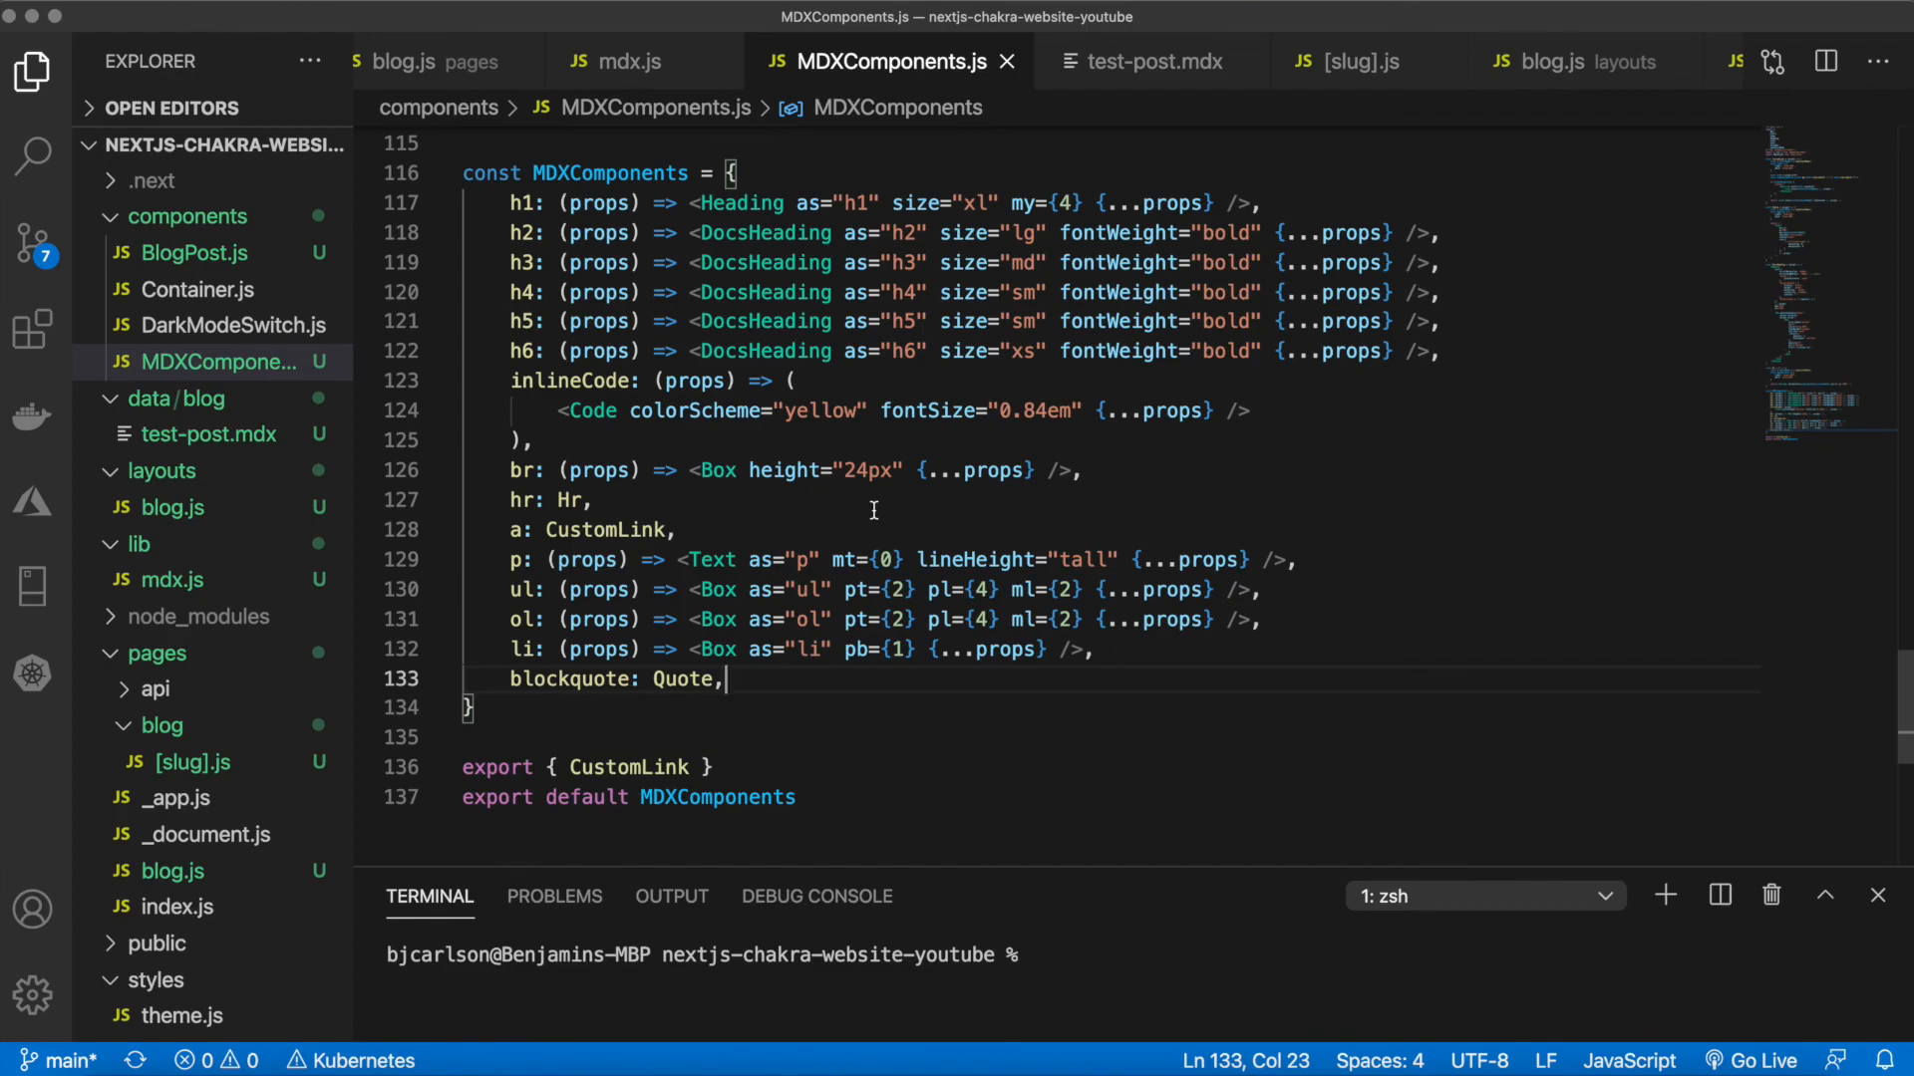
scroll("up", 3)
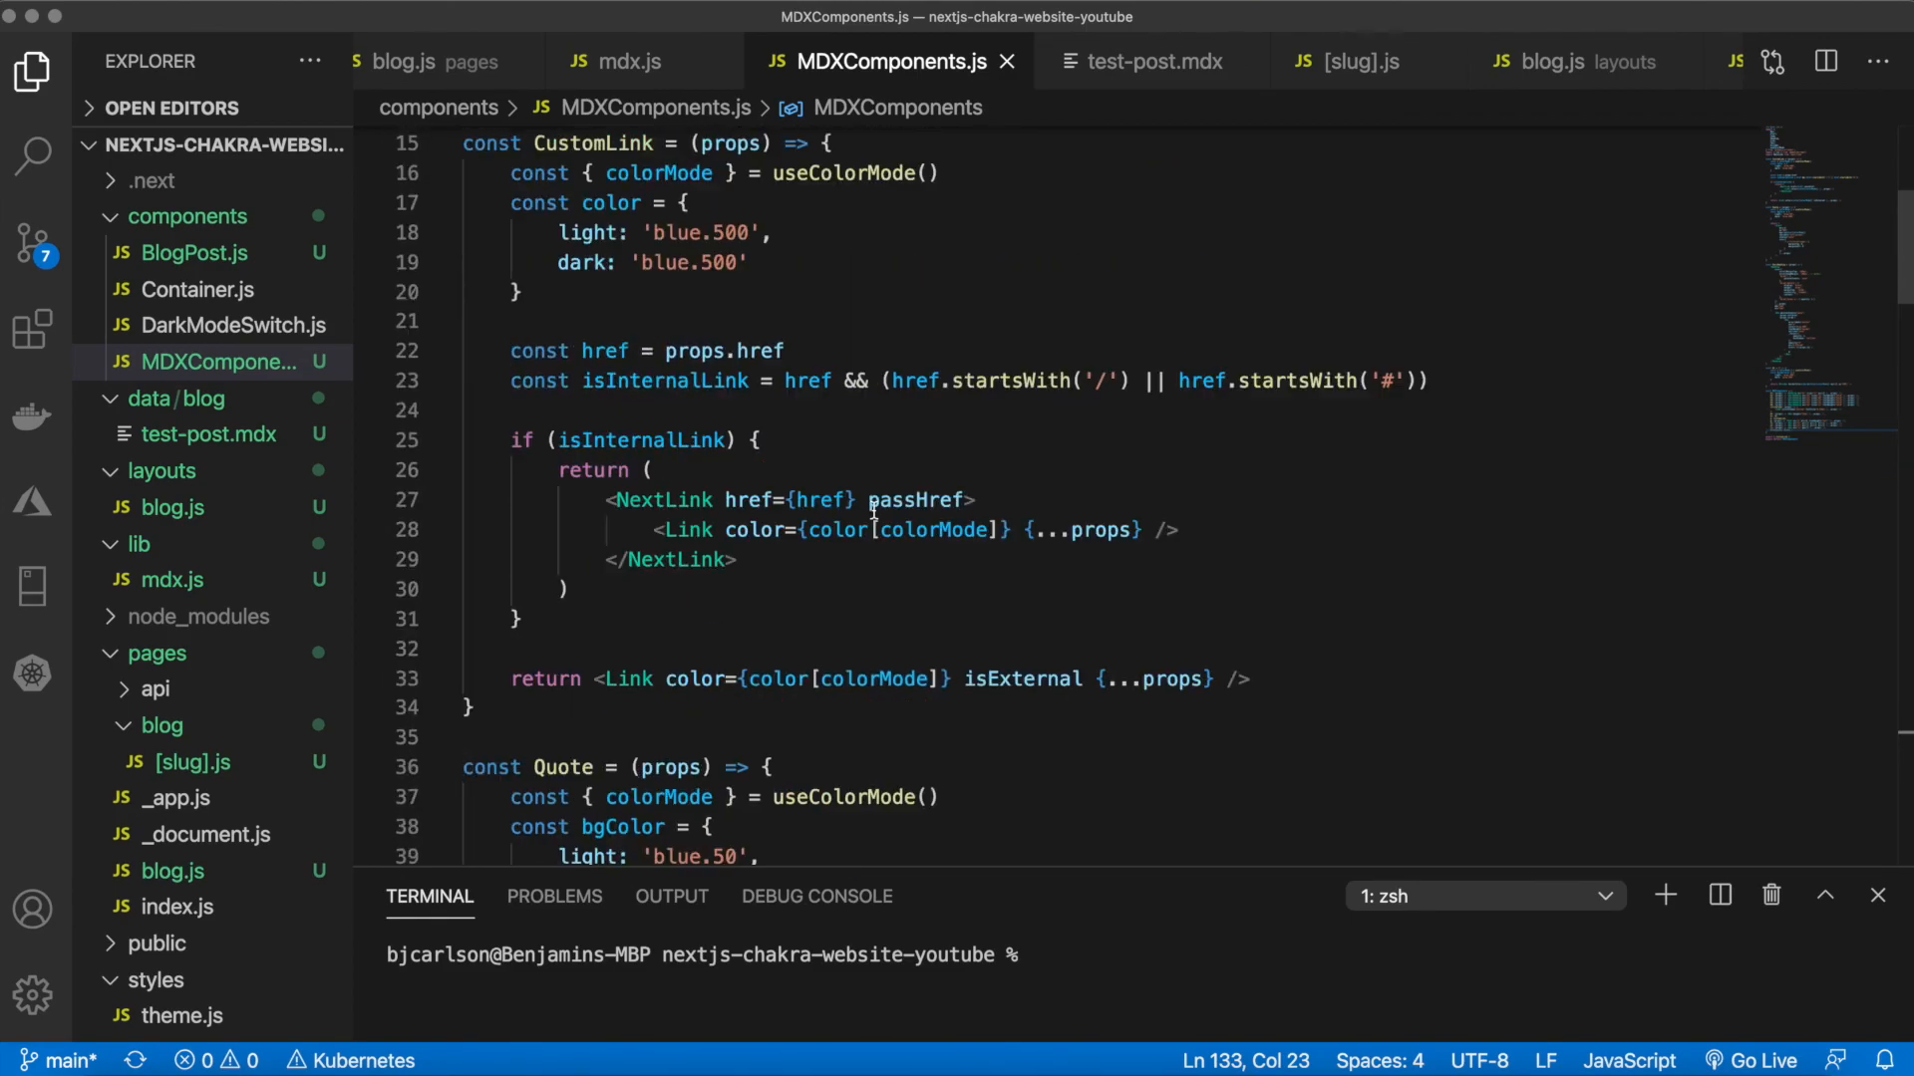